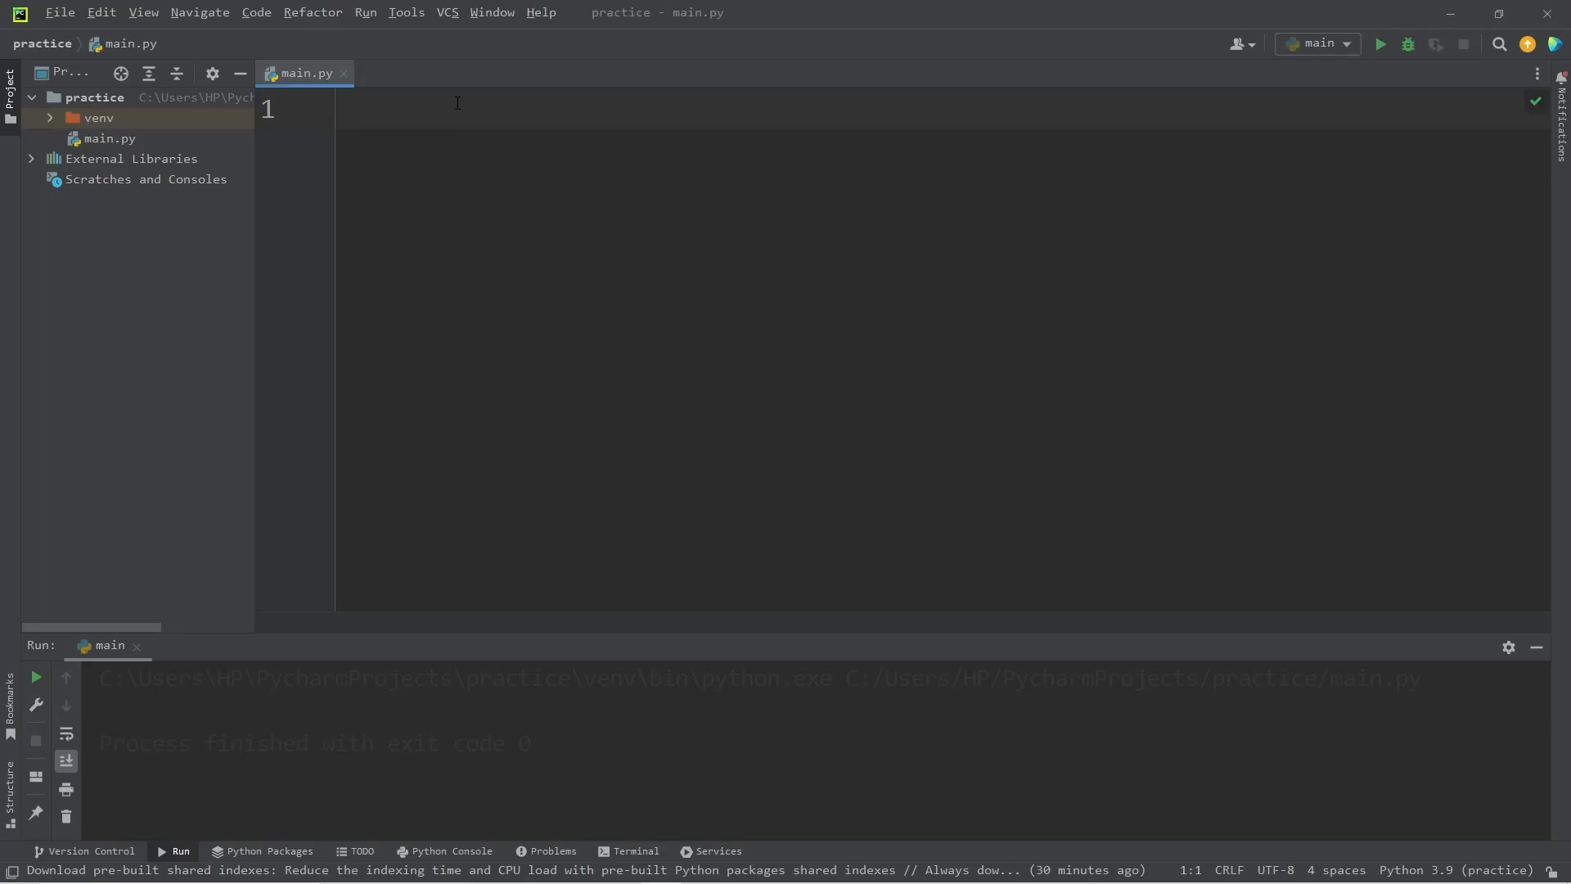
mouse_move(452, 99)
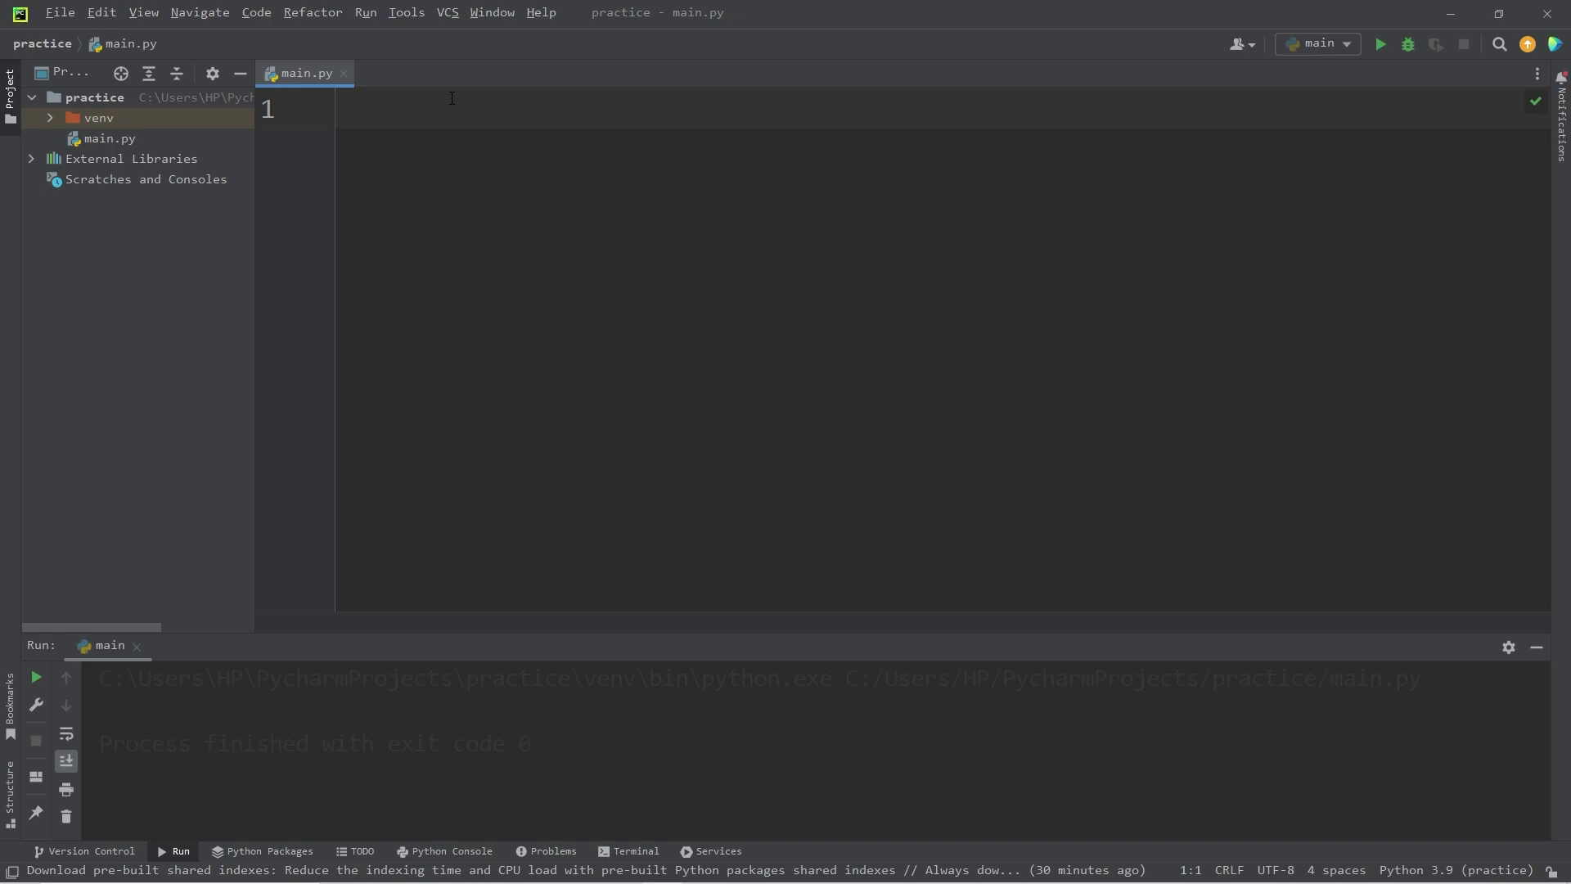
mouse_move(439, 90)
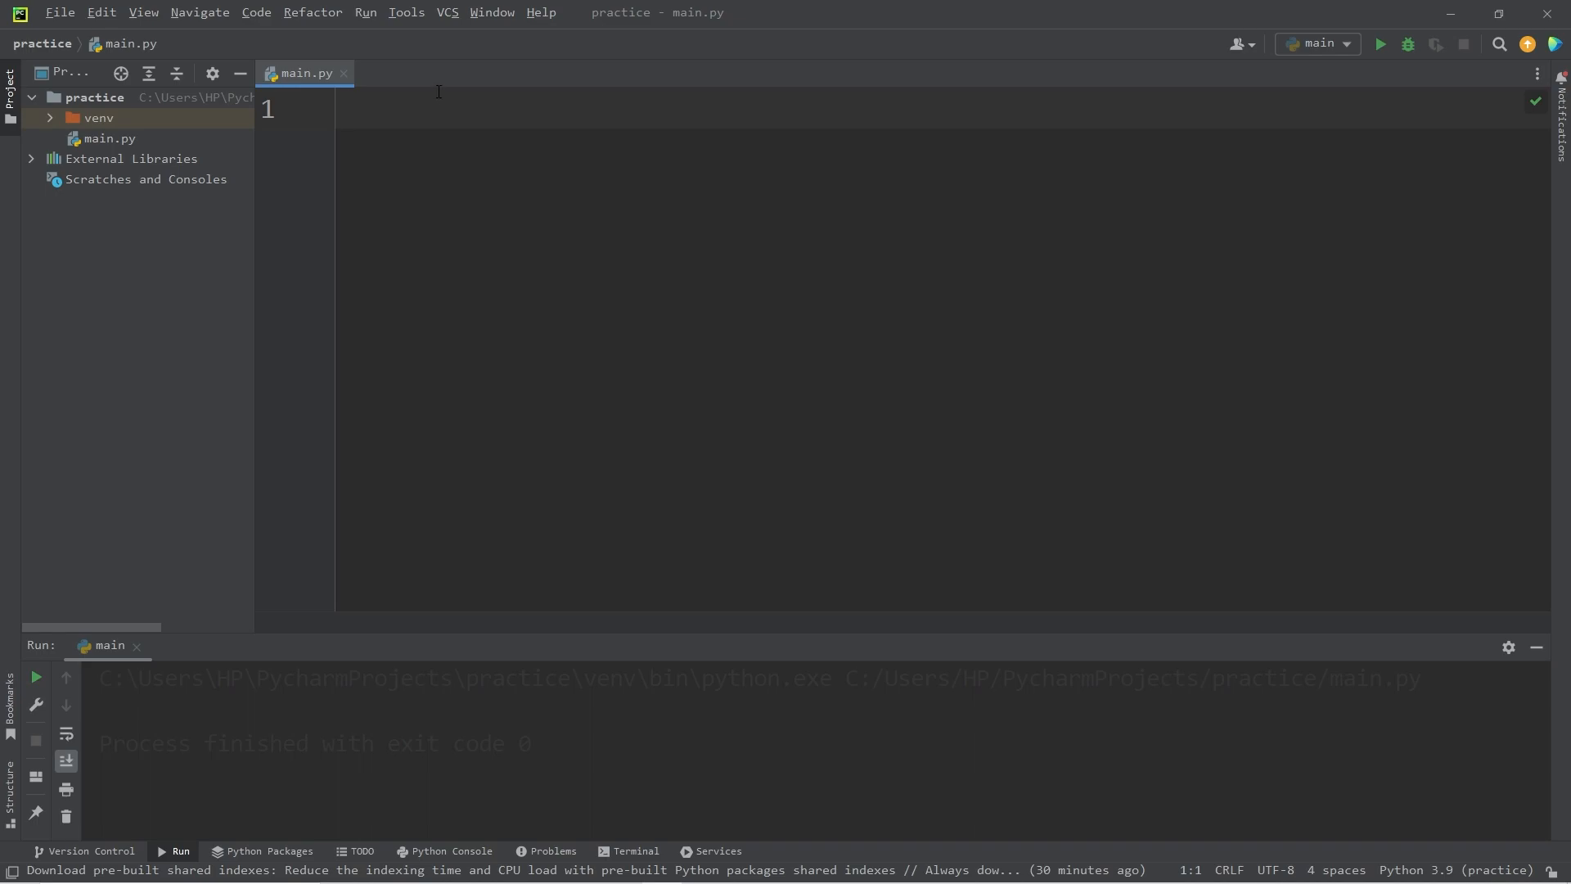
- Write friends = 0, friends = friends + 1 and print(friends) in main.py
left_click(347, 109)
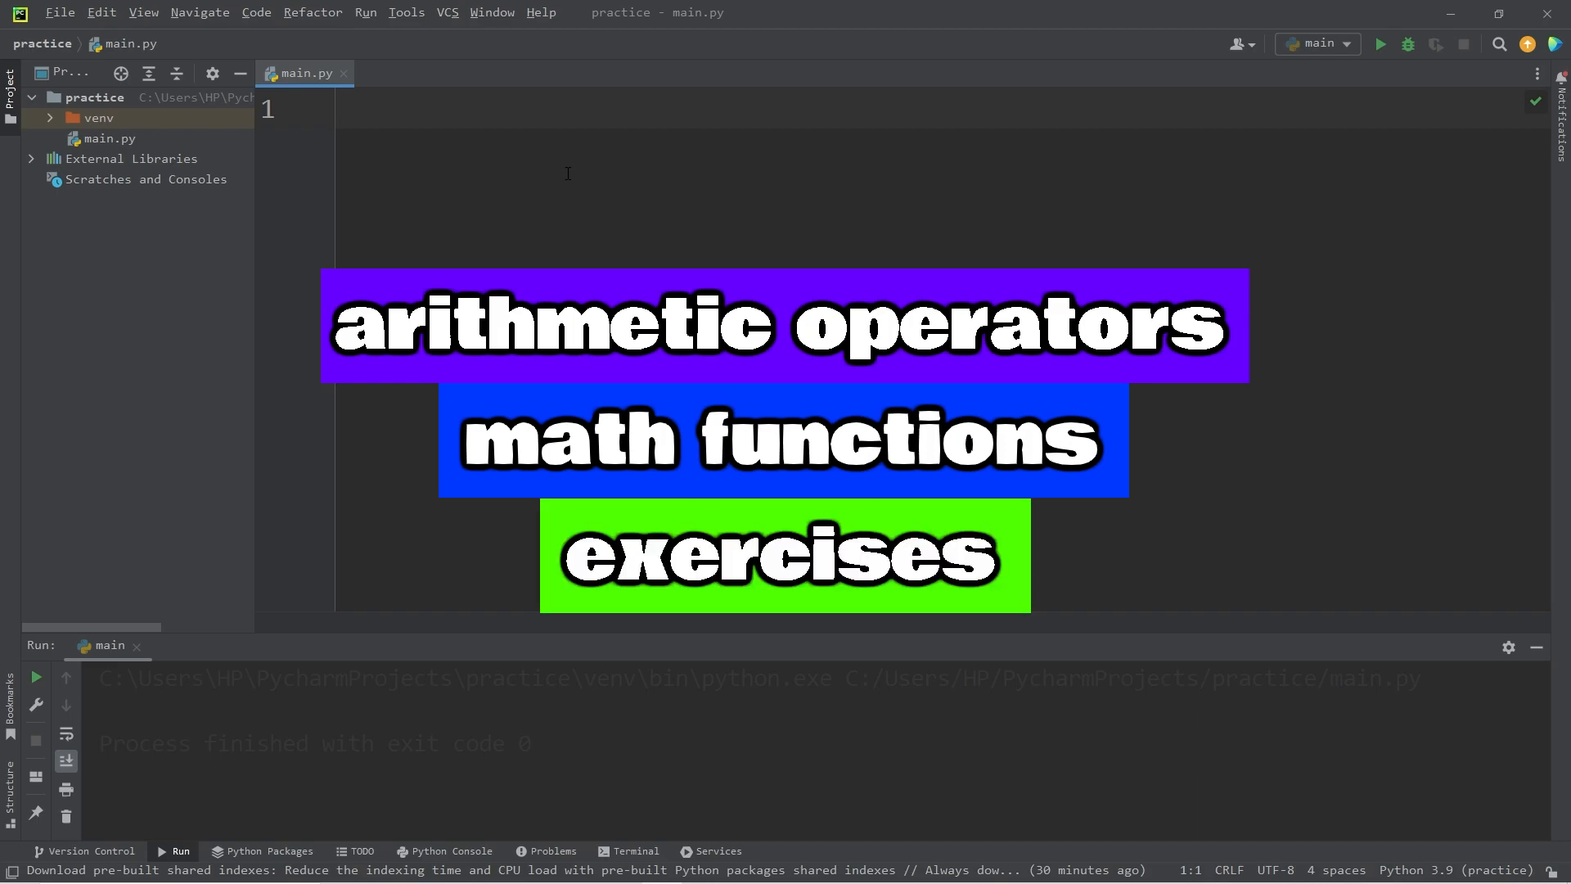
left_click(538, 160)
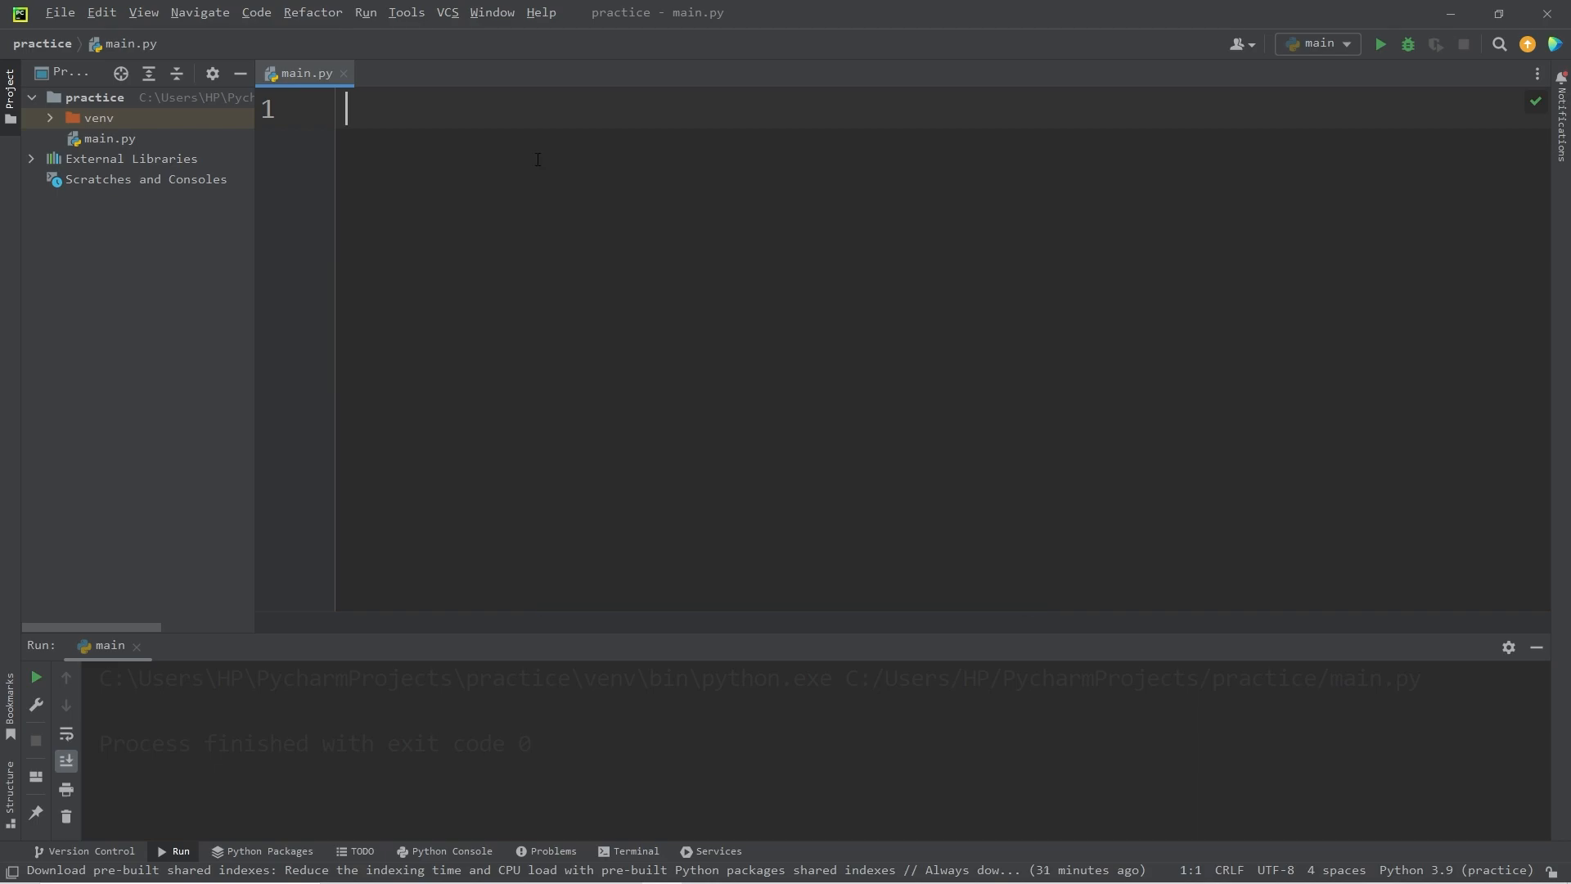
mouse_move(522, 146)
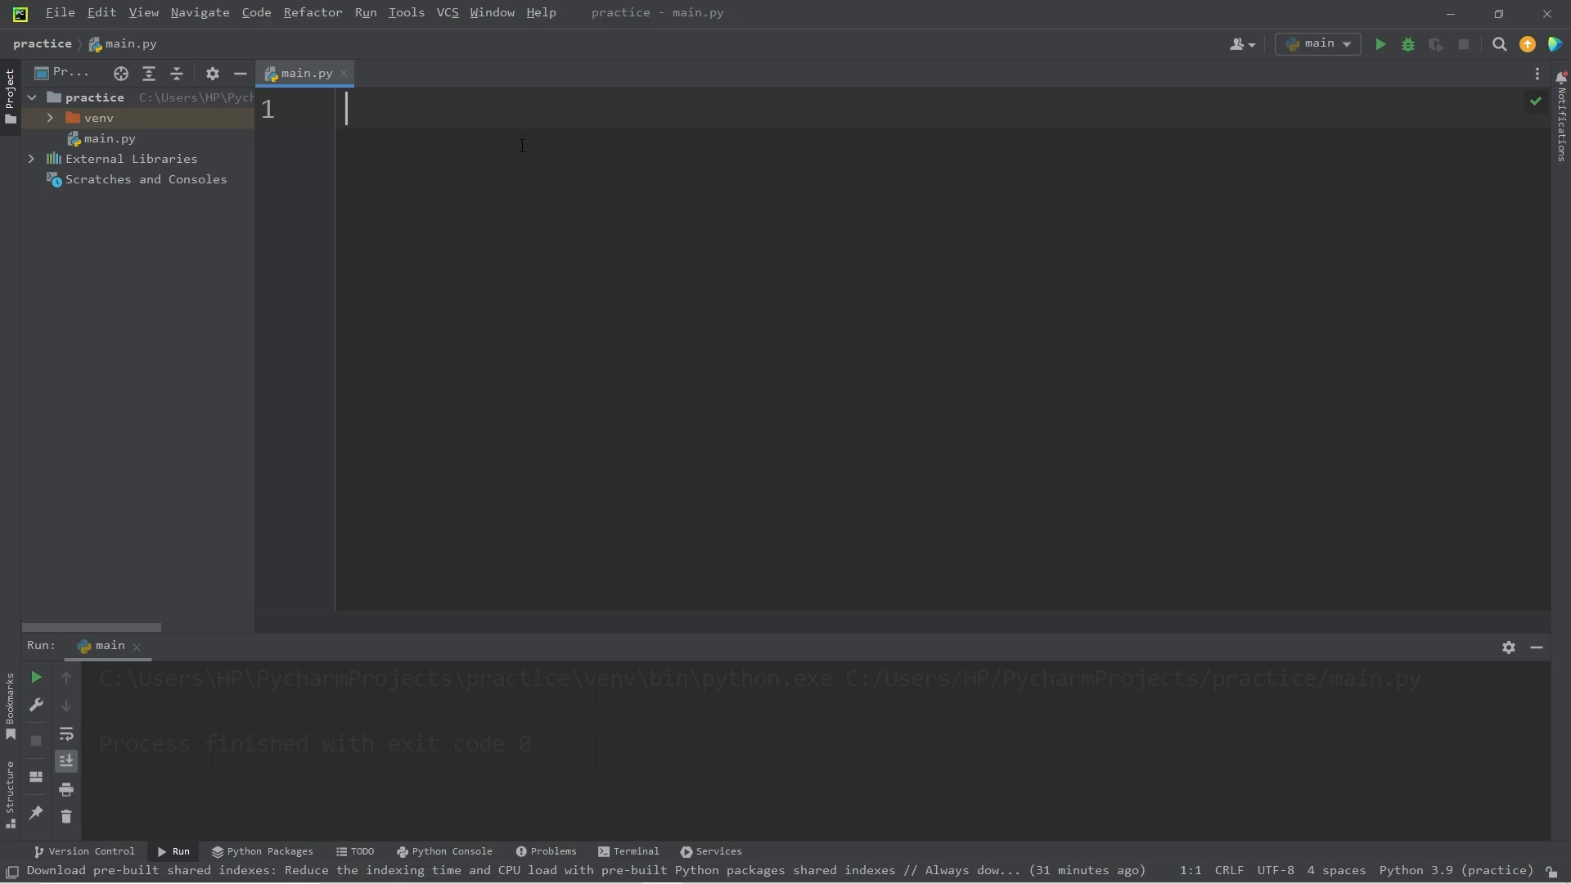
key("Enter")
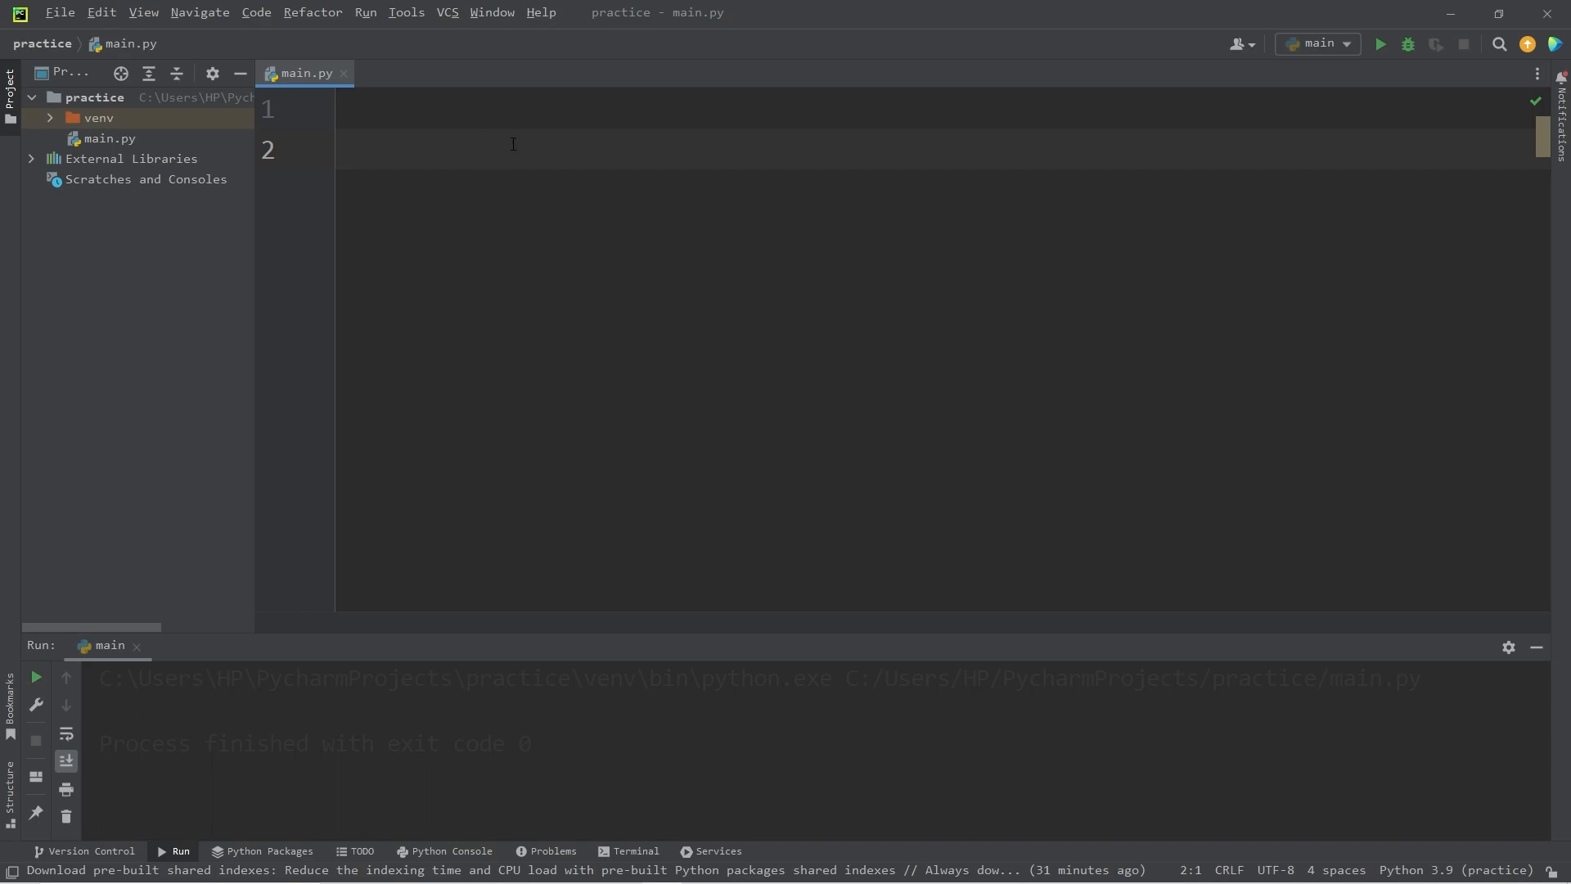
mouse_move(745, 251)
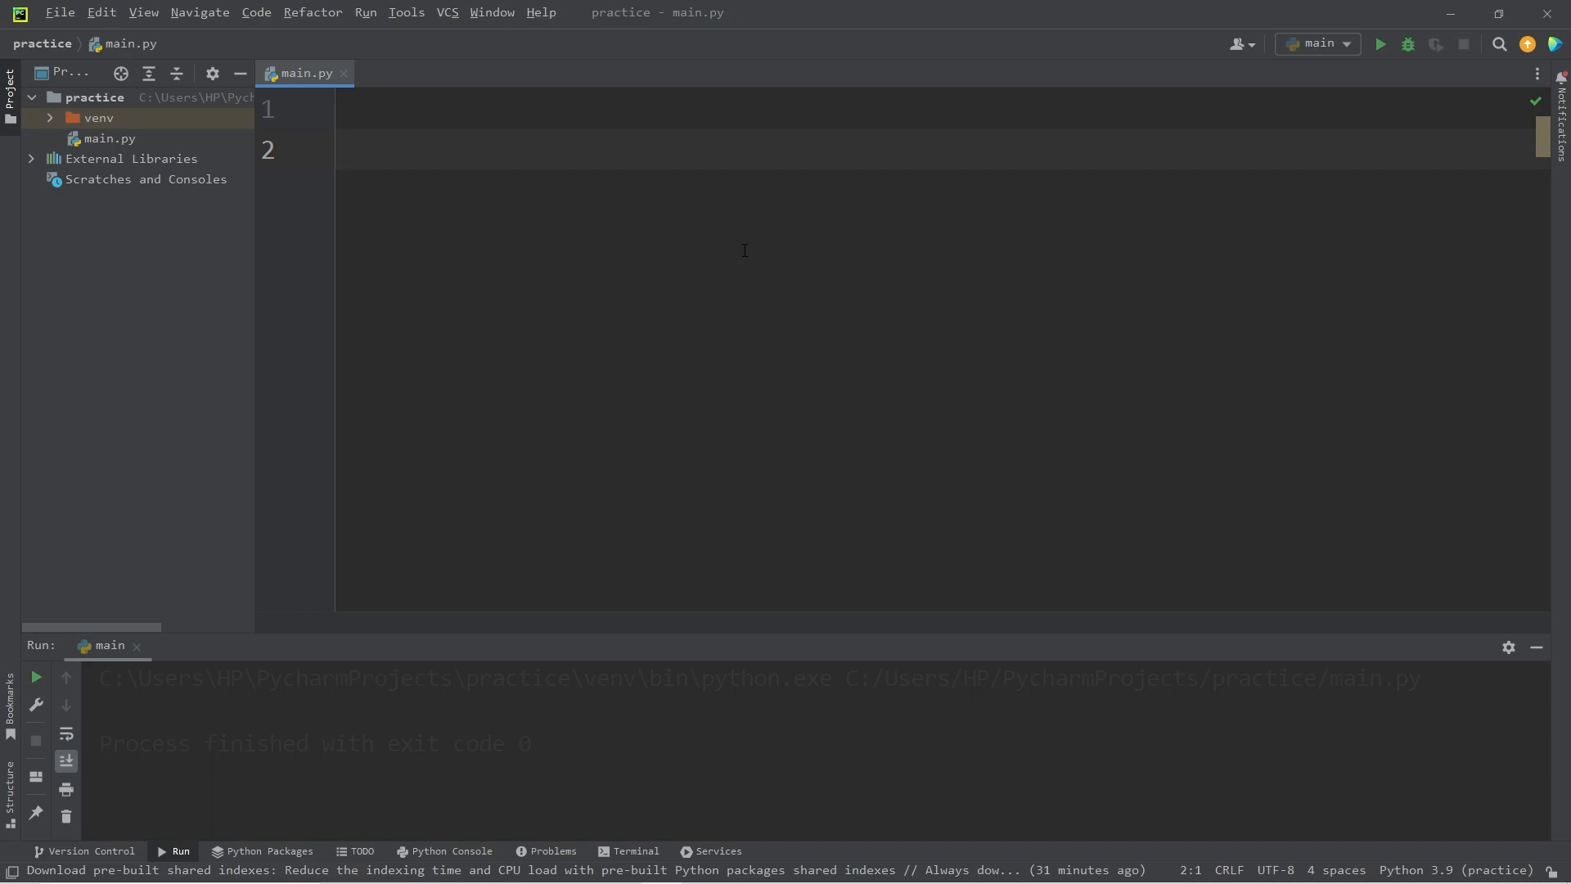
type("friends =")
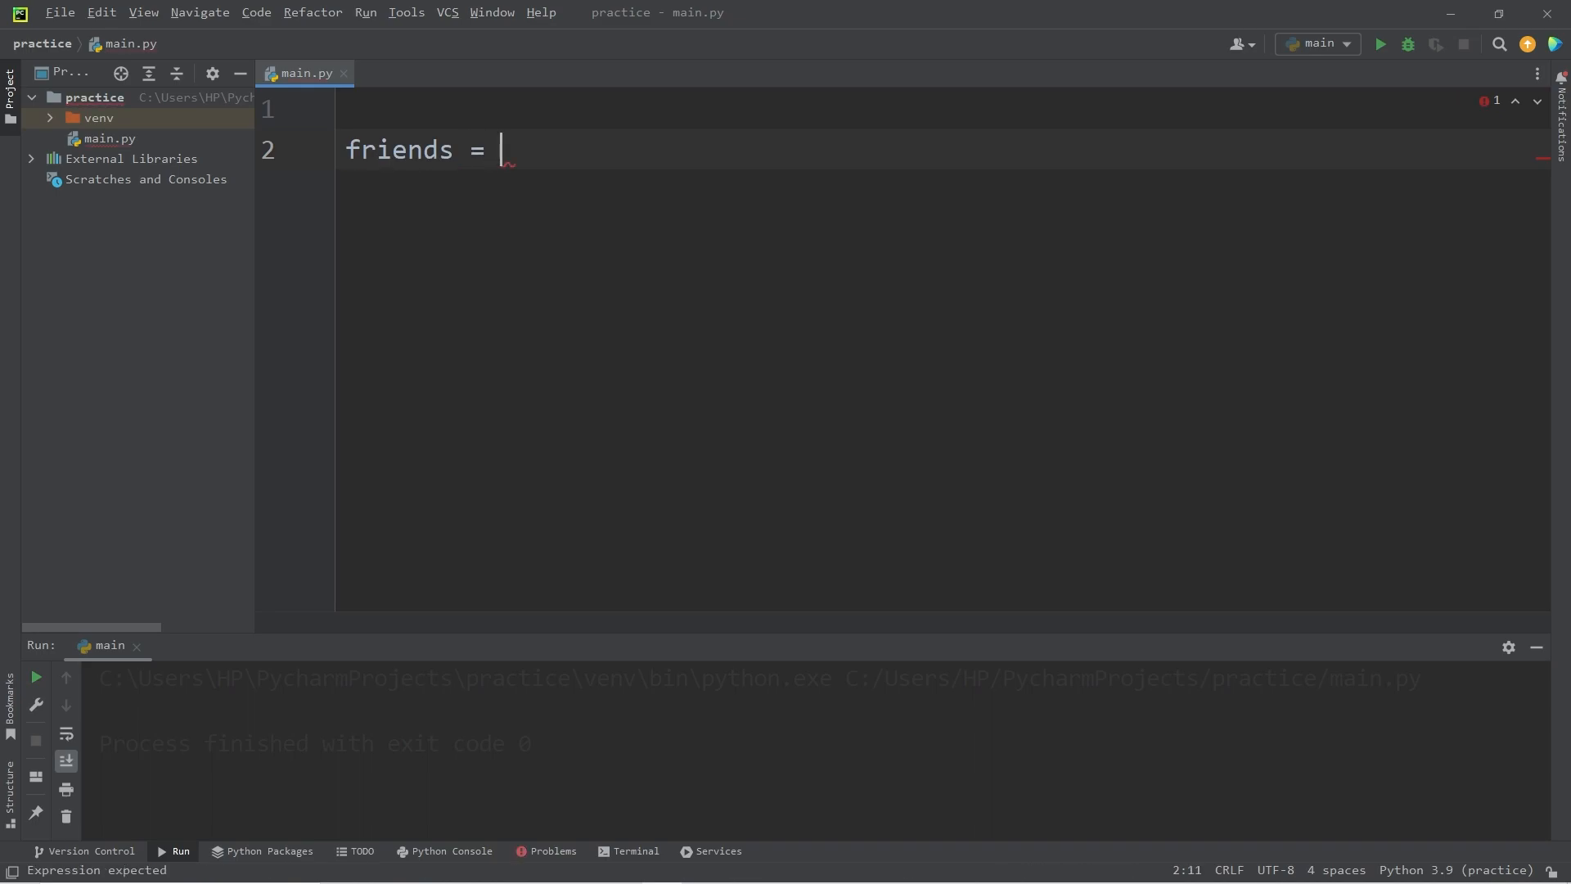
type("0")
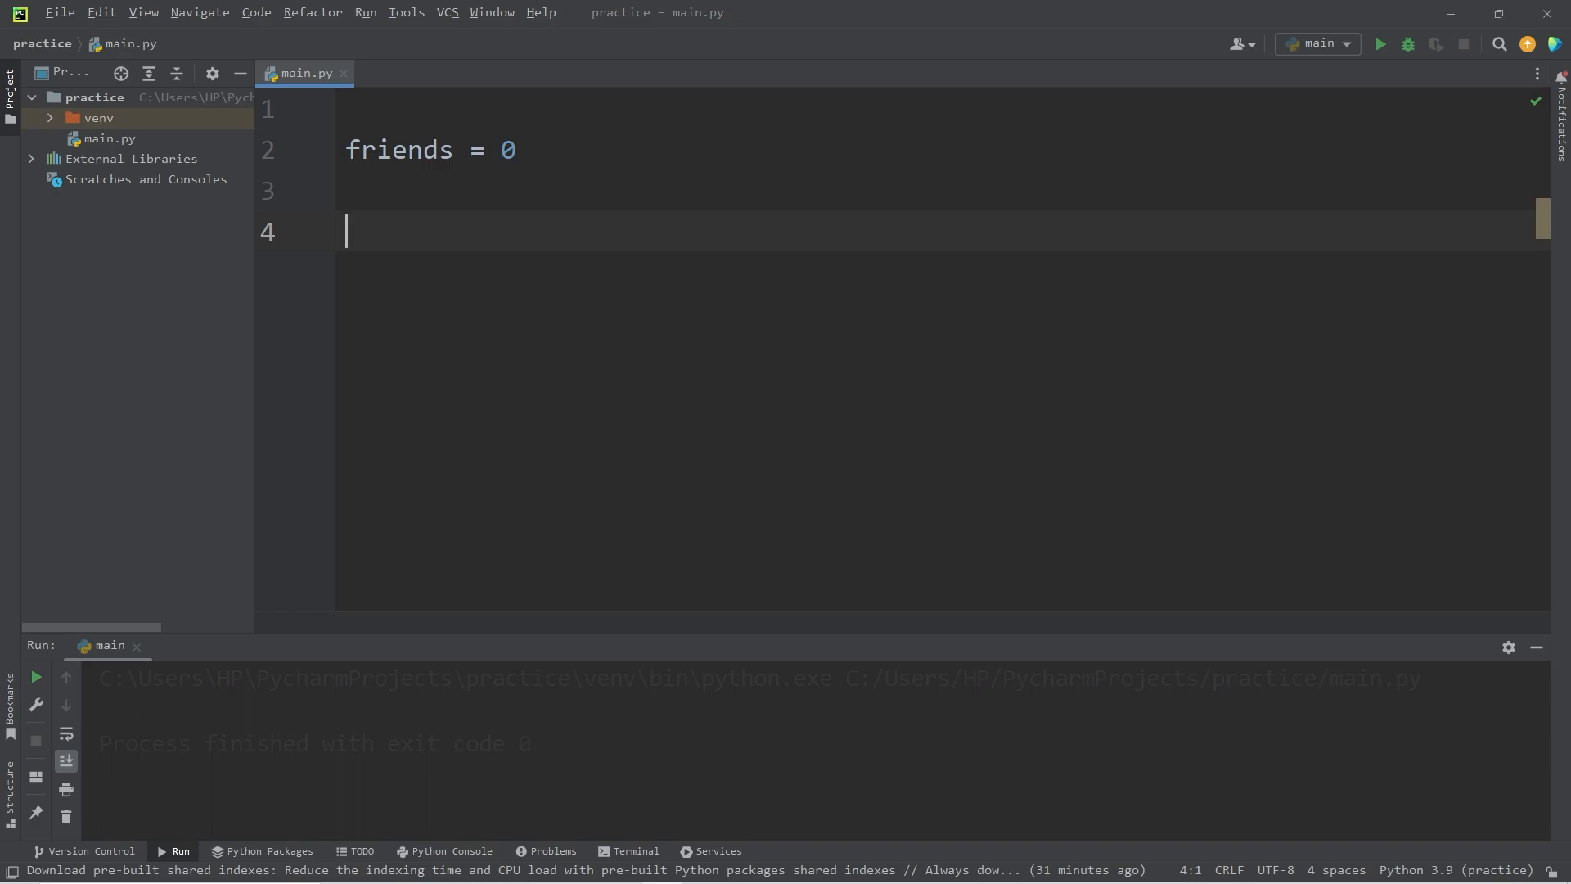
type("friends")
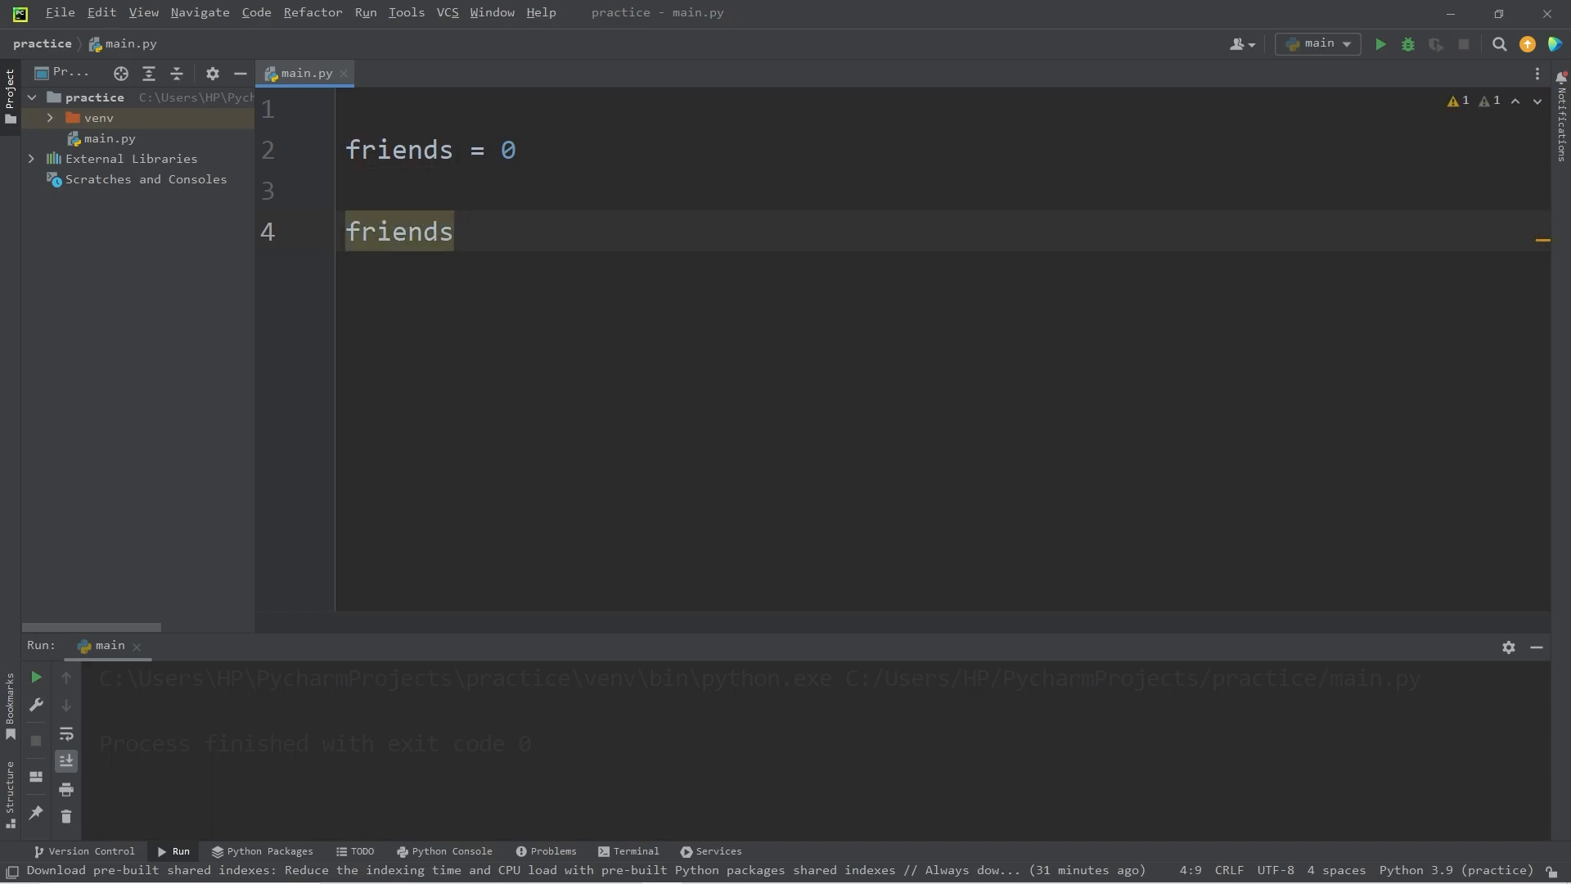
type("= frie")
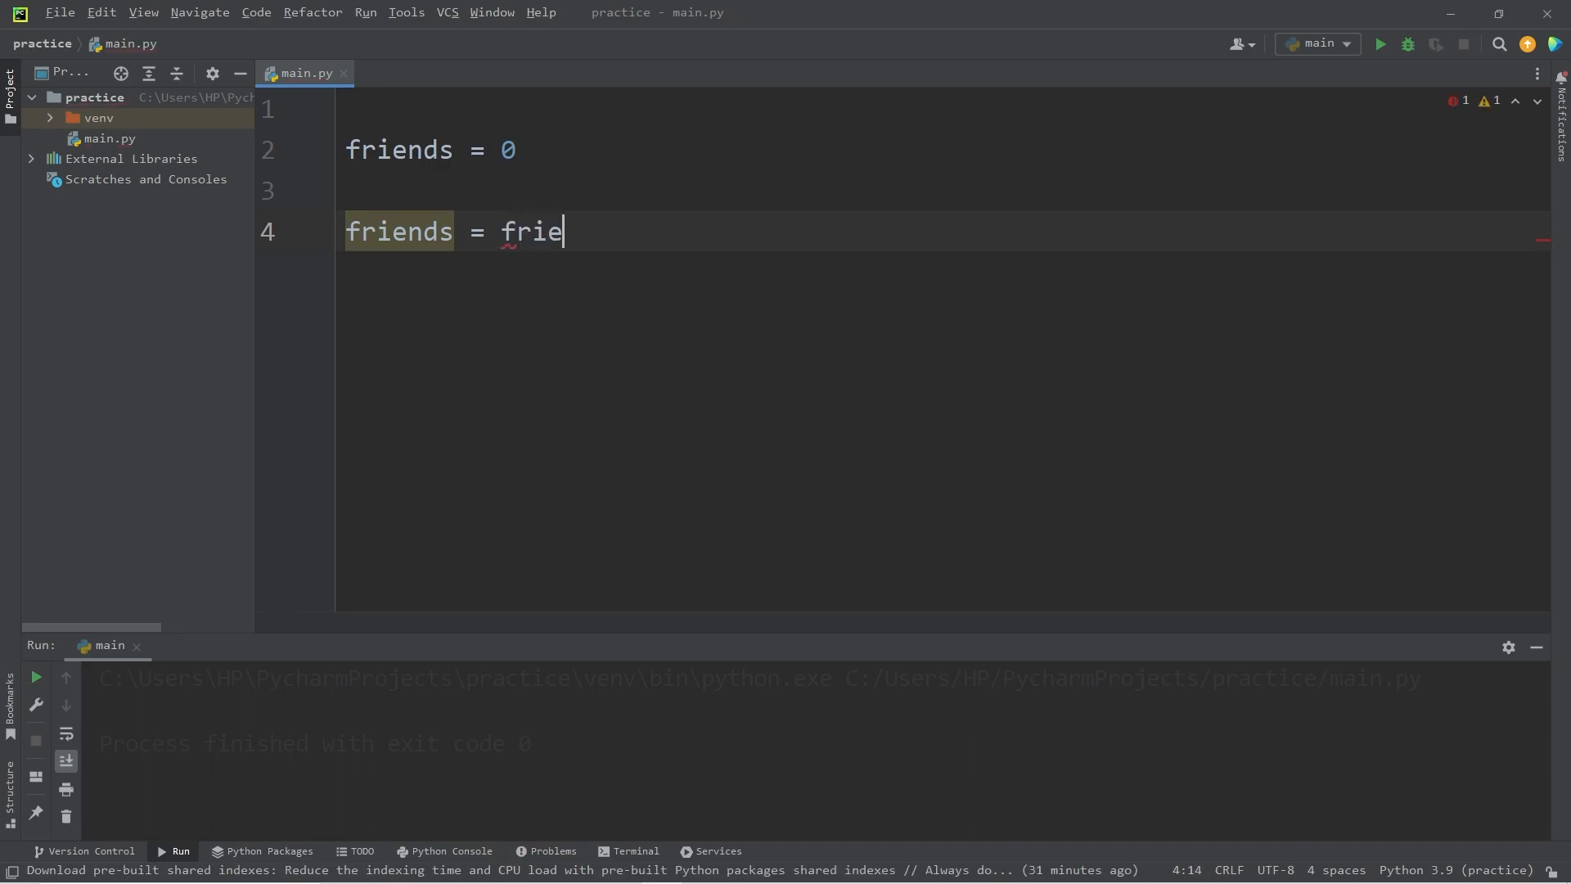
type("nds + 1")
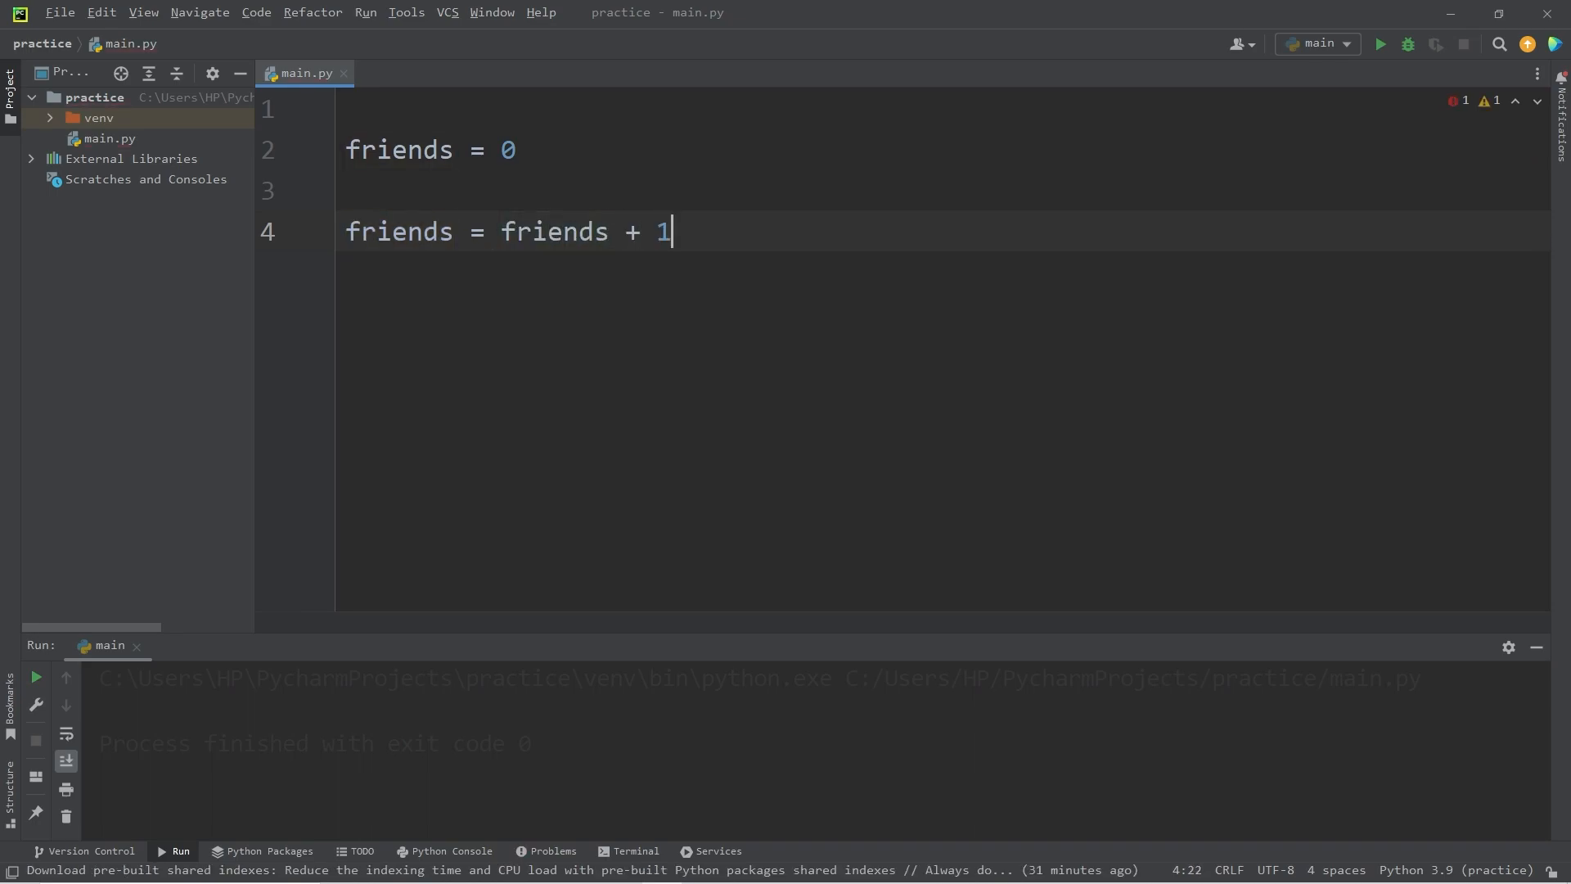
double_click(633, 231)
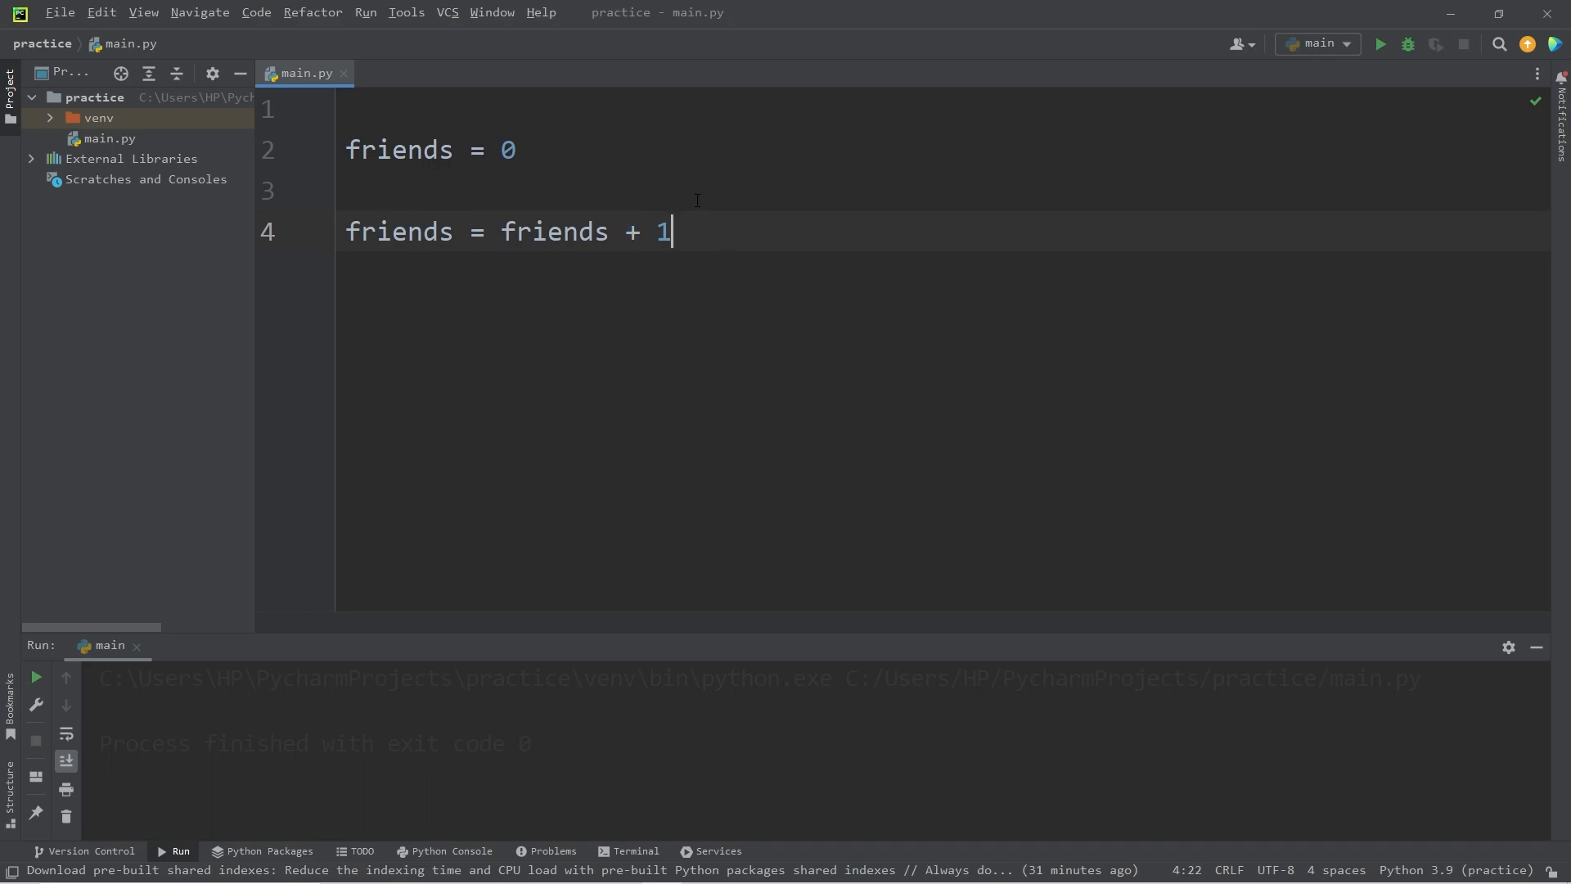
key("Enter")
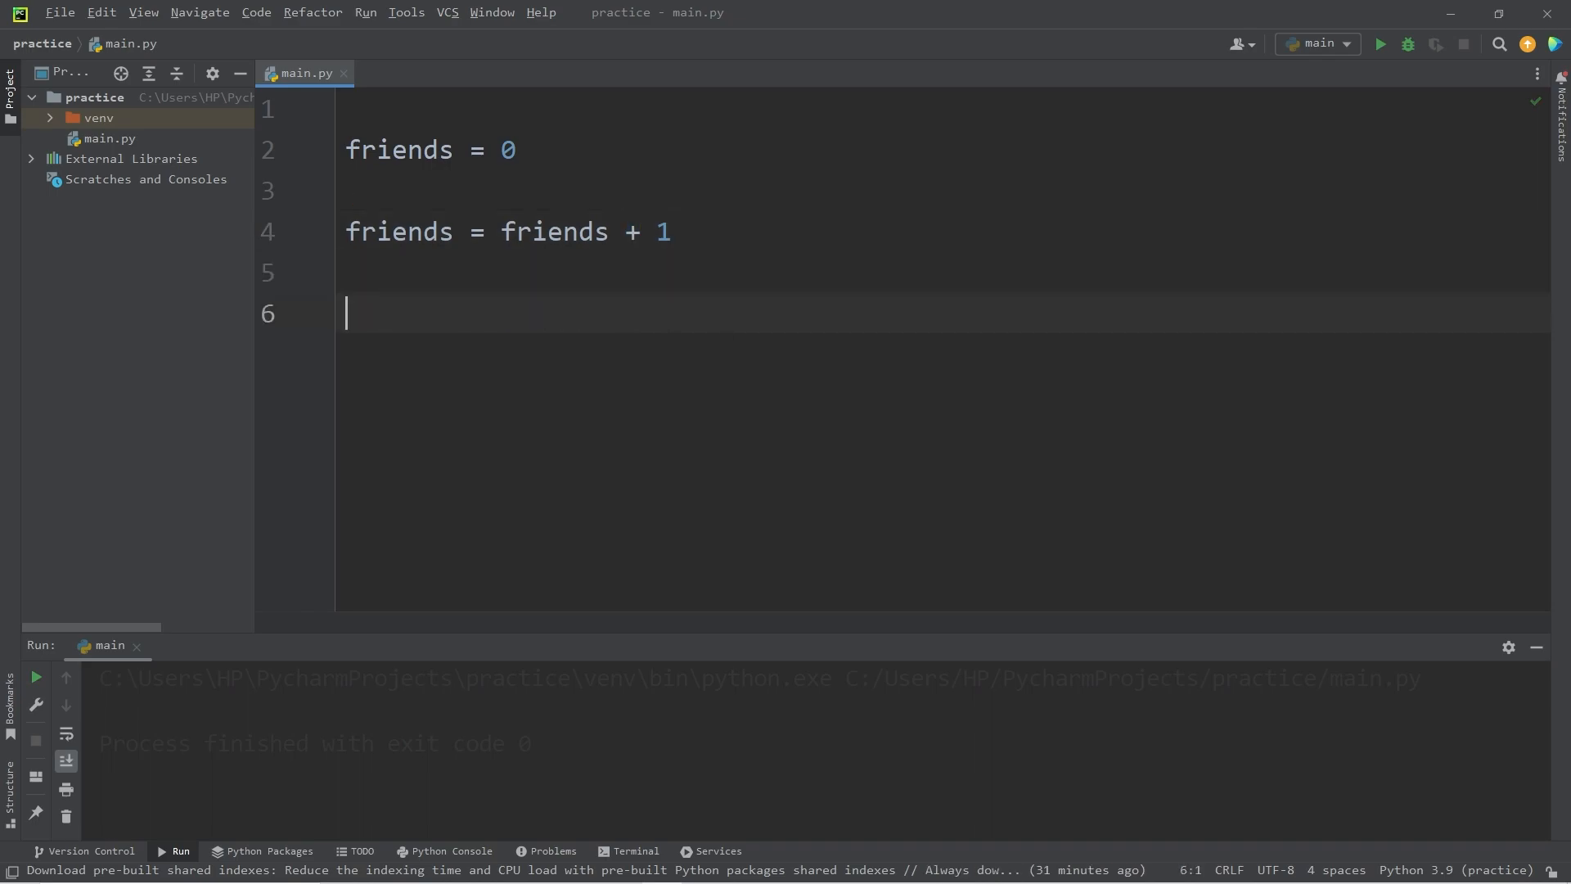
type("print(")
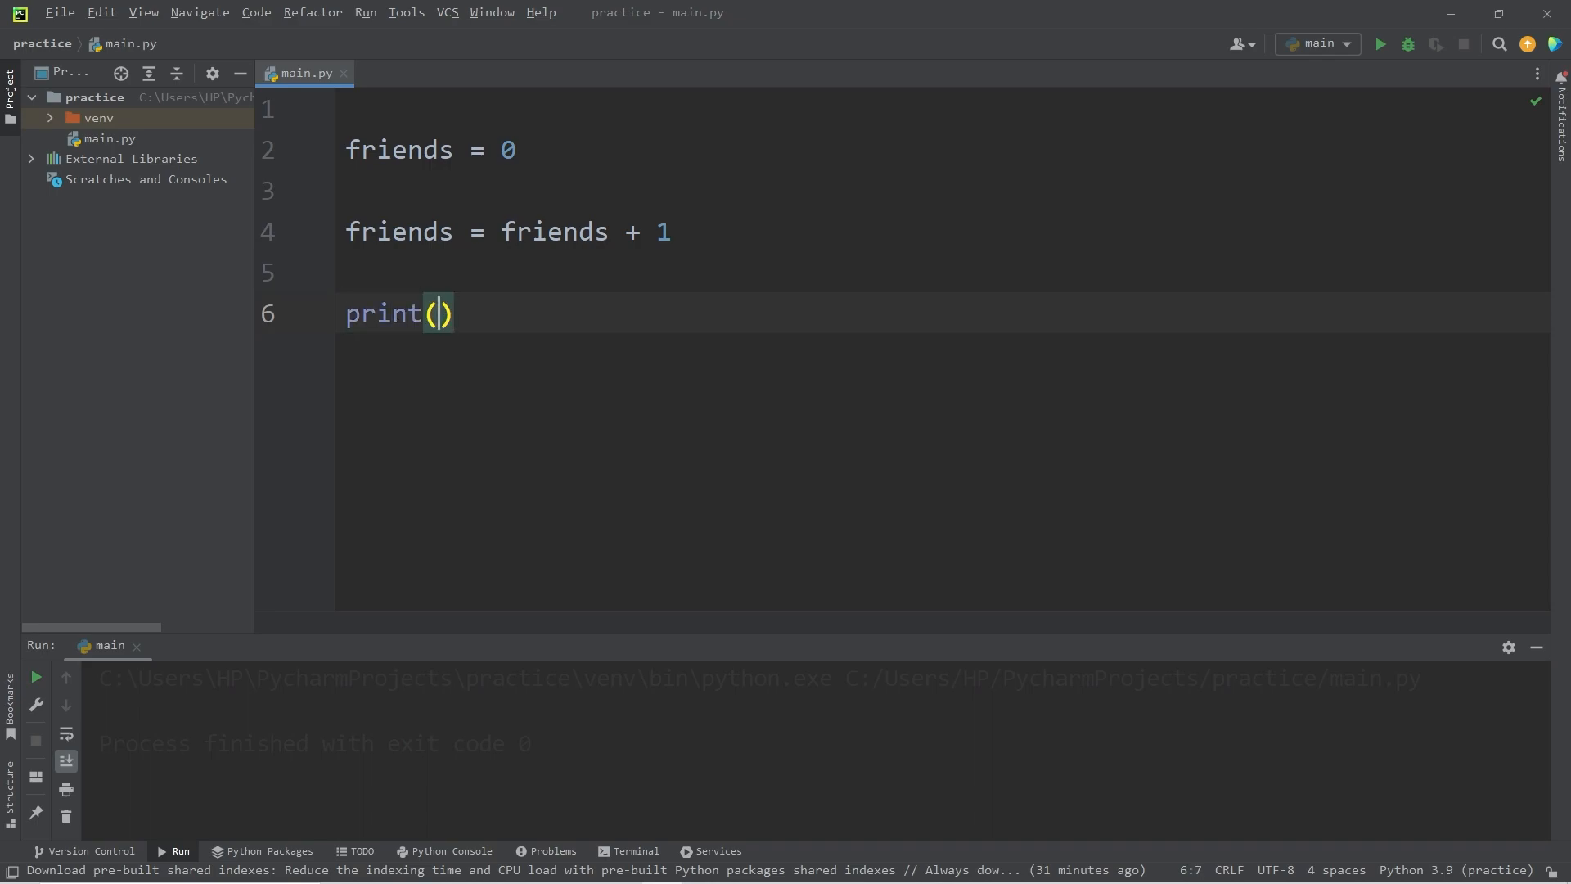
type("friends")
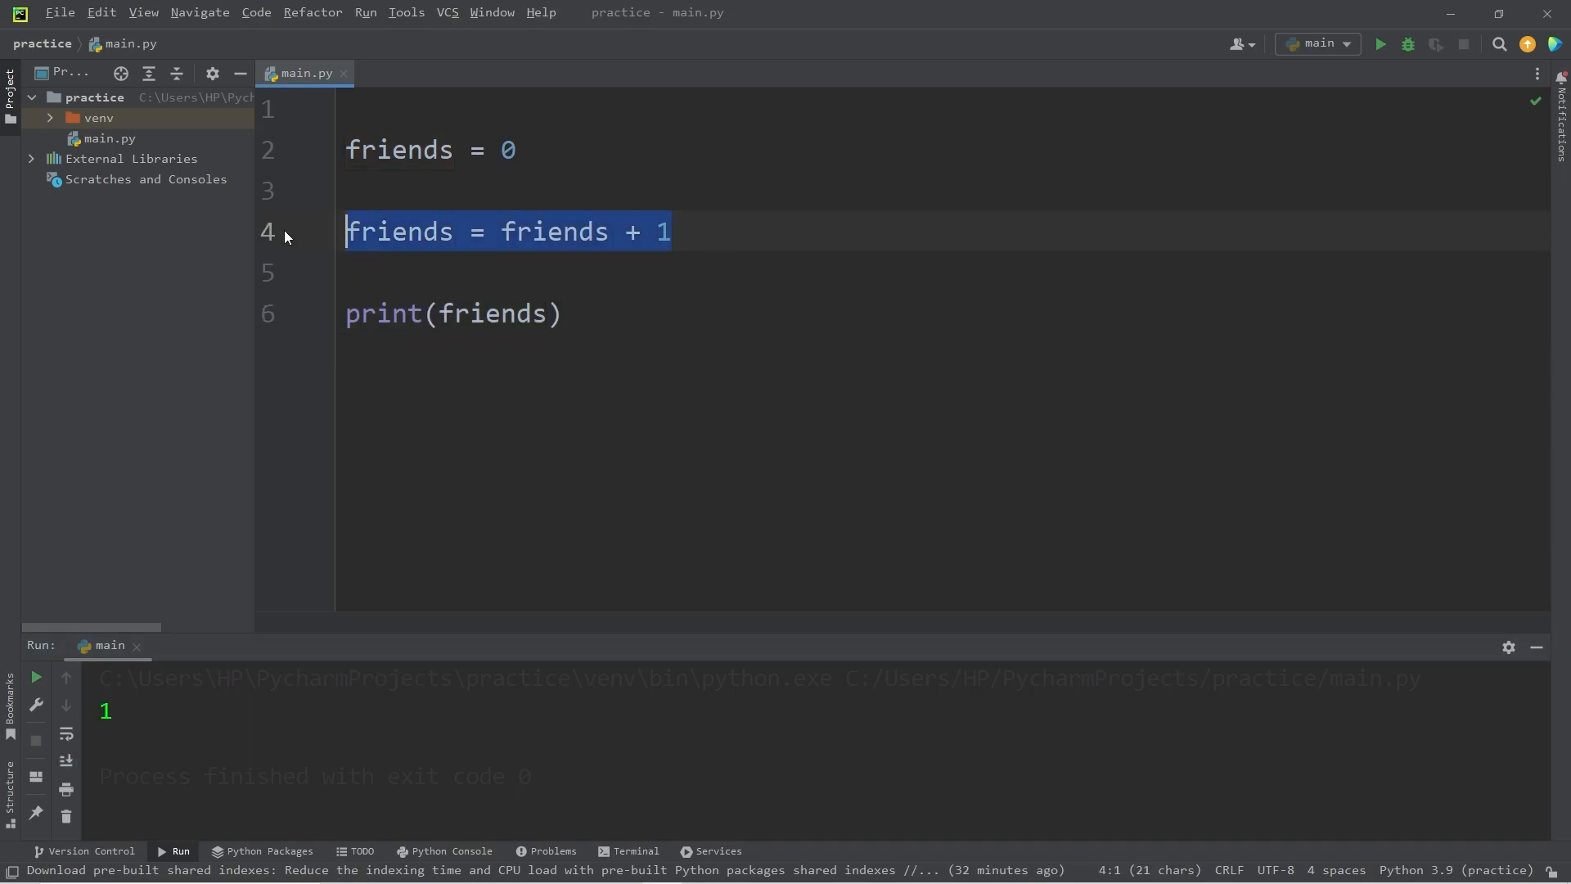
- Add the shorthand friends += 1 and select that line to comment out
key("Enter")
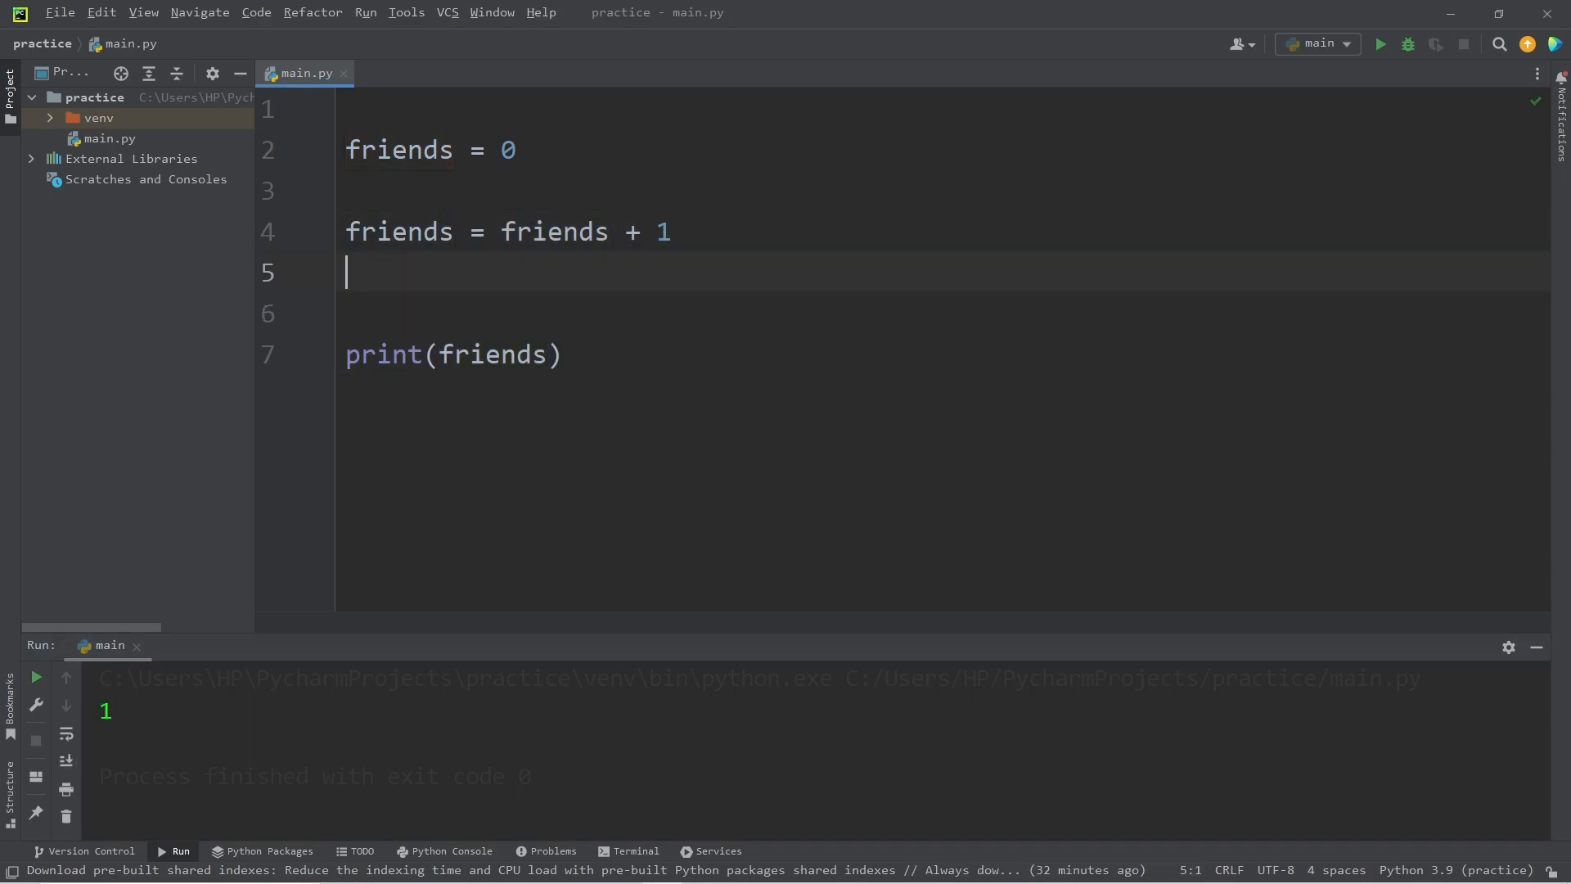
type("f")
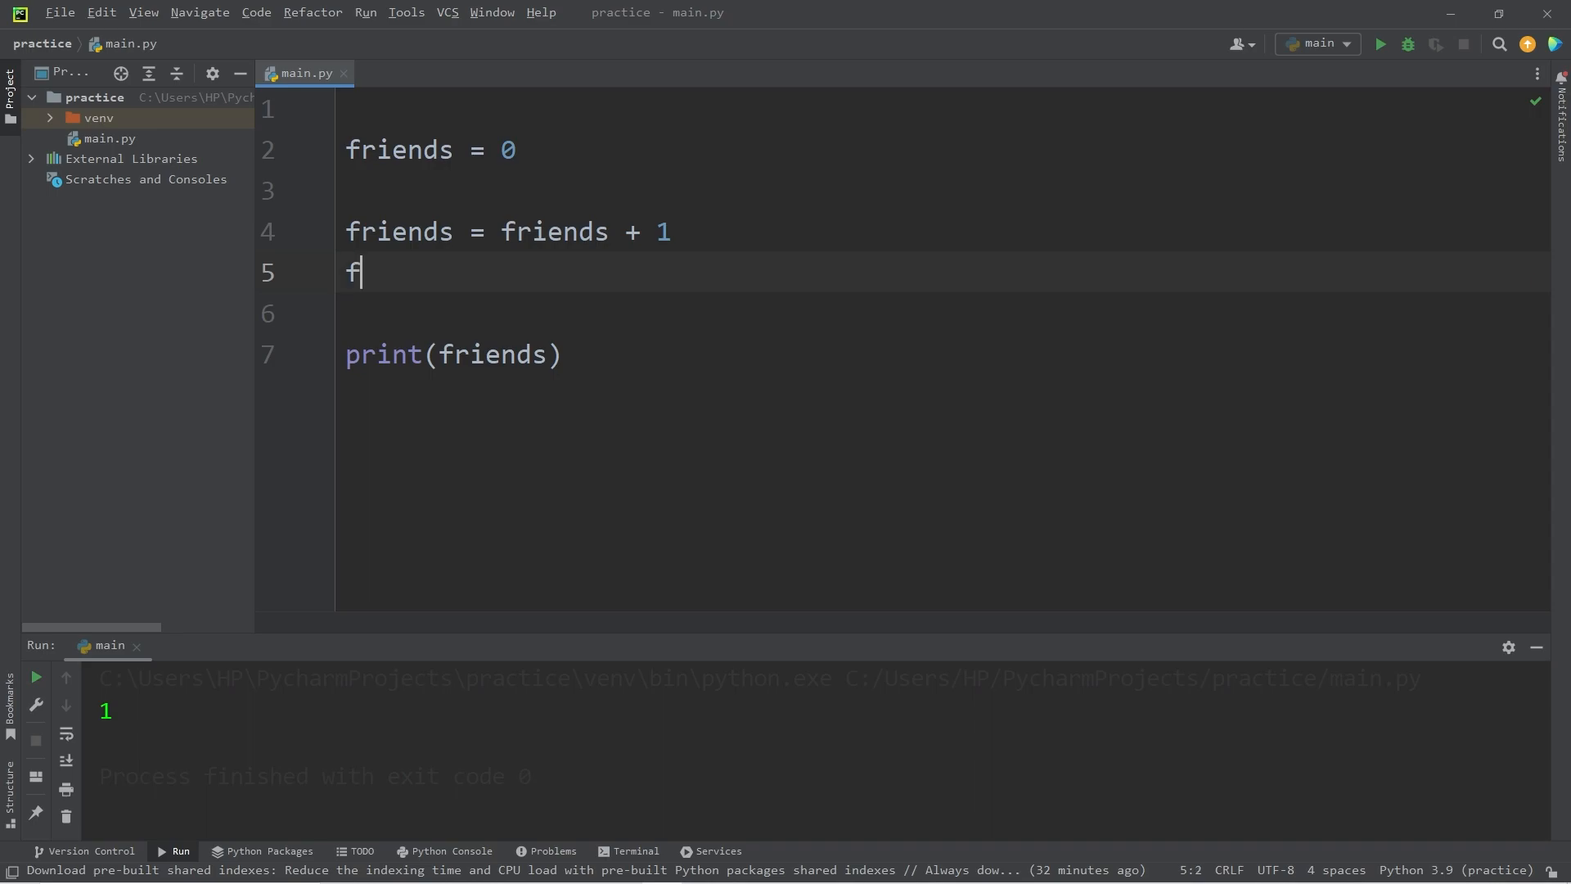
type("riends += 1")
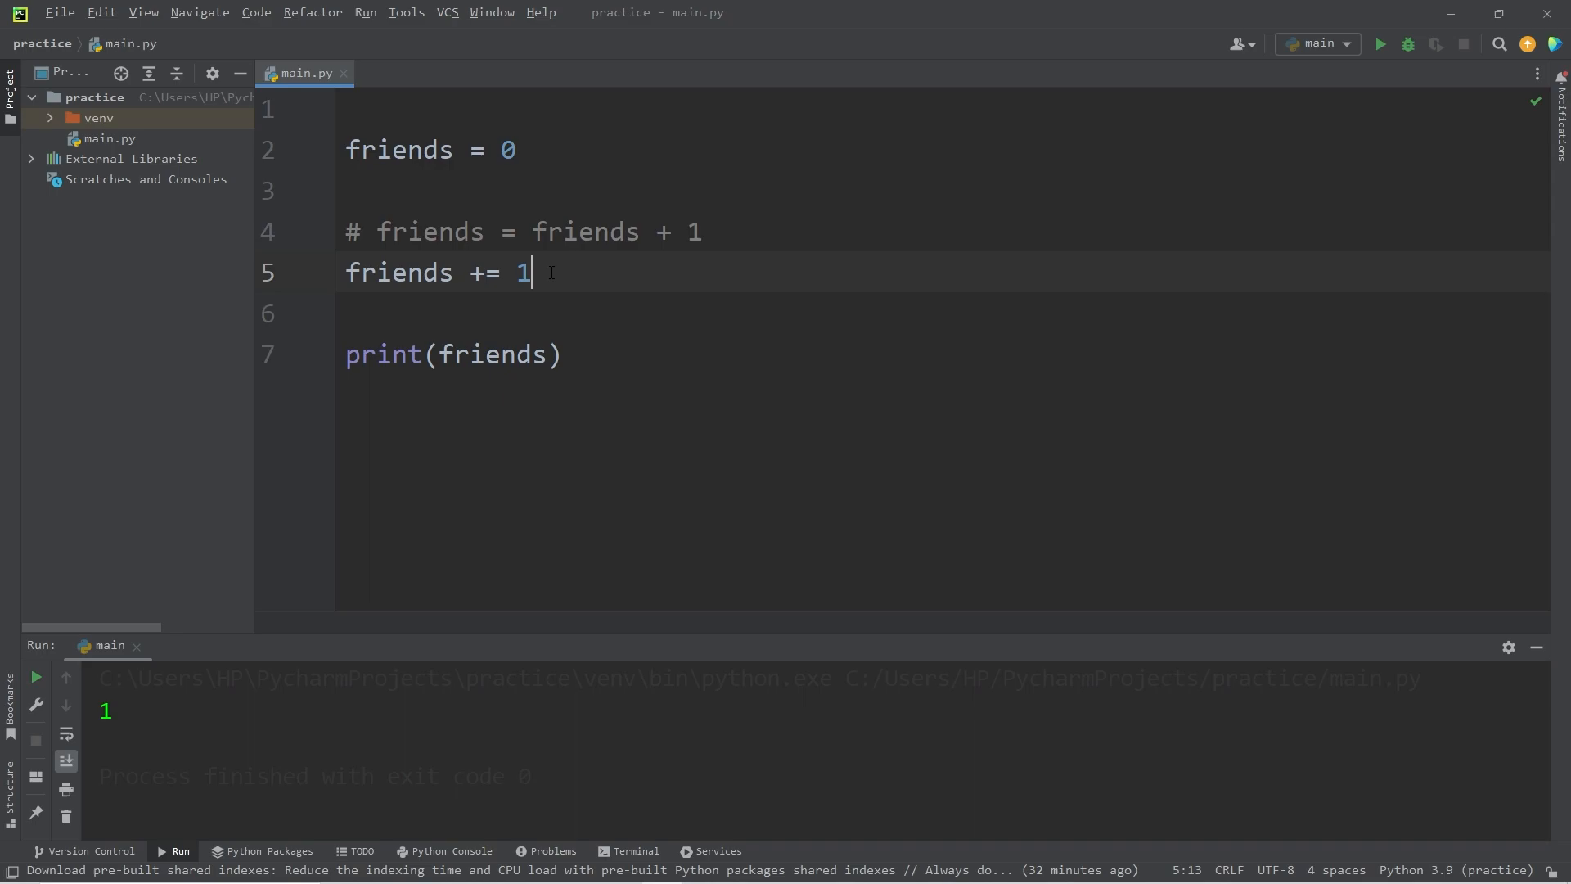
triple_click(525, 232)
type("# ")
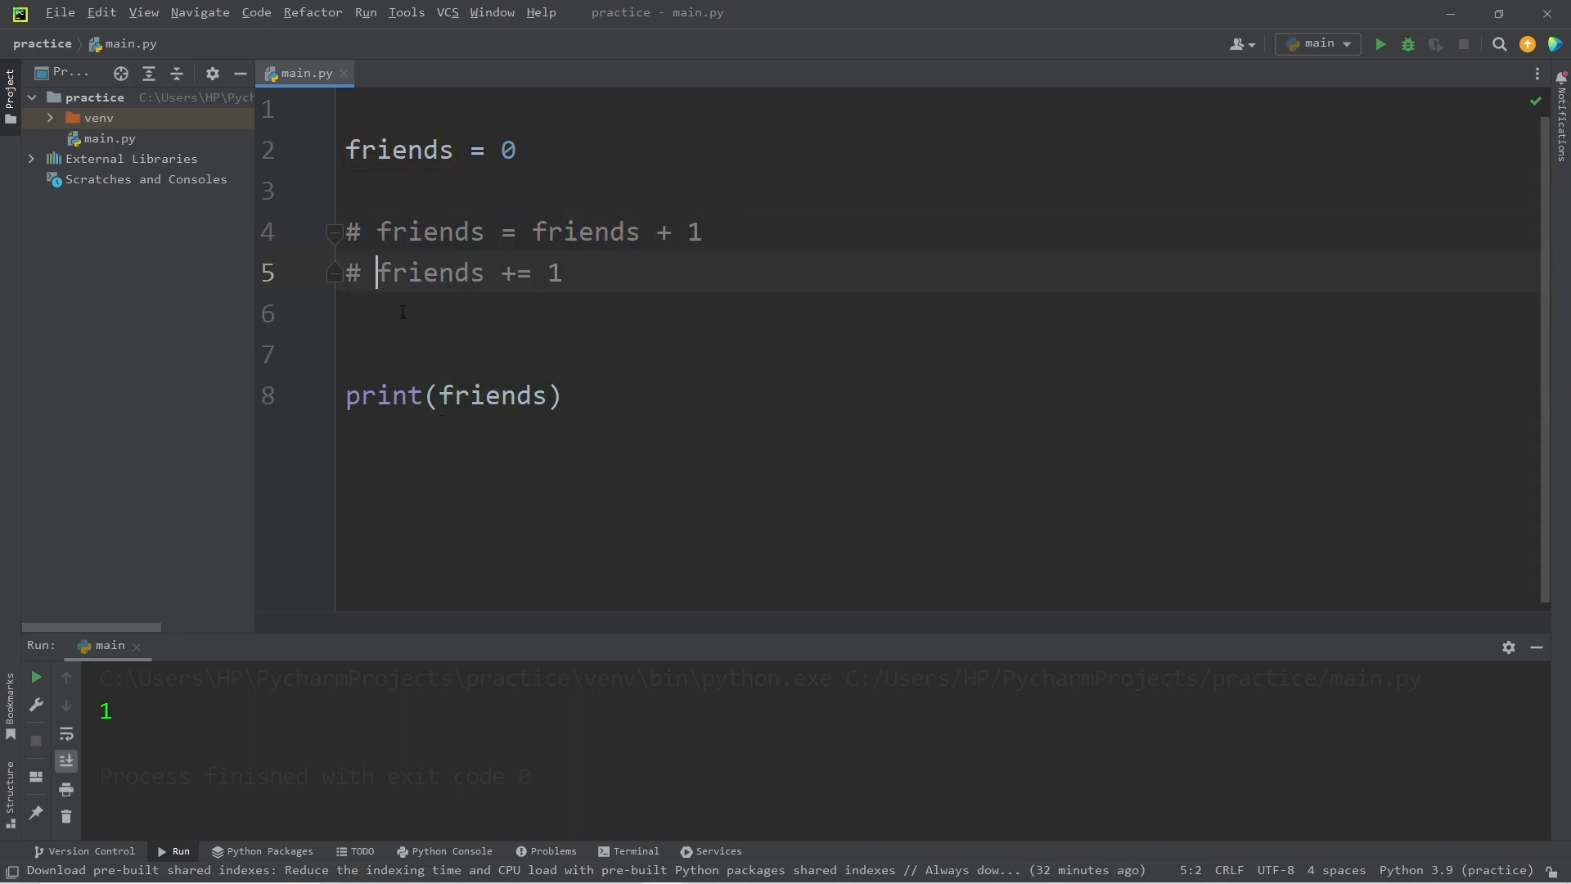
- Type friends = friends - 2, then the shorthand friends -= 2
type("friends = fr")
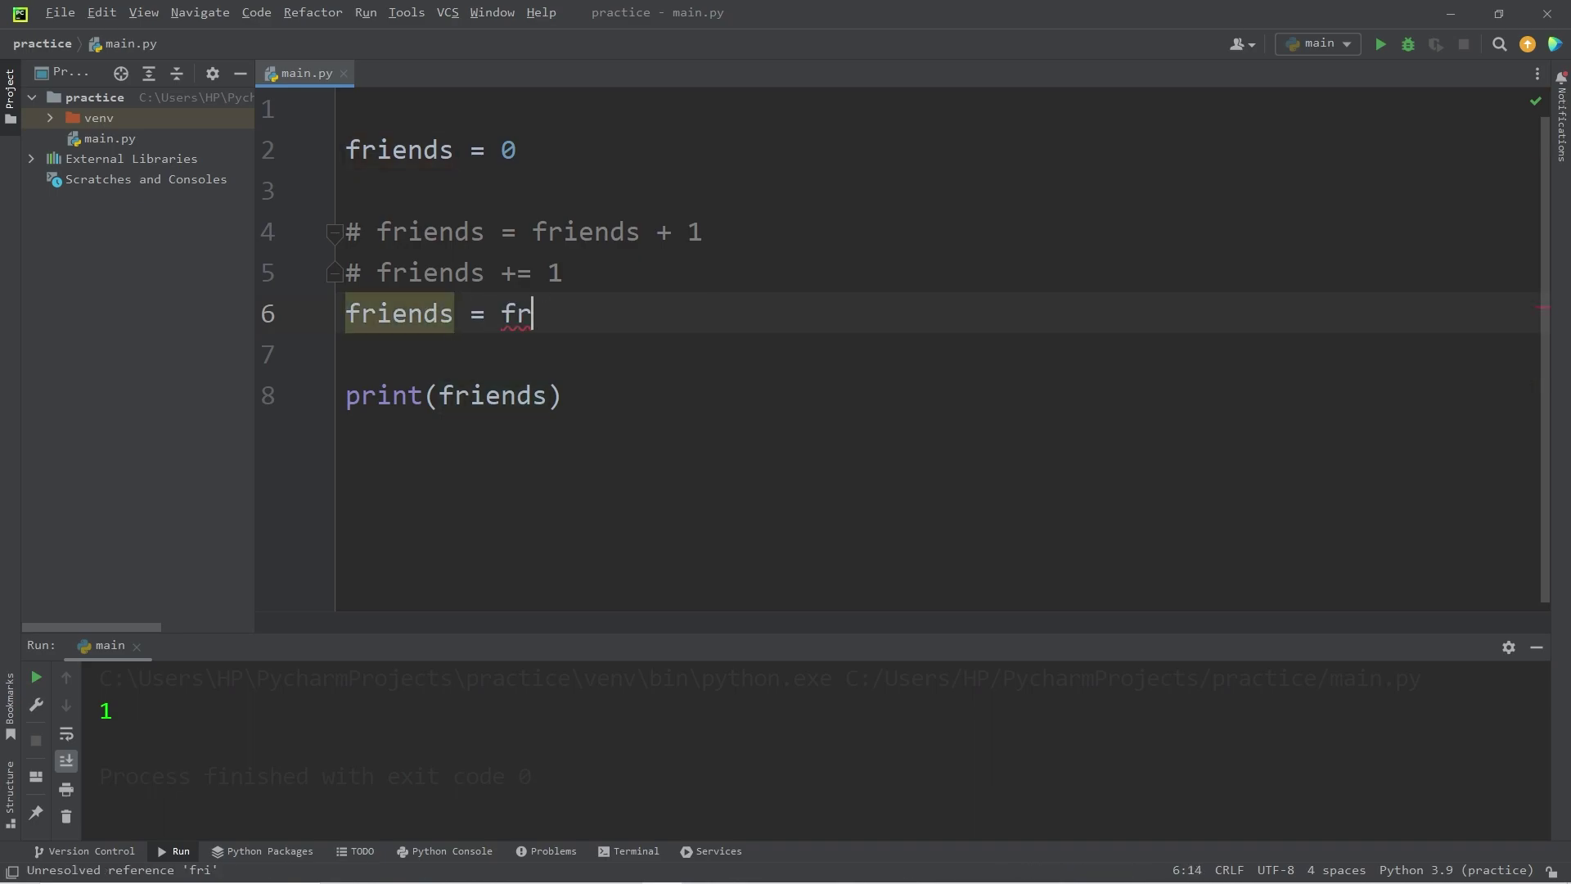
type("iends - 2")
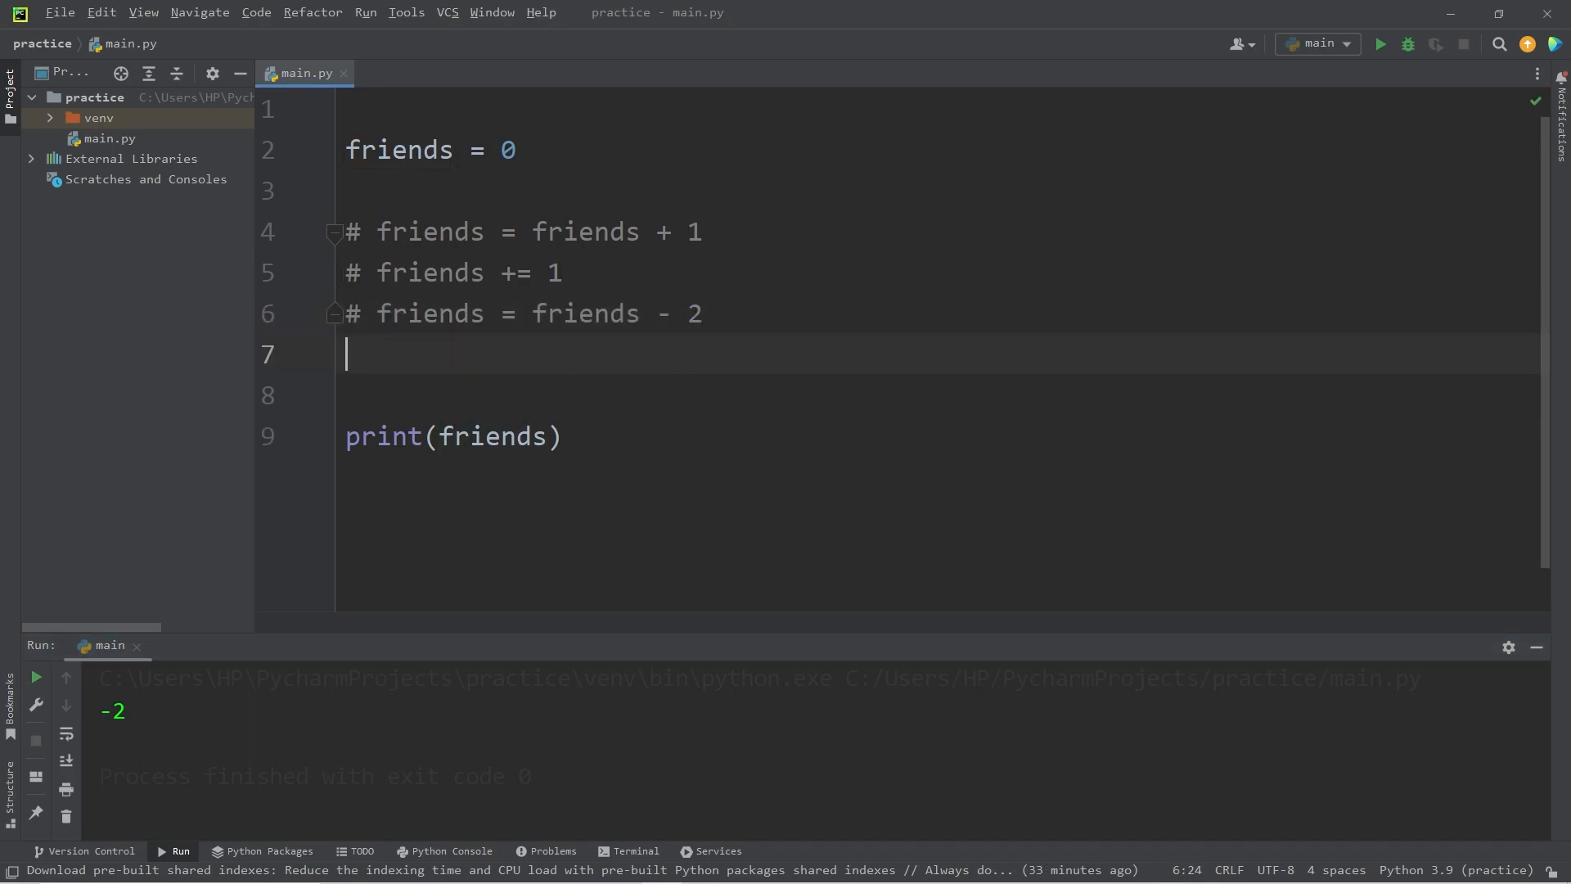
type("friends")
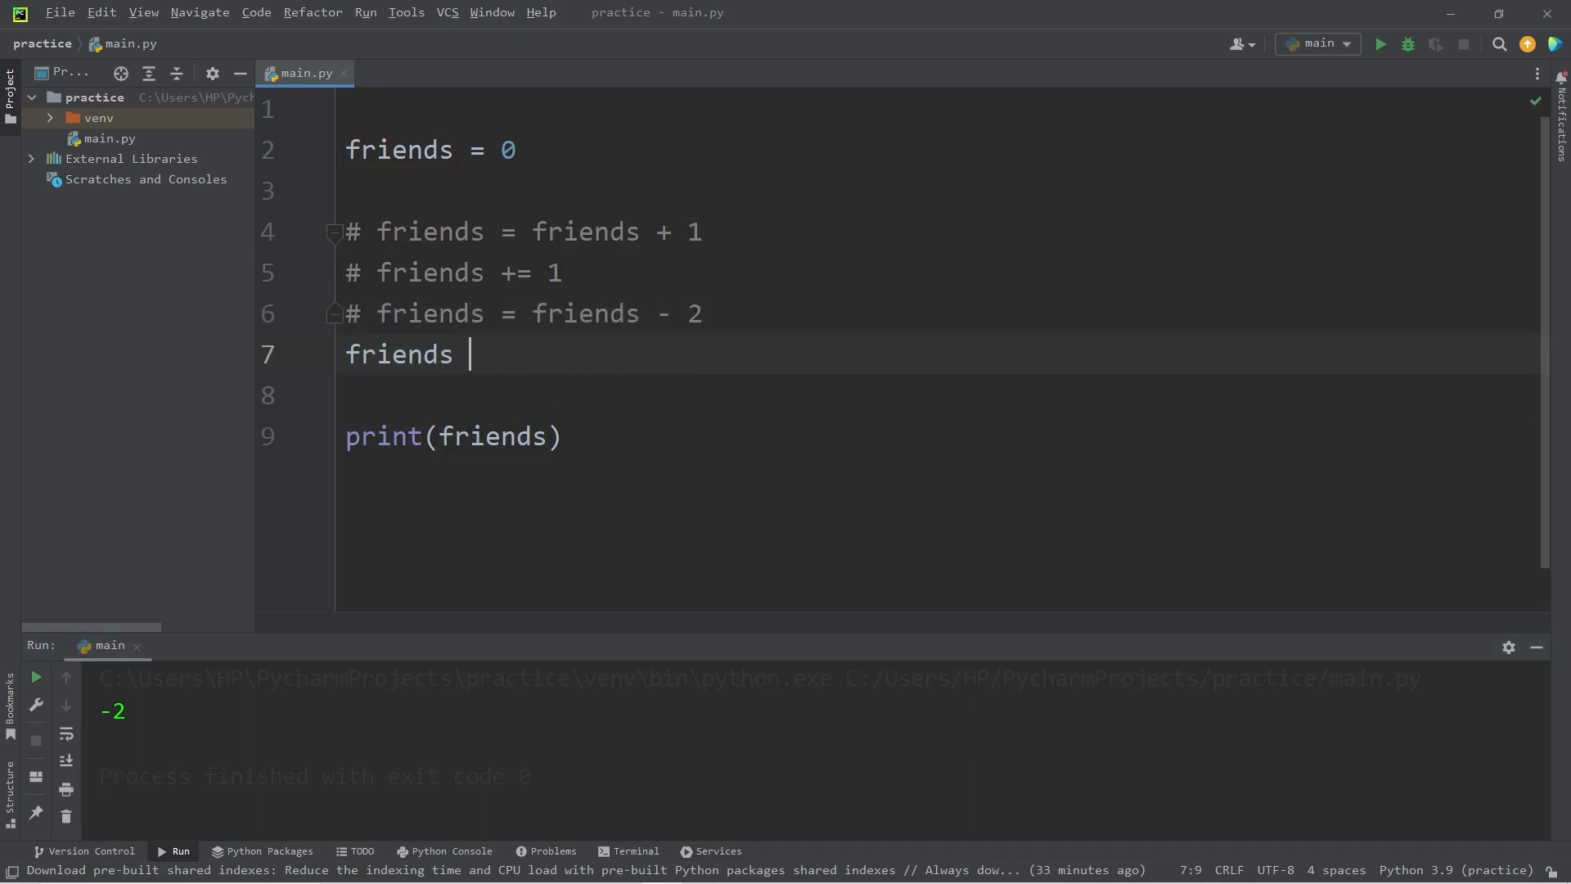
type("-= 2")
left_click(943, 149)
type("5")
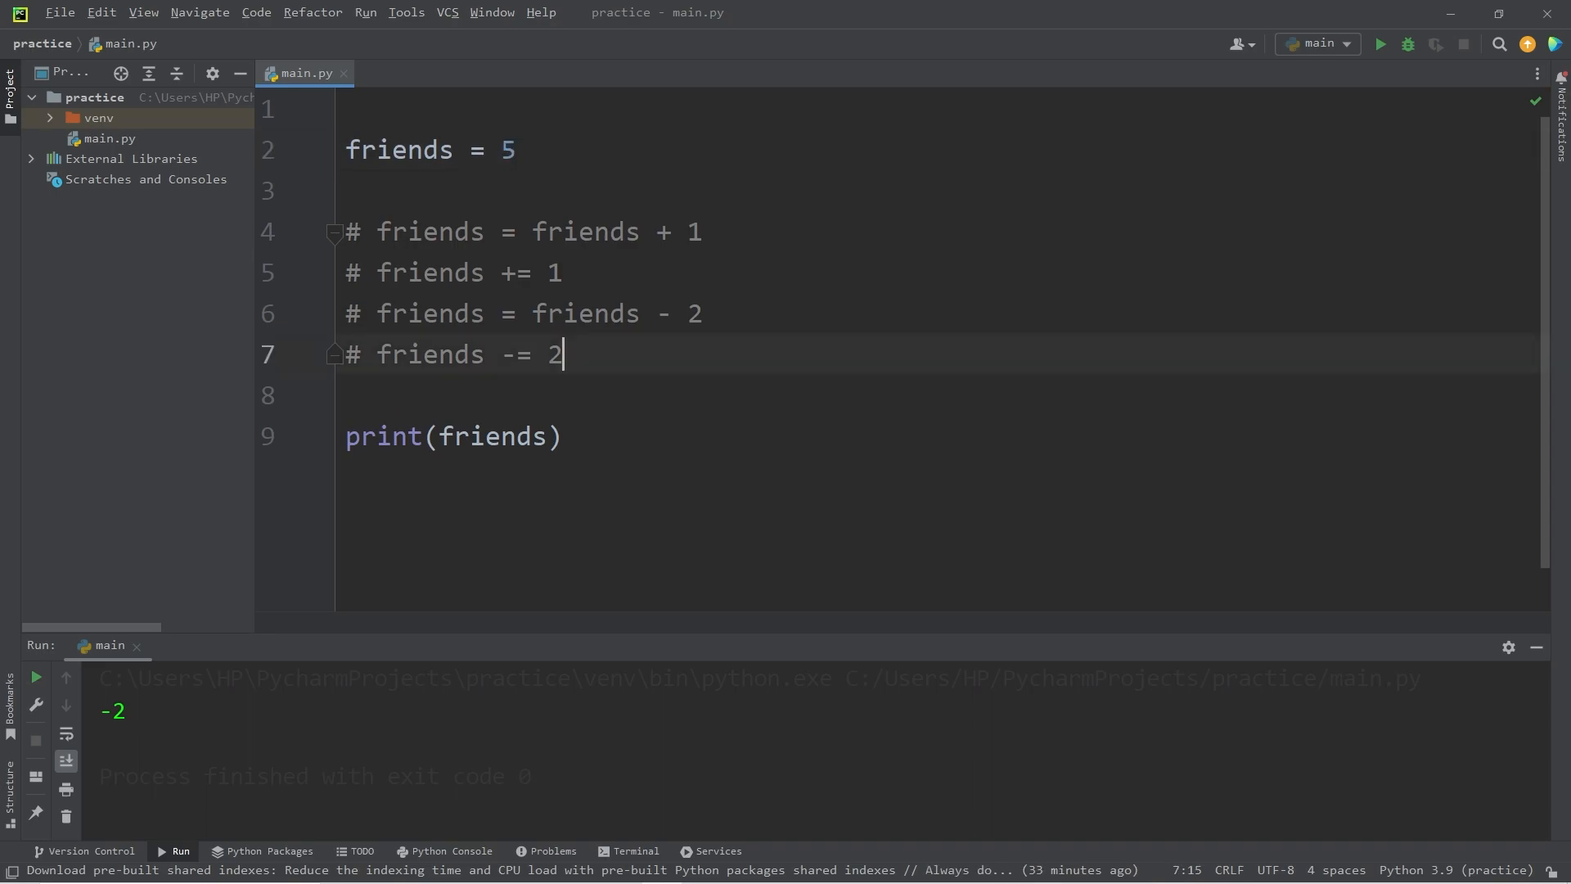
- Write friends = friends * 3 and the shorthand friends *= 3 on the next line
type("friends = friend")
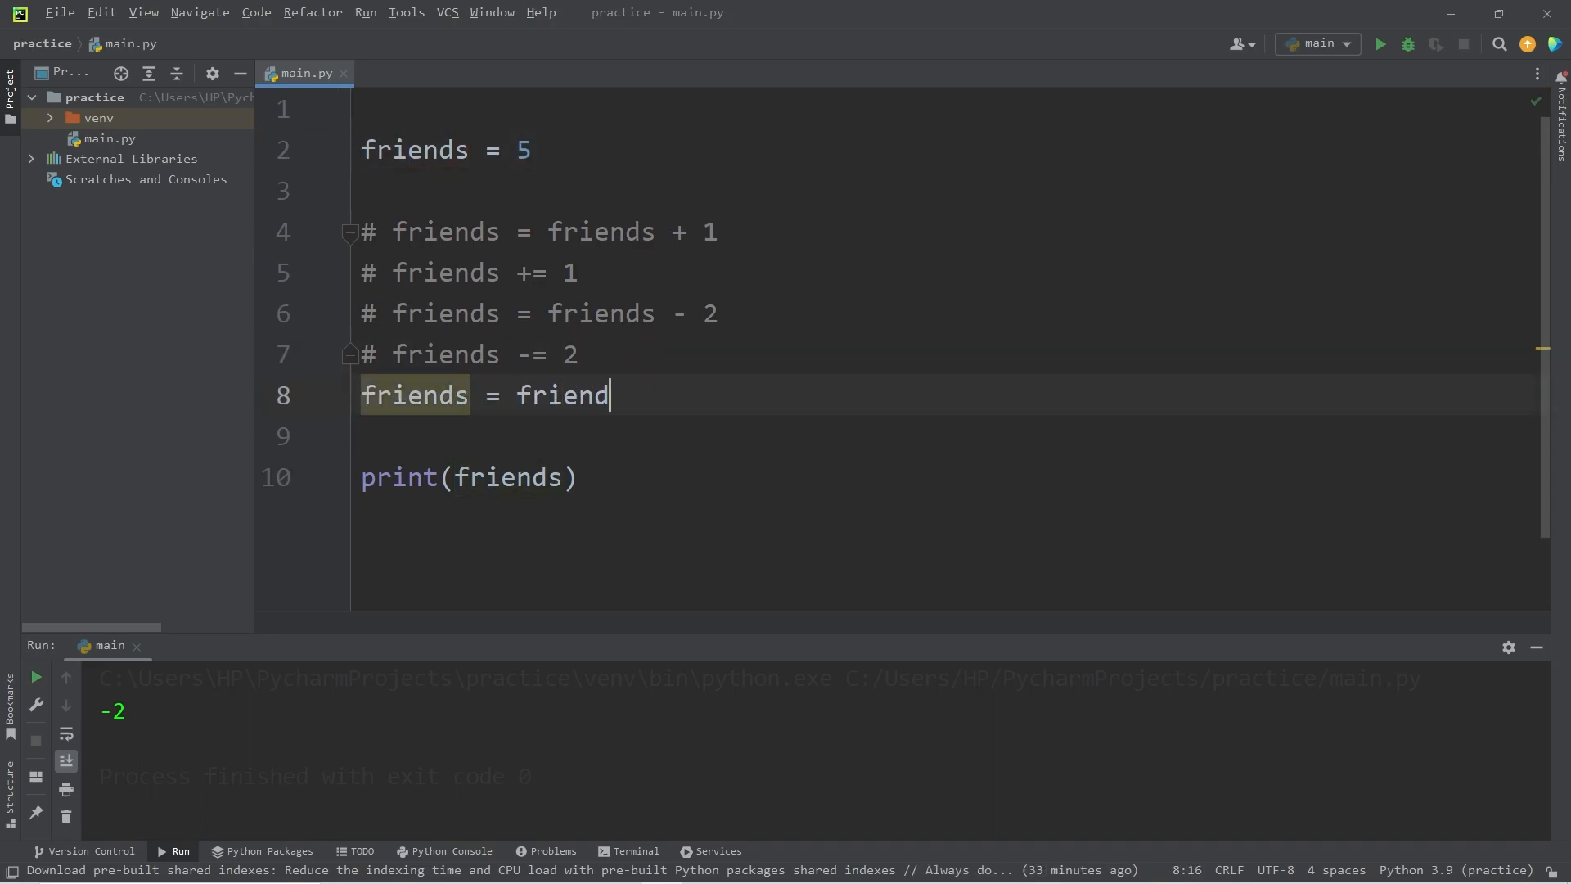
type("s *")
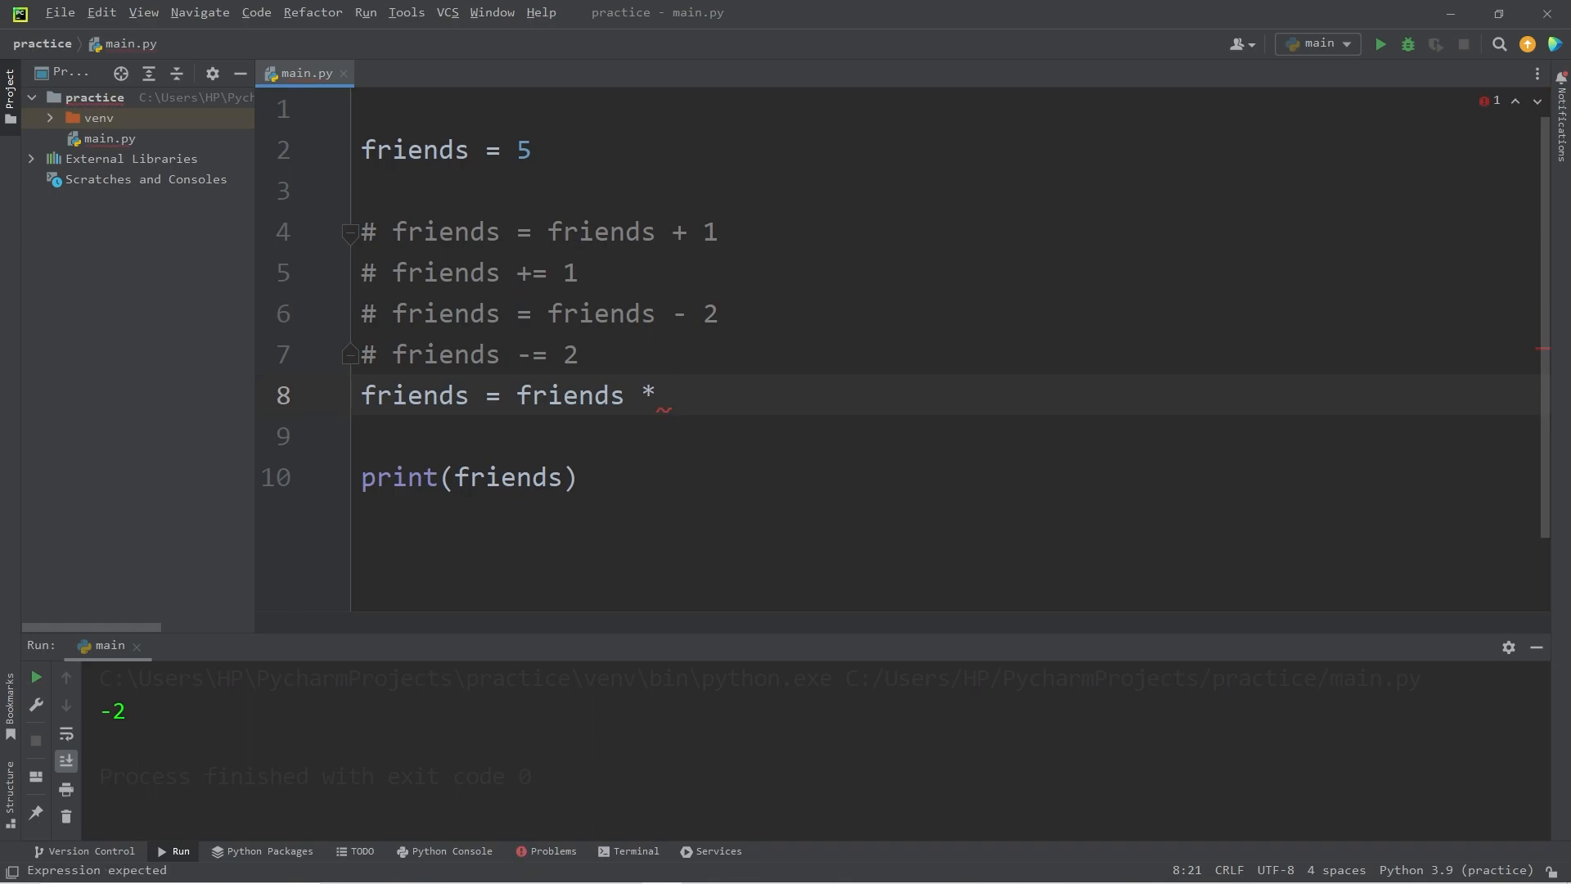
type("3")
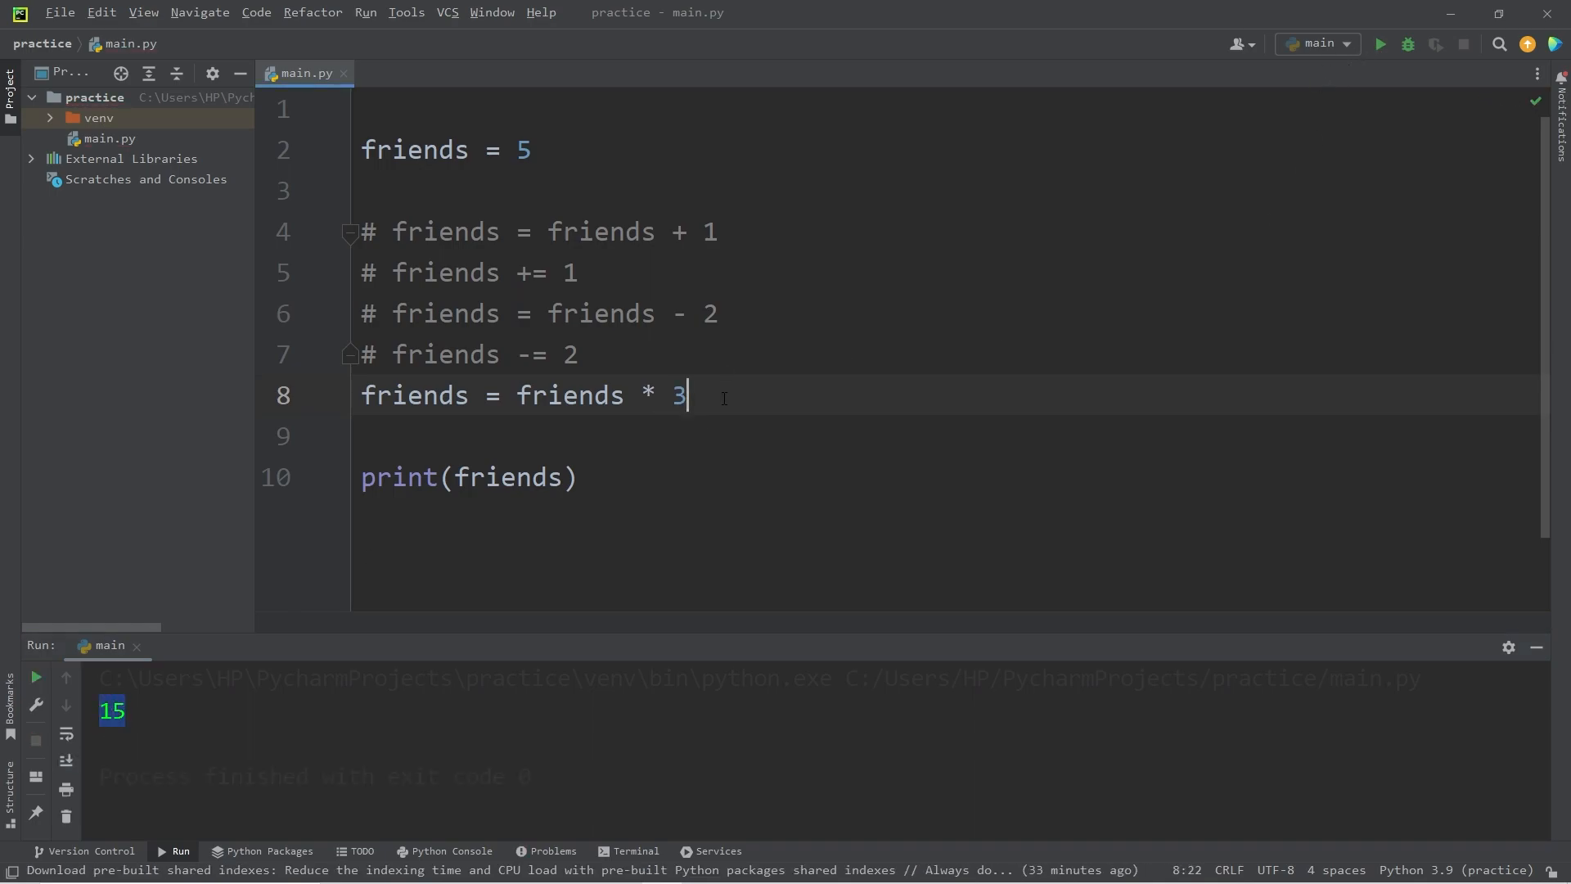
key("Enter")
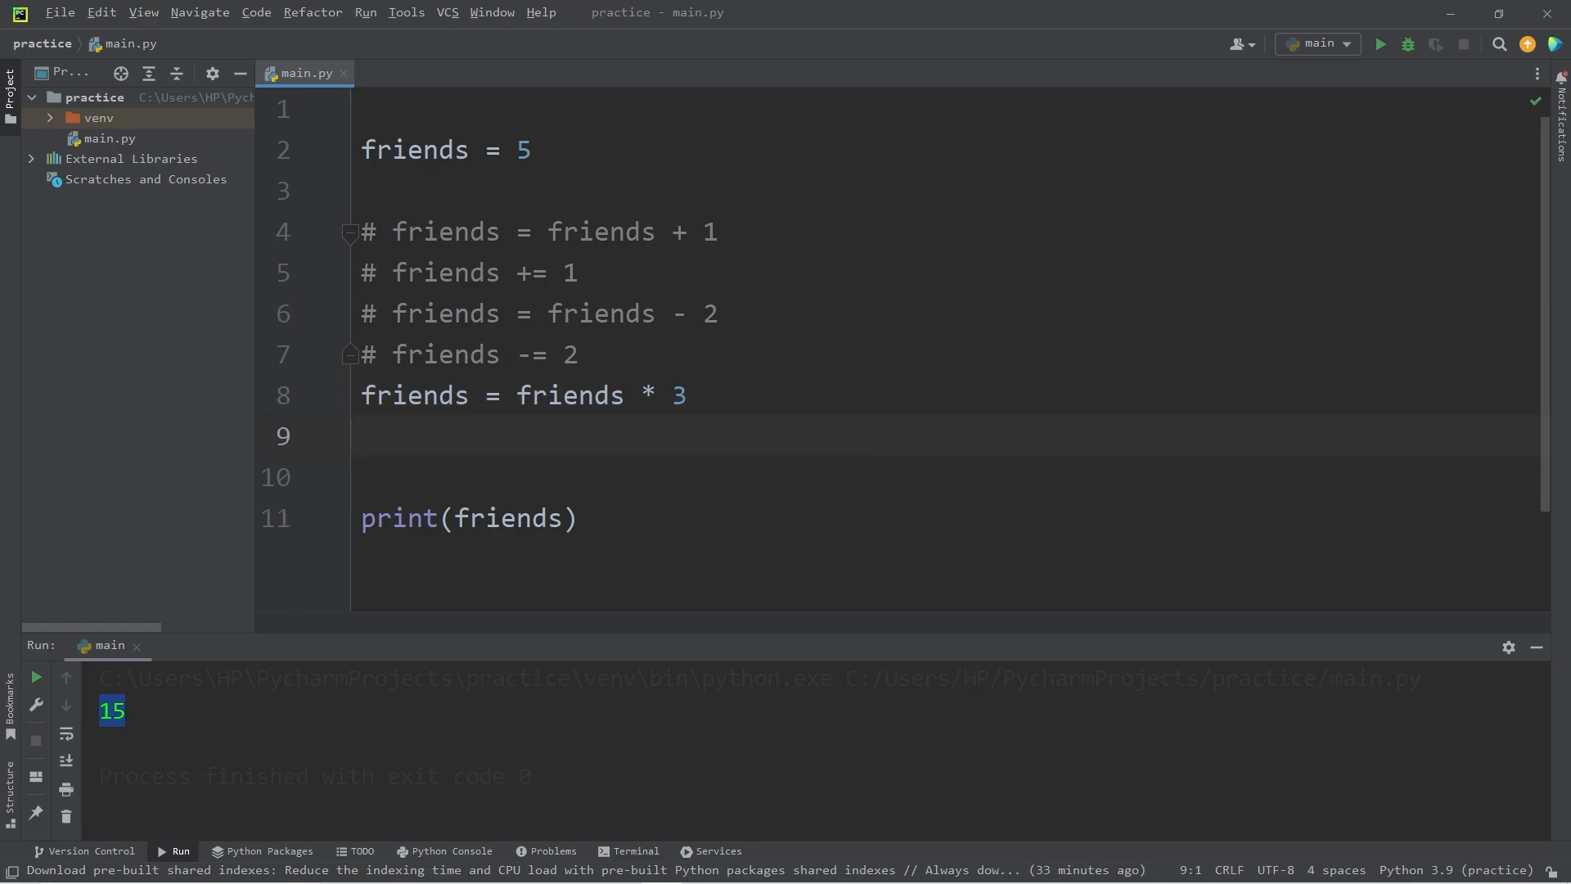
type("friends")
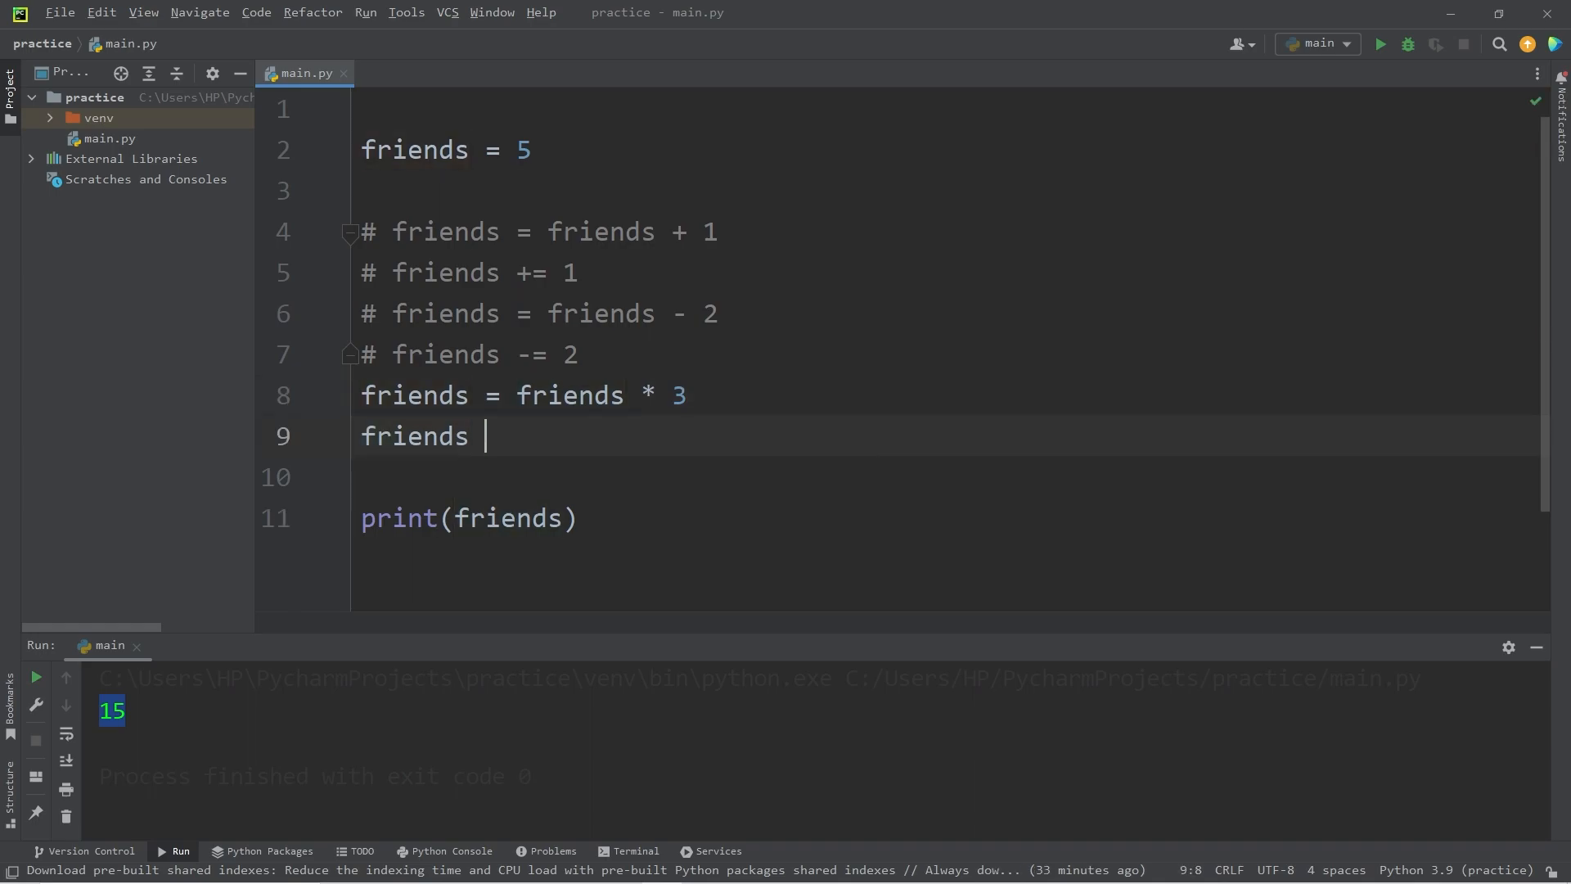
type("*=")
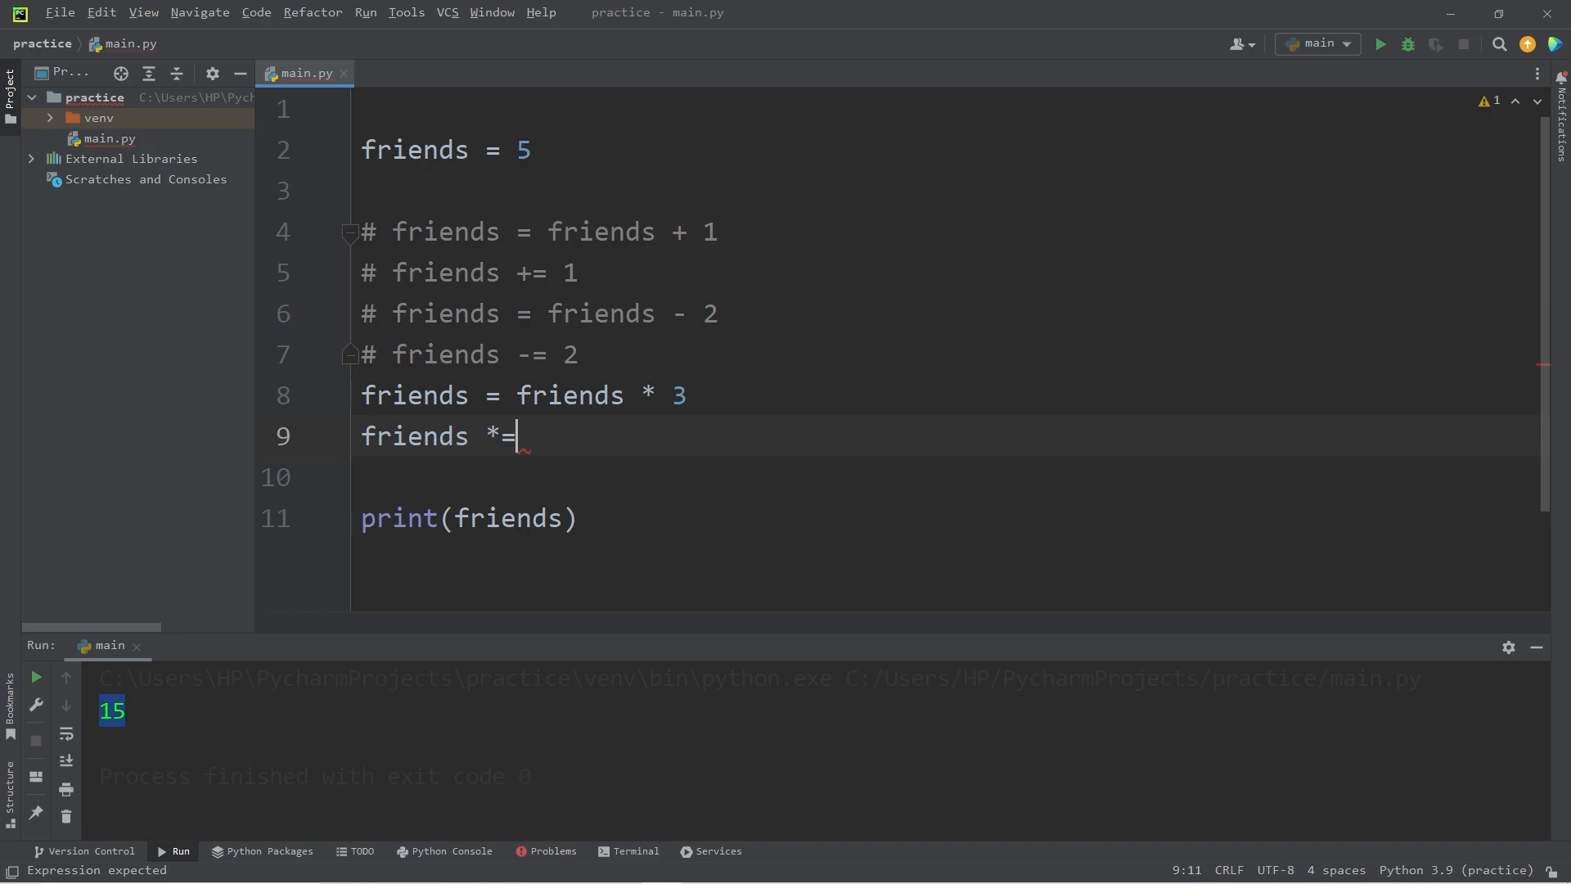
type("3")
left_click(945, 478)
type("fr")
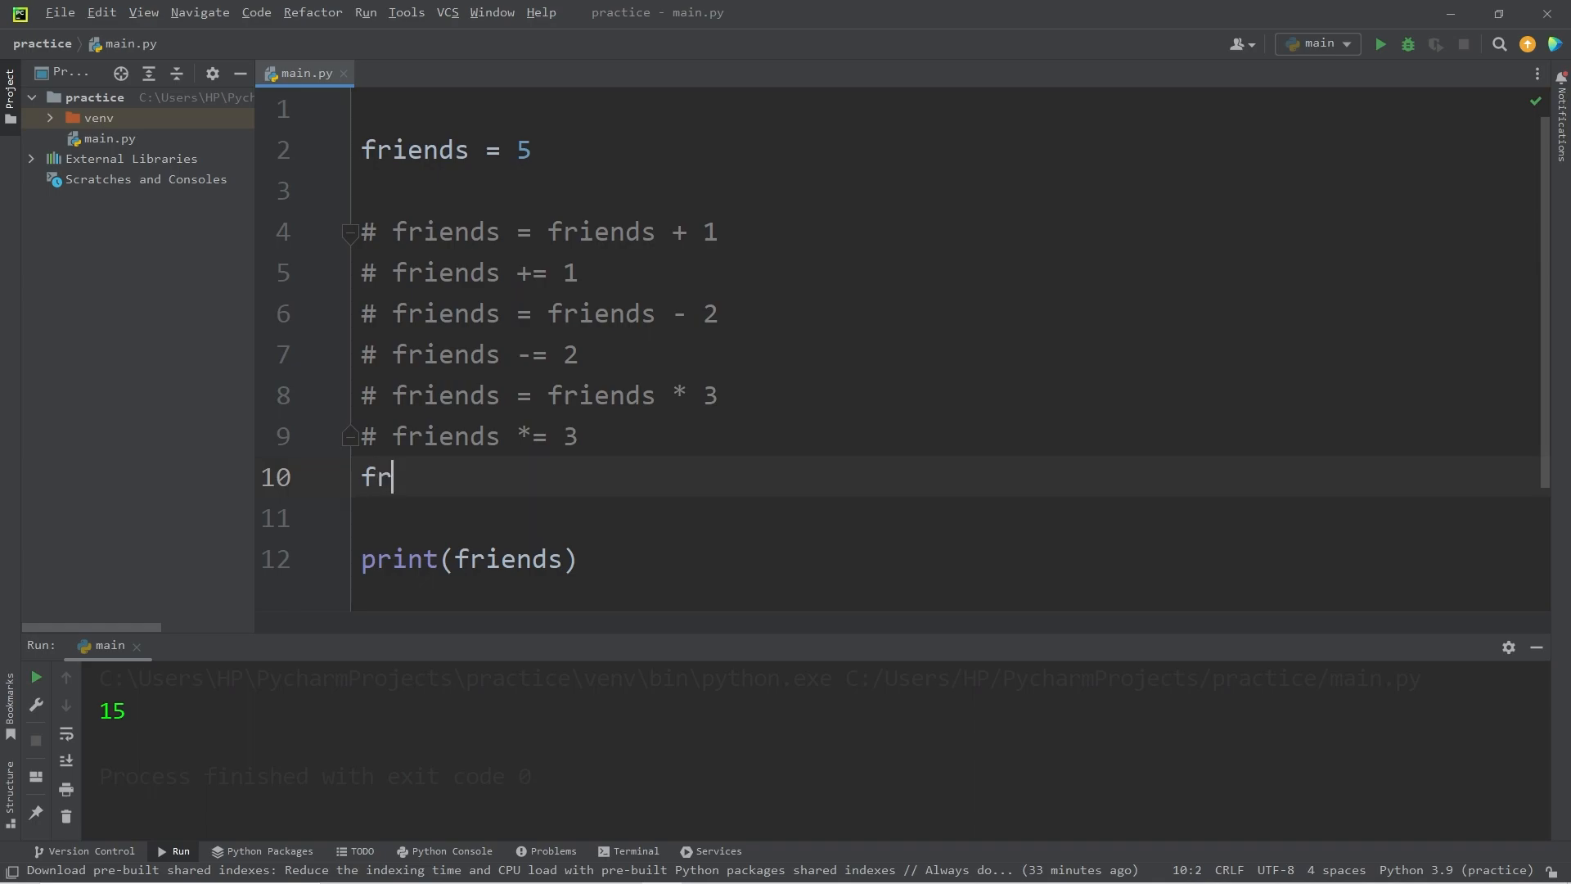
- Type friends = friends / 2, then the shorthand friends /= 2
type("iends =")
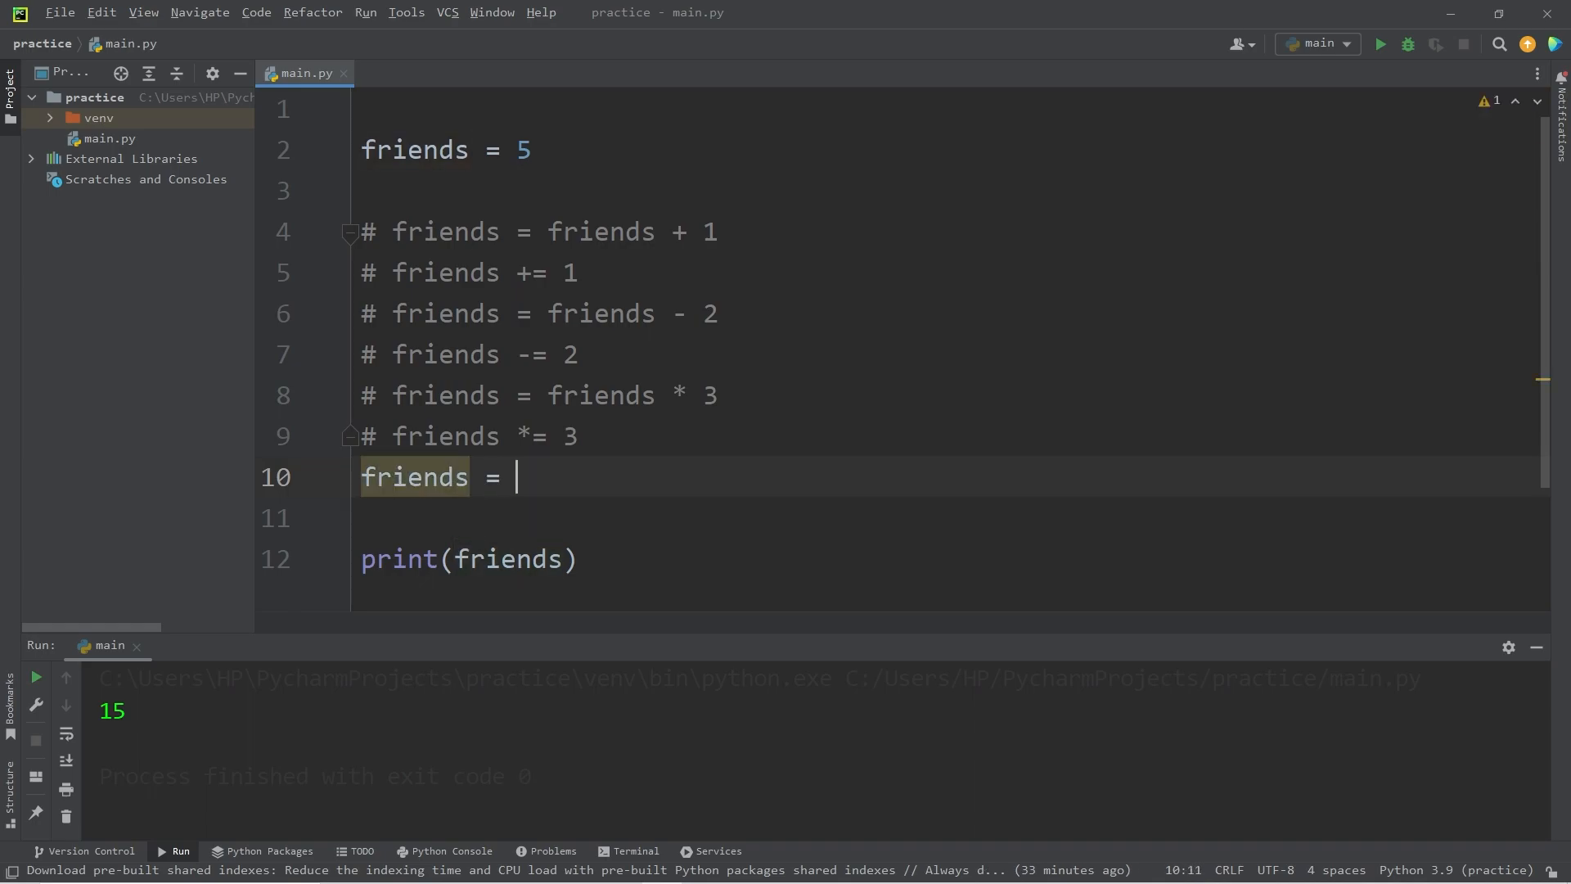
type("friends")
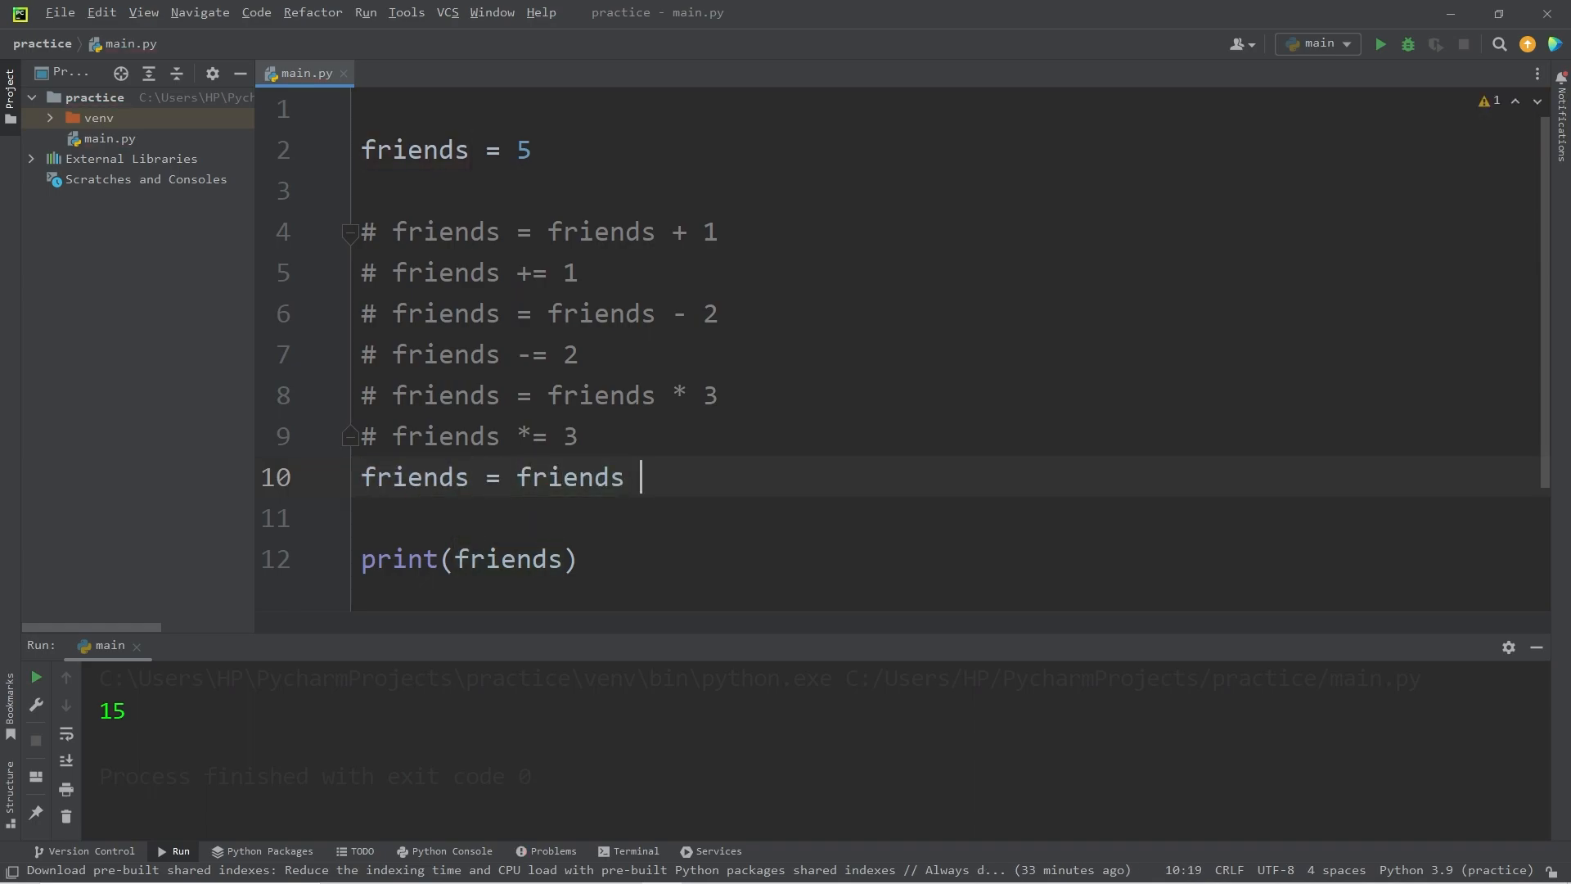
type("/ 2")
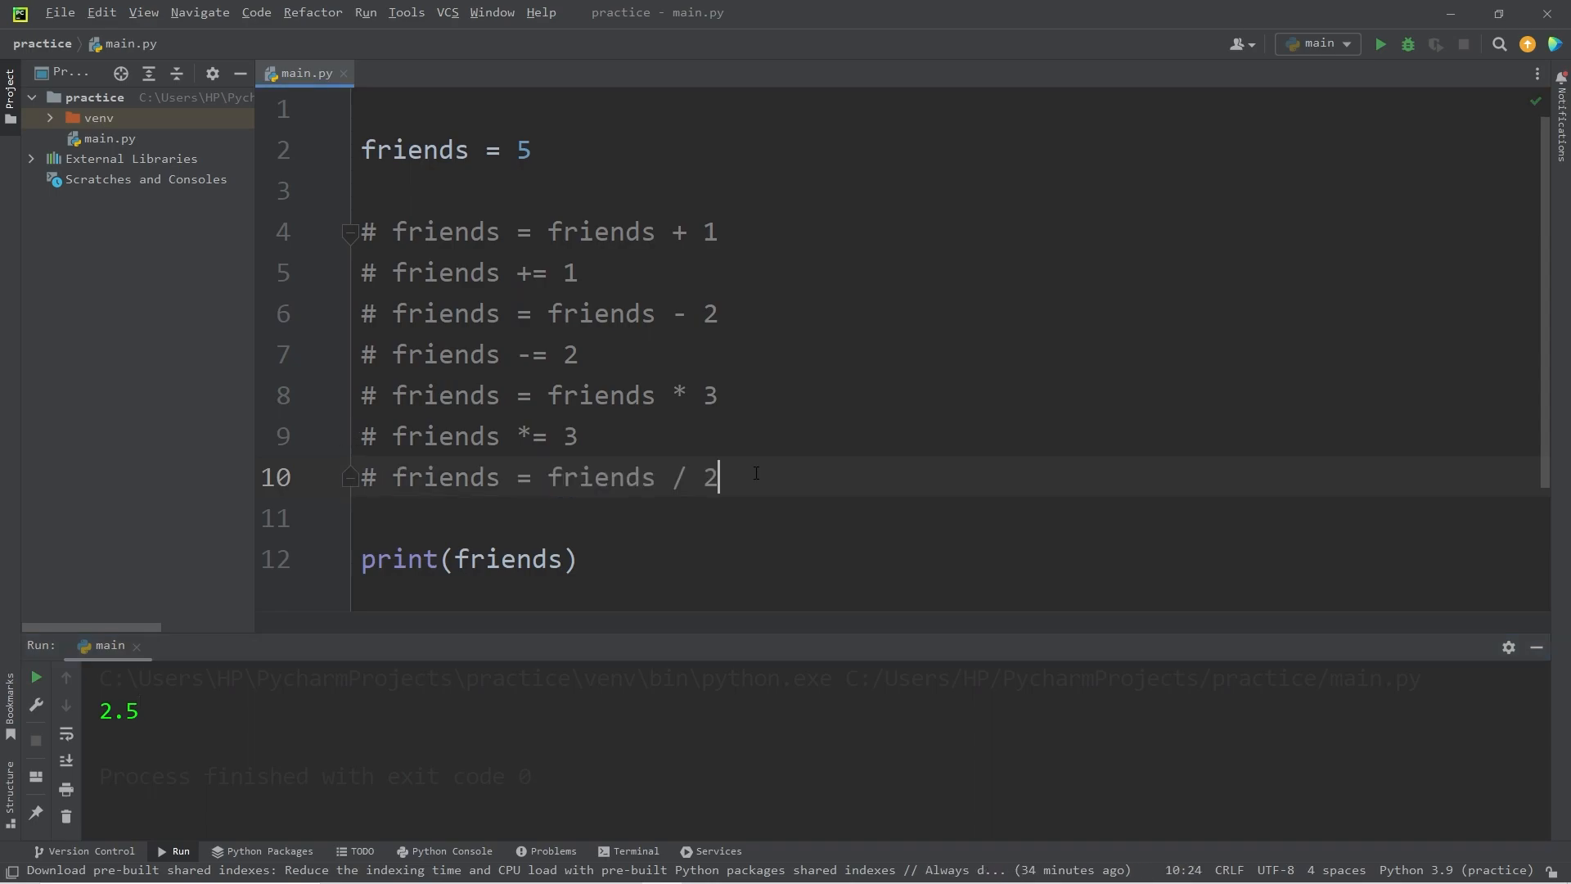
type("frie")
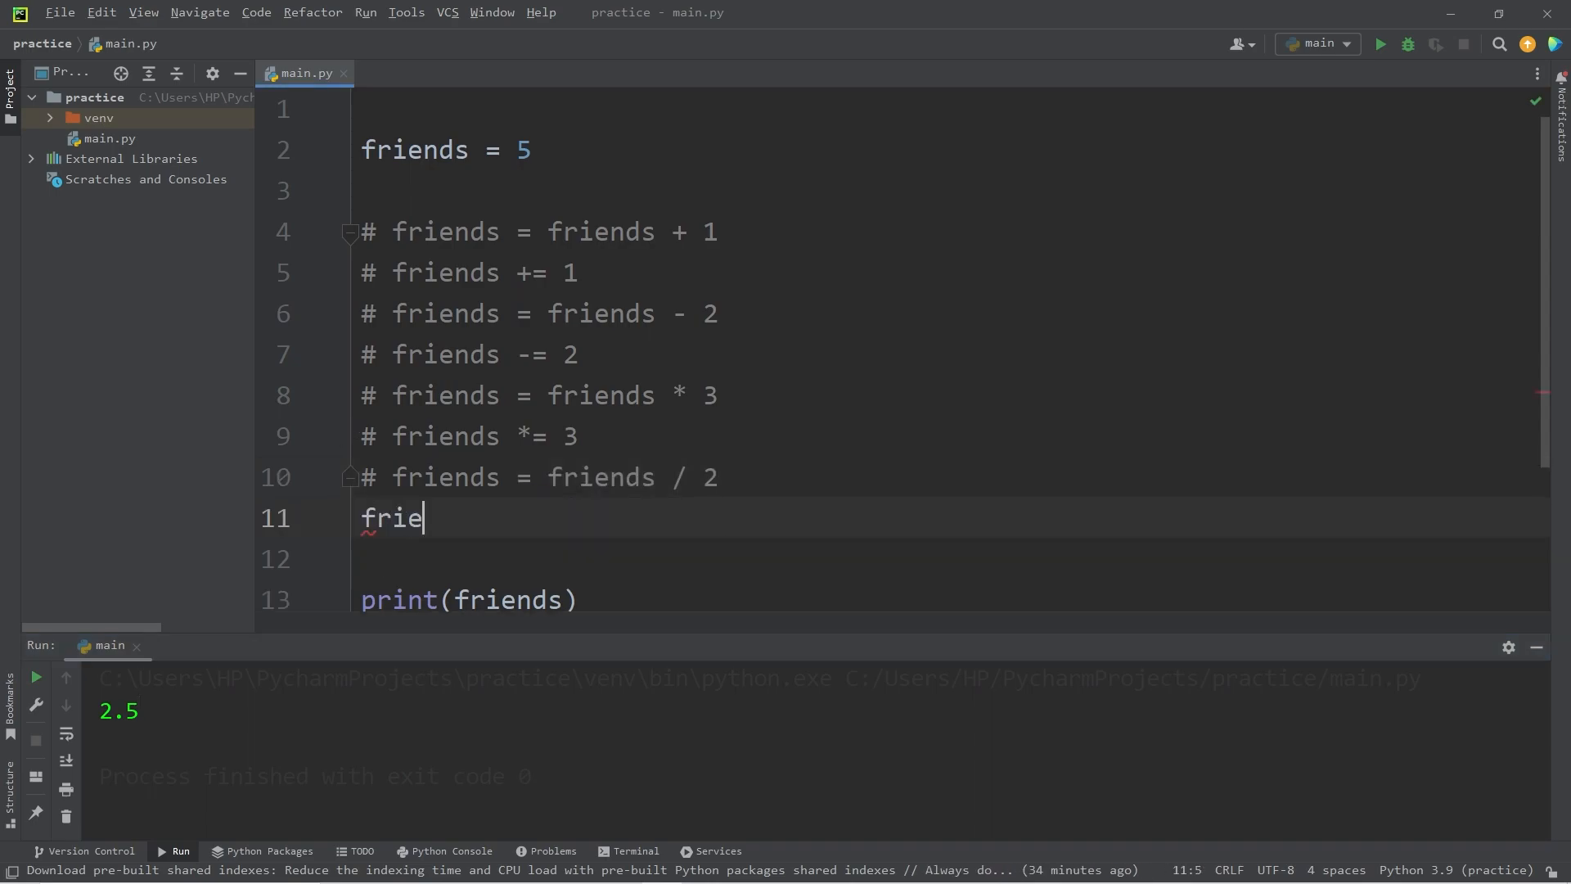
type("nds /")
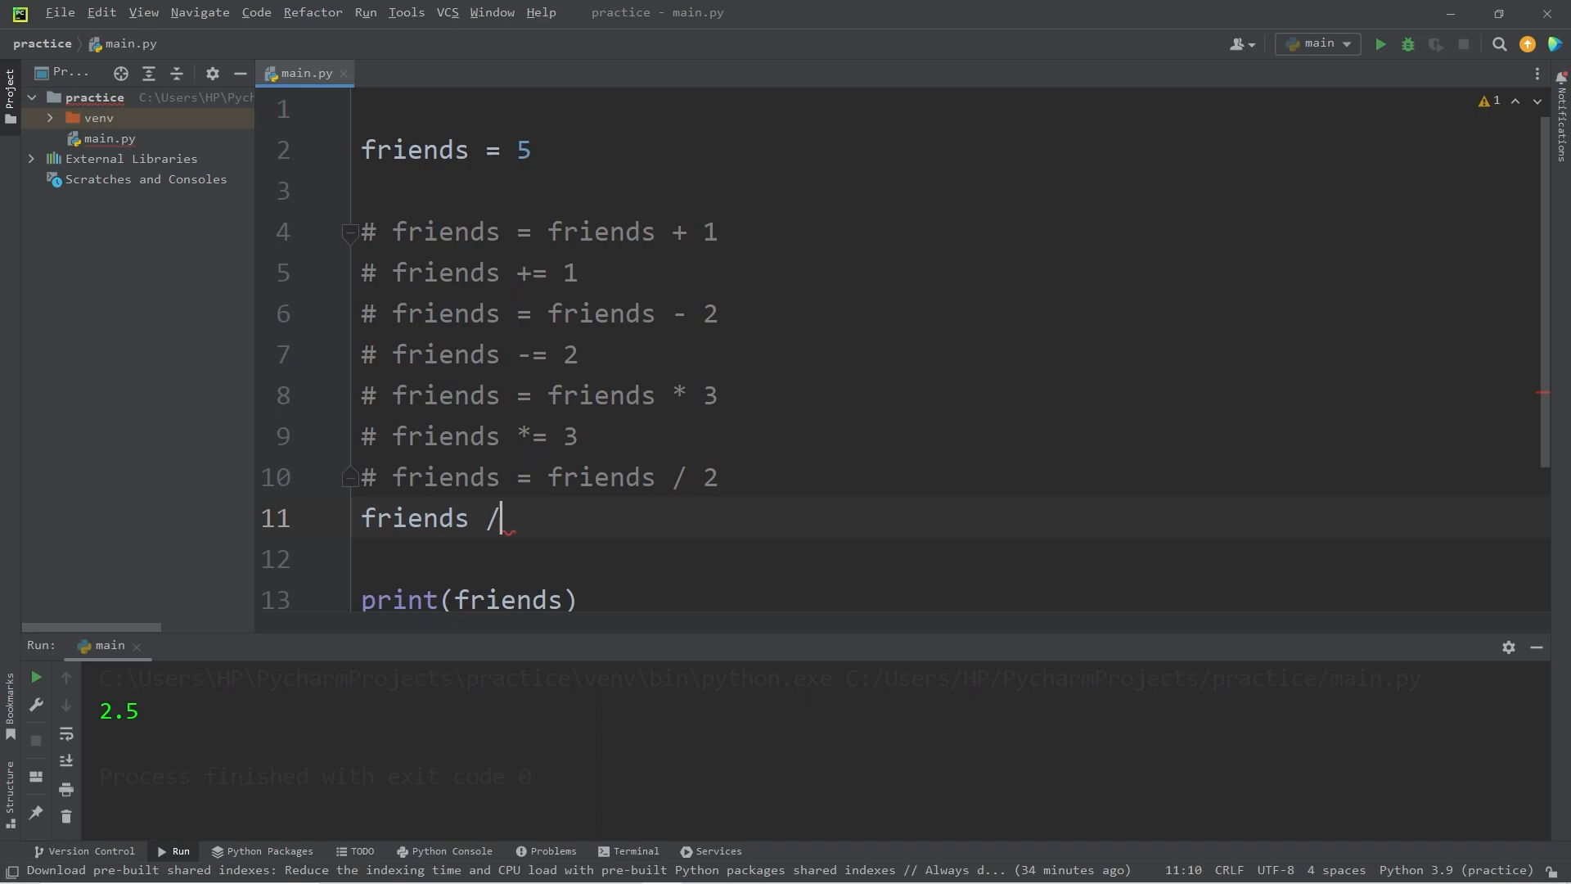
type("= 2")
type("f")
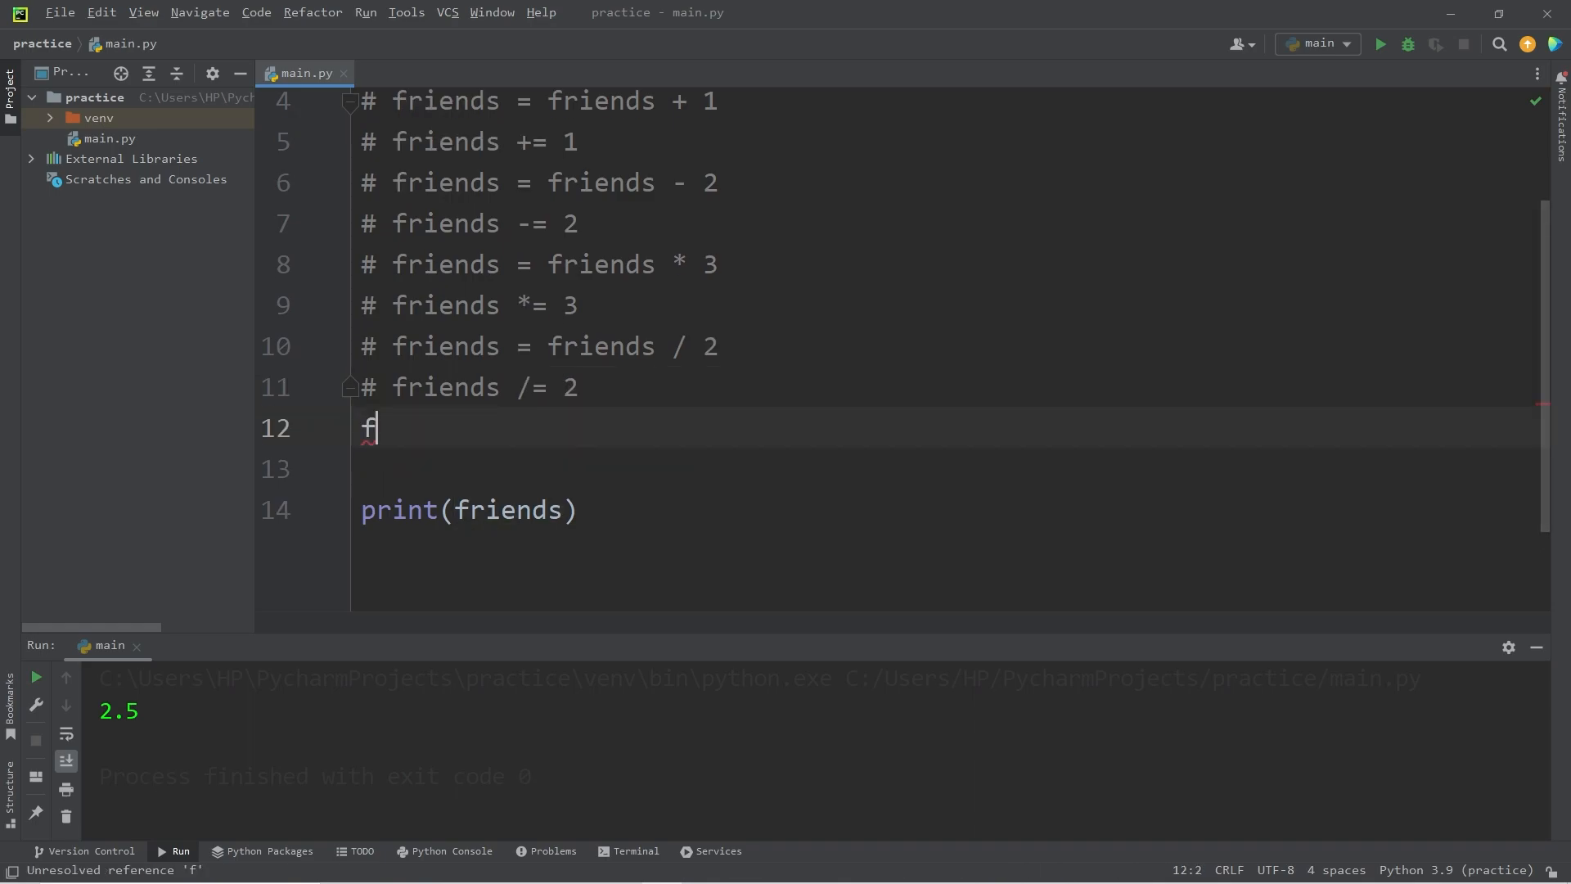
- Square friends with friends = friends ** 2, then add friends **= 2 below
type("riends = friends ** 2")
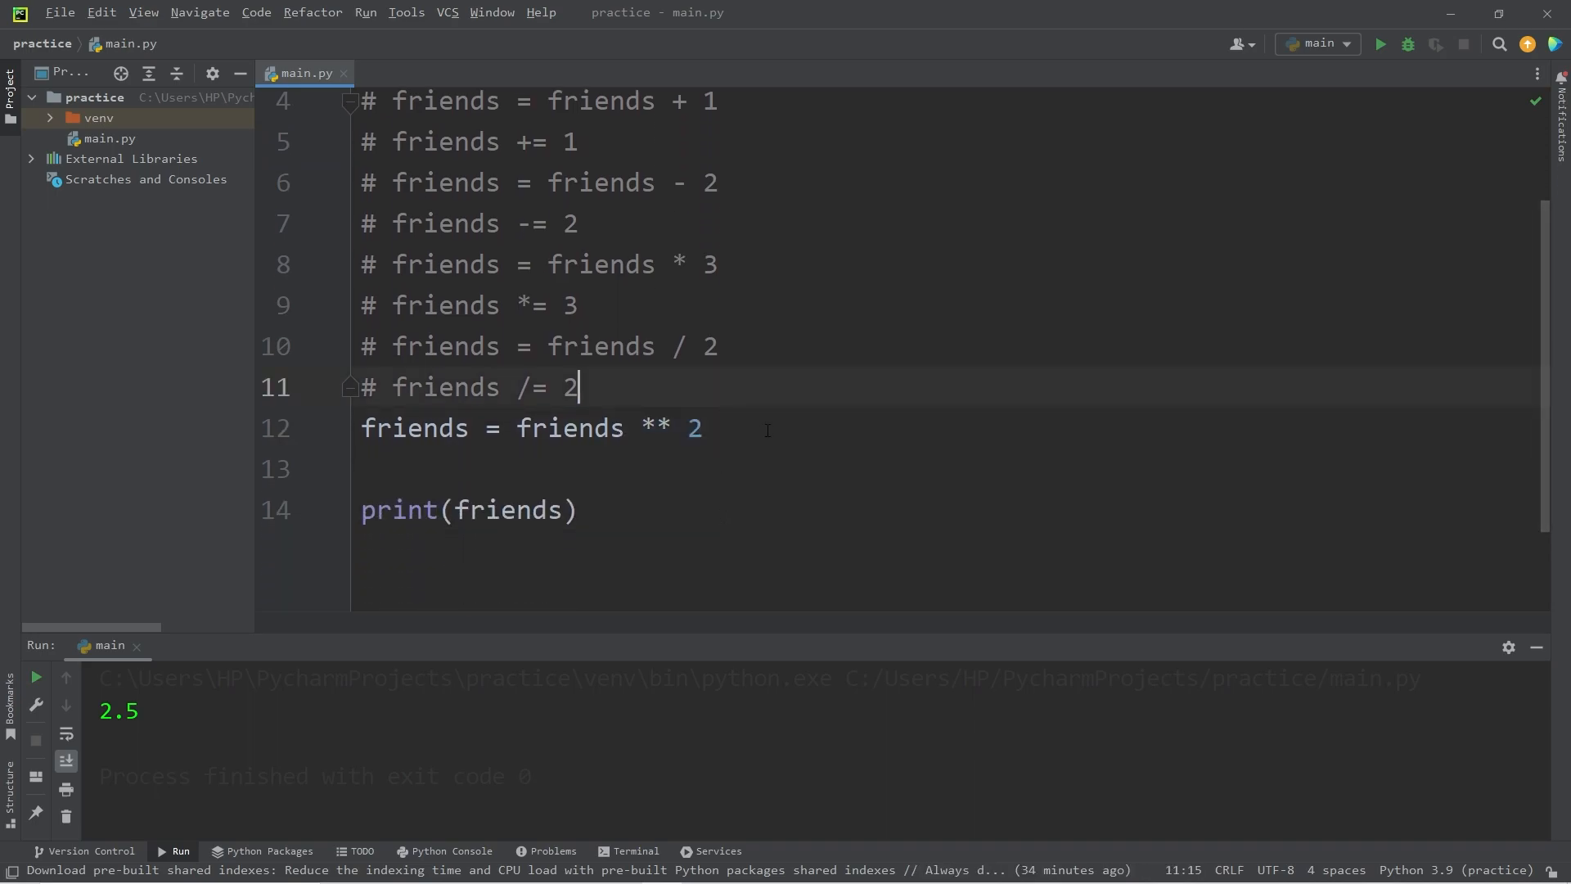
left_click(1381, 44)
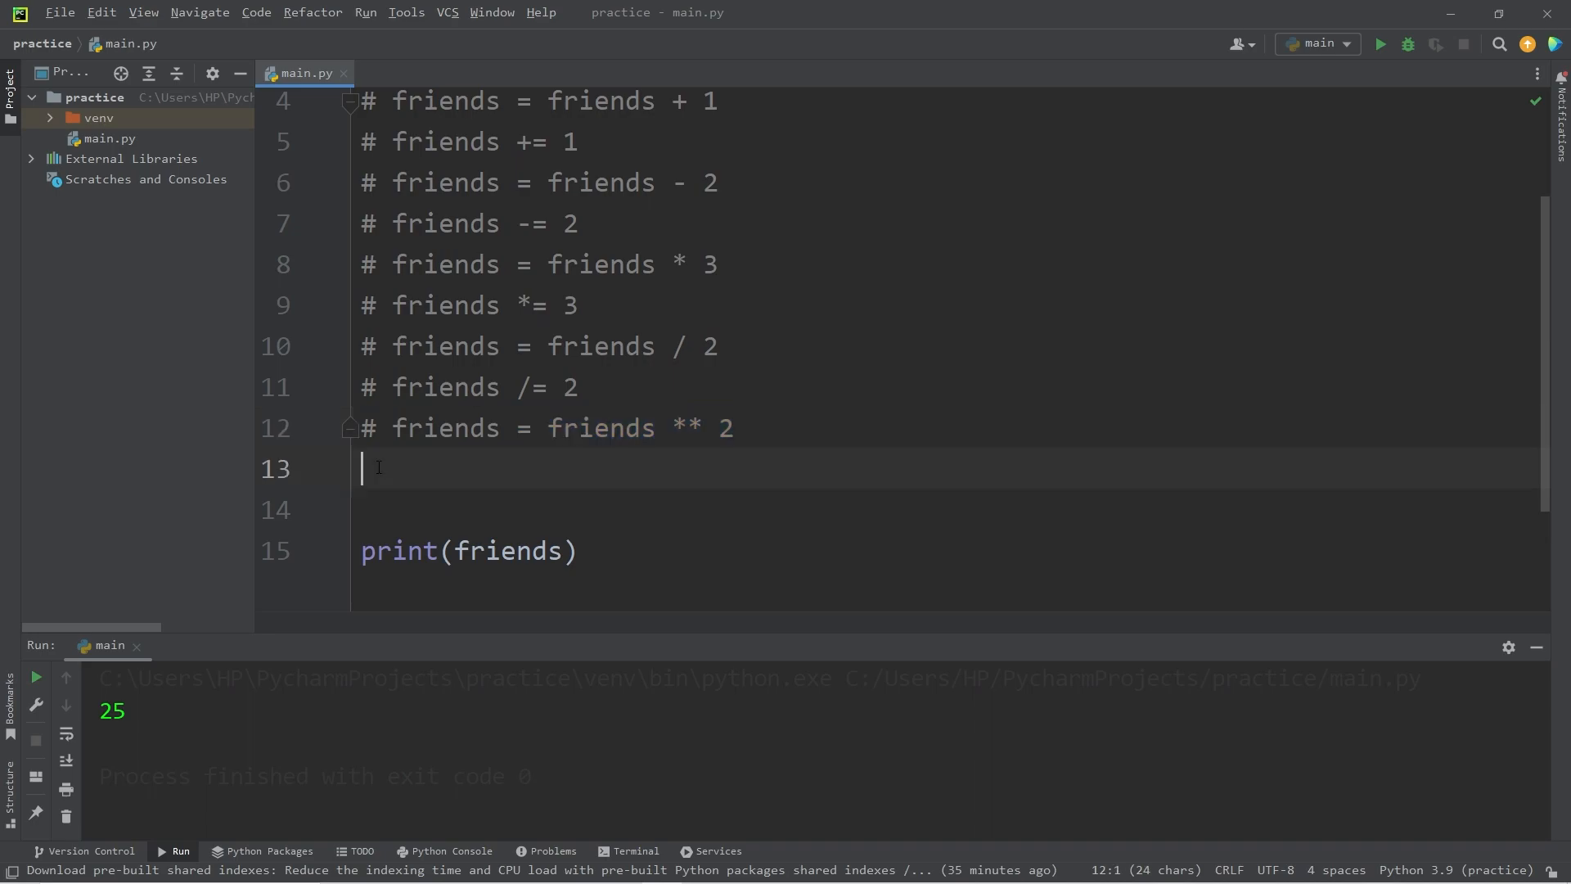
type("friends")
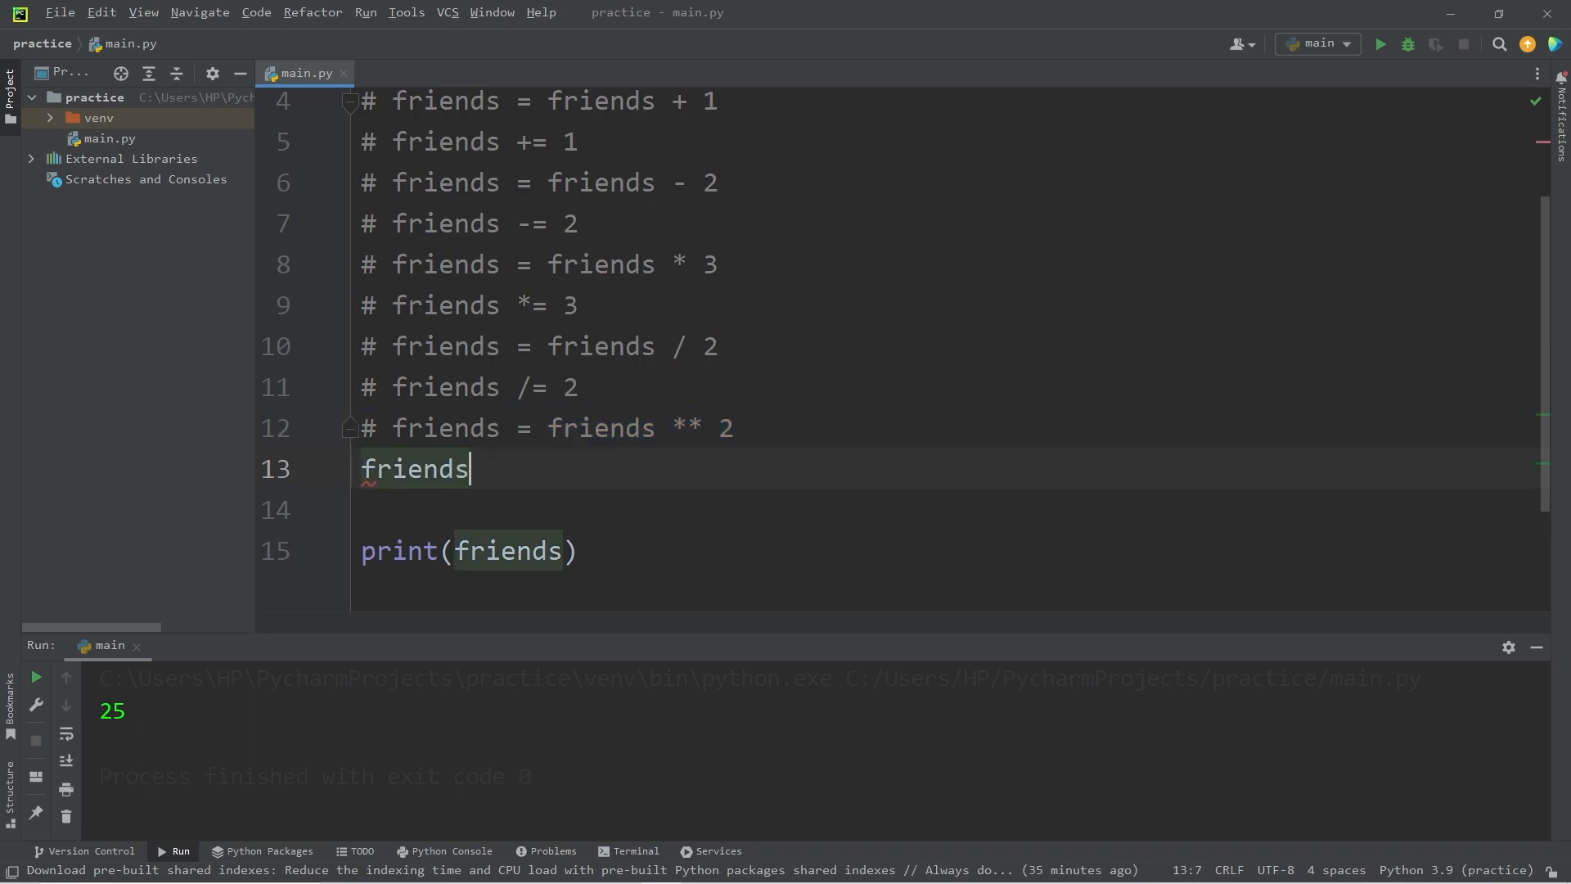
type("**")
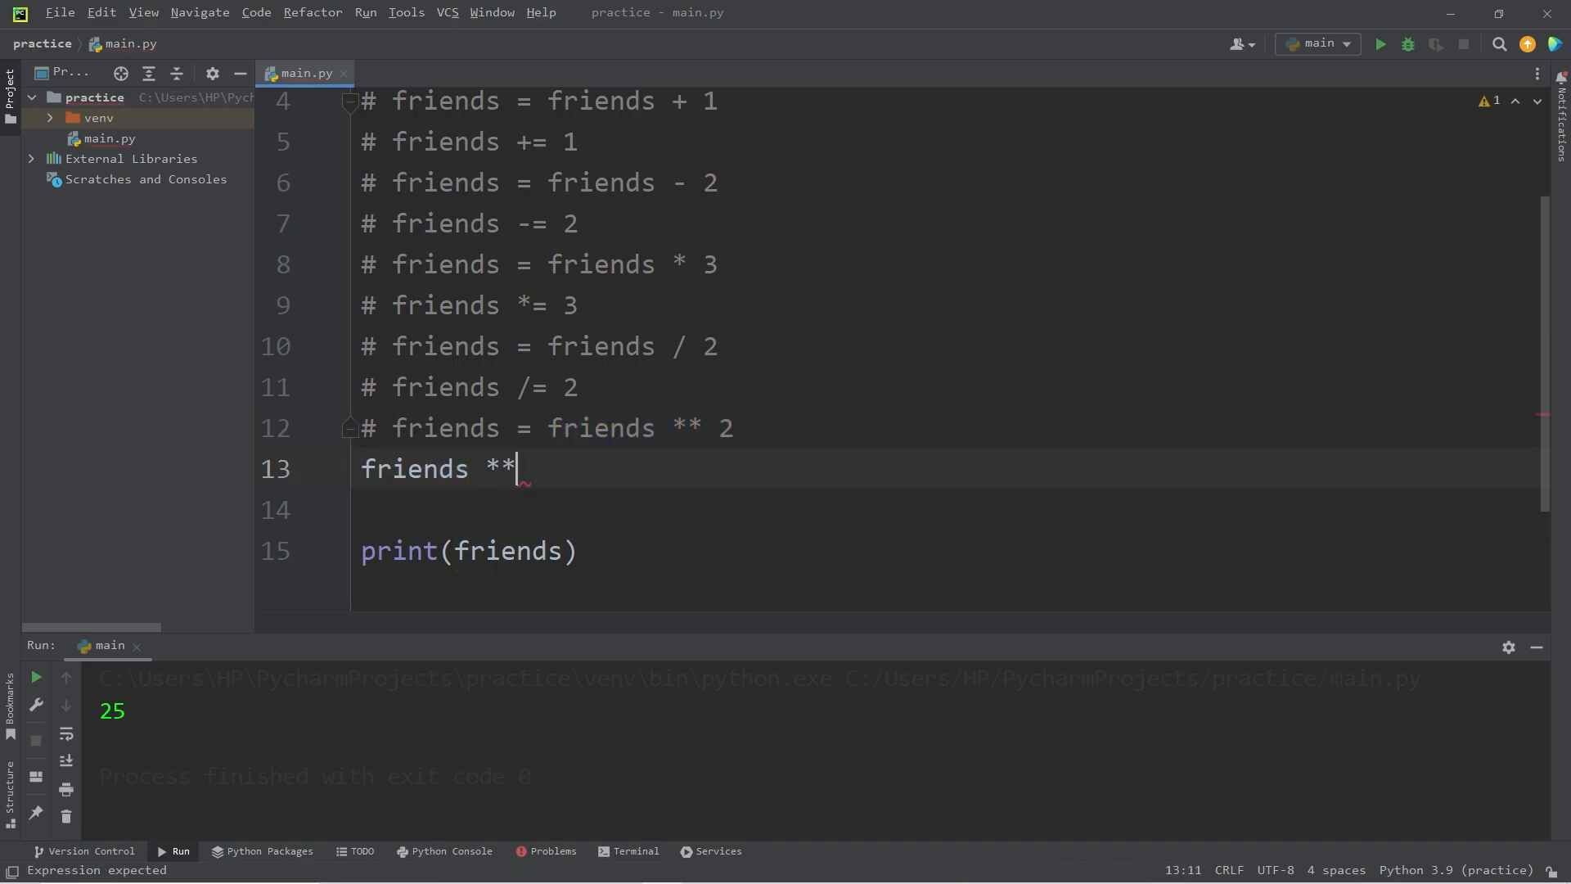
type("= 2")
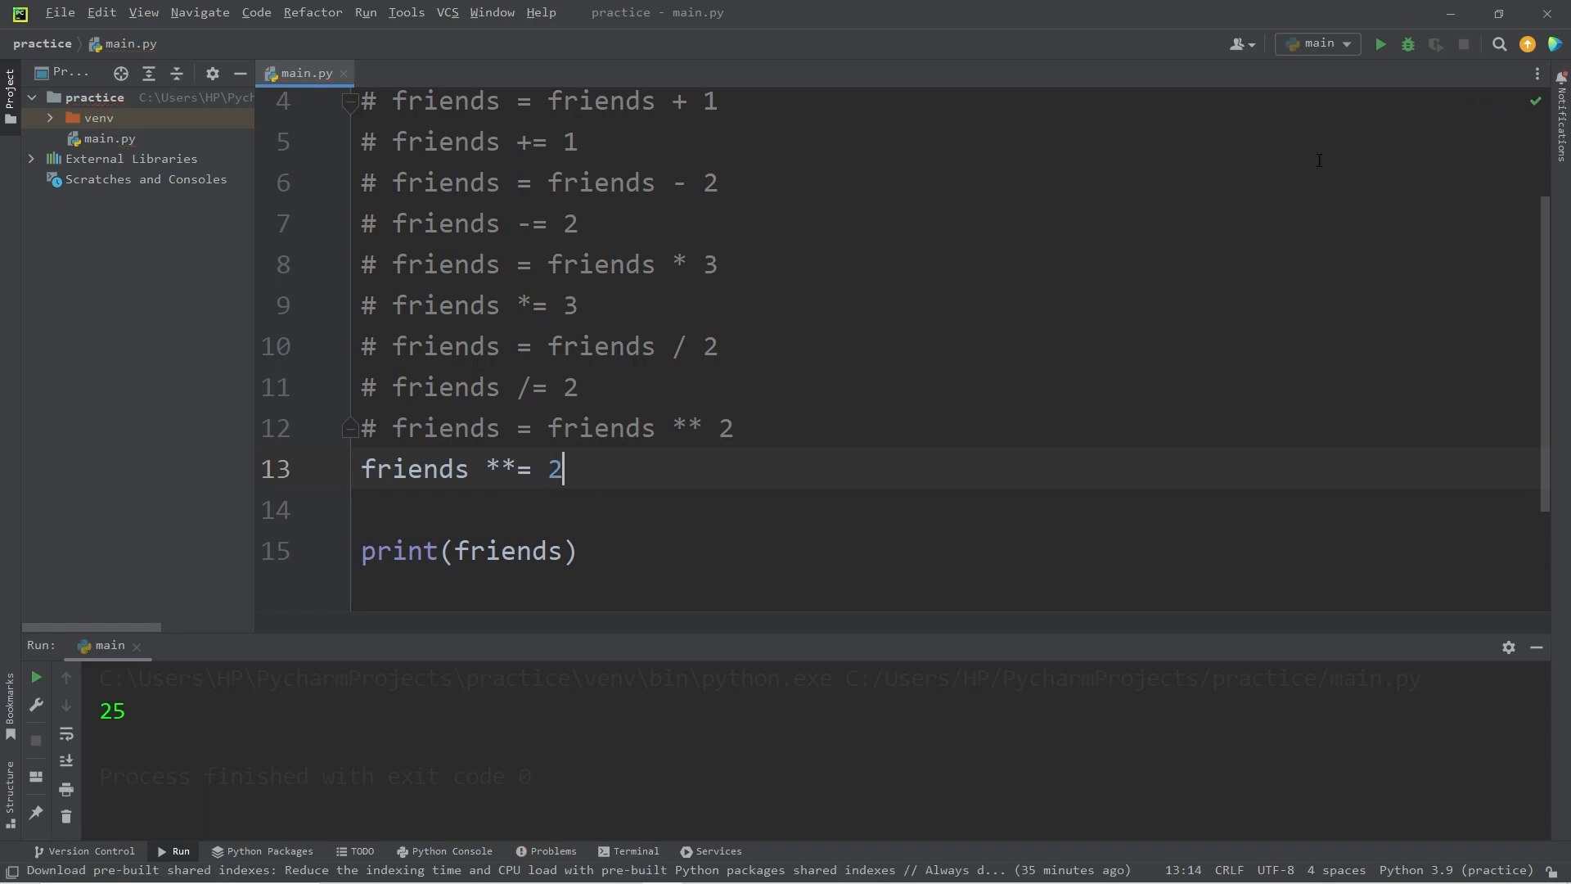
- Check the printed 25, return to the friends **= 2 line, and scroll up
double_click(112, 710)
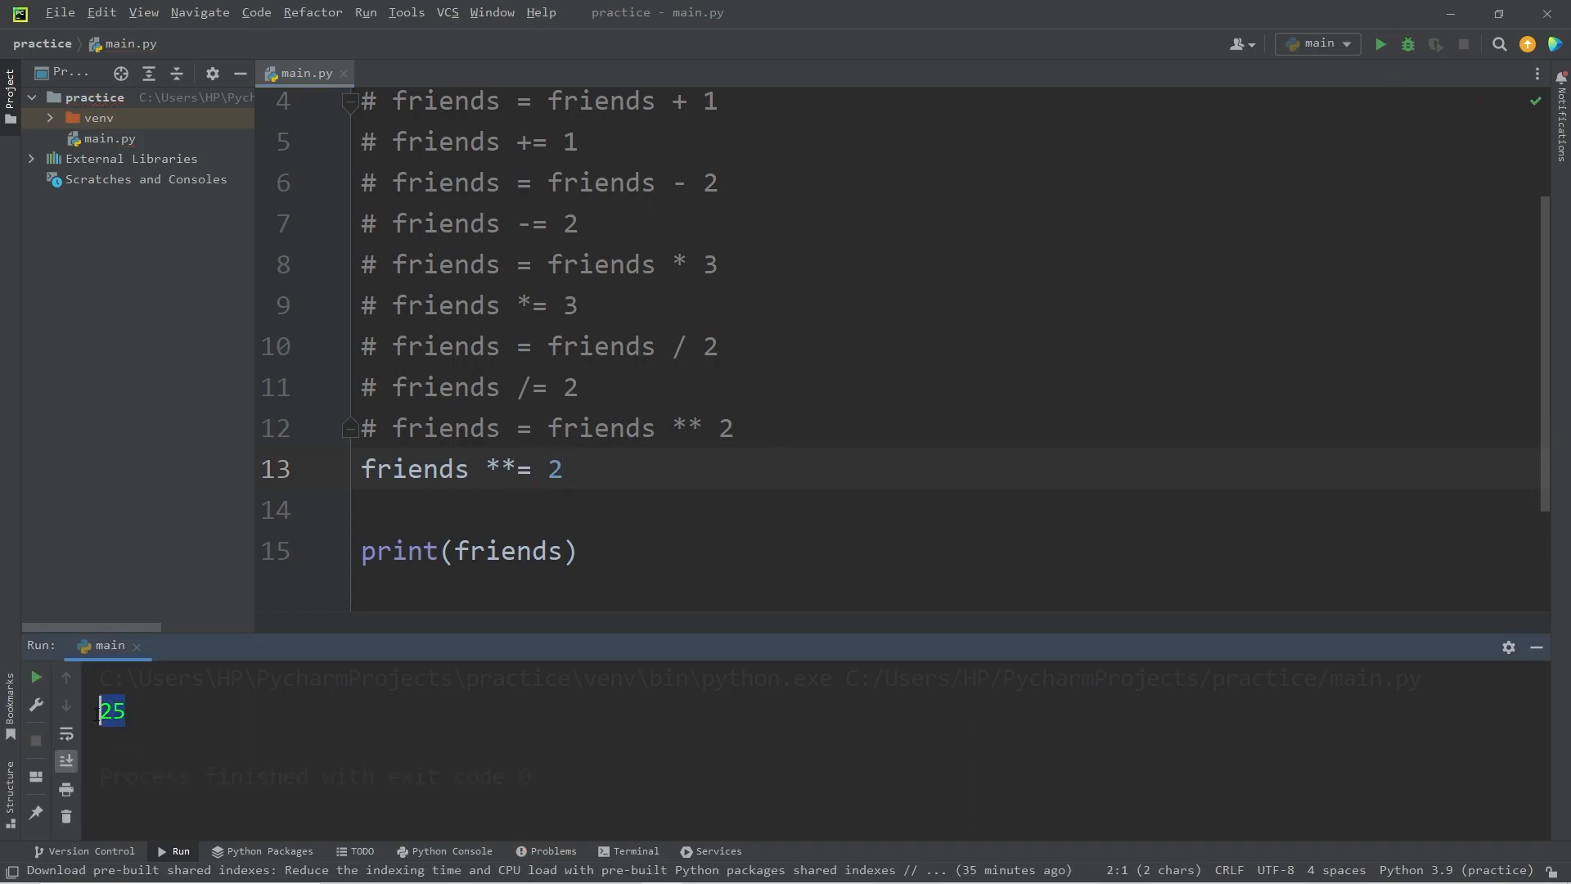
left_click(409, 469)
type("# ")
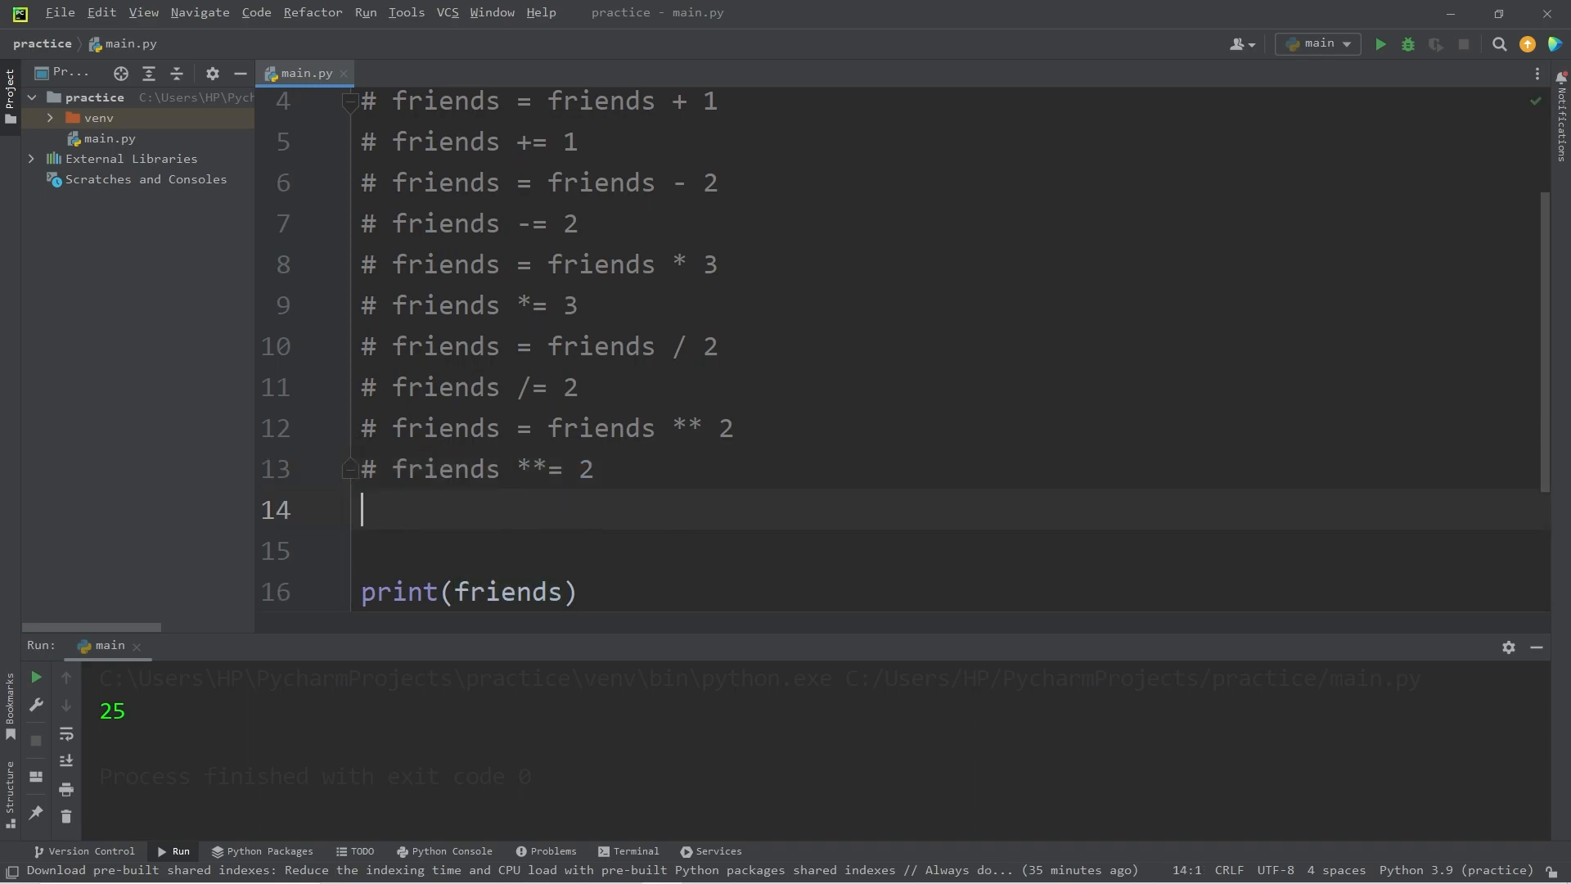
scroll("up", 3)
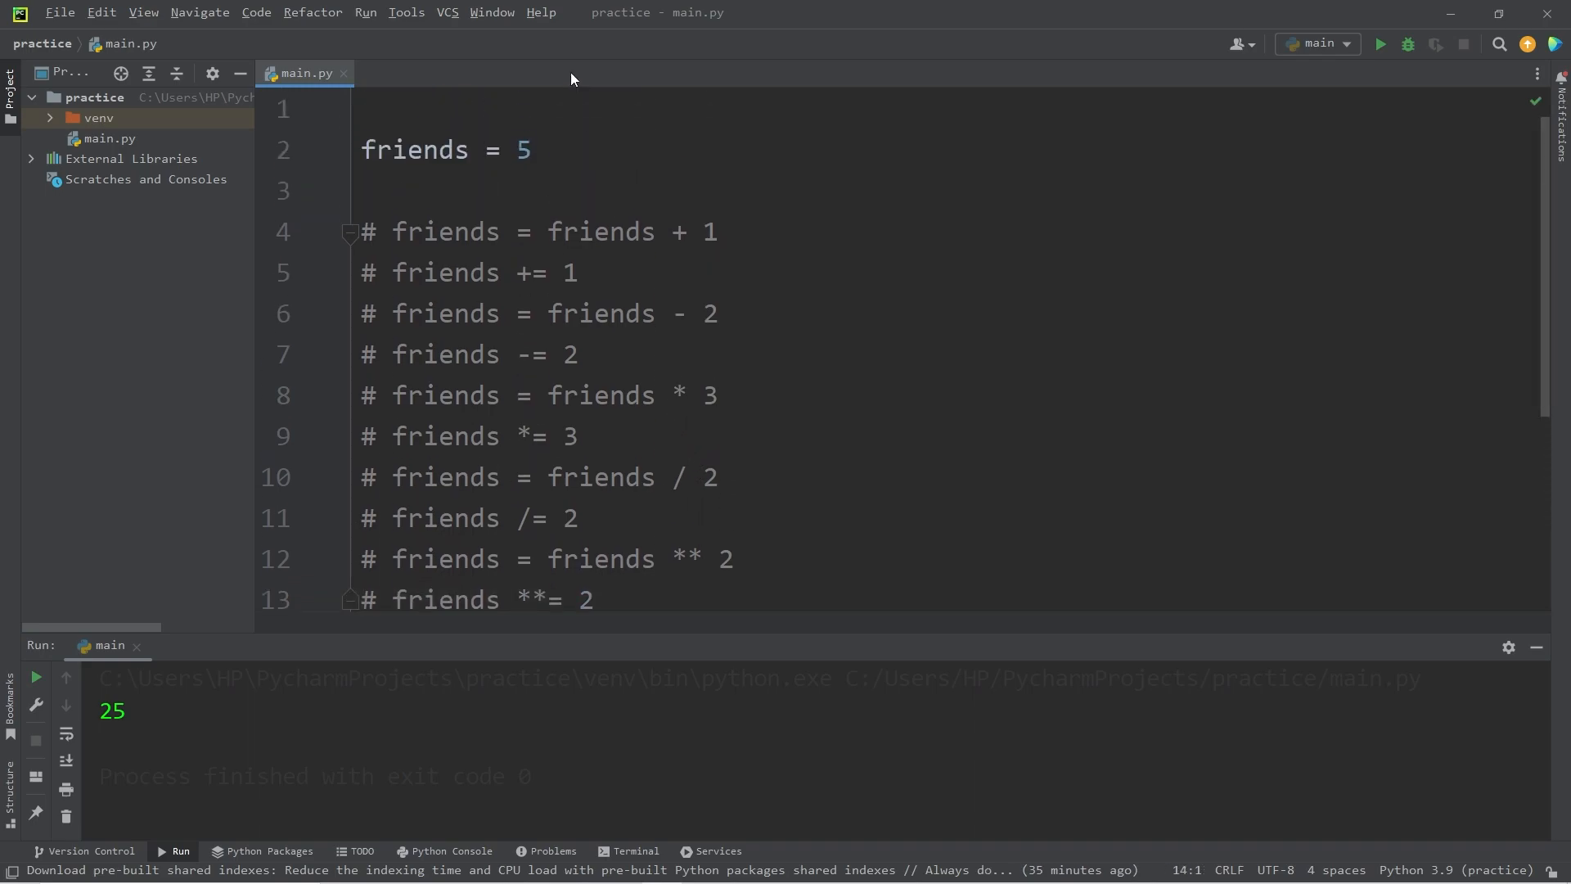
- Set friends to 10, add remainder = friends % 3, and select its divisor
type("10")
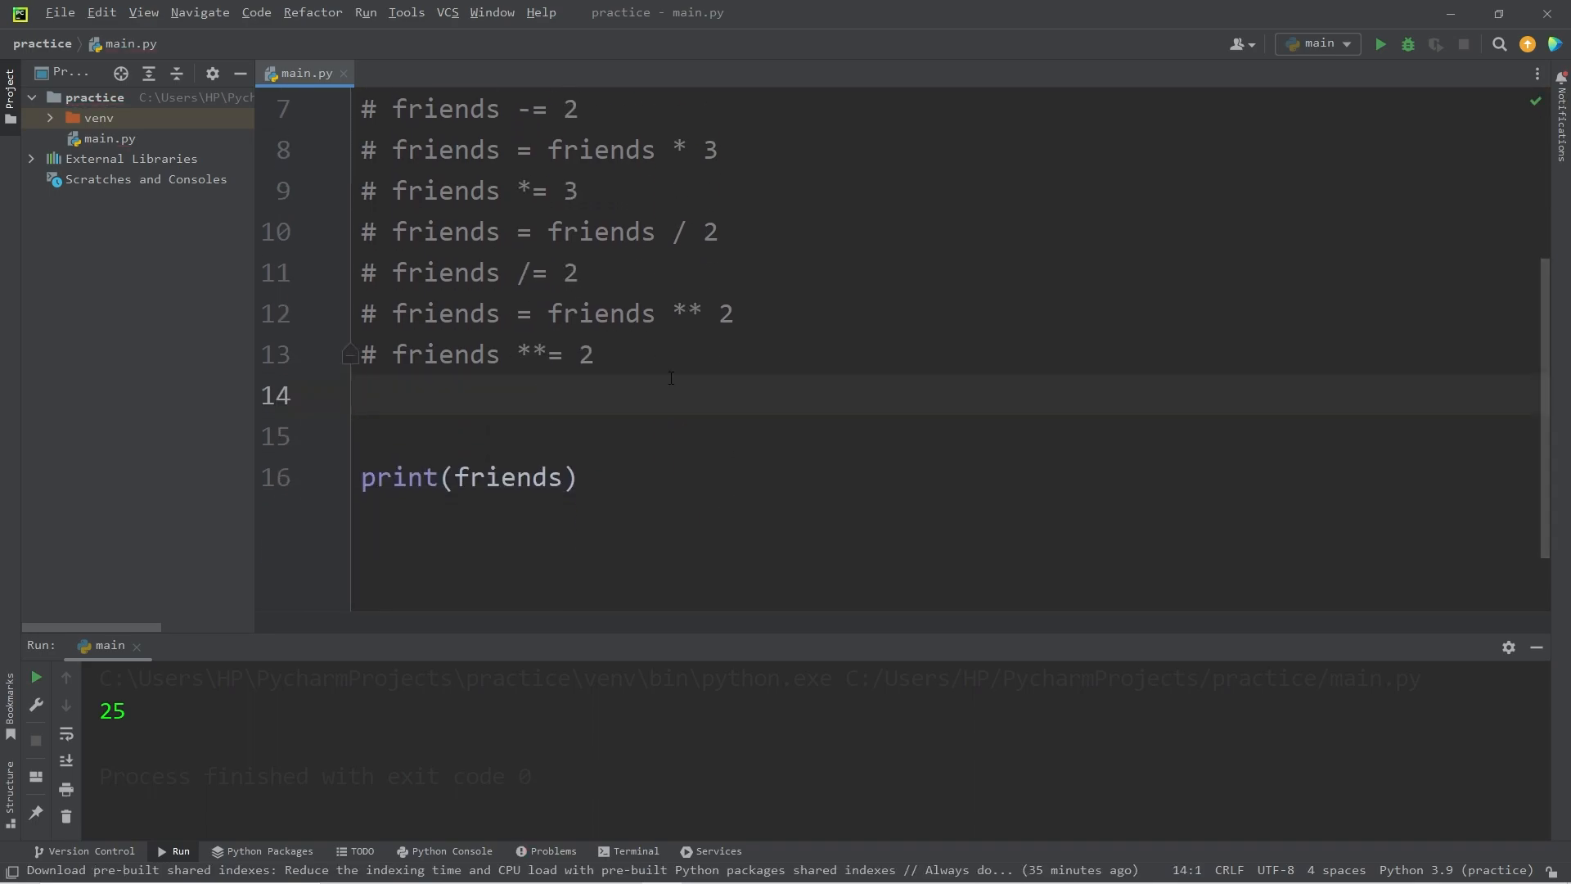
type("remai")
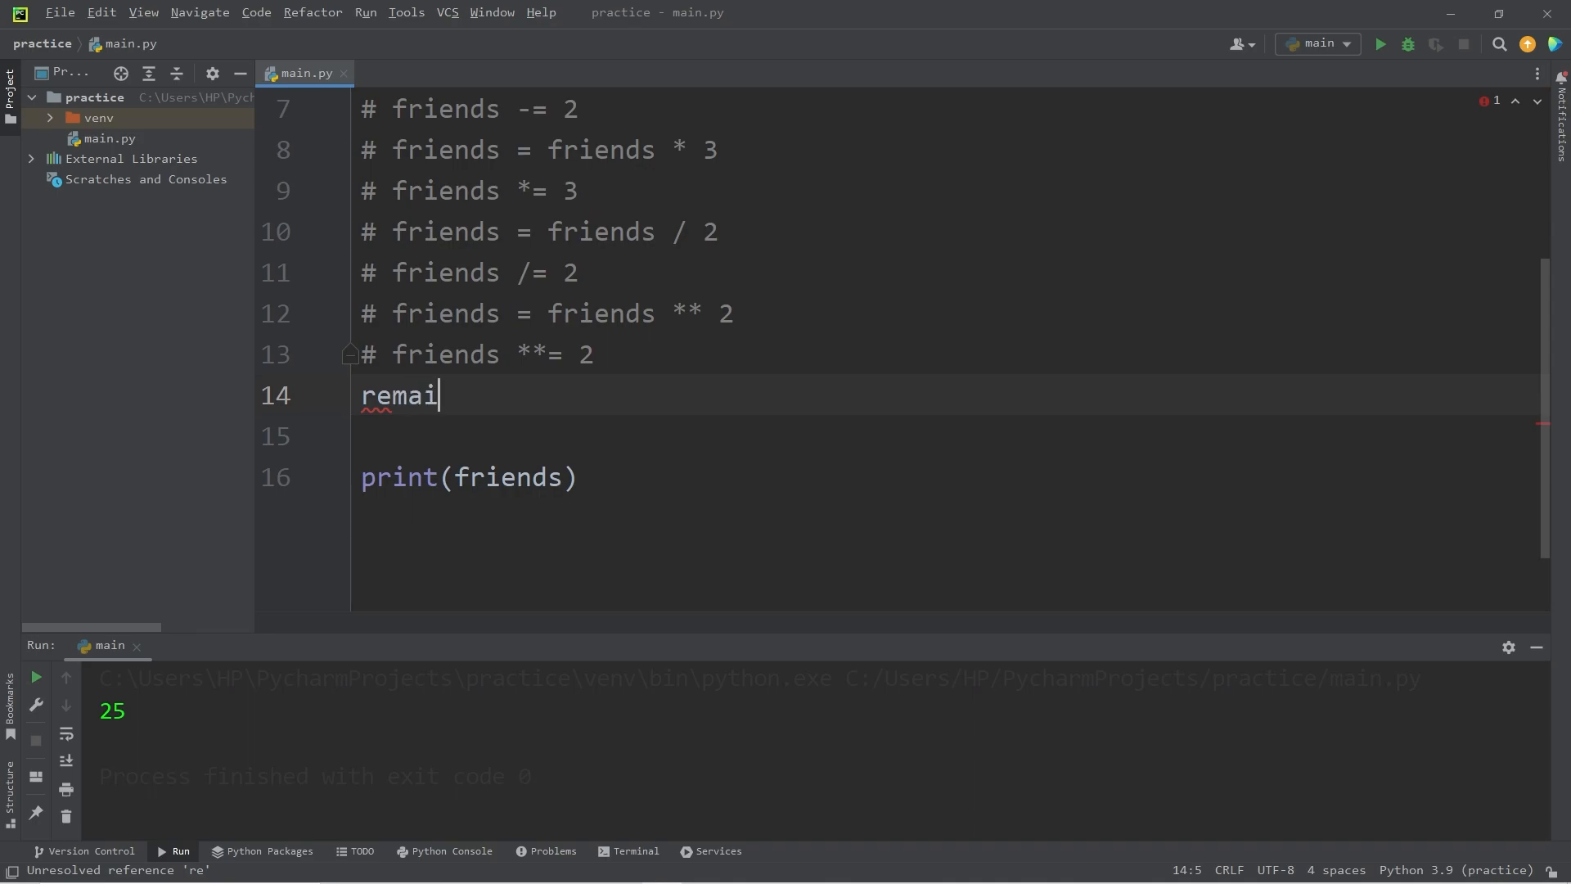
type("nder =")
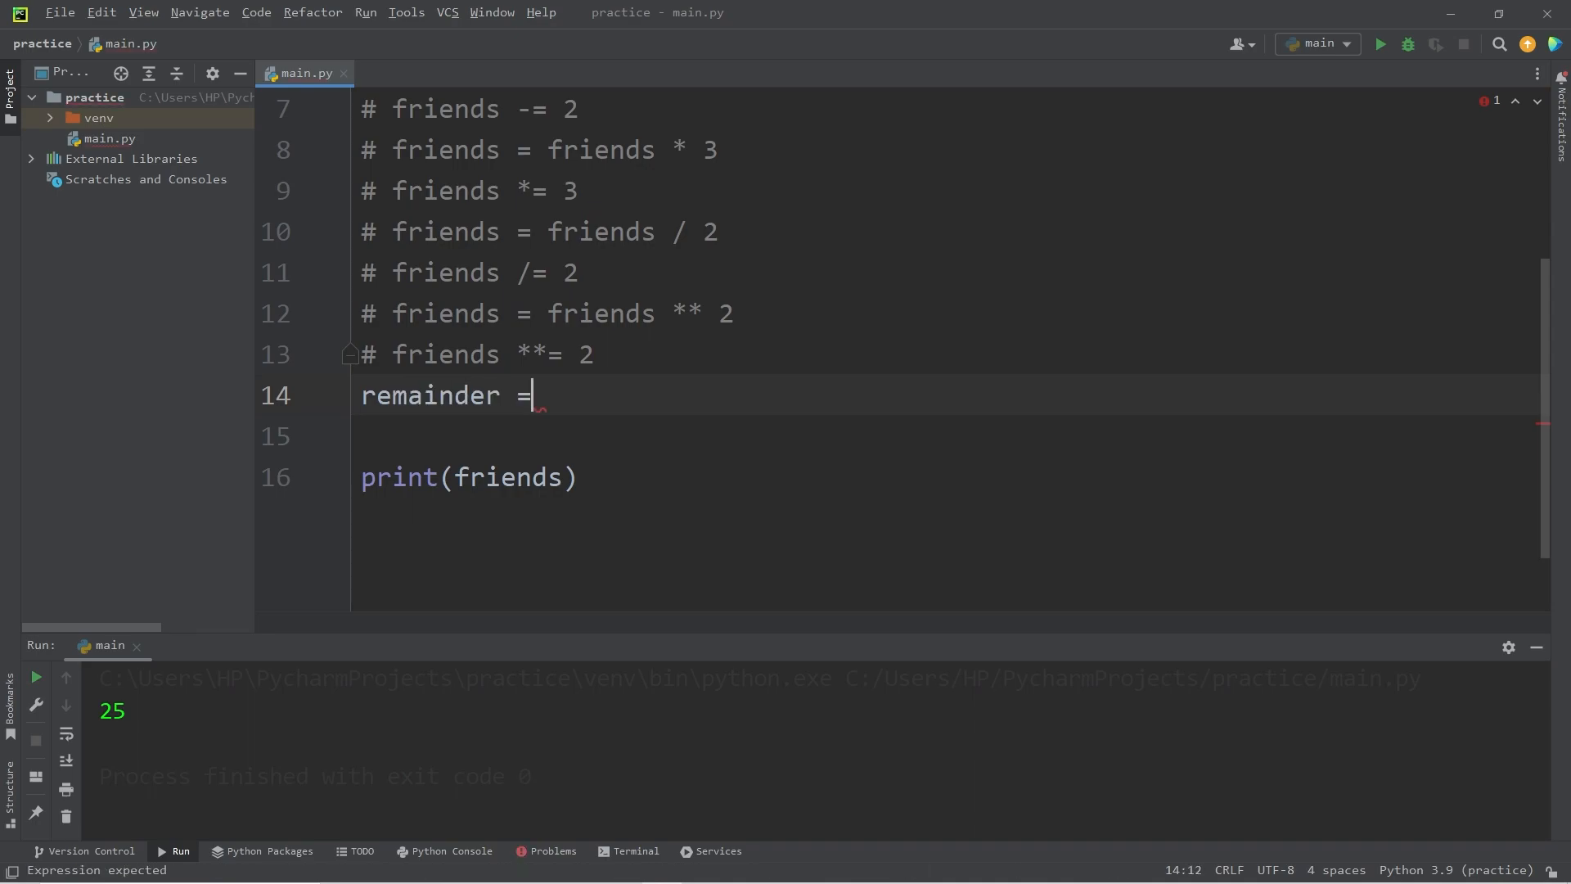
type("friends")
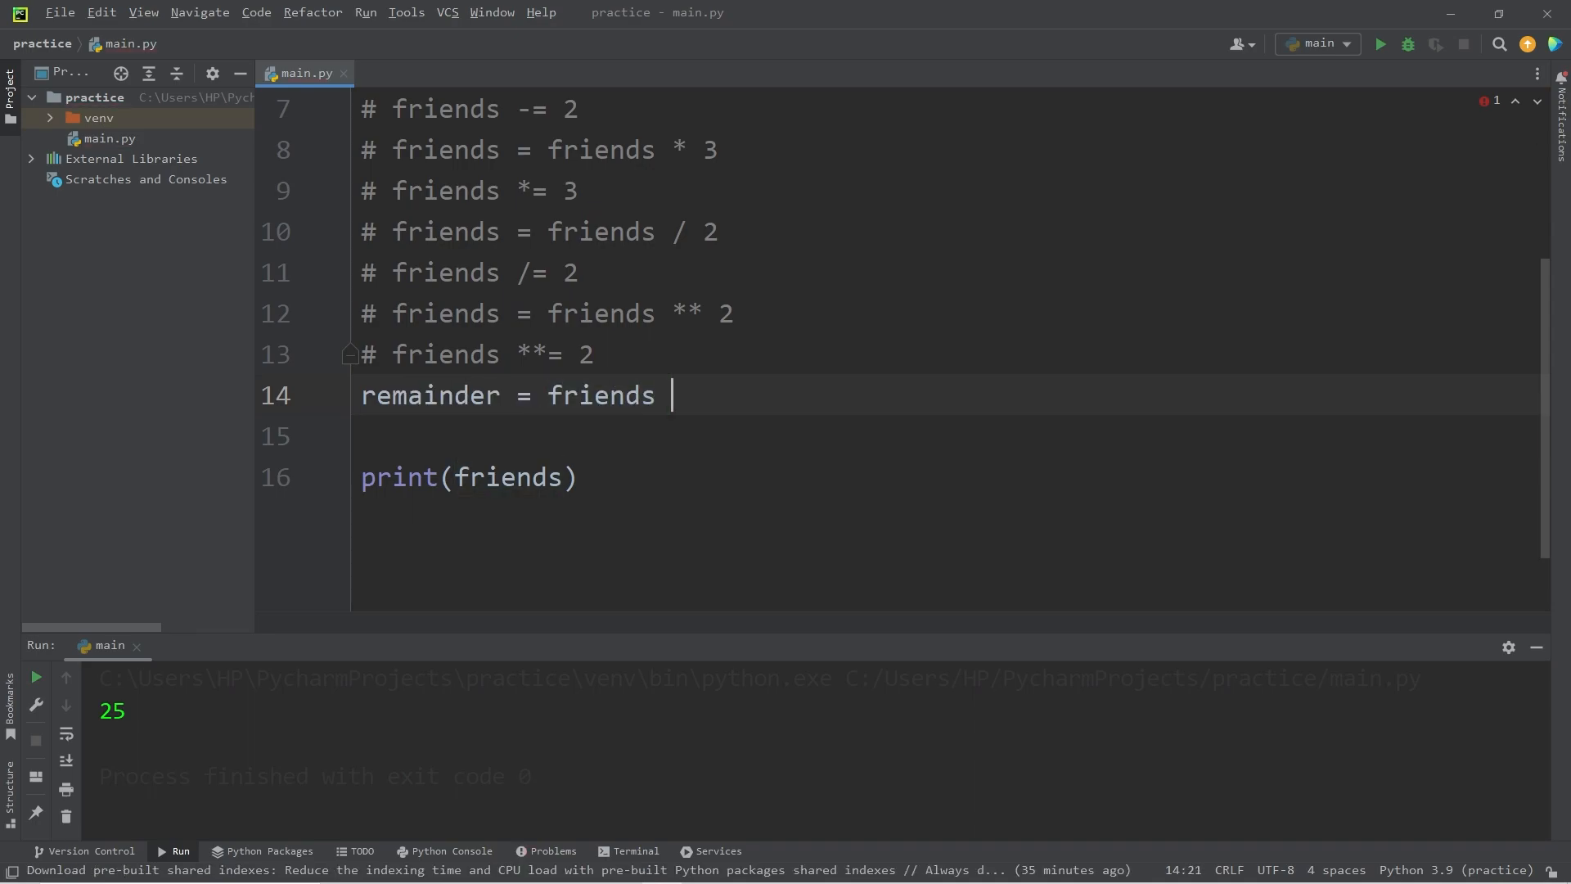
type("%")
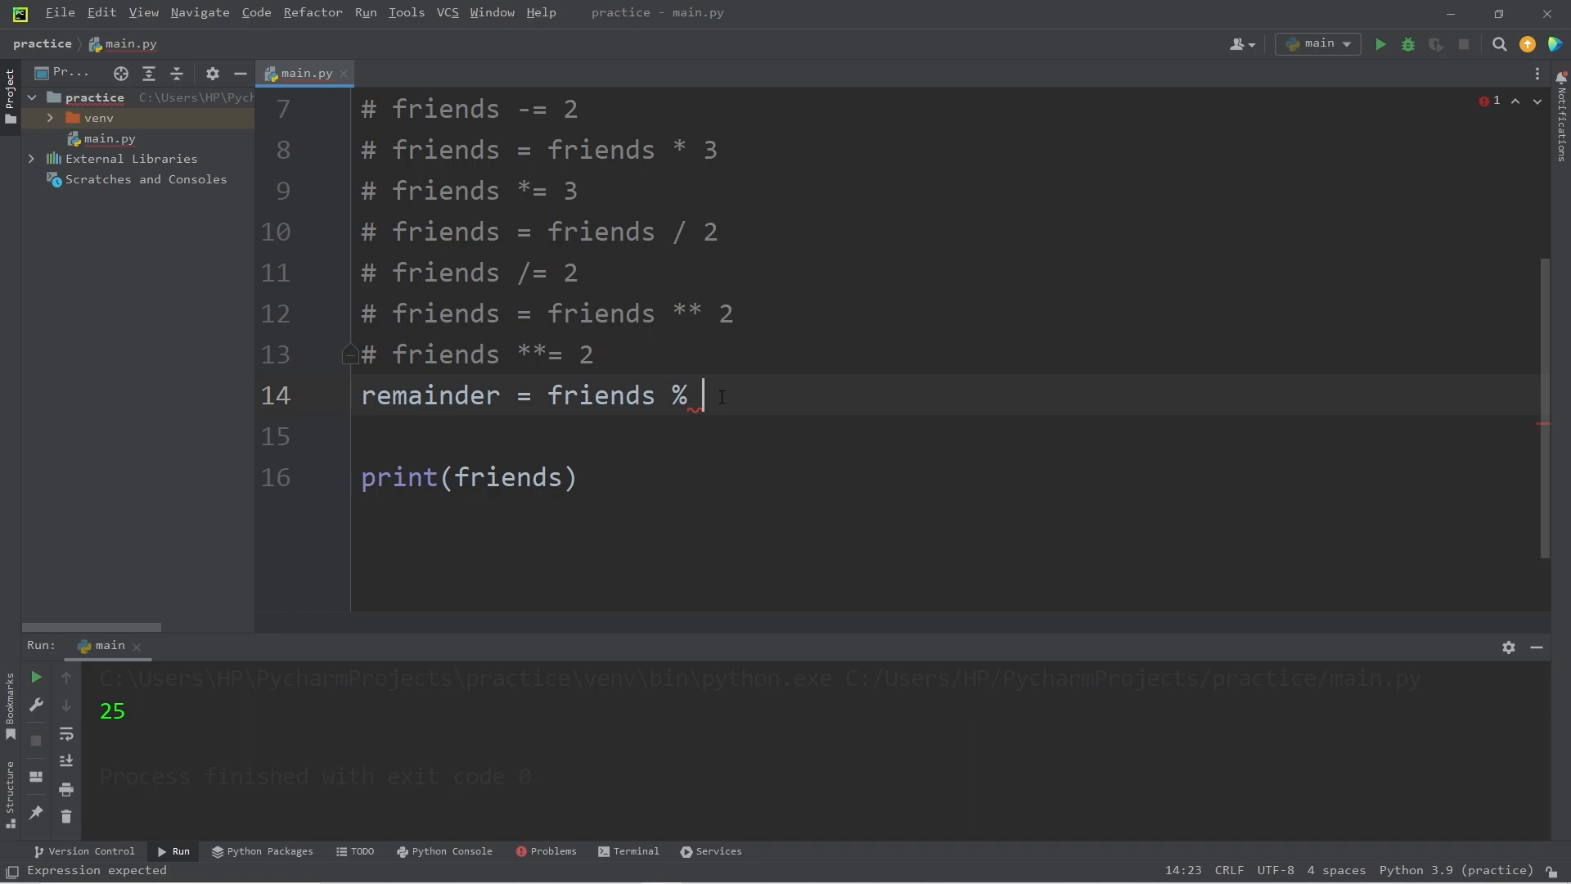
type("3")
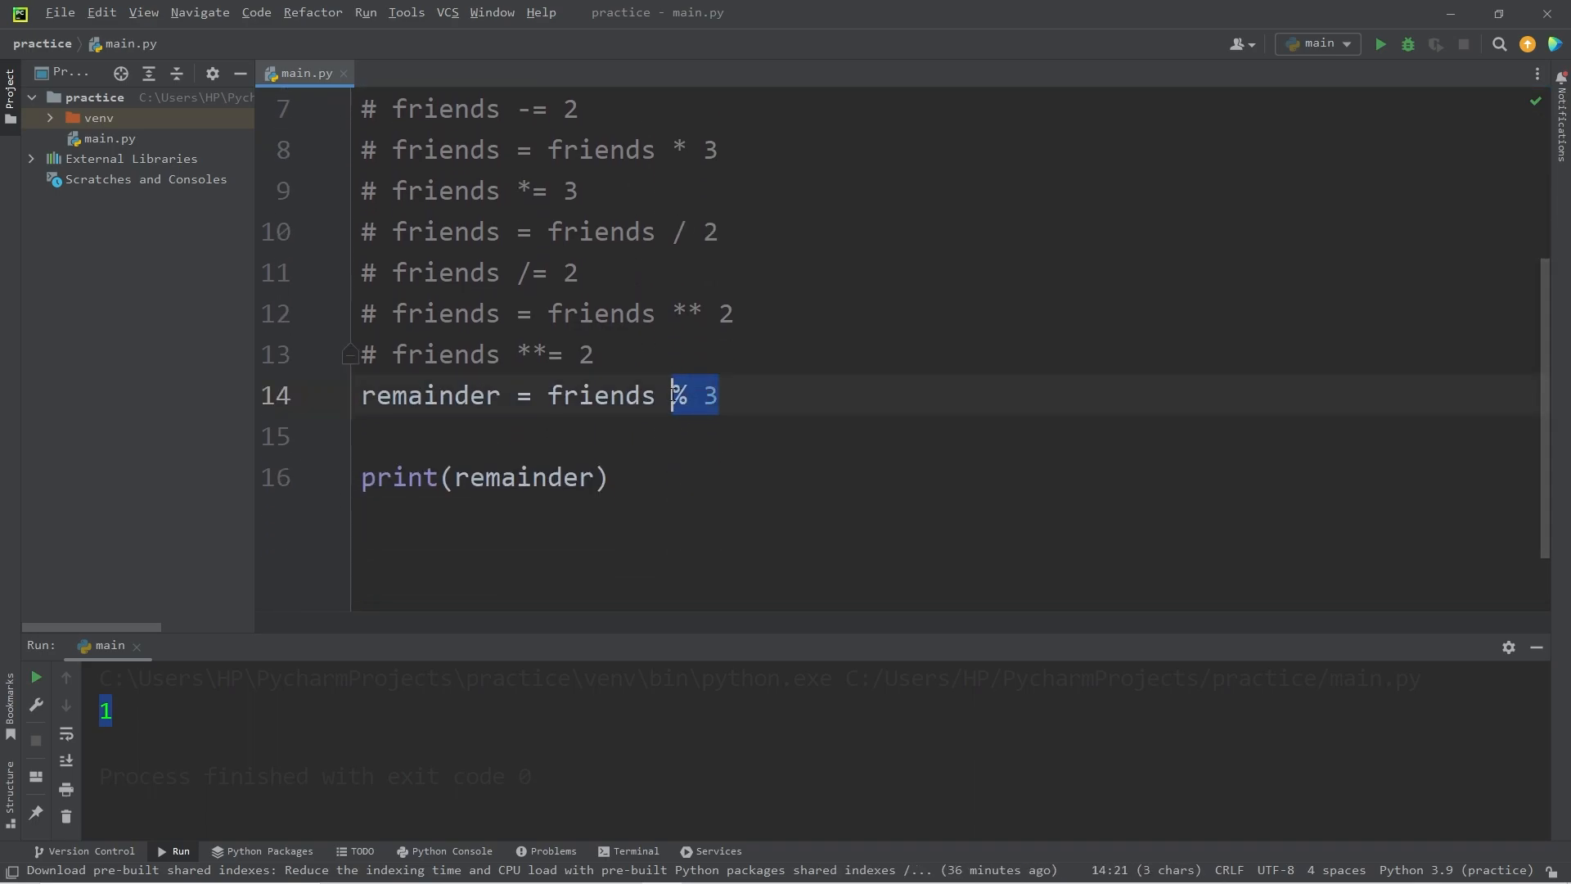
double_click(601, 395)
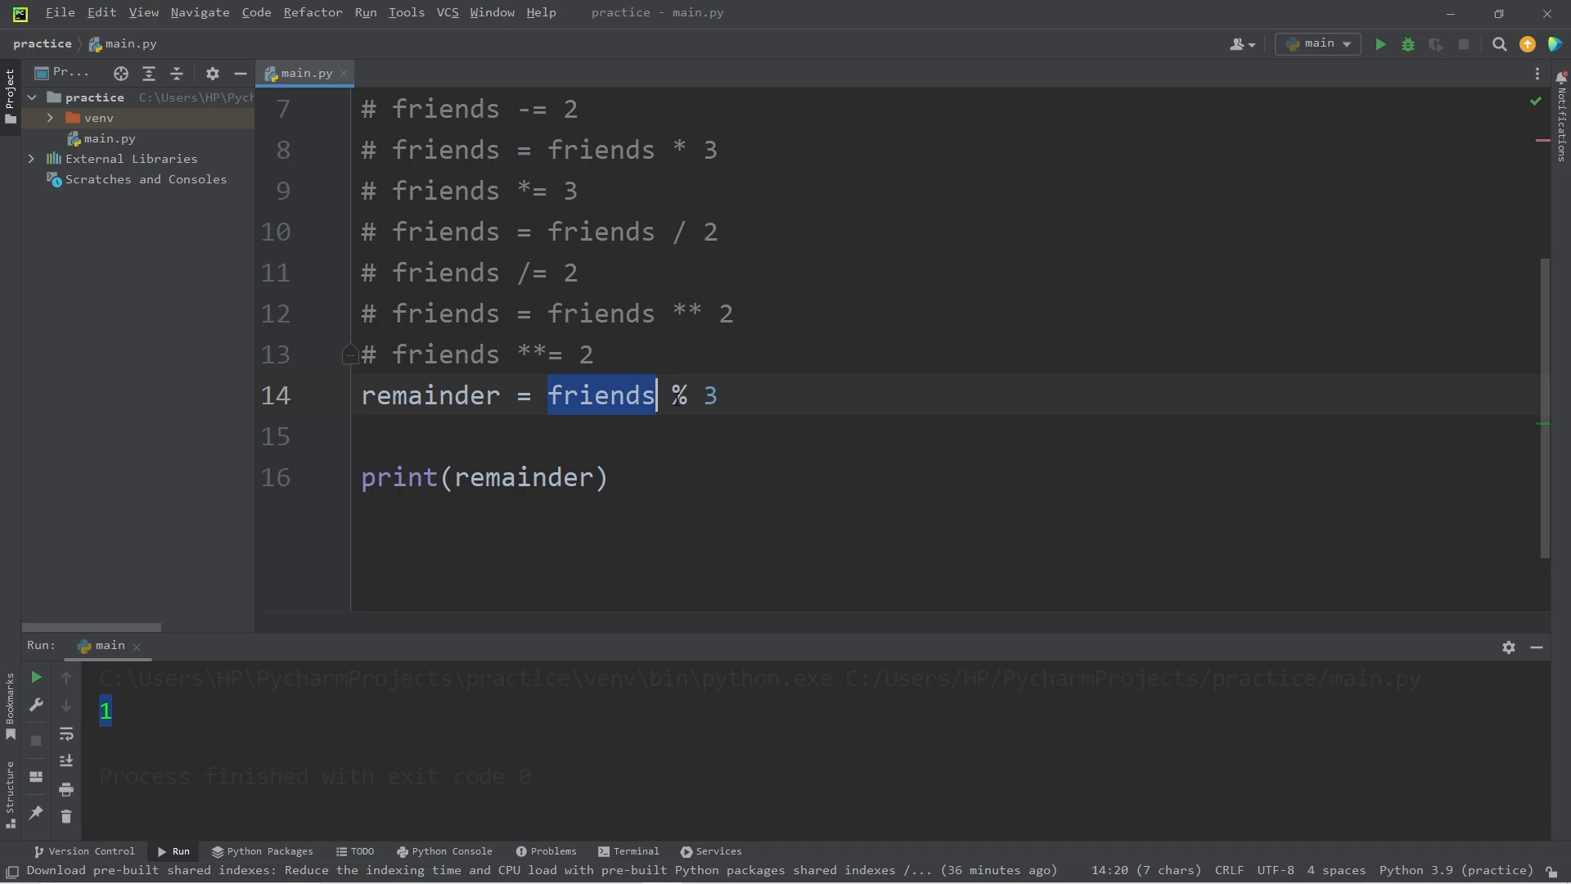
left_click(696, 396)
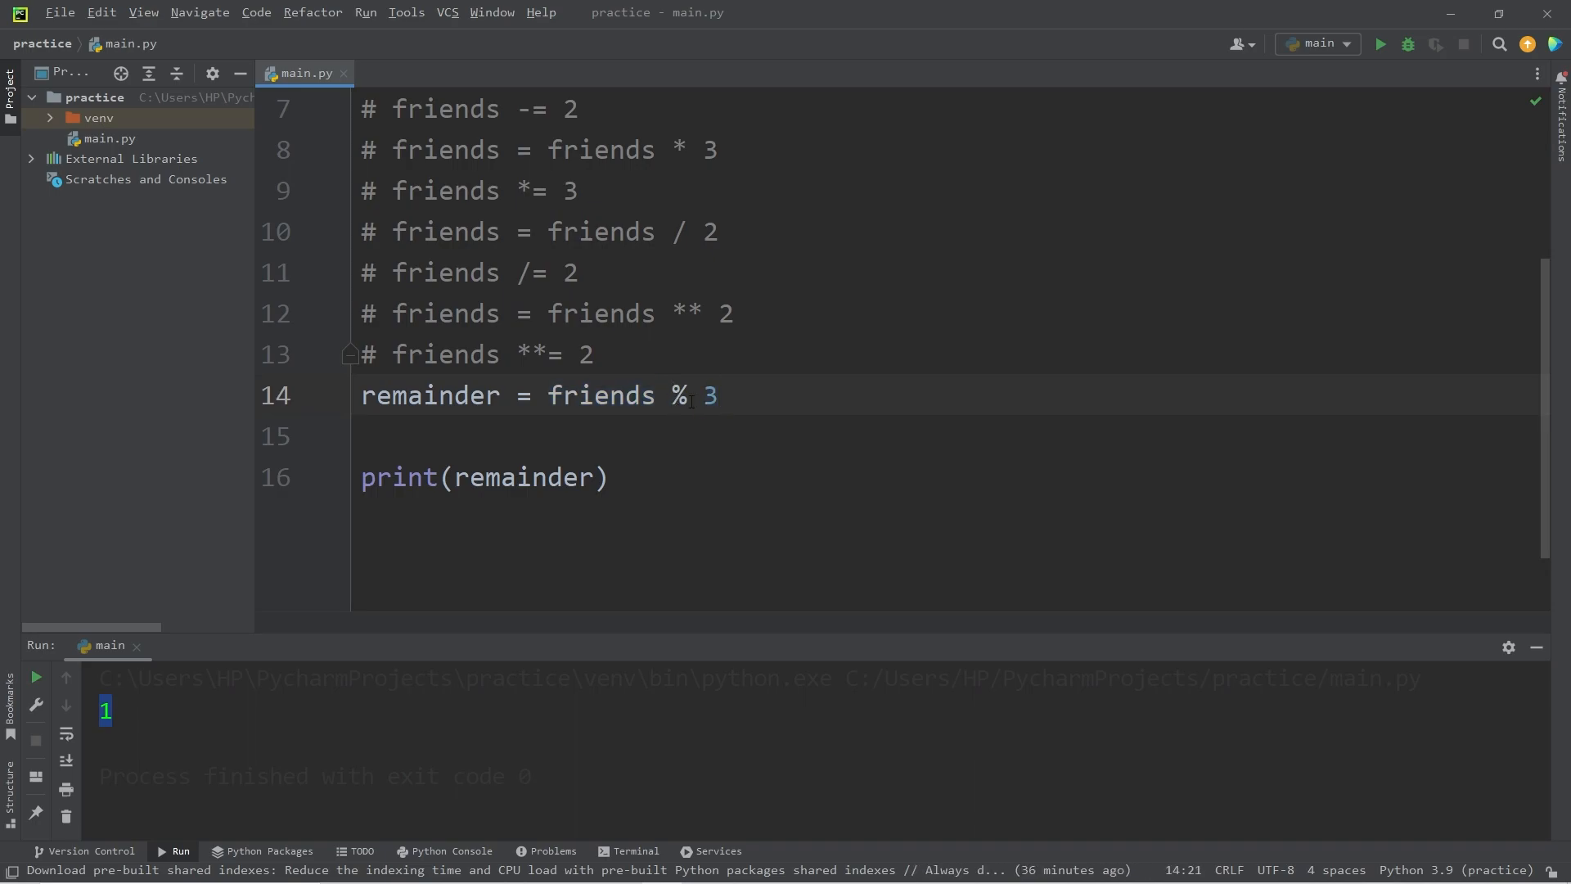
double_click(431, 395)
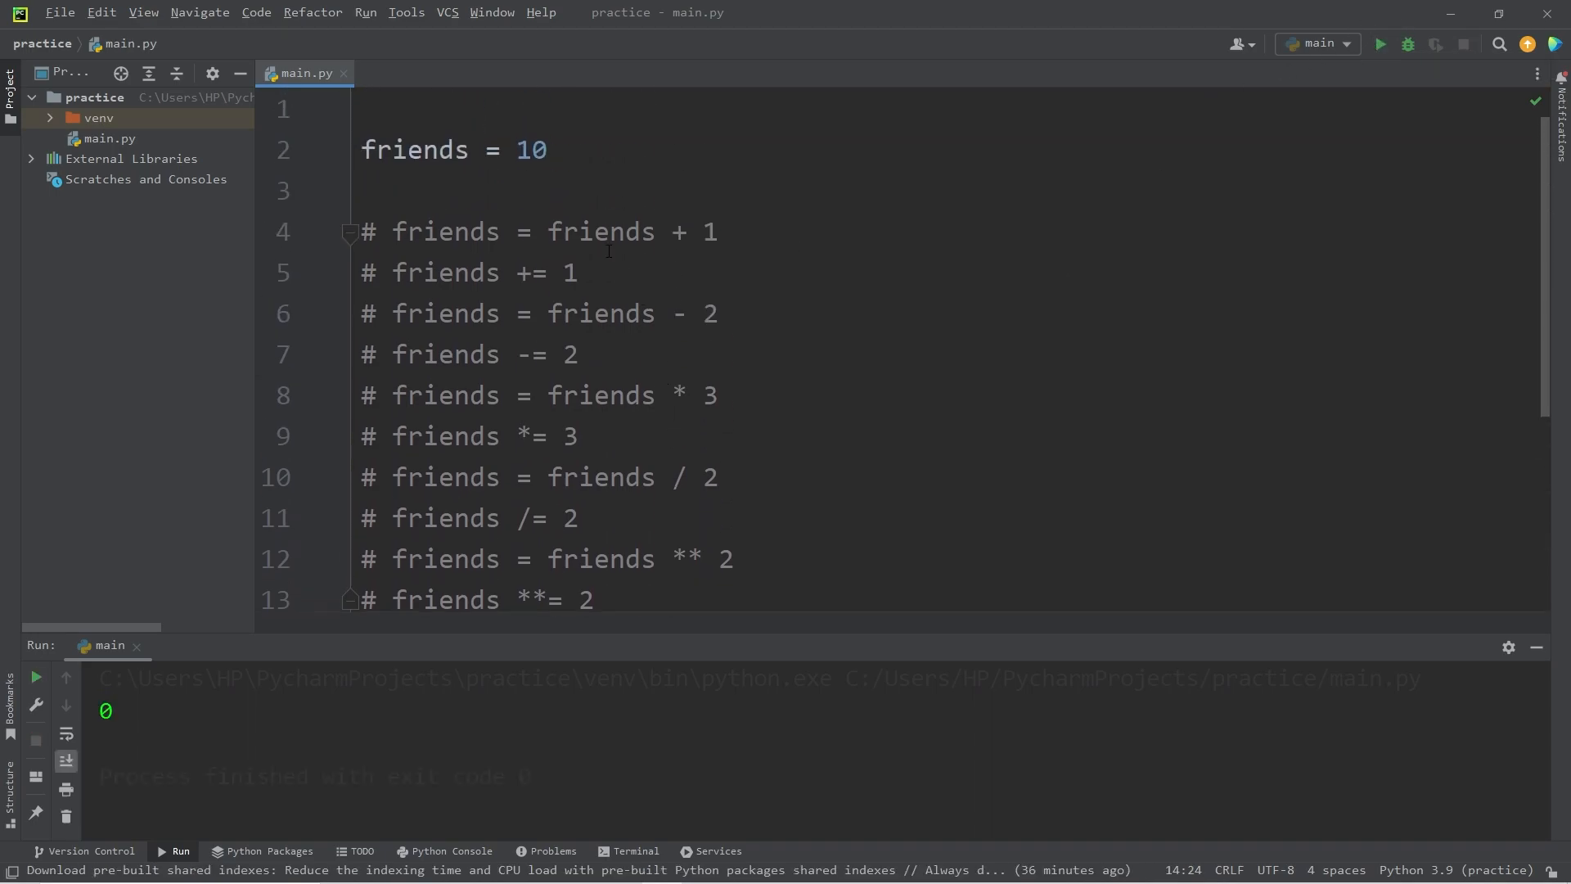
- Scroll down and check that friends % 2 prints 0
scroll("down", 3)
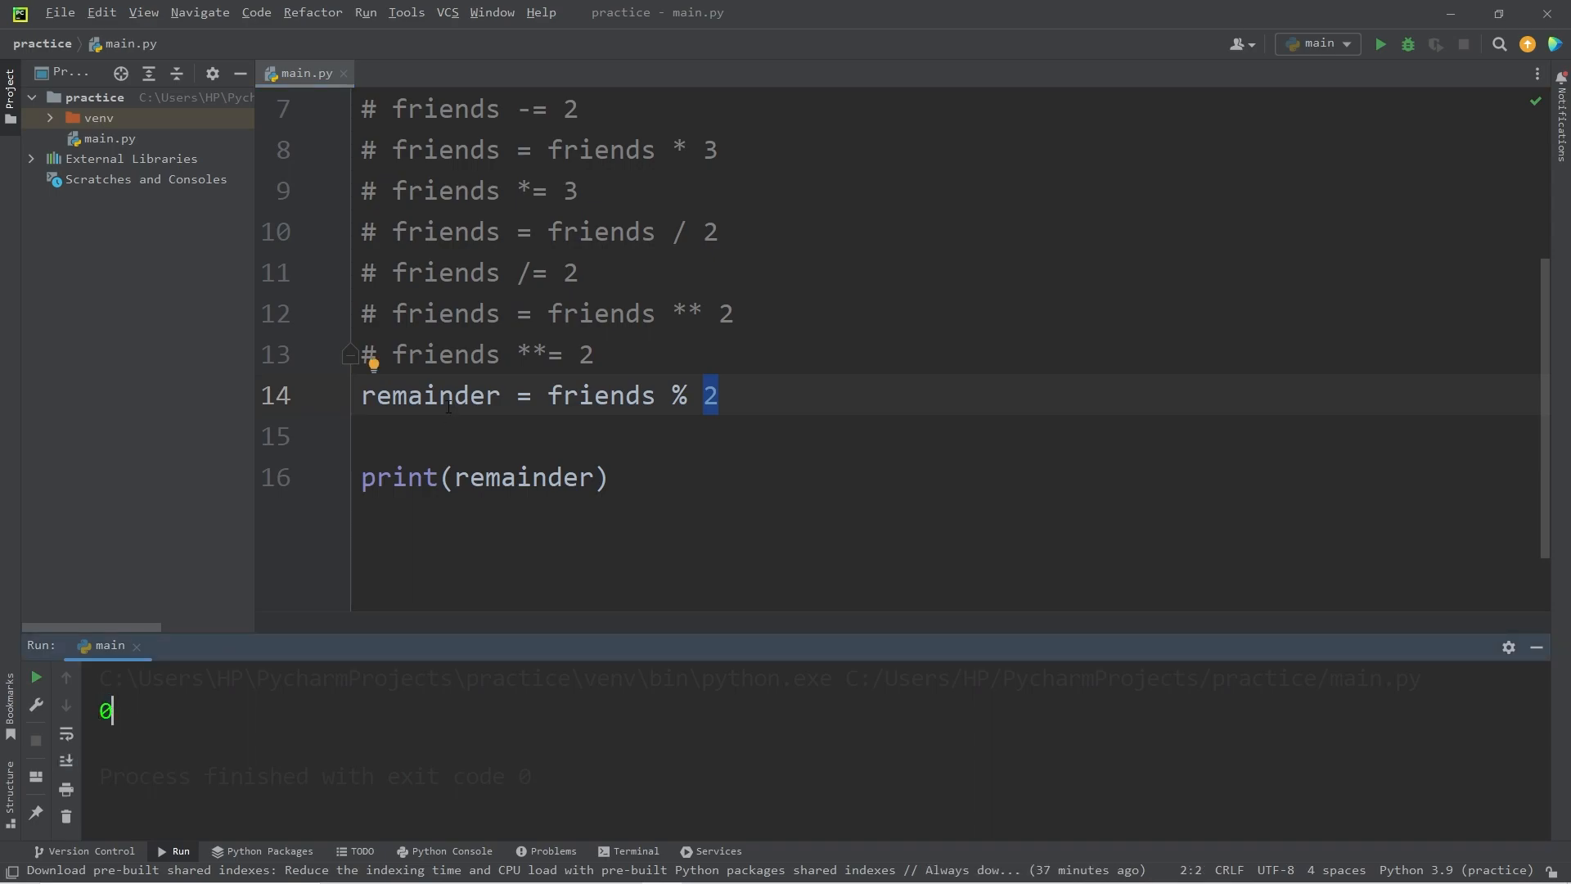
double_click(600, 395)
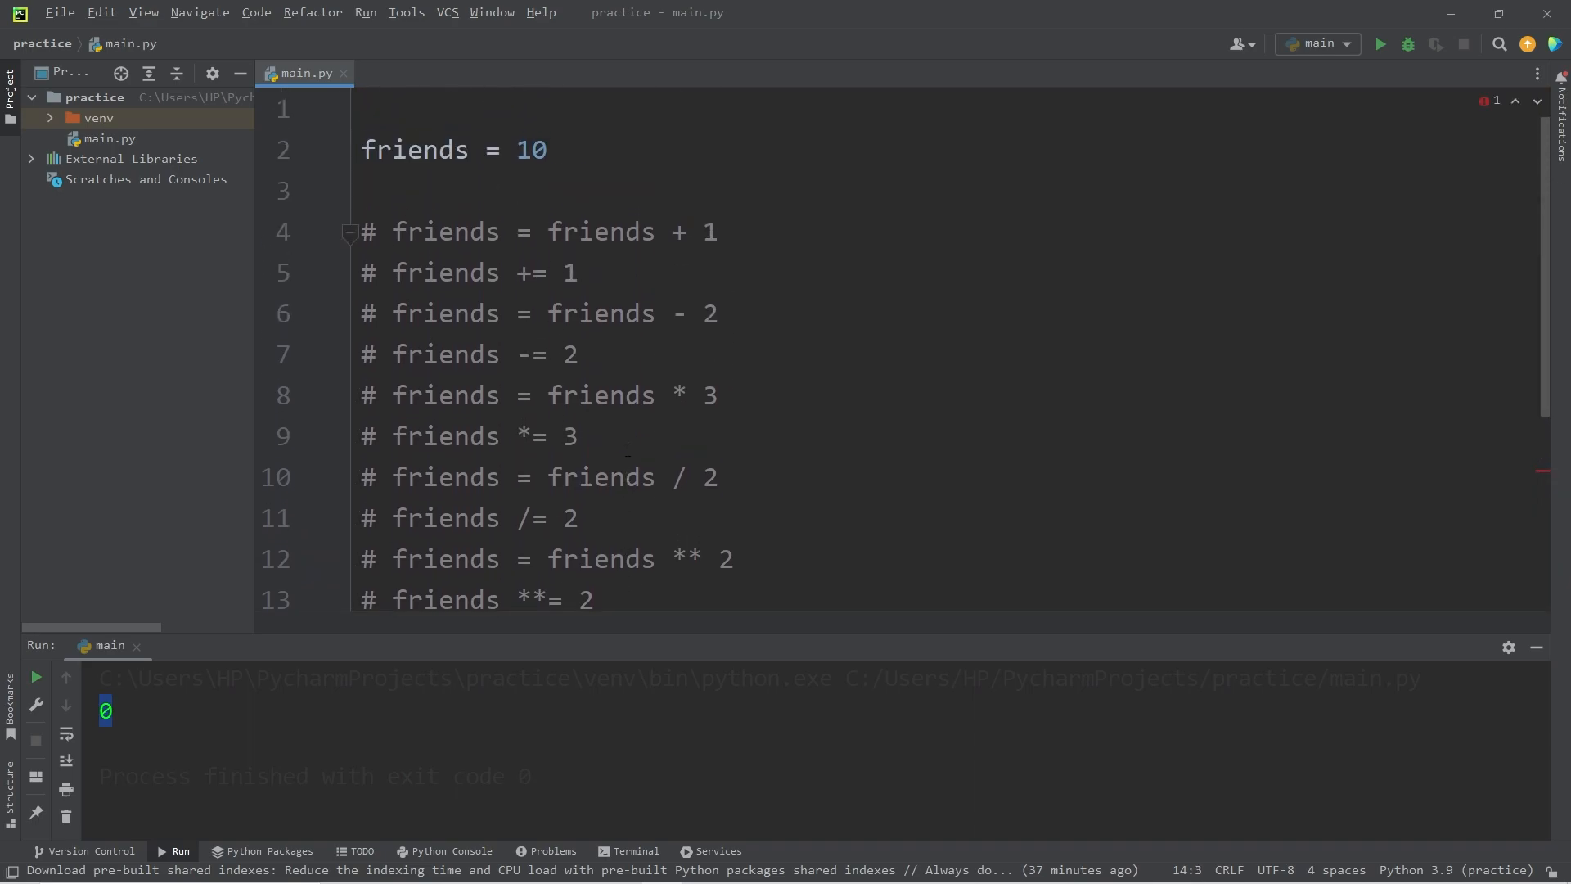
double_click(676, 395)
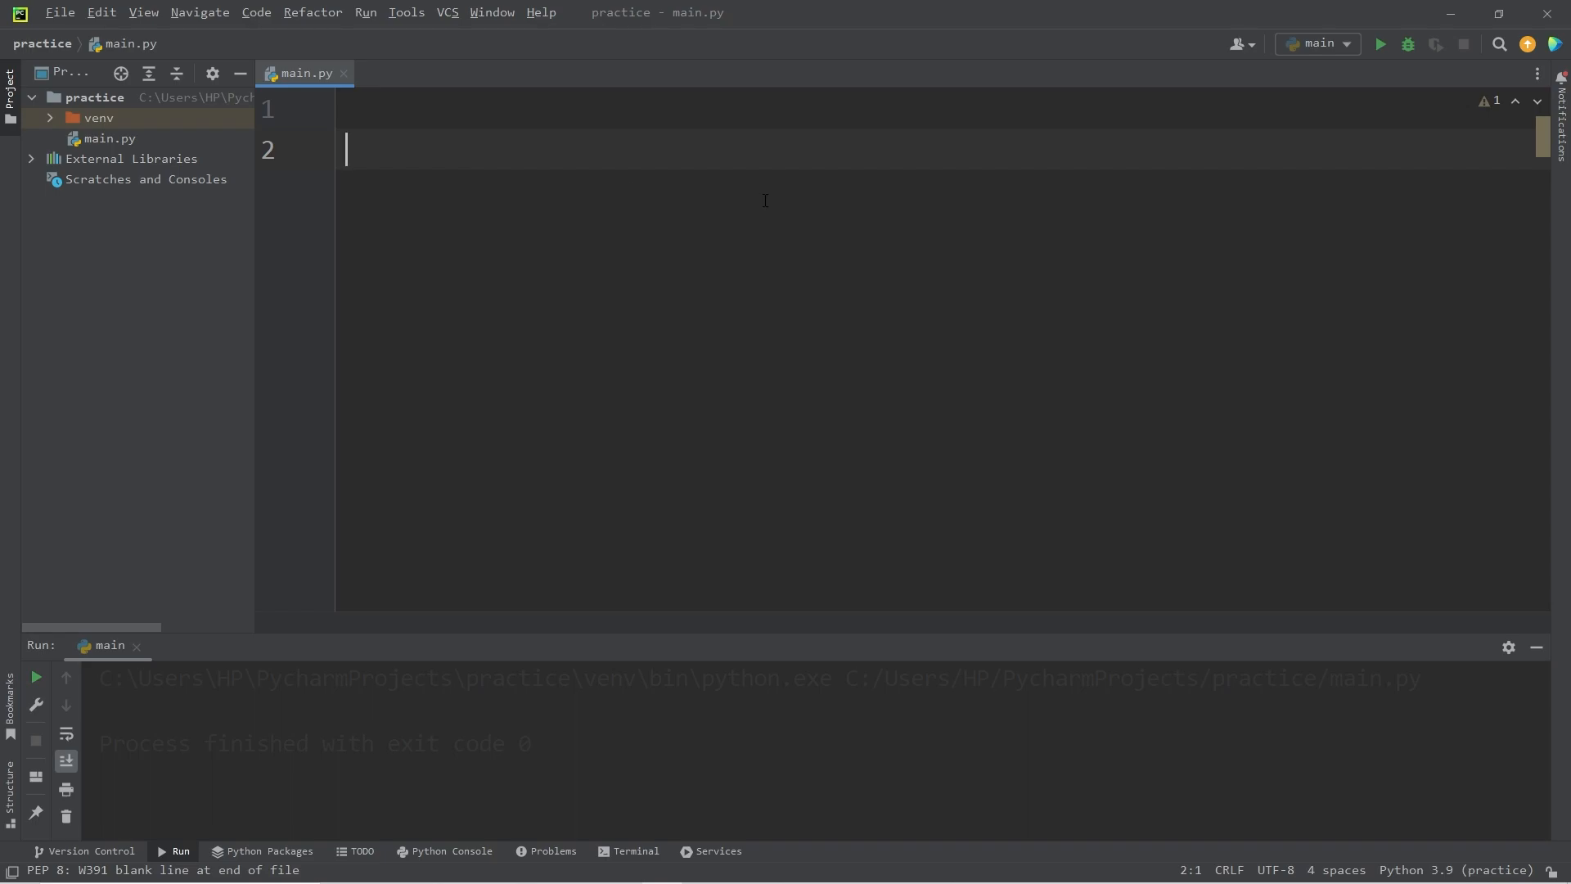
- Define x = 3.14 along with y and z in the cleared main.py
type("x = 3.1")
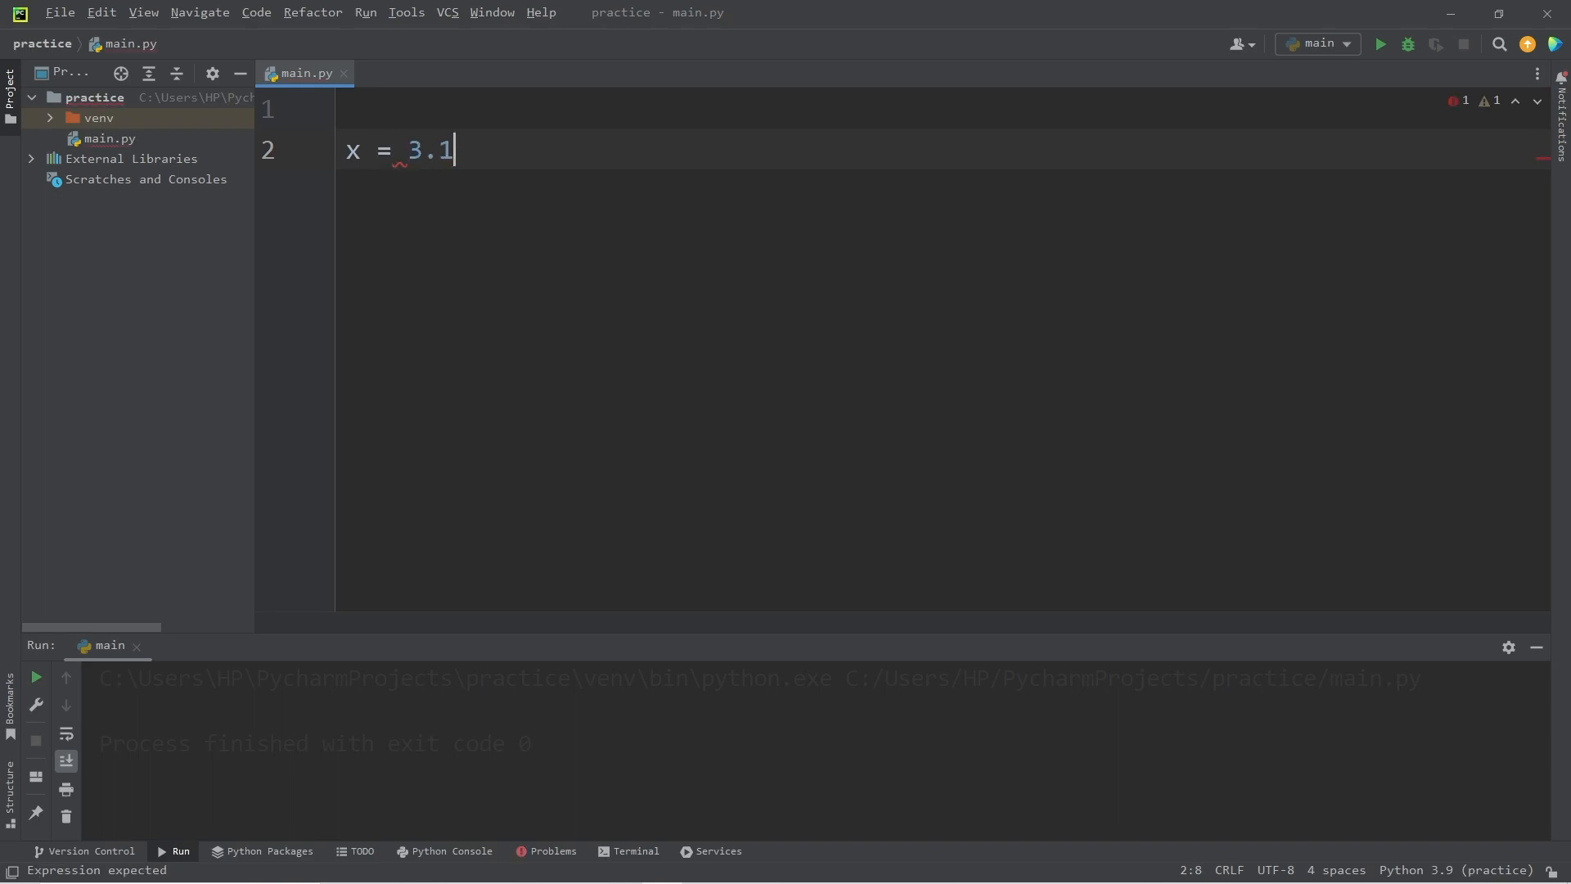
type("4")
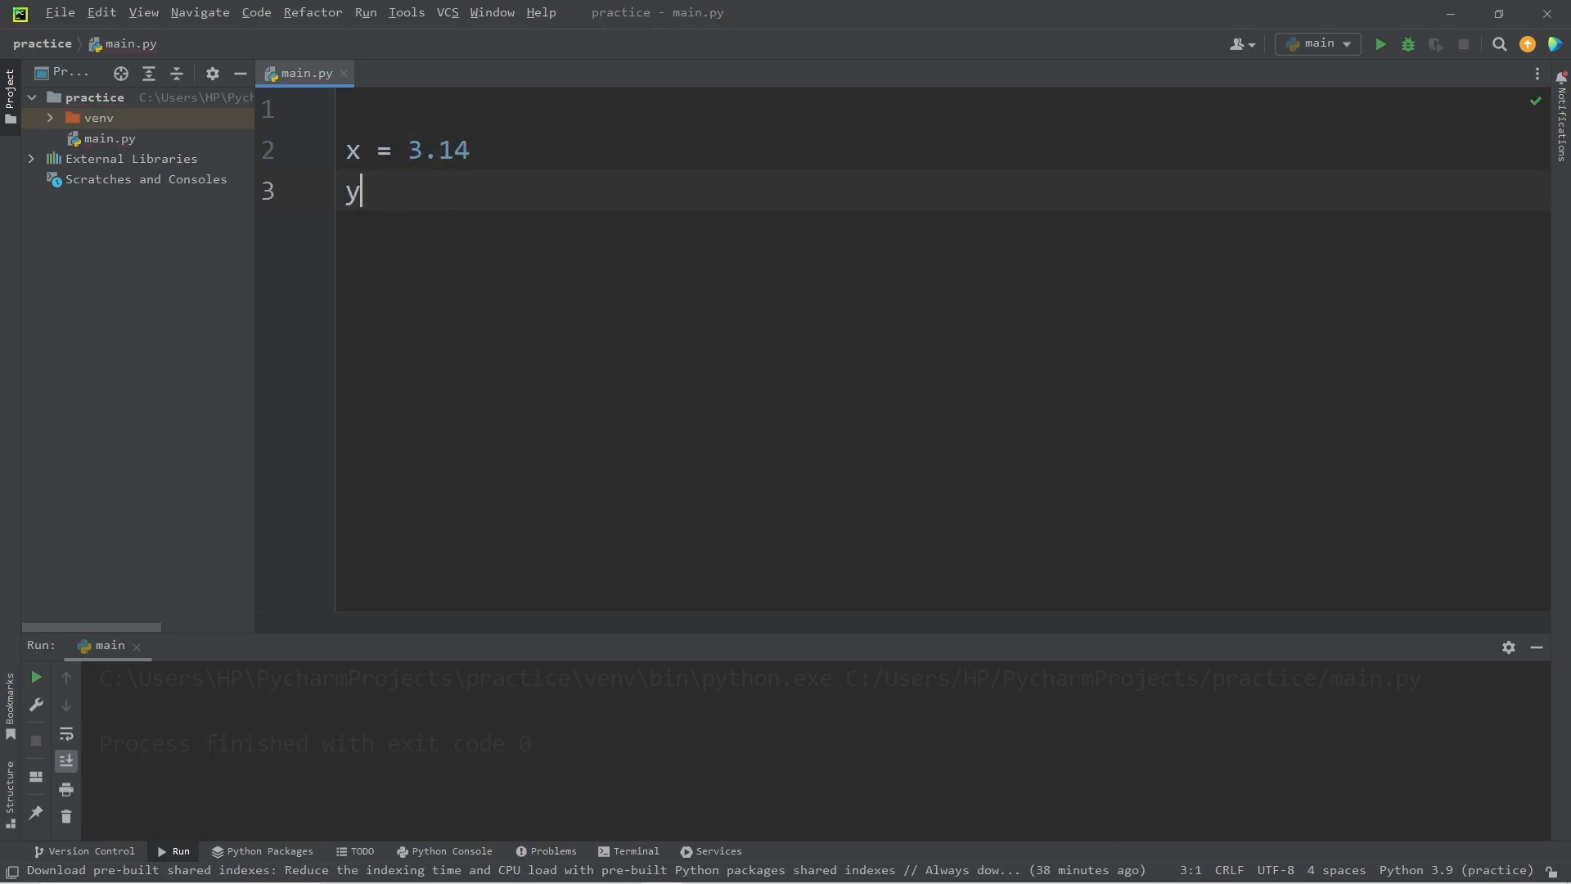
type("= 4")
type("z = 5")
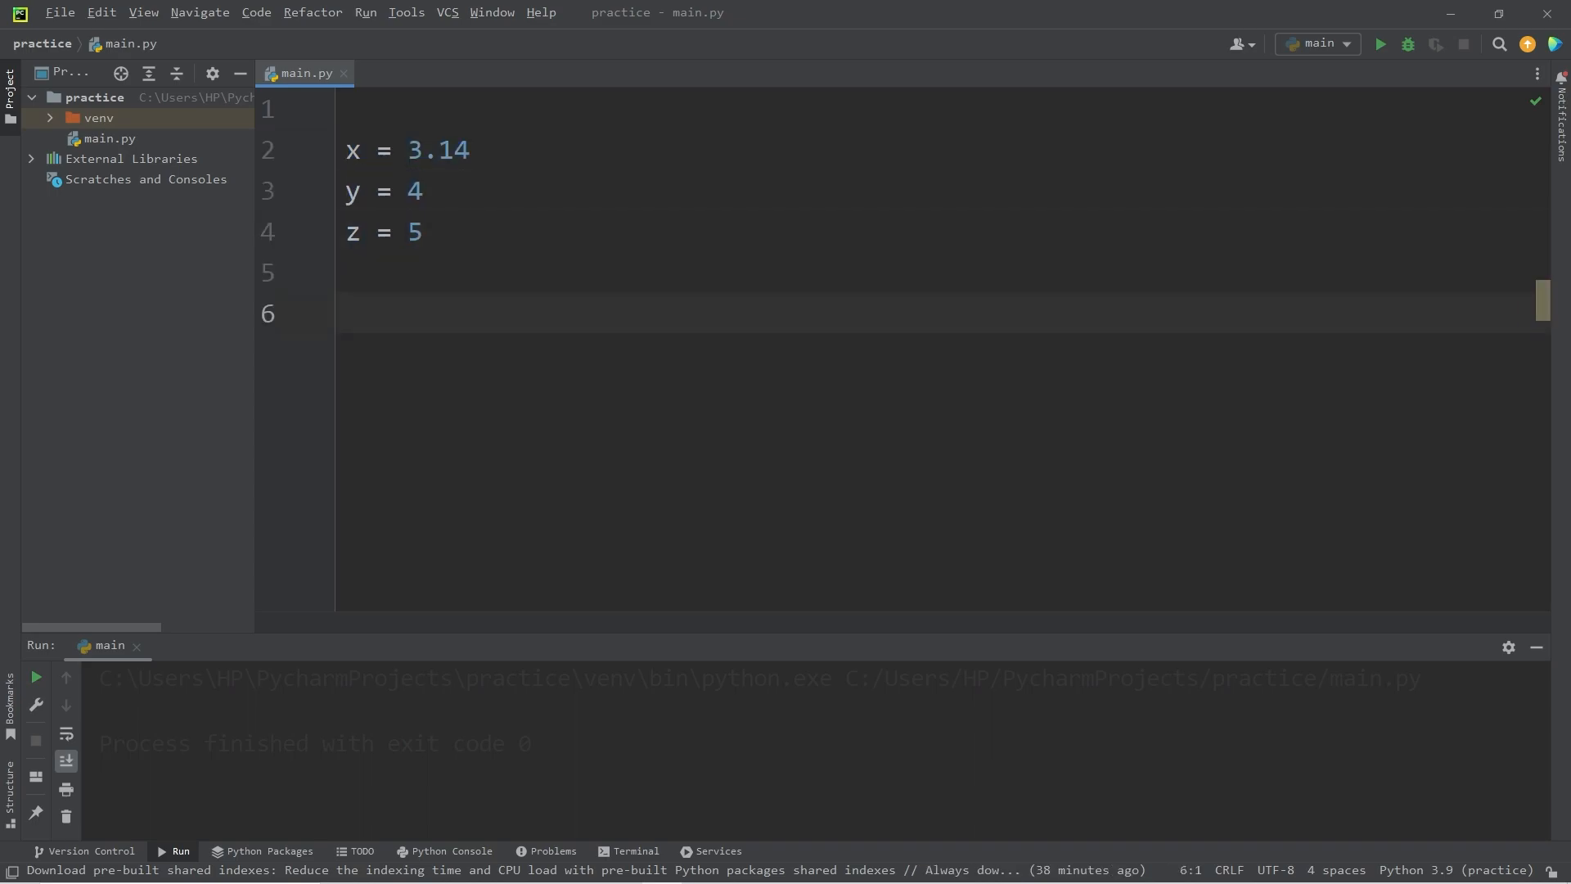
- Compute result = round(x), print result, and run the script
type("result =")
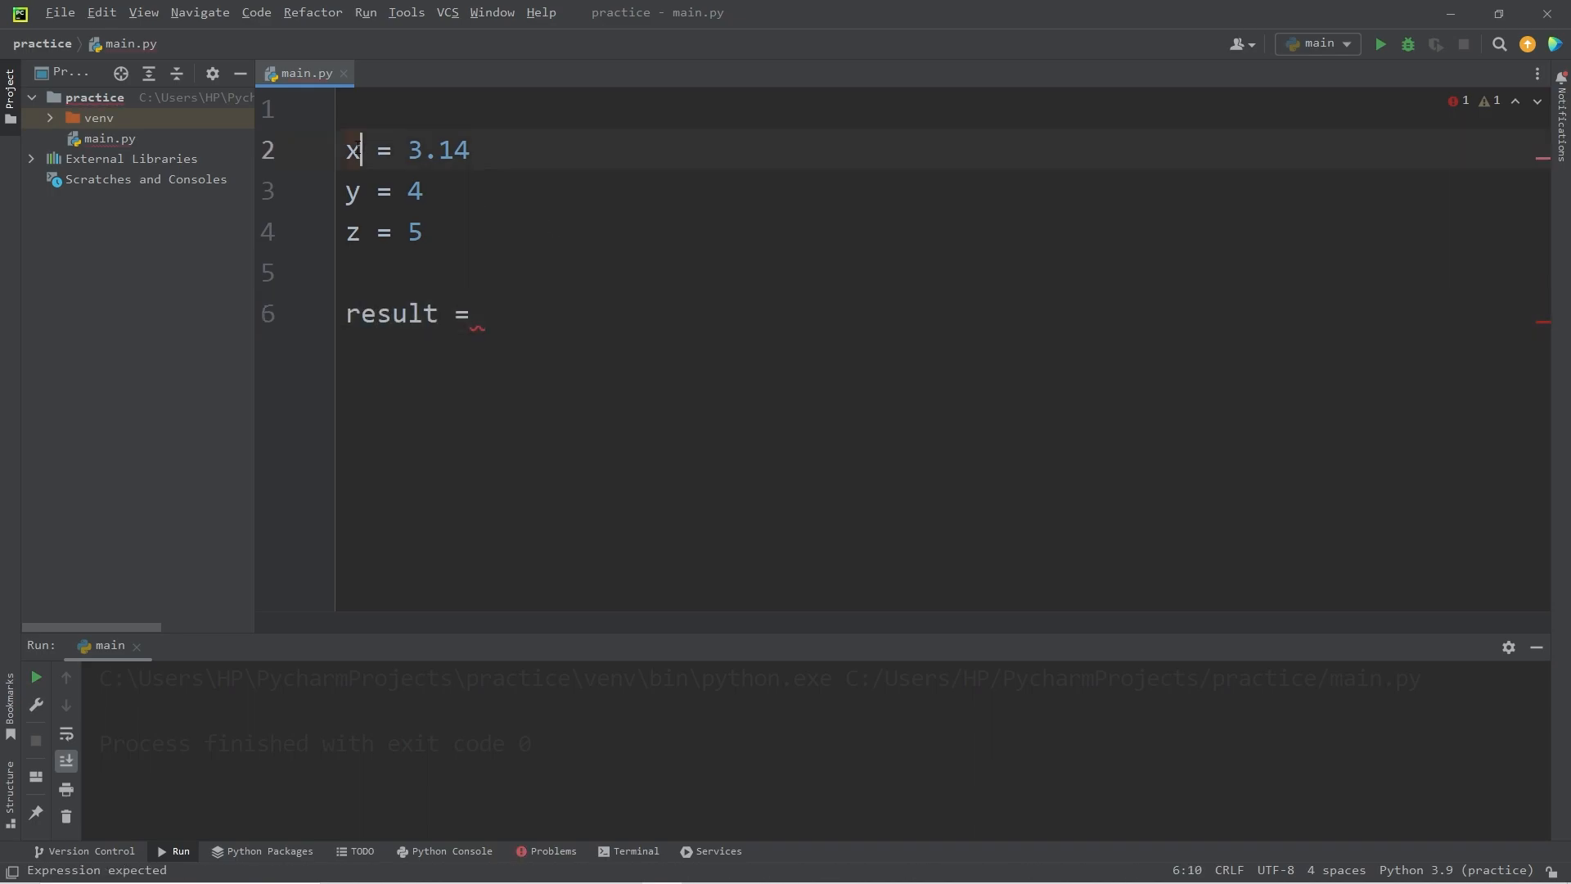
type("round(")
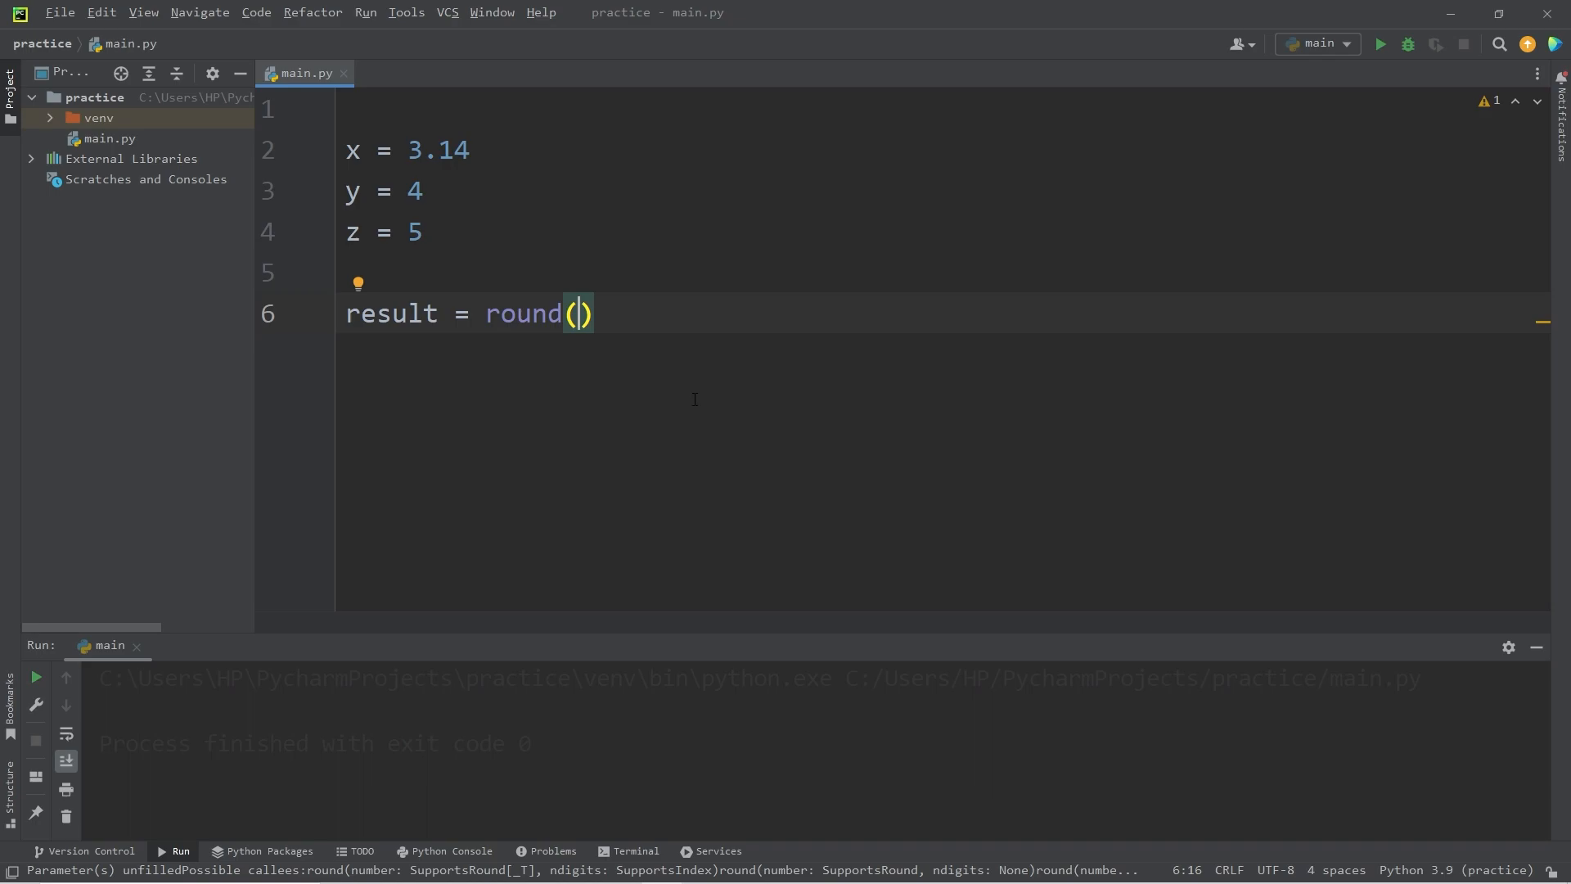
type("x")
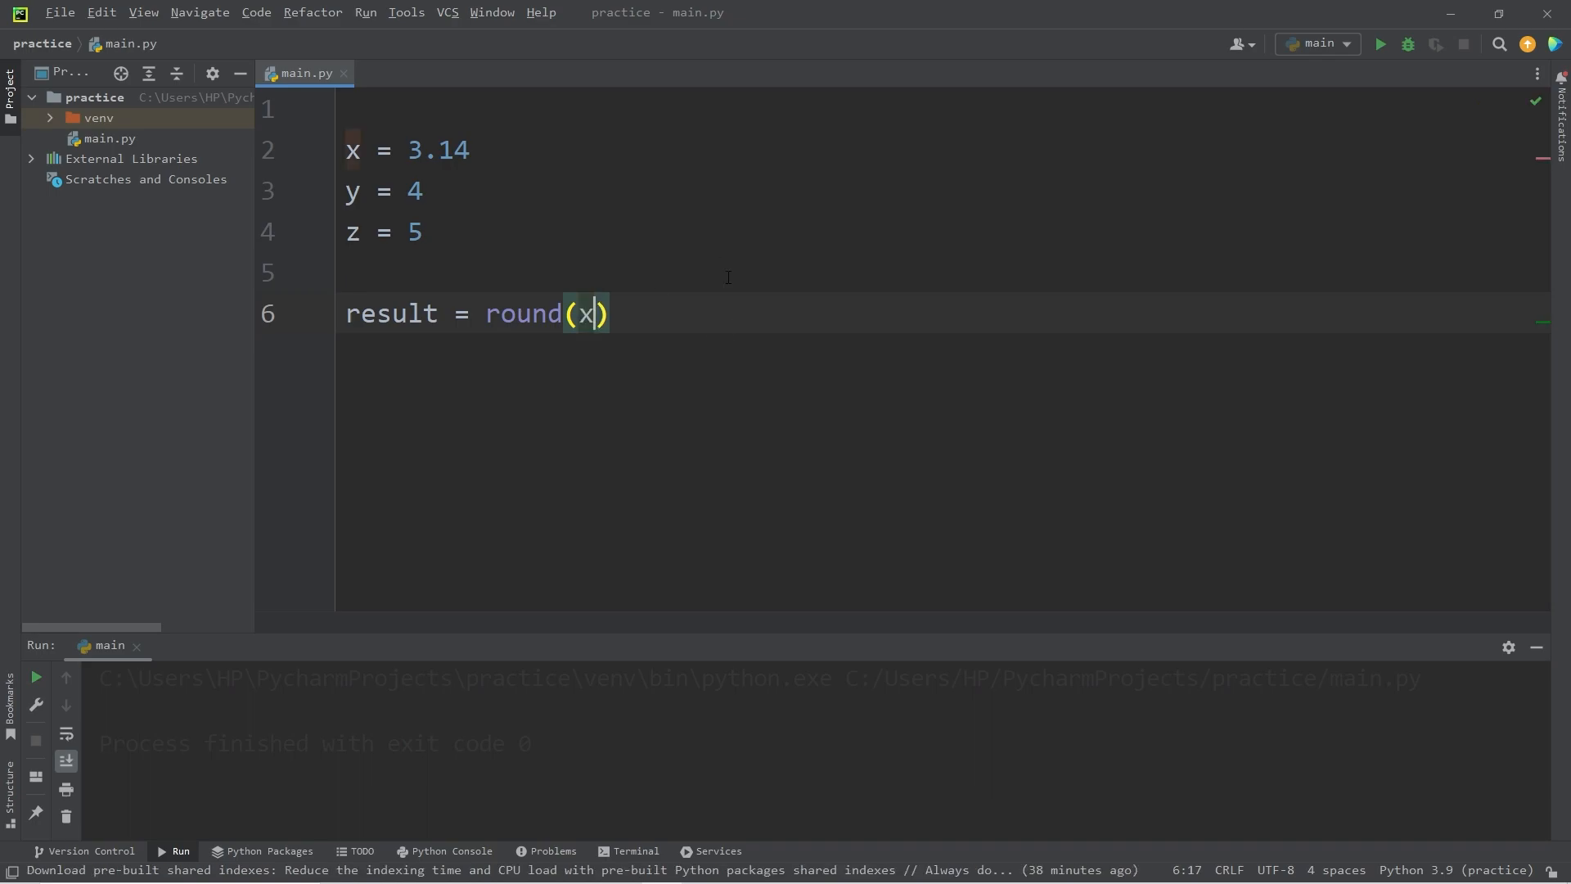
key("Enter")
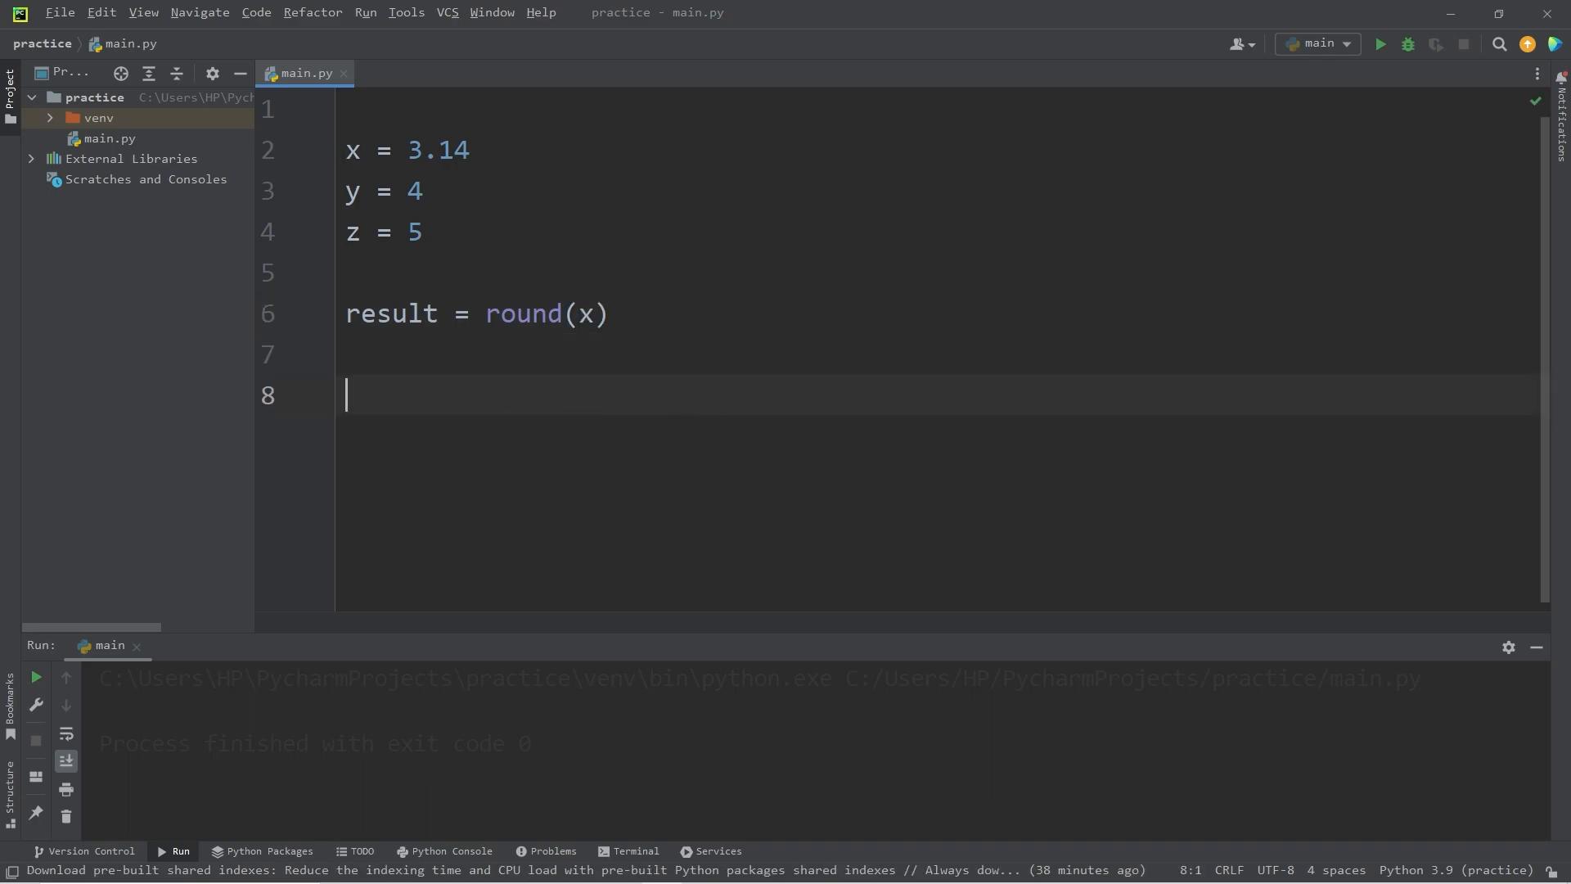
type("print")
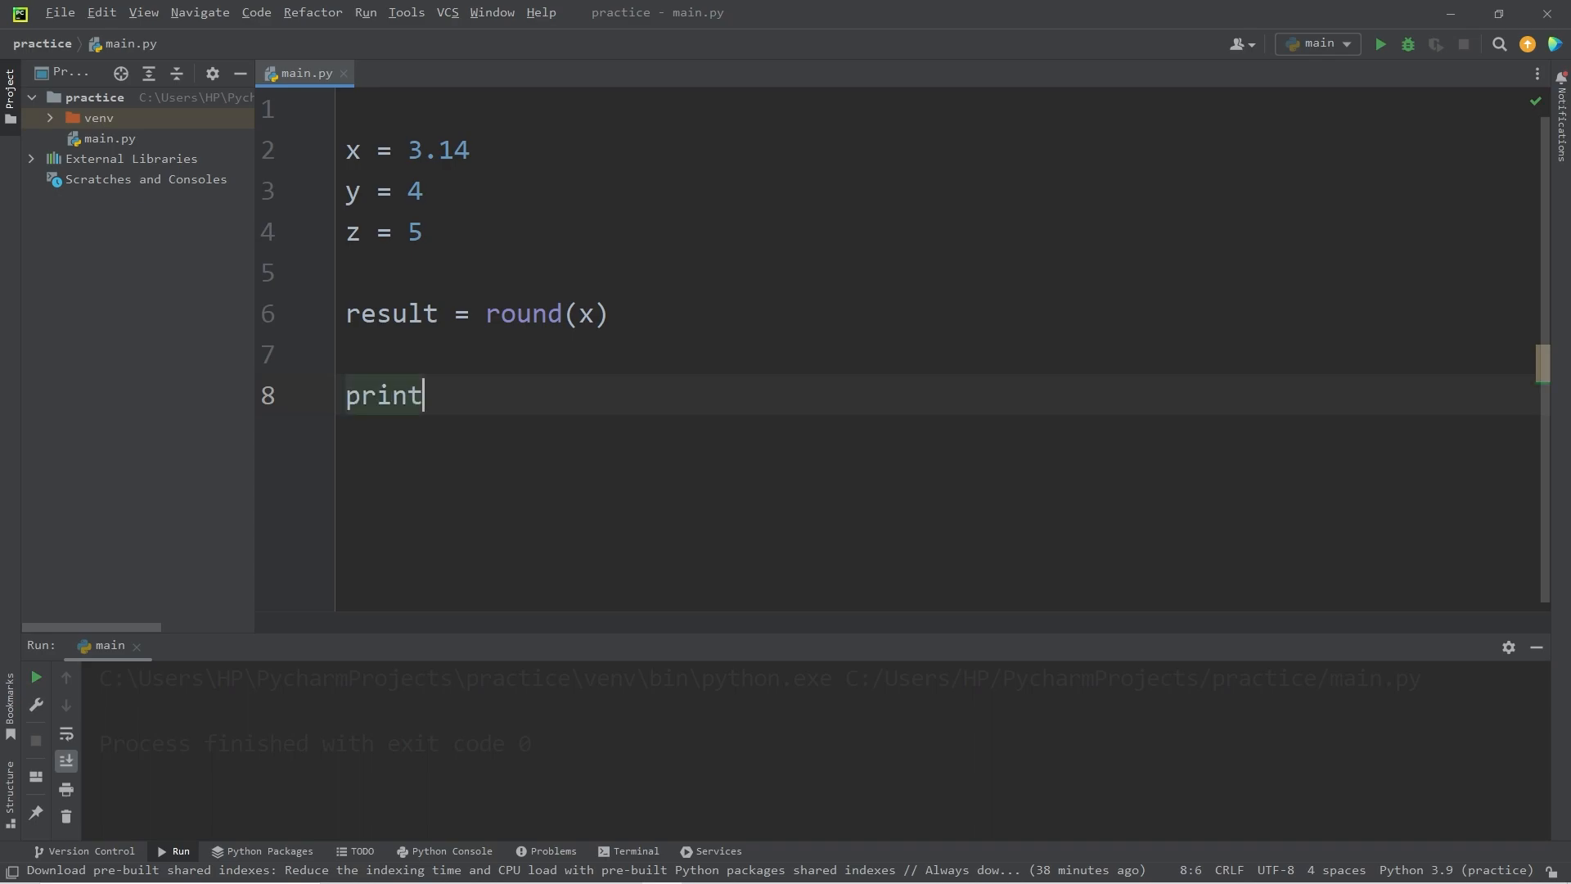
type("()")
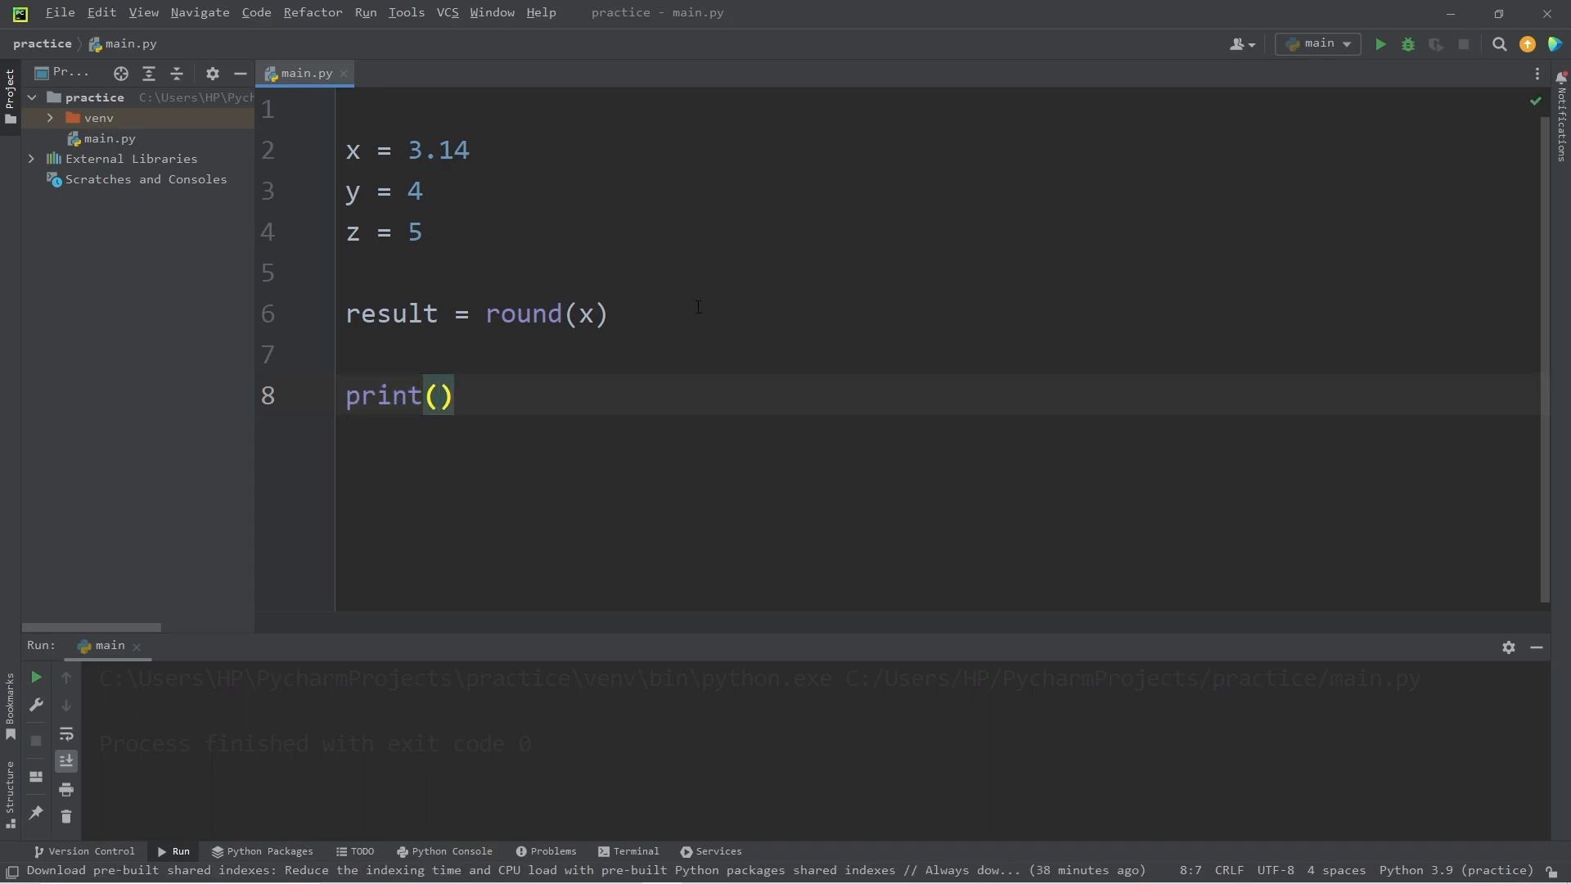
type("result")
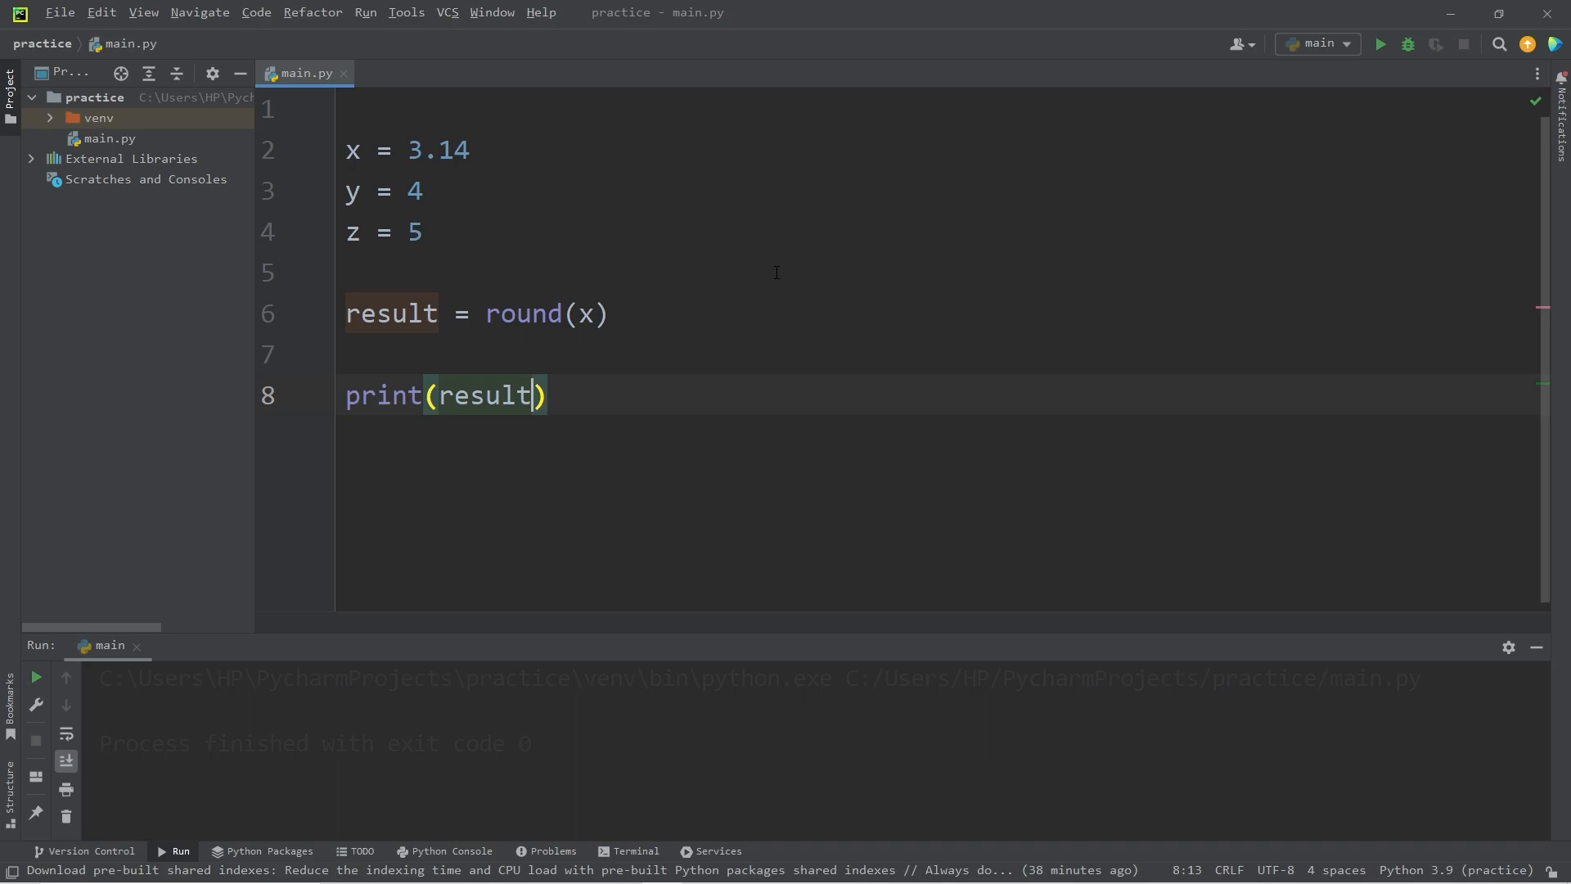
left_click(1380, 45)
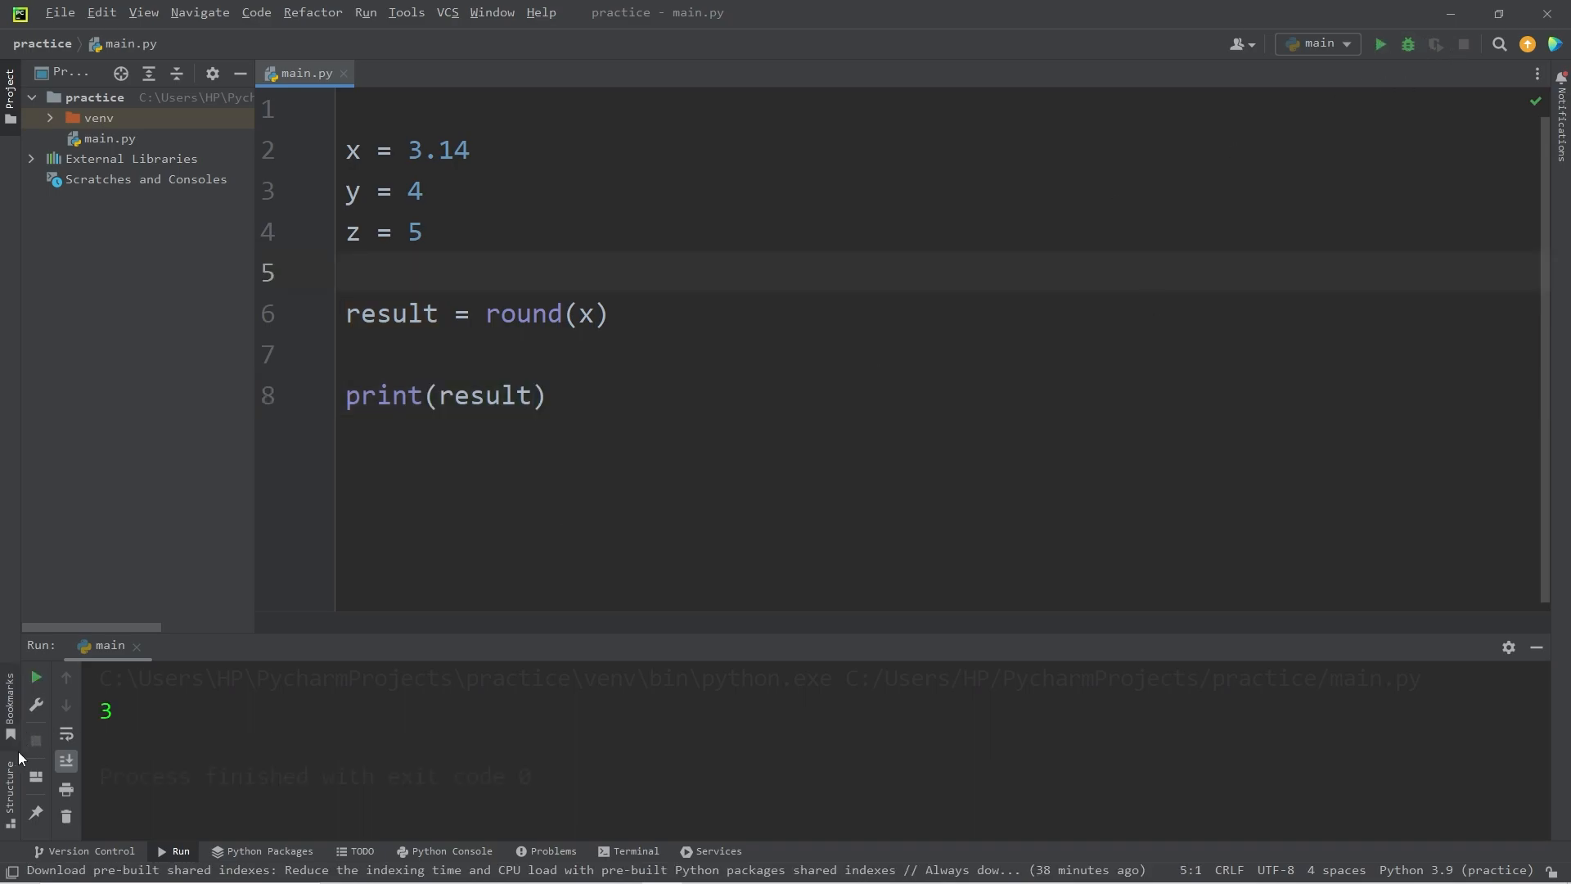
left_click(650, 314)
type("# ")
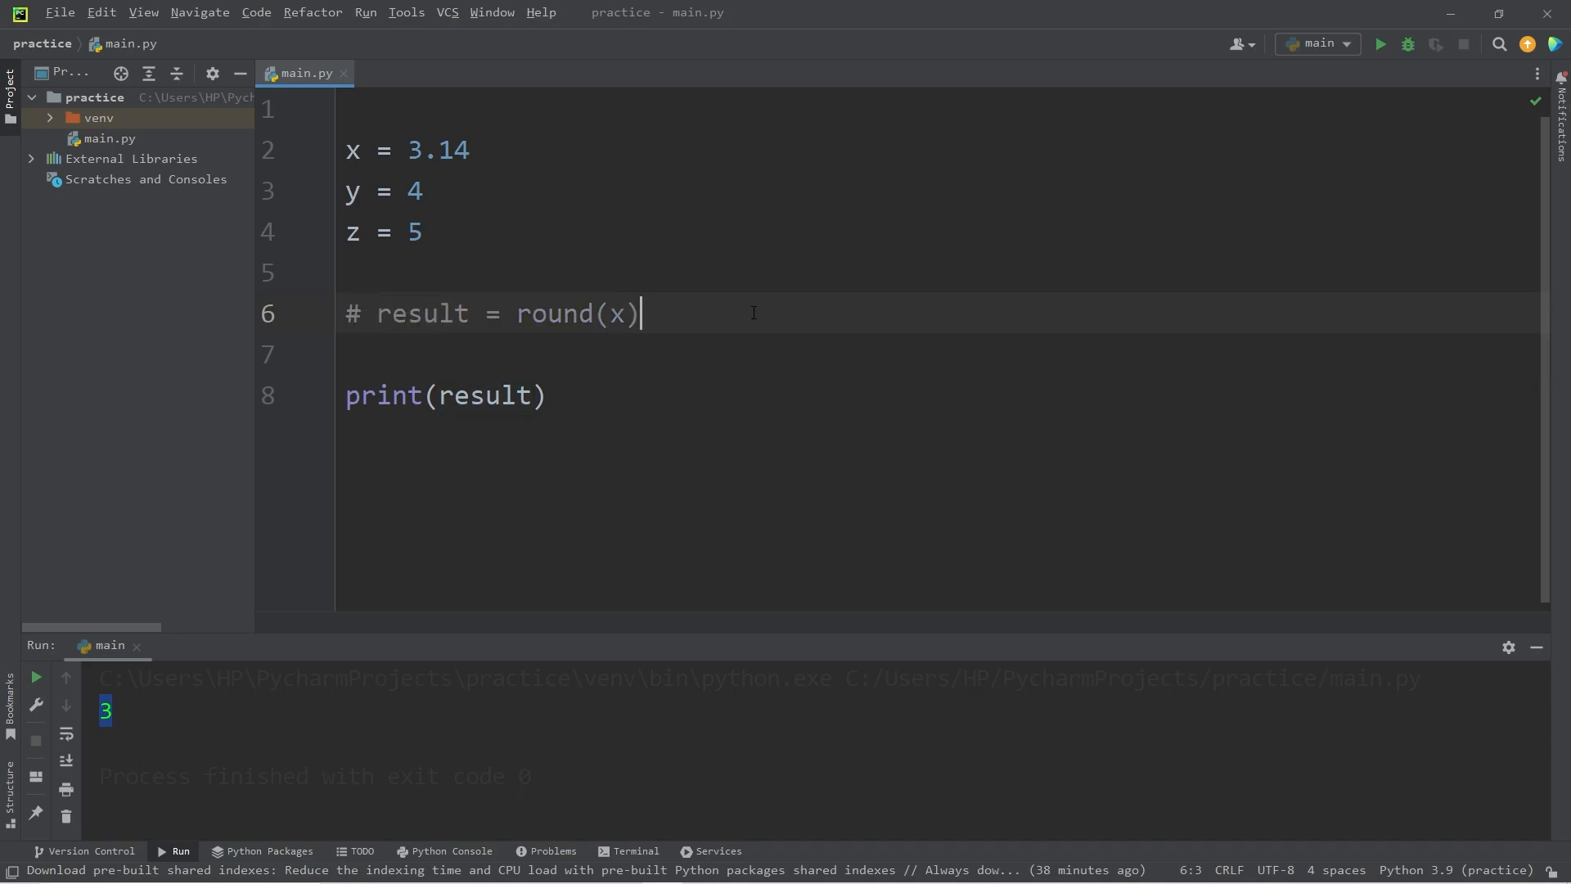
- Make y negative and add result = abs(y) below the commented round line
key("Enter")
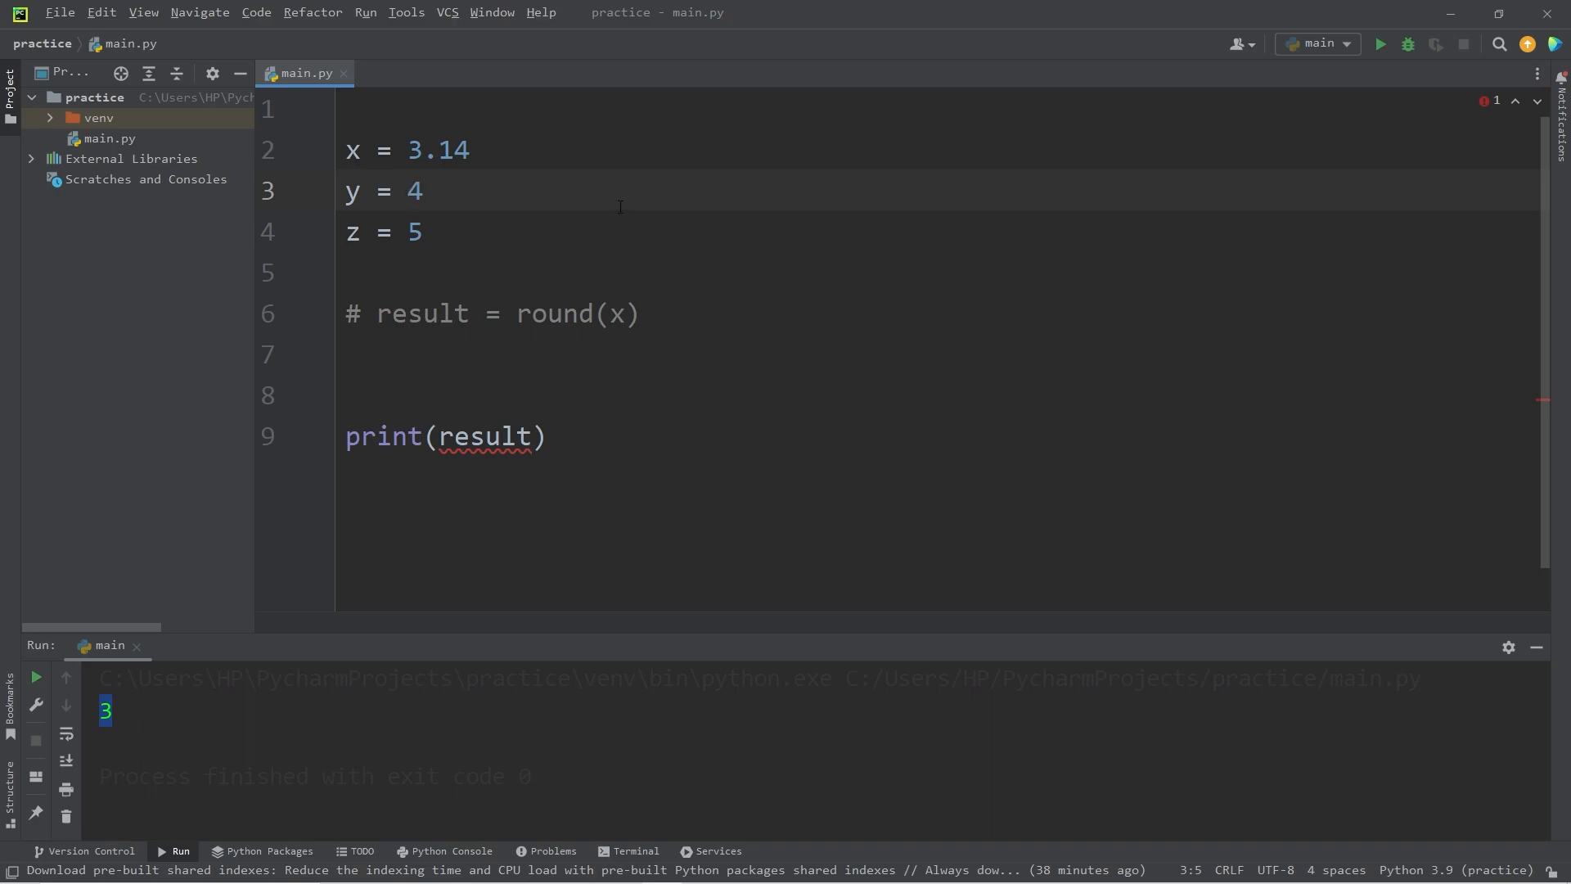
type("-")
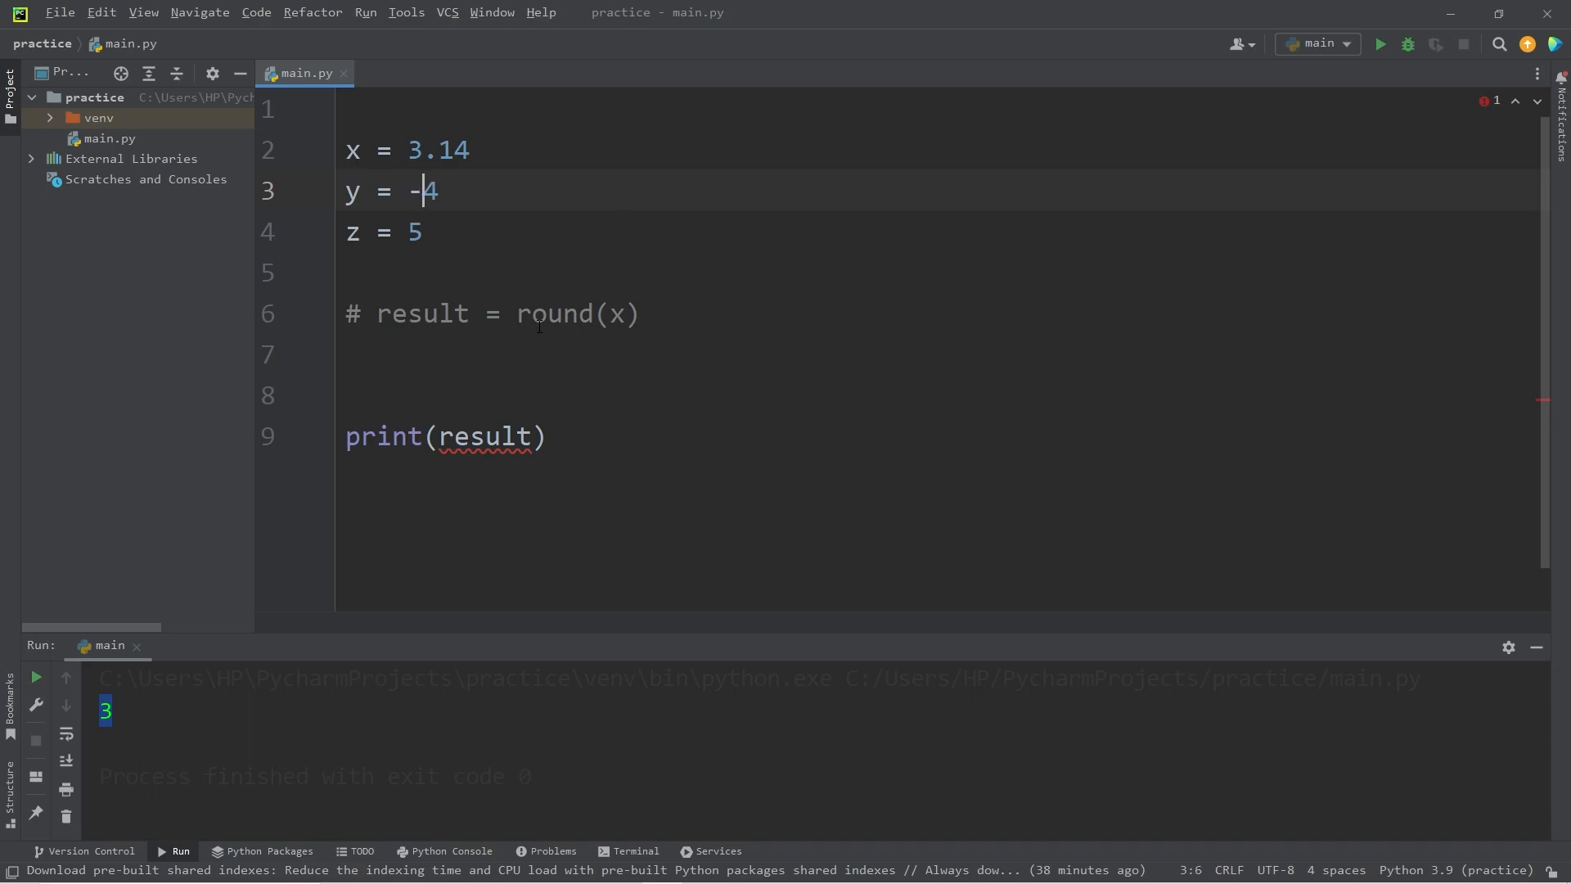
type("result = abs(")
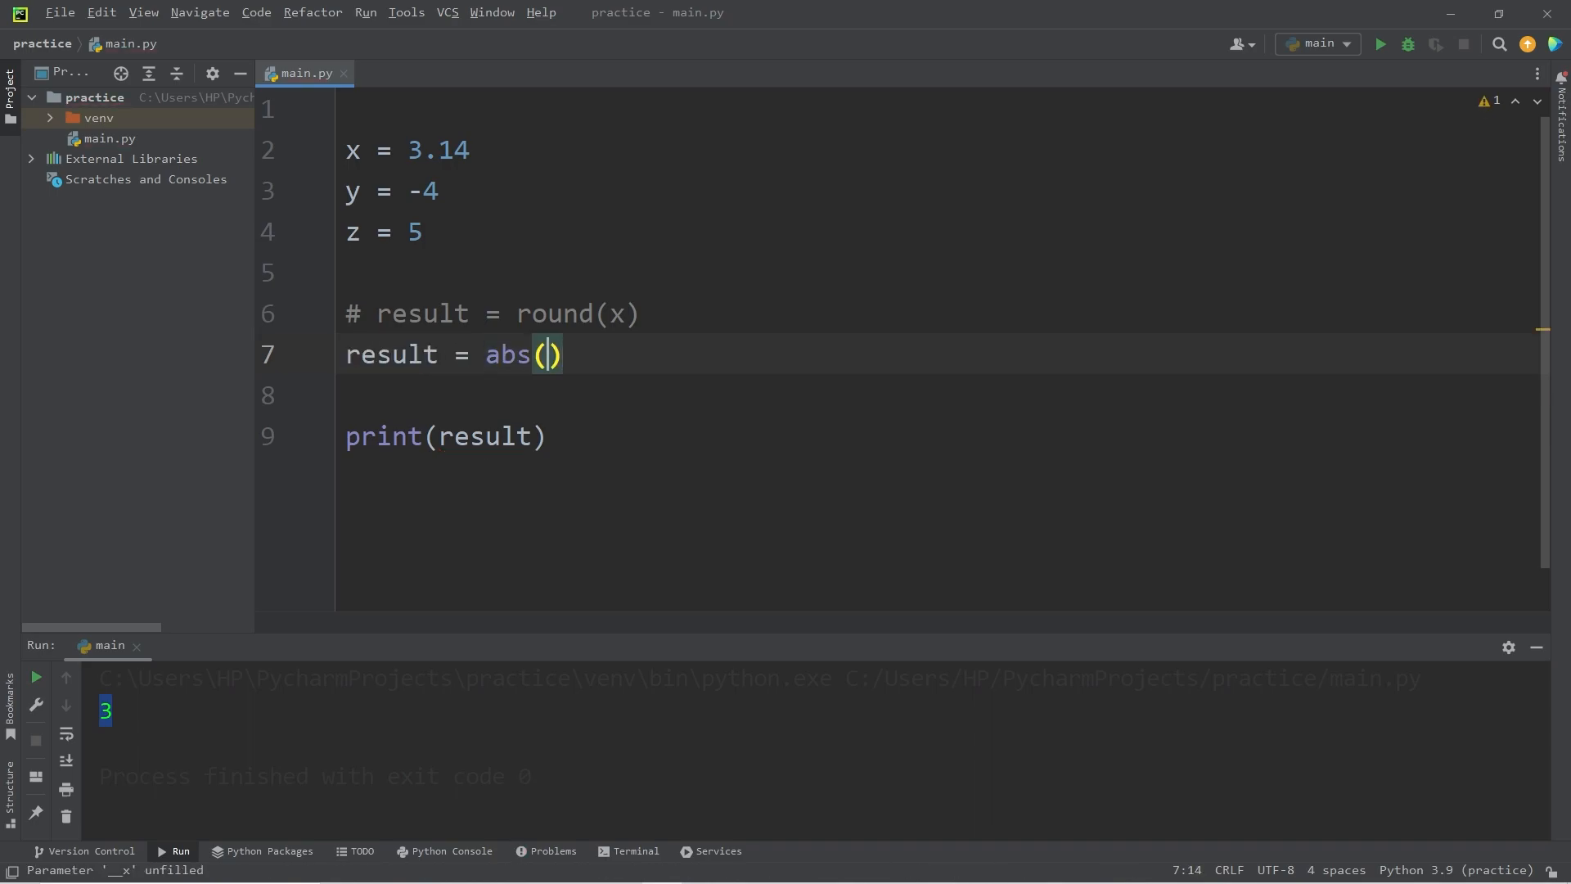
type("y")
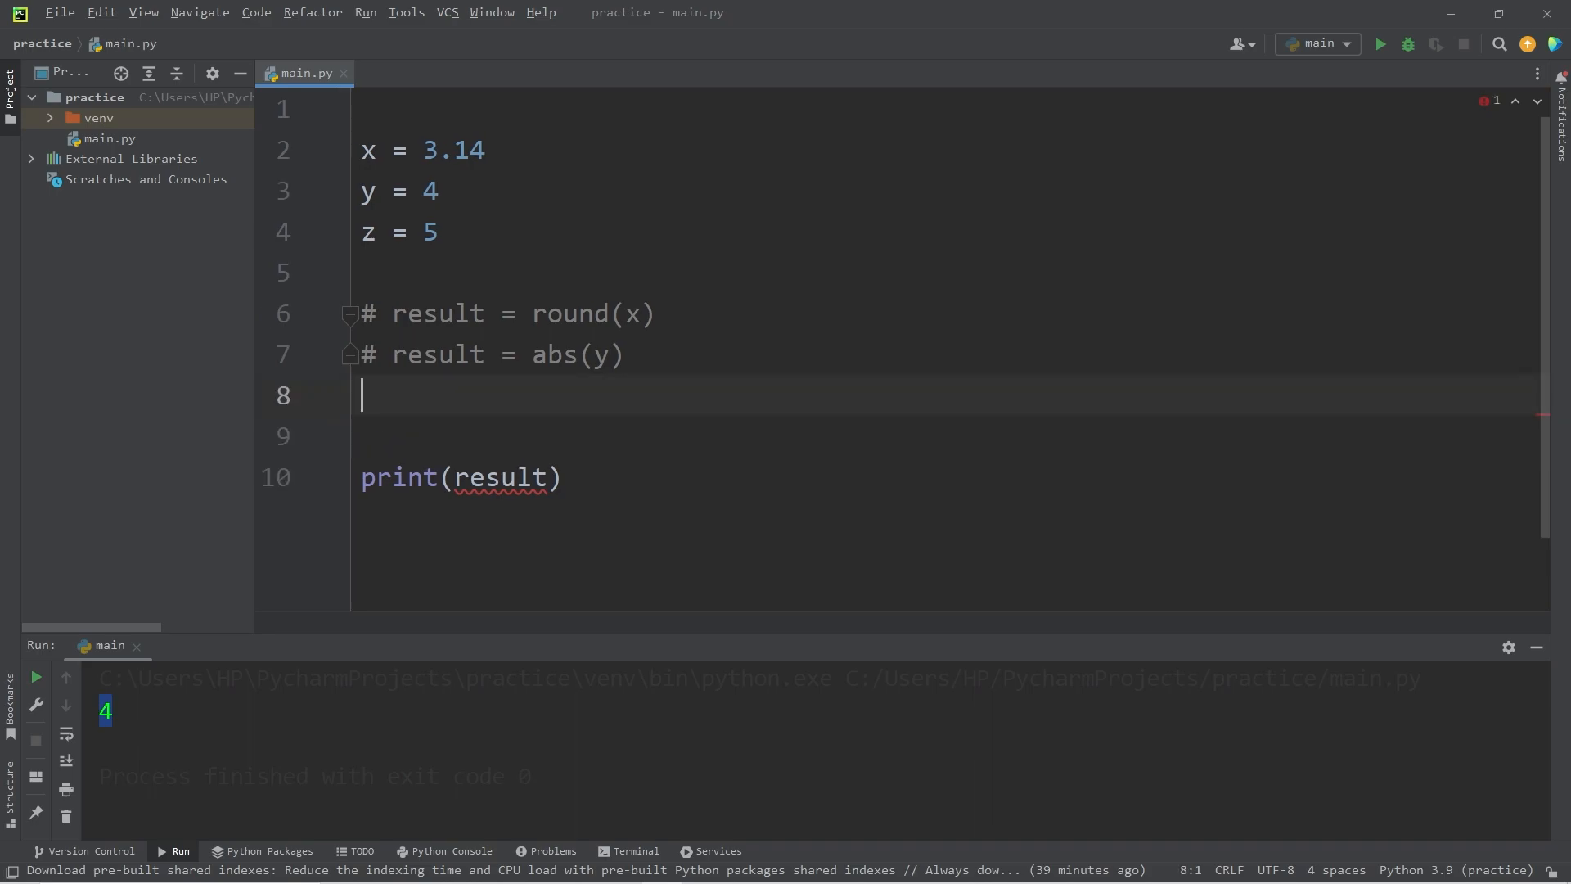
- Add result = pow(4, 3), run it to print 64, and return to that line
type("result =")
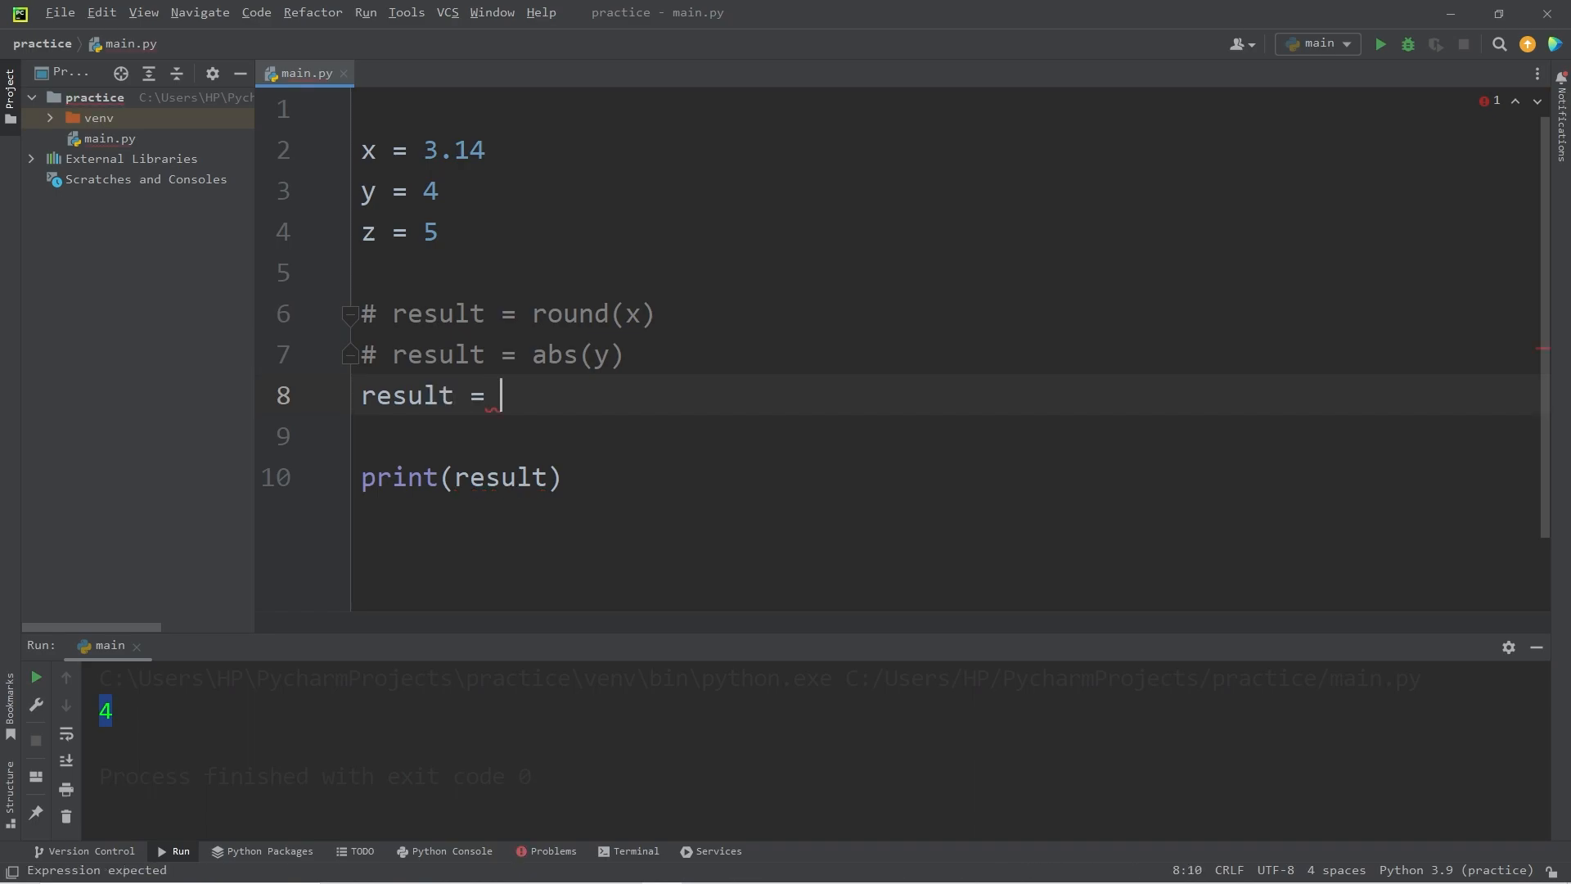
type("pow(")
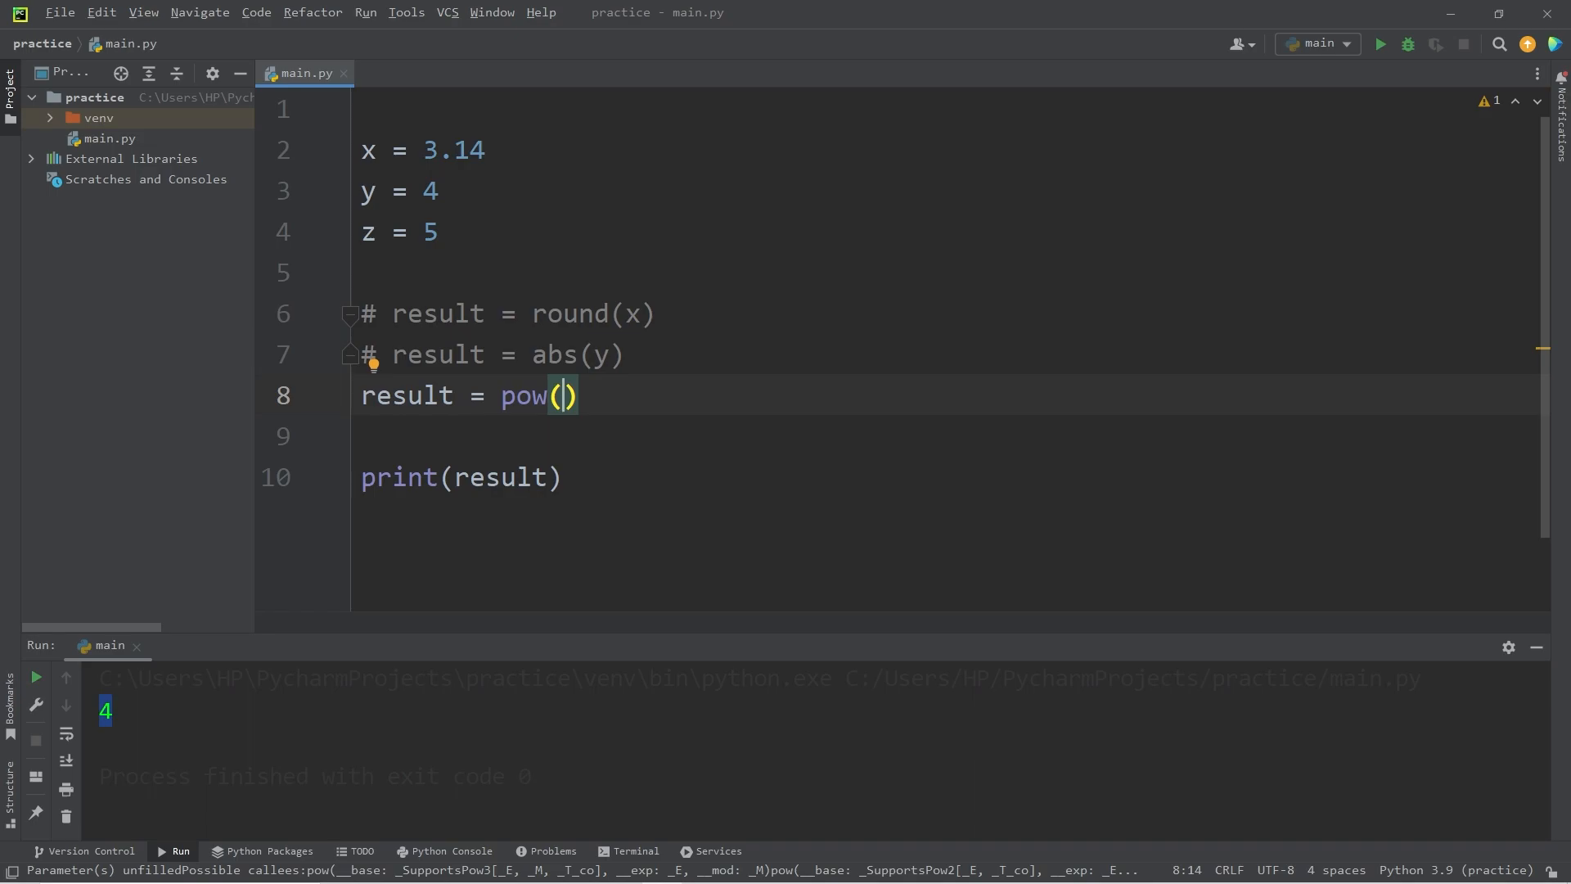
type("4,")
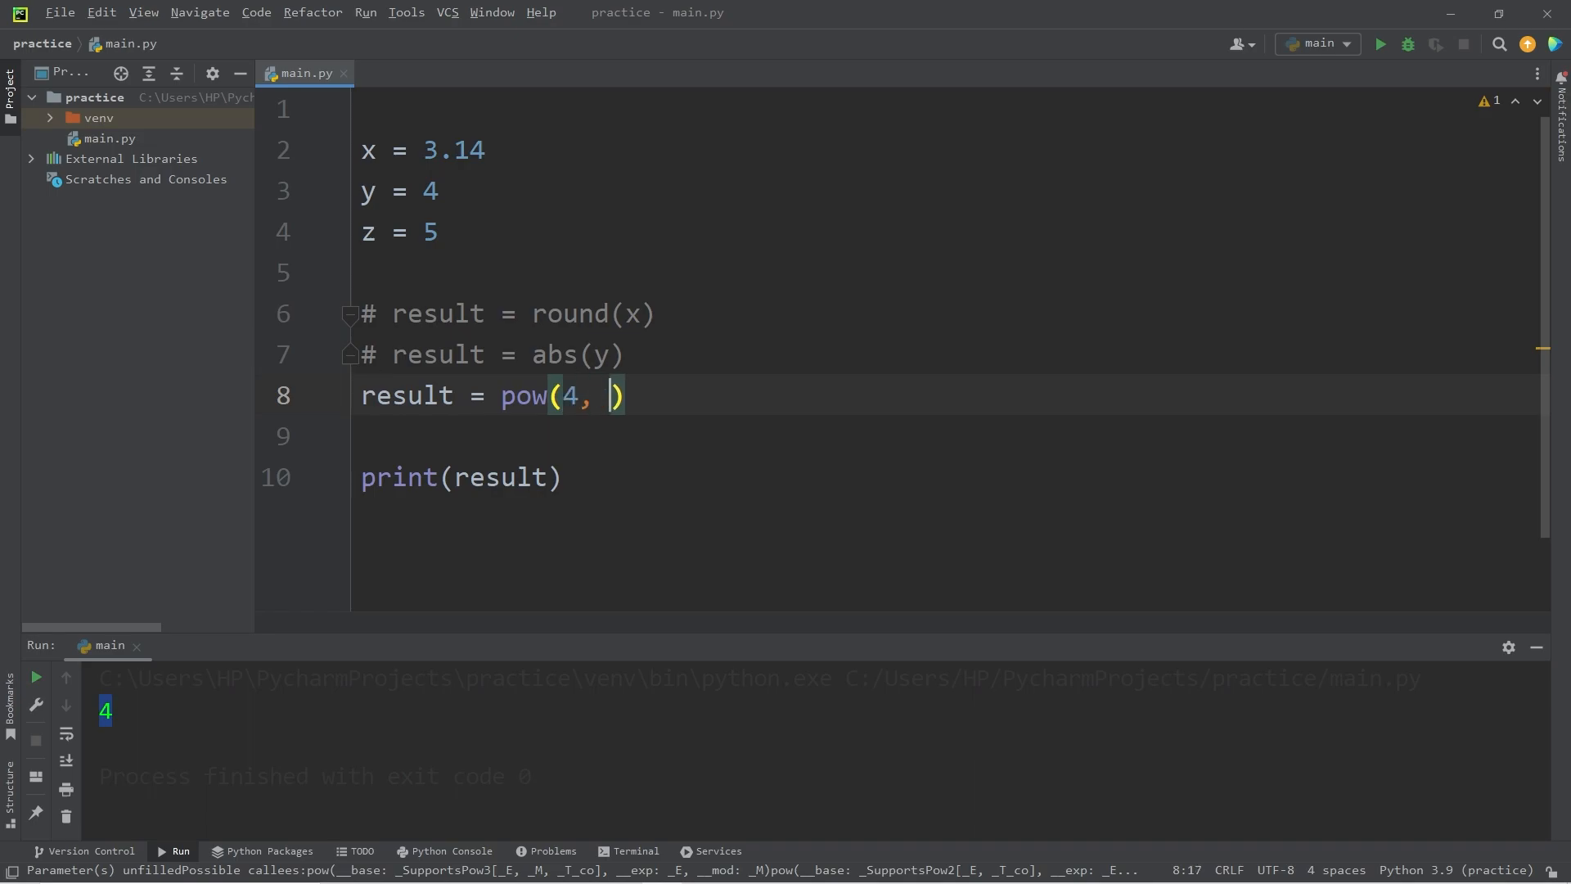
type("3")
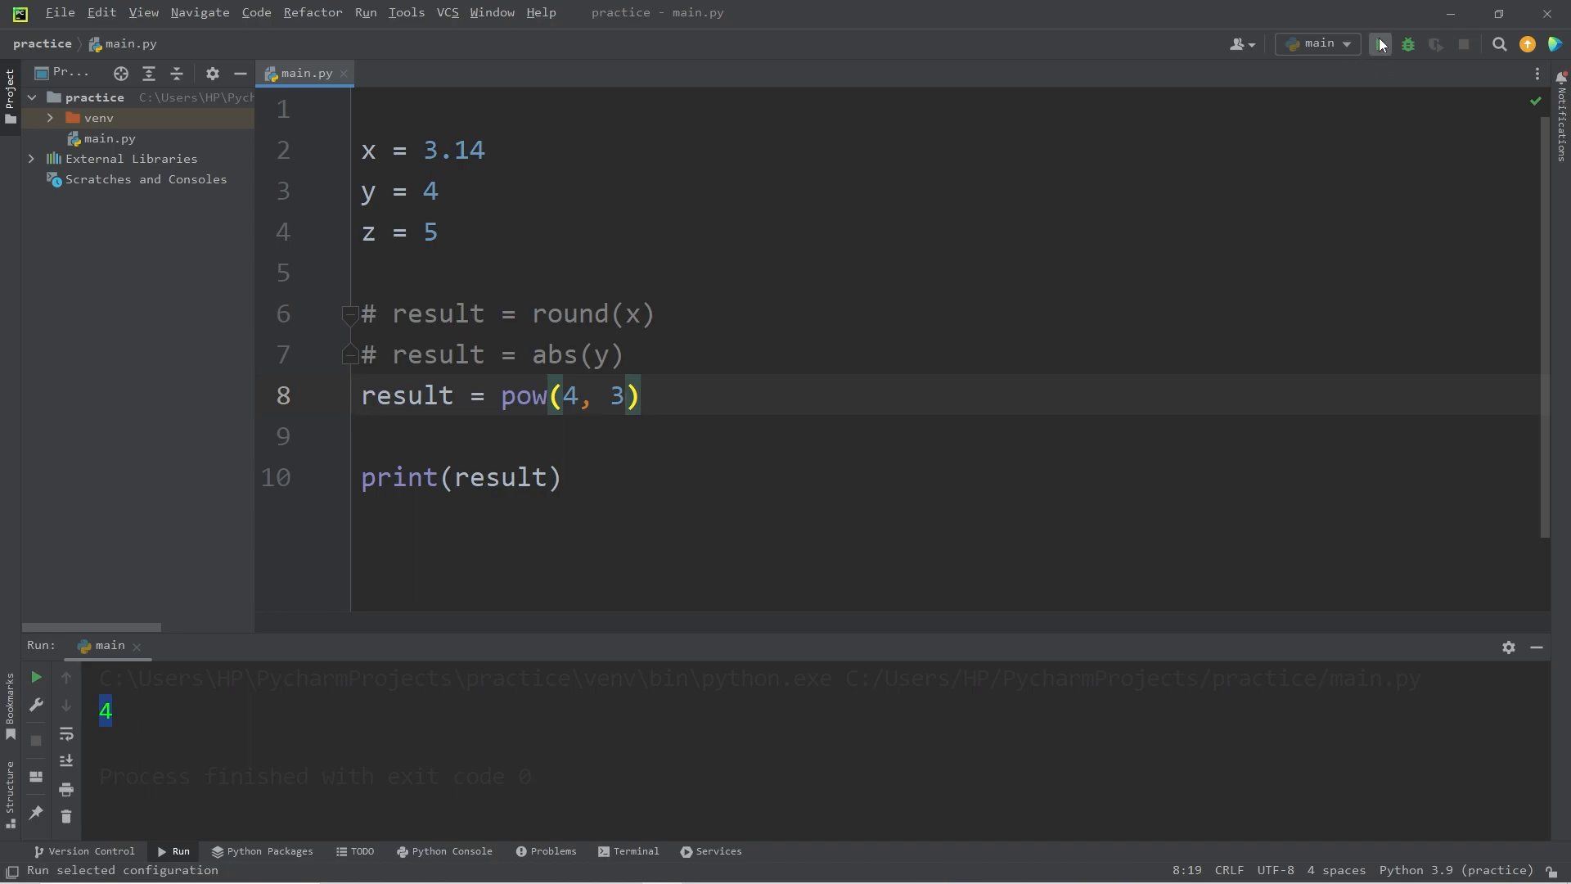
left_click(1380, 44)
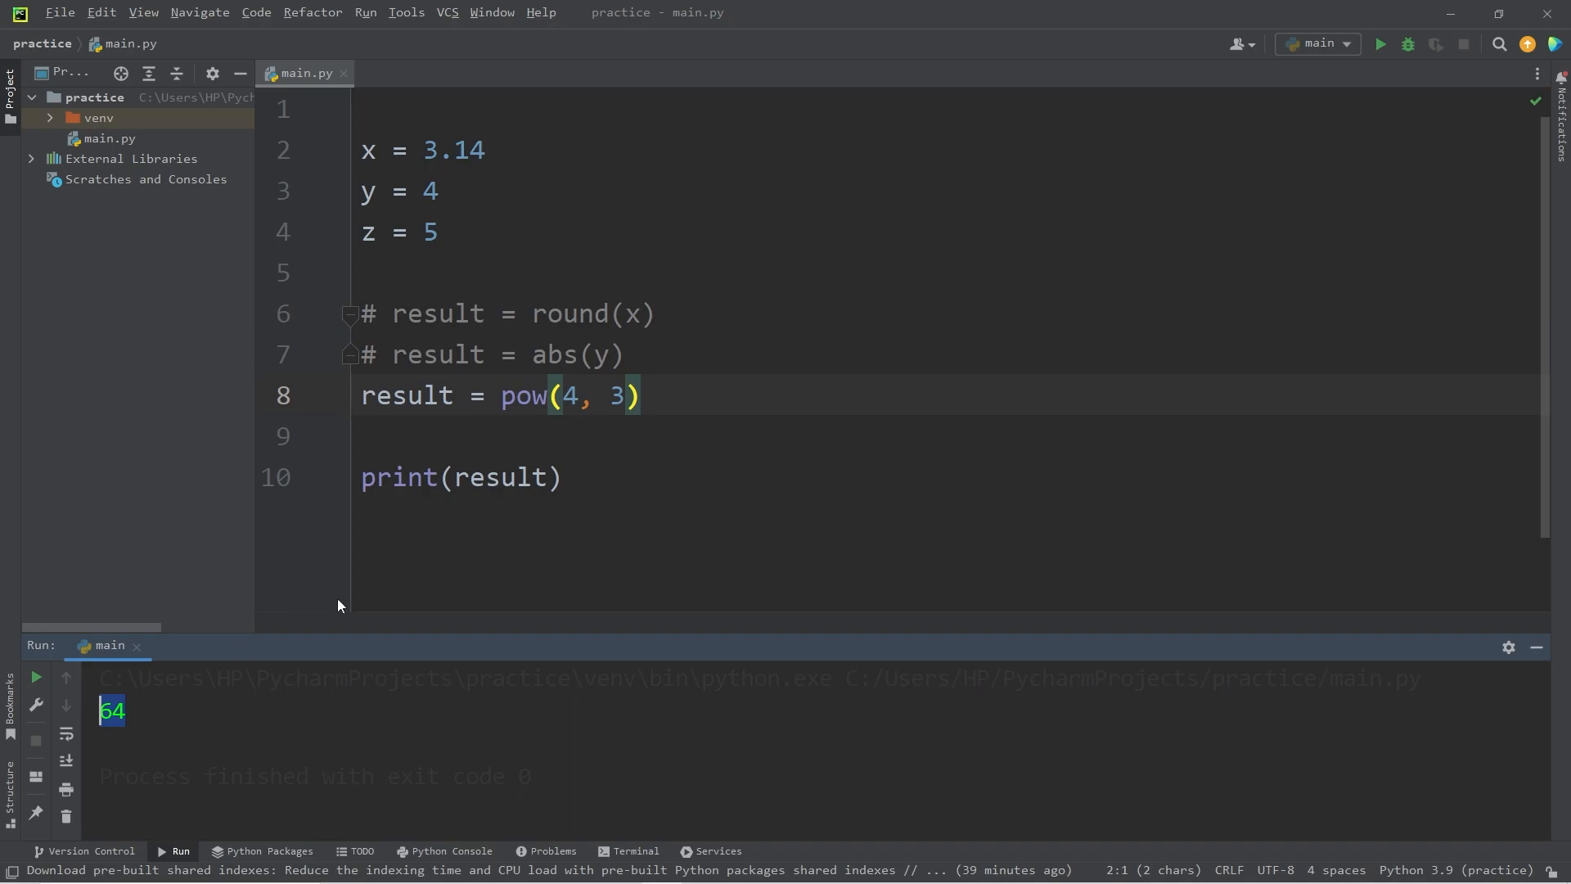
left_click(362, 395)
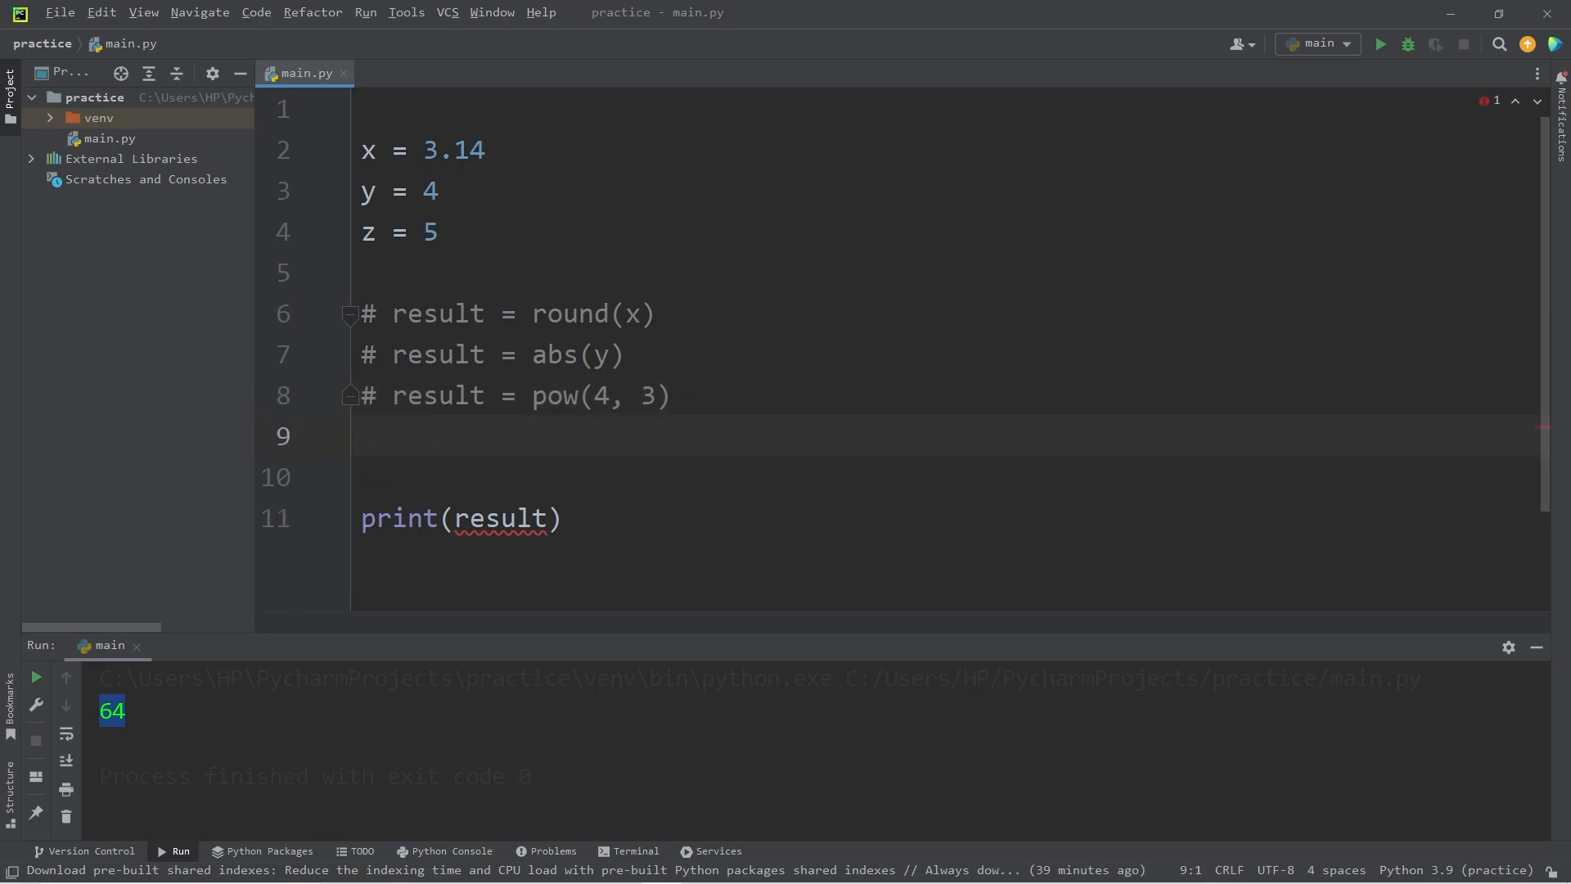
- Run result = max(x, y, z) to print 5, then change it to min
left_click(363, 435)
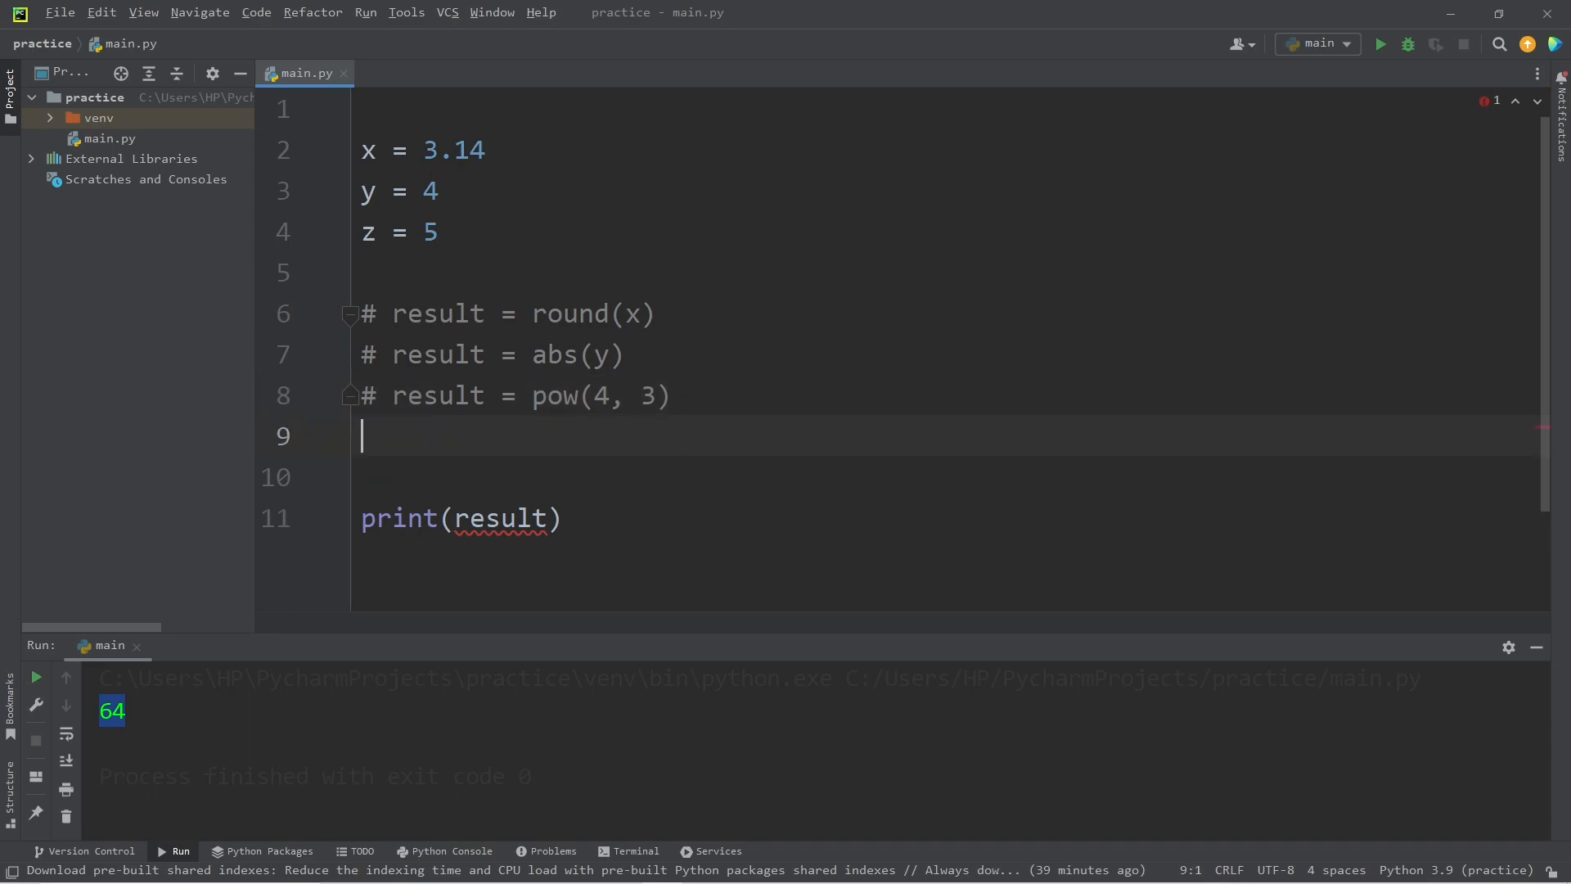
type("max()")
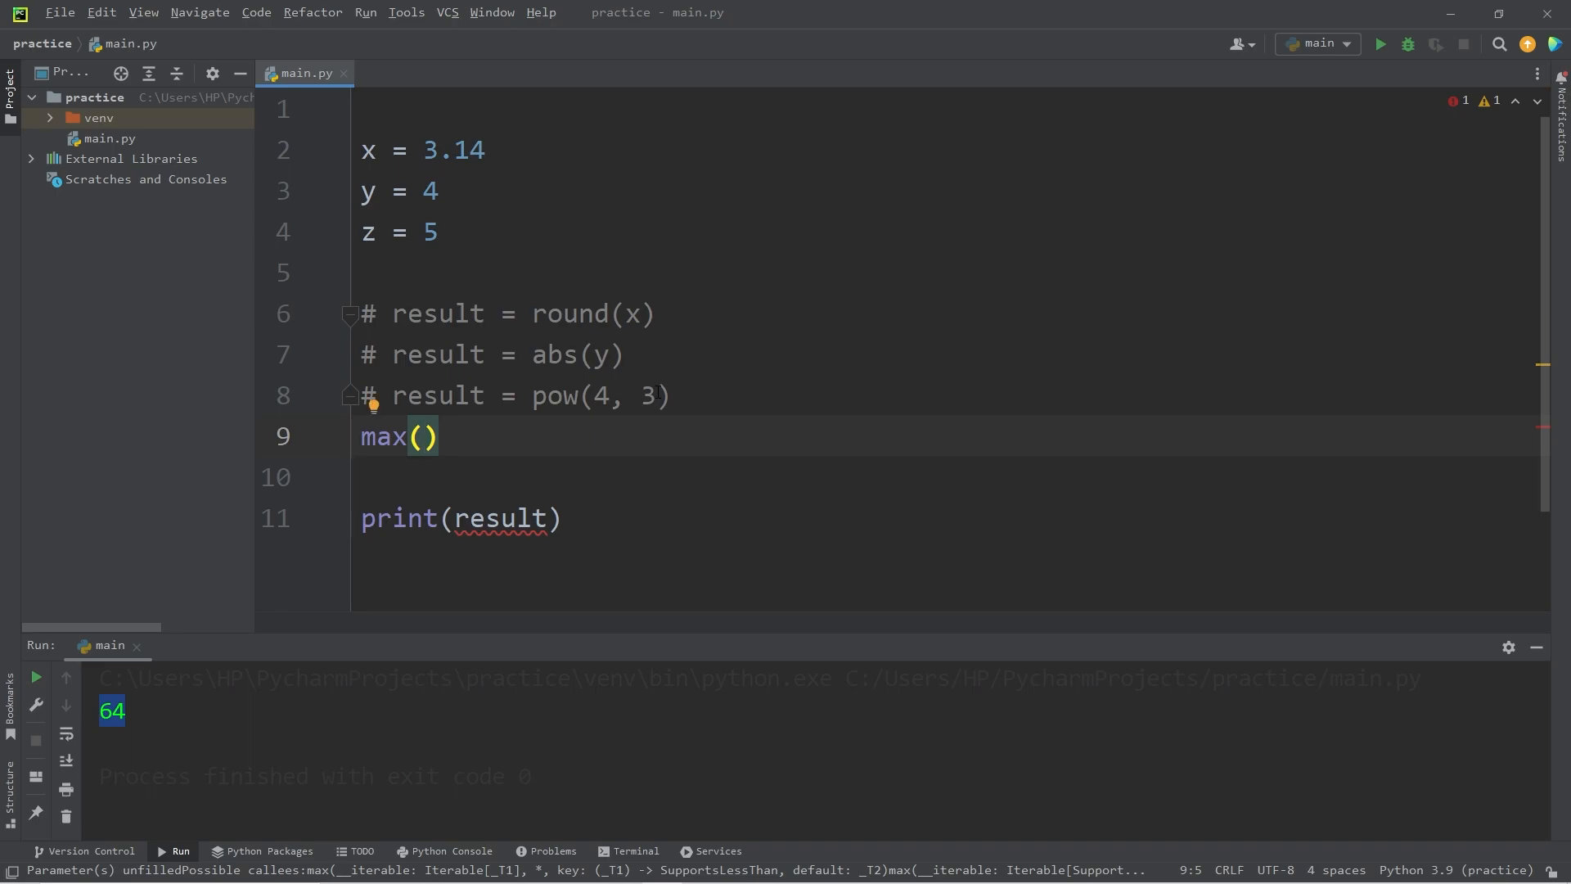
type("x, y,")
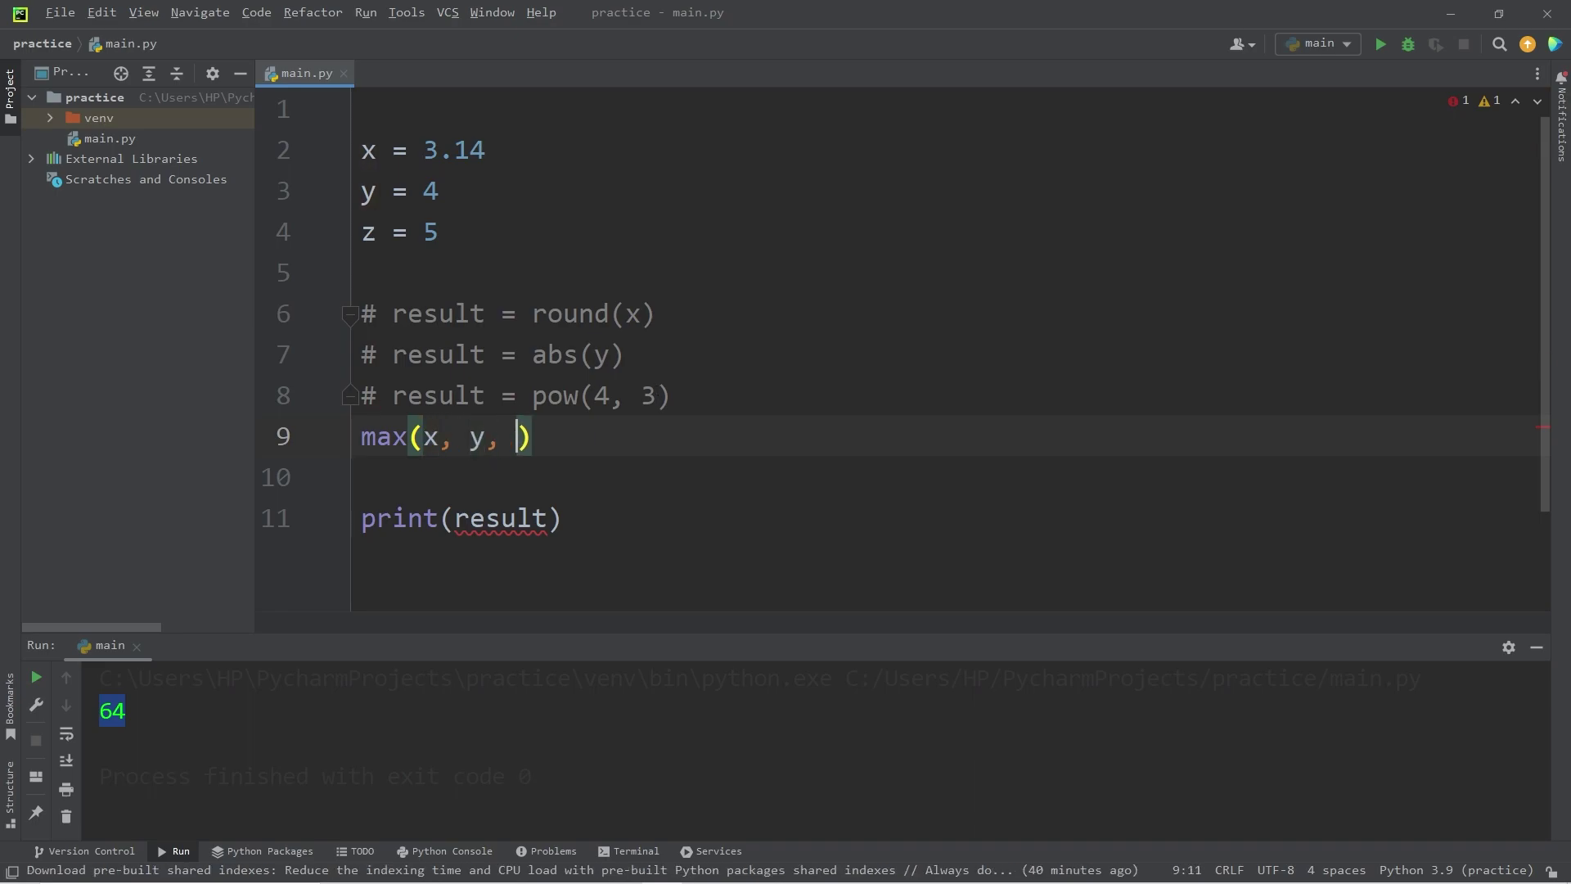
type("z")
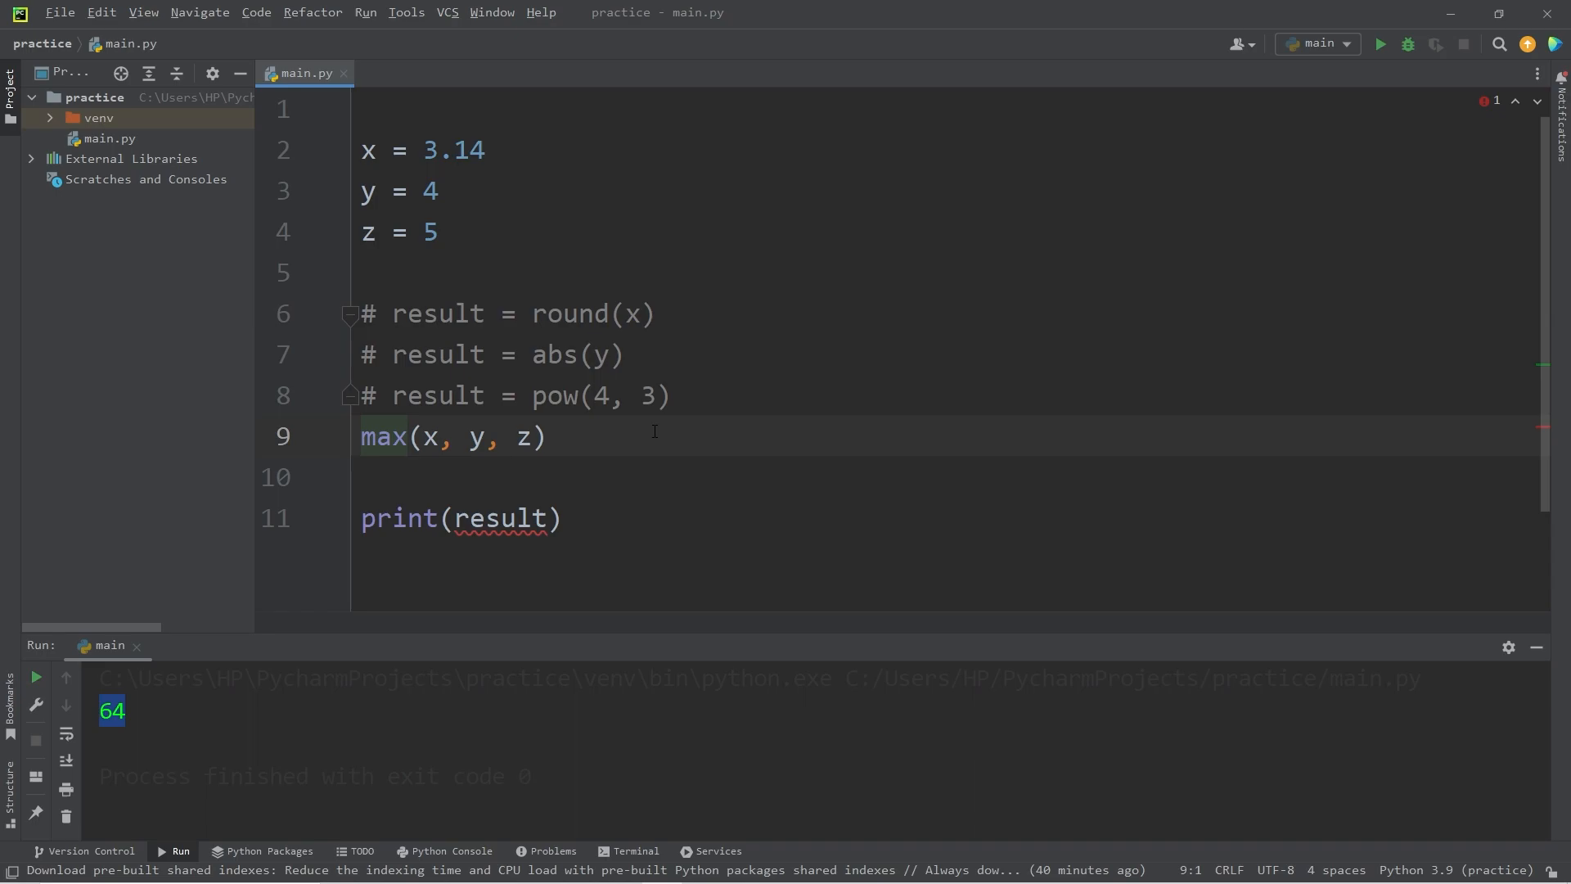
type("r")
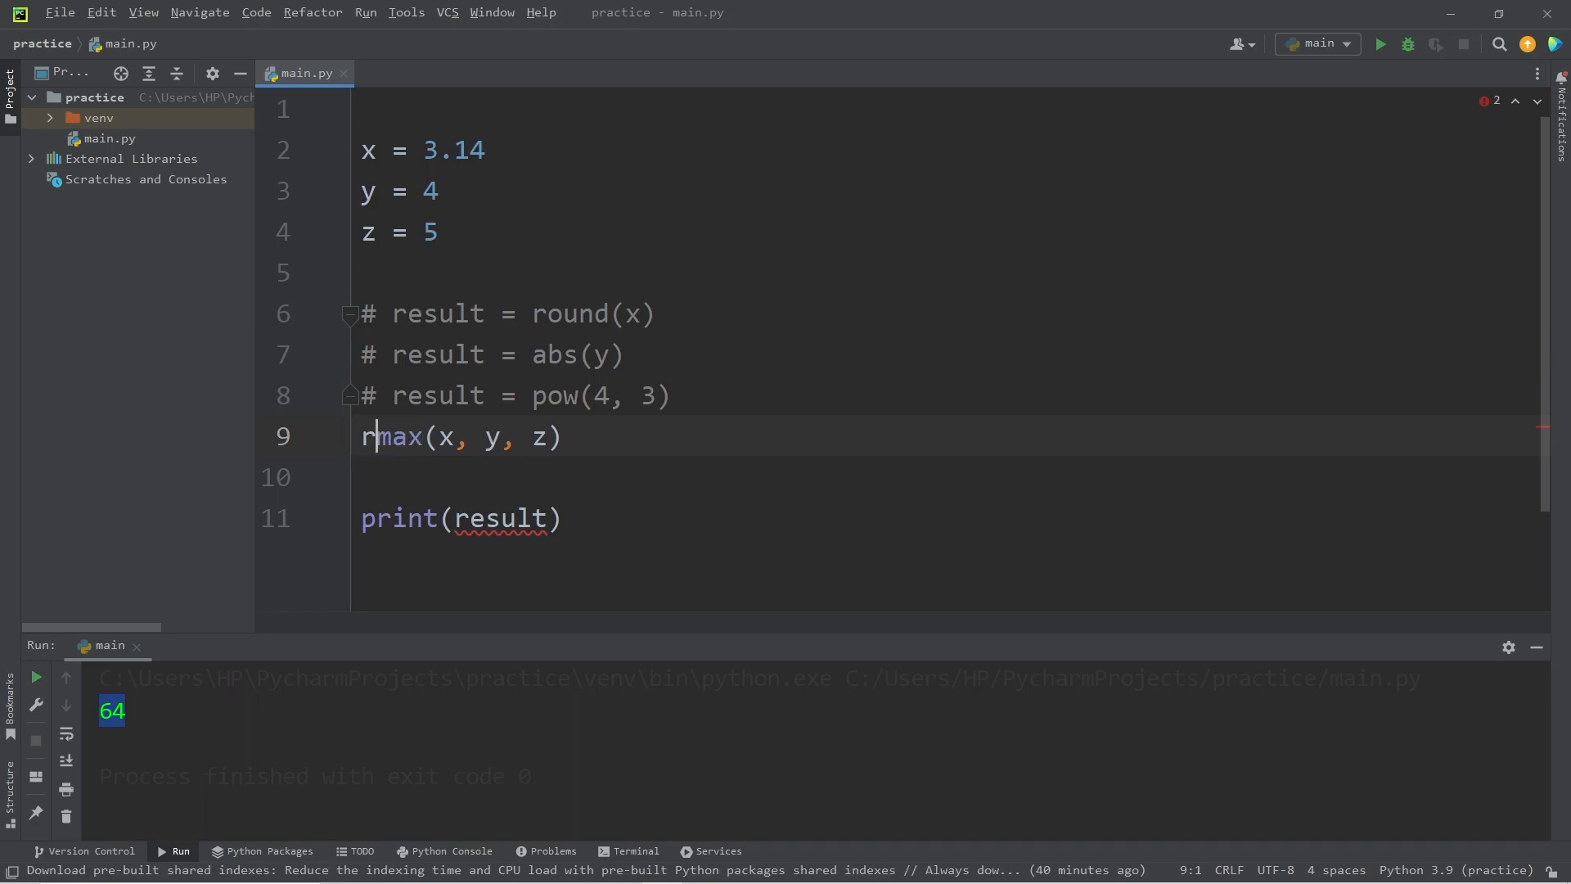
type("esult =")
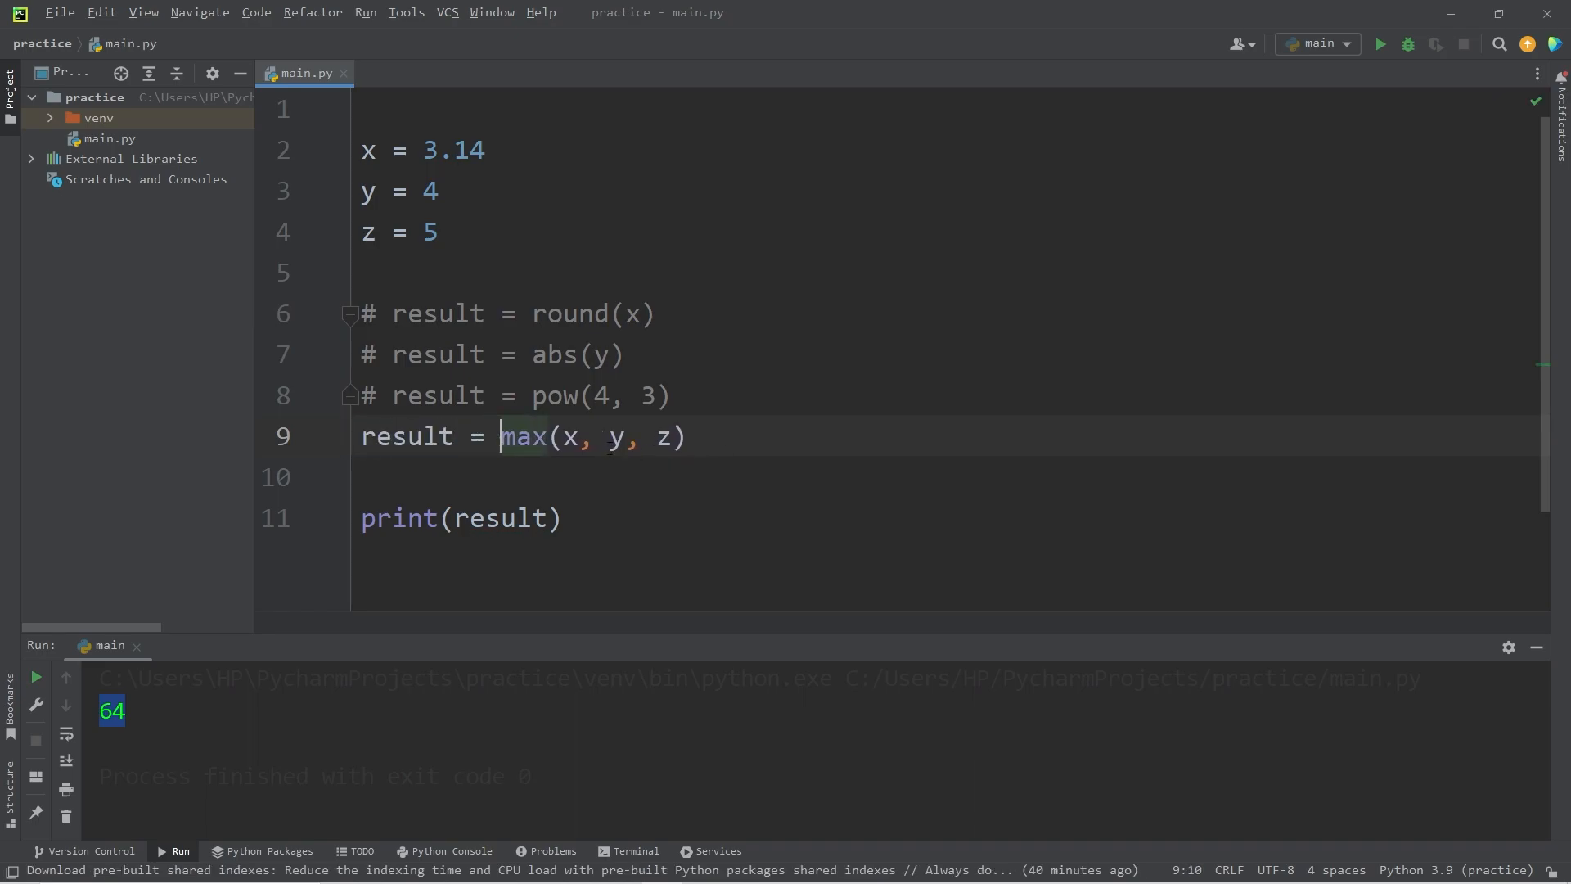
mouse_move(1351, 79)
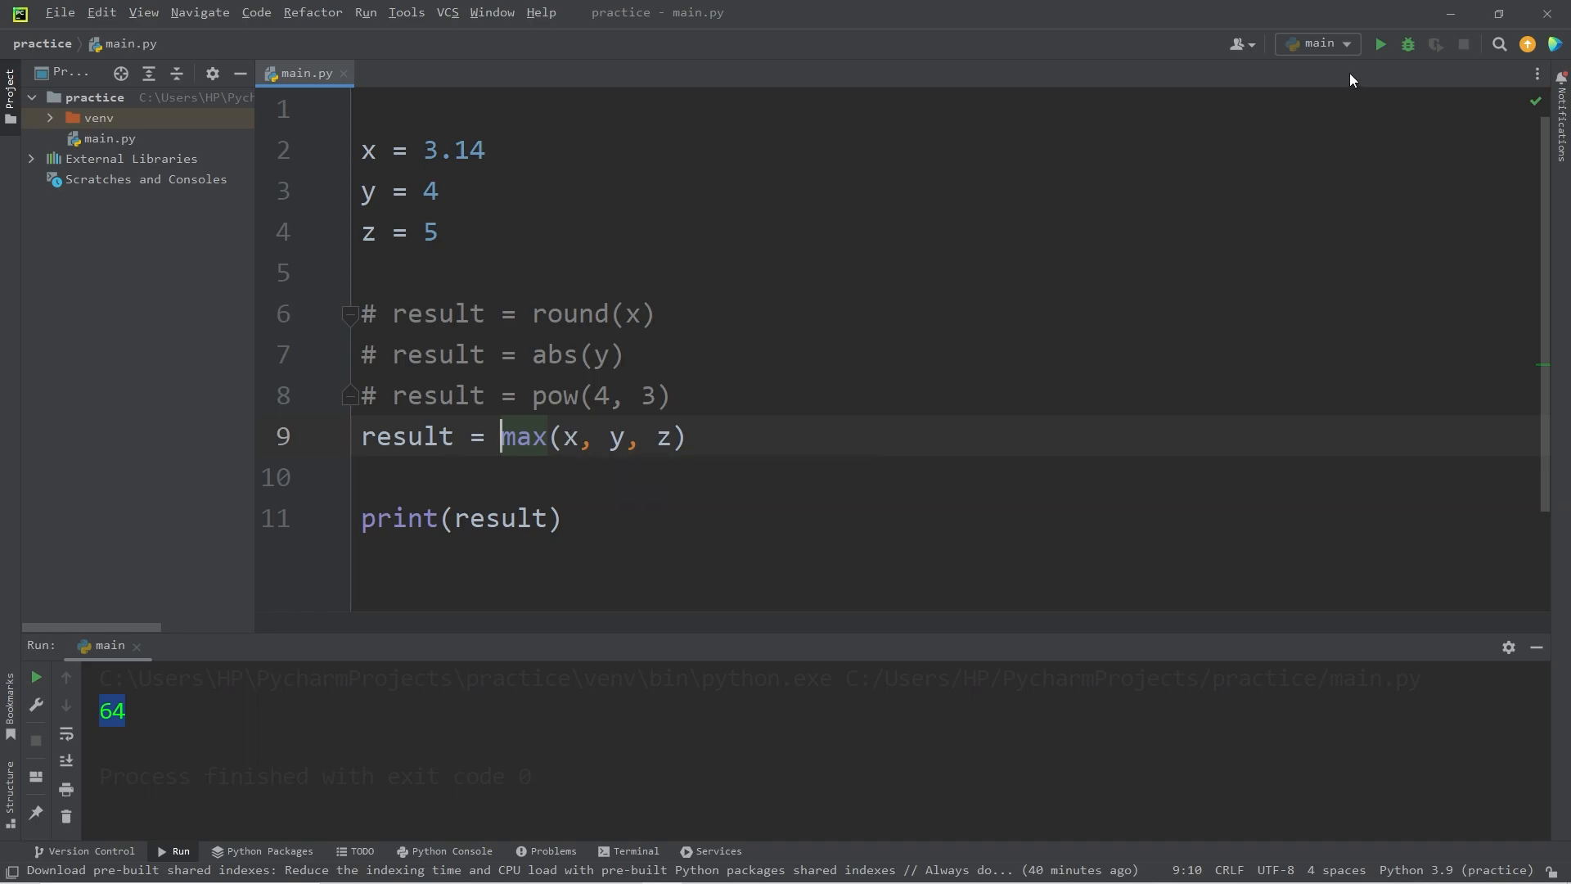
left_click(1381, 45)
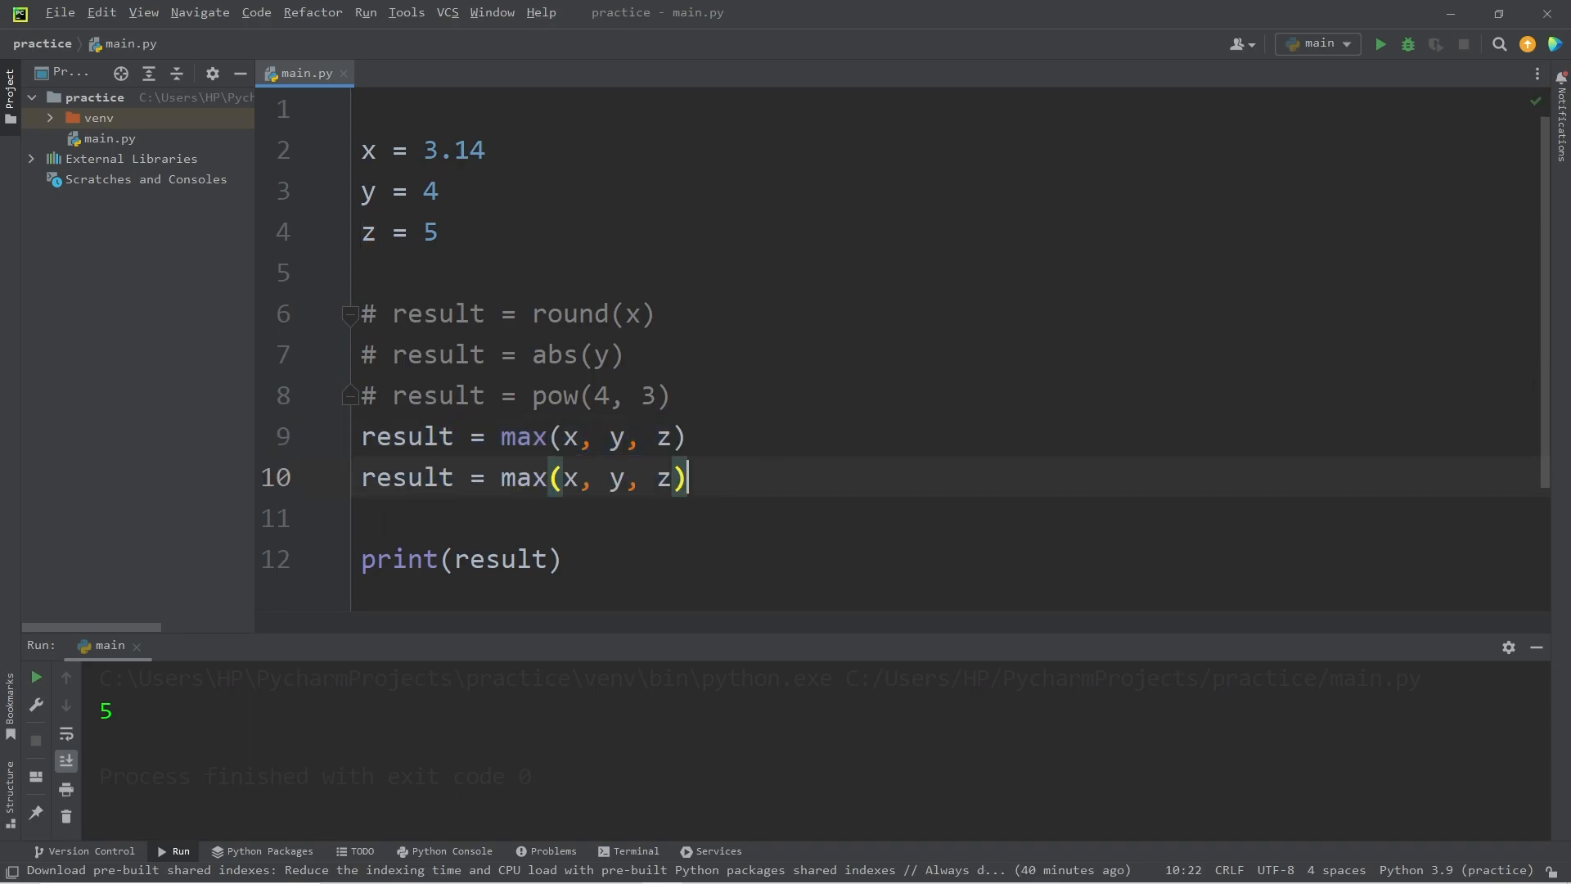
type("min")
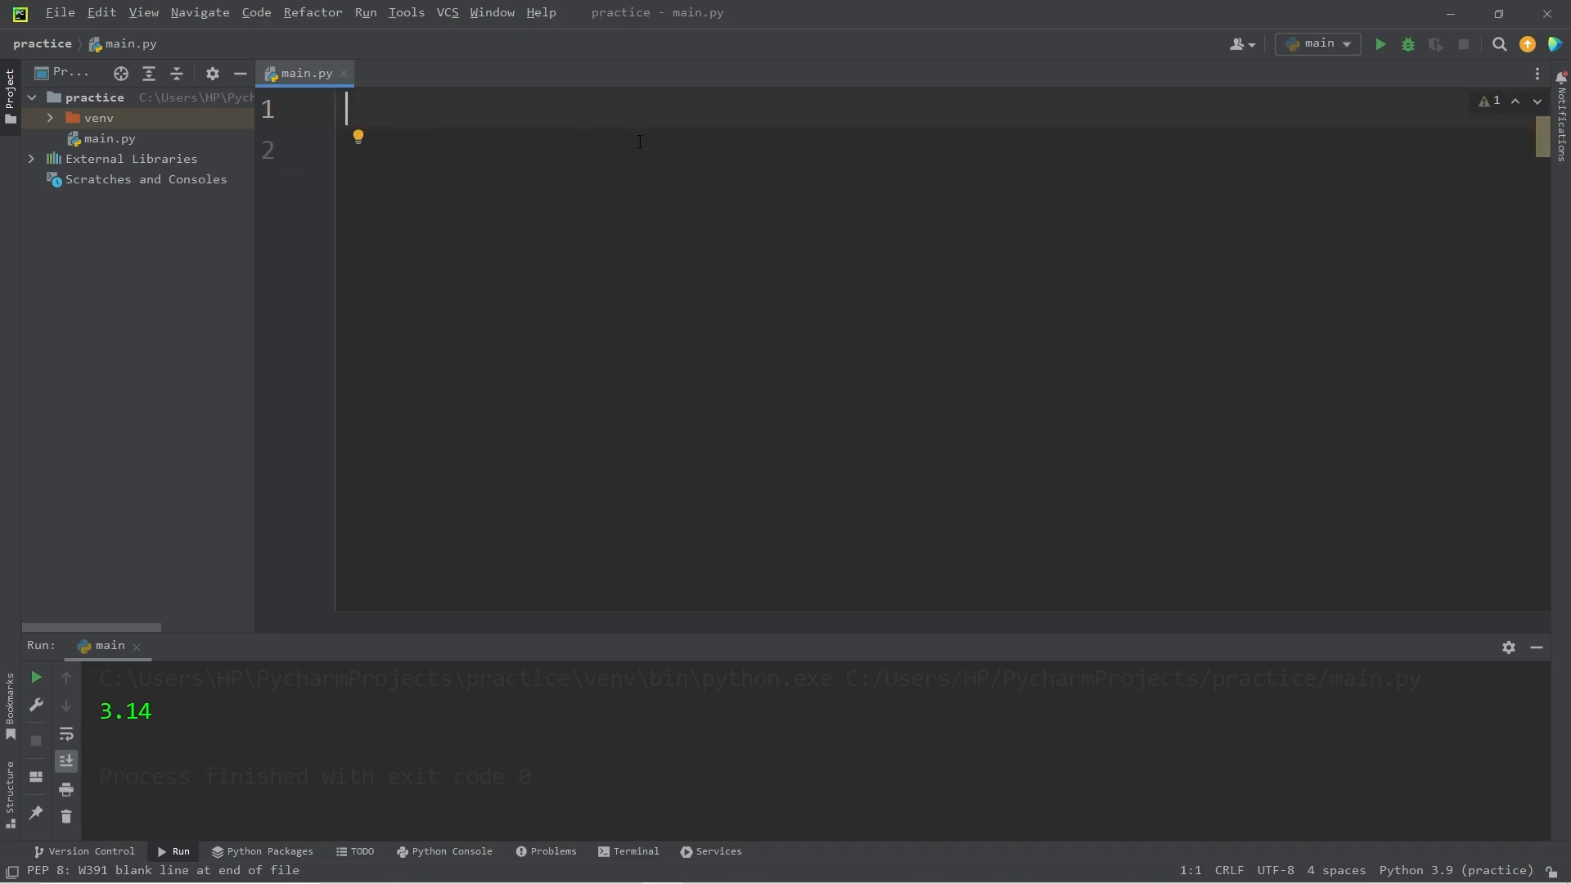
- Import math and run a print of math.pi
type("import")
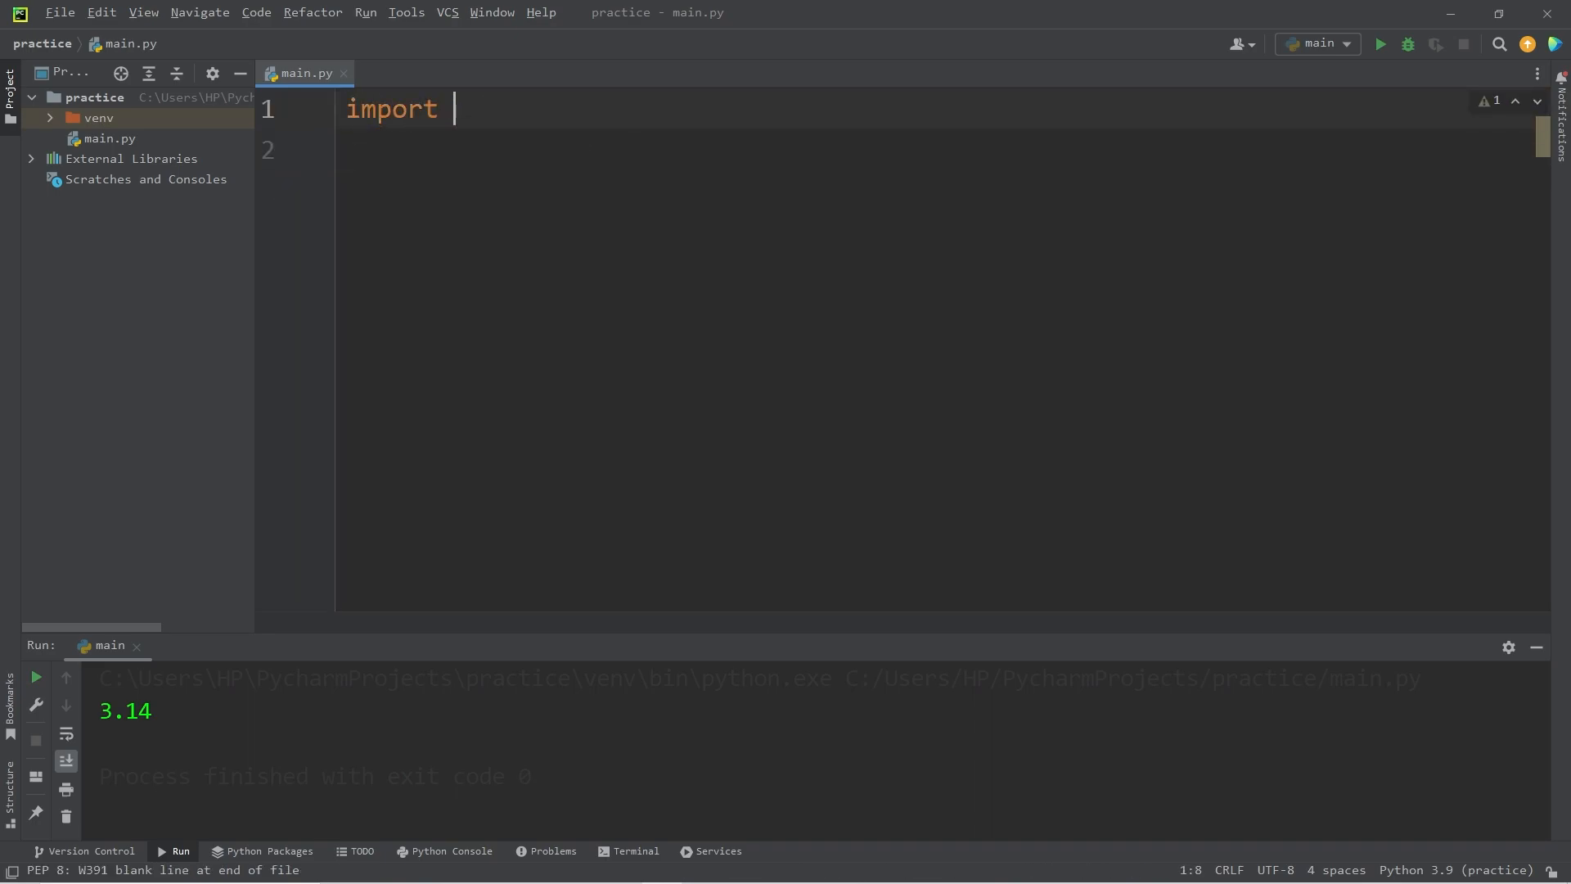
type("math")
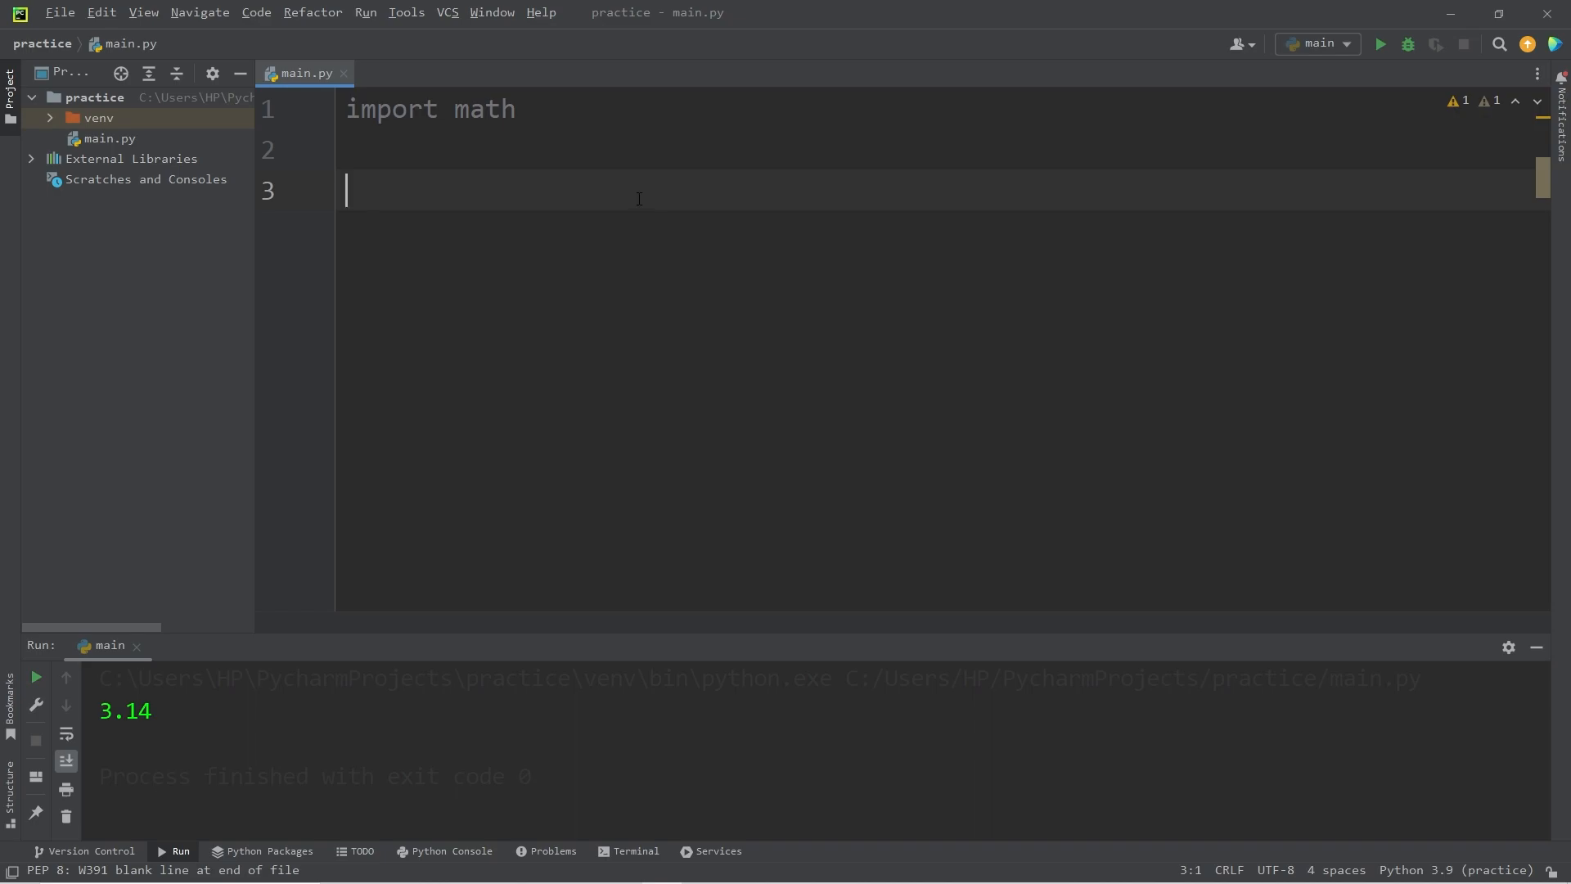
mouse_move(447, 190)
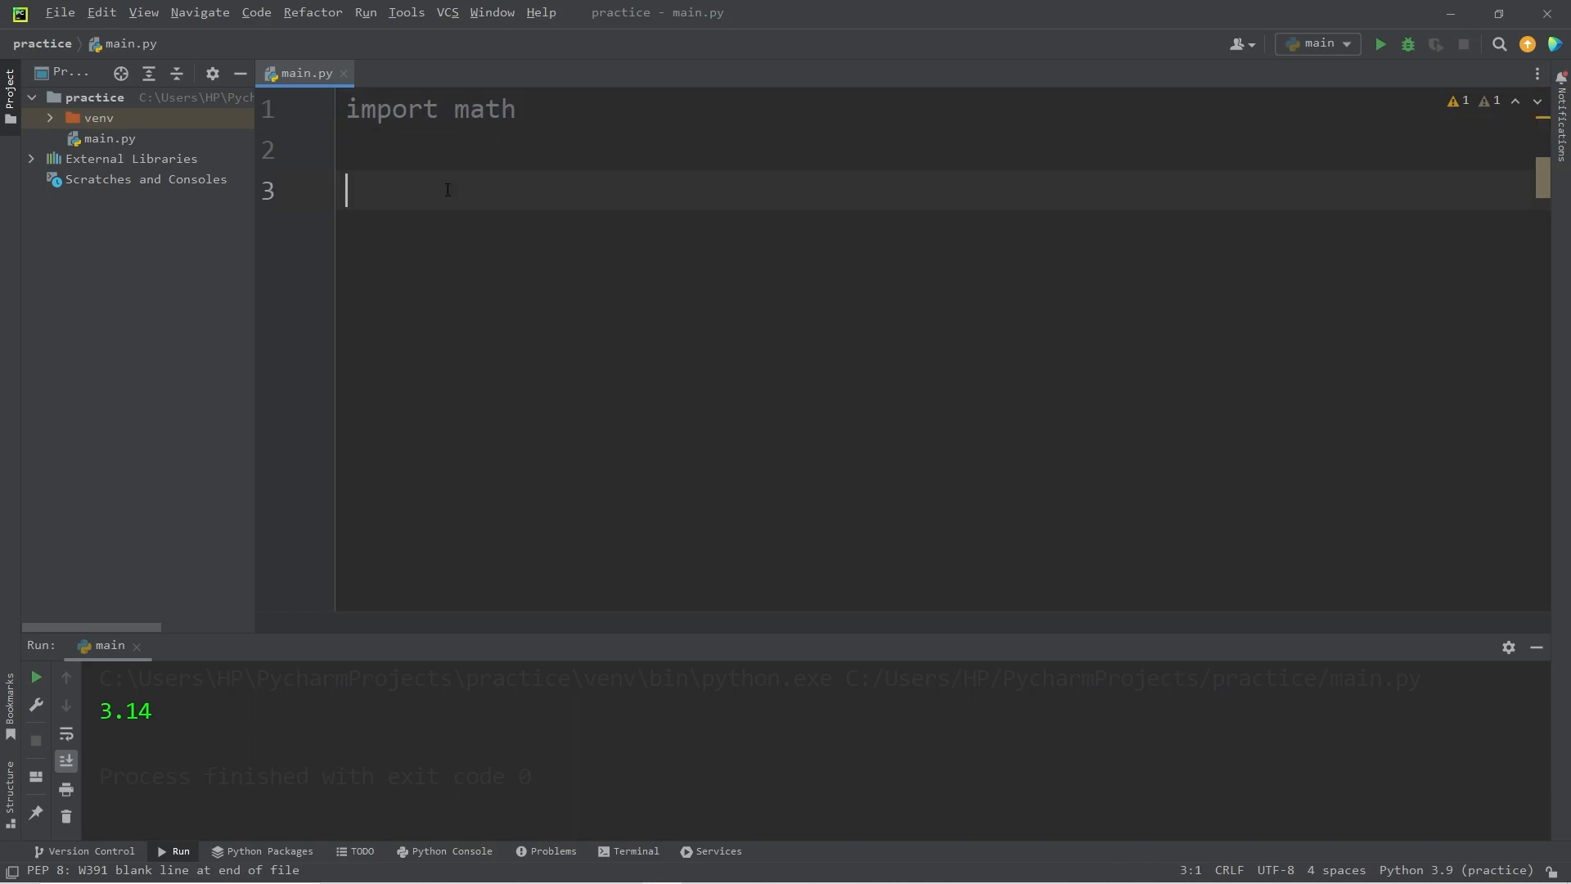
type("math.pi)")
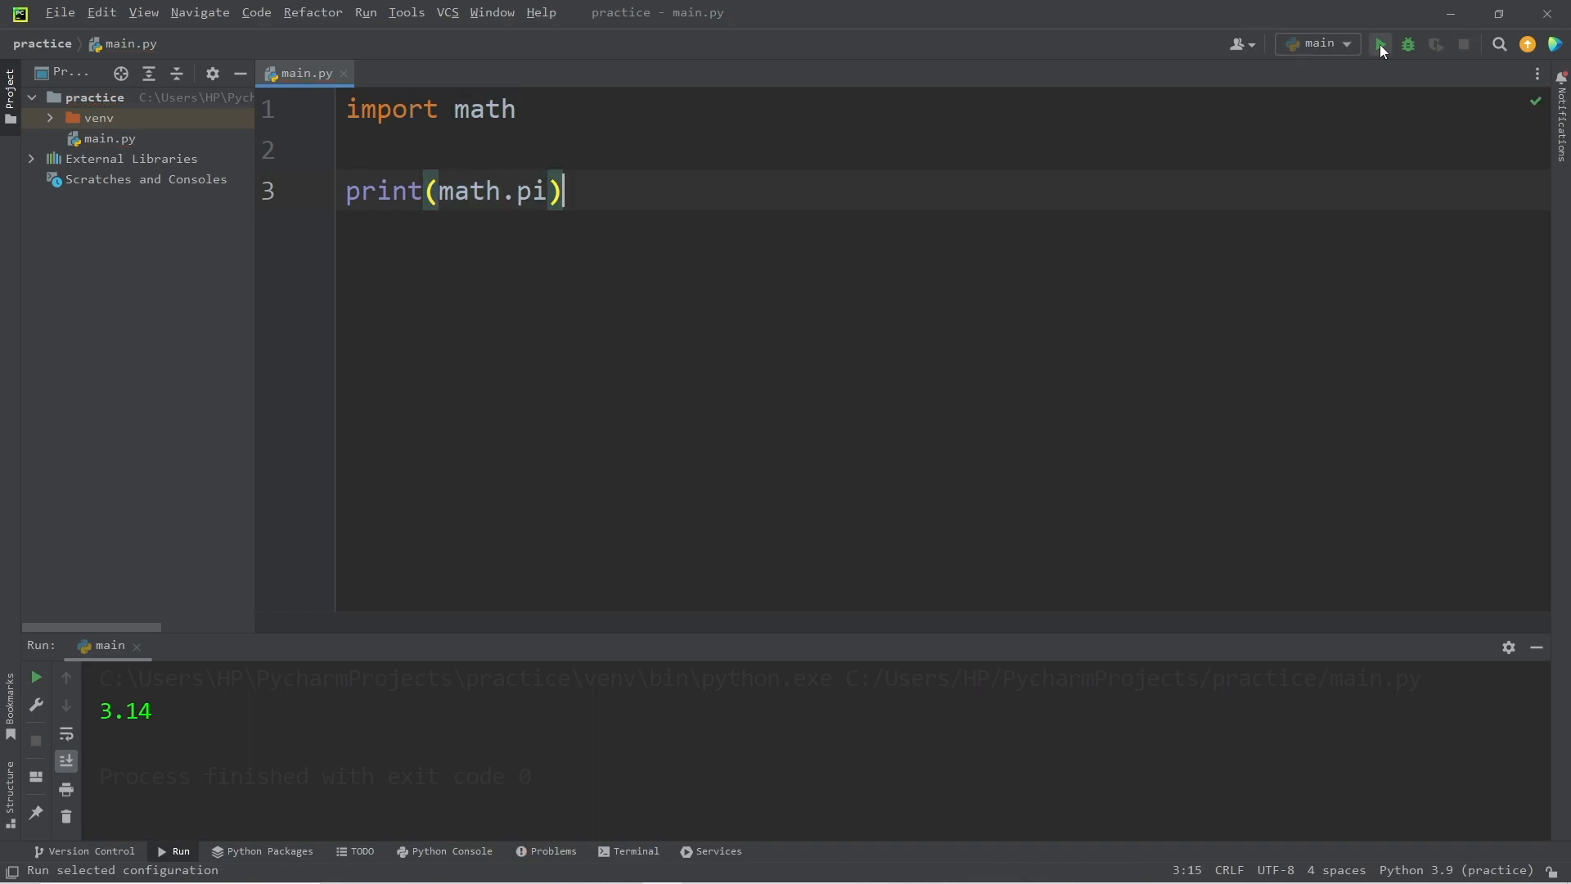
left_click(1380, 44)
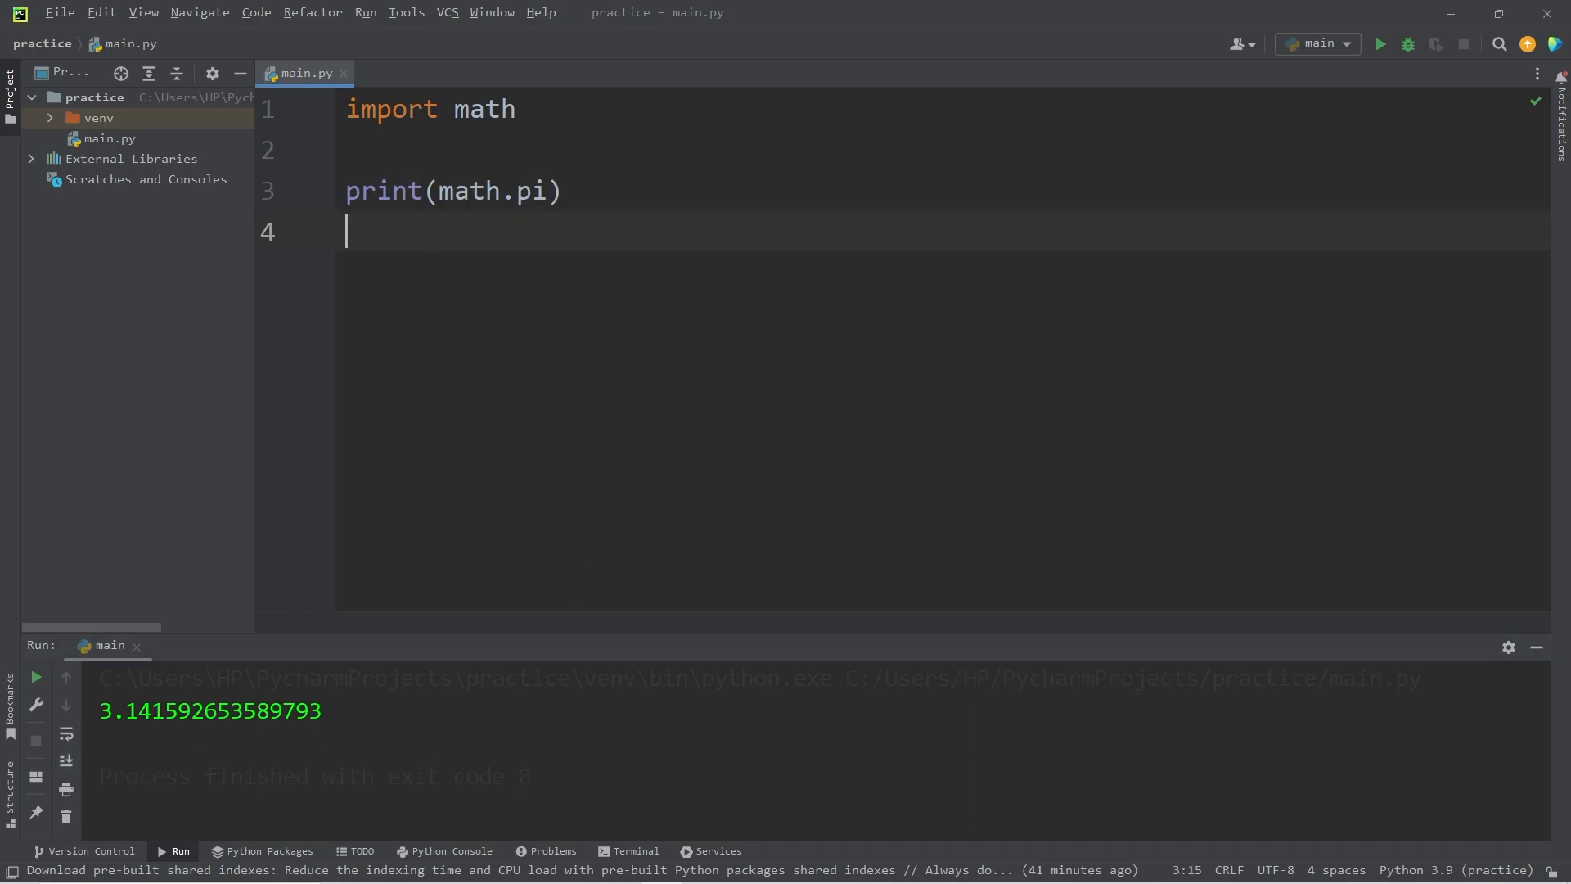
- Add print(math.e) and run, printing 2.718281828459045 below pi
type("print()")
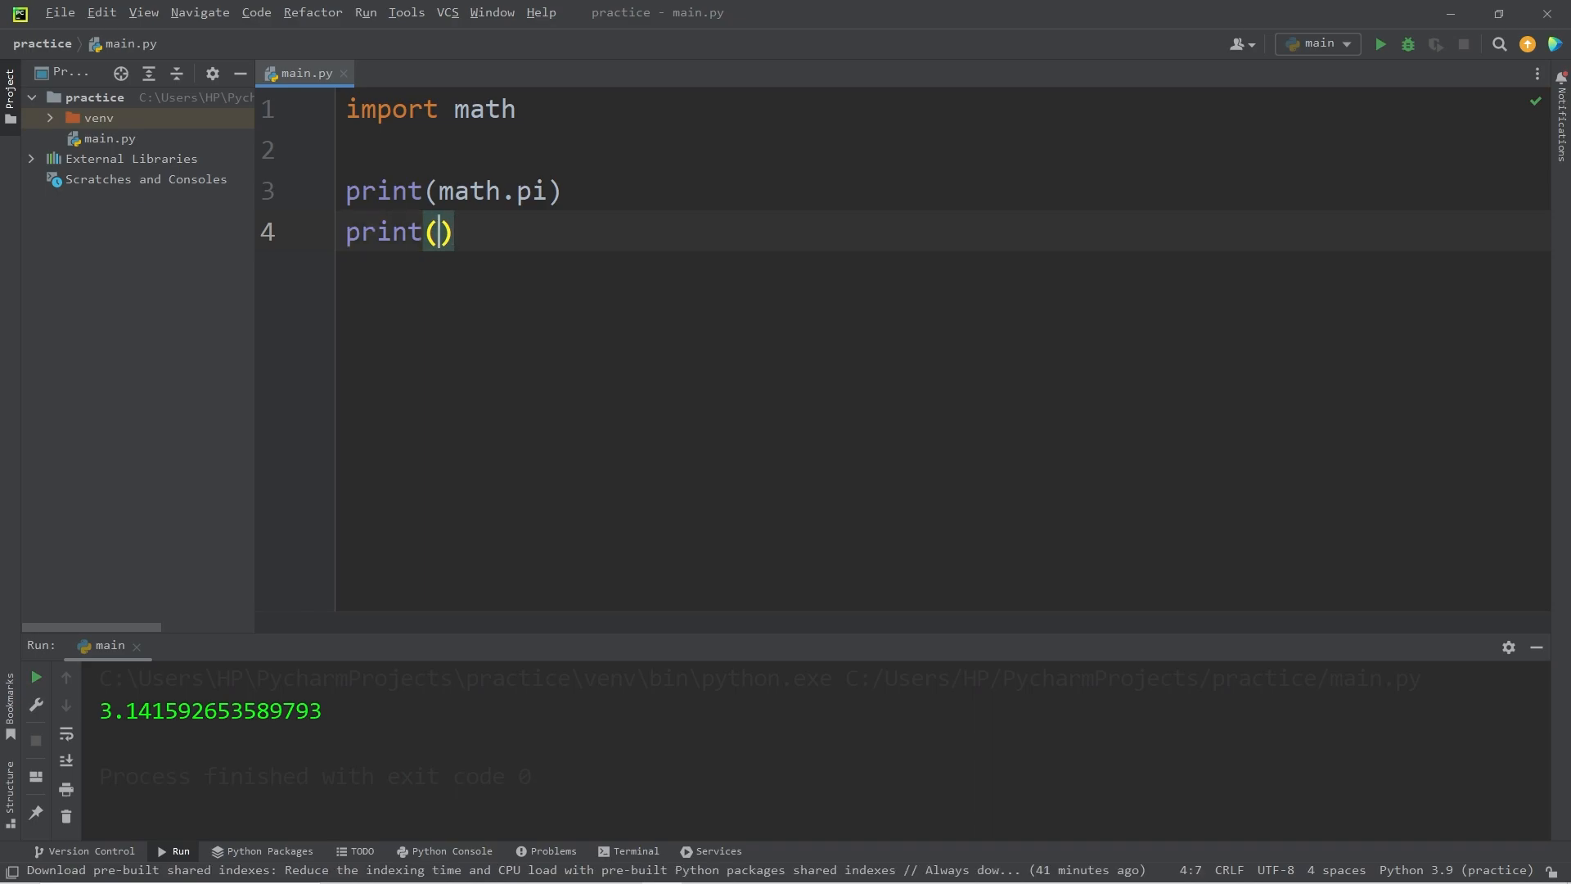
type("math")
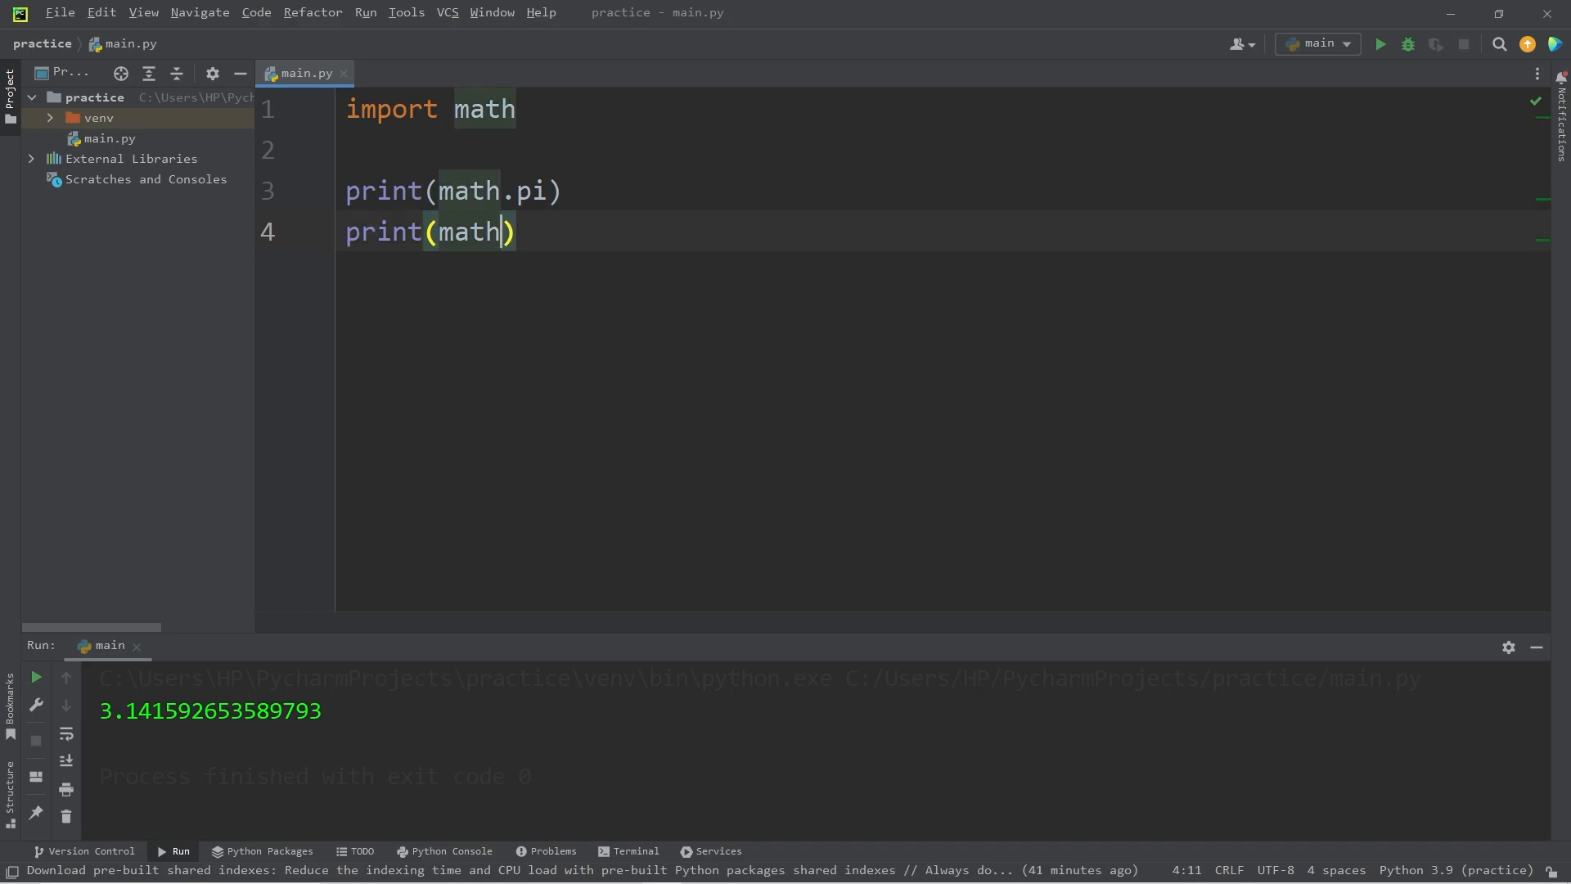
type(".e")
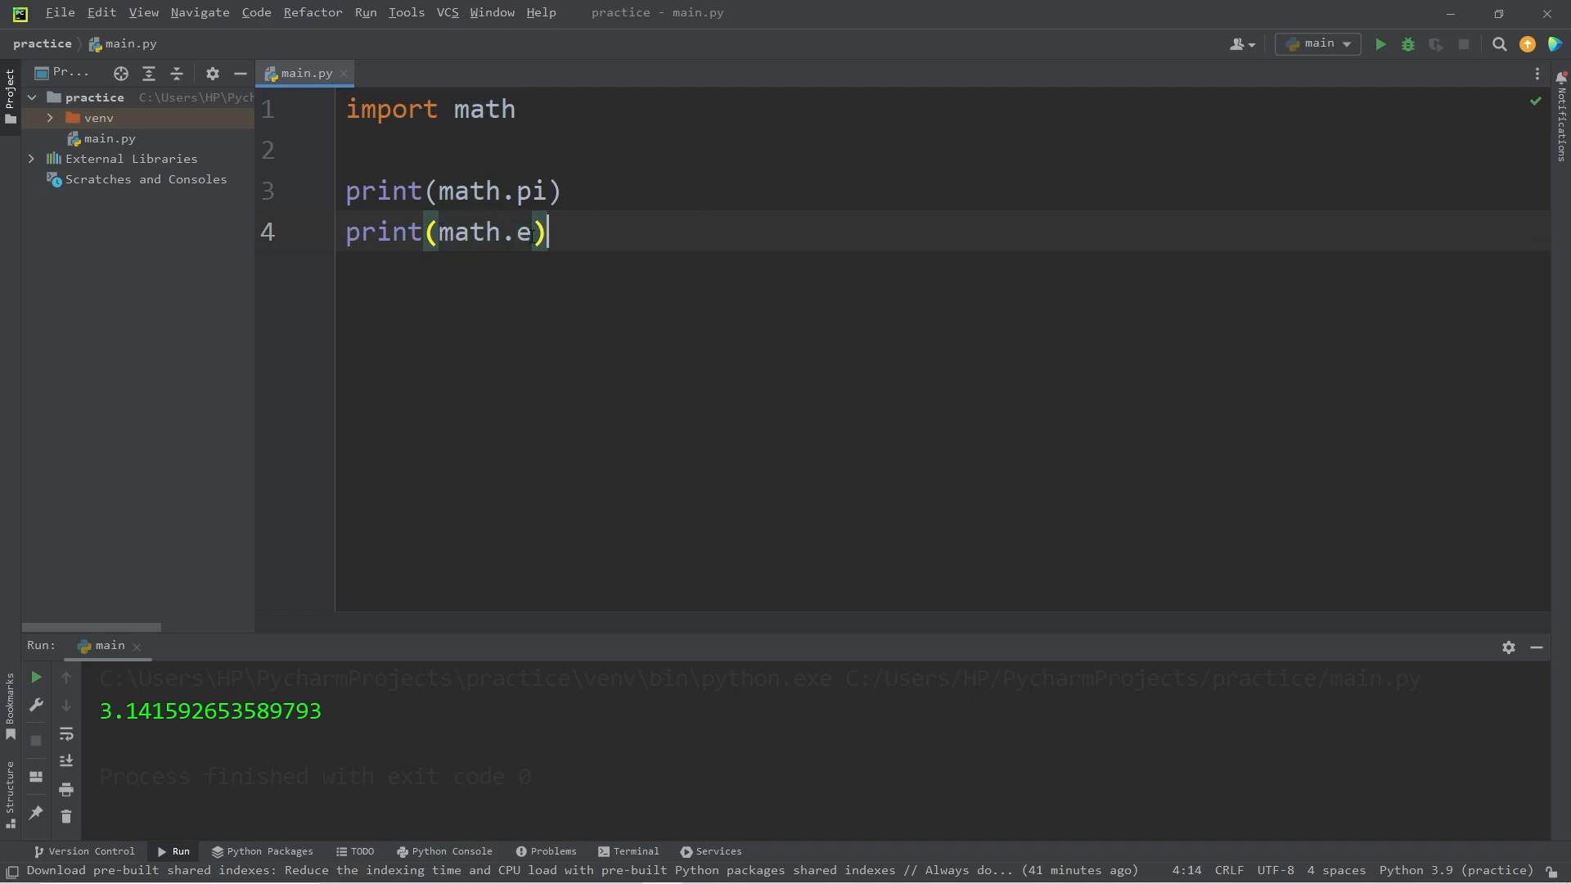
left_click(1380, 44)
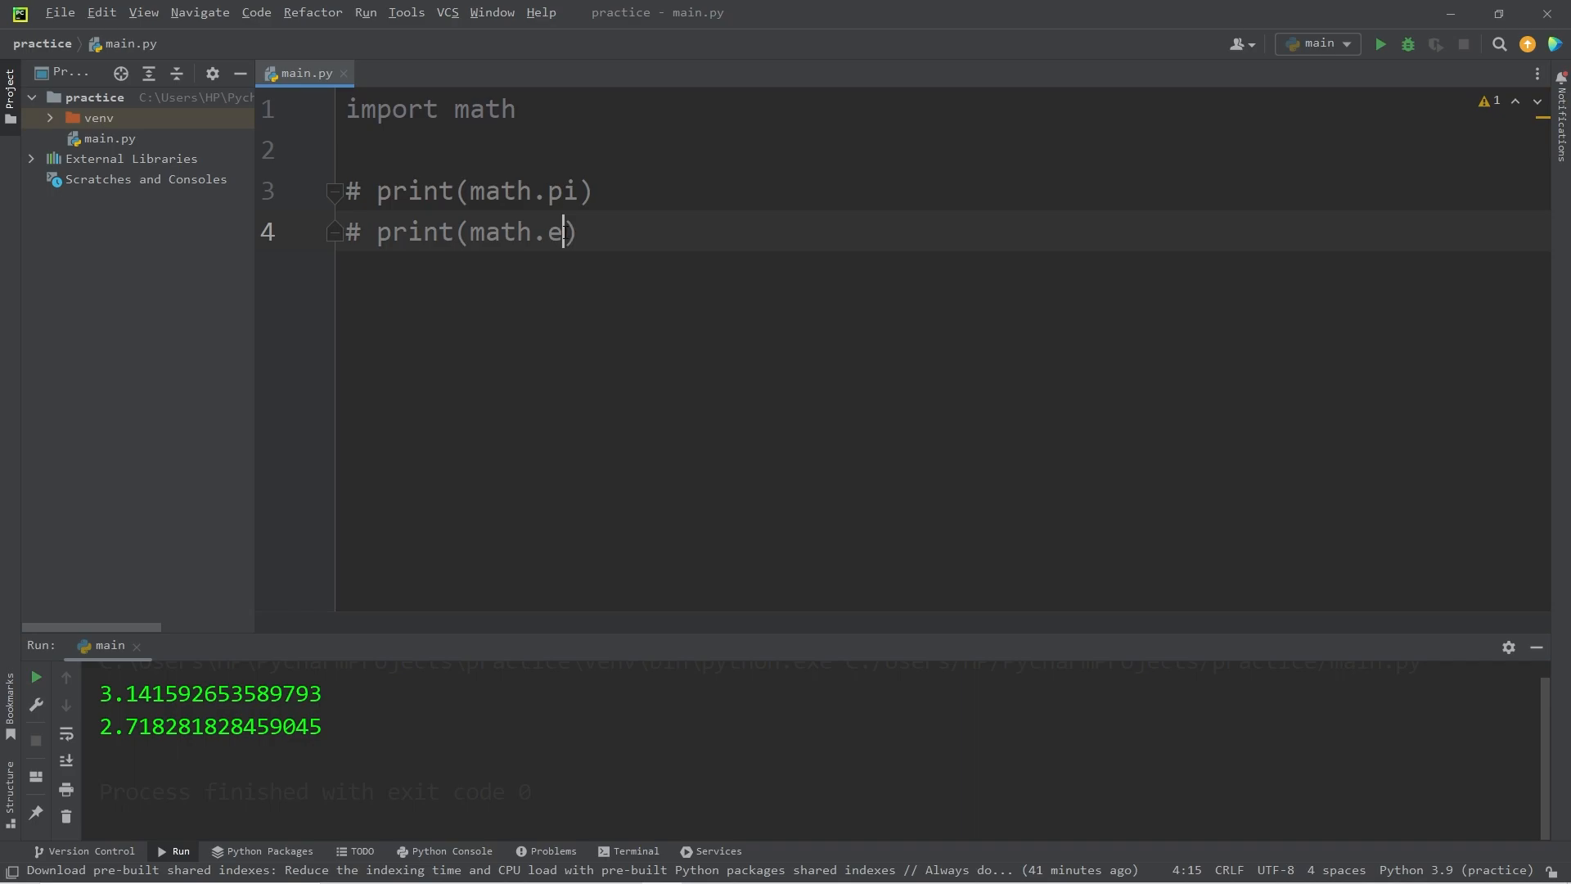
double_click(560, 231)
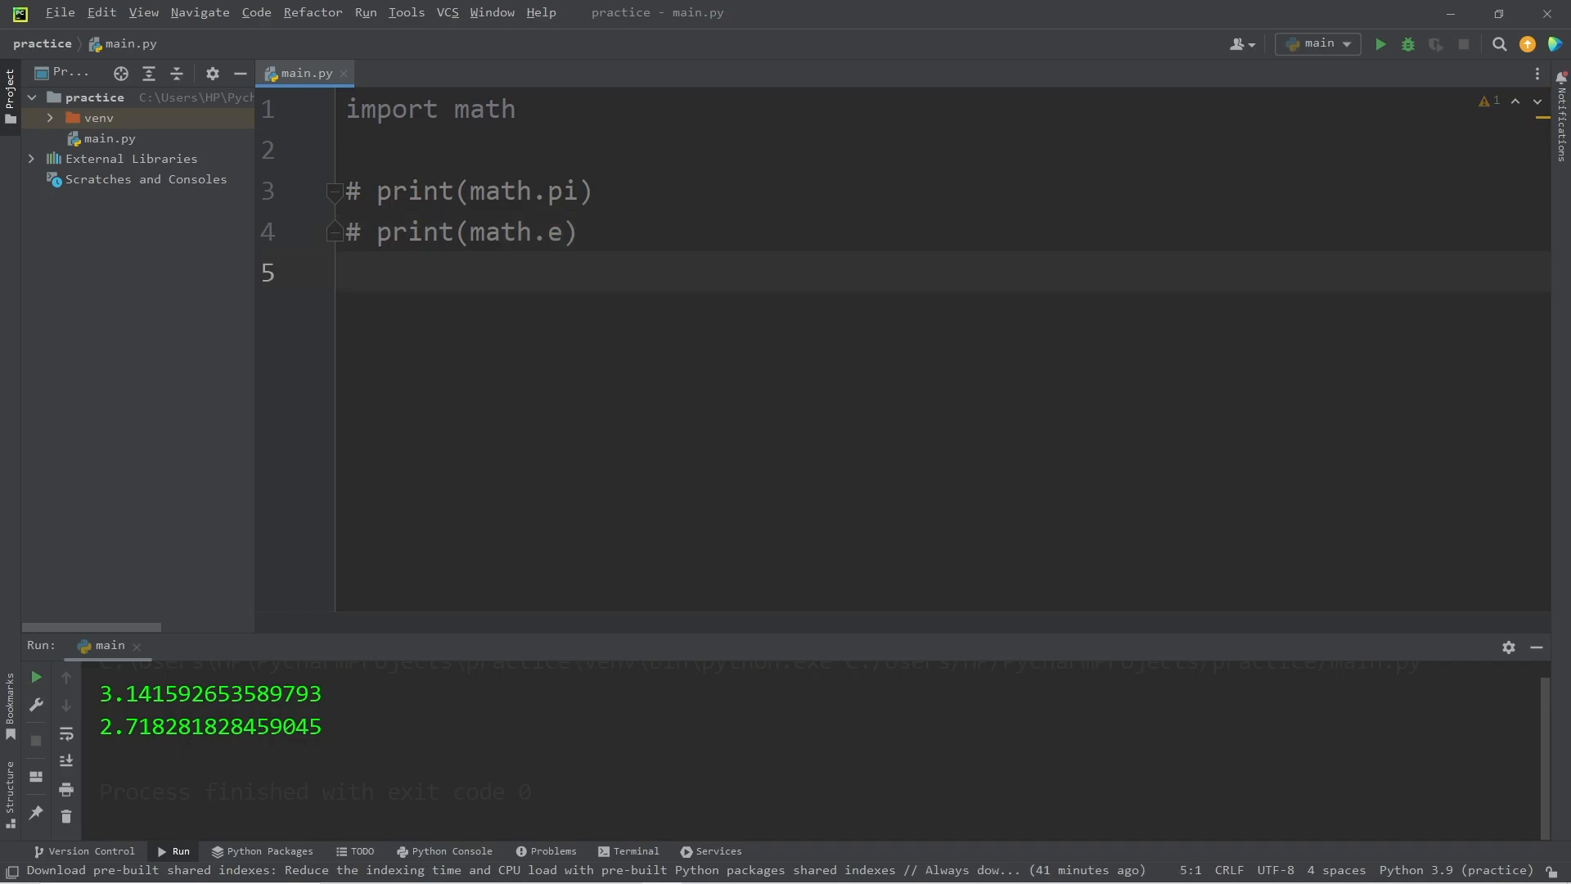
- Set x = 9, compute result = math.sqrt(x), print it and run for 3.0
type("result =")
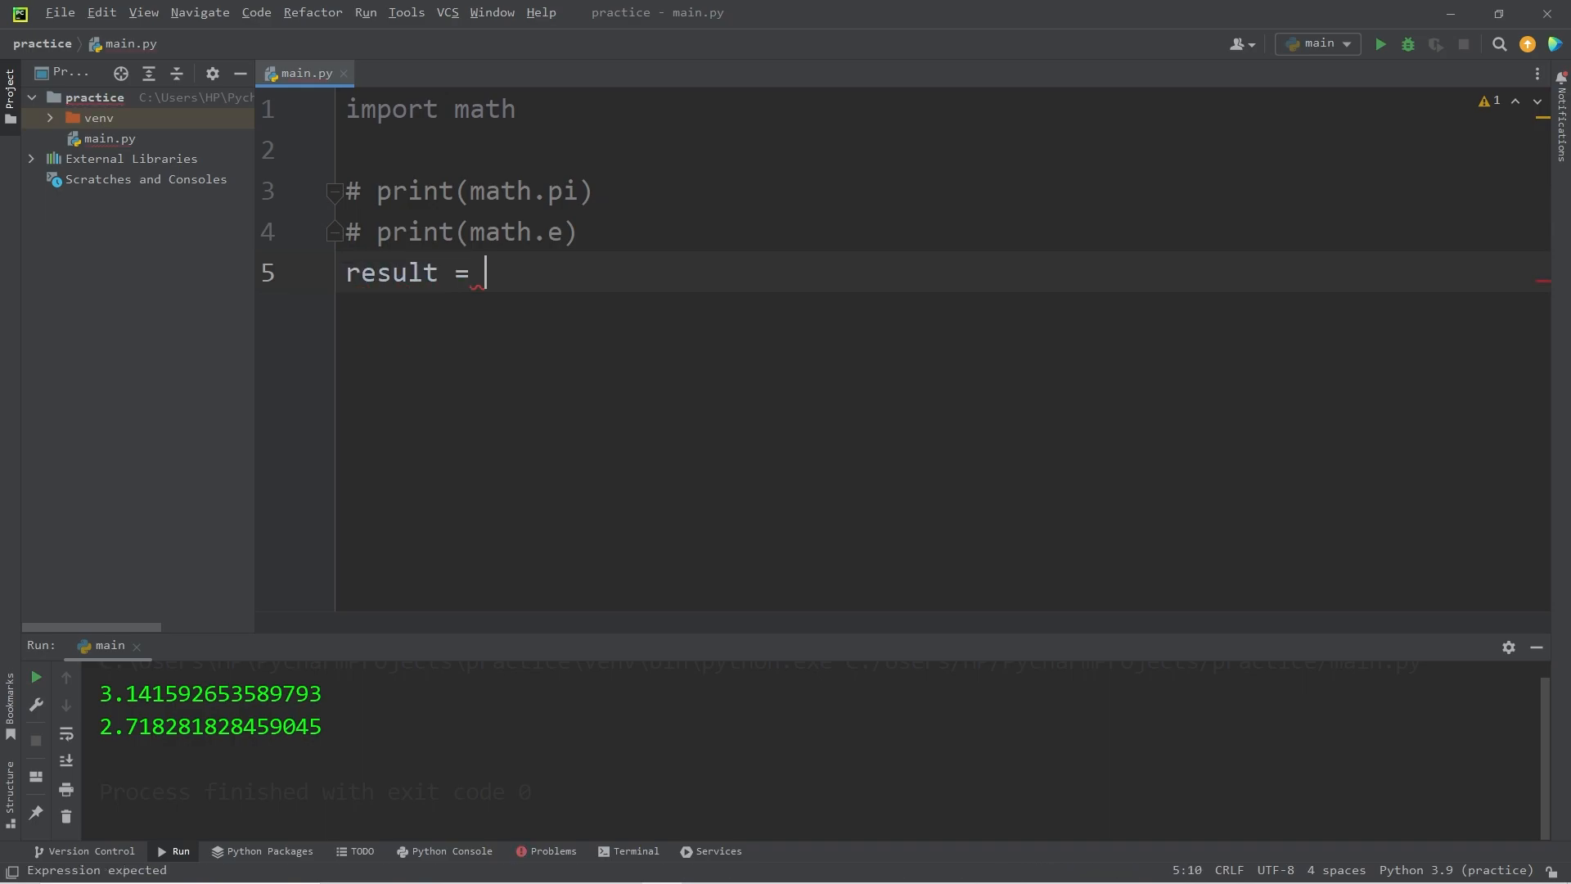
type("math")
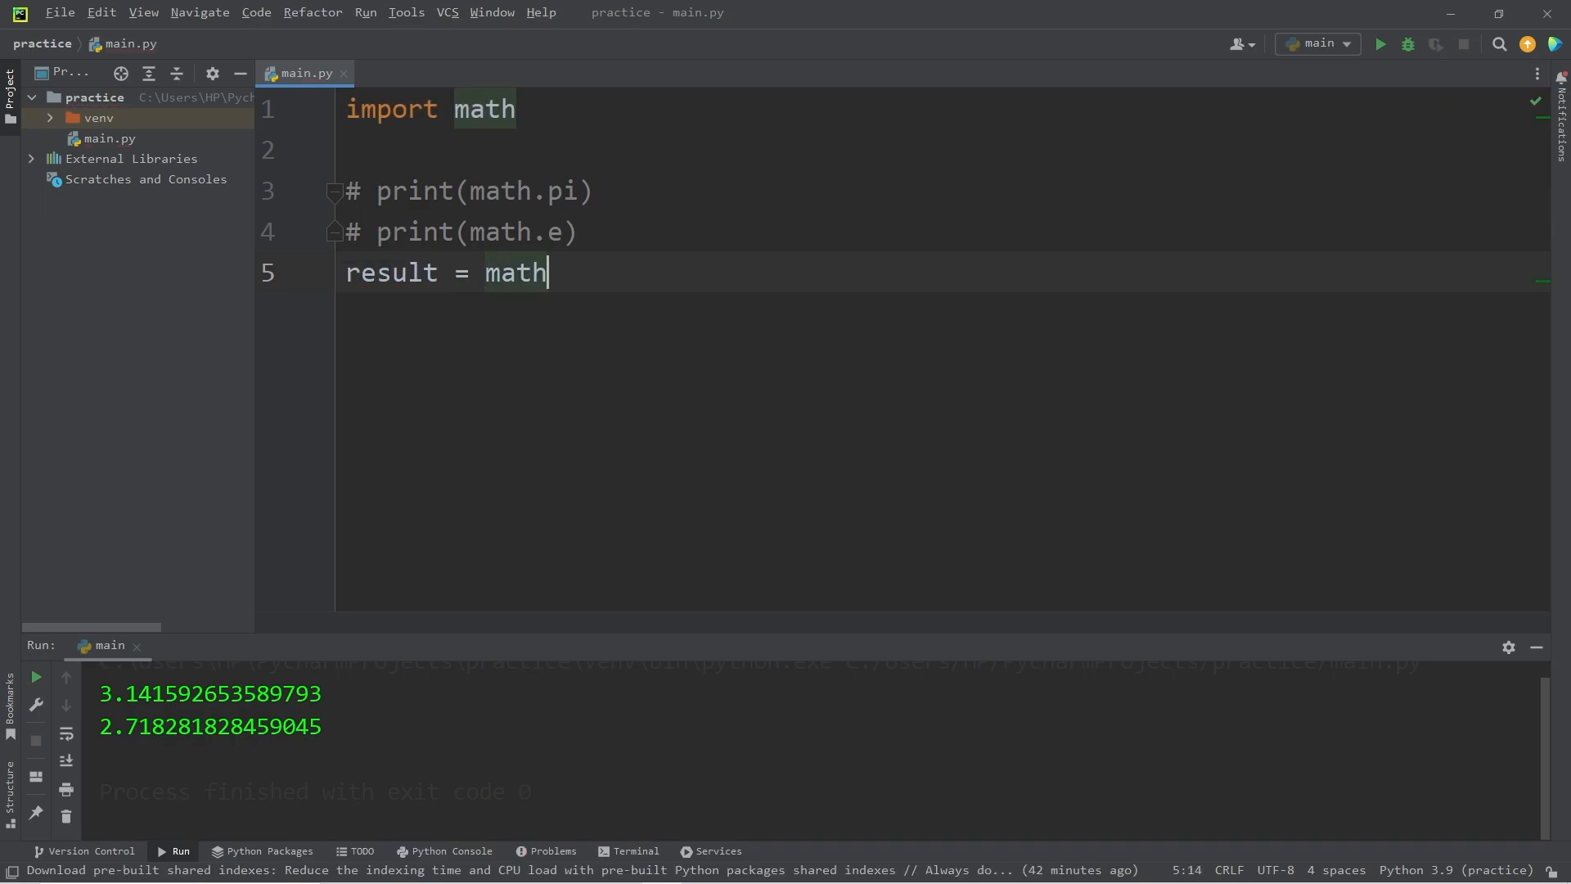
type(".sqrt")
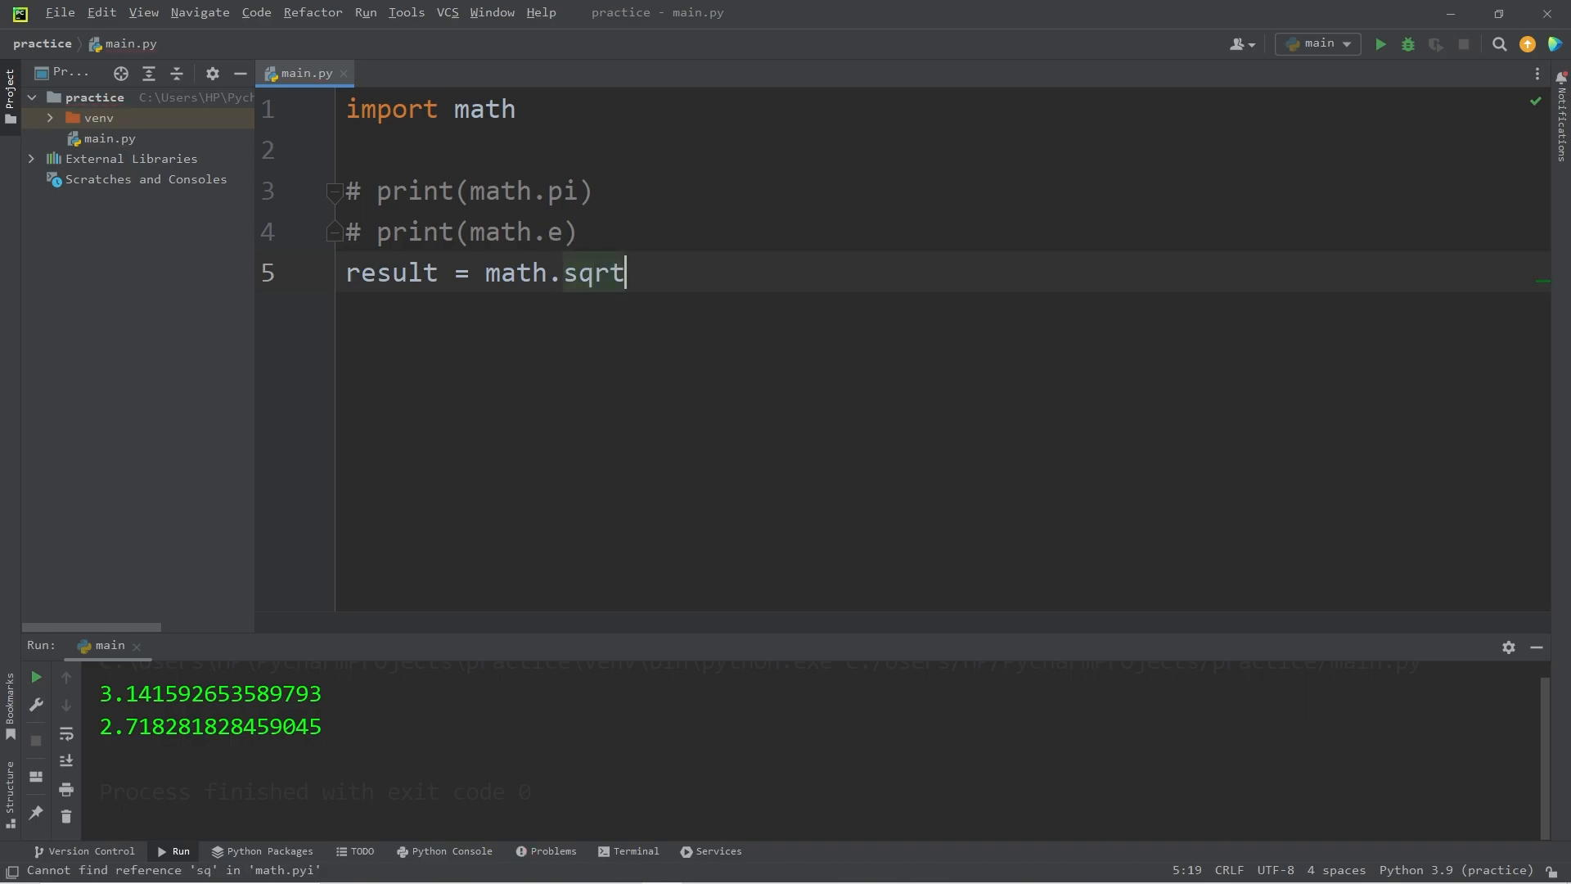
type("()")
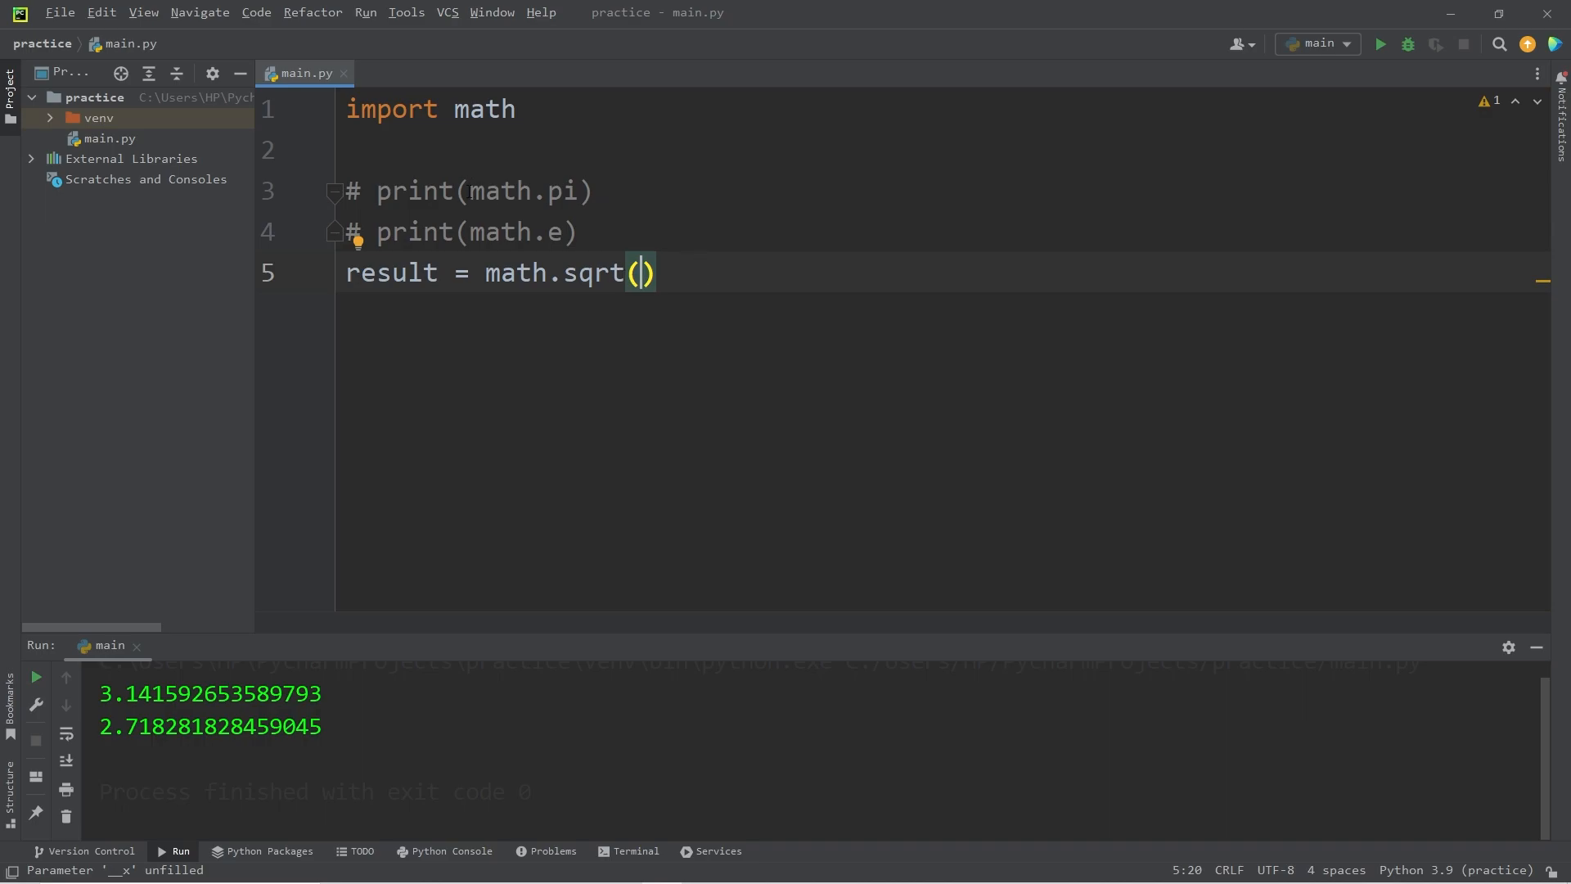
type("x =")
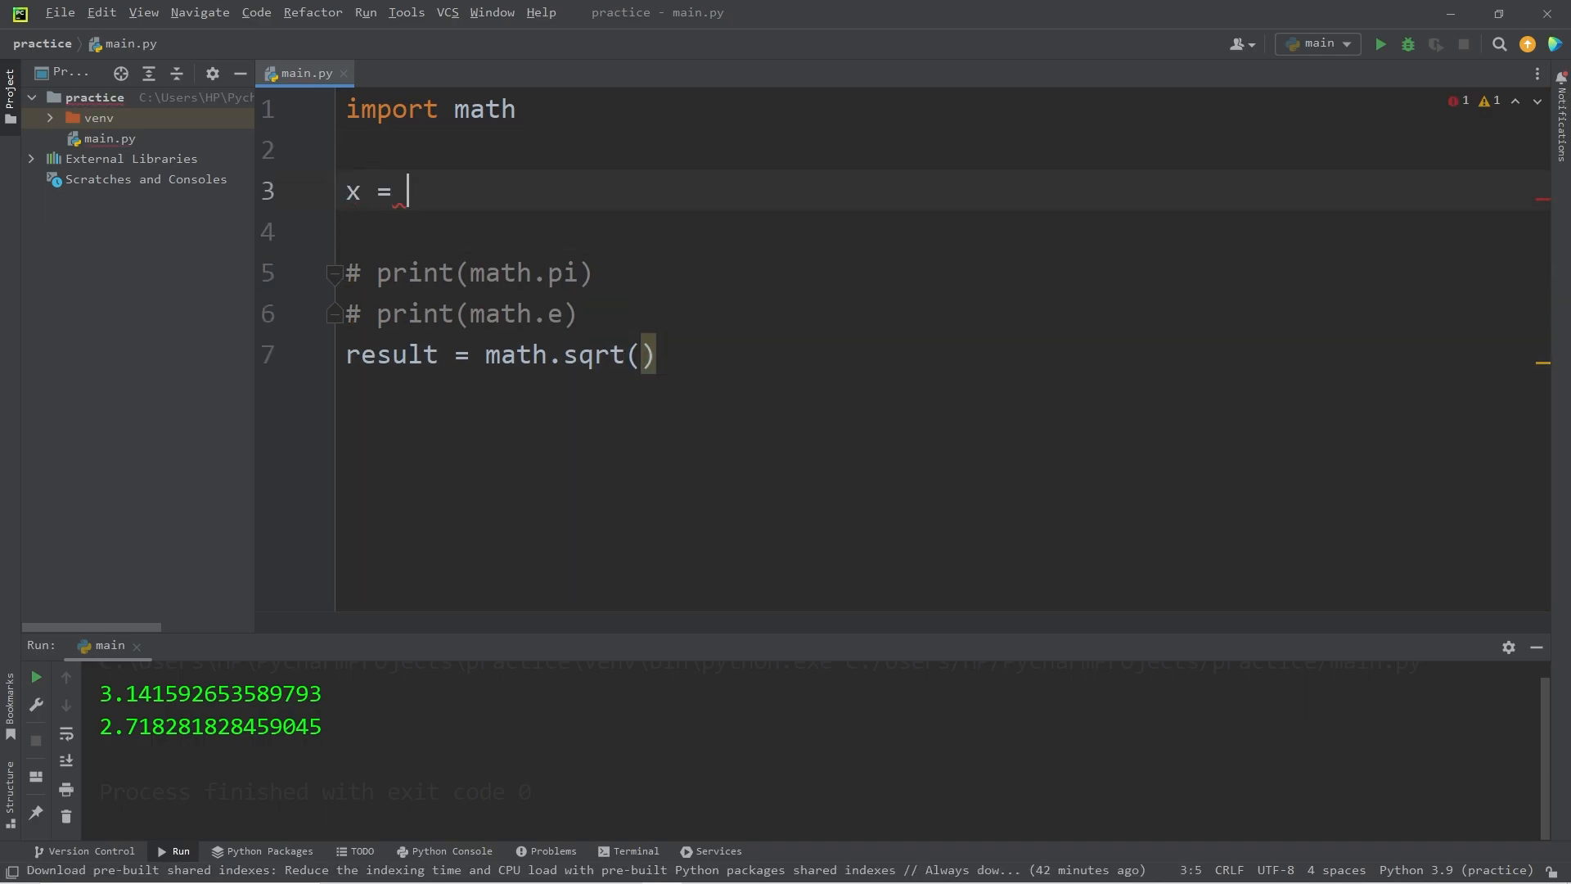
type("9")
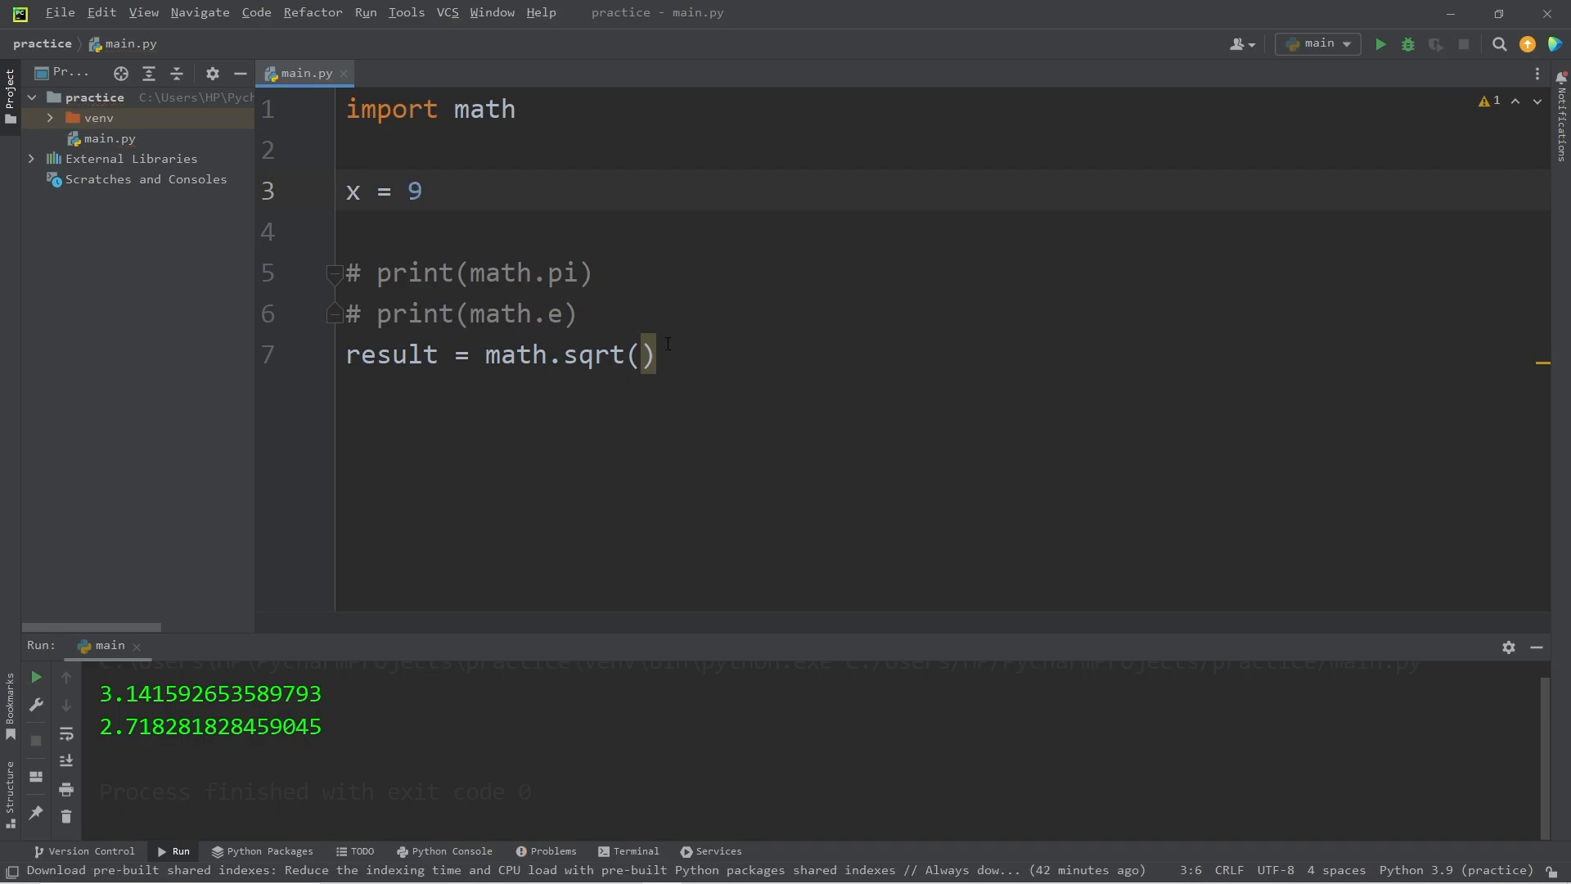
type("x")
type("print(")
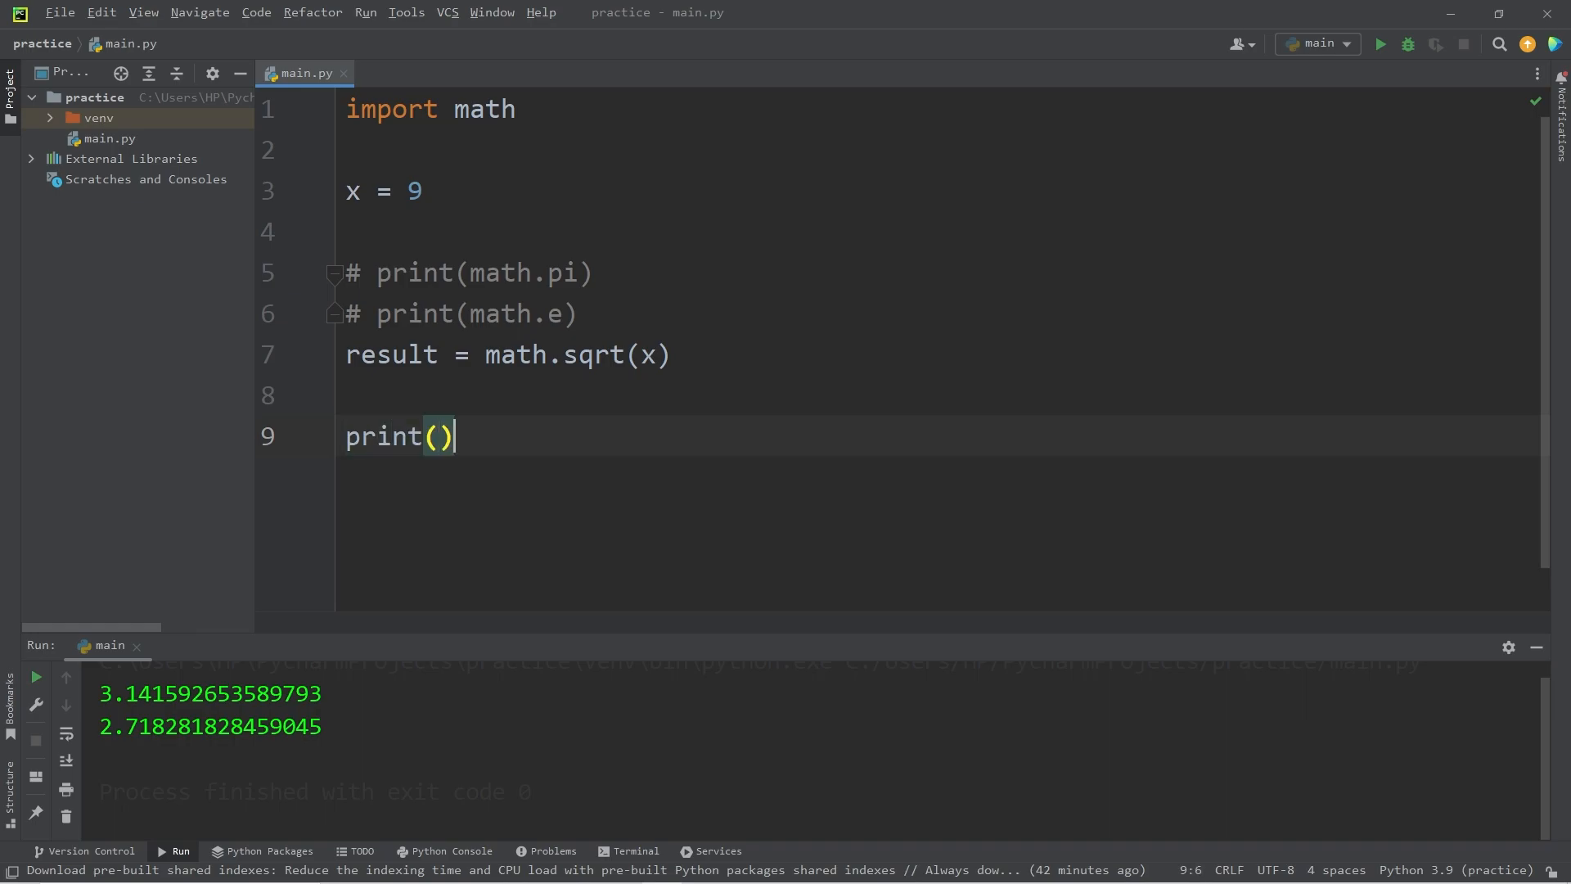
type("result")
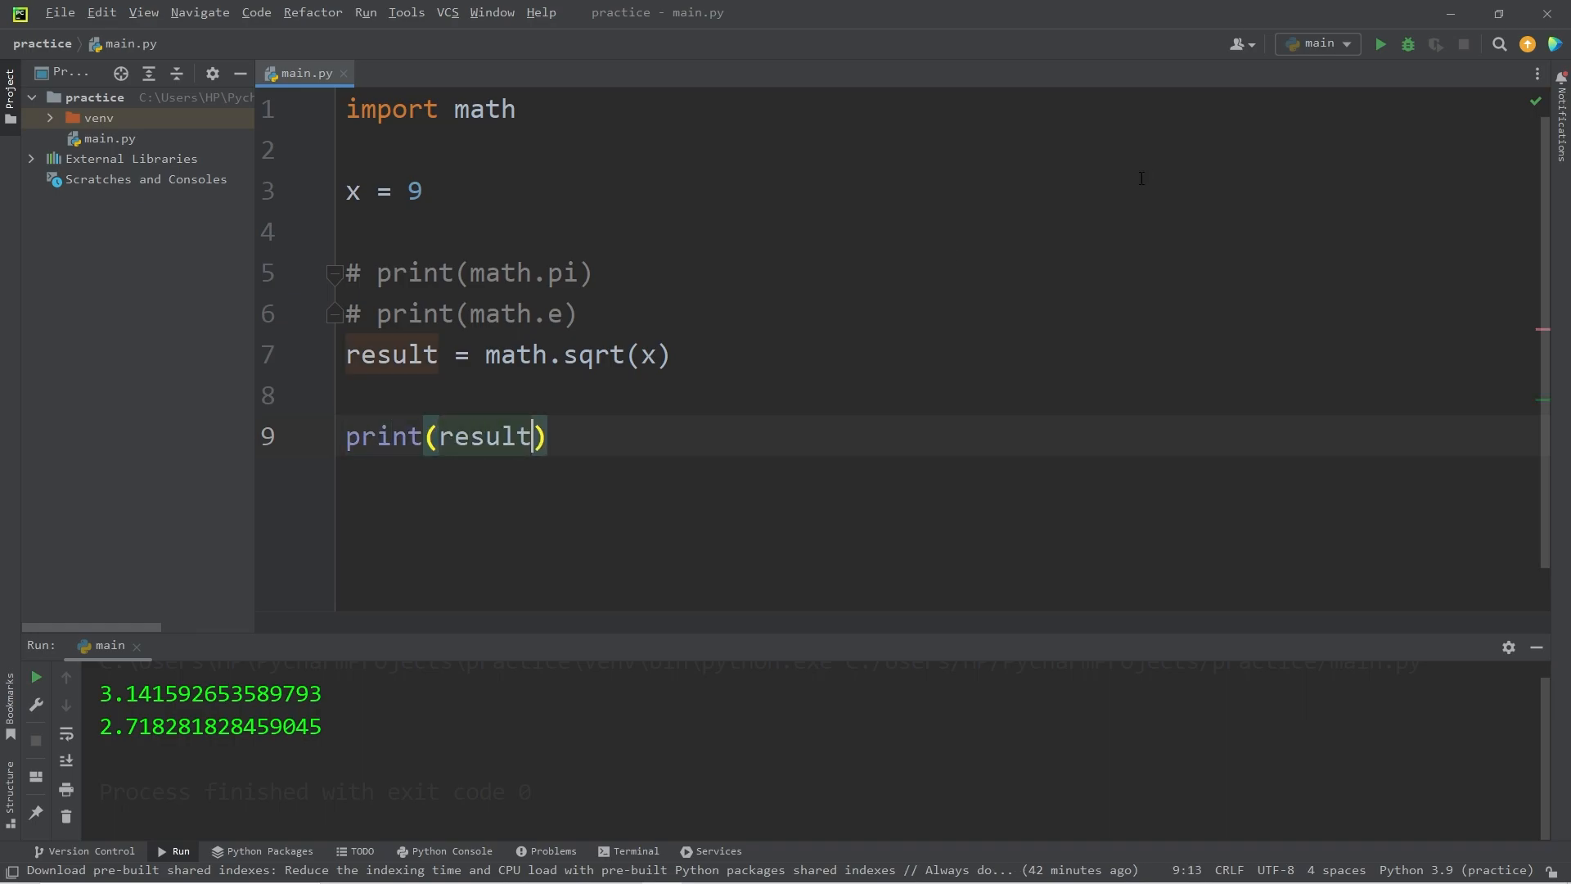
left_click(1380, 44)
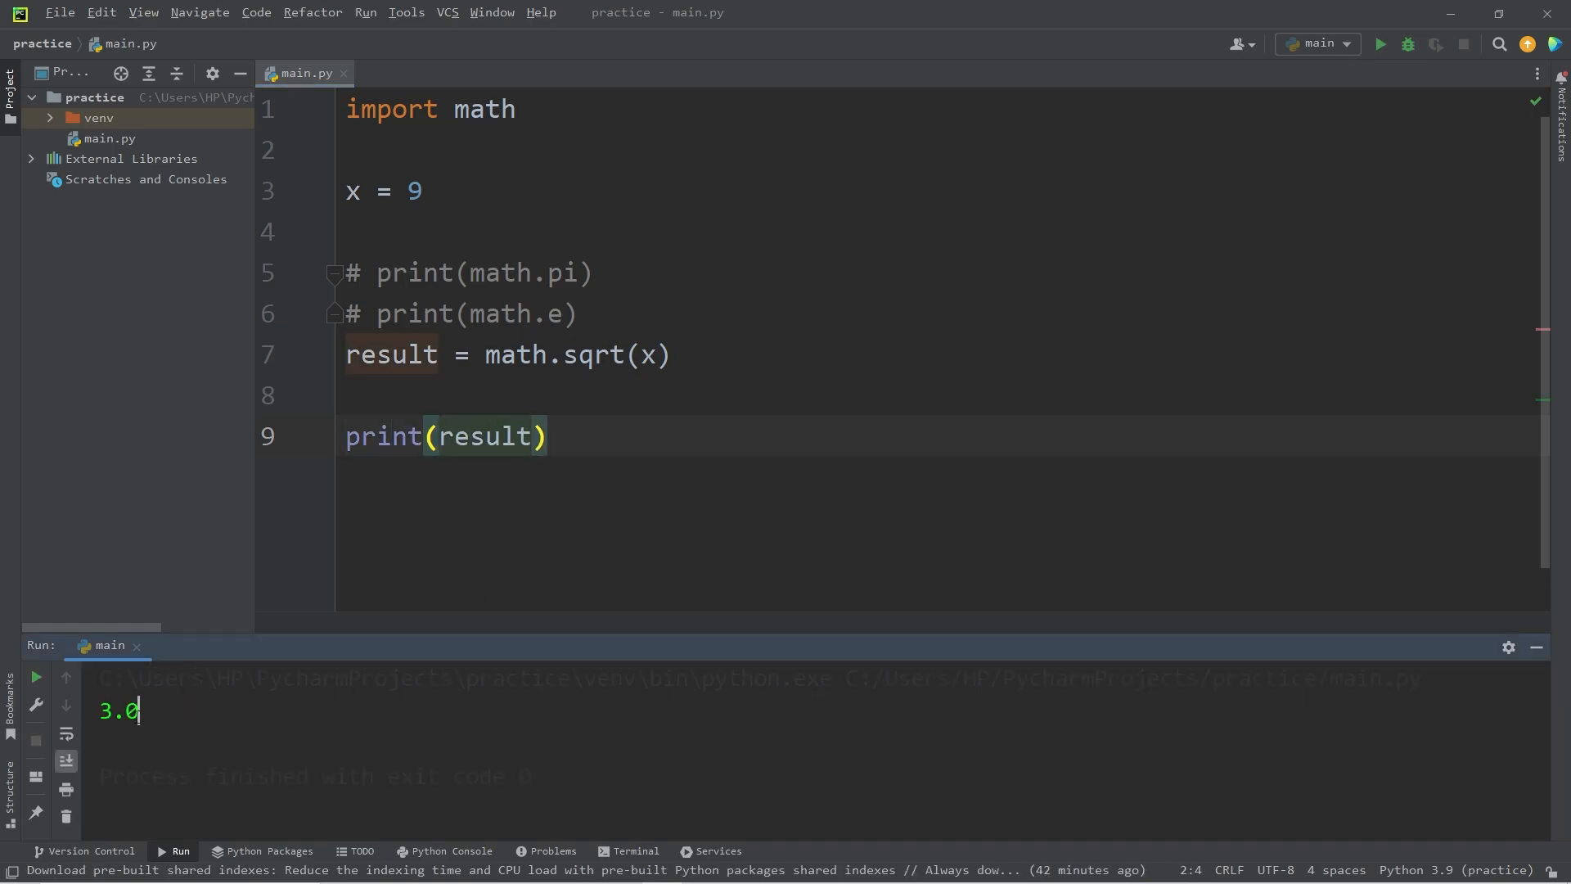
- Comment out the sqrt result line and start a new line below it
double_click(592, 355)
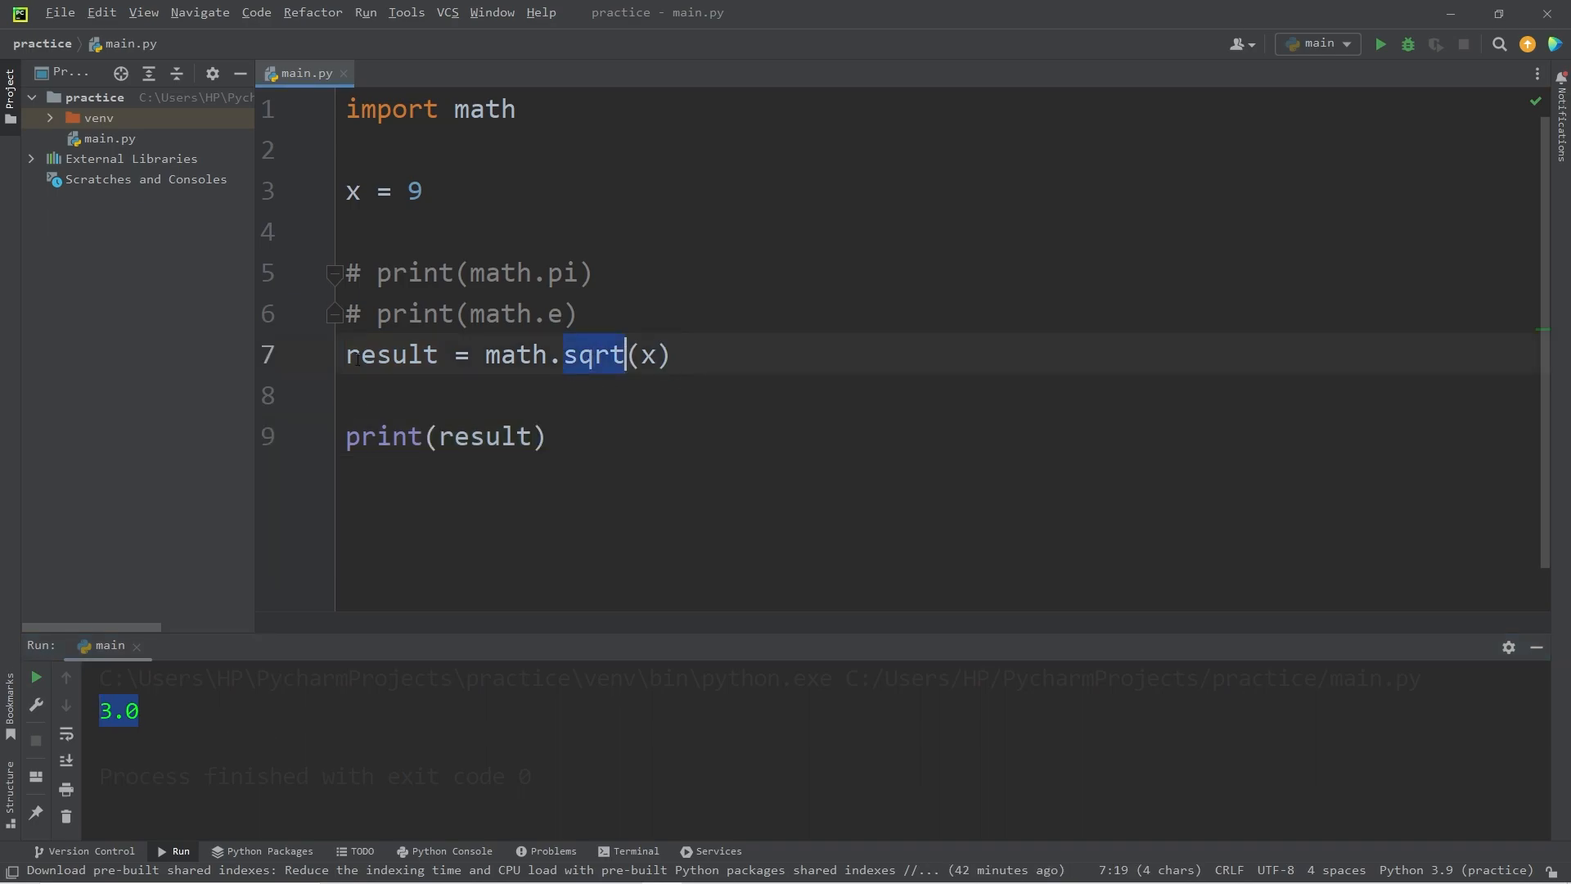
key("ctrl+slash")
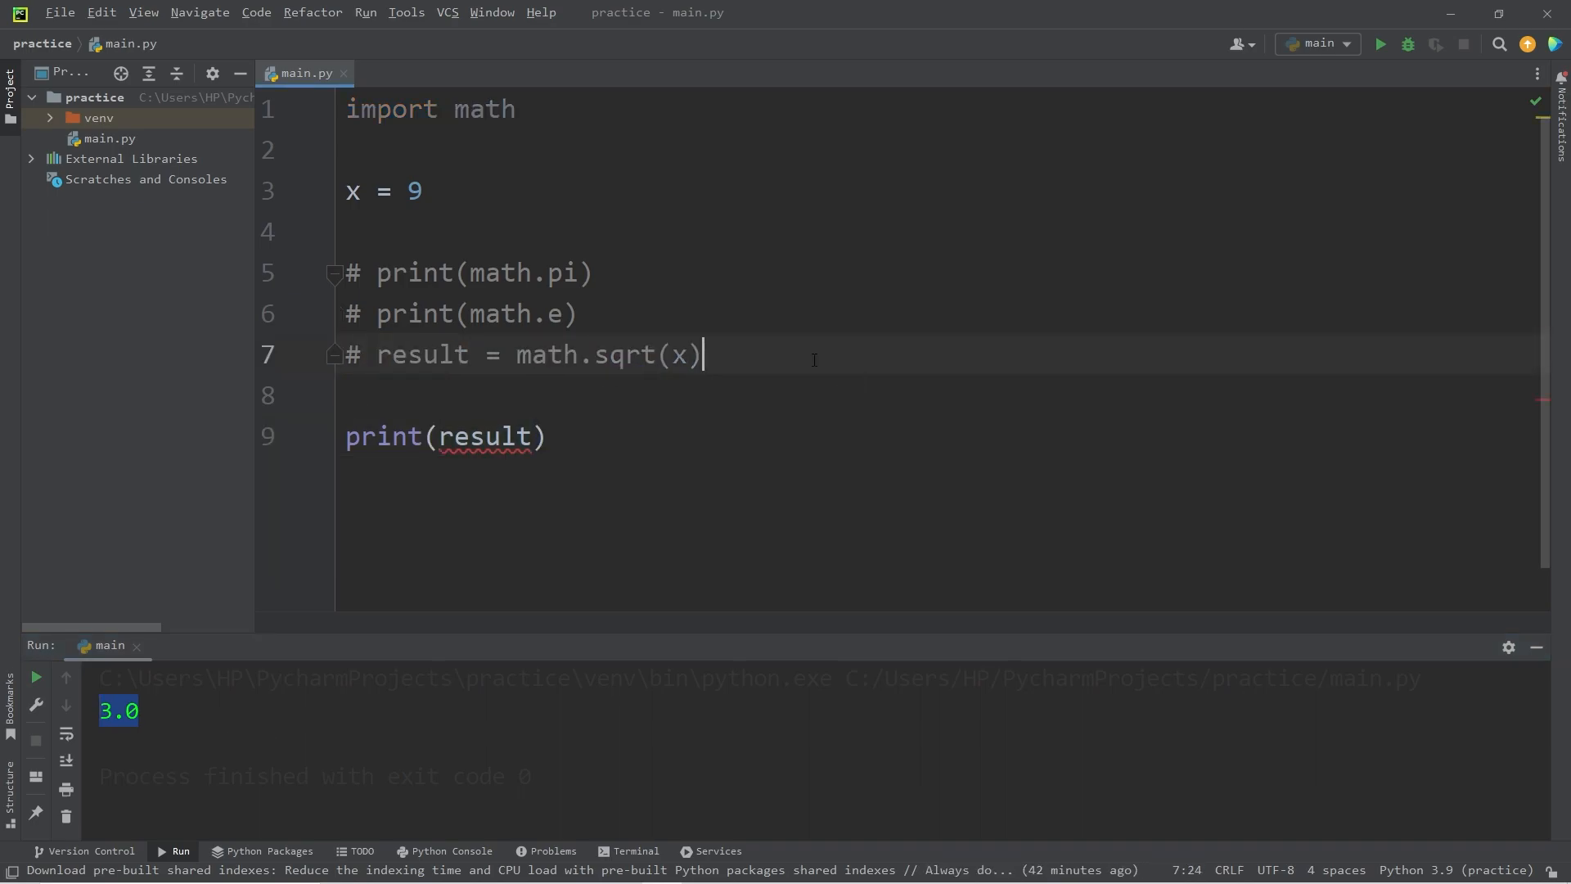
key("enter")
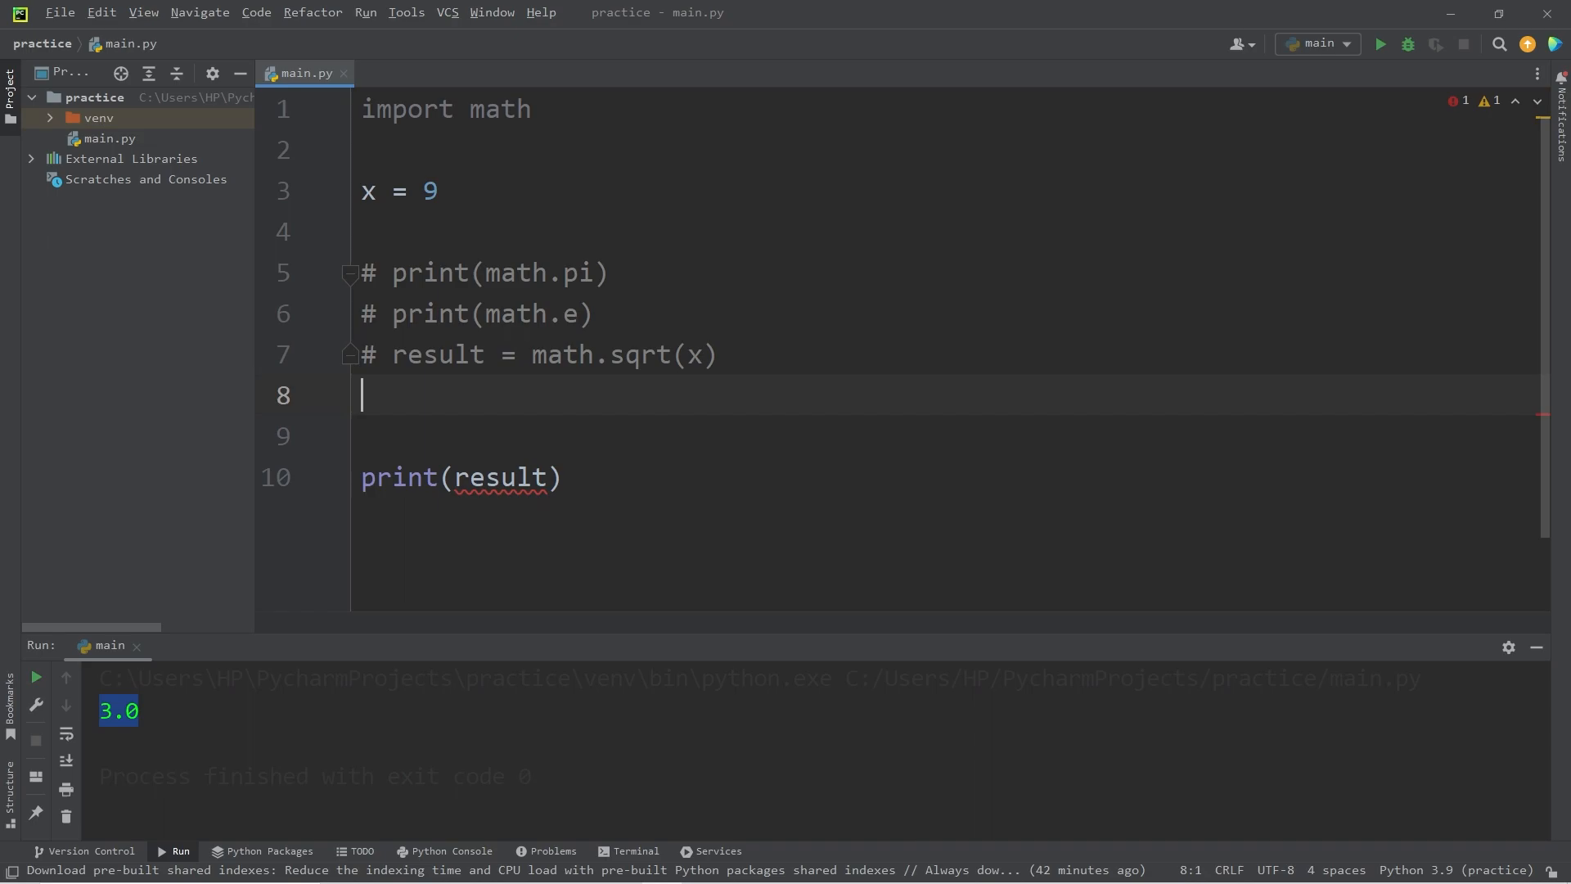
- Write result = math.ceil(x) for x = 9.1 and run it, printing 10
type("result =")
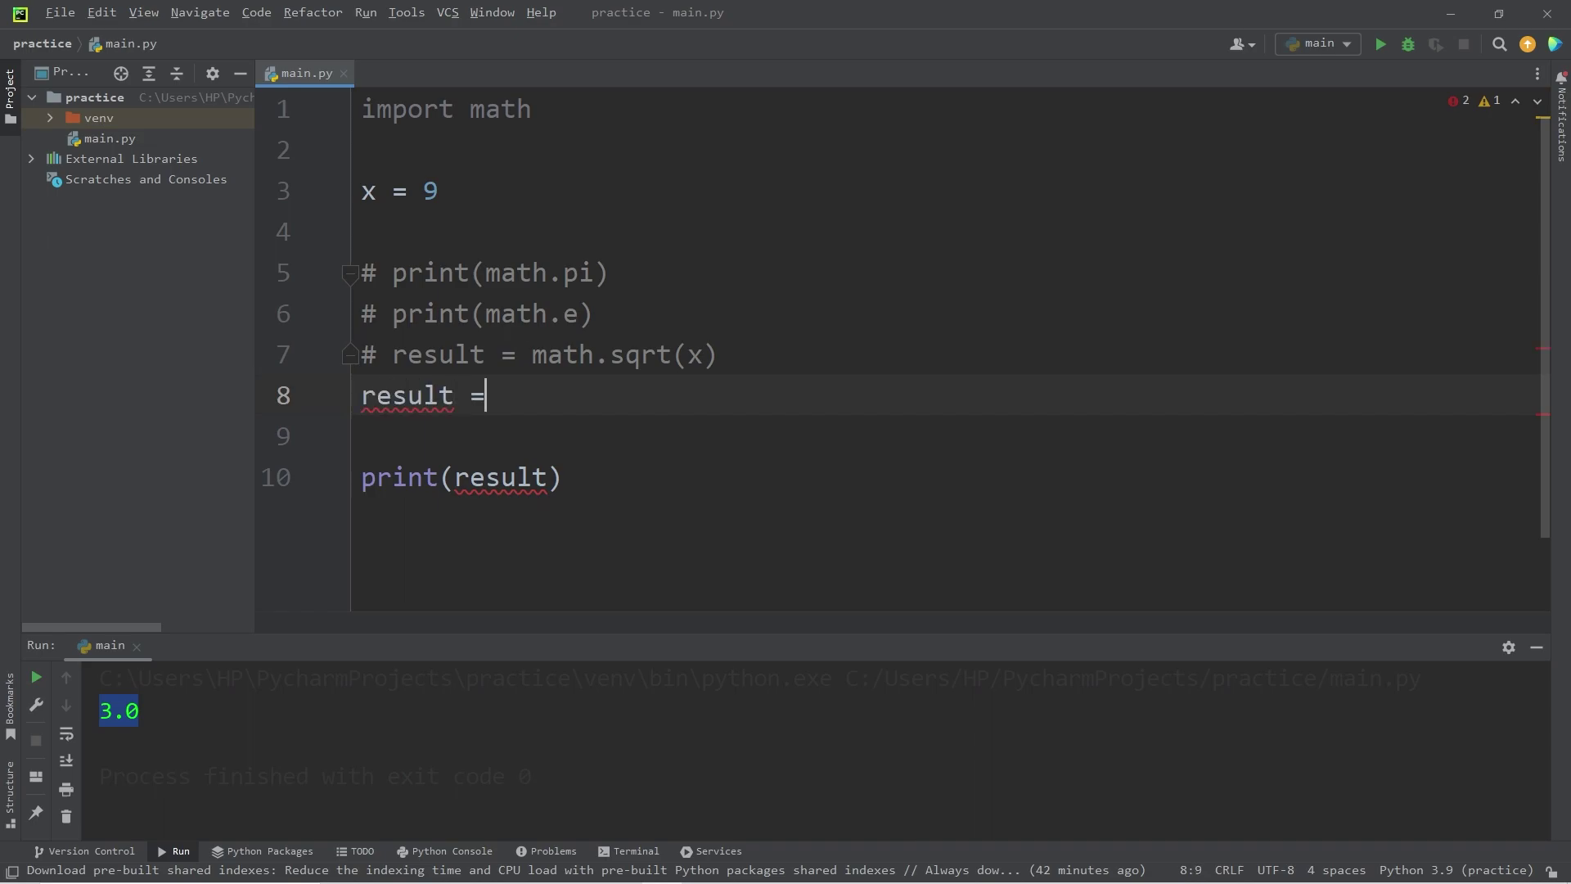
type("math")
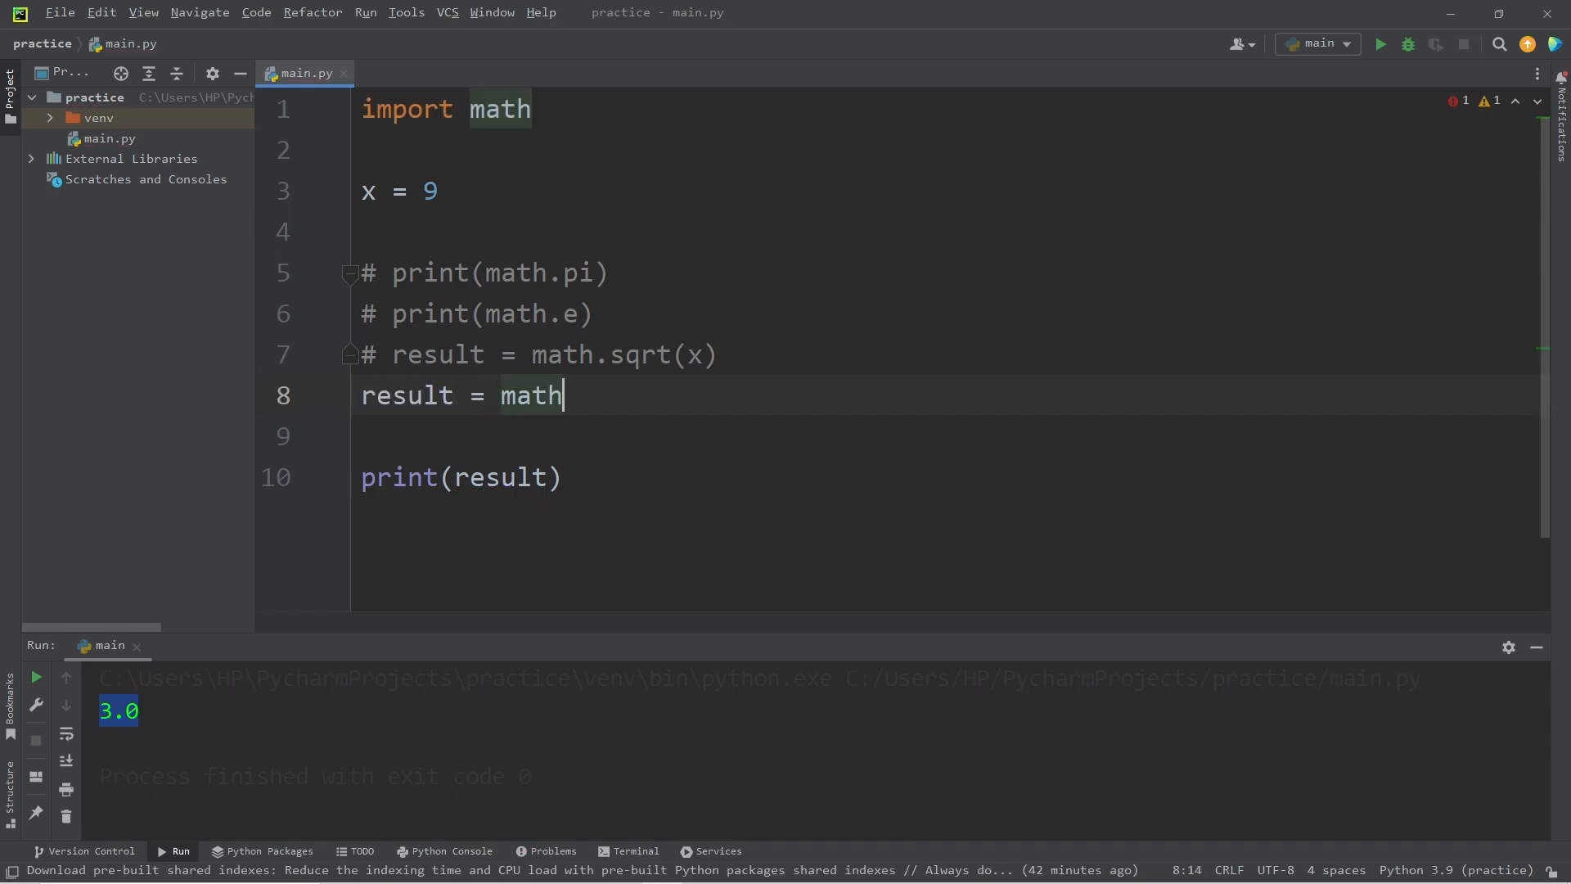
type(".ceil")
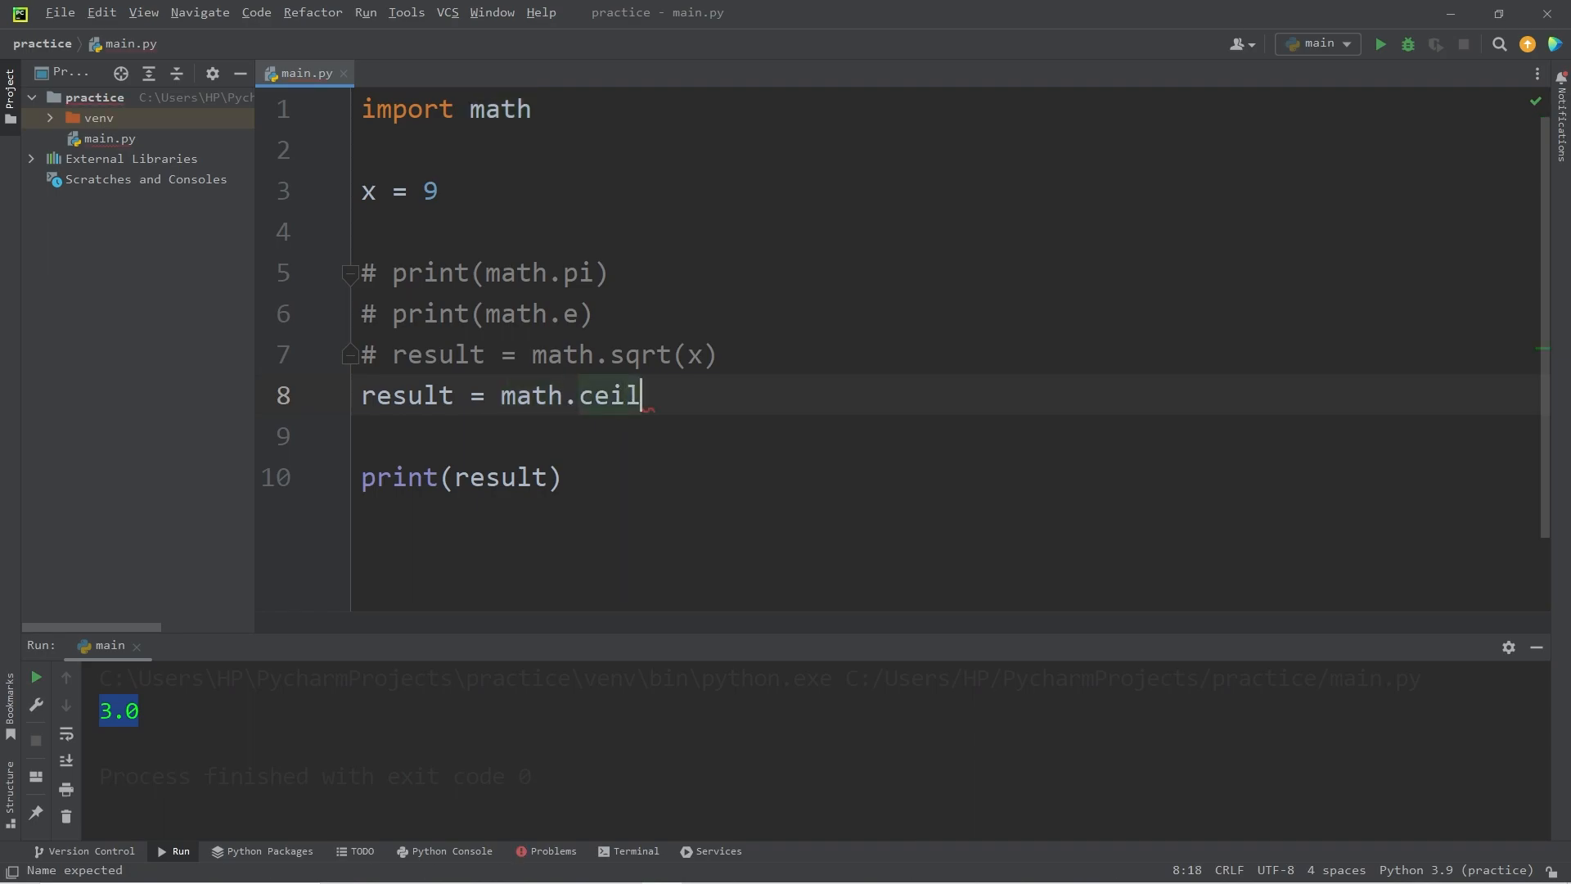
type("()")
left_click(401, 191)
type(".1")
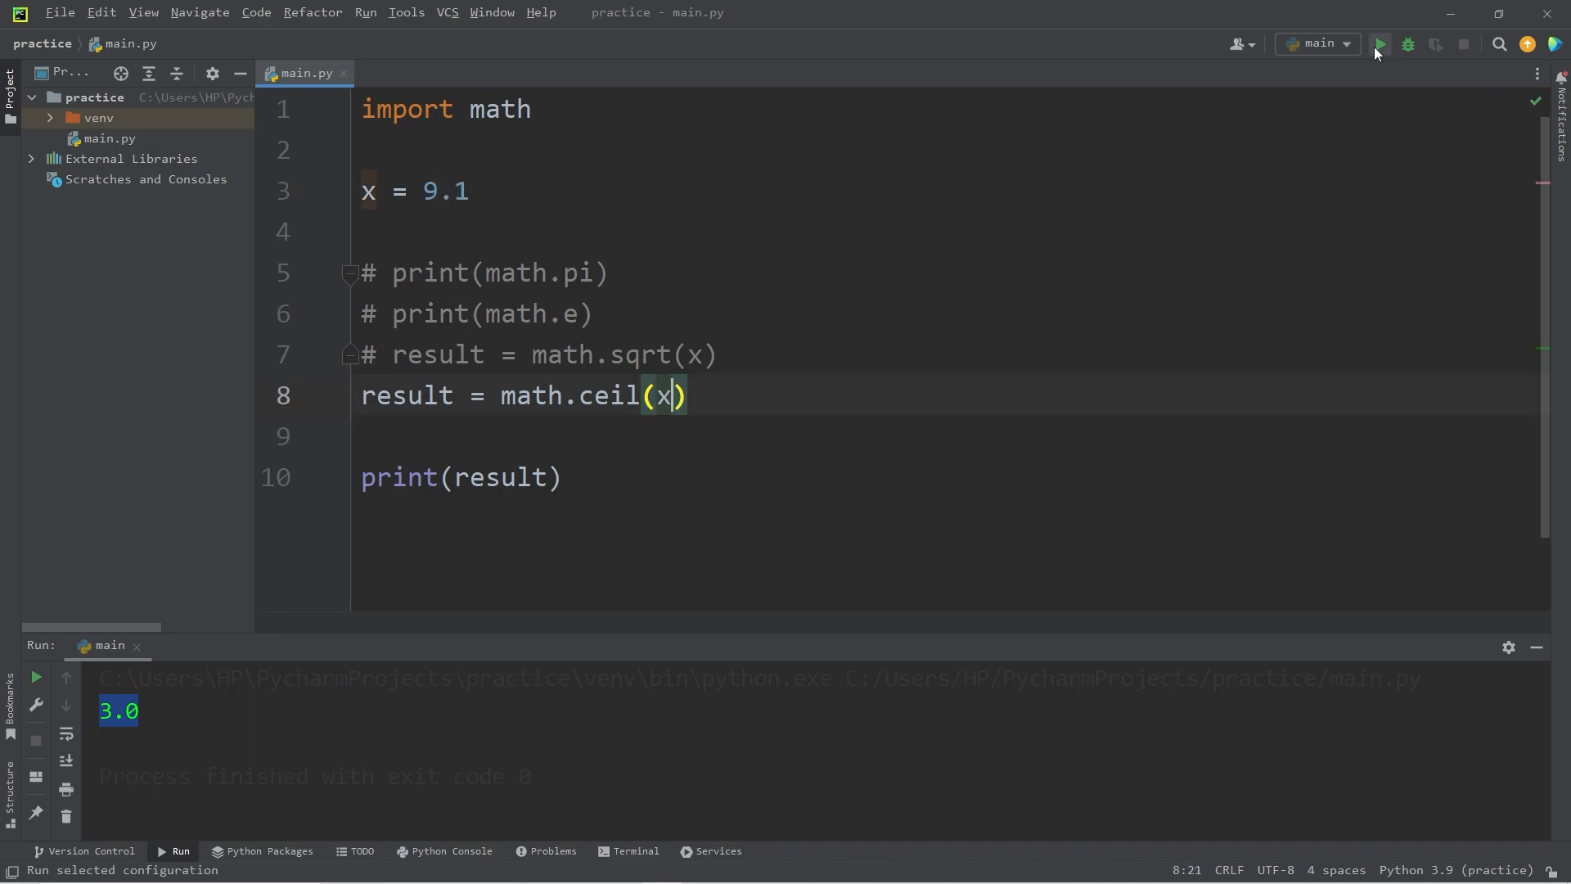
left_click(1380, 44)
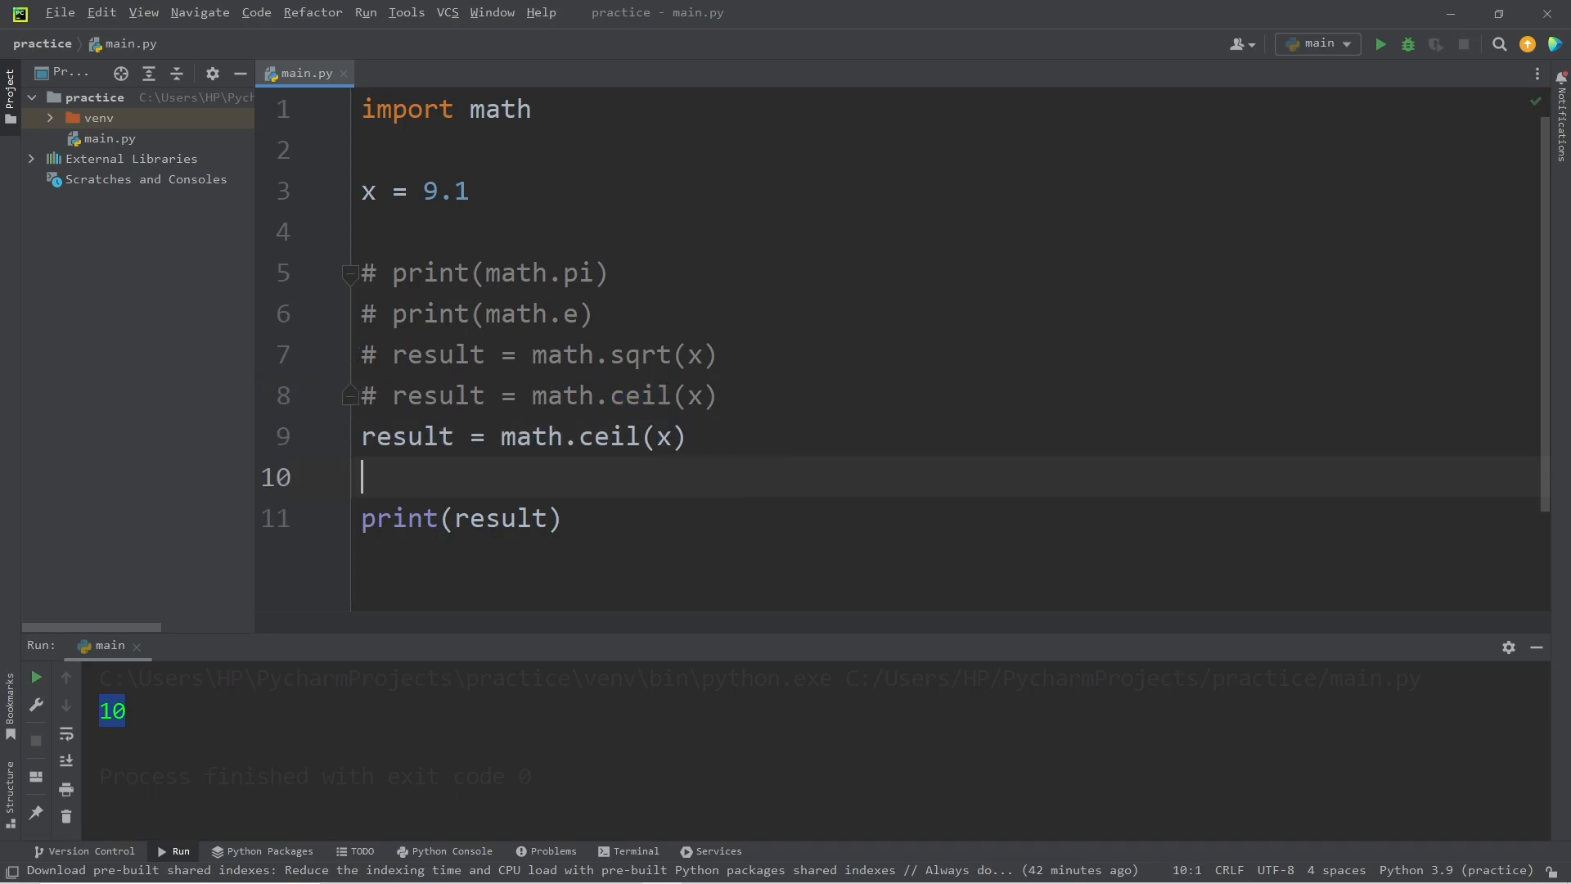
mouse_move(605, 451)
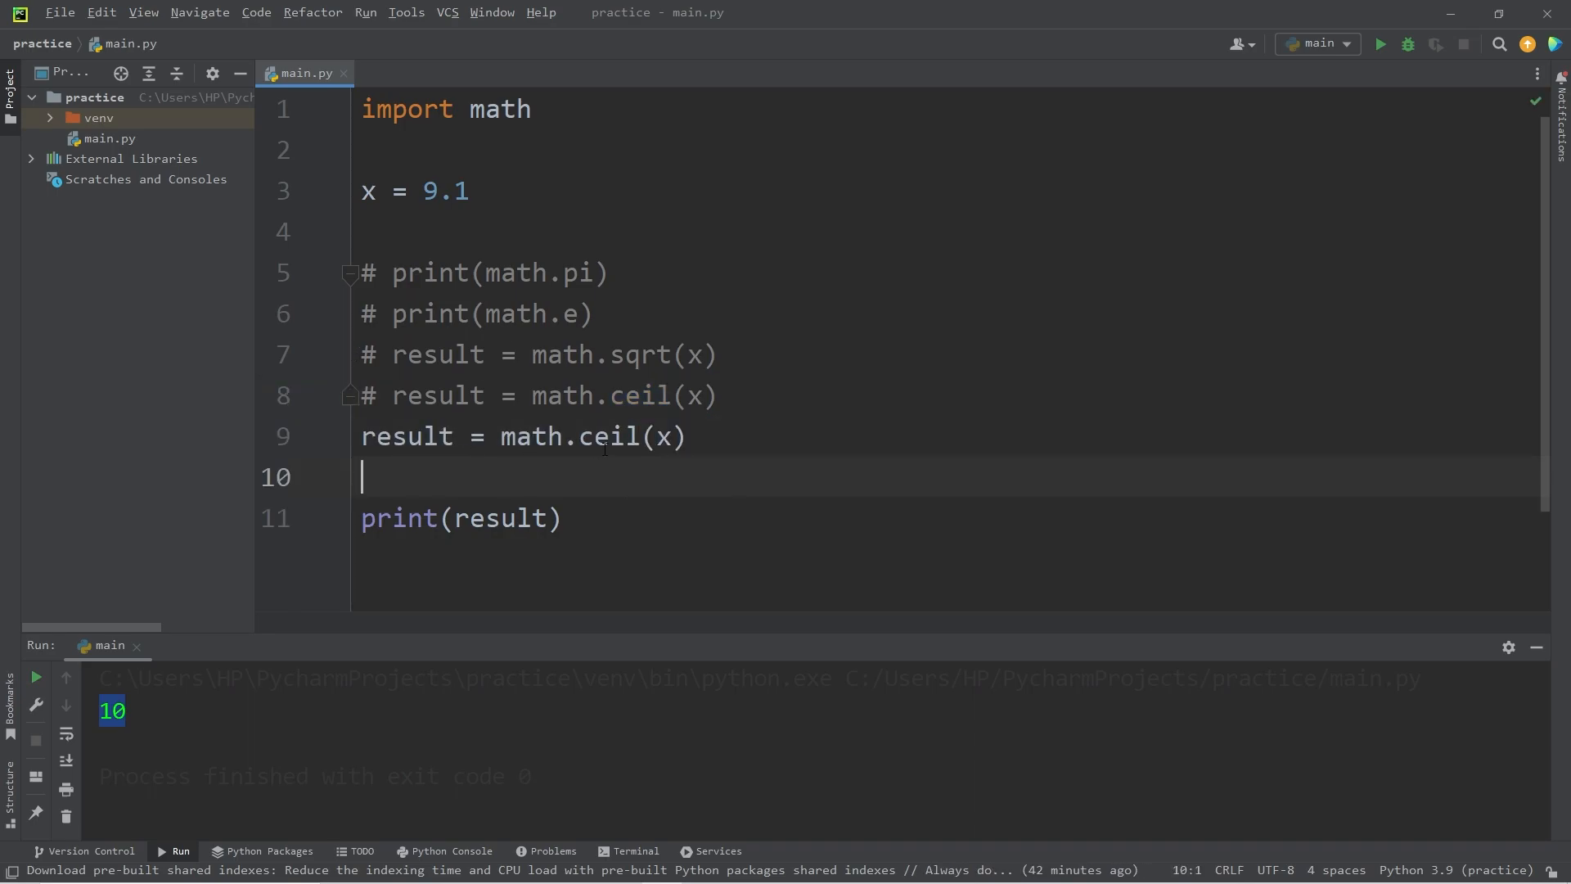
- Switch to math.floor with 9.9, run to print 9, then select all code
type("floor")
left_click(946, 191)
type("9")
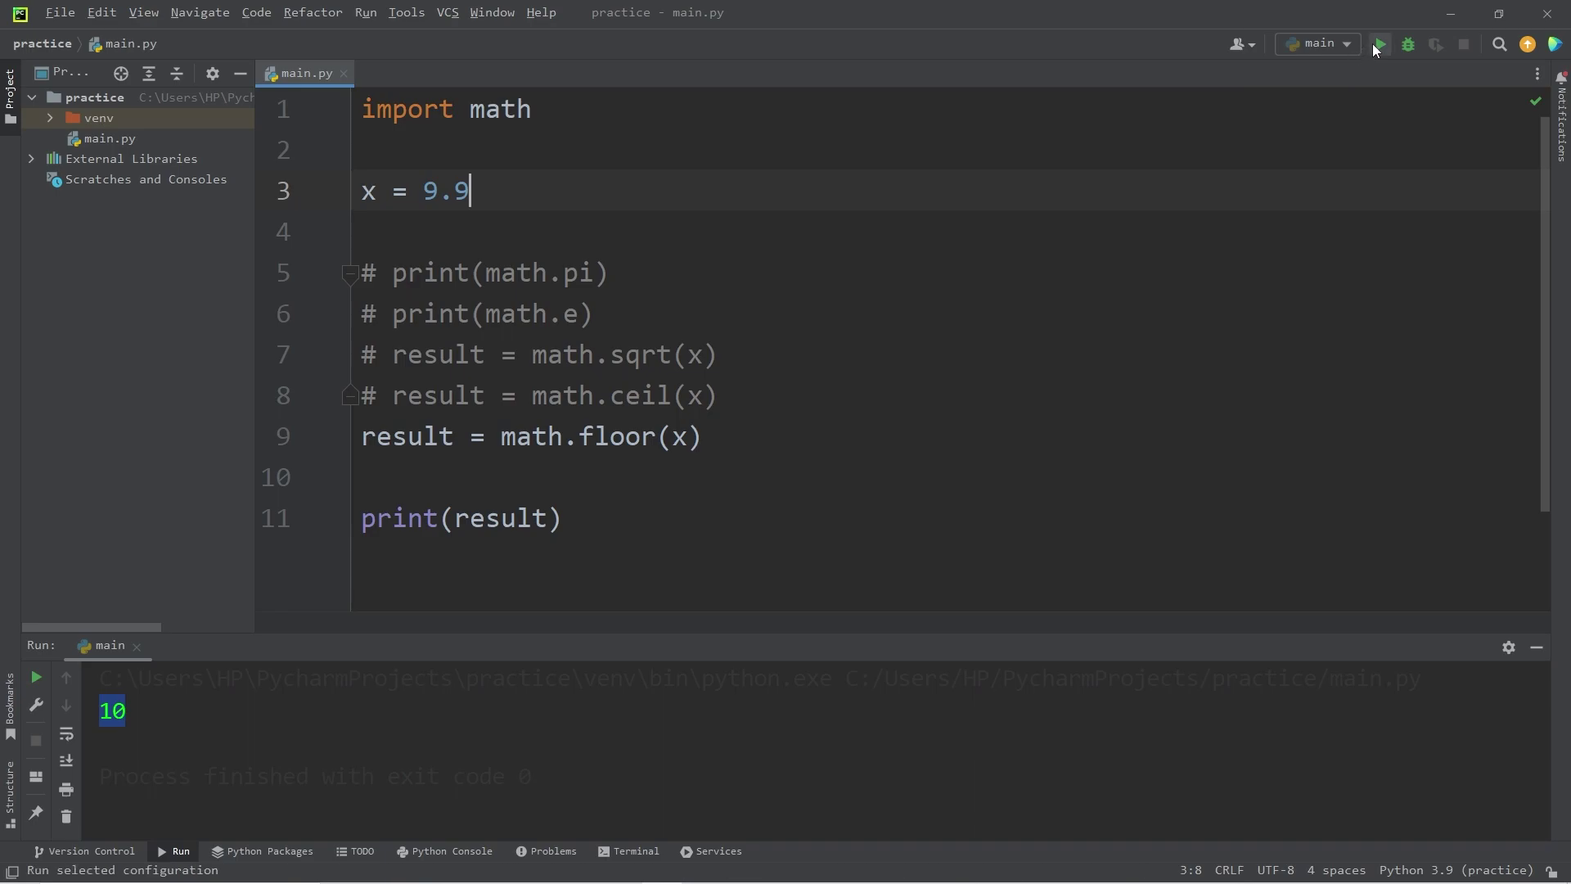
left_click(1380, 44)
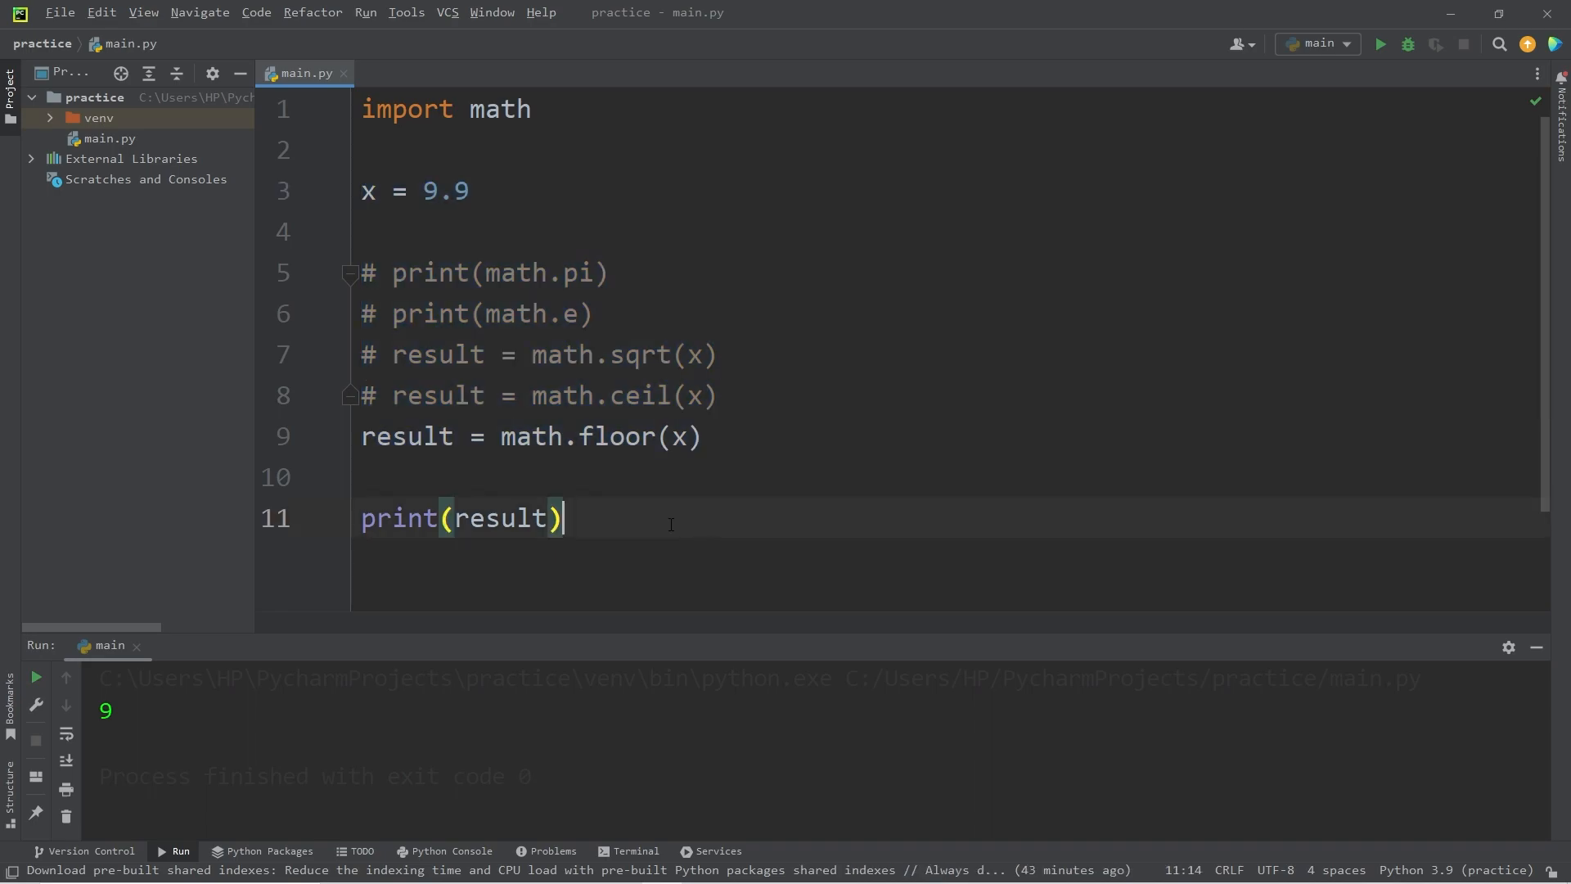
key("ctrl+a")
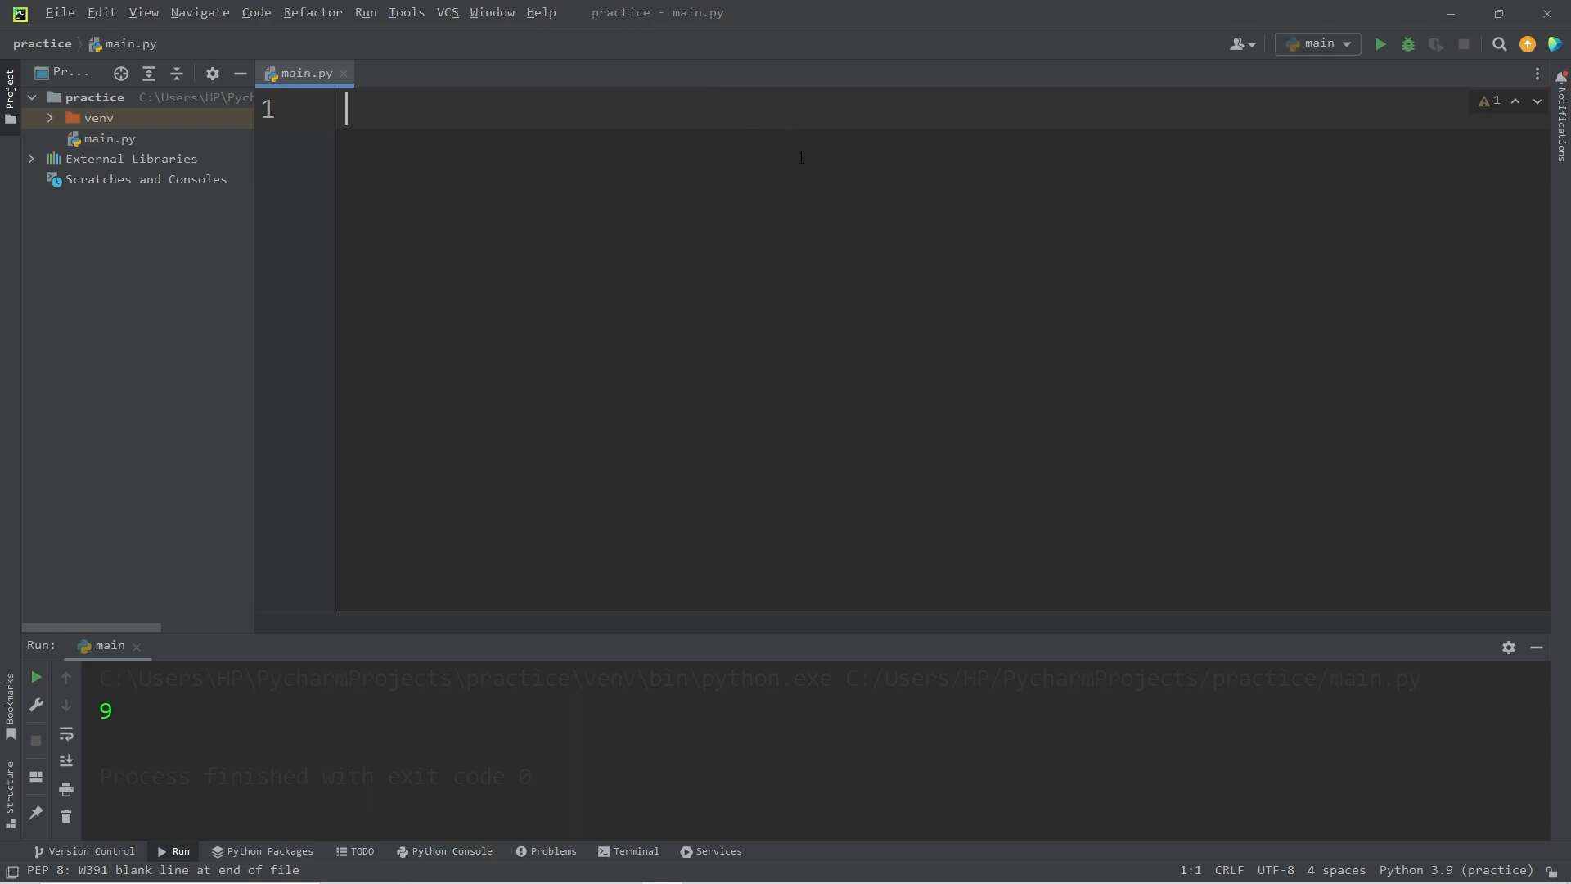
- Import math and read radius = float(input("Enter the radius of a circle:"))
type("import math")
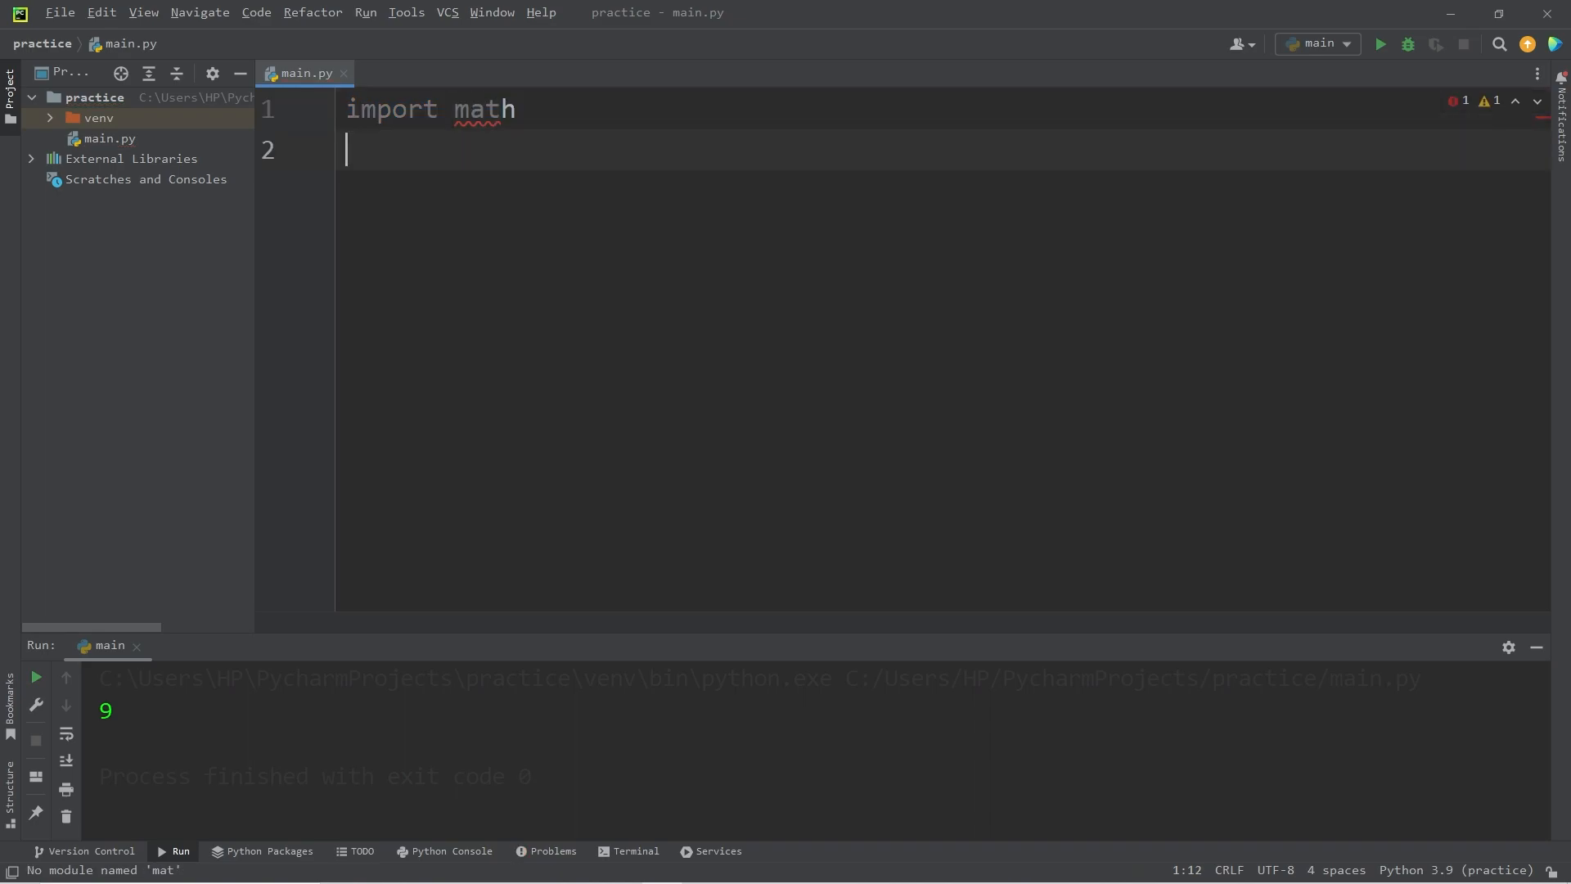
key("Enter")
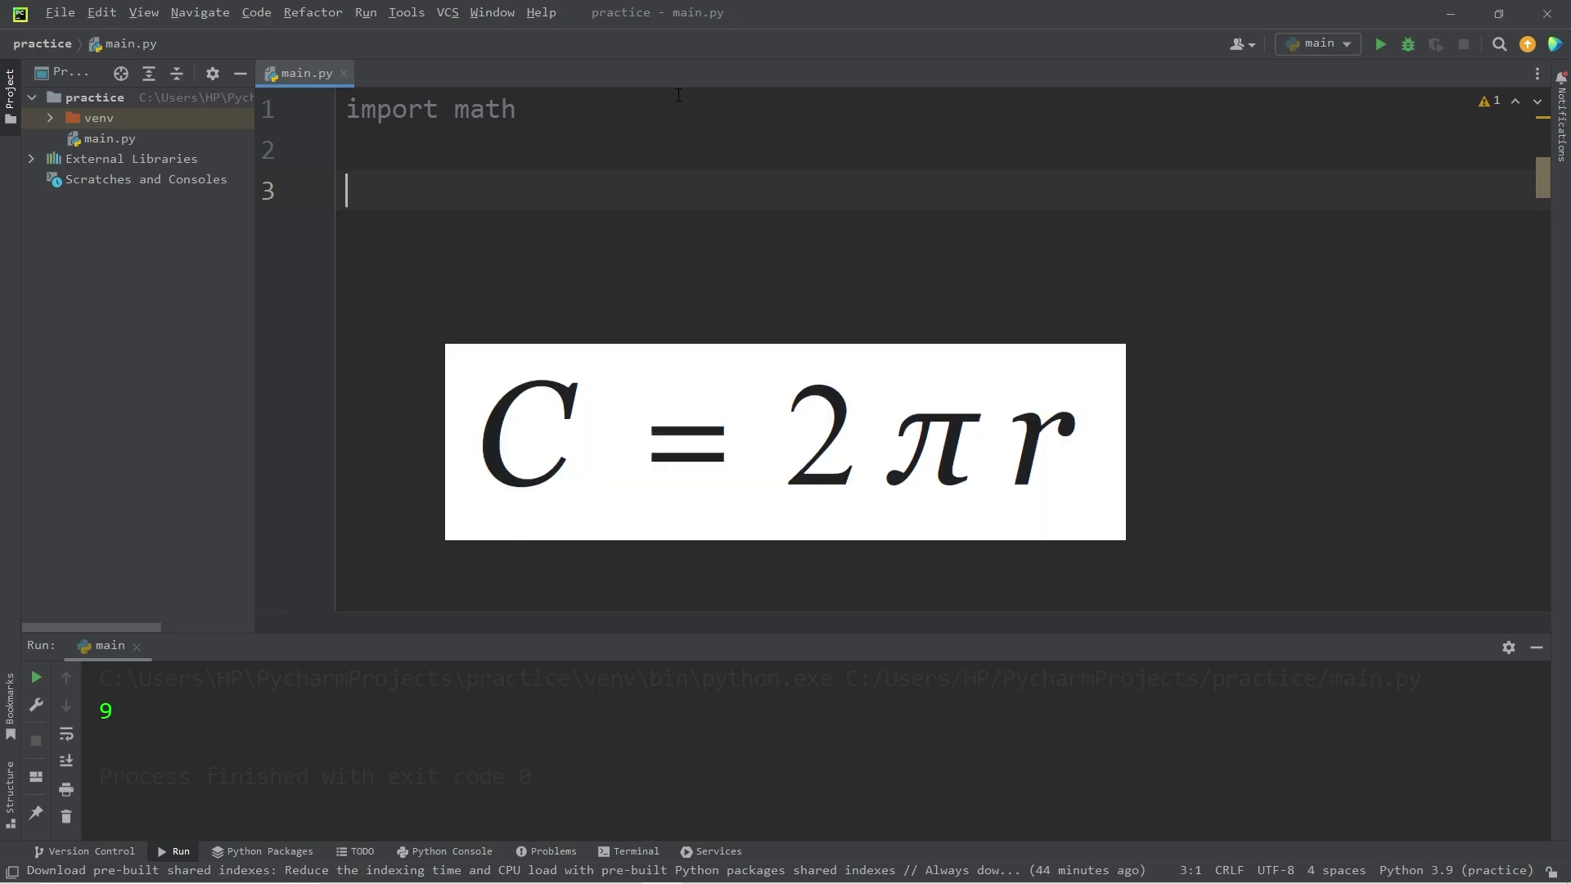
type("radiu")
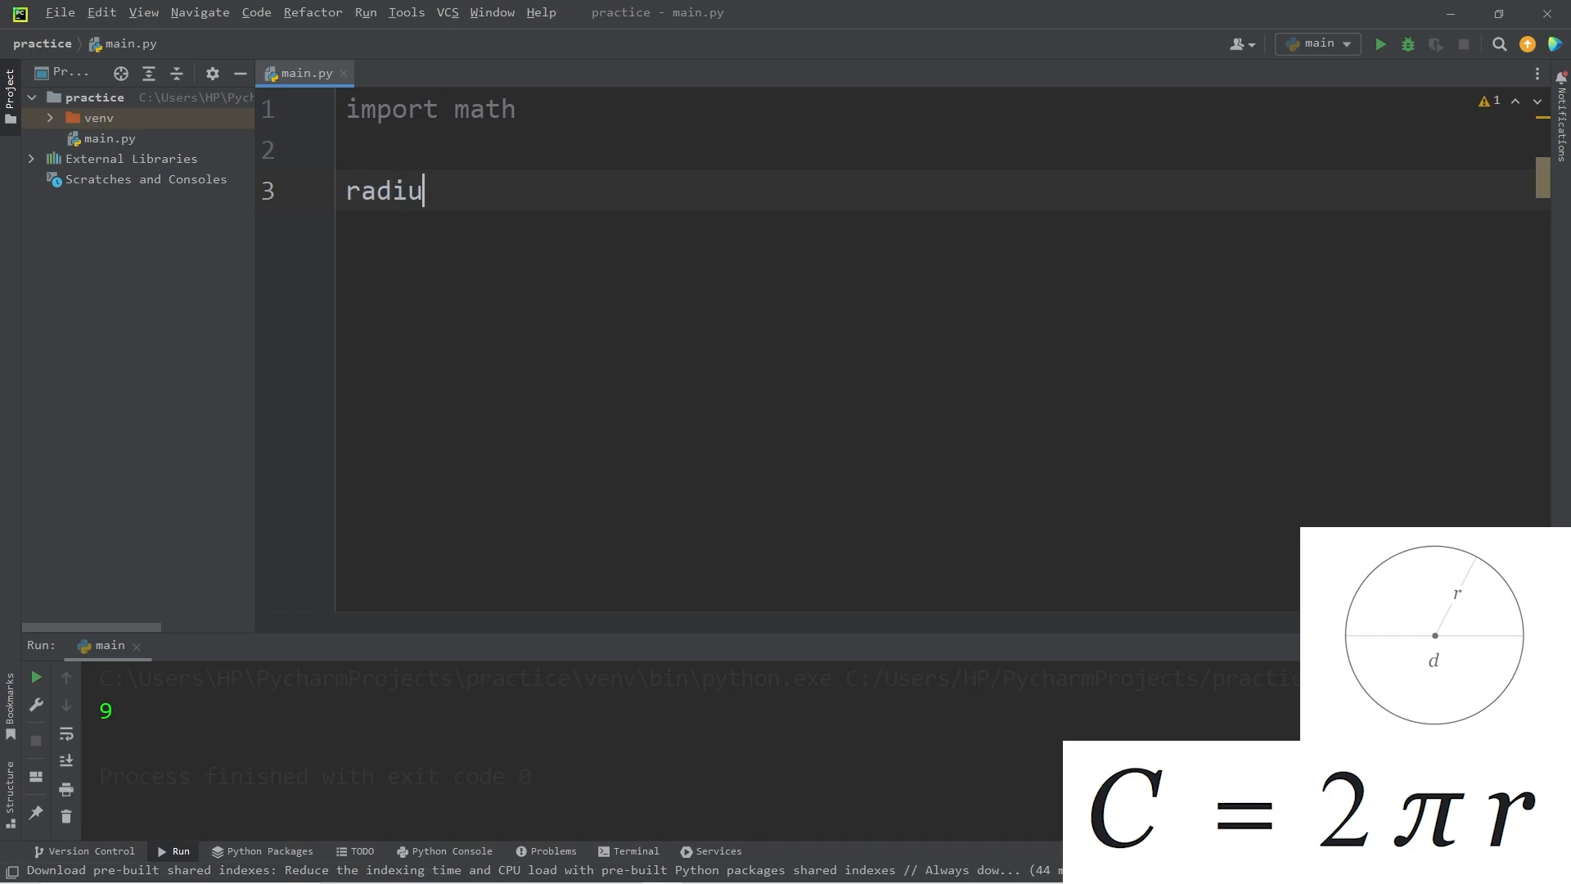
type("s")
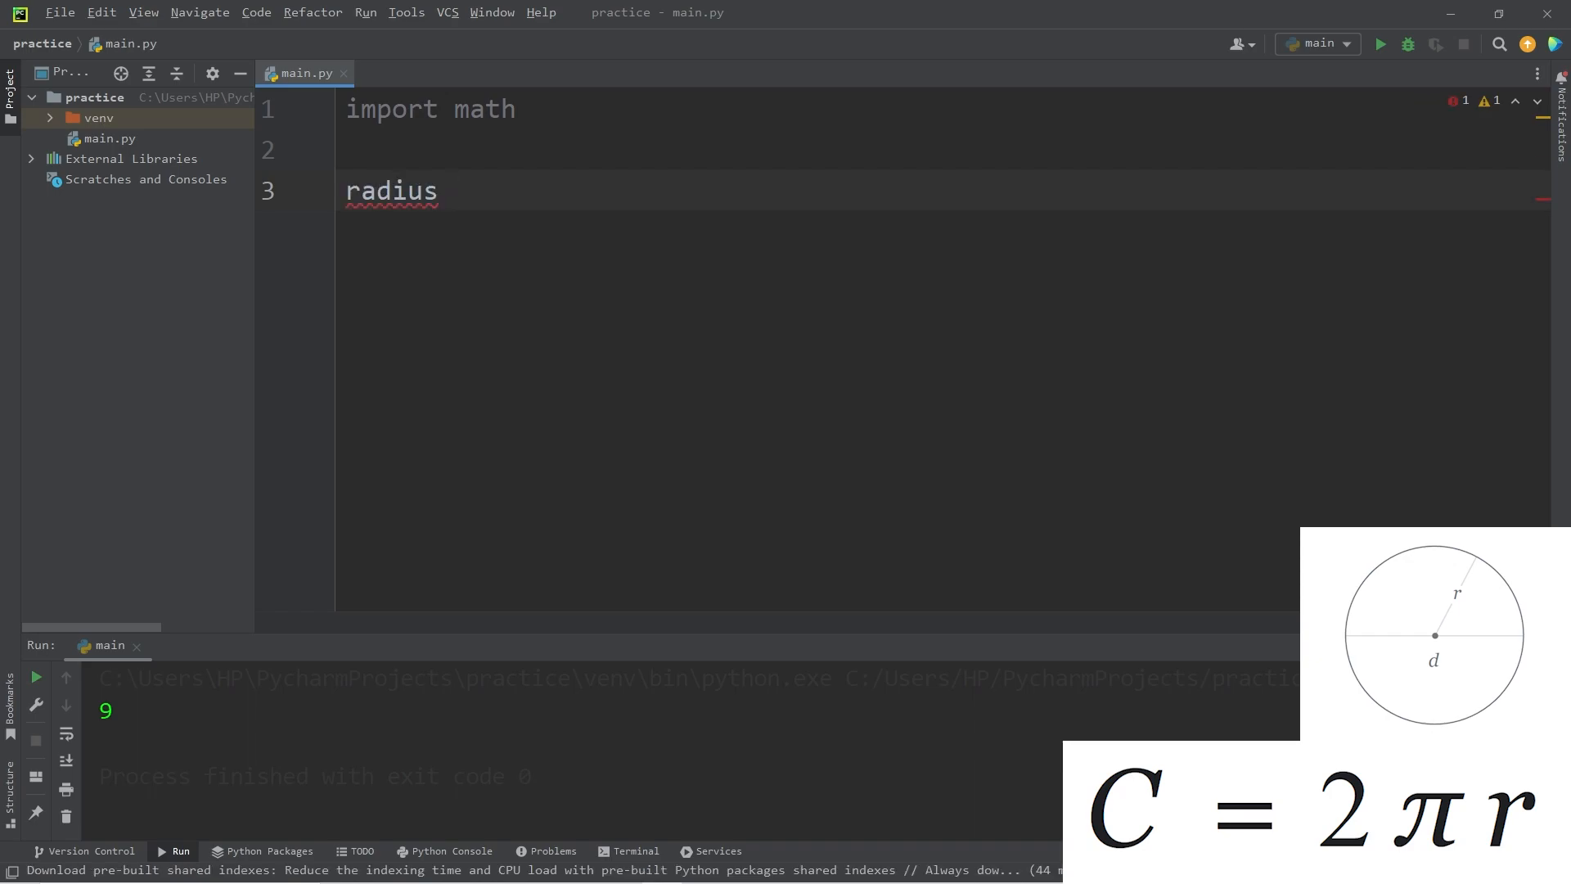
type("= input('E")
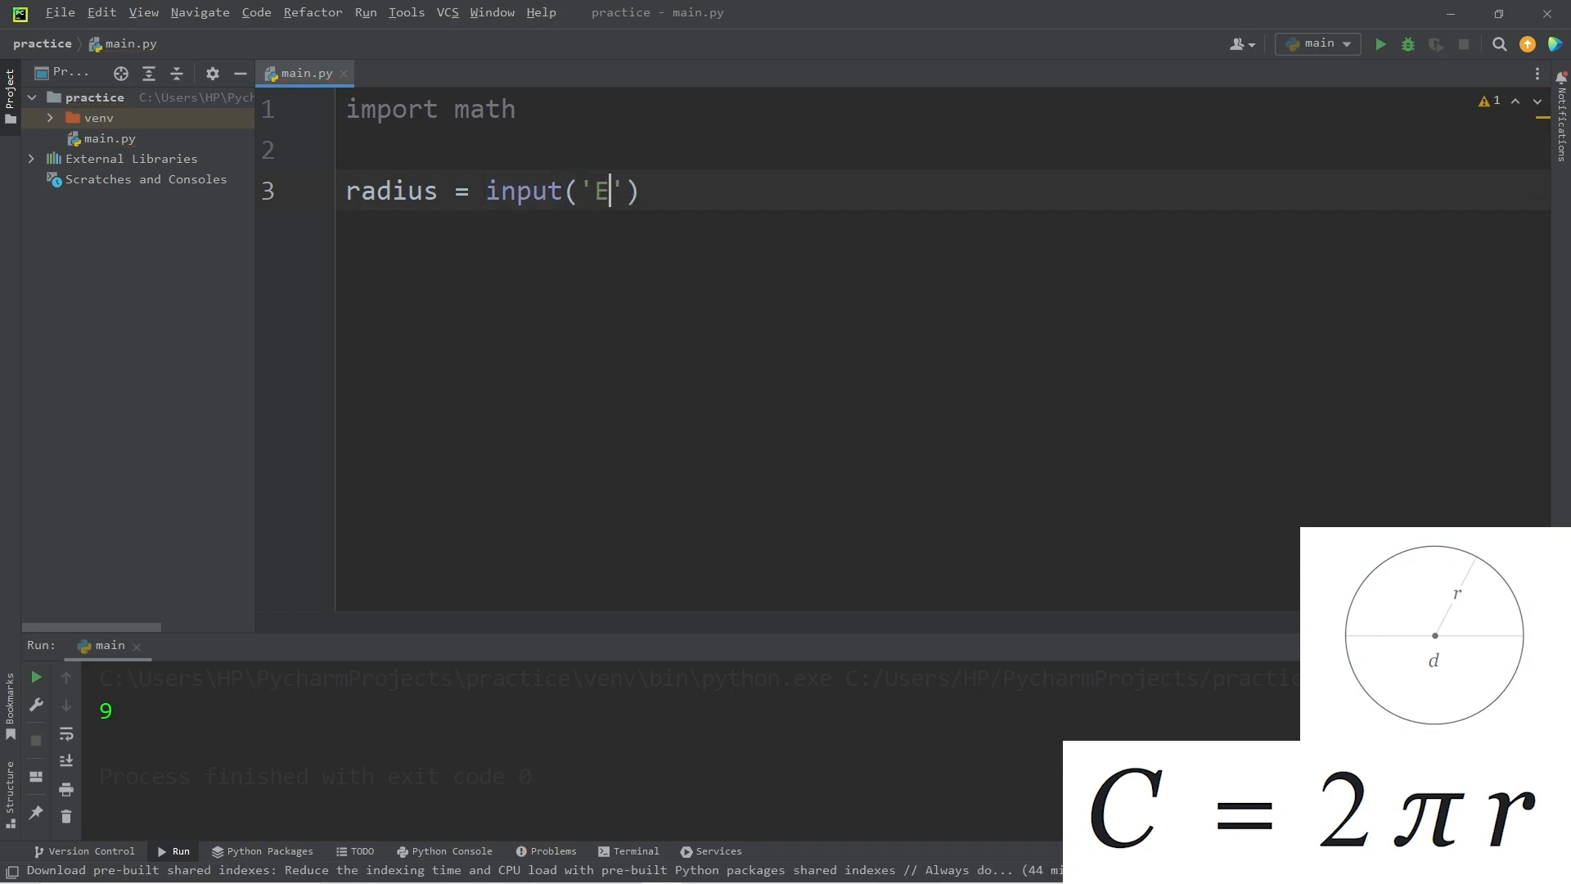
type("nter the radi")
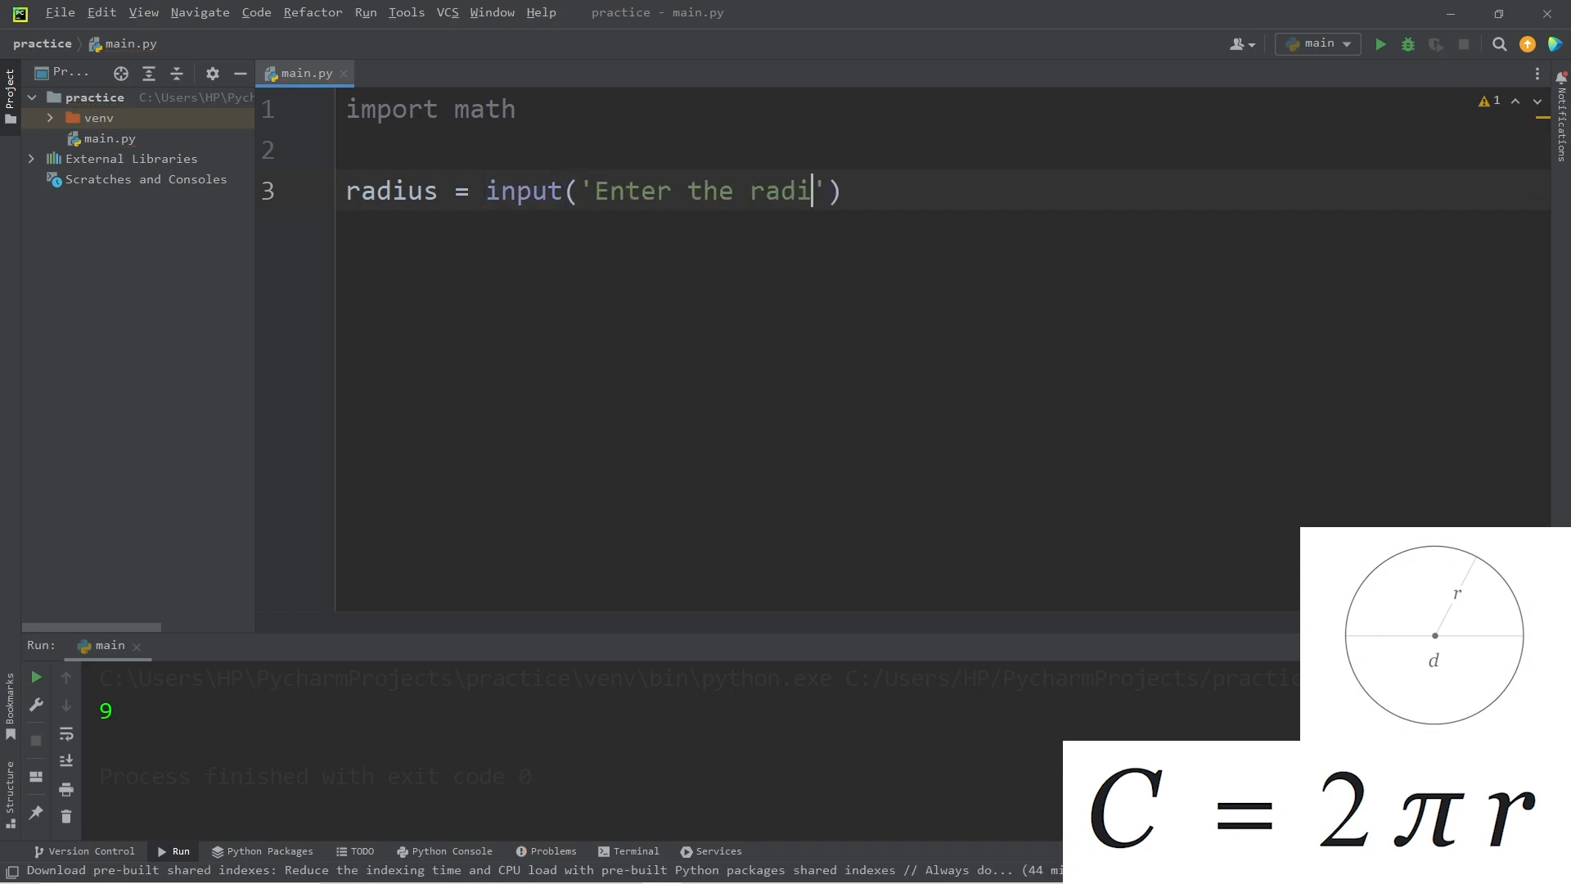
type("us of a c")
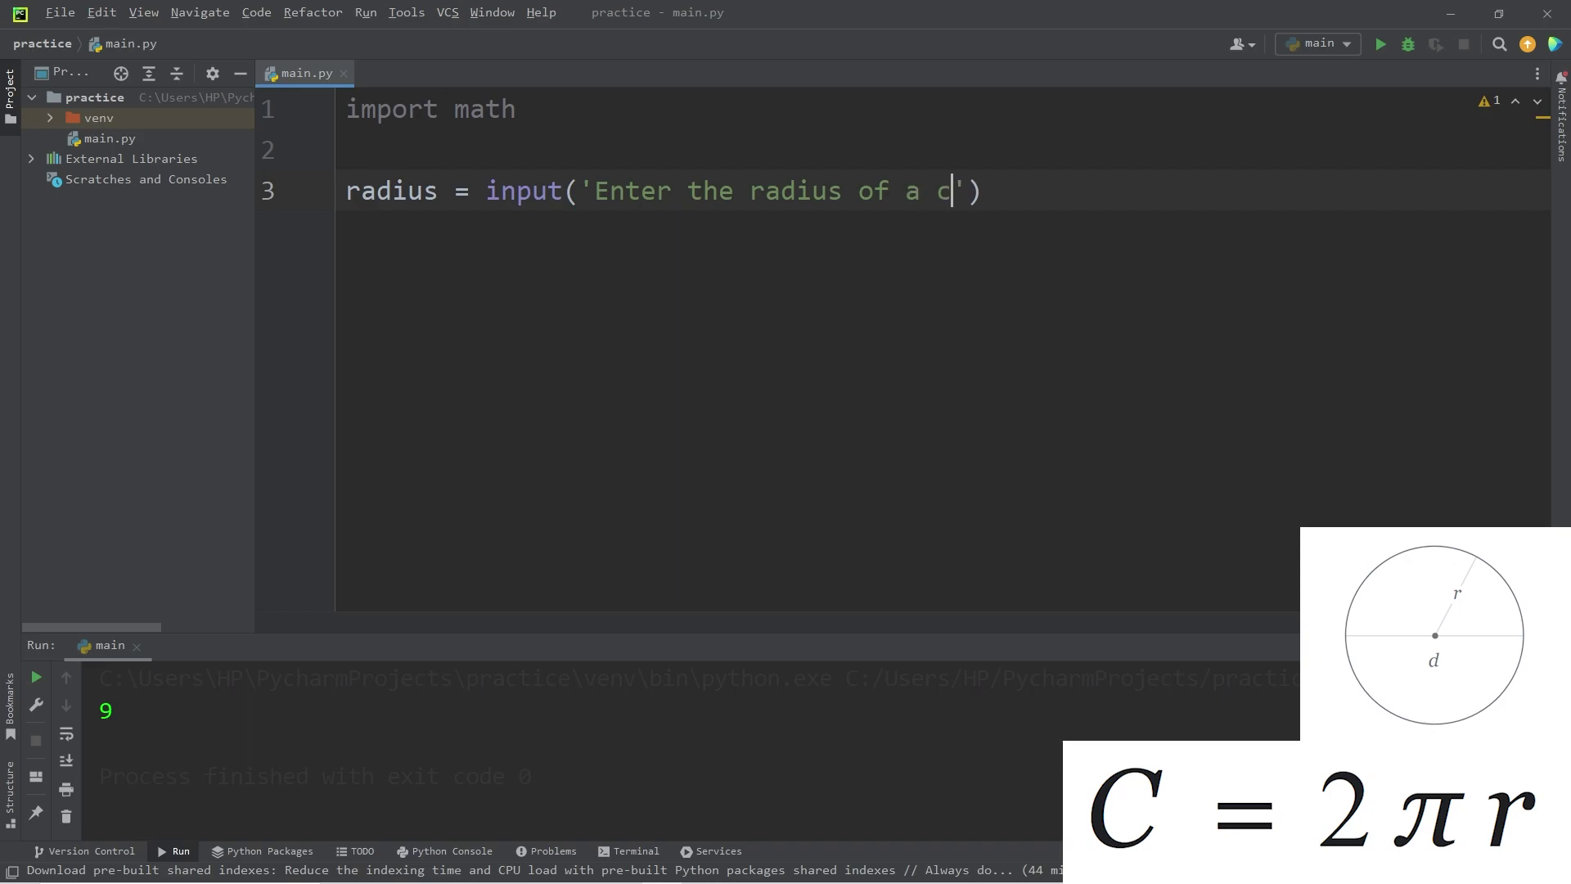
type("ircle:")
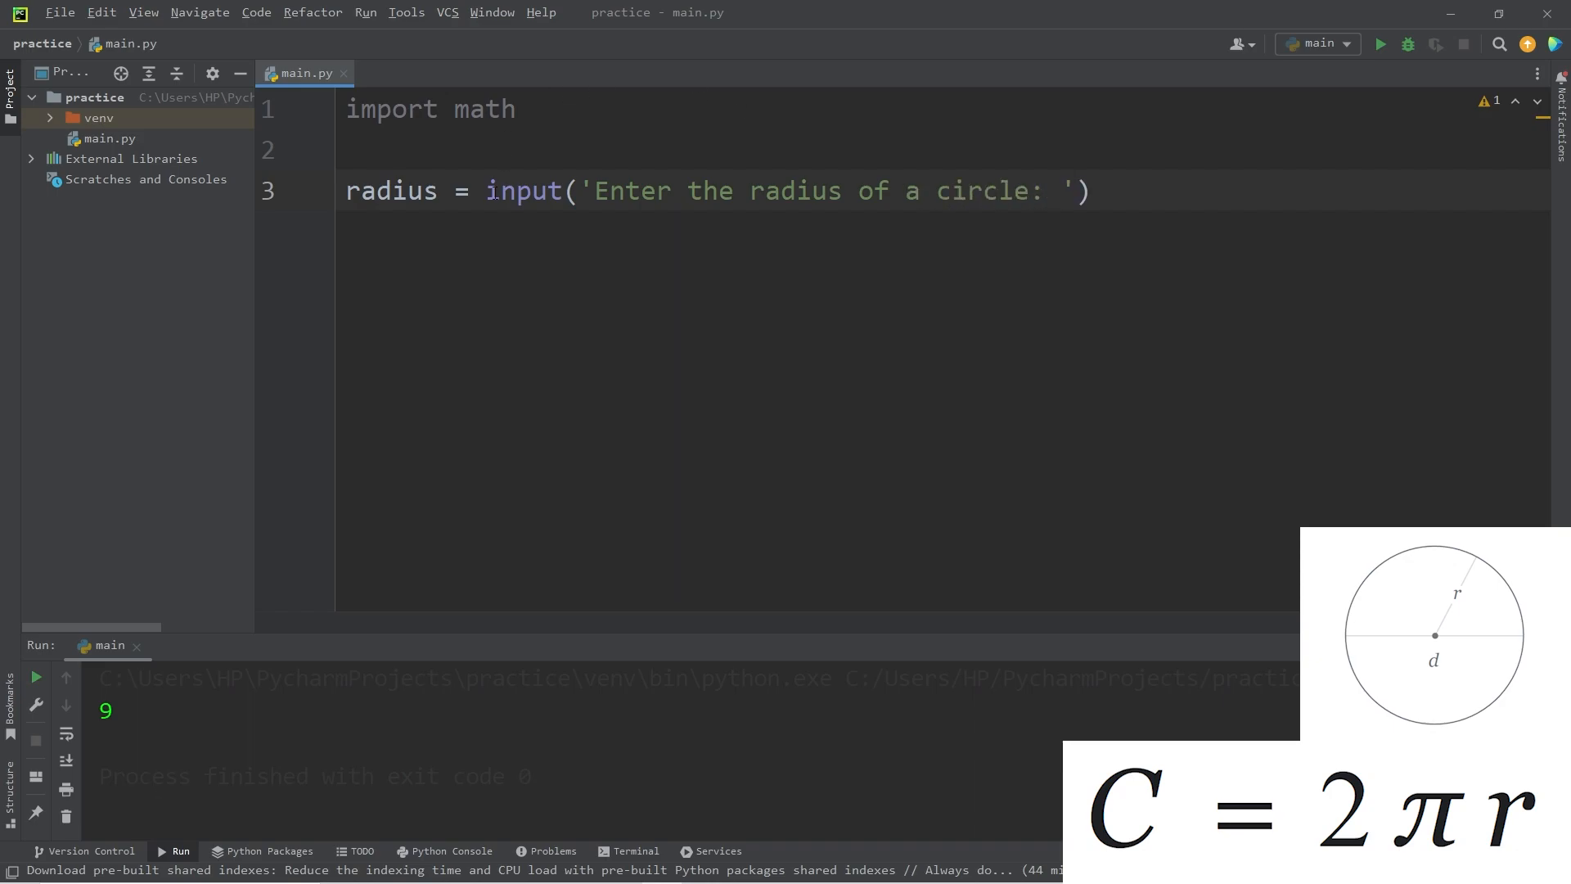
double_click(524, 191)
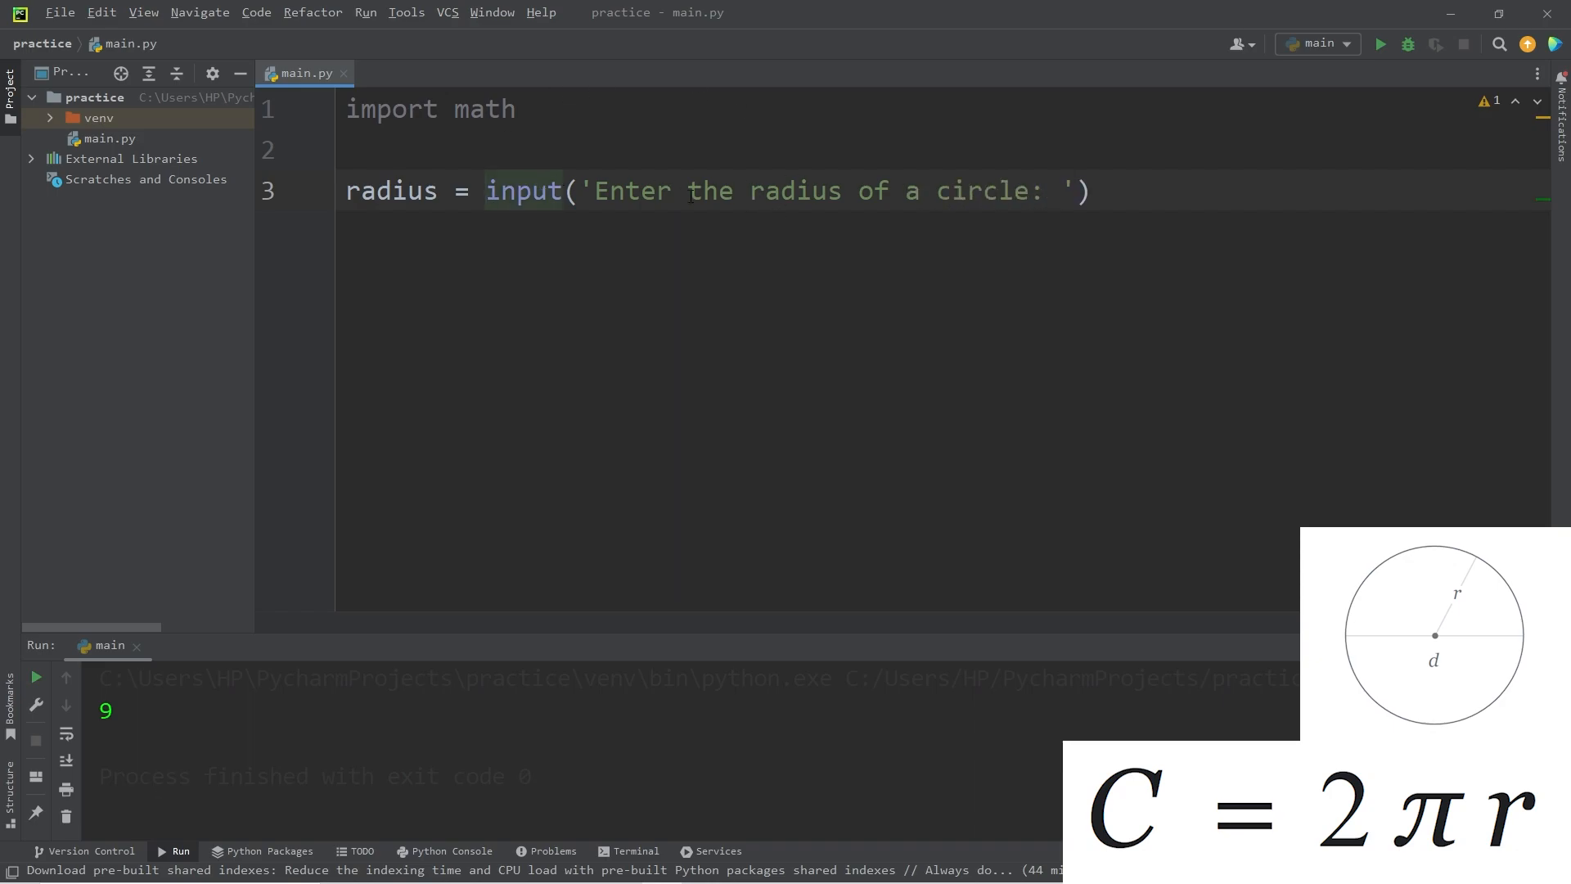
type("float(")
type("c")
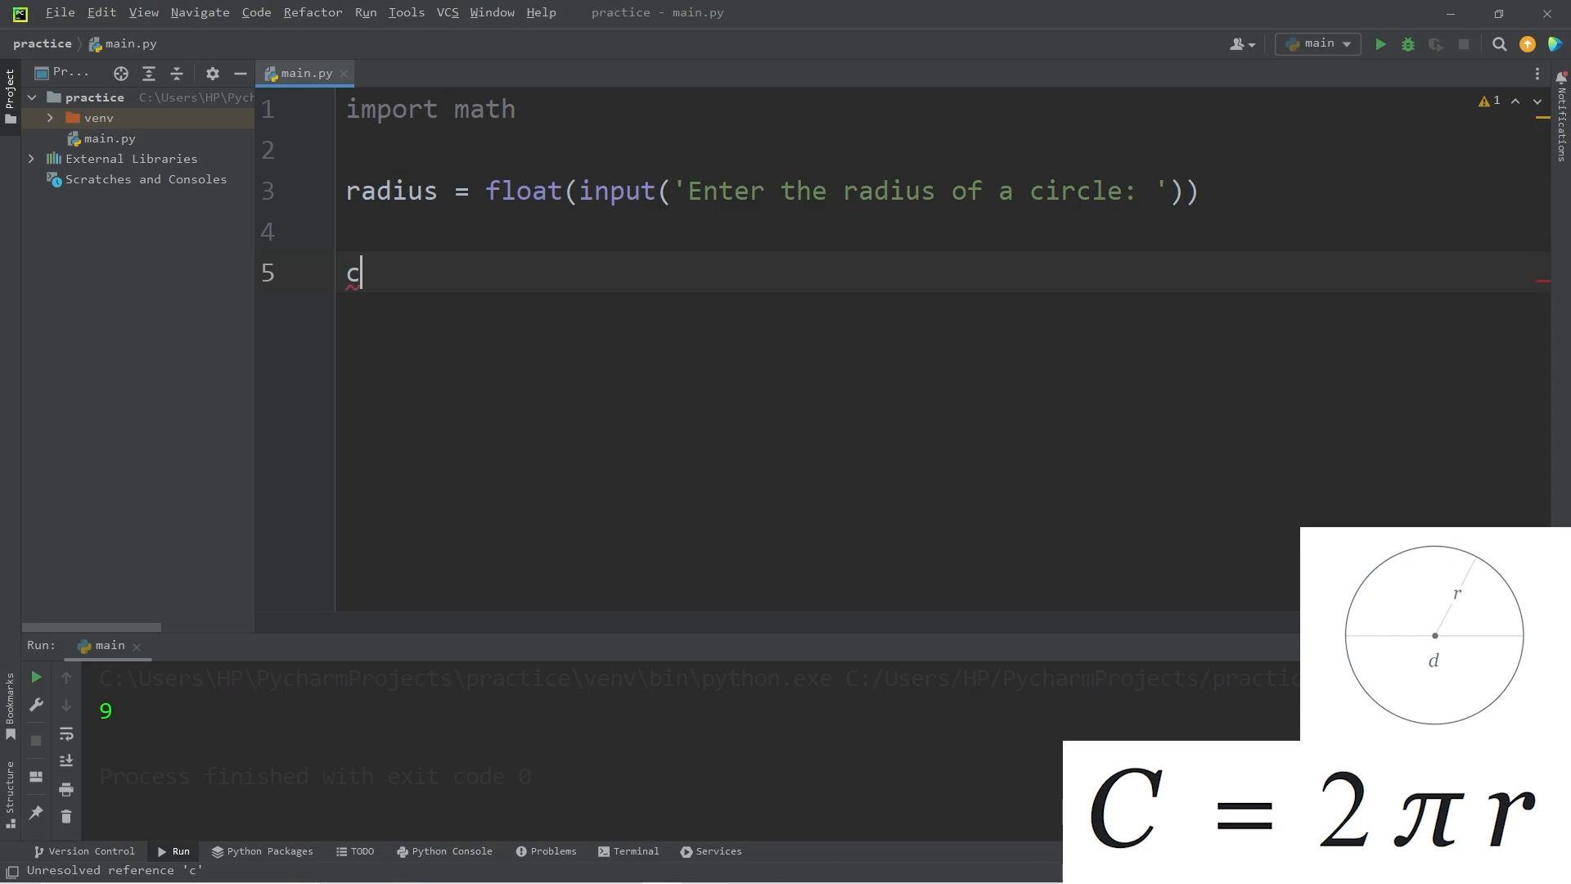
- Add circumference = 2 * math.pi * radius
type("ircumference =")
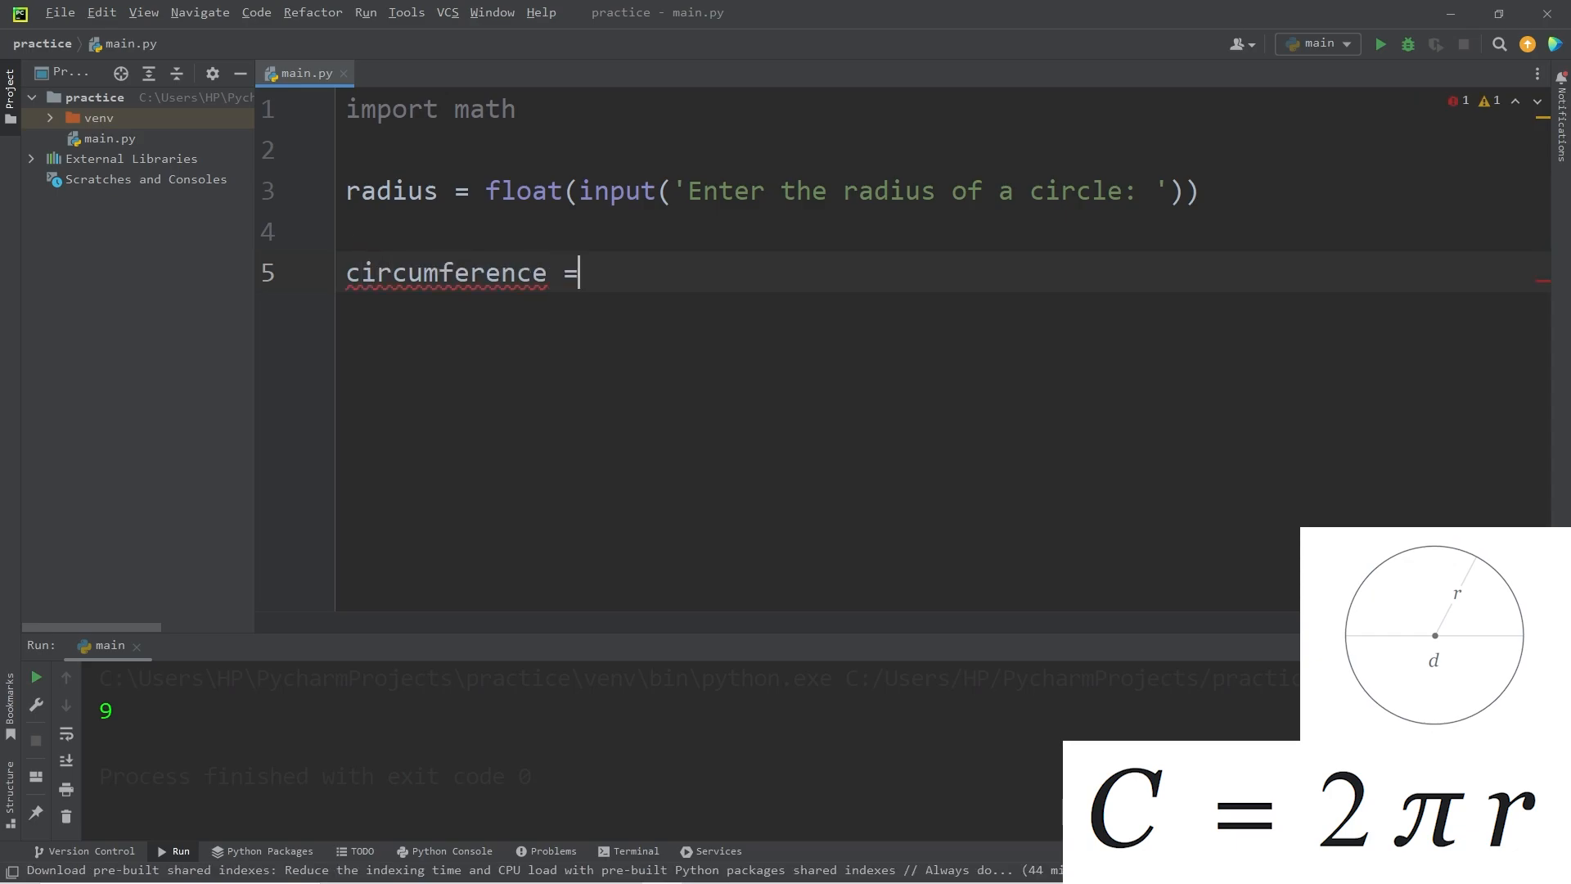
type("2 *")
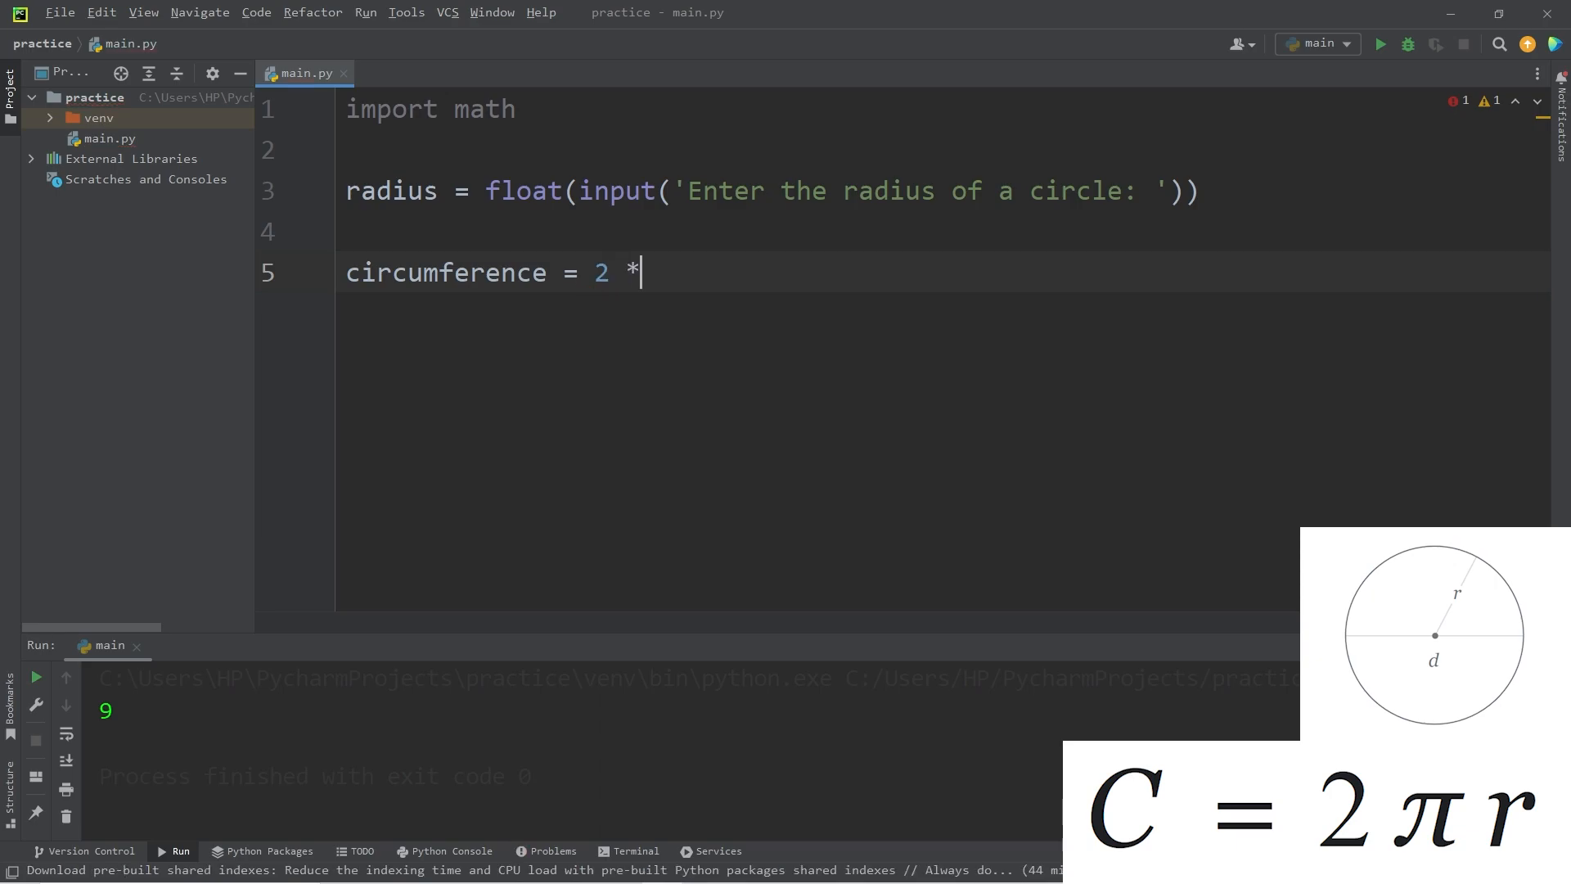
type("math")
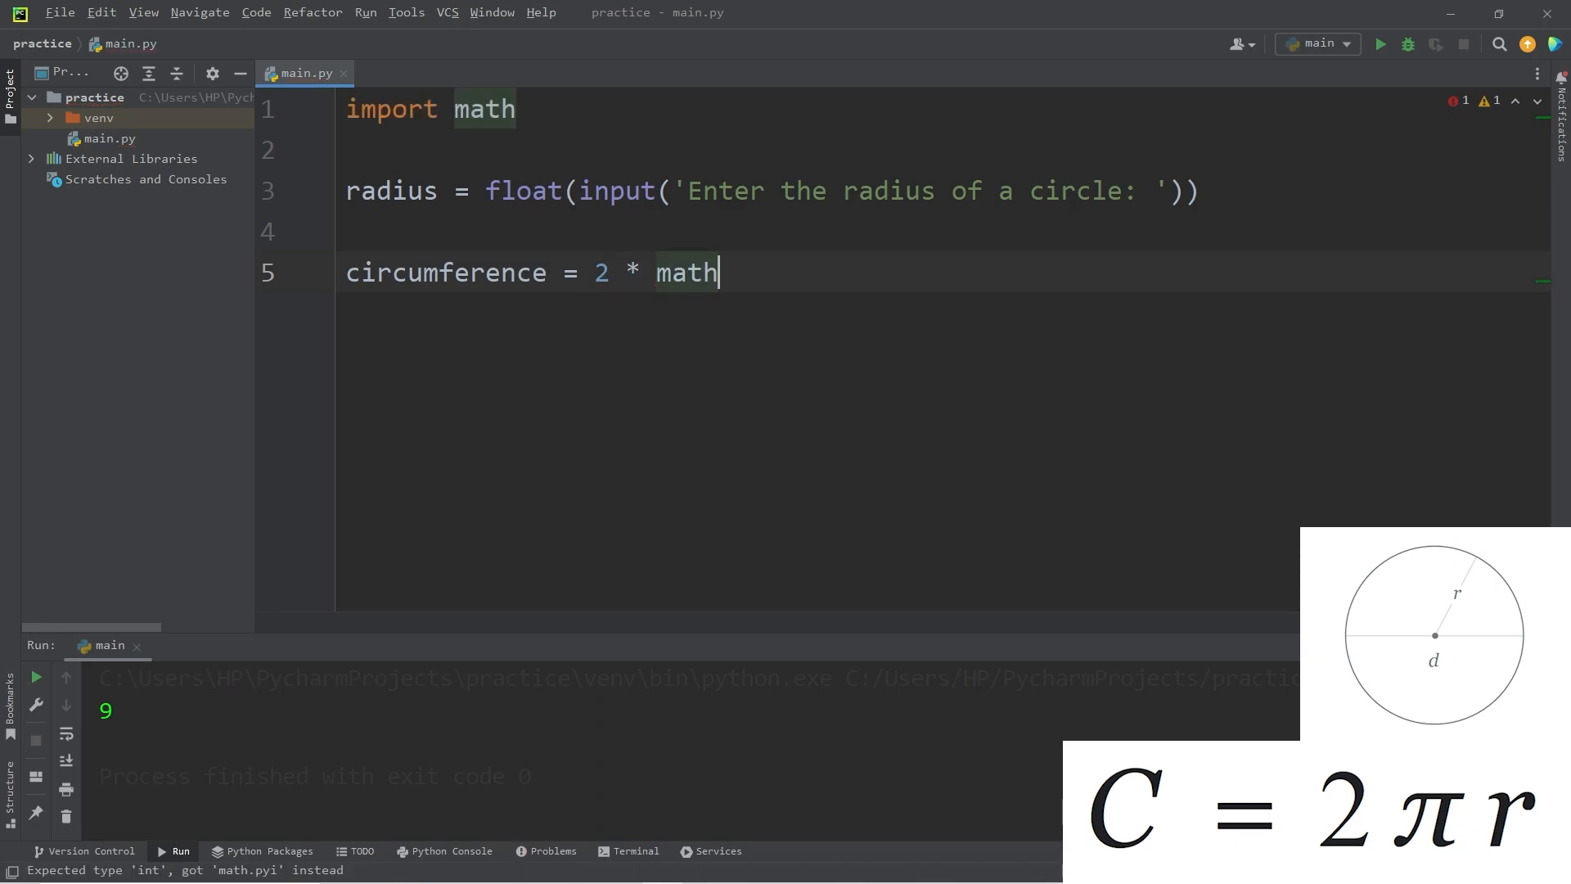
type(".pi * radius")
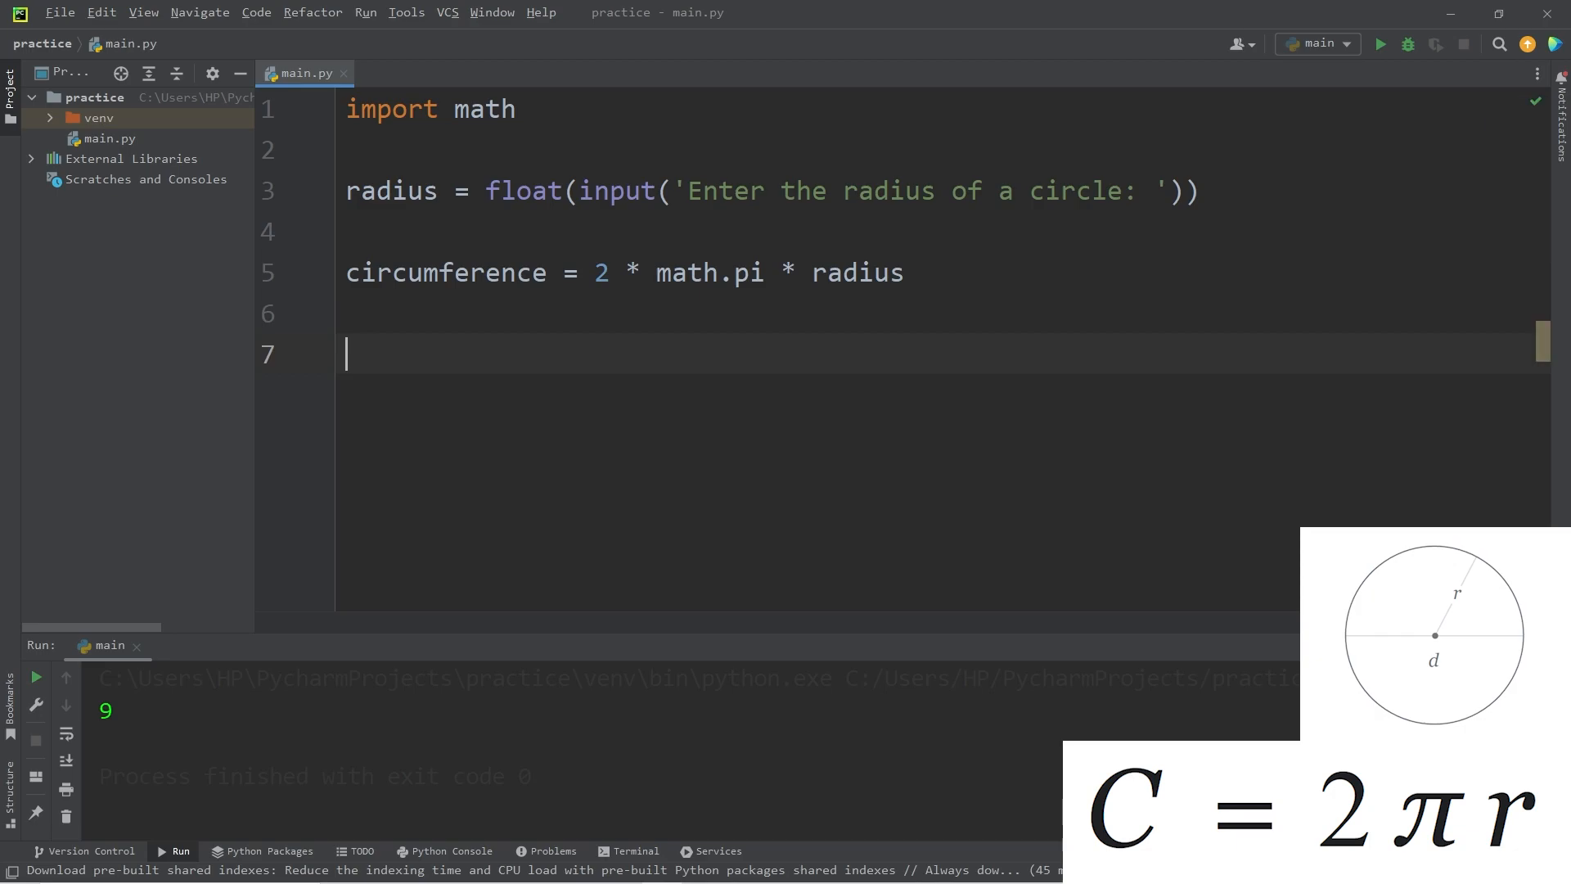
- Print f"circumference is: {circumference}"
type("print()")
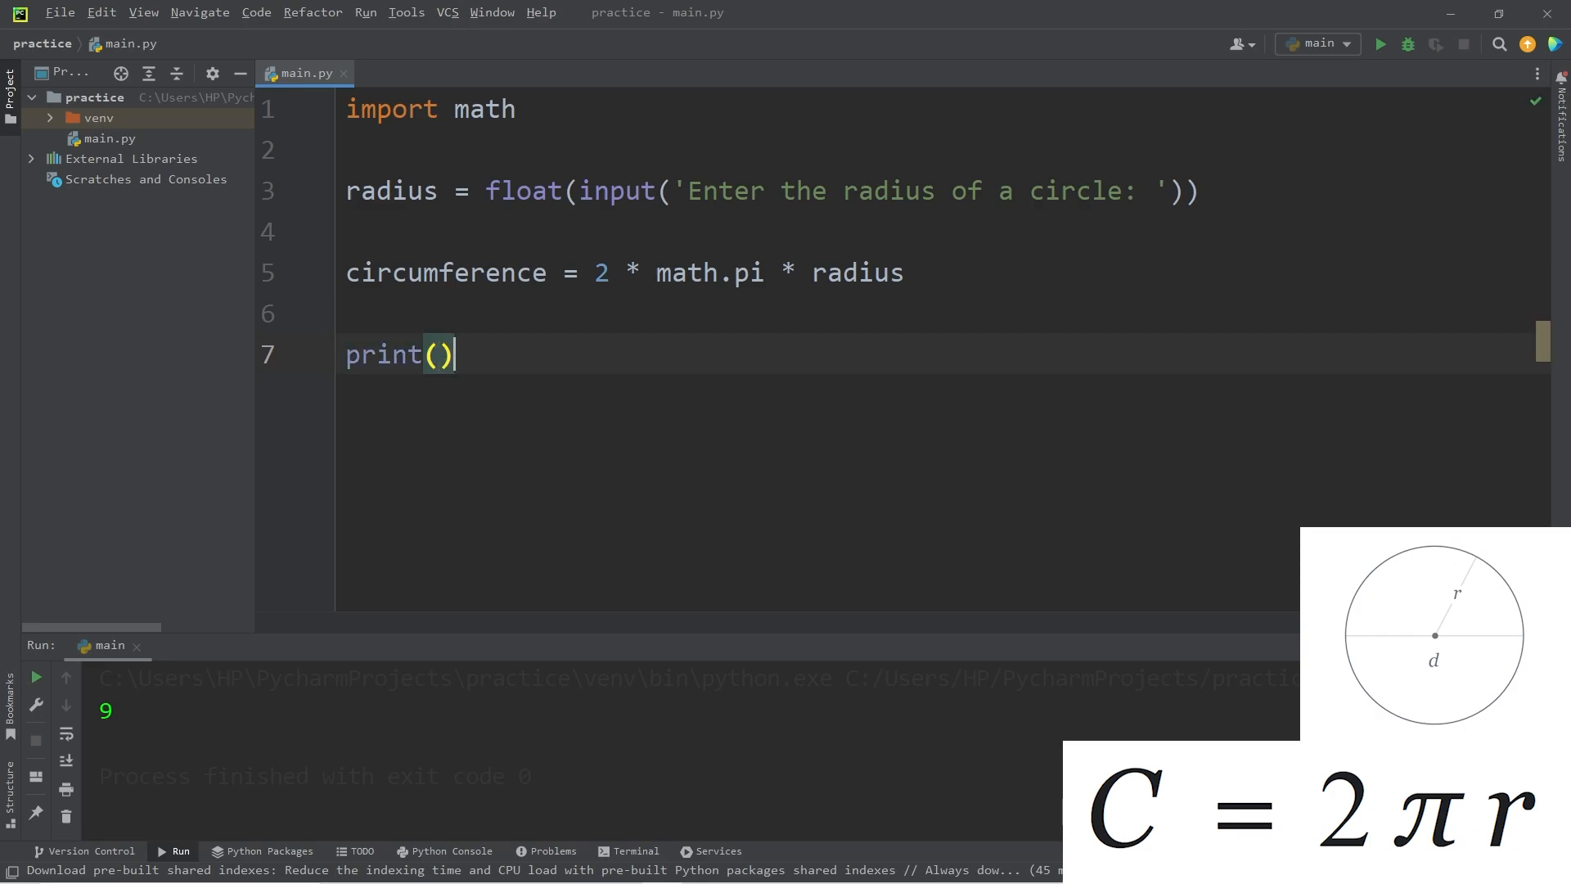
type("f\"The")
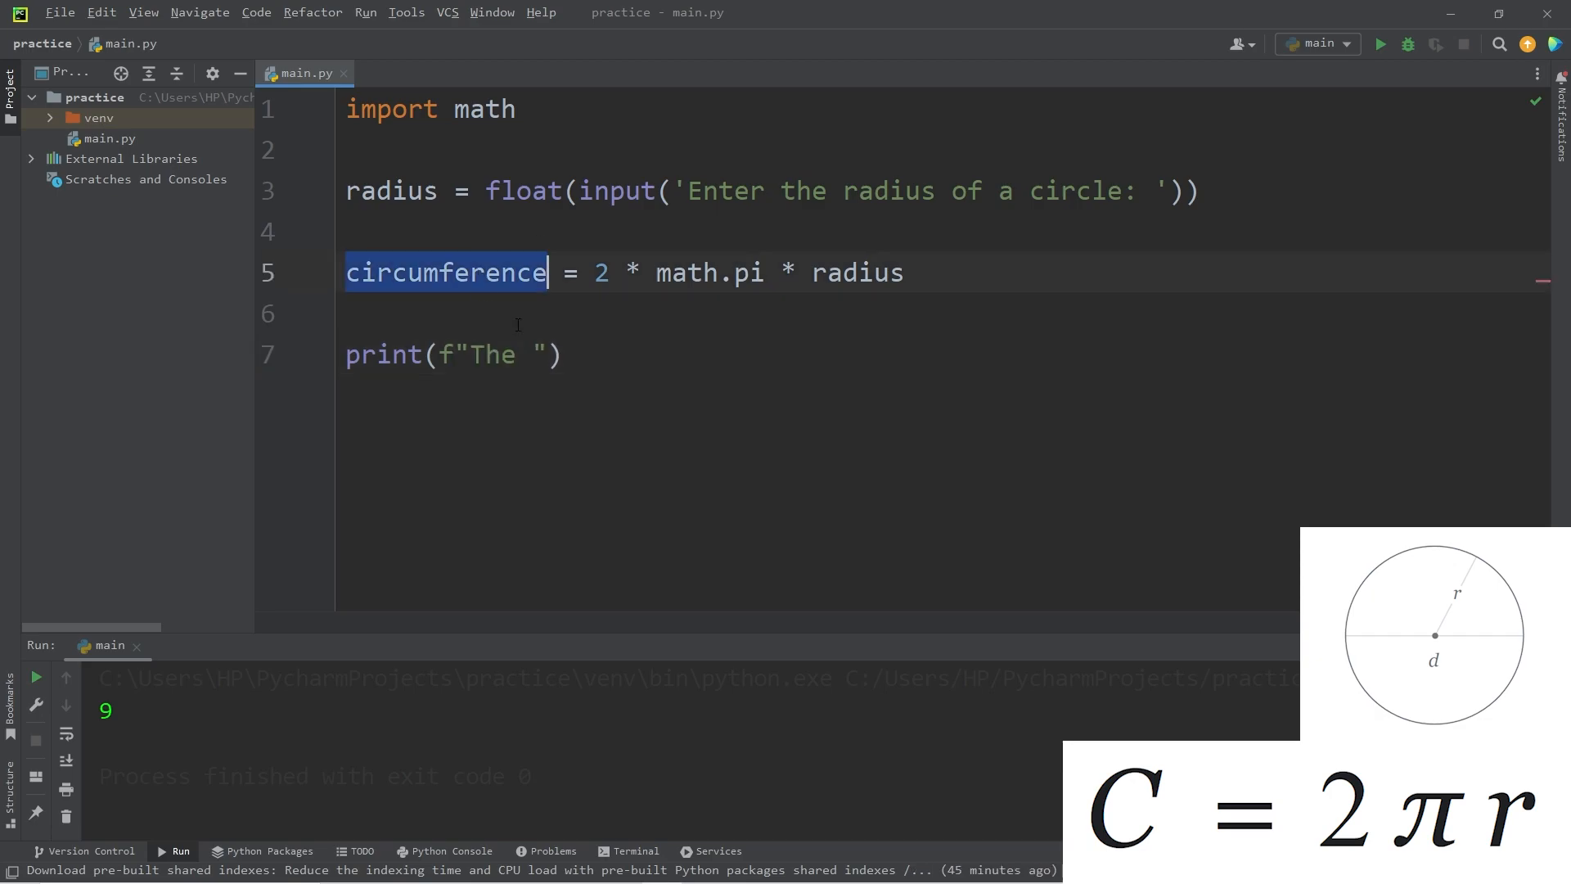
type("circumference")
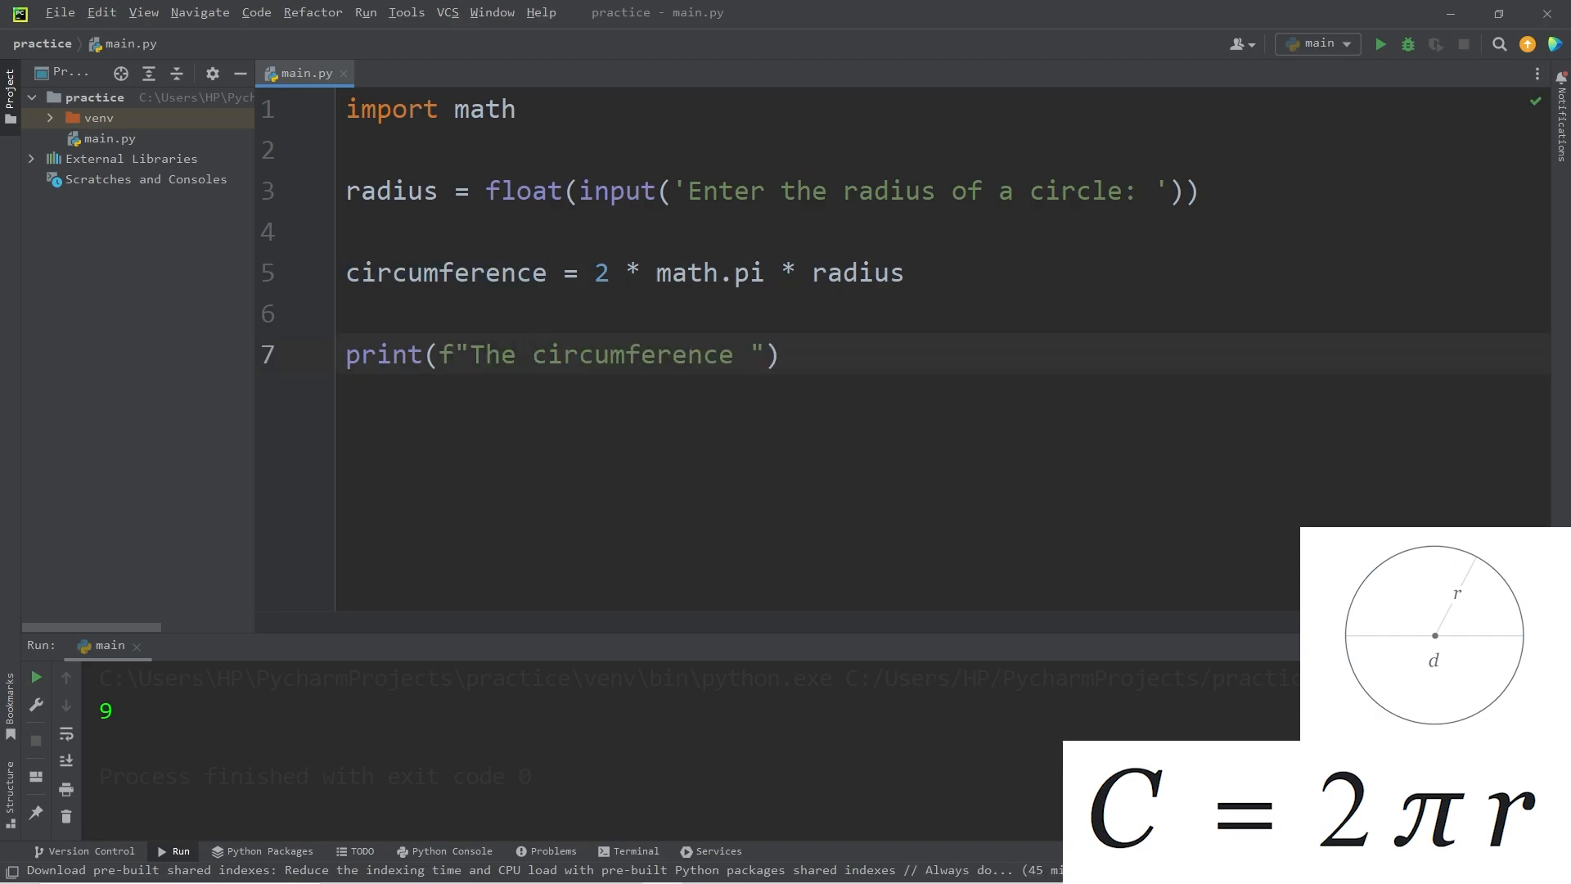
type("is: {}")
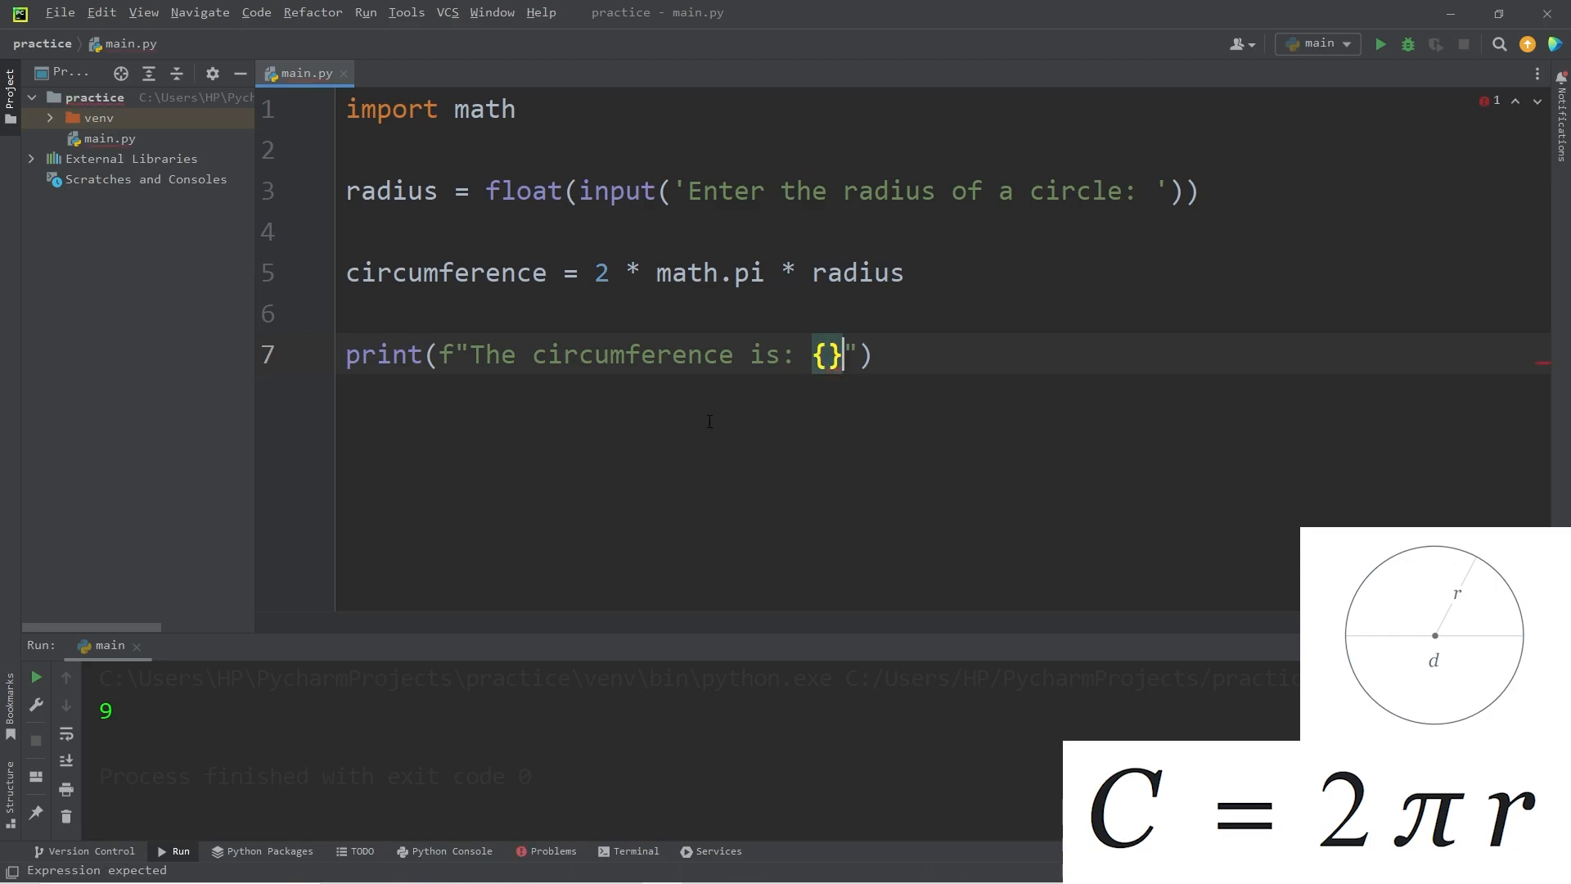
type("circumference")
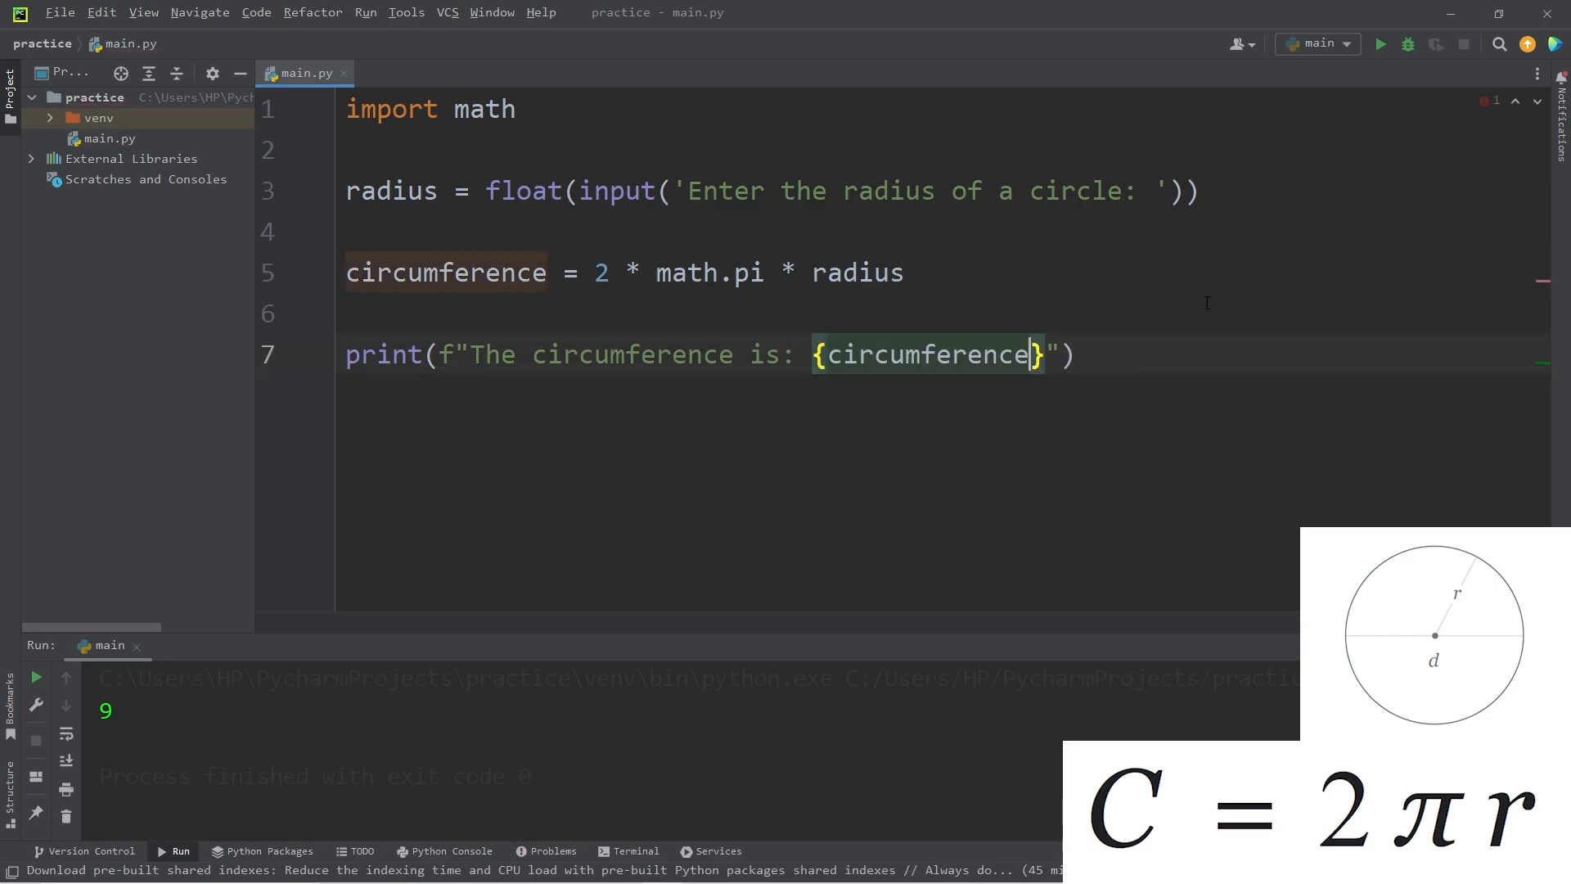
- Run the program with radius 10.5, printing 65.97344572538566, and highlight the decimals
left_click(1380, 44)
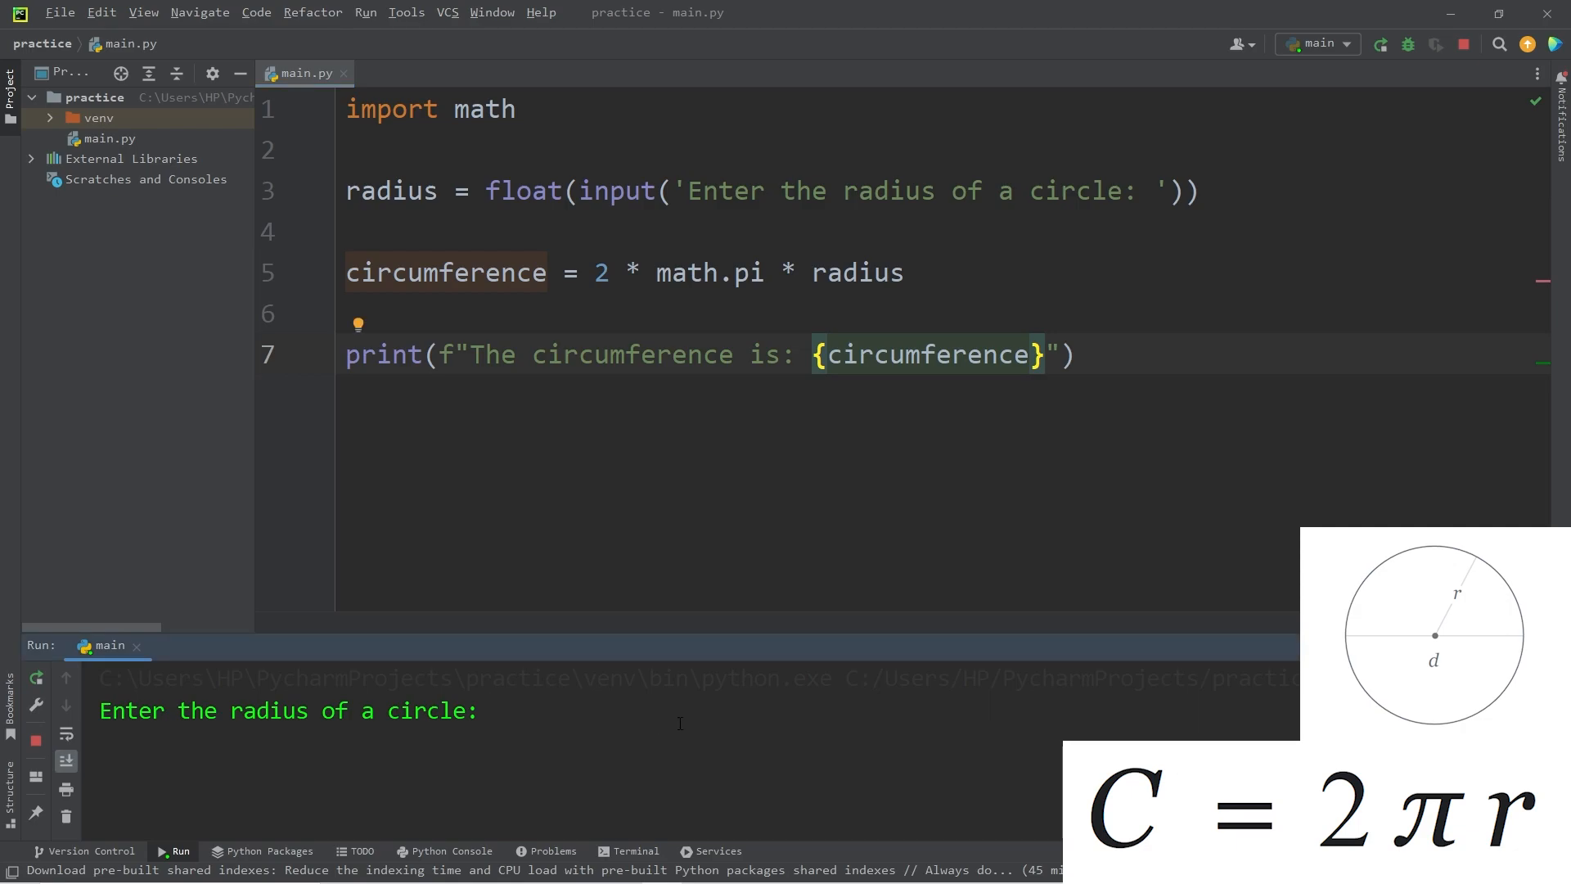
type("10.5")
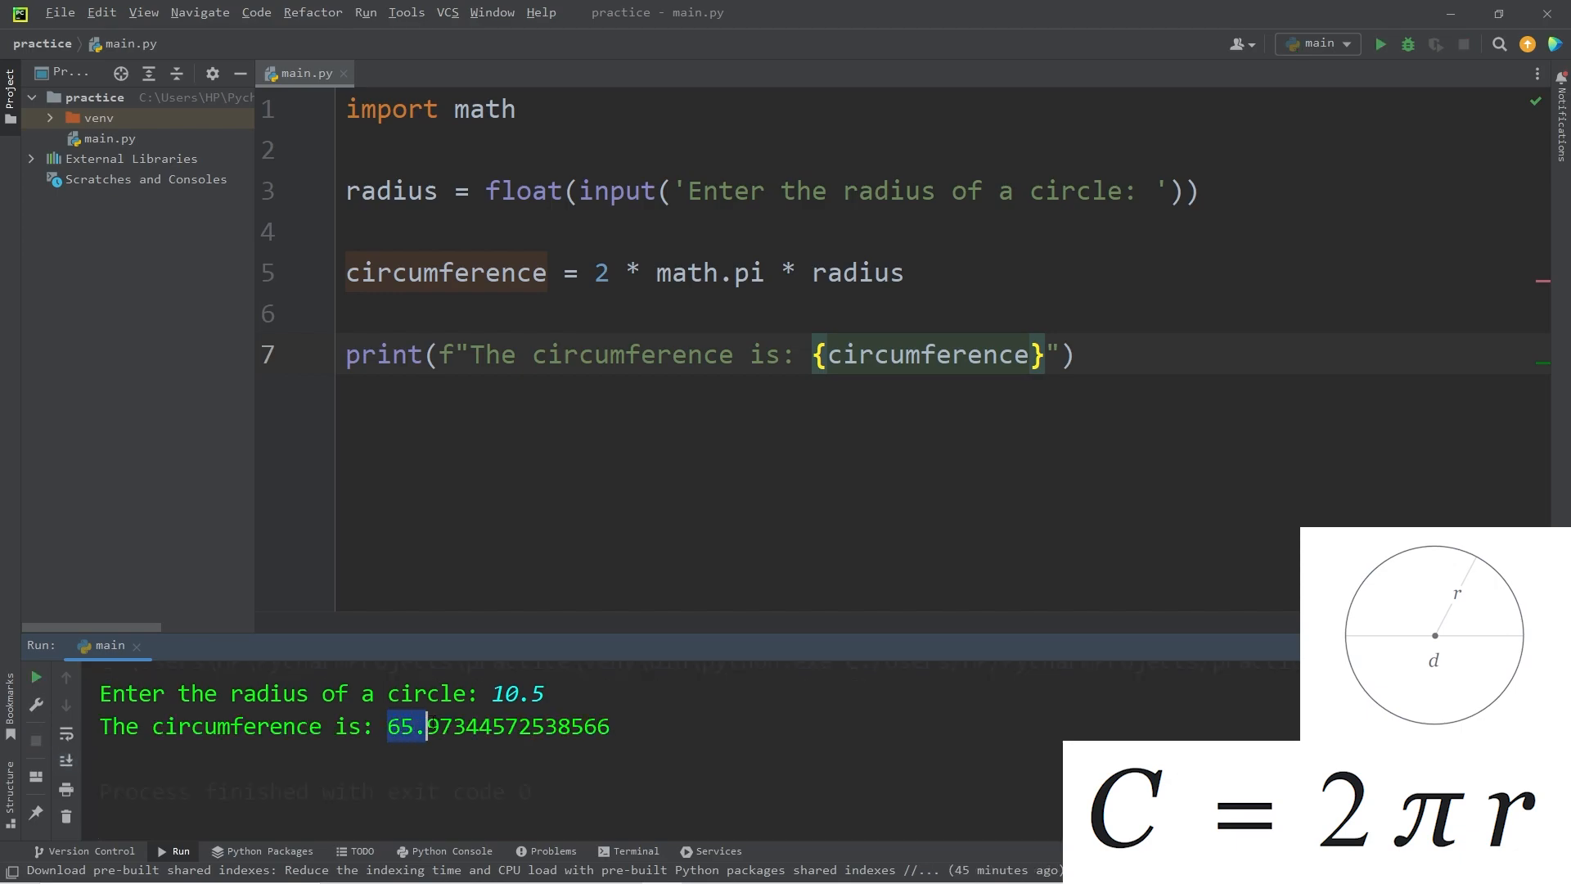
left_click_drag(425, 727, 609, 727)
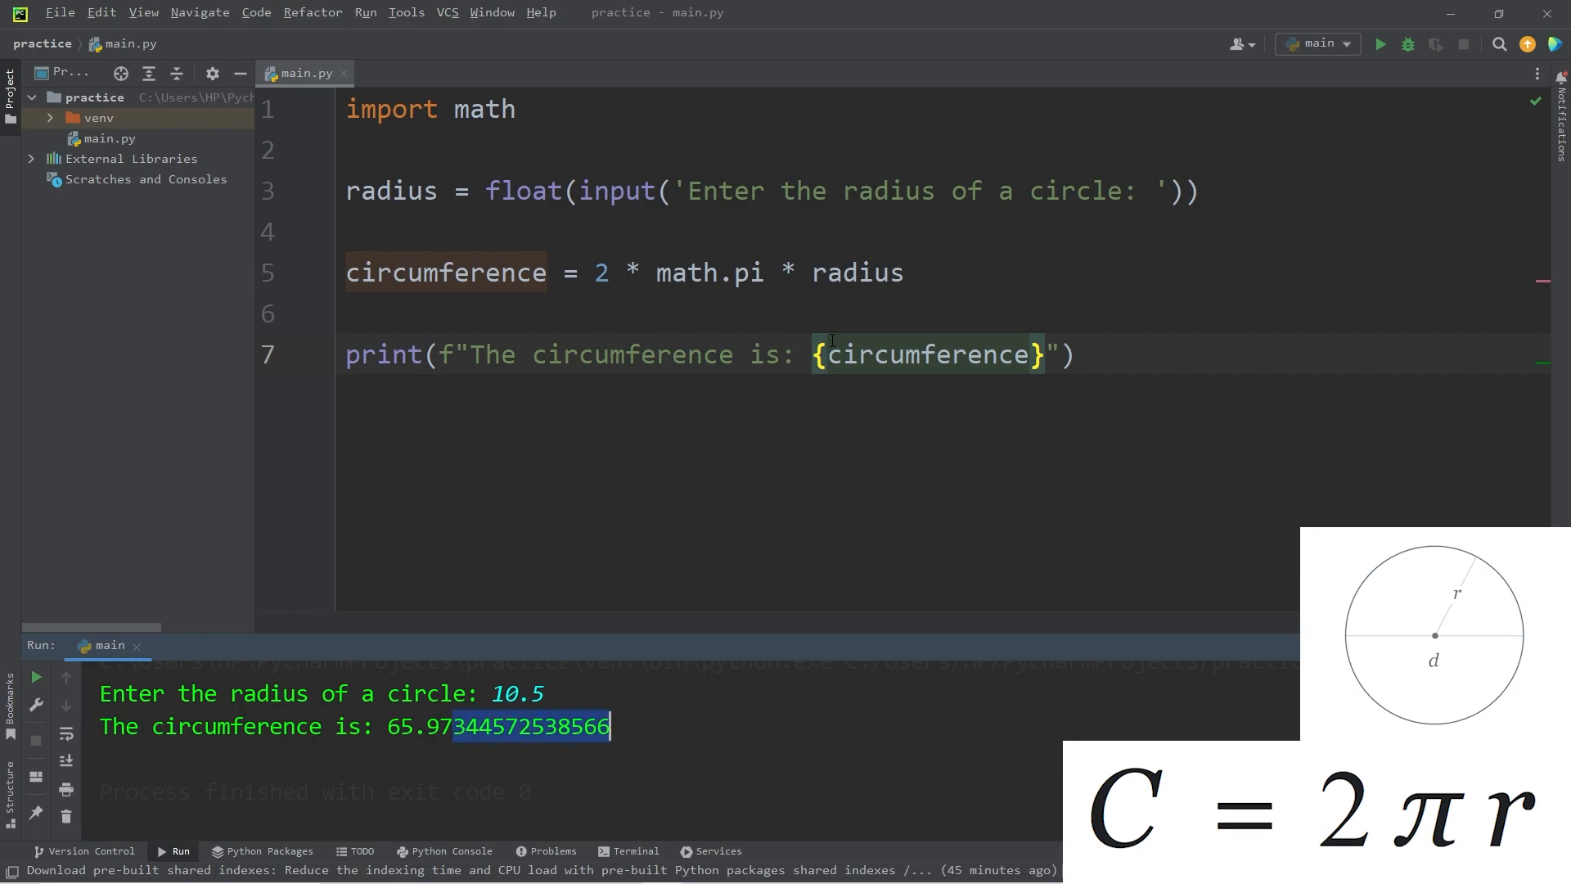
- Wrap the result in round(circumference, 2) and rerun with radius 10.5
type("round")
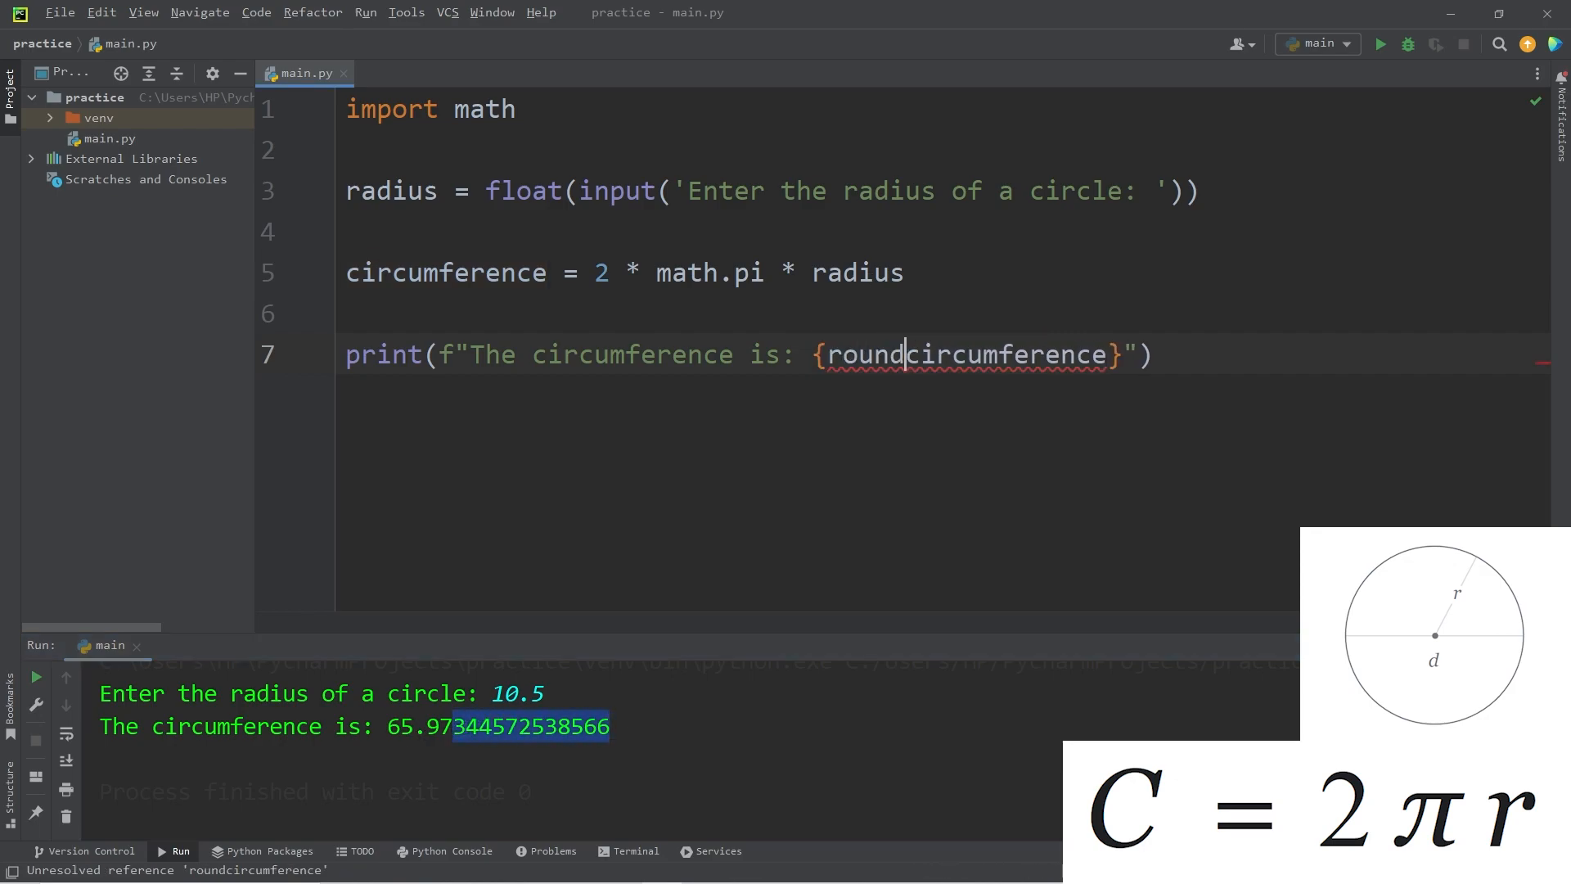
type("(")
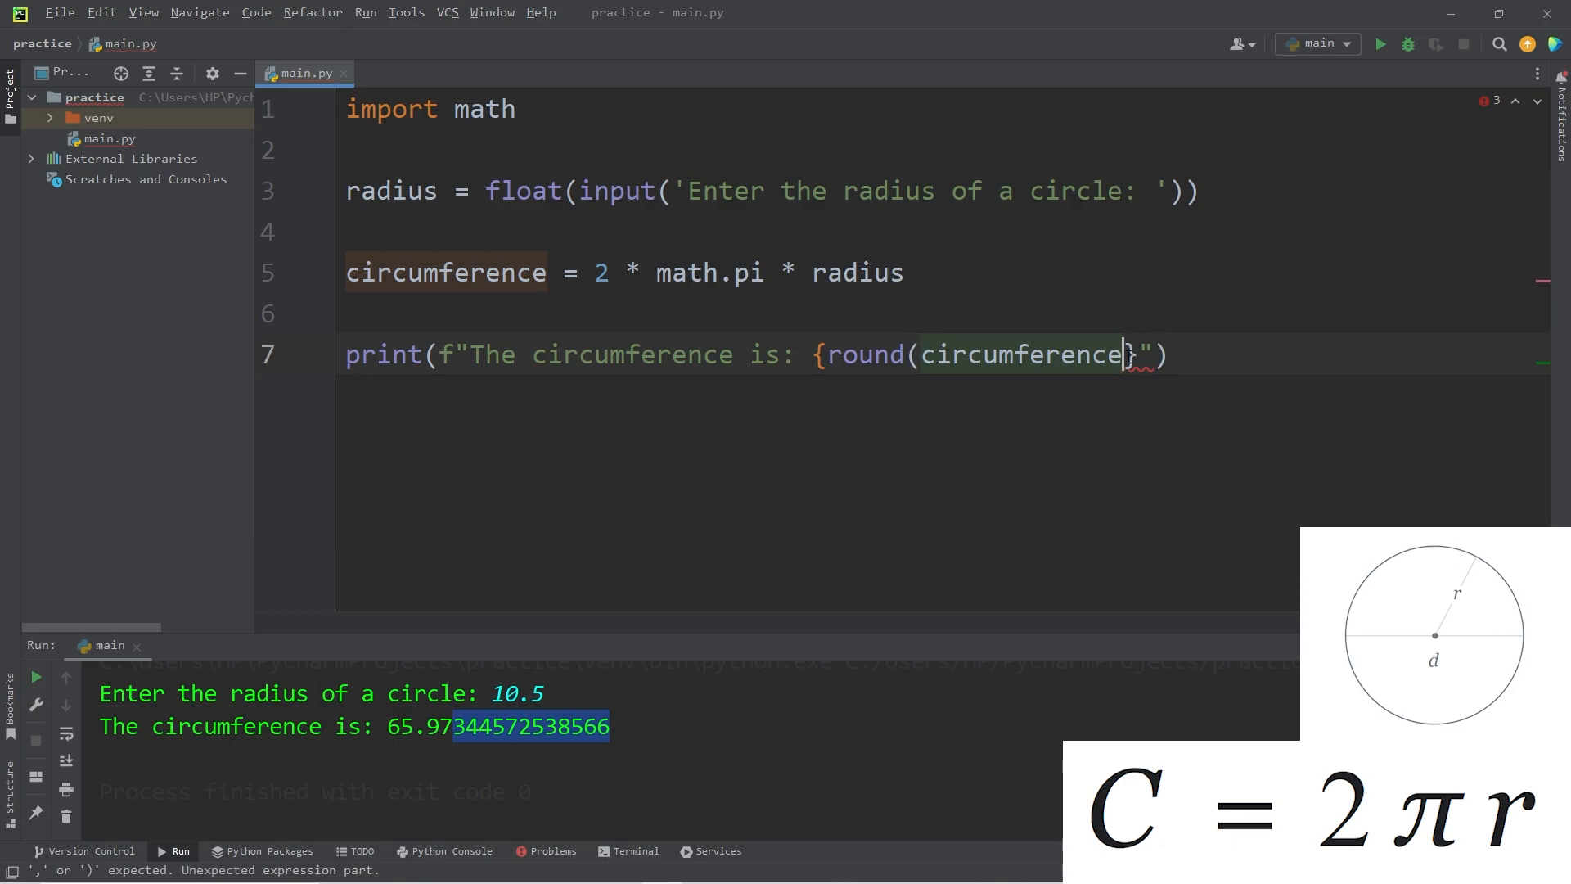
type(")")
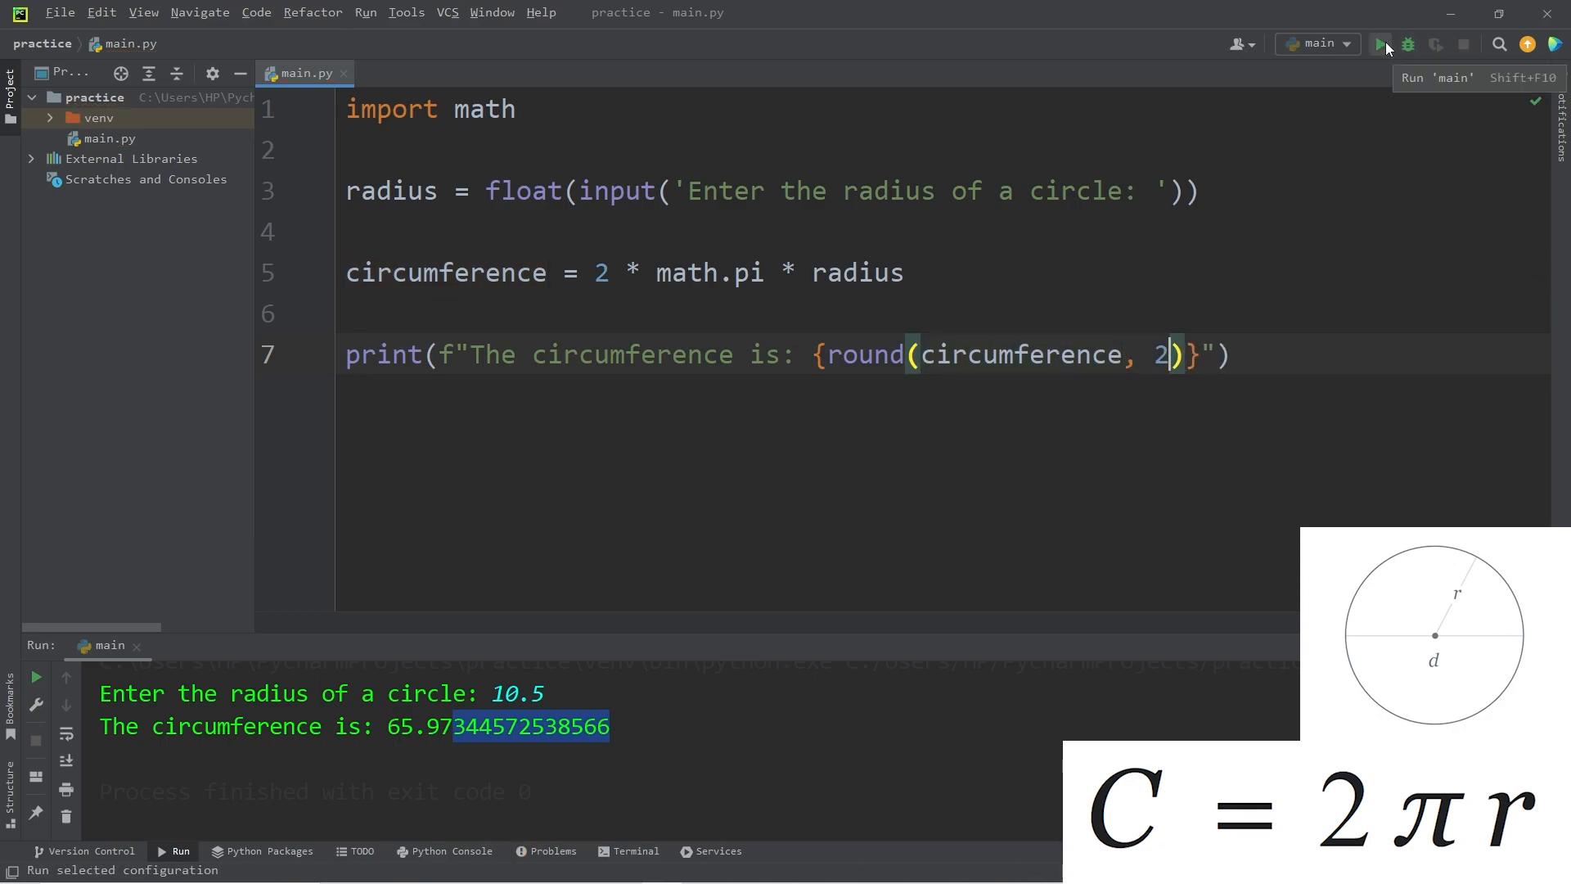
left_click(1379, 44)
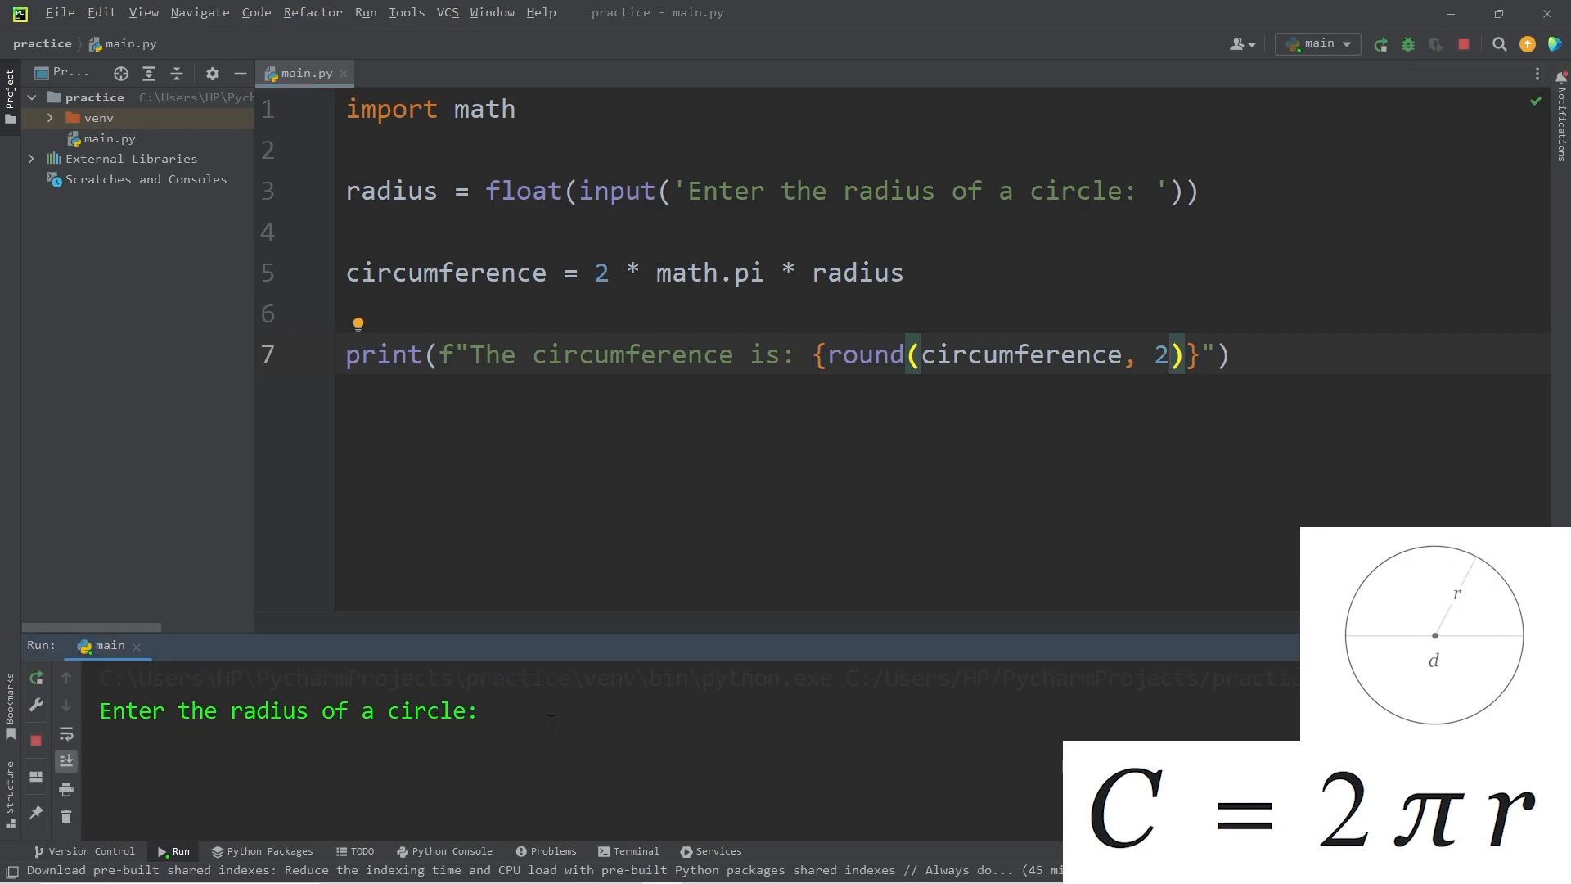
type("10.5")
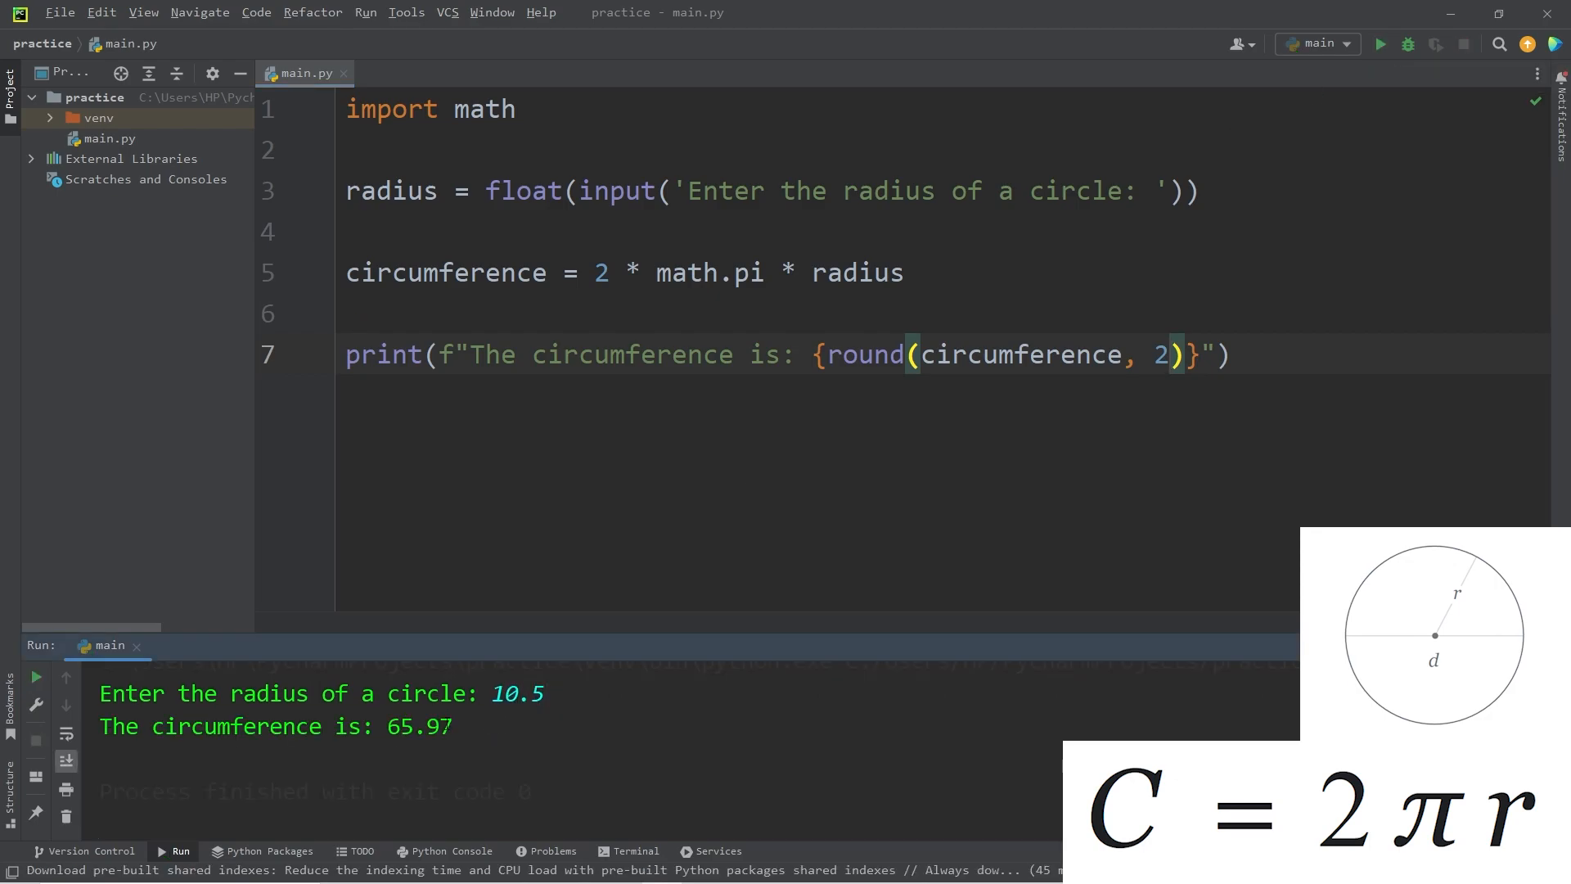
- Append cm after the brace so the output reads 65.97cm, then select all code
double_click(420, 726)
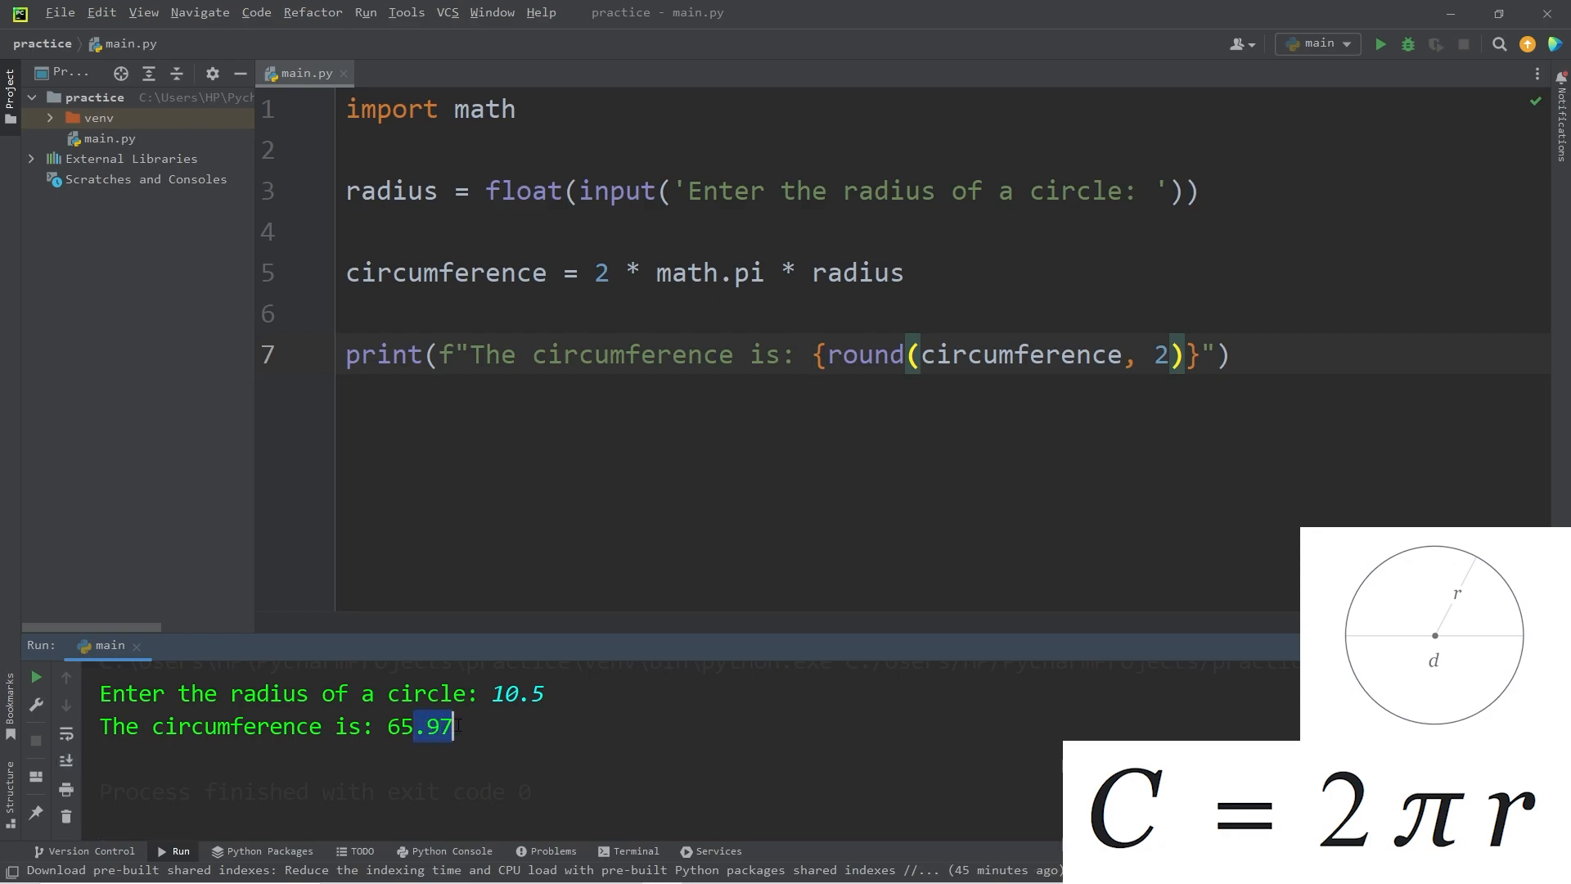
type("cm")
type("10.5")
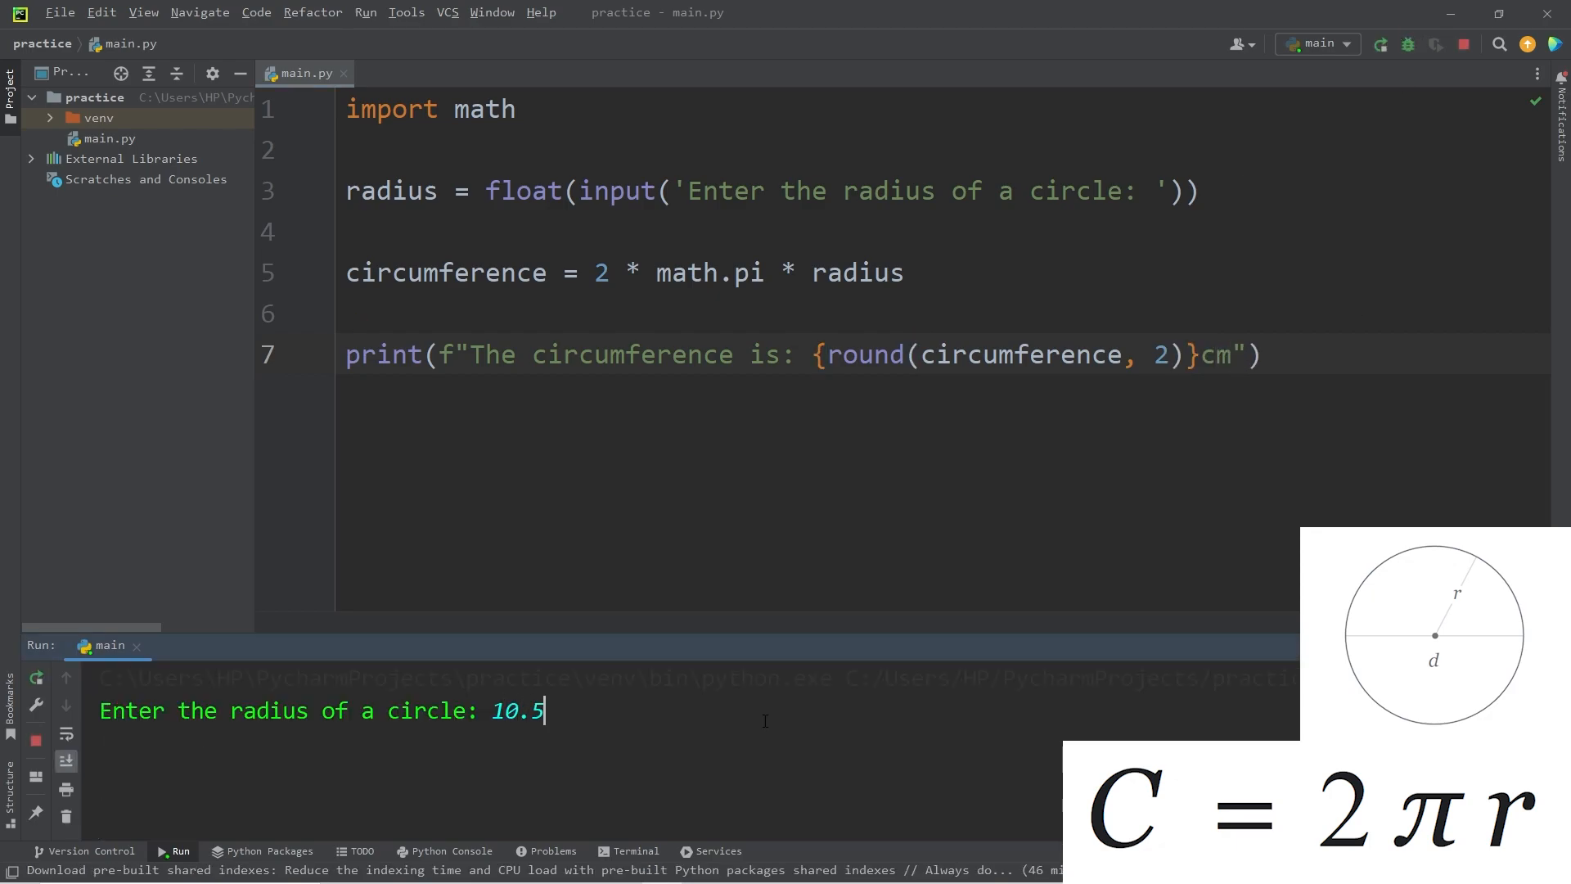
key("Enter")
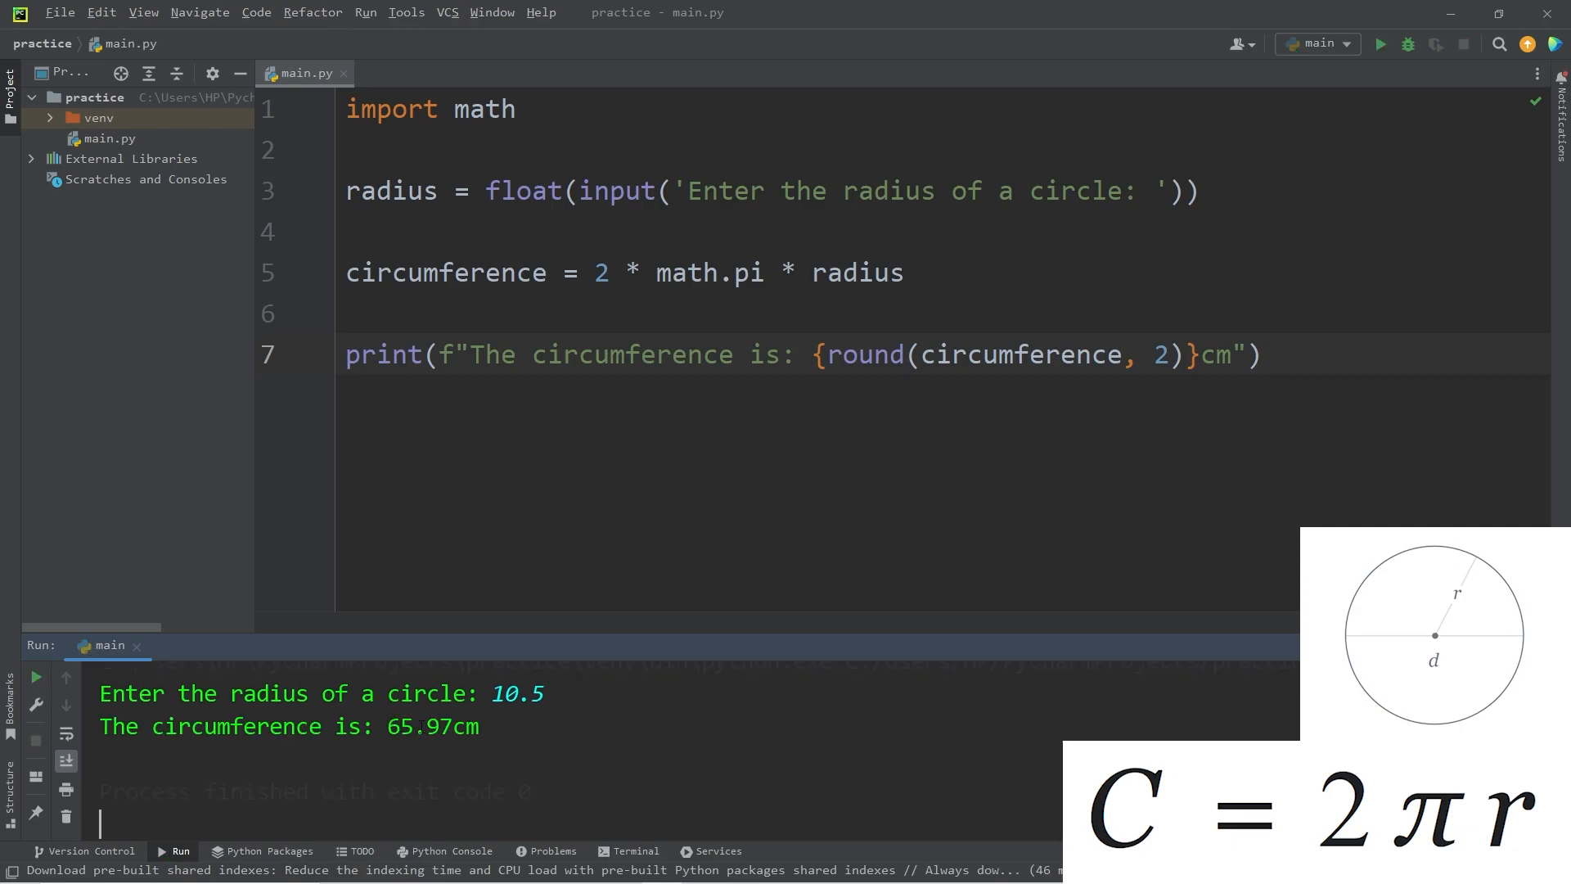
double_click(462, 727)
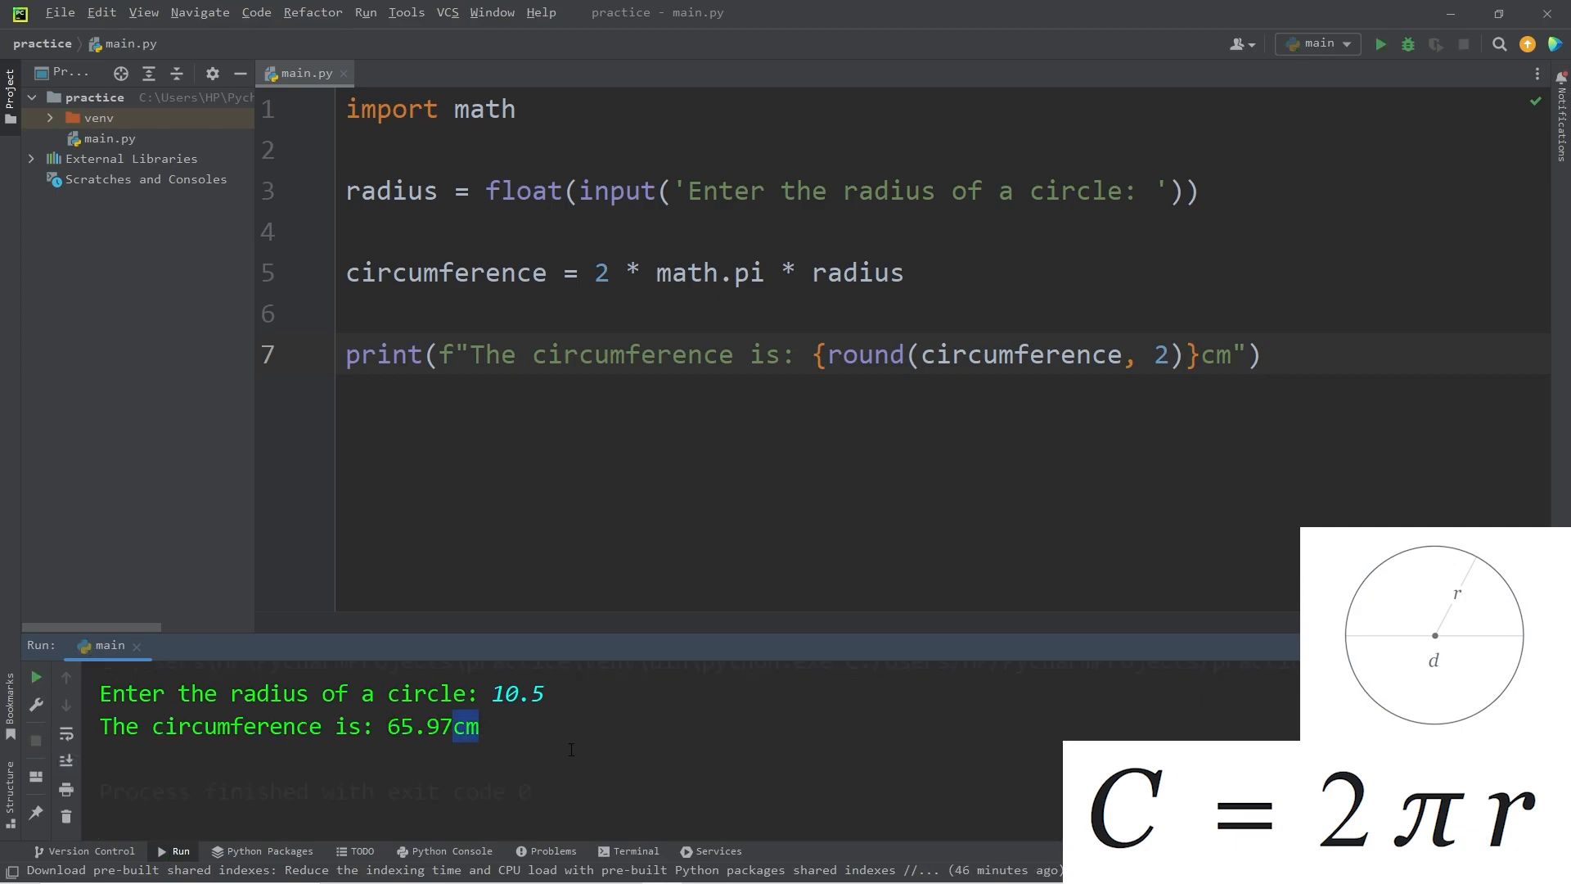
key("ctrl+a")
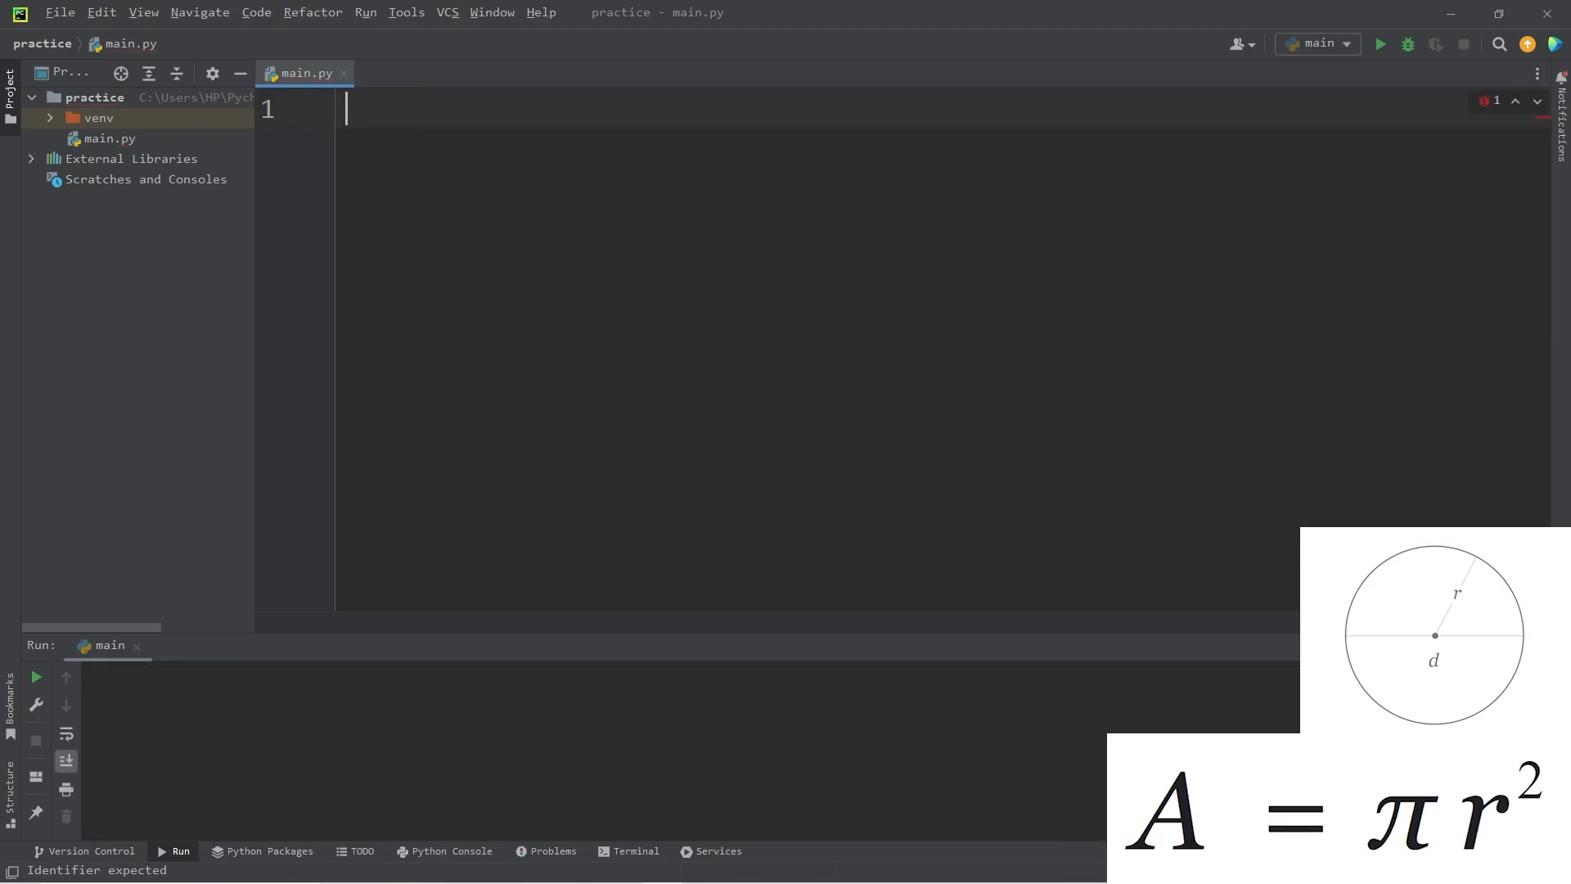
- Import math and write radius = float(input("Enter the radius of a circle: "))
type("import math")
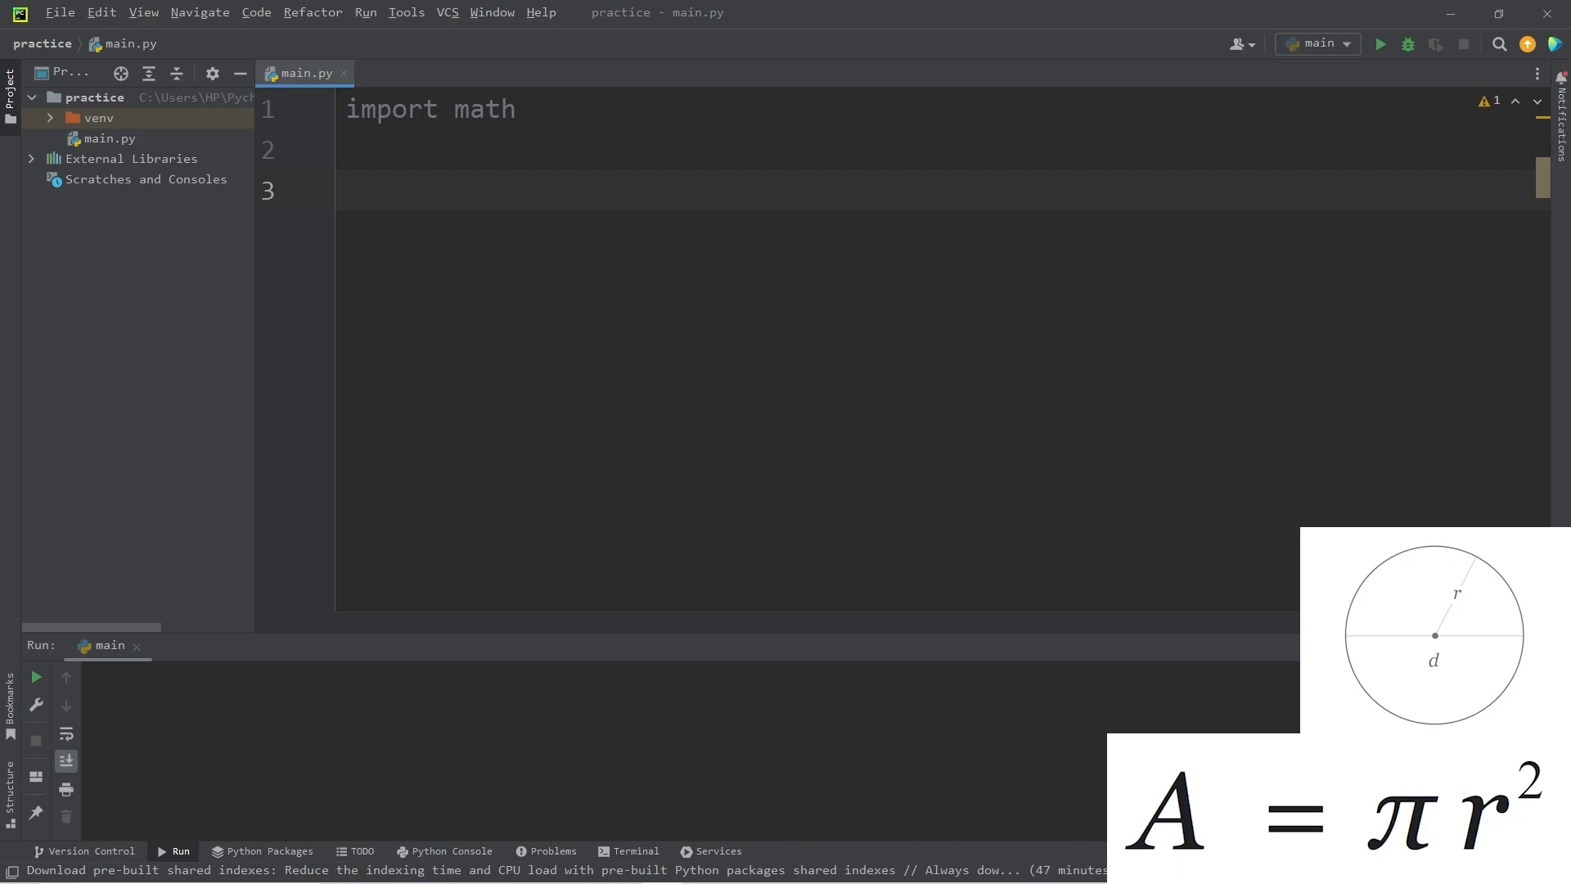
type("radius =")
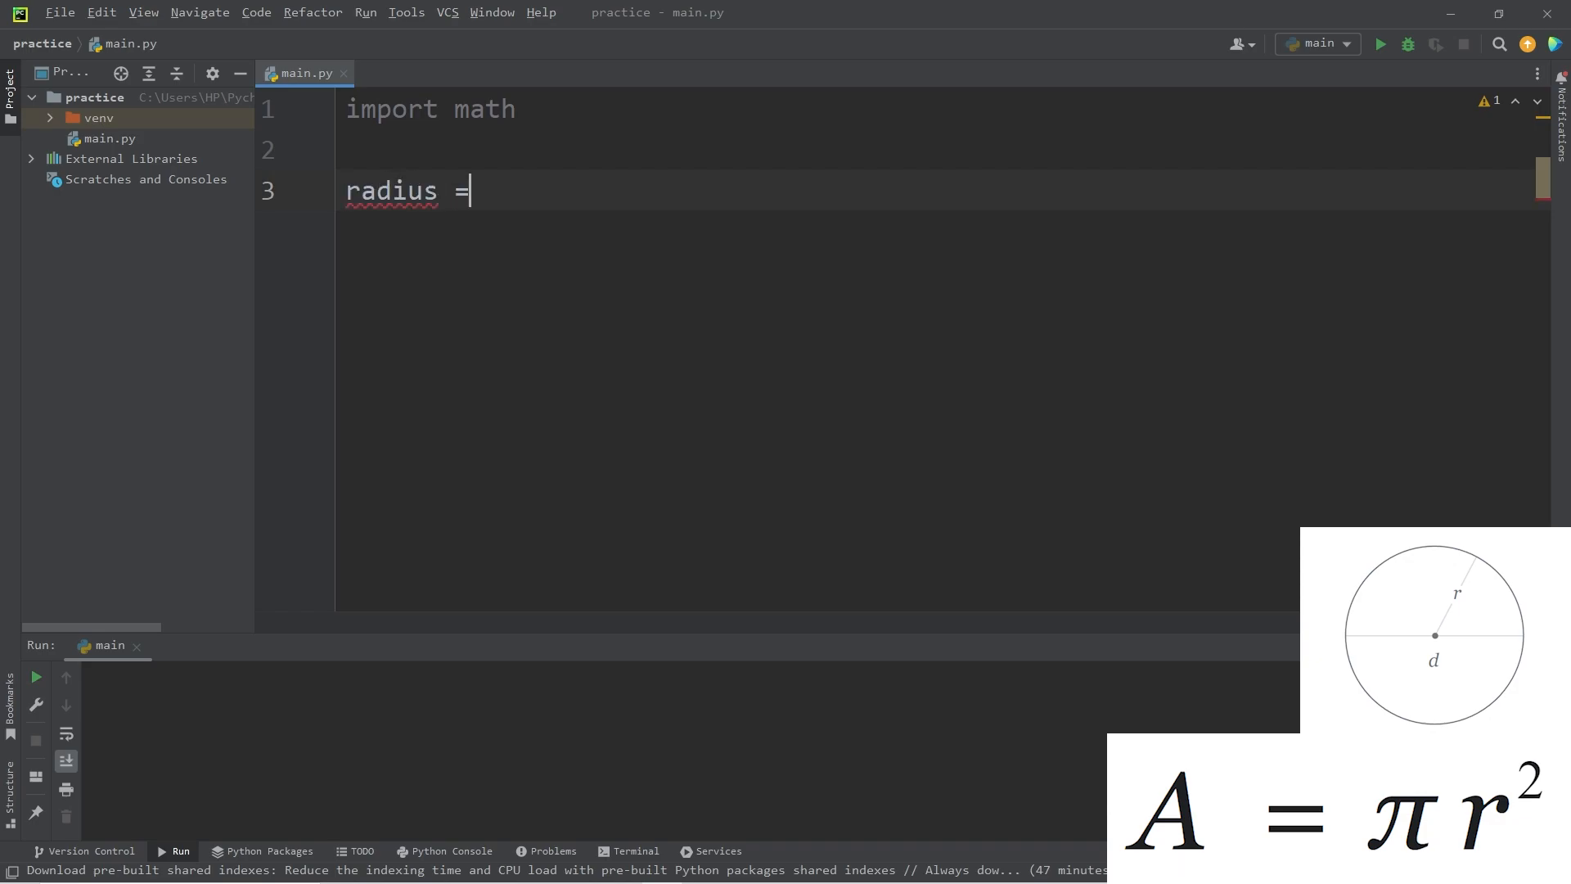
type("inpu")
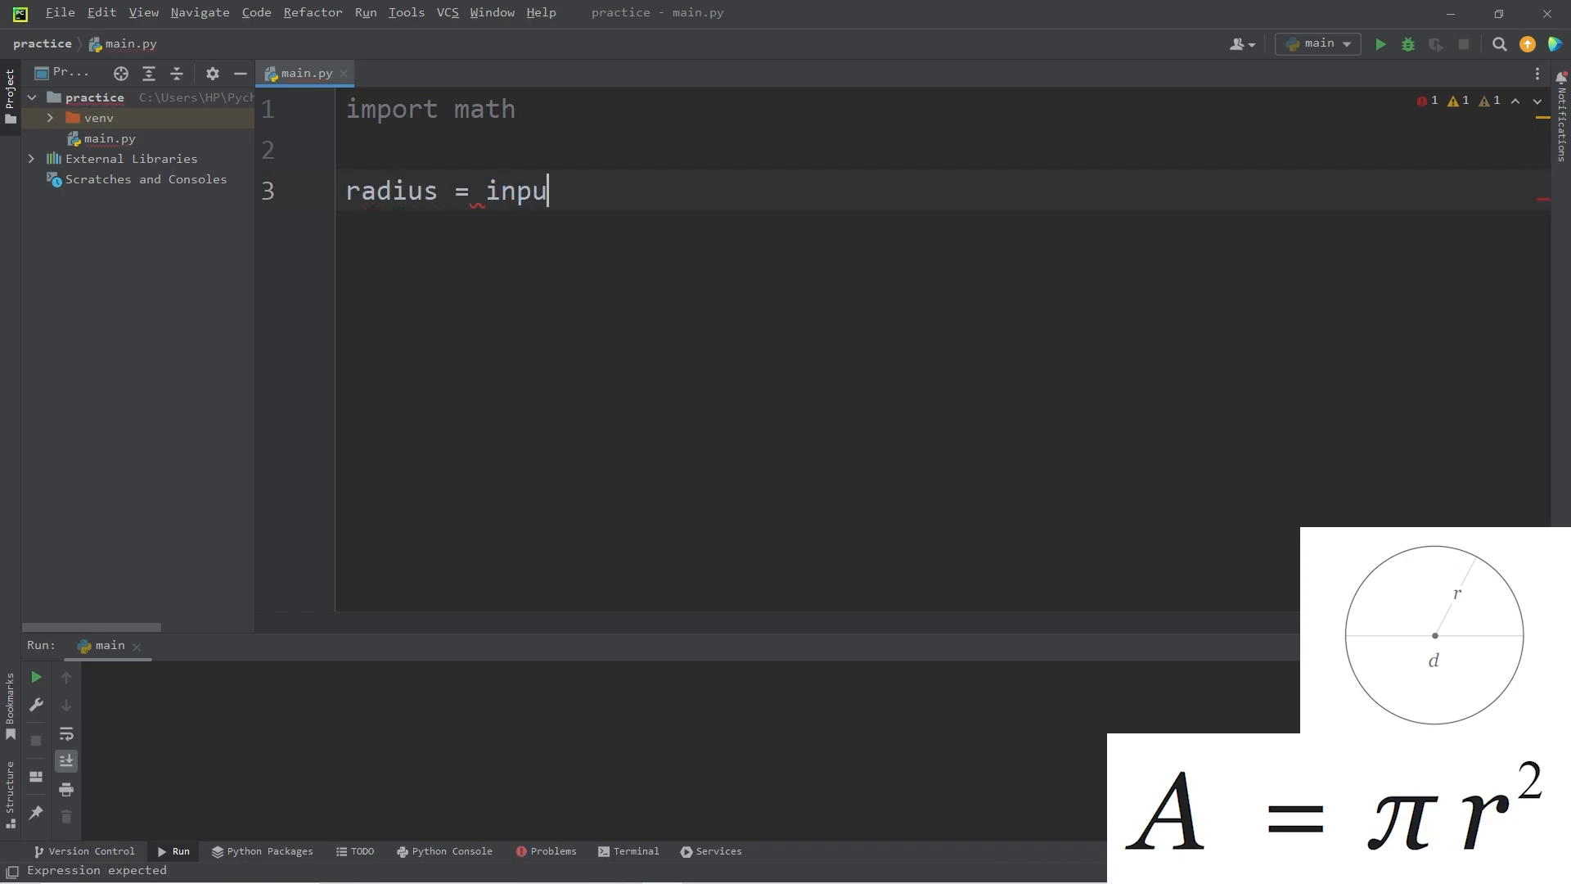
type("t(\"\")")
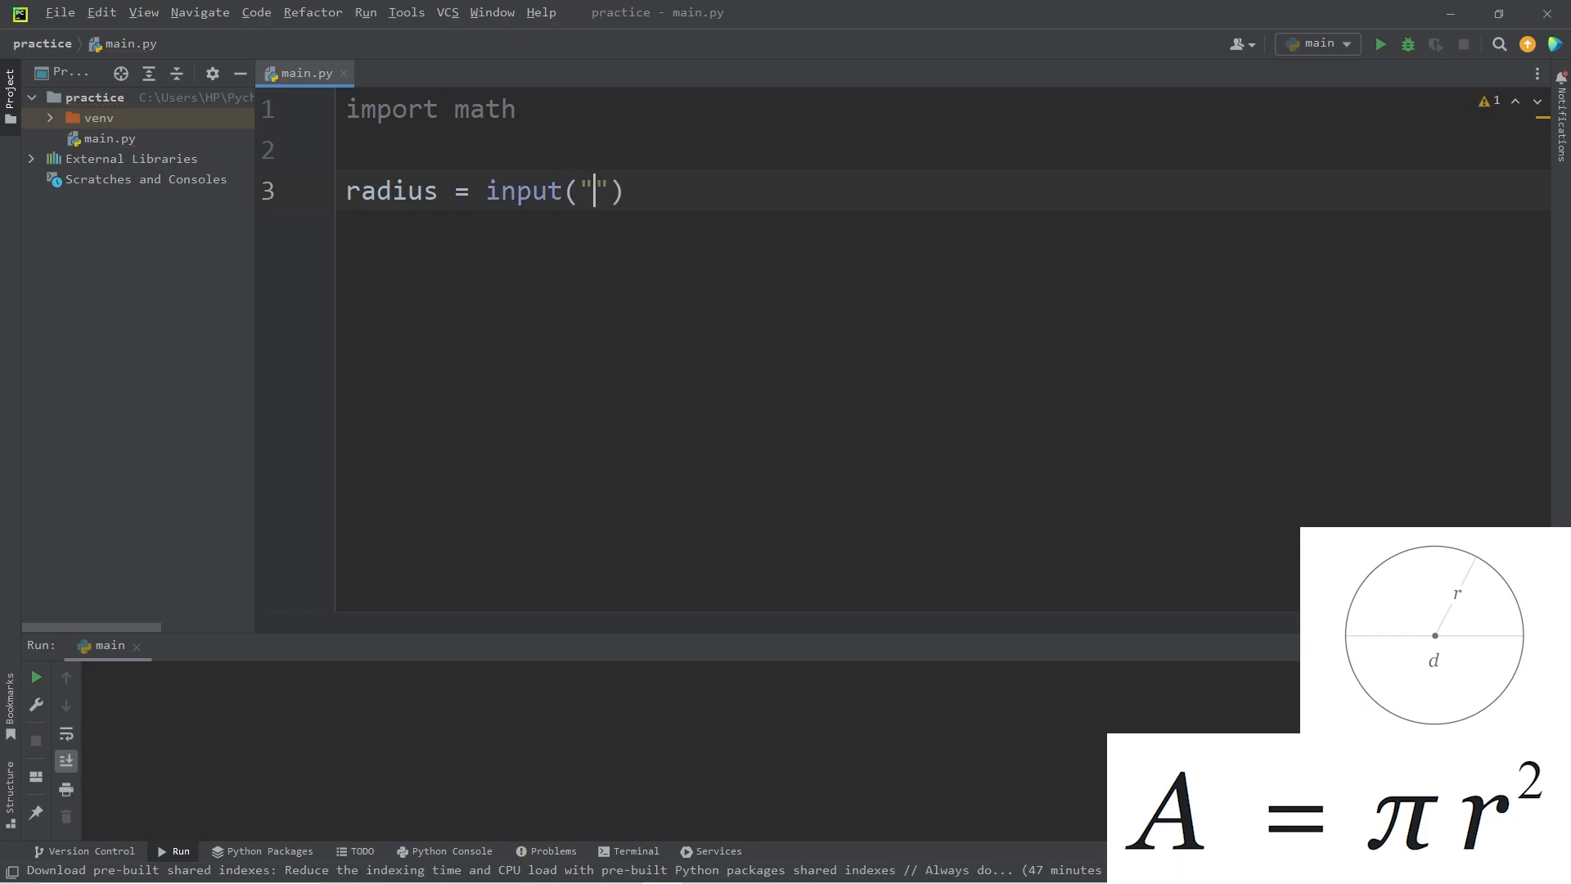
type("Enter the ra")
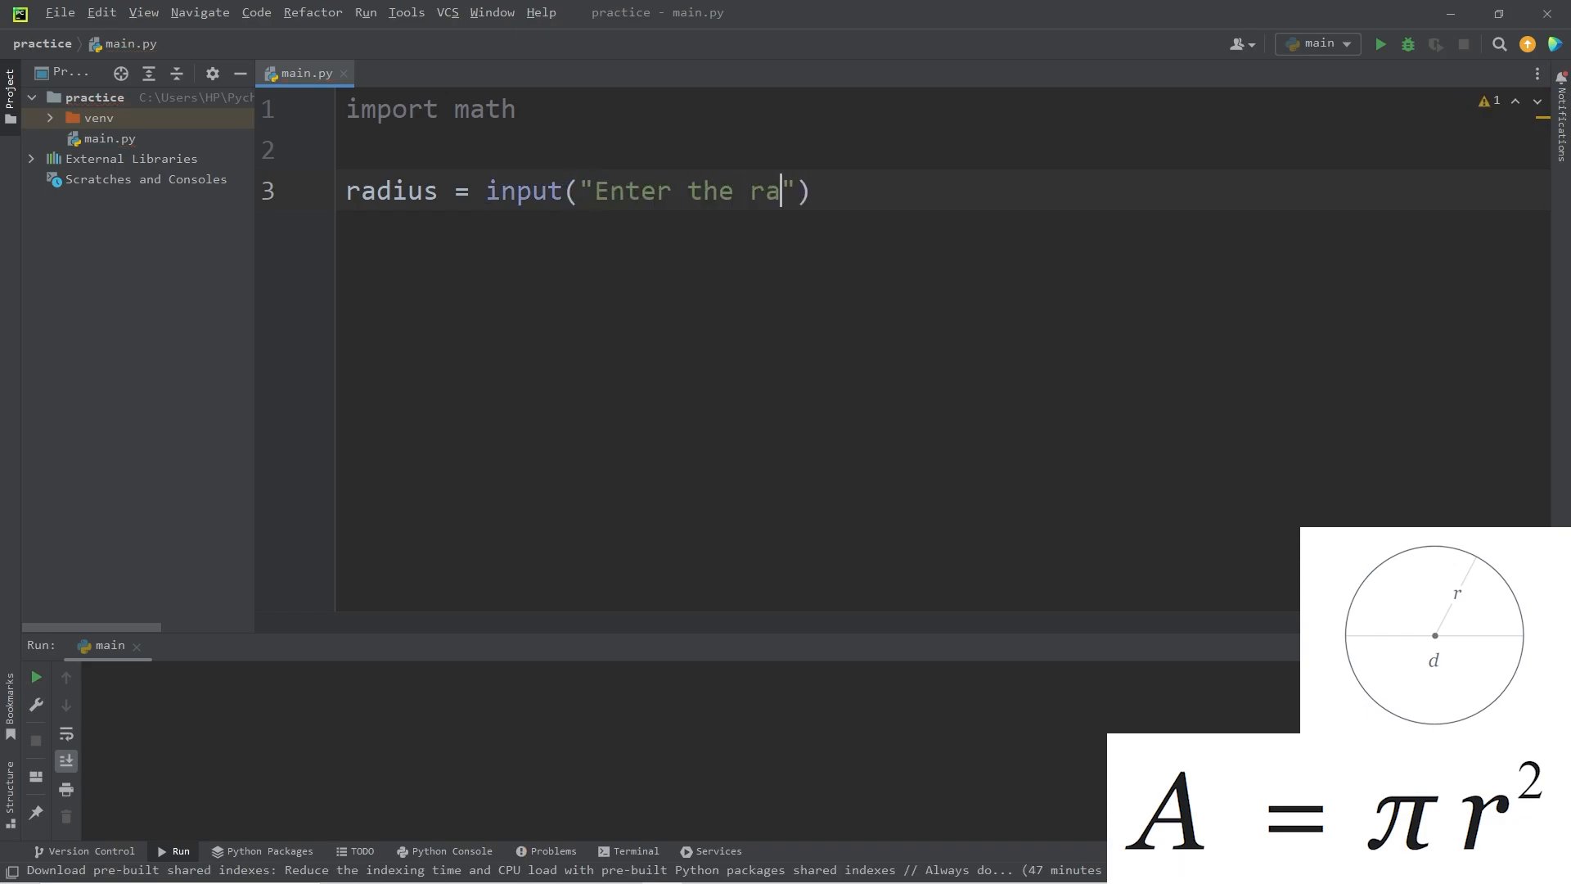
type("dius of a circle")
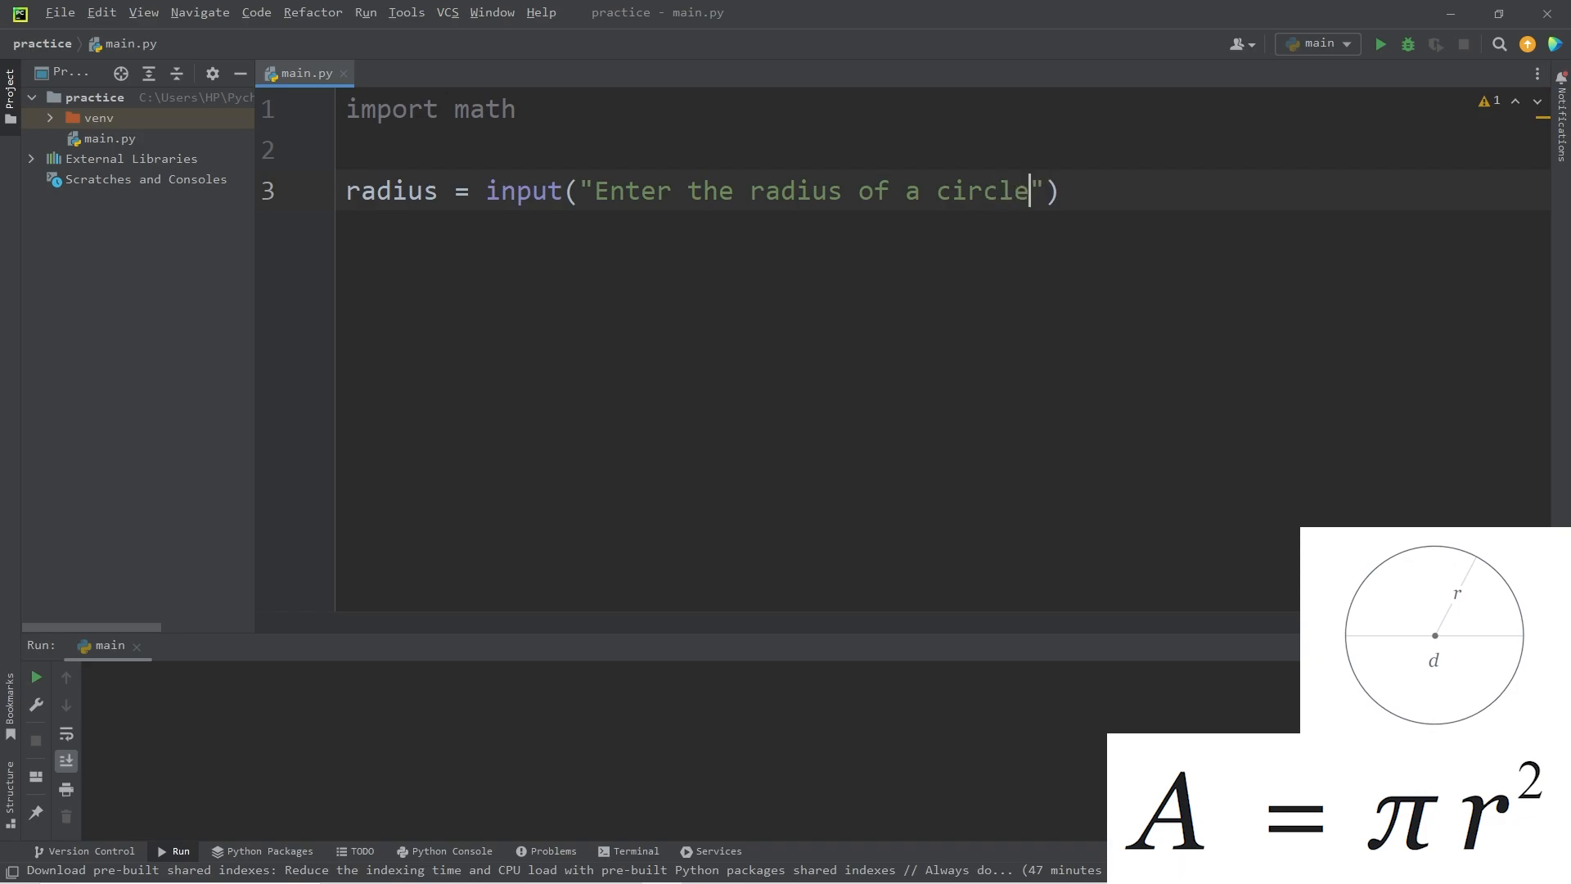
type(":")
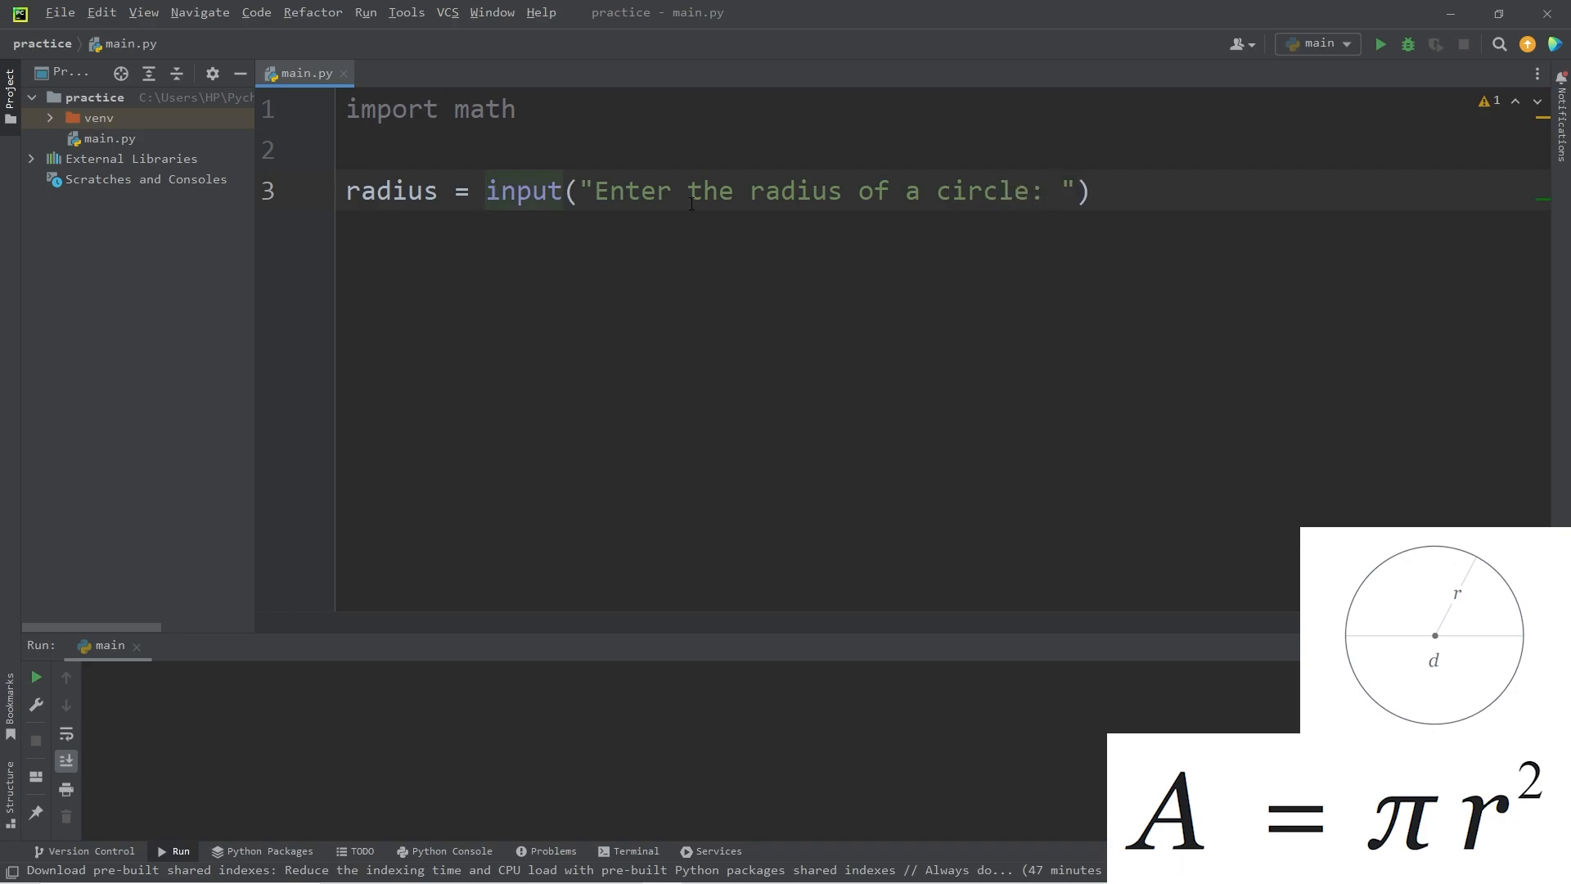
type("float(")
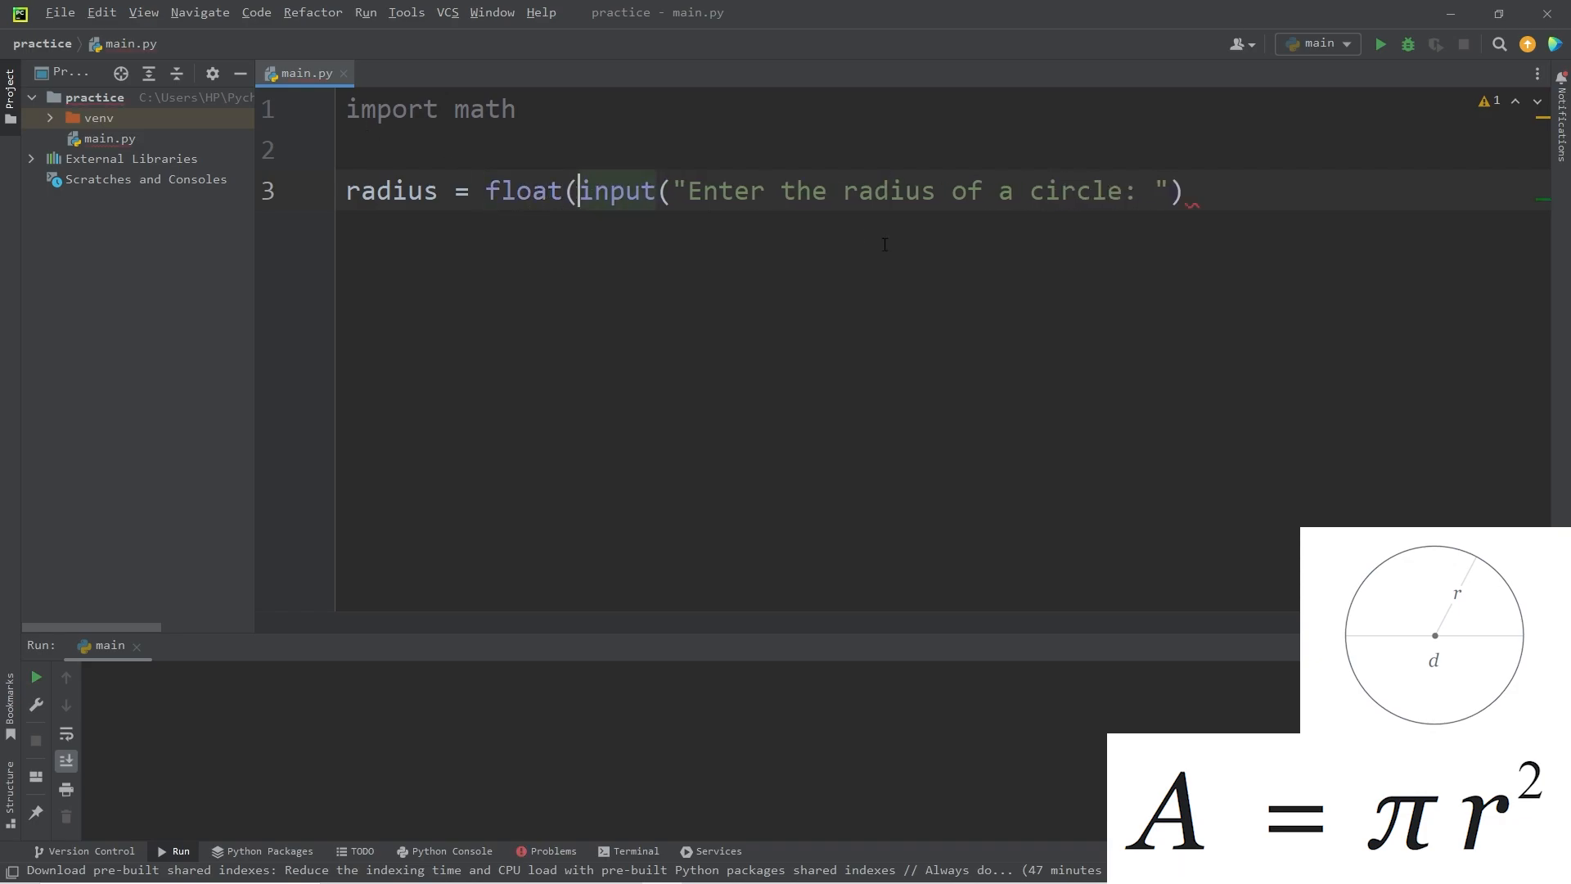
type(")")
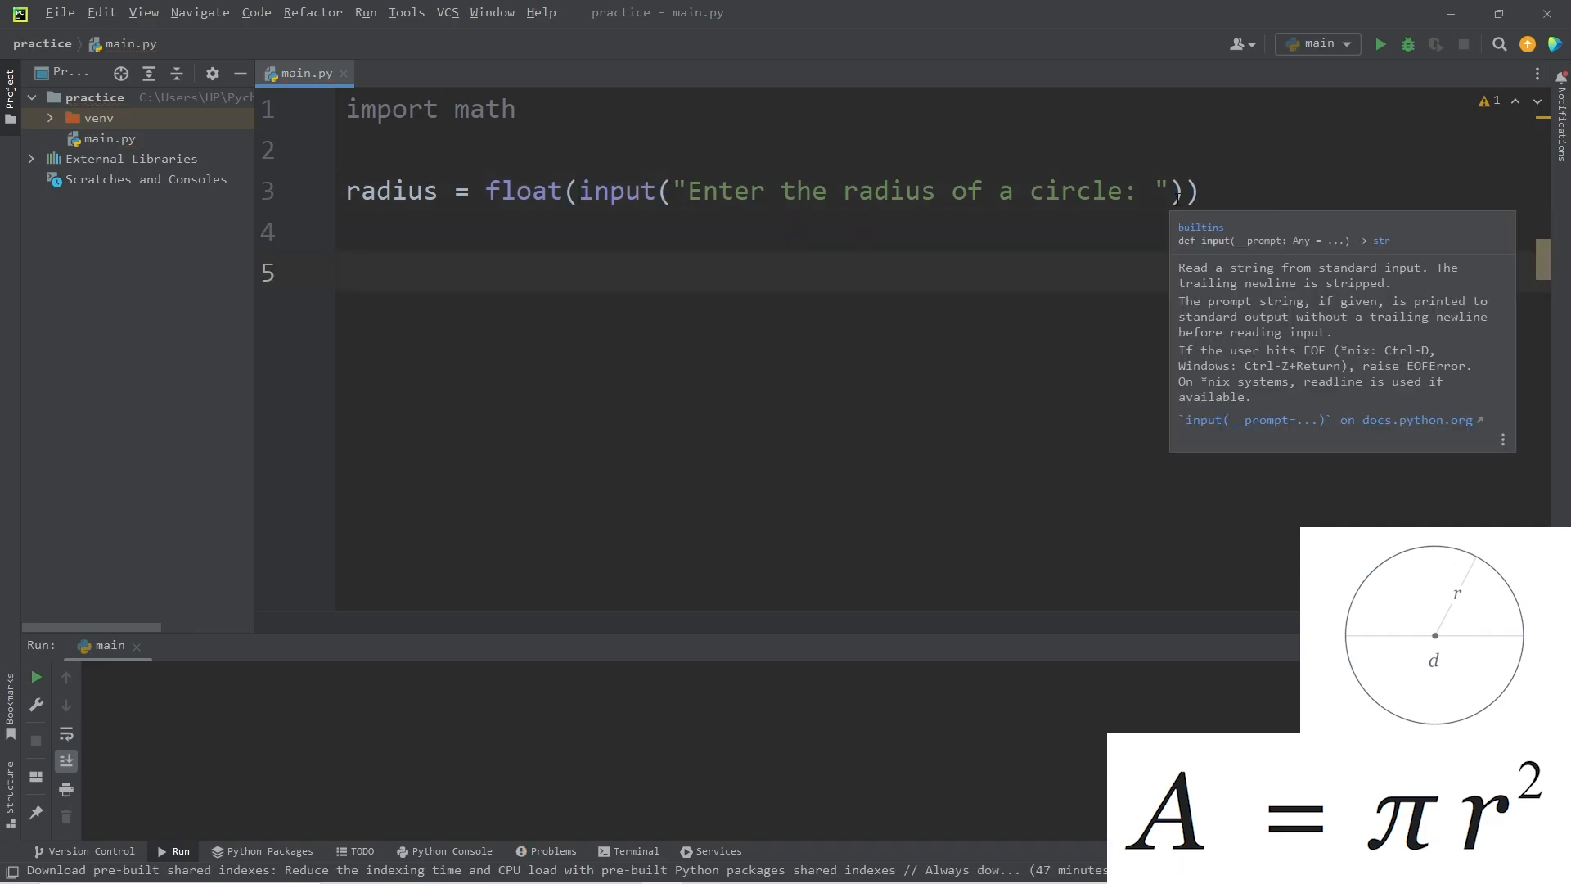
- Add area = math.pi * pow(radius, 2)
type("area =")
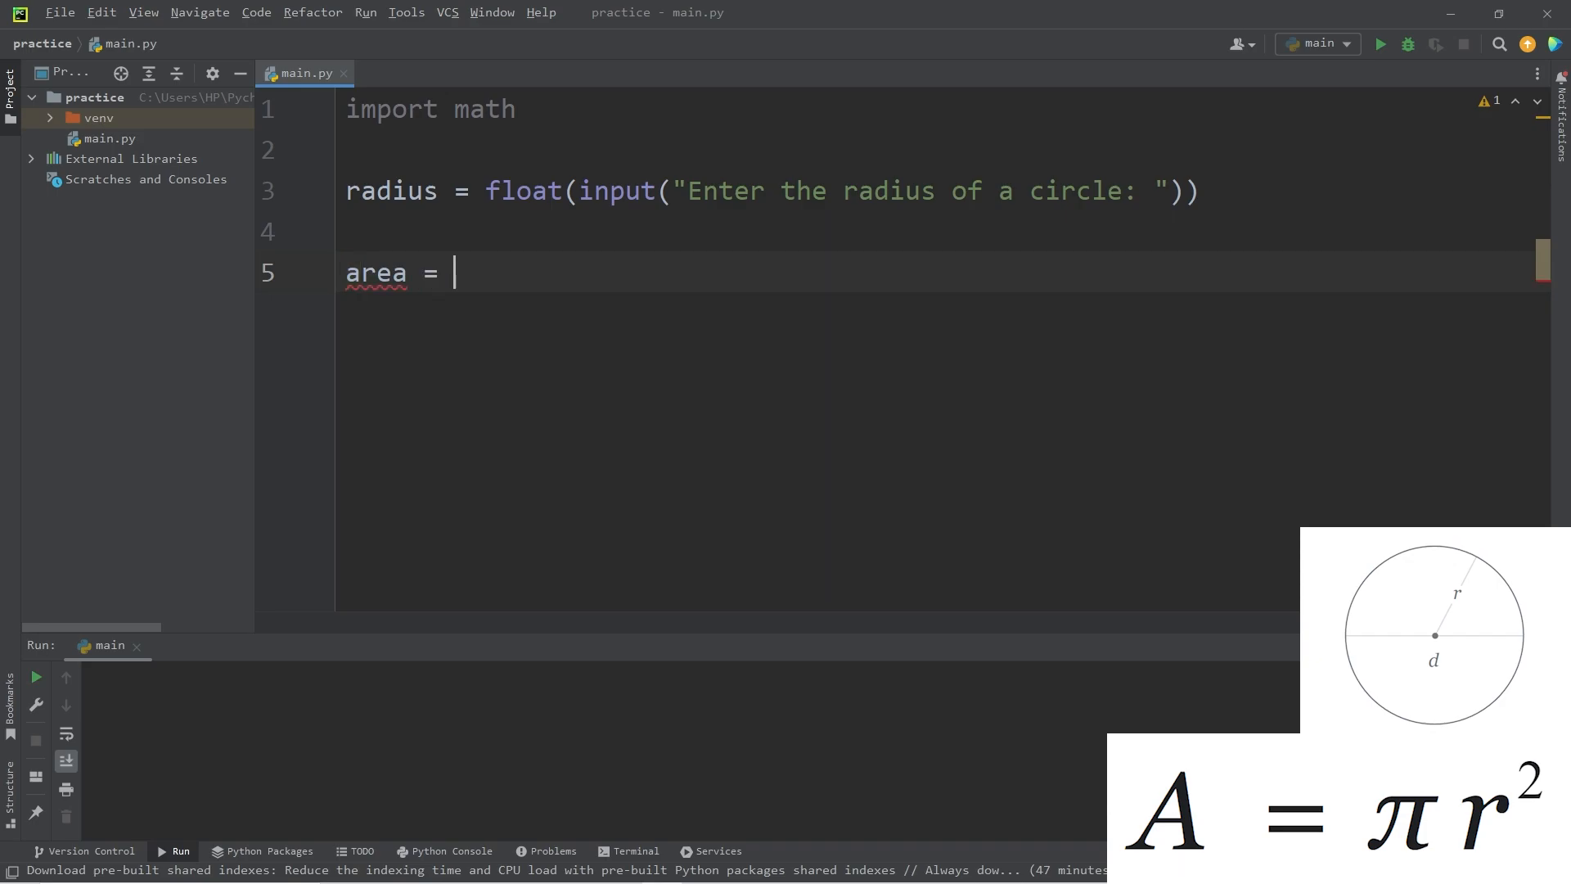
type("math.")
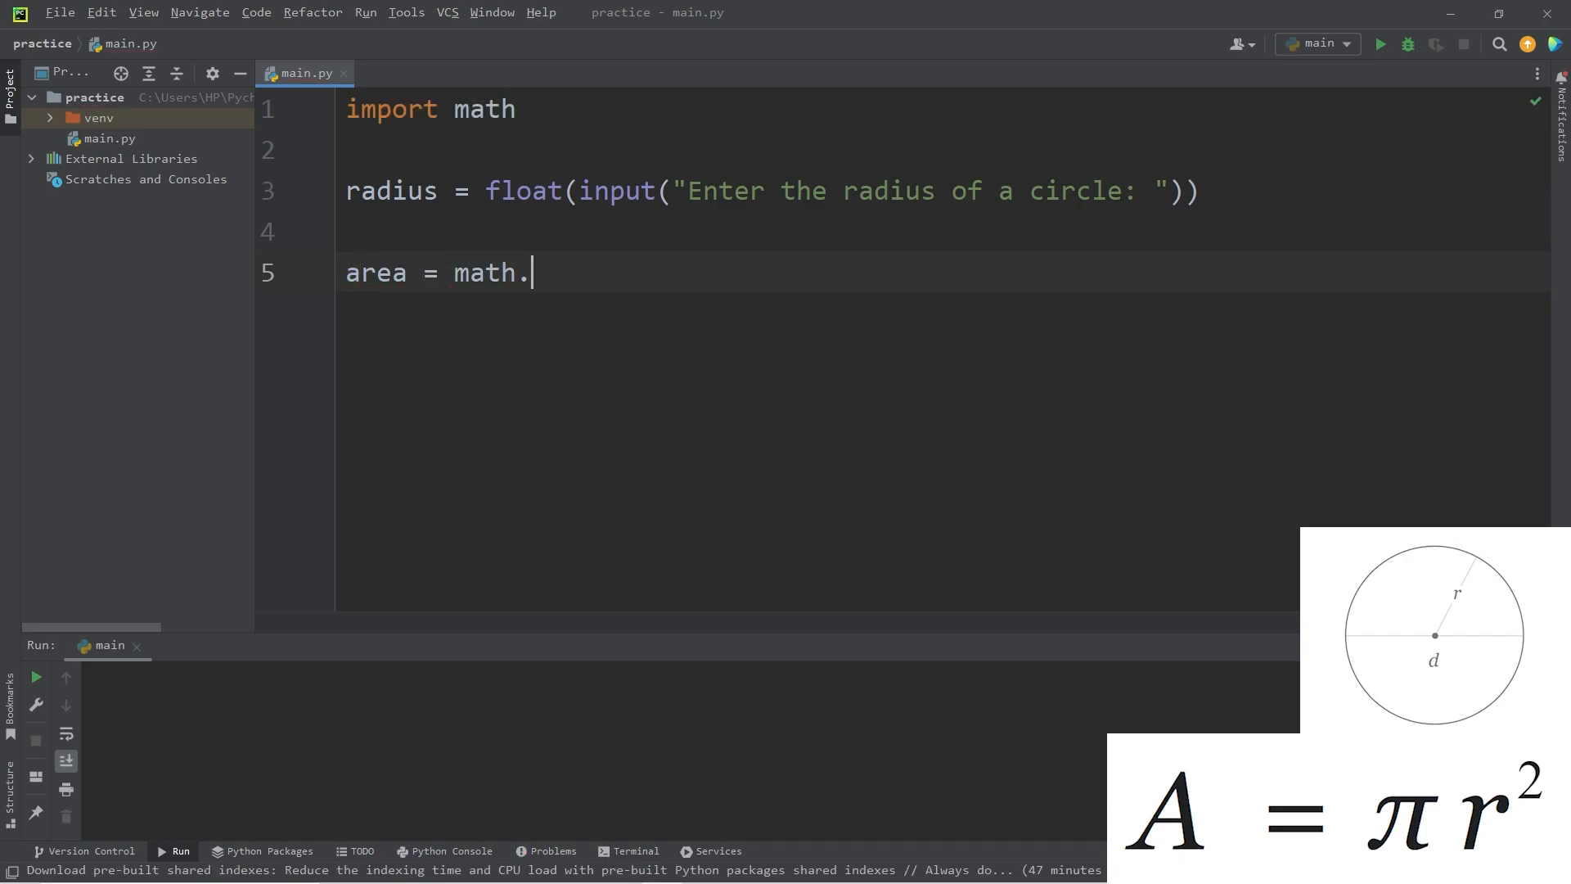
type("pi *")
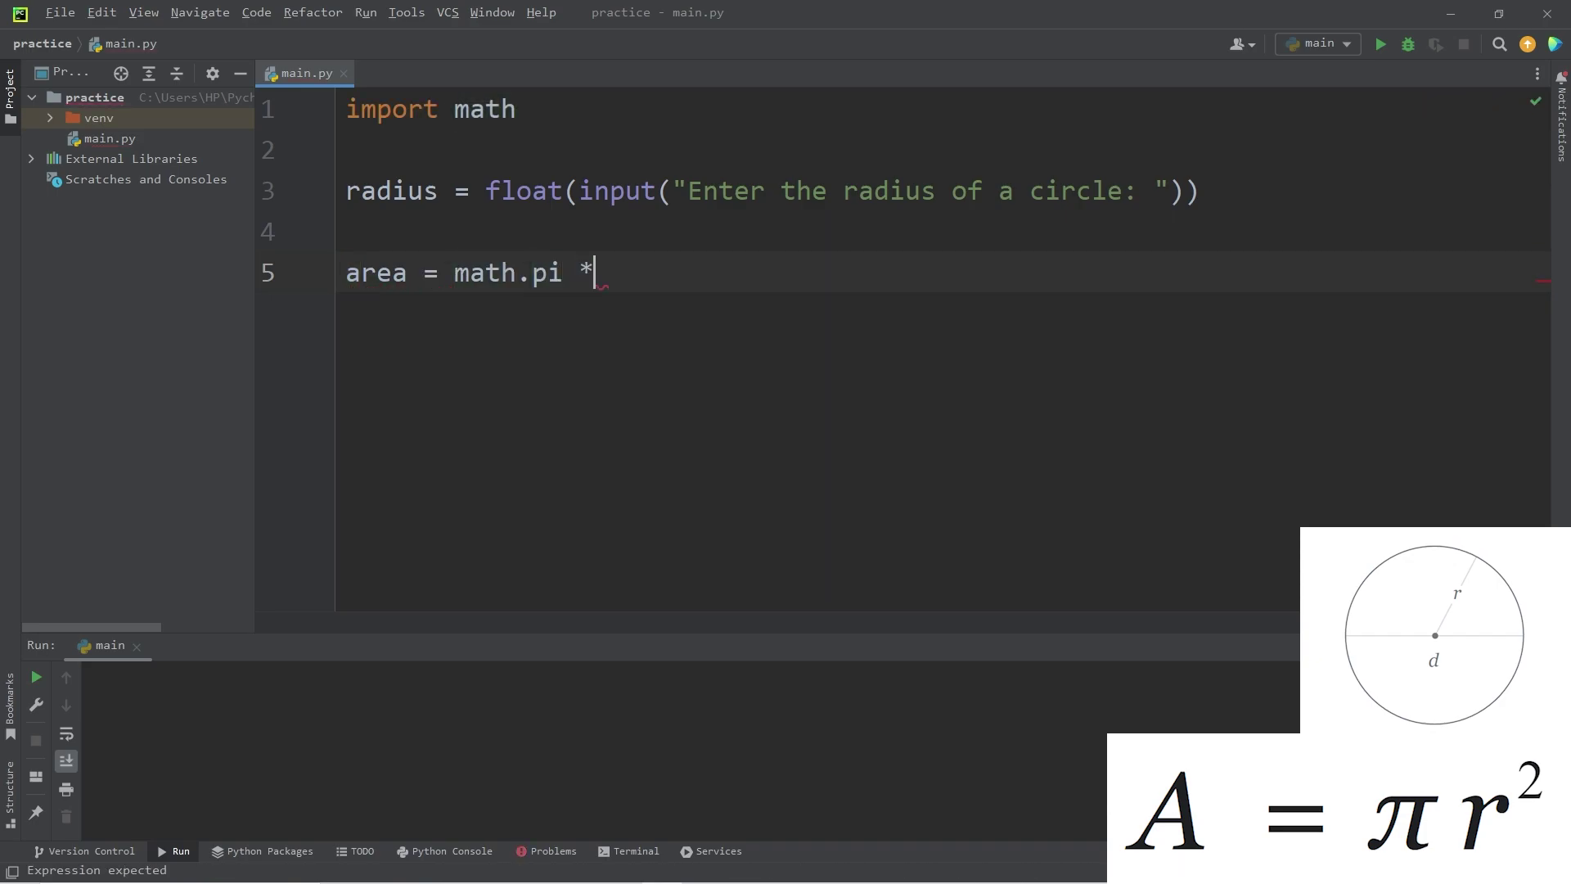
type("\" \"")
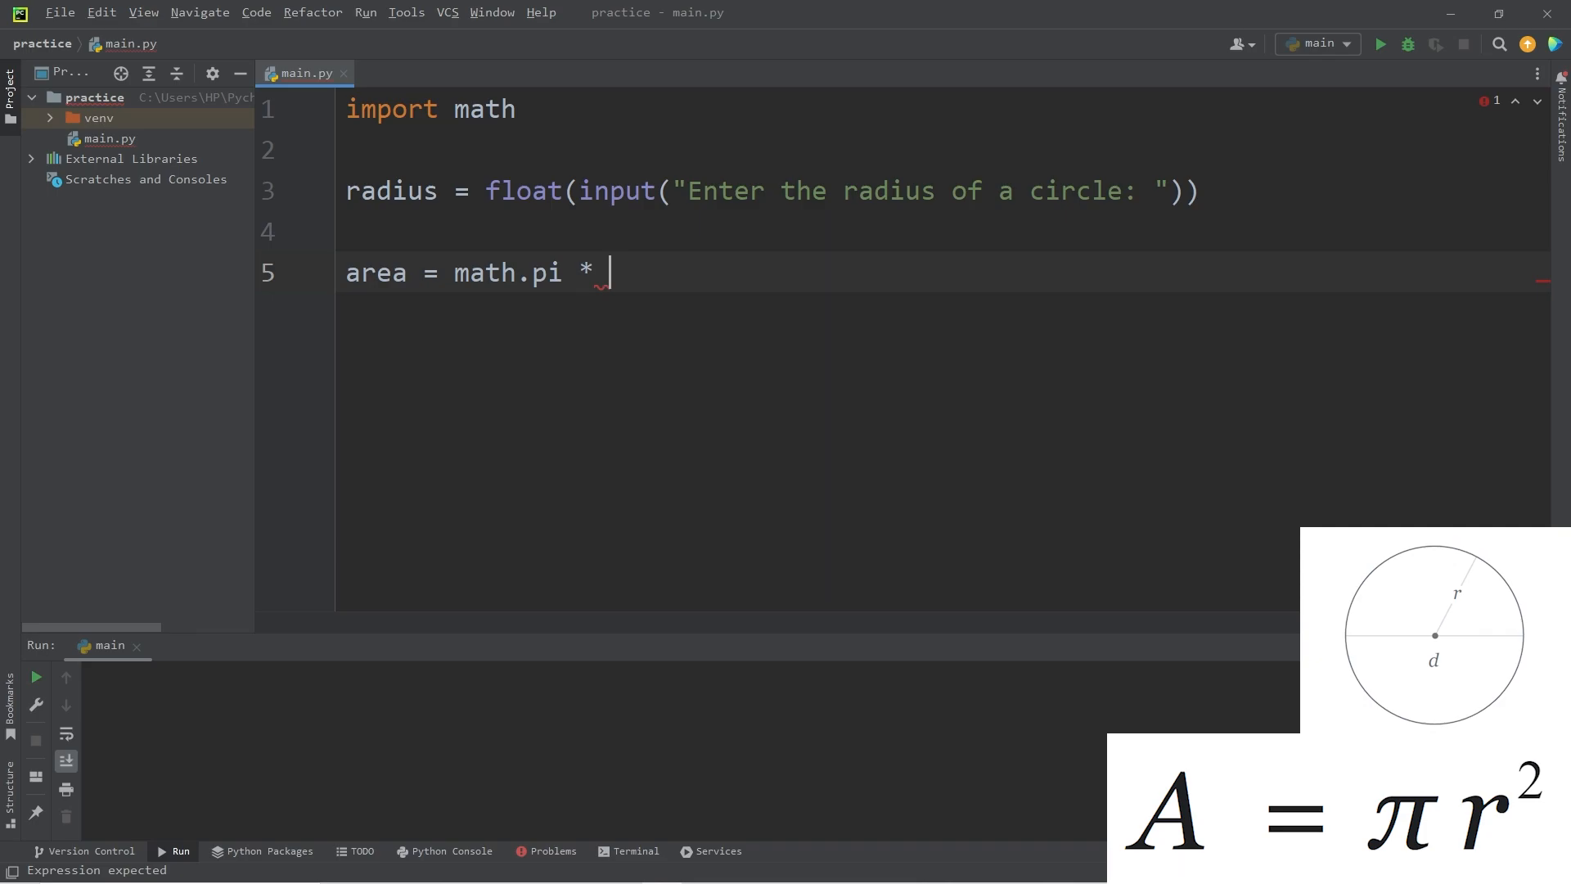
type("pow(")
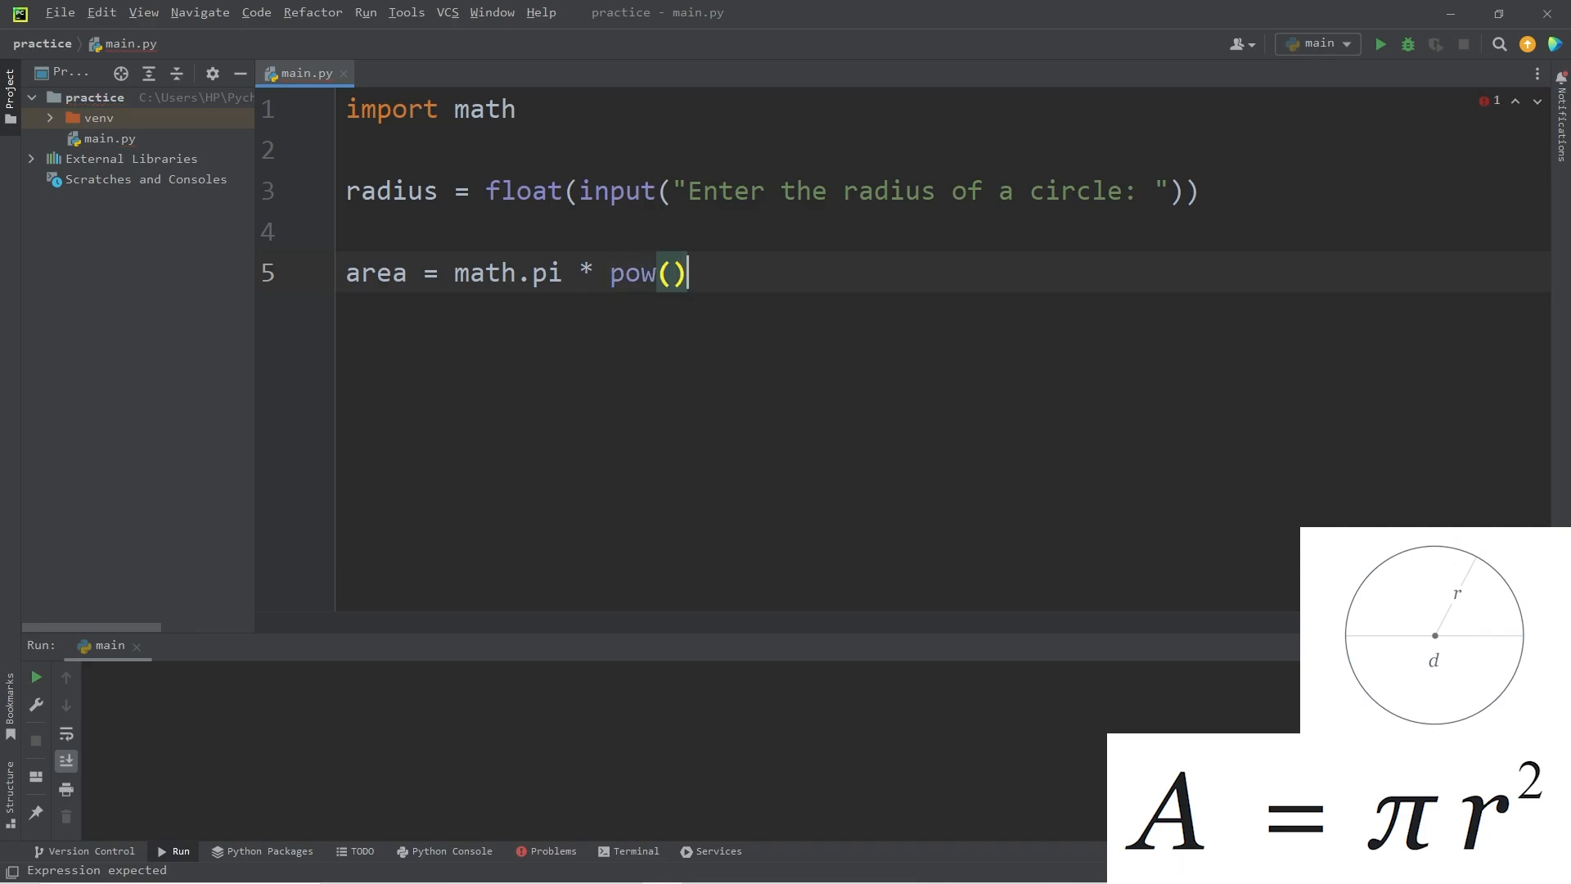
type("radius")
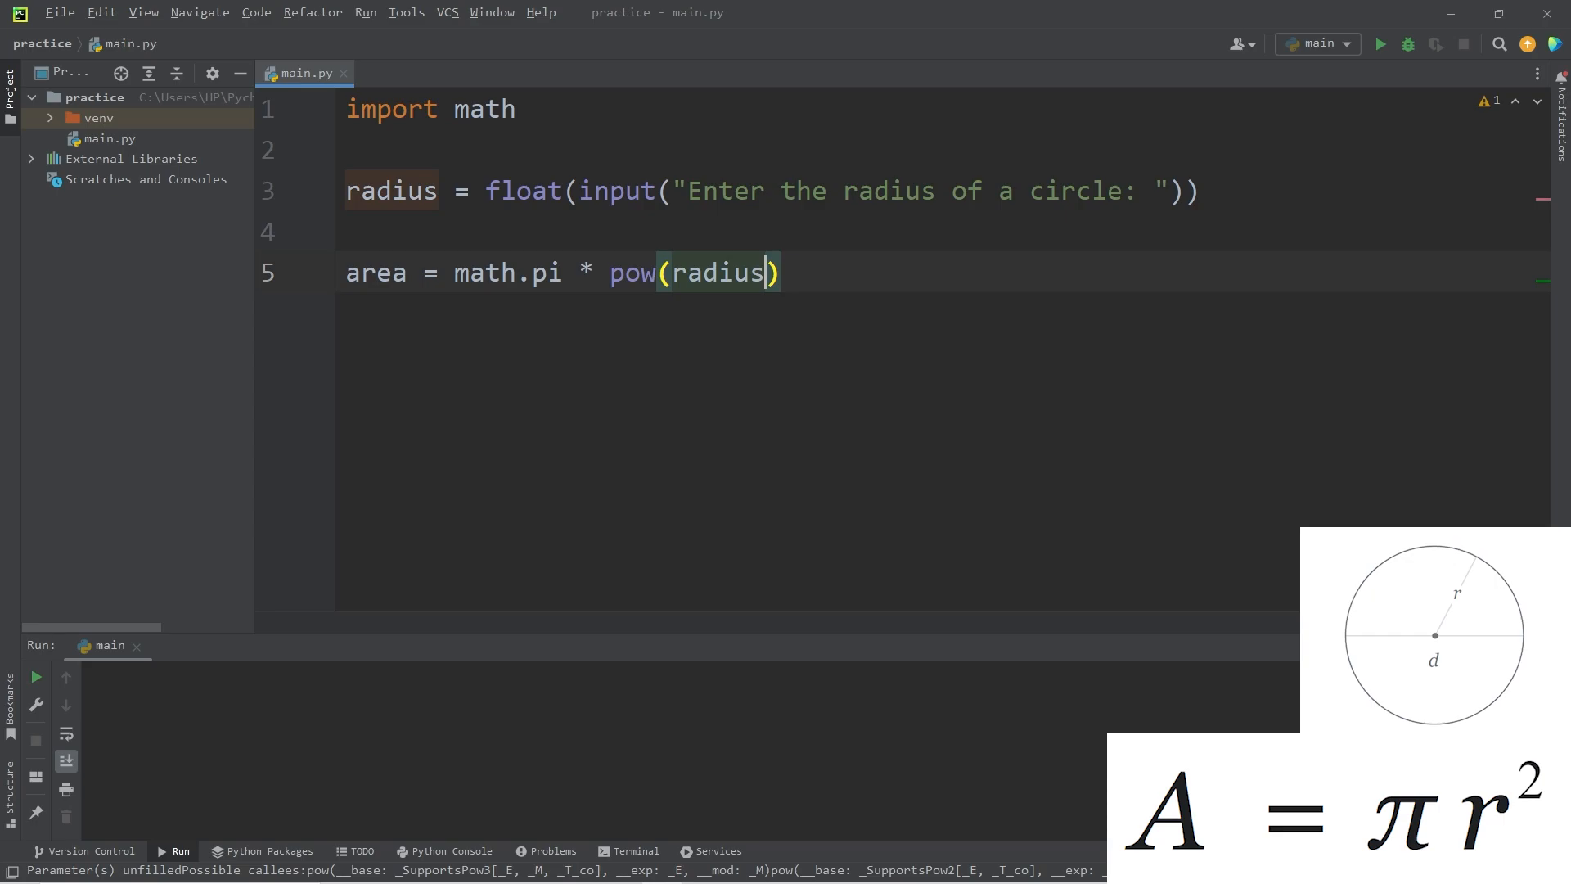
type(", 2")
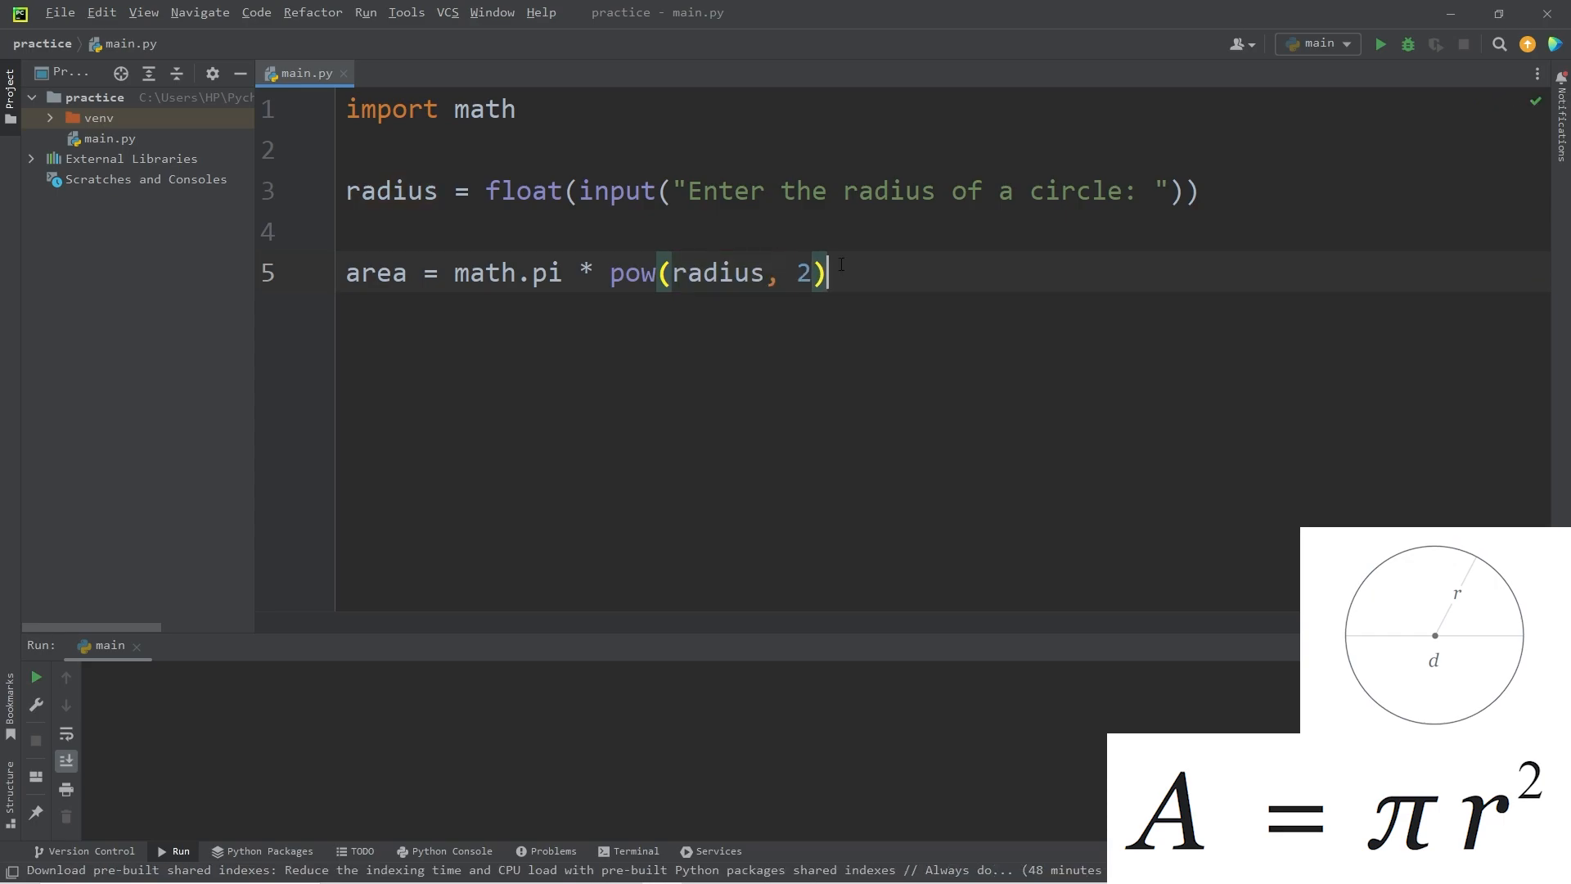
- Print f"The area of the circle is: {area}cm^2"
type("print(\"")
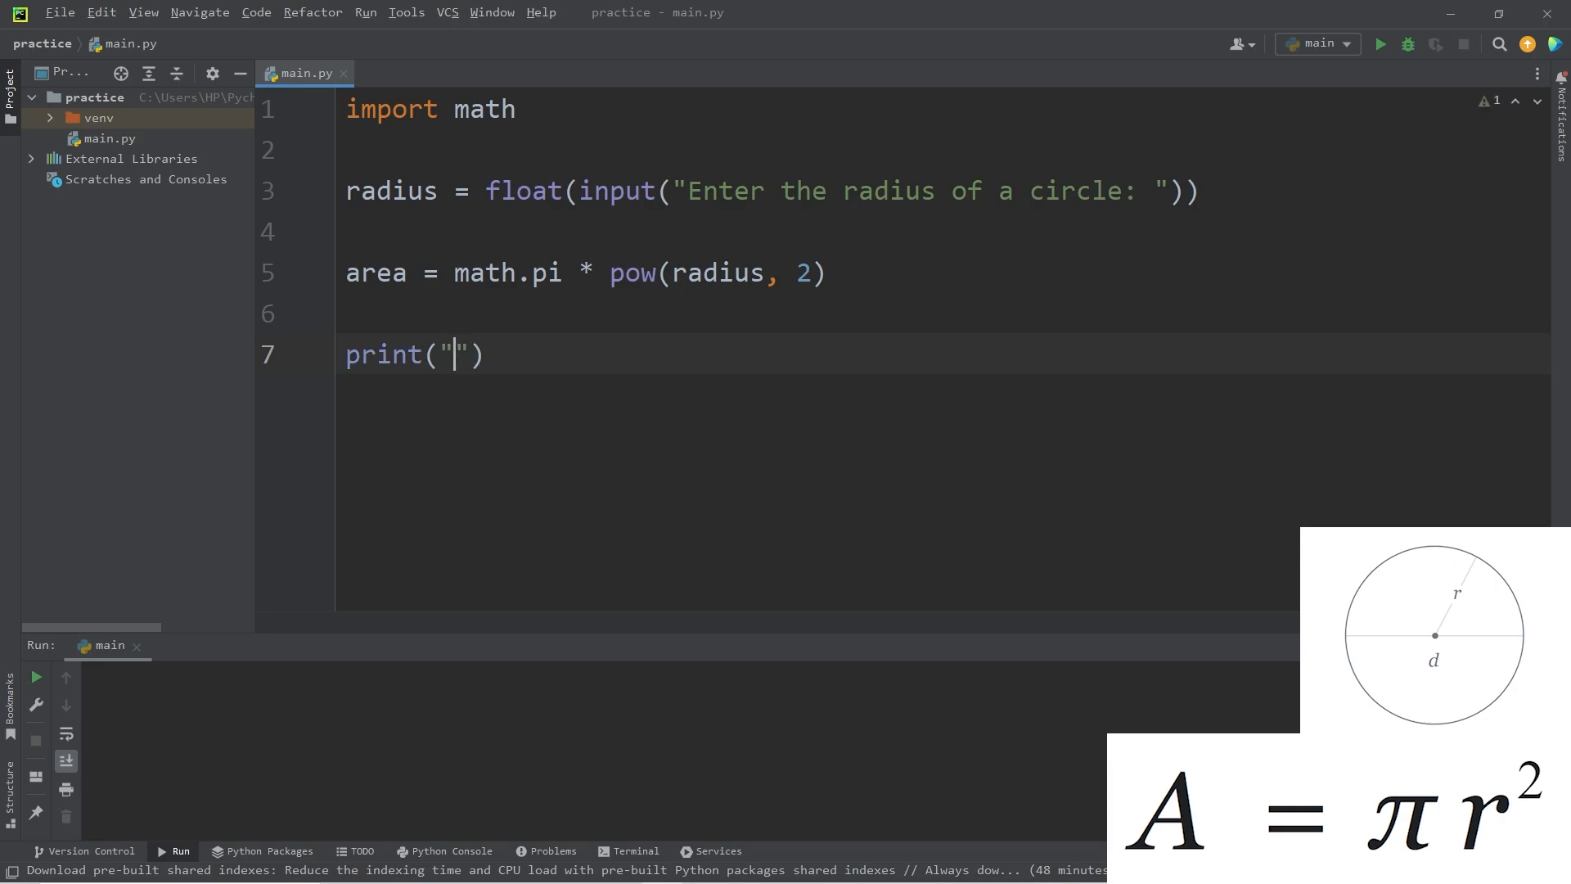
type("f\"The a")
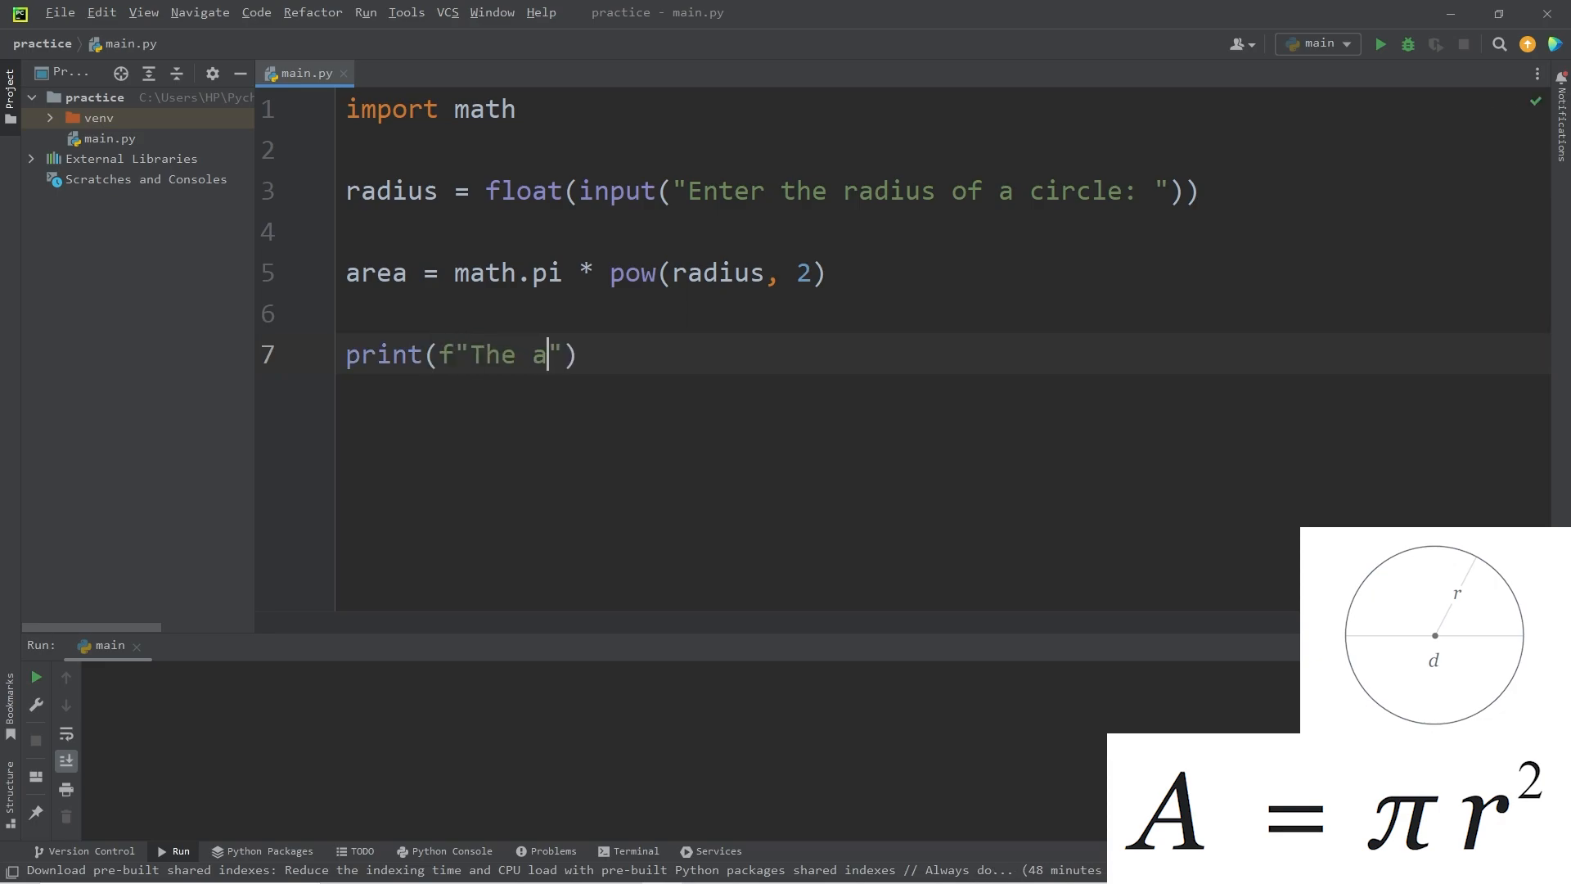
type("rea of")
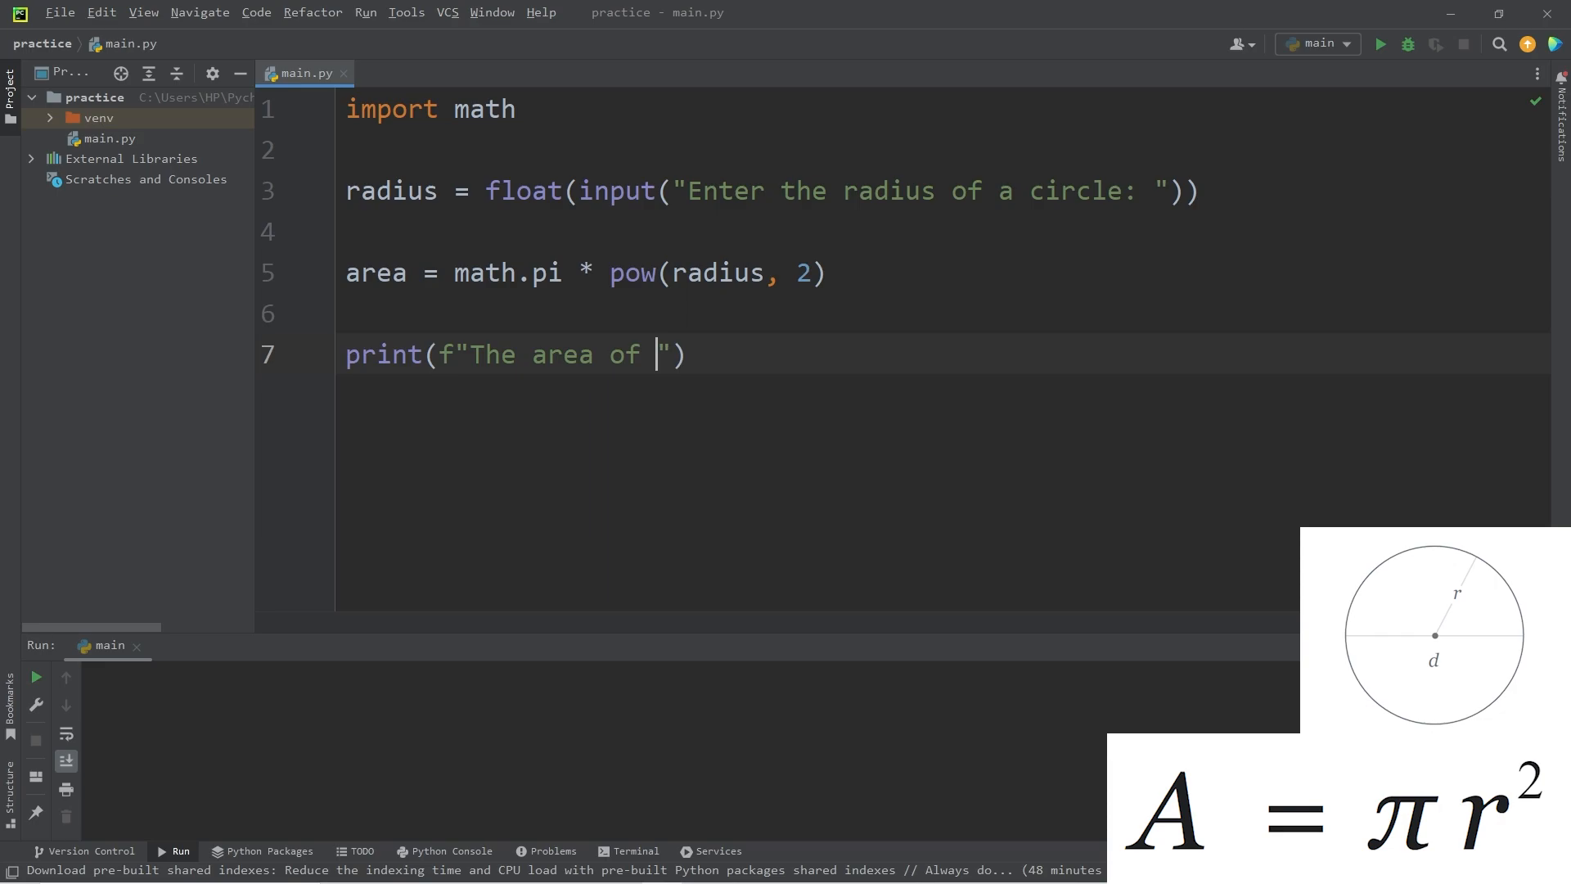
type("the circle")
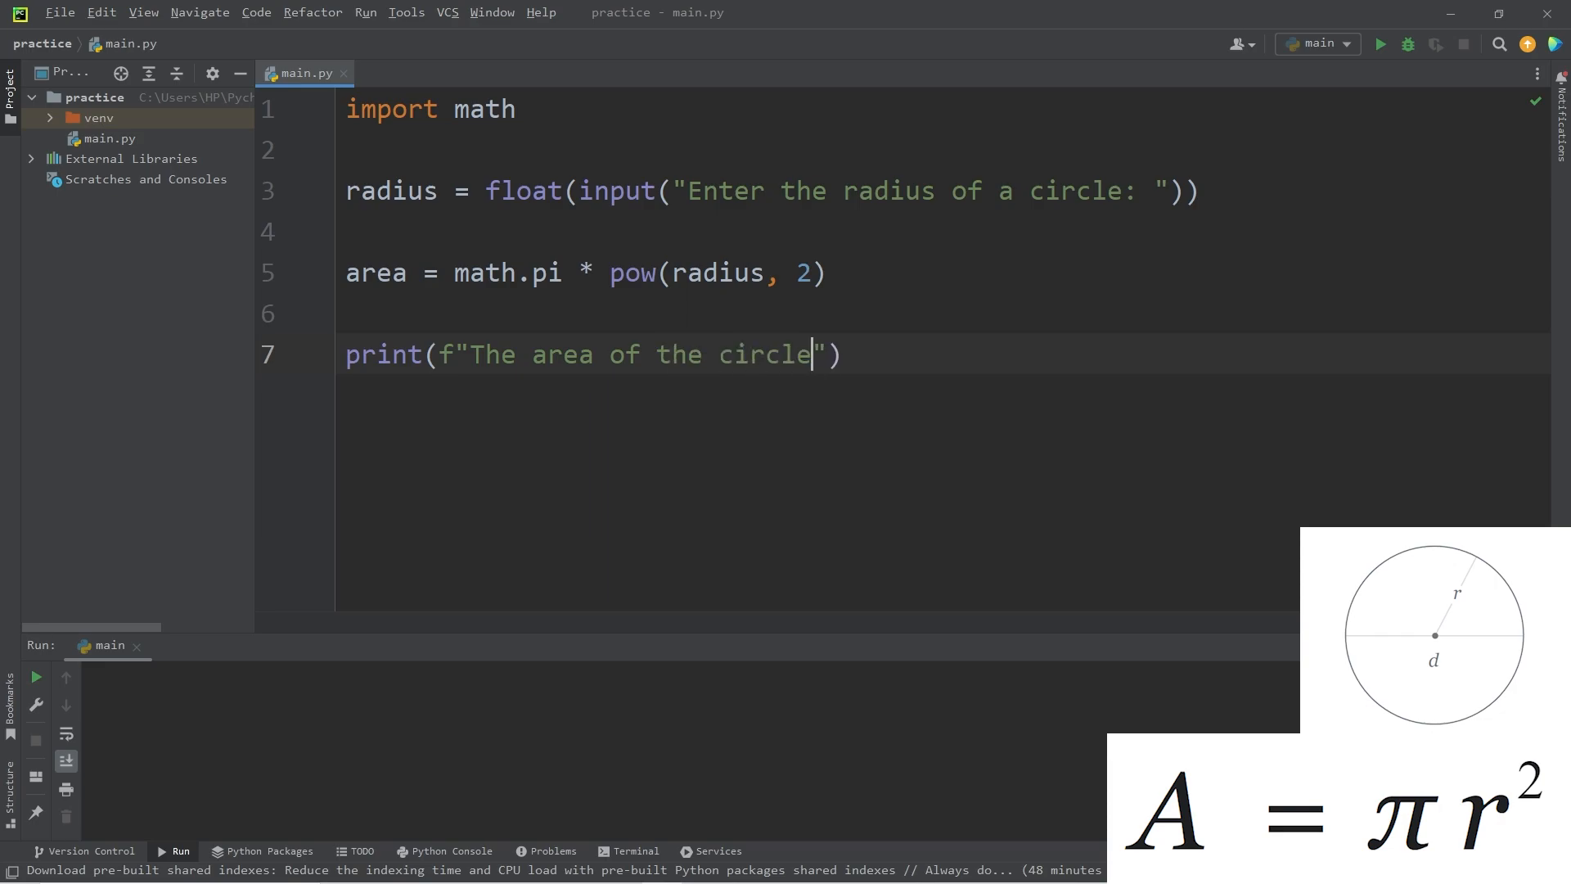
type("is: {}")
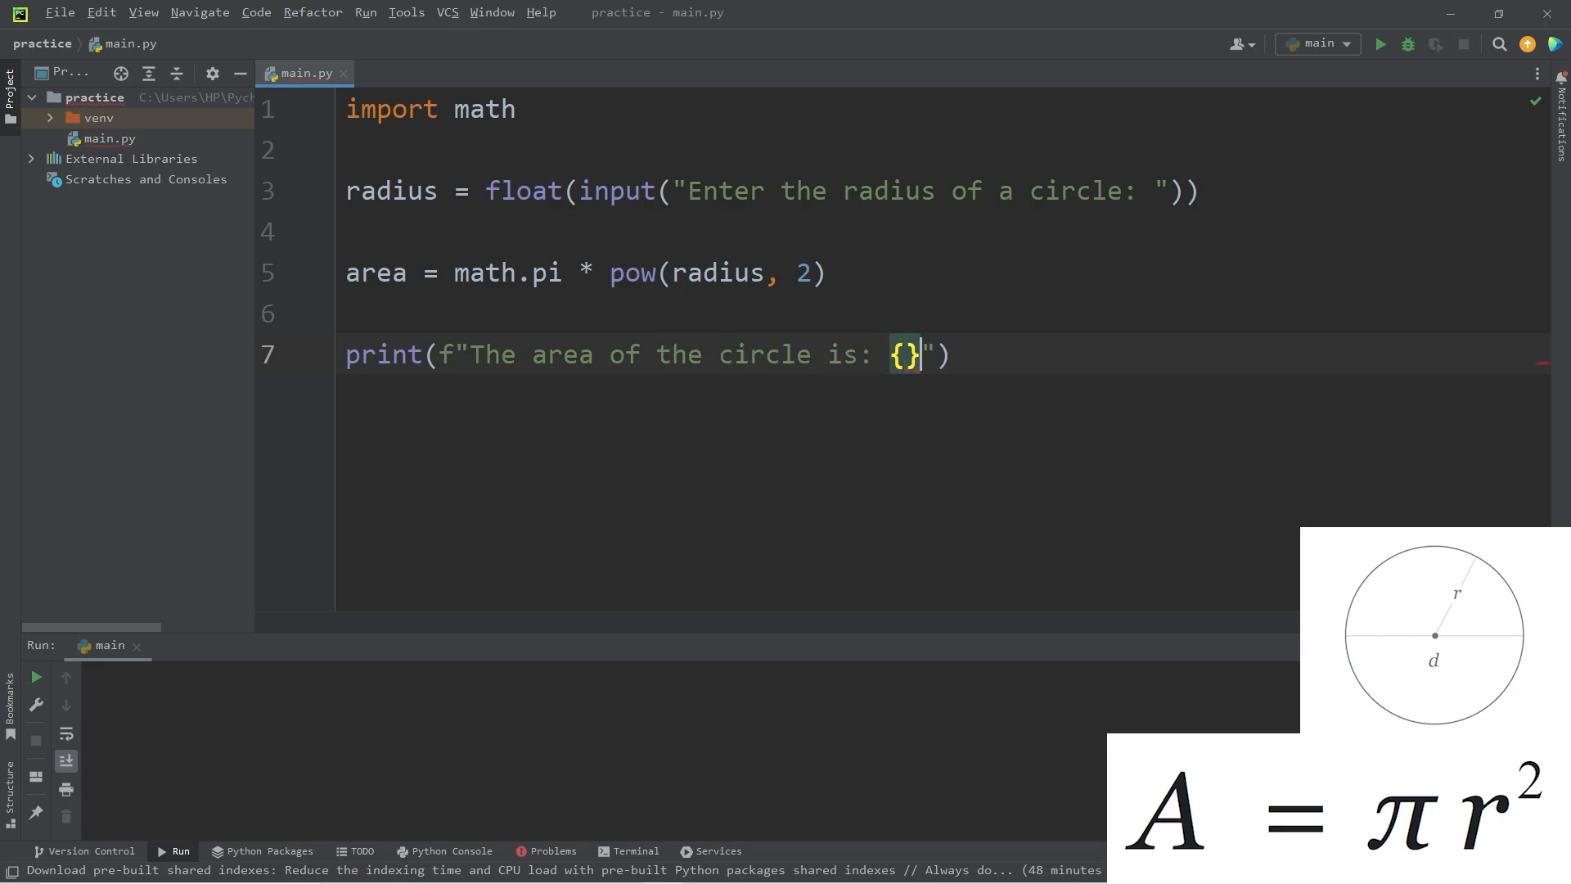
type("area")
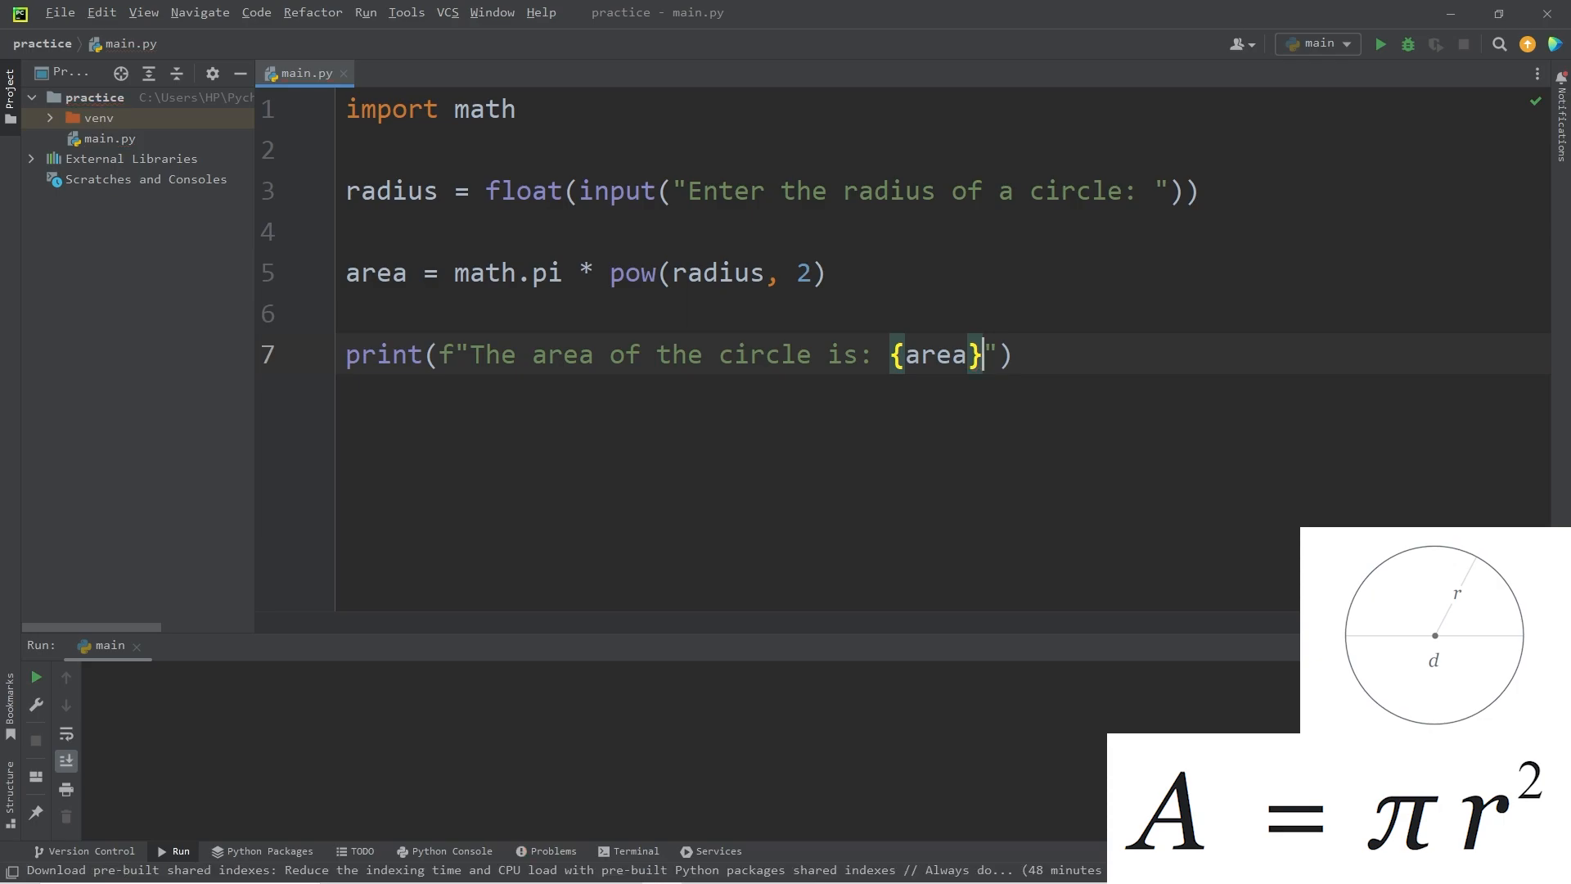
type("cm^2")
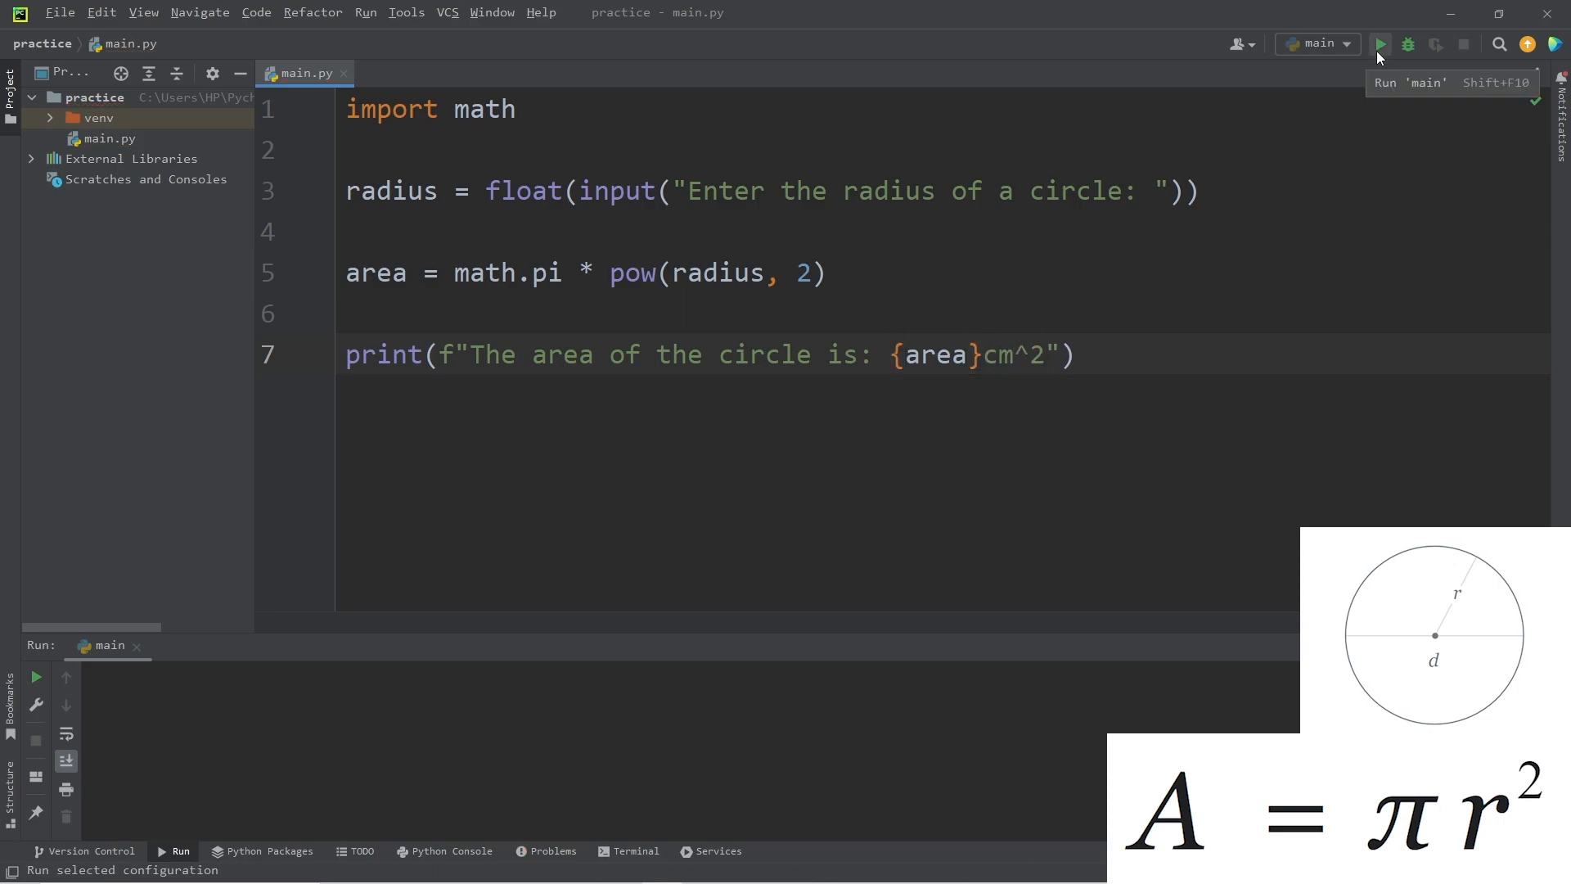
- Run main with radius 10.5, get area 346.3605900582747cm^2, and select the area value
left_click(1381, 45)
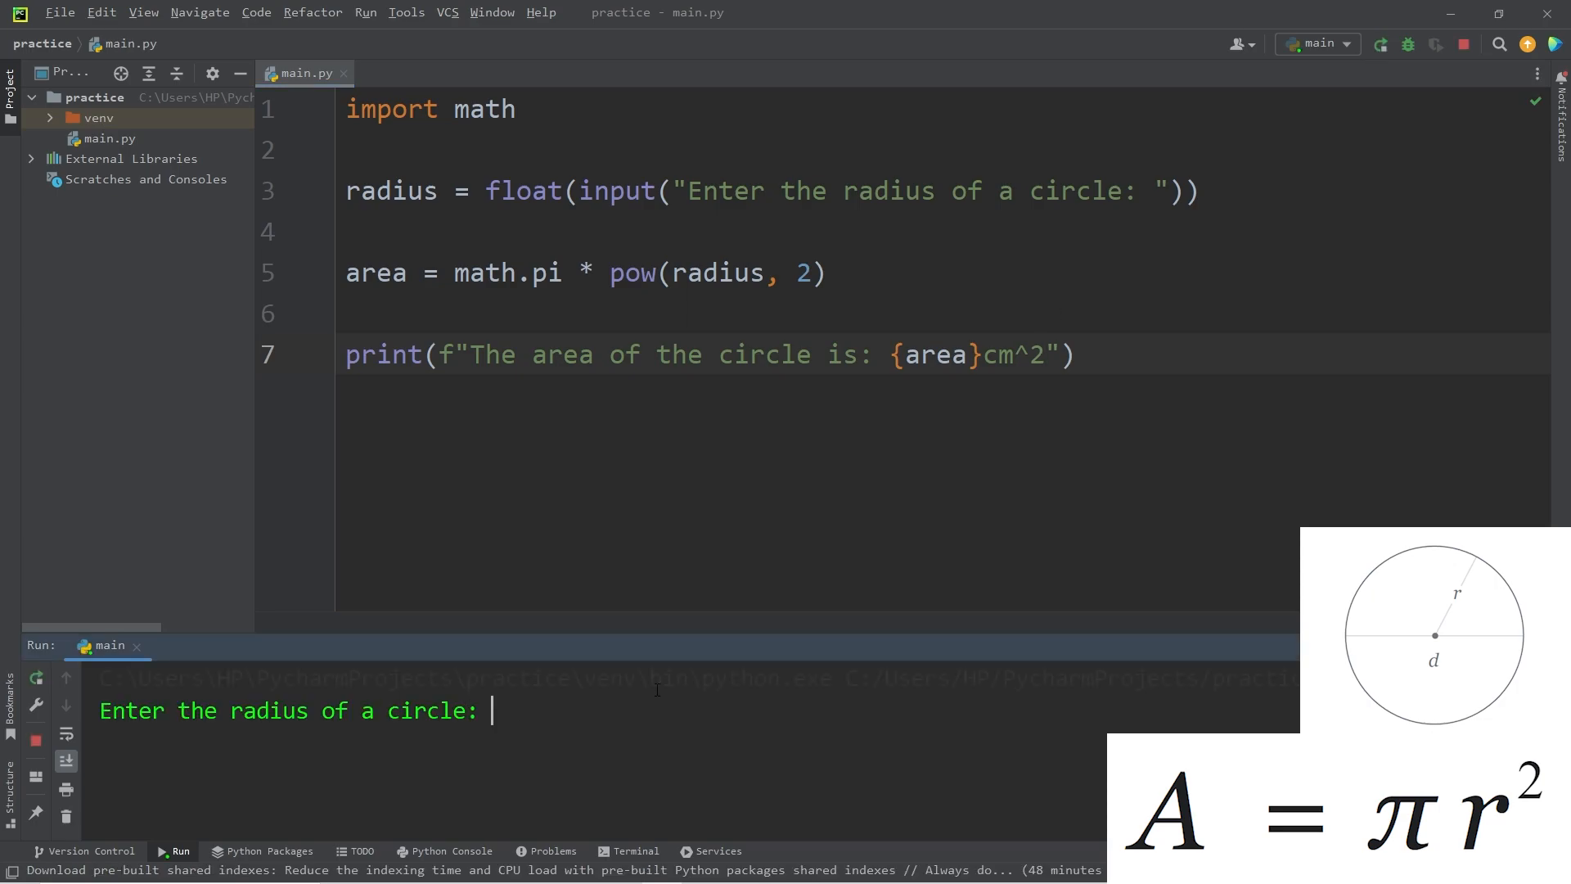
type("10.5")
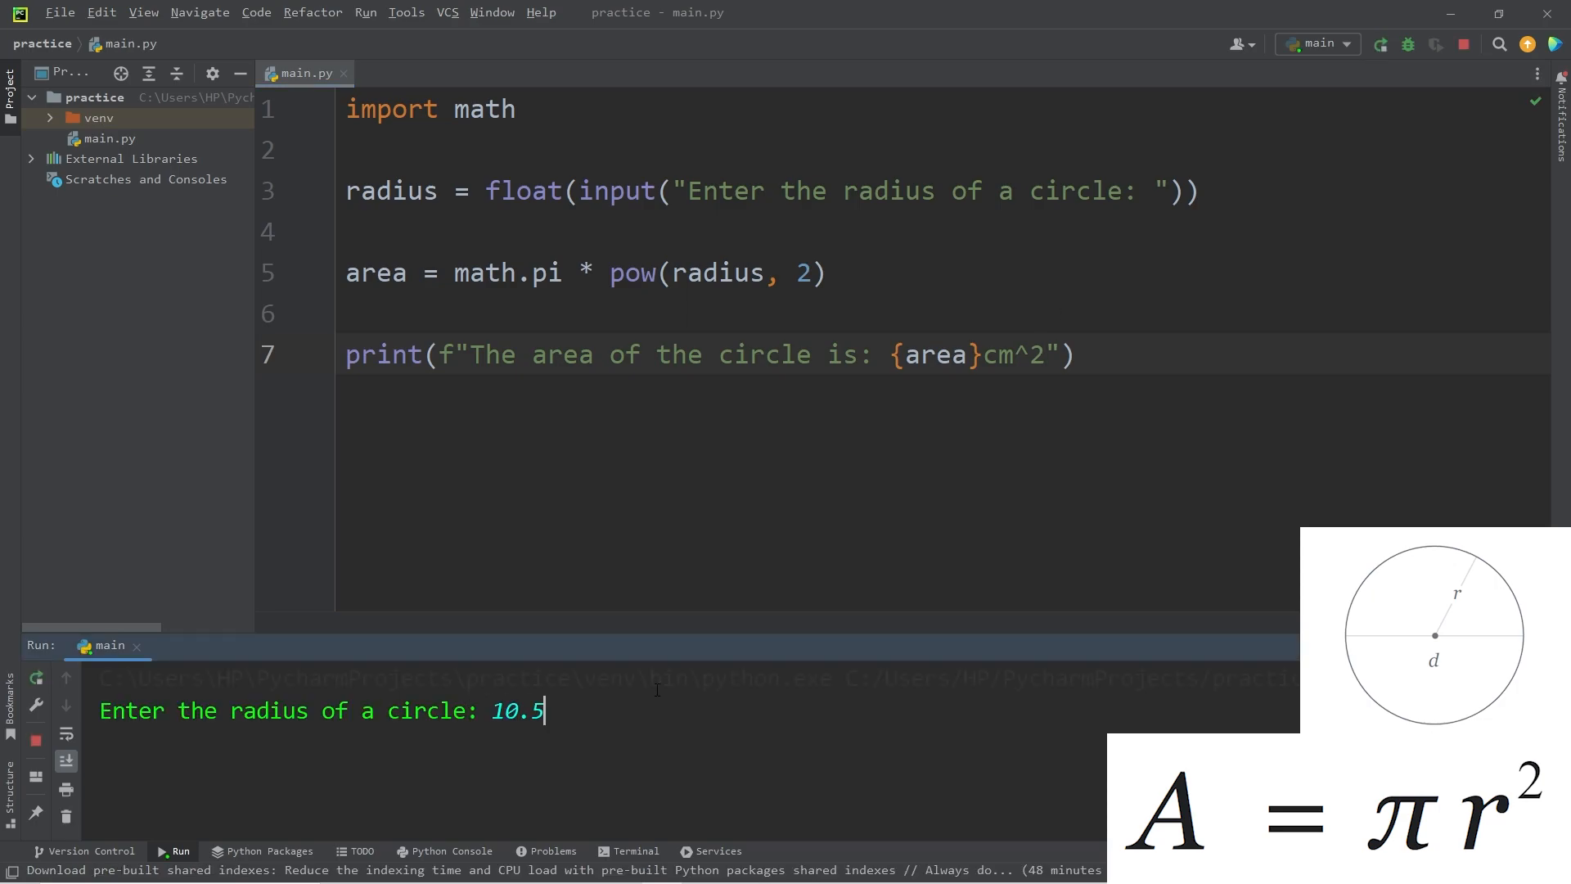
key("enter")
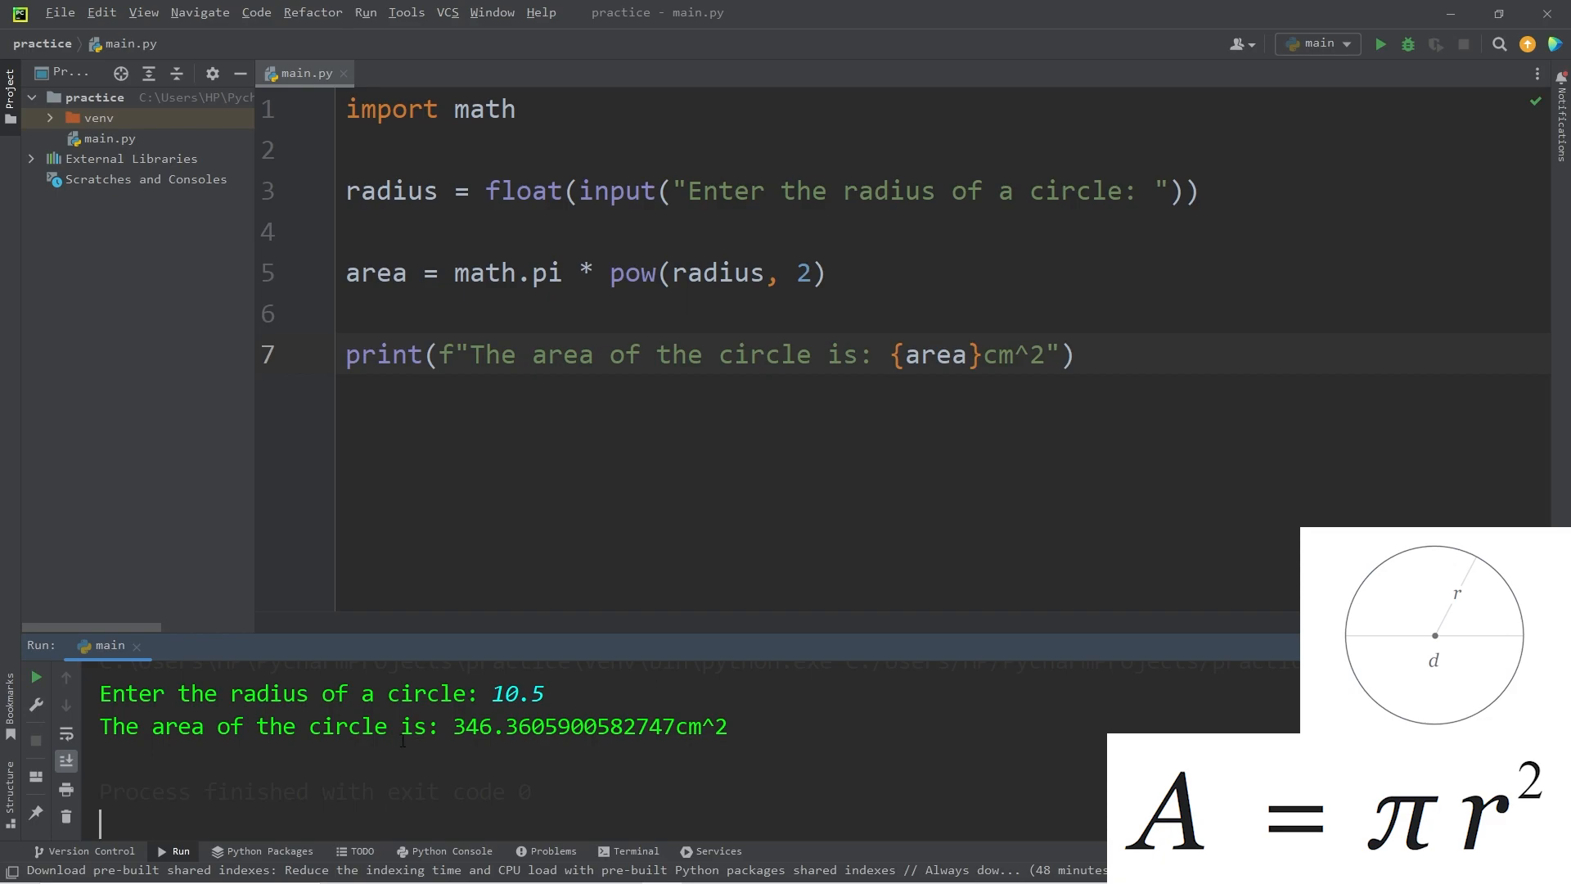
double_click(475, 726)
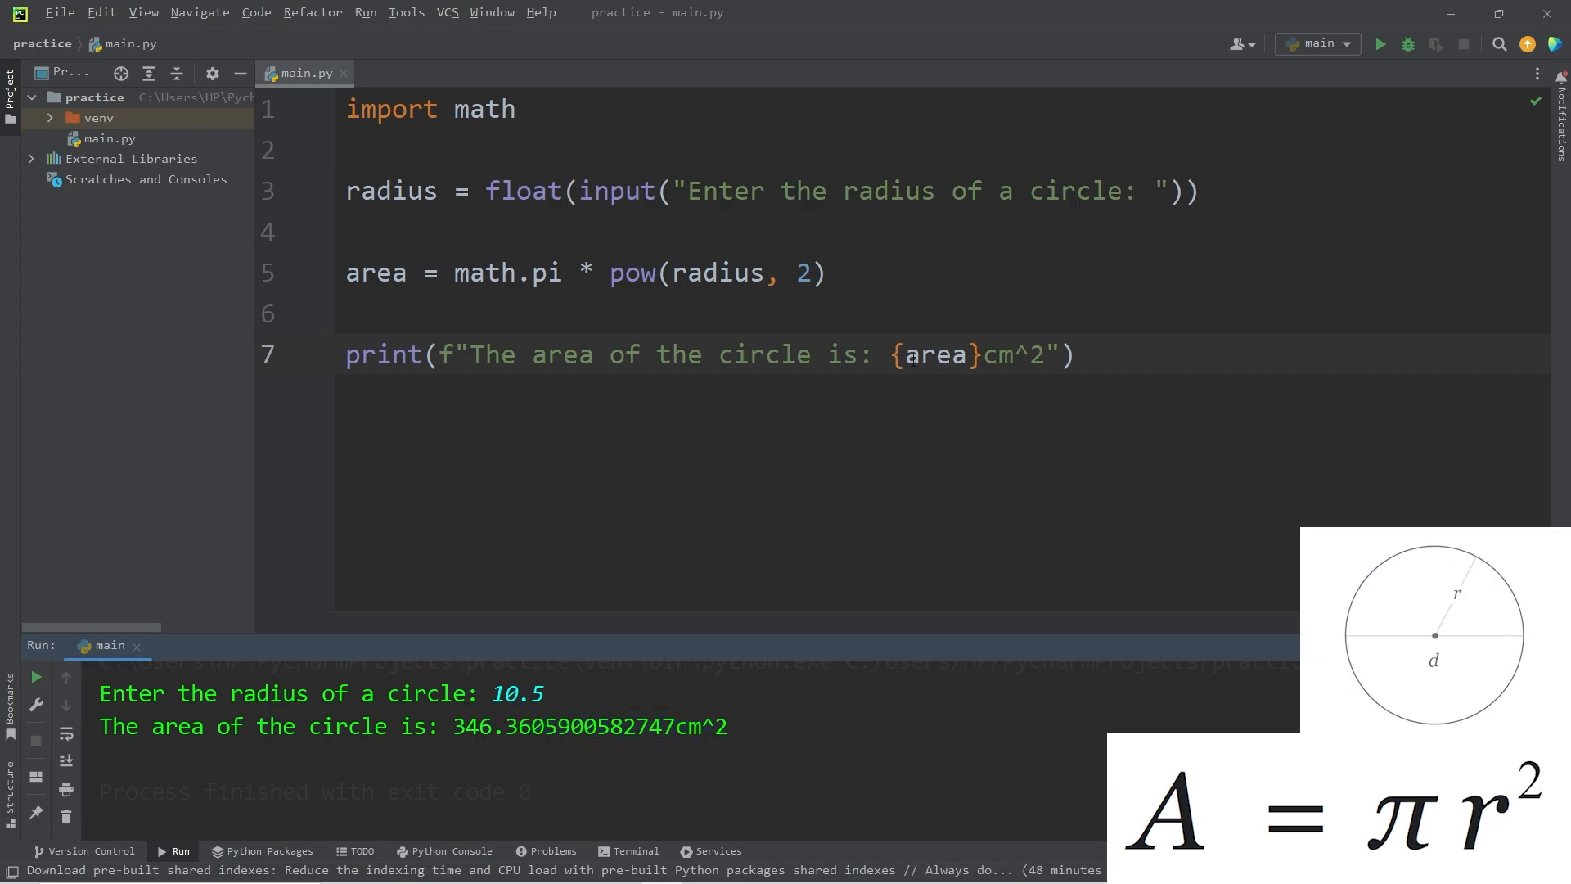
- Wrap the printed area in round(area, 2) and rerun with radius 10.5
type("round(")
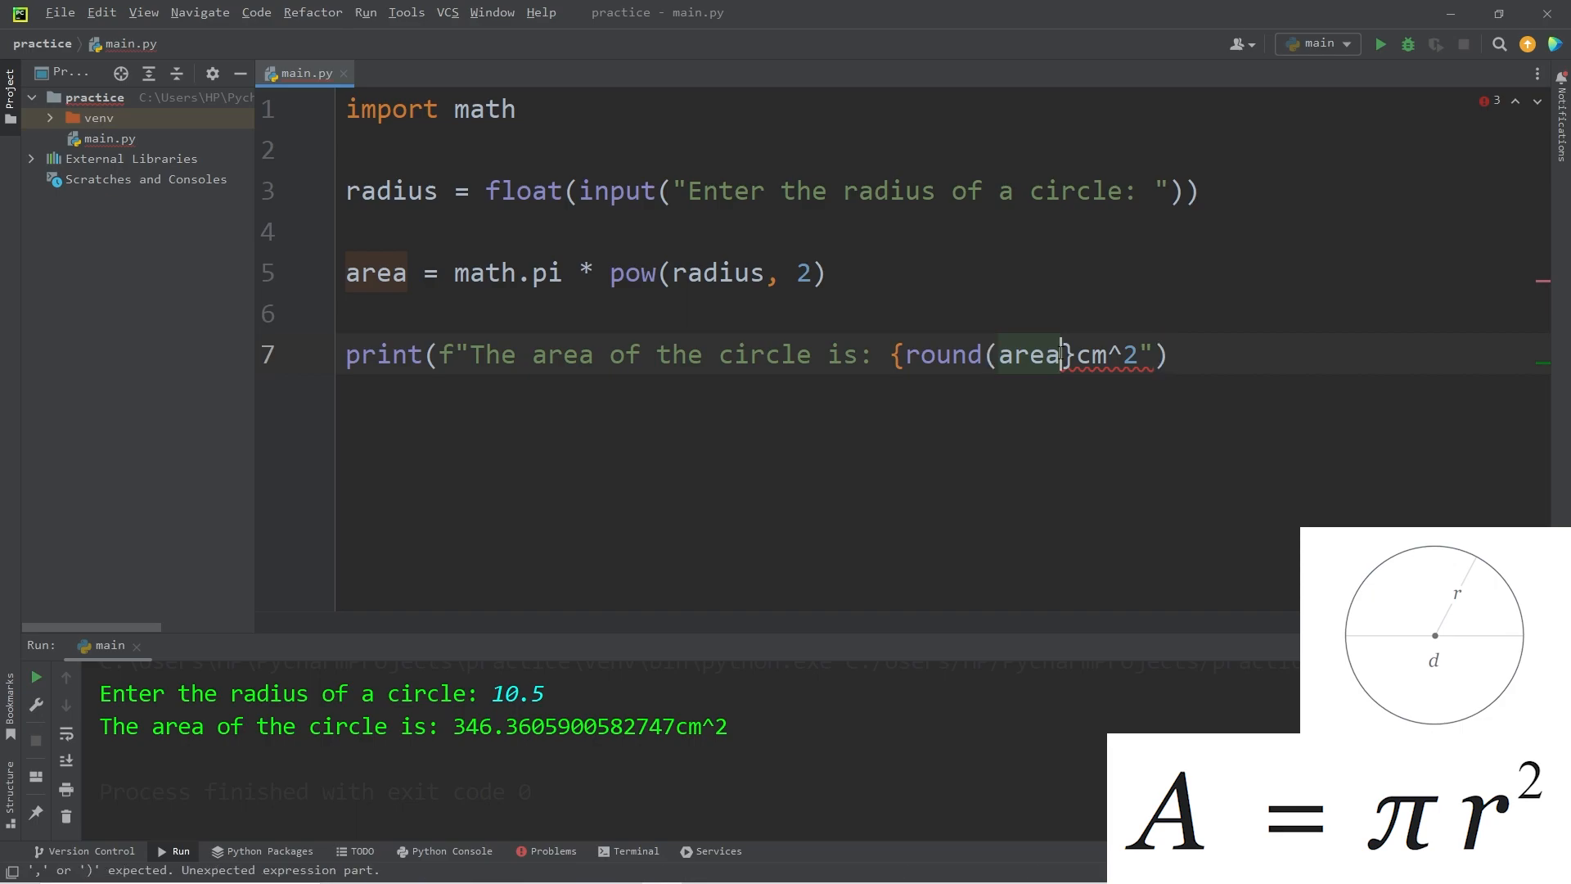
type(")")
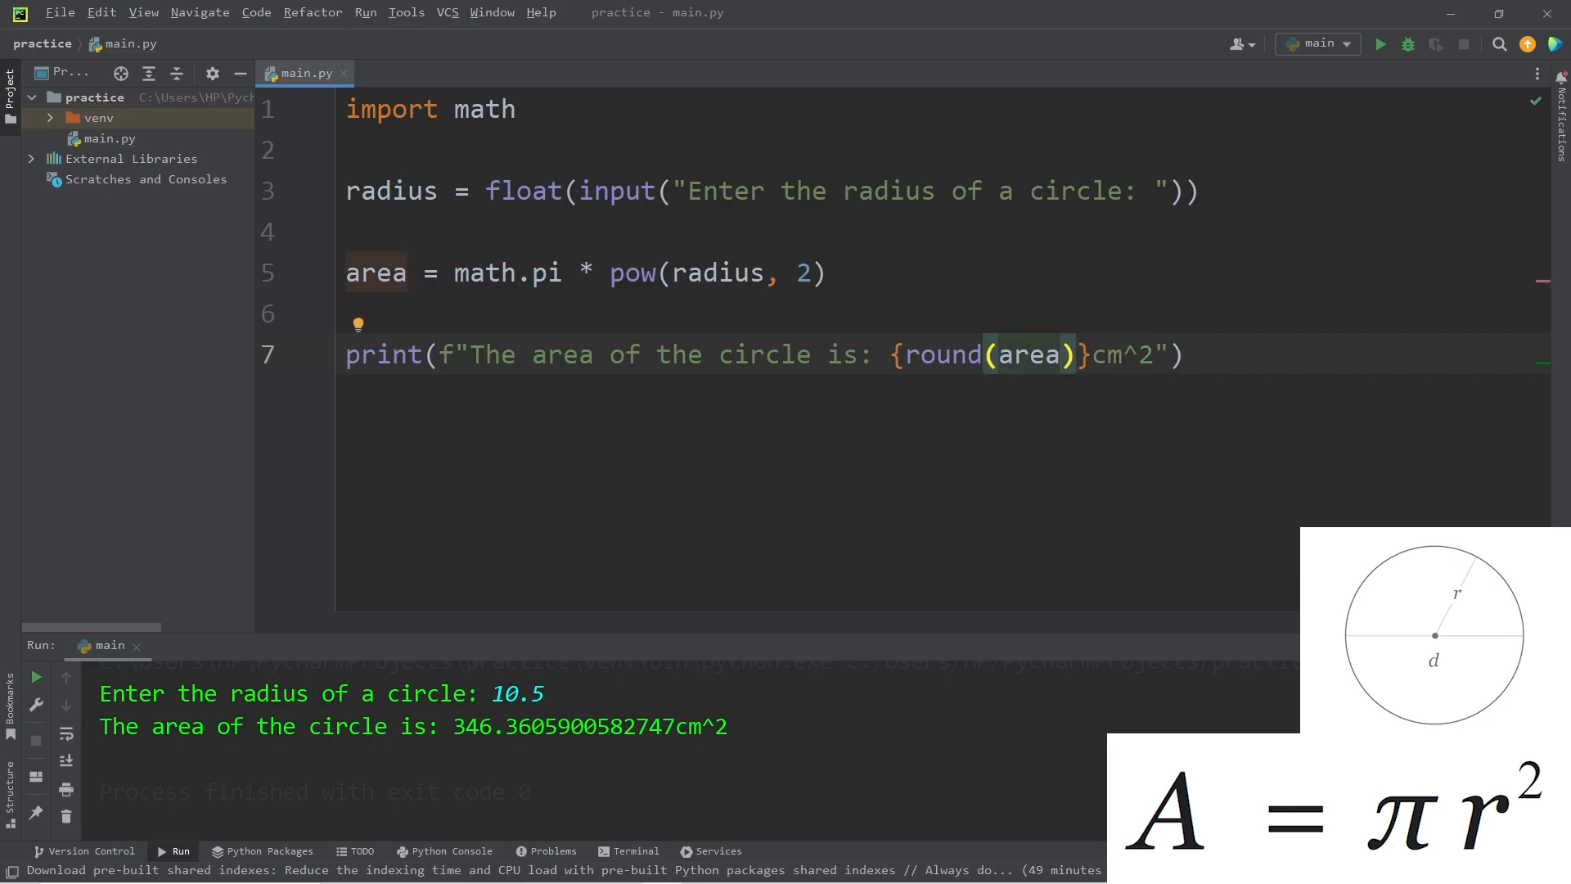
type(", 2")
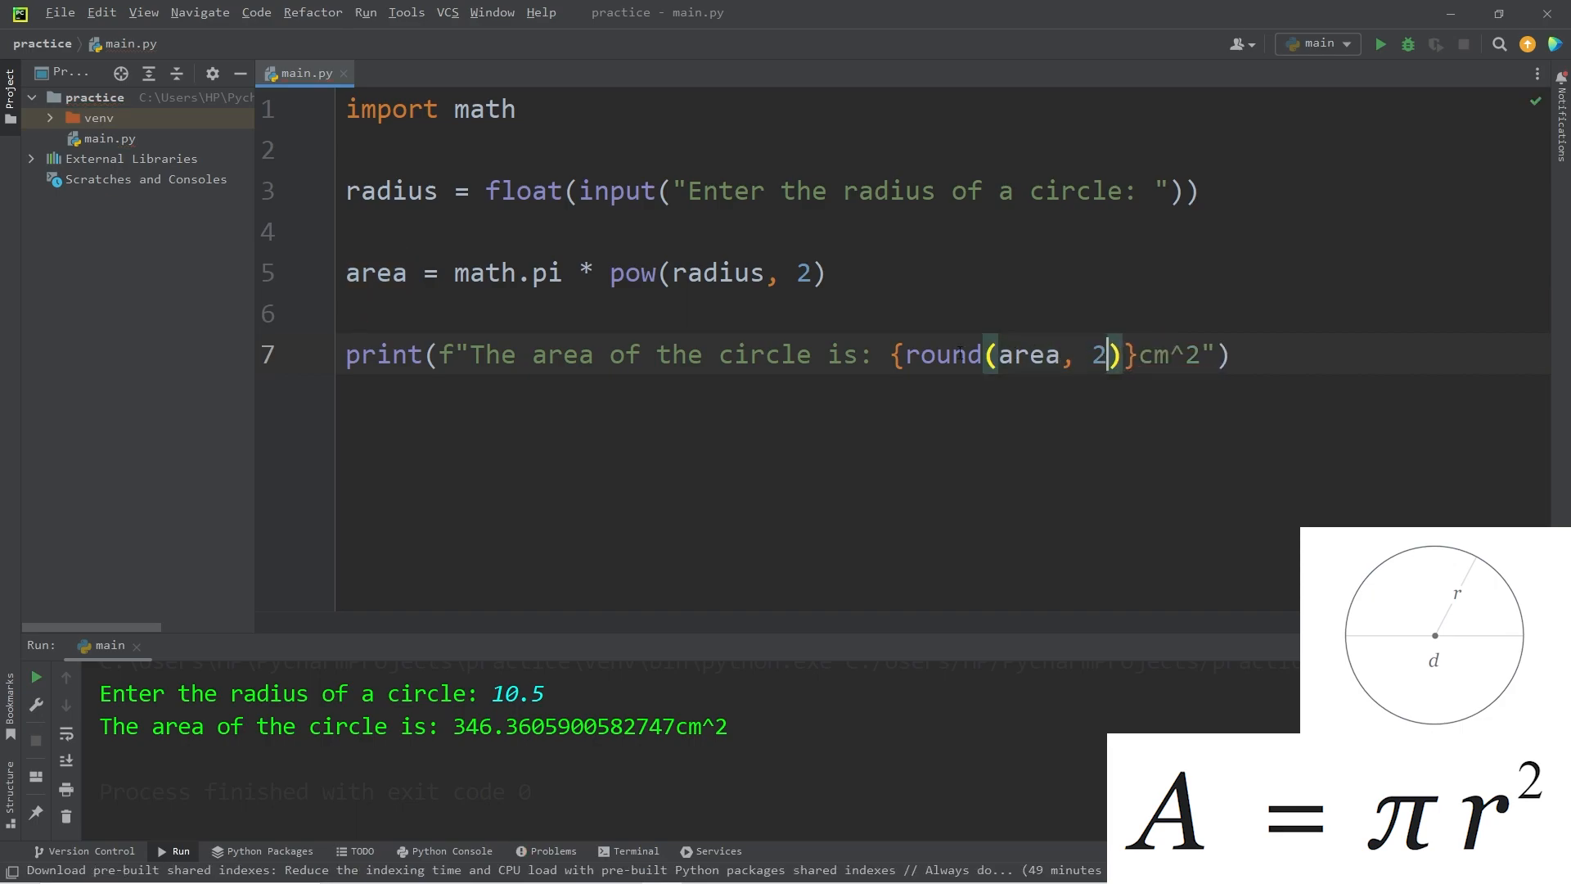
left_click(1380, 45)
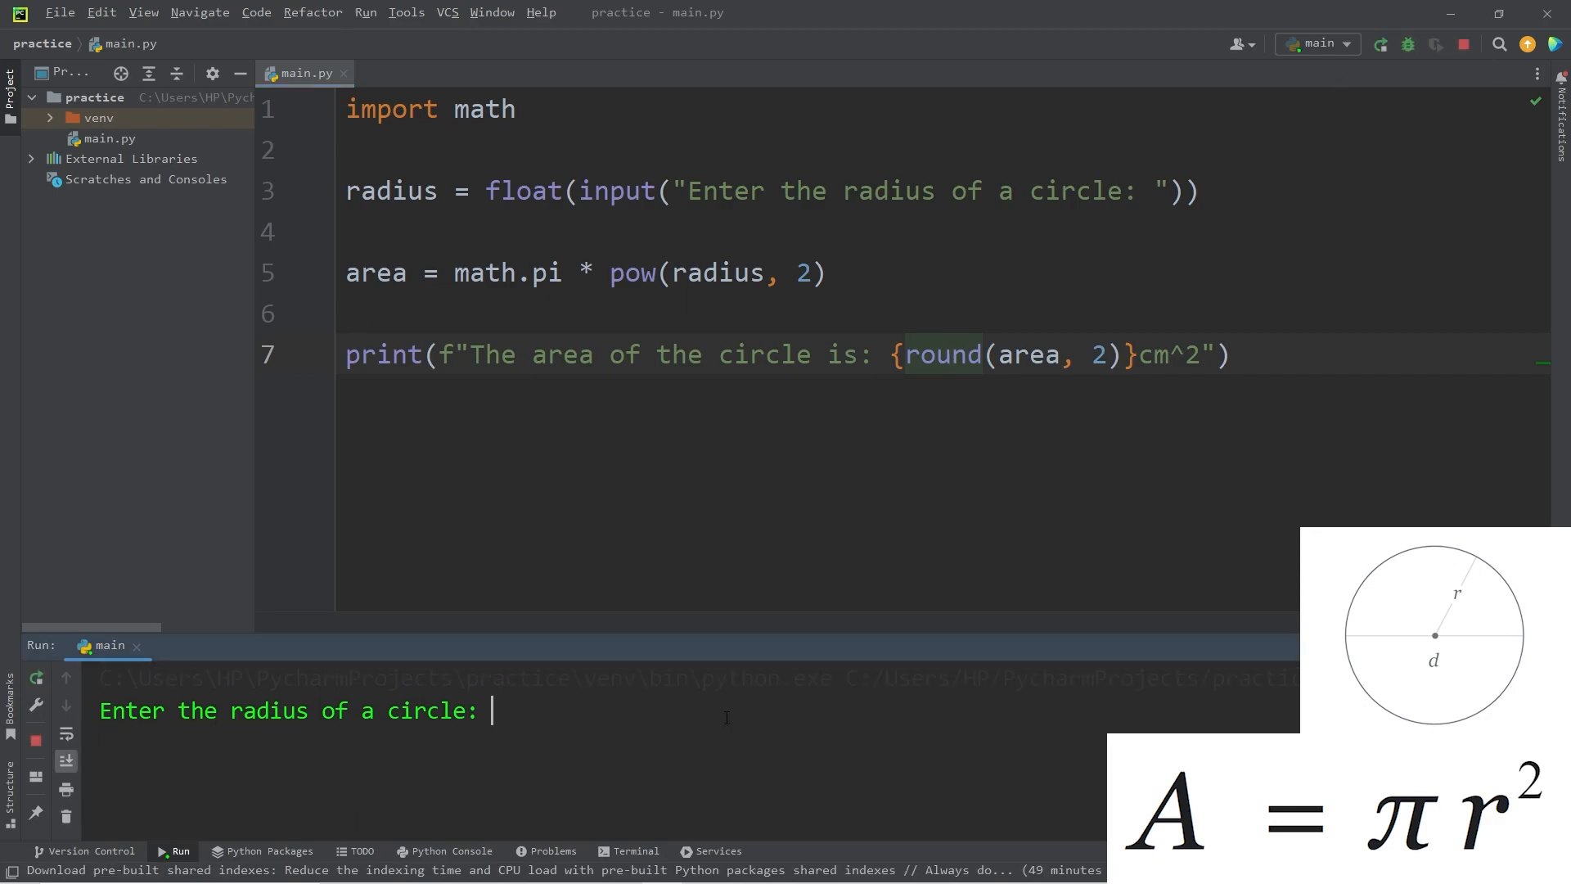
type("10.5")
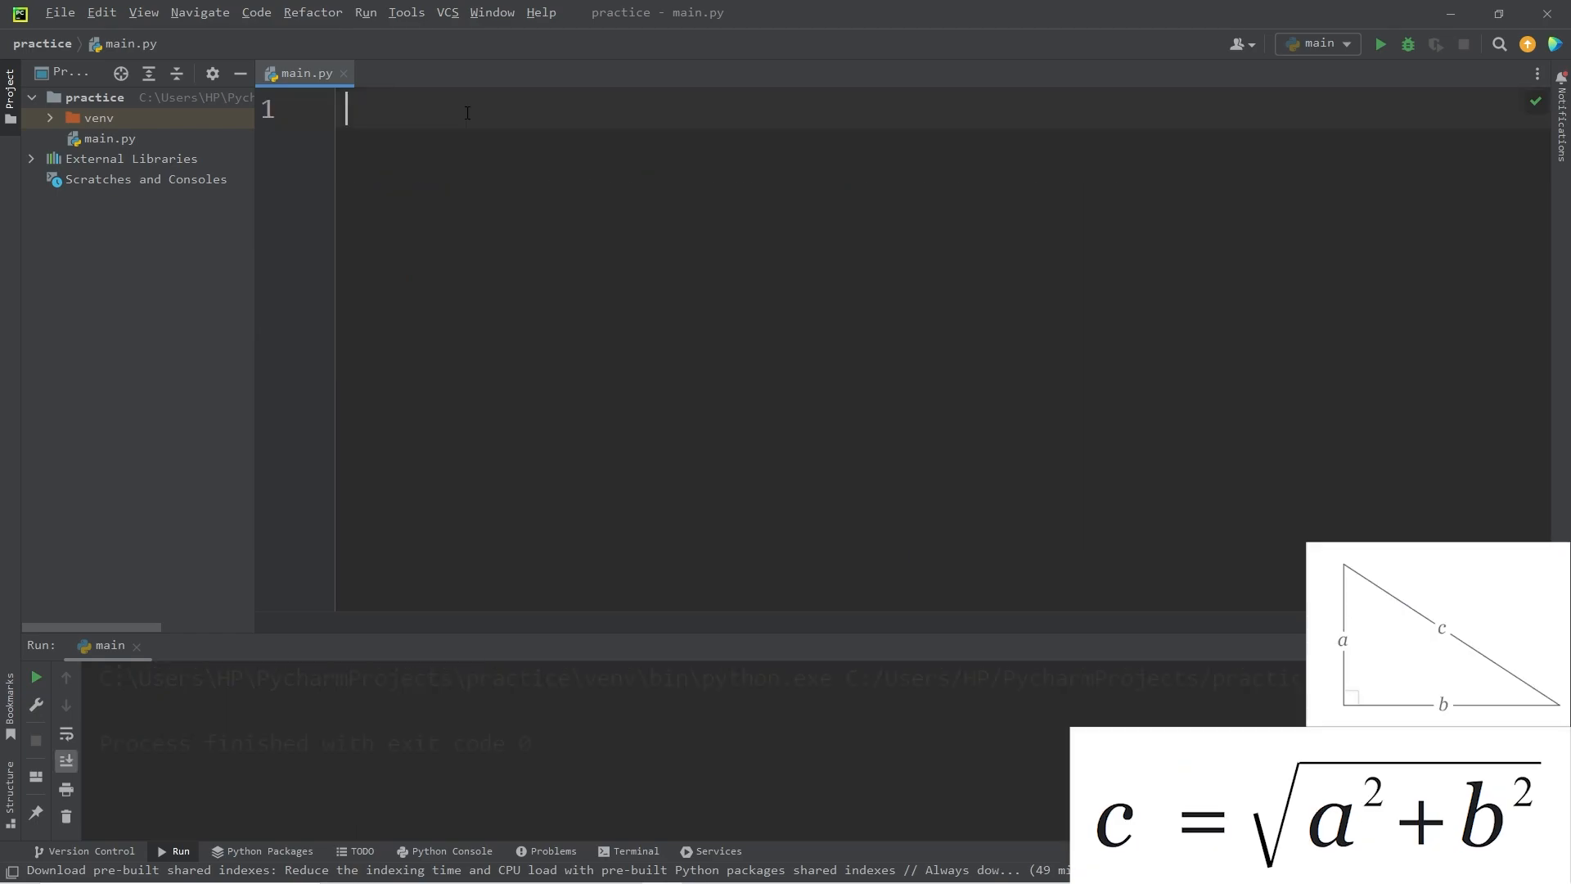
mouse_move(451, 111)
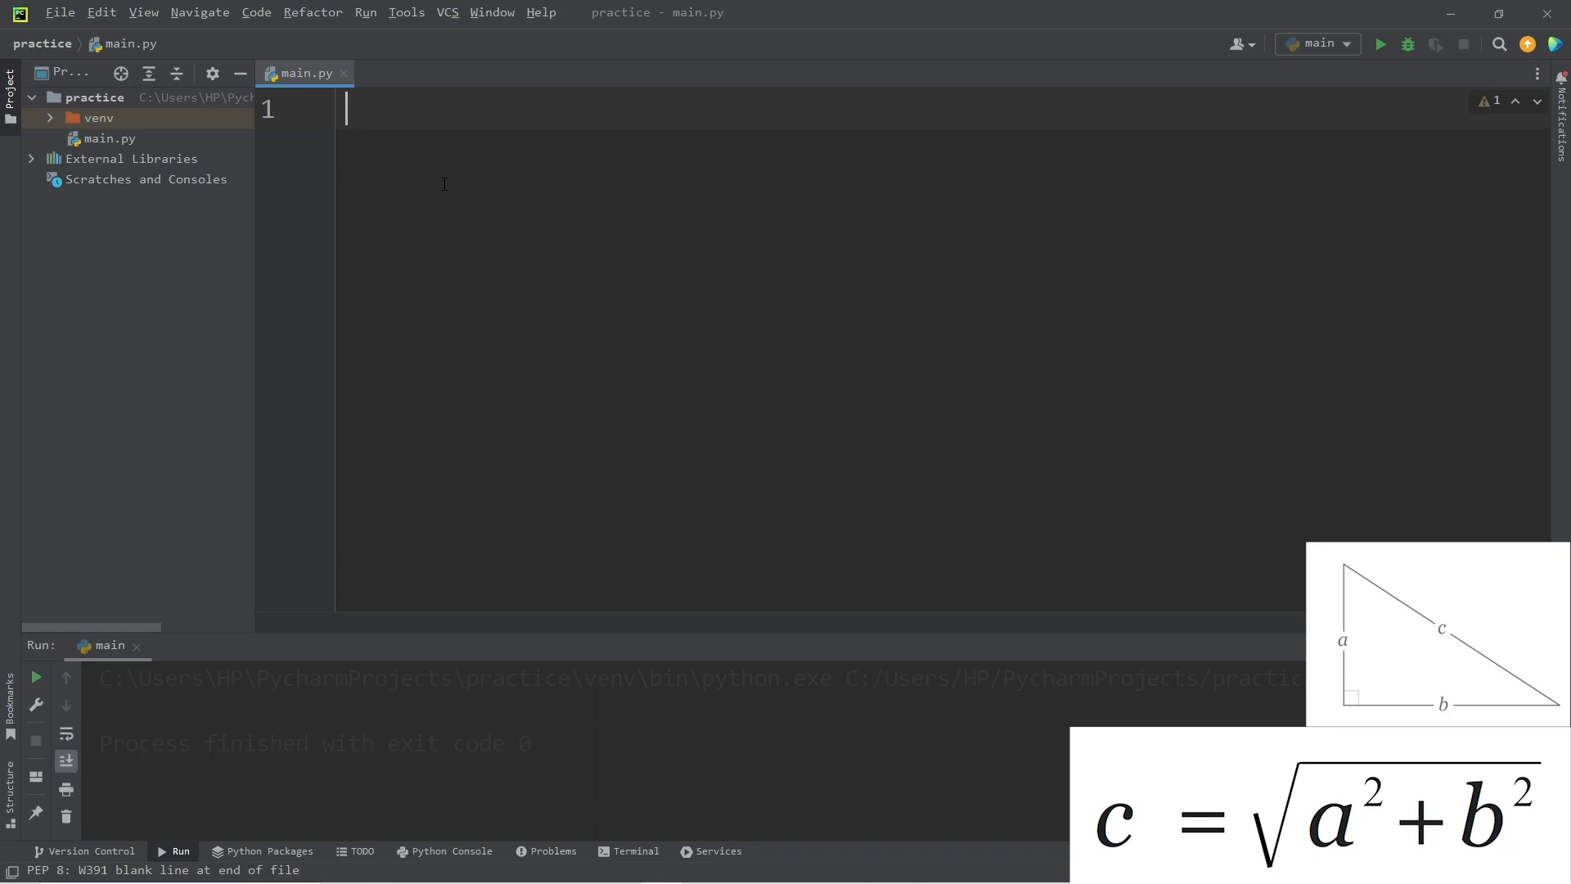
- Import math and read sides a and b as floats from 'Enter side' prompts
type("import math")
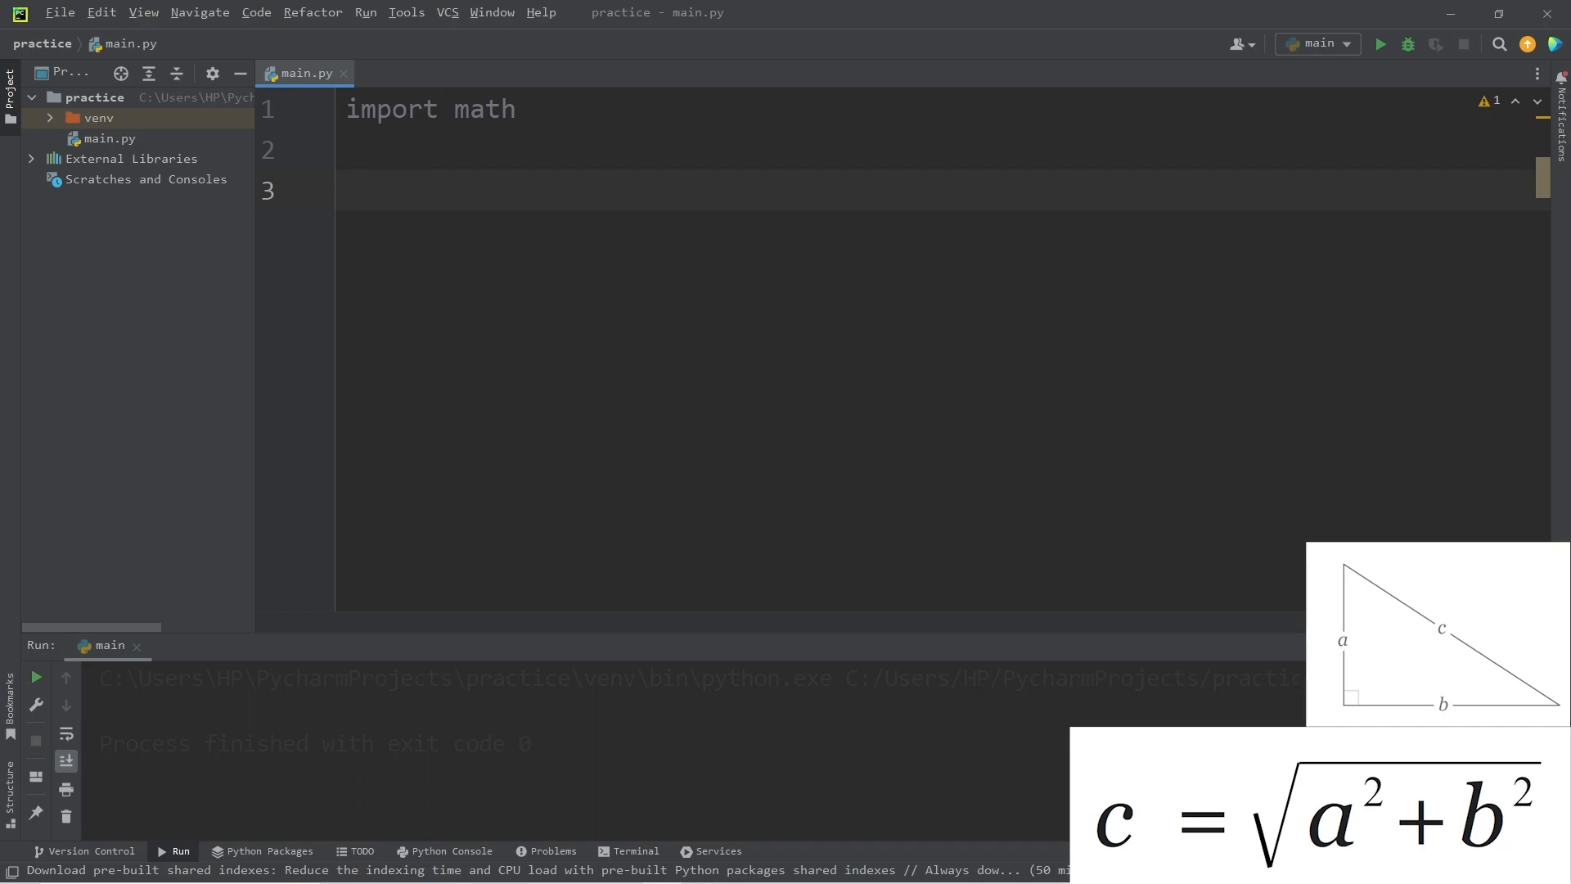
type("a =")
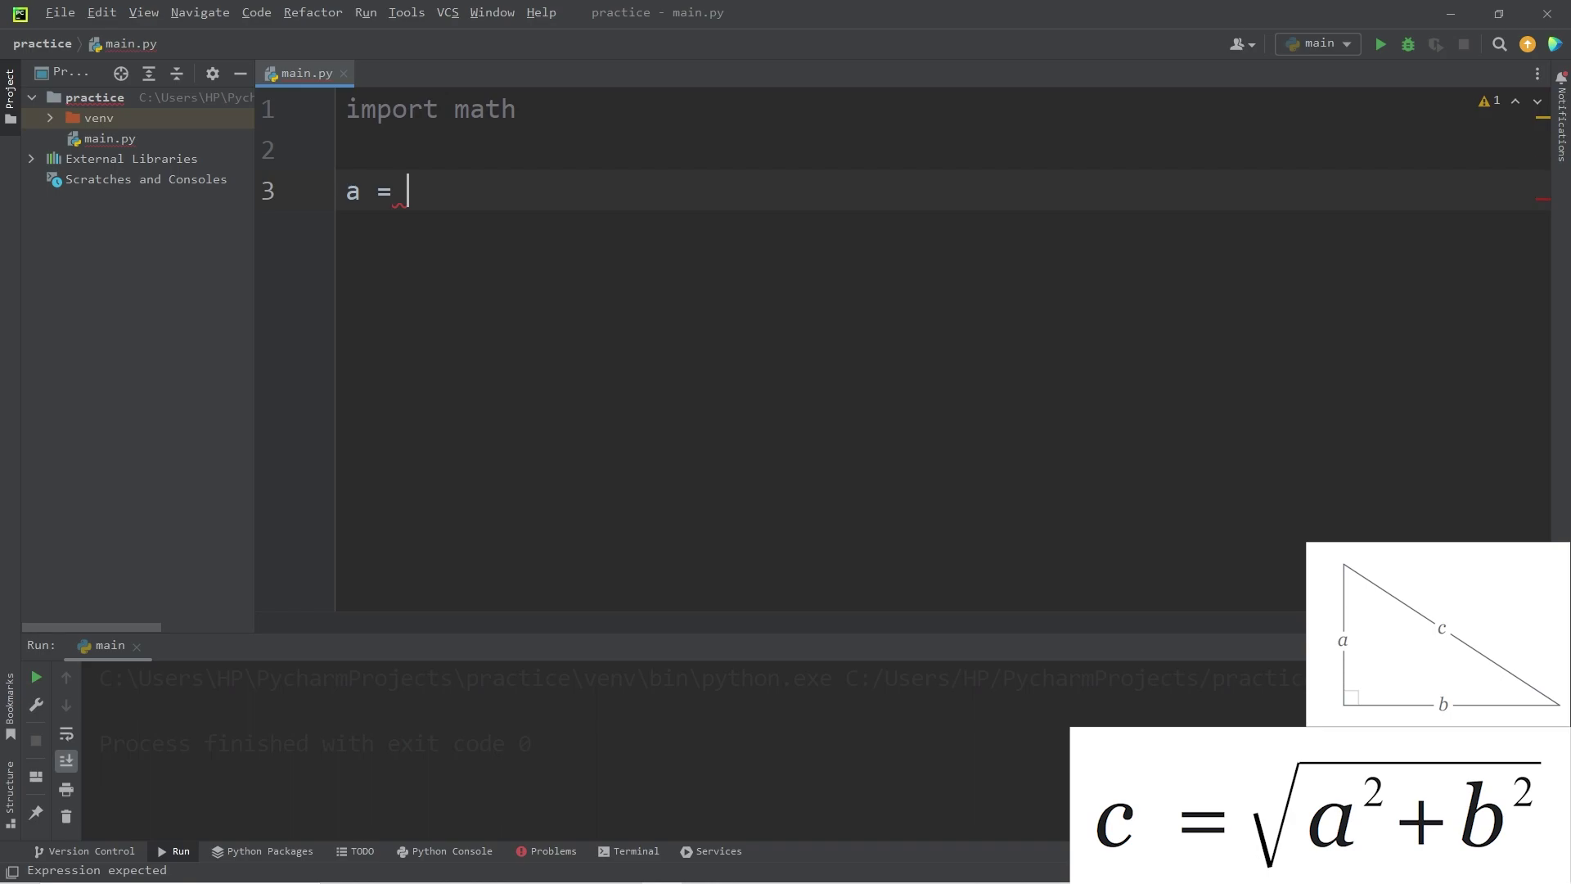
type("input()")
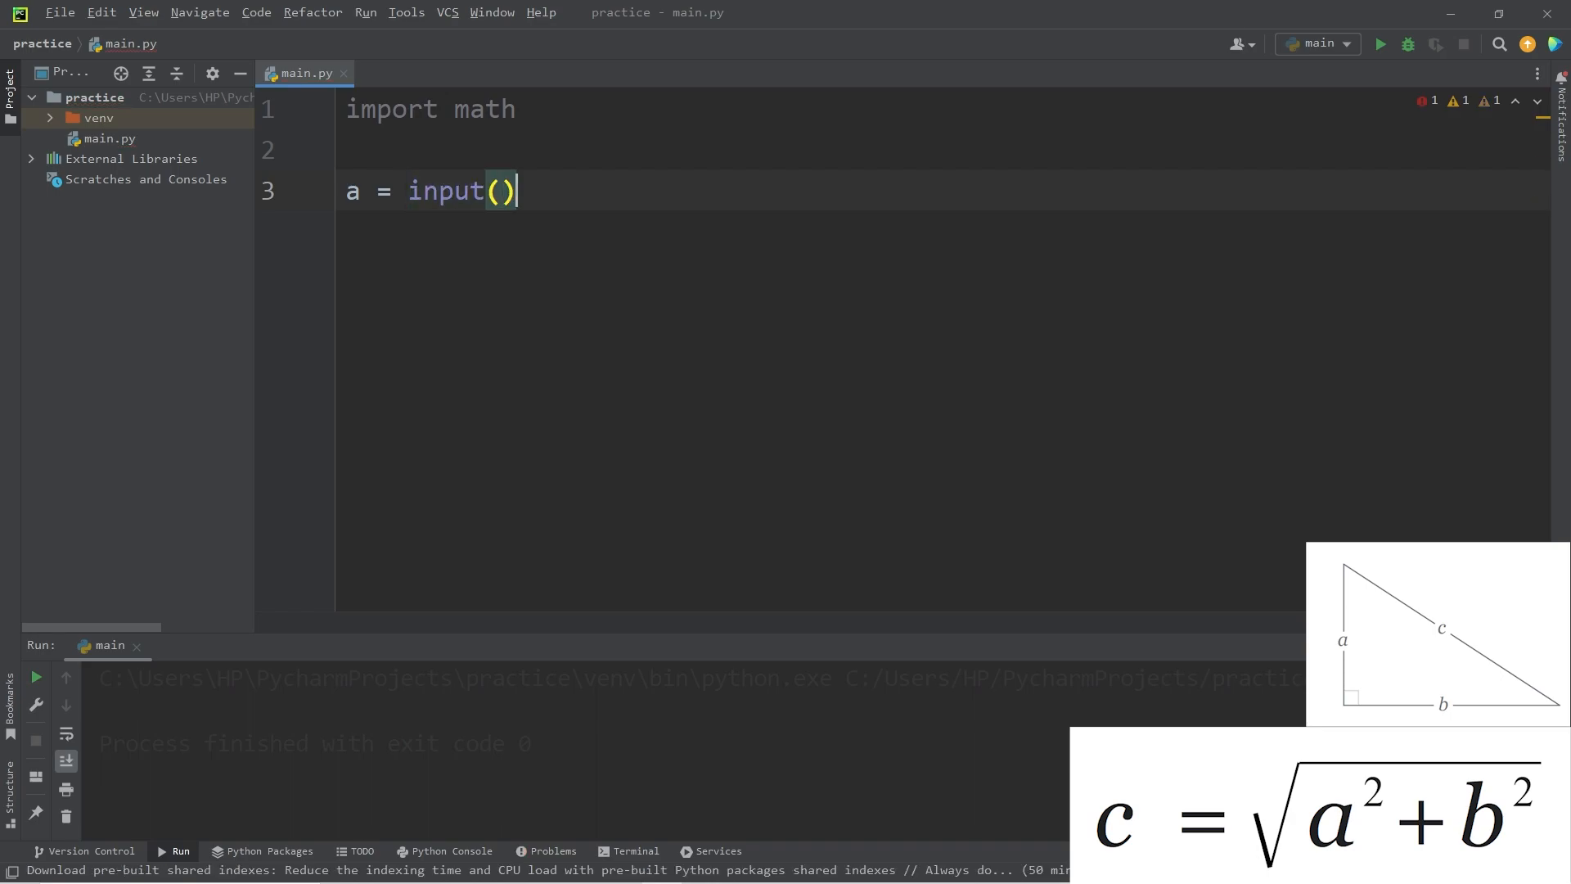
type("\"Ent")
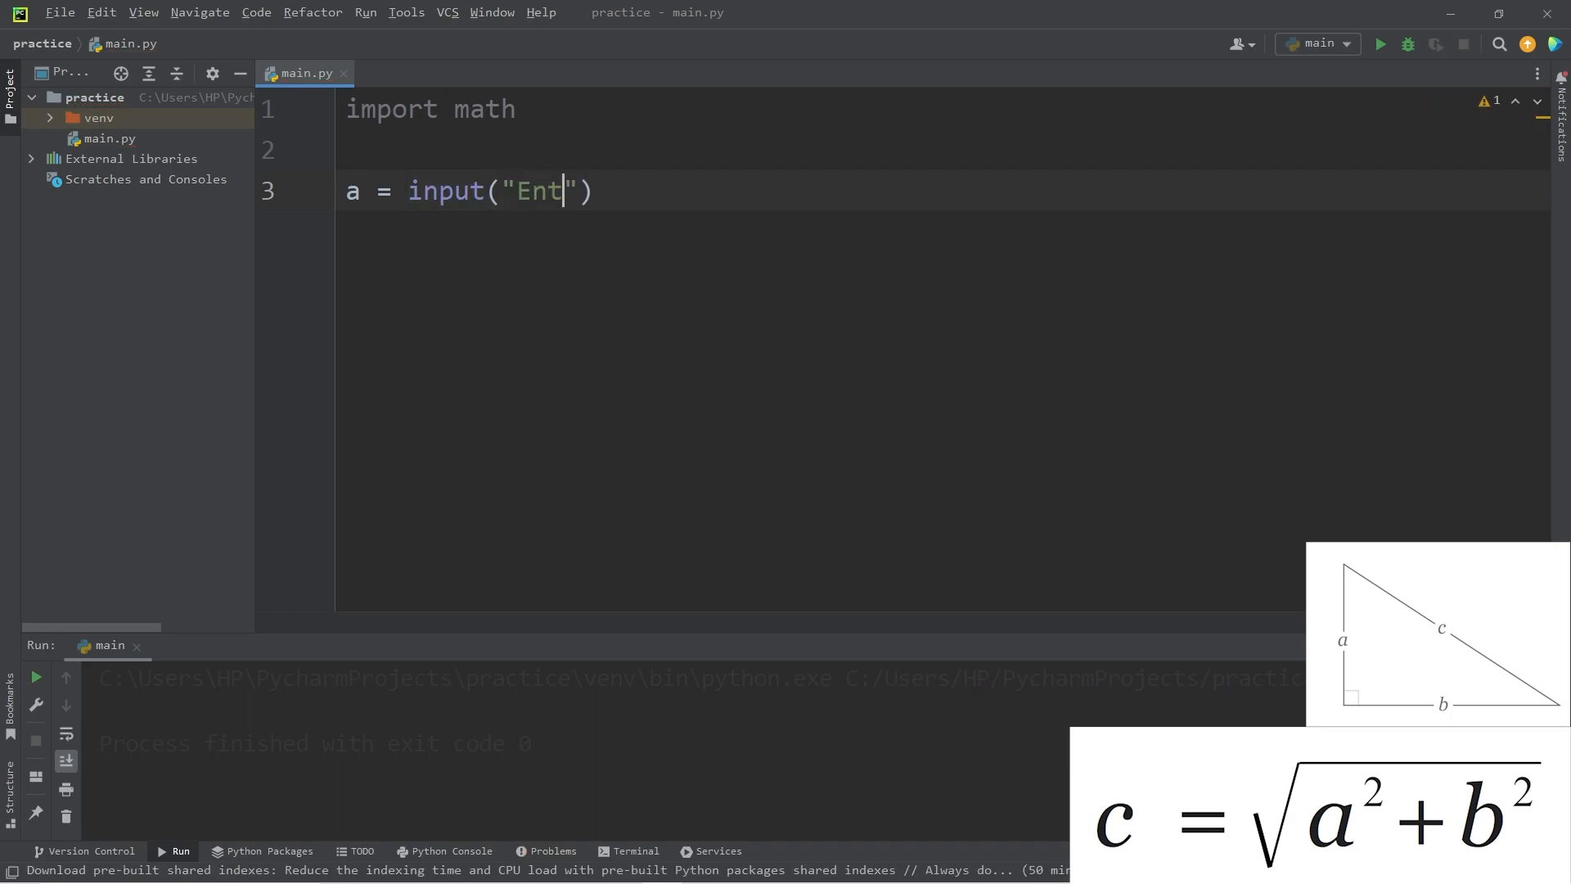
type("er side a")
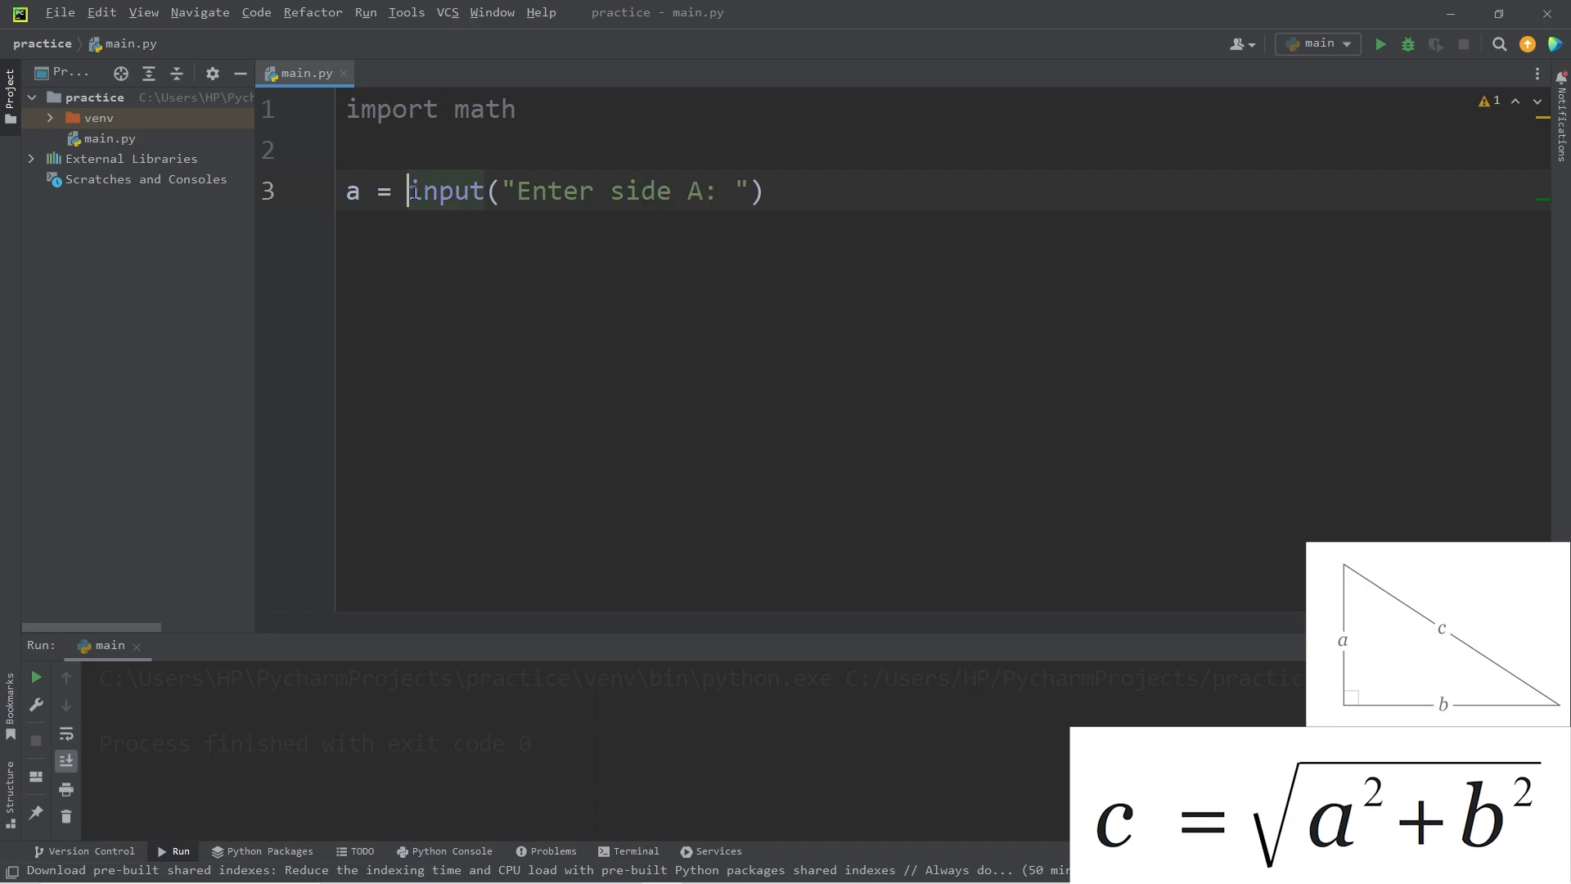
type("float(")
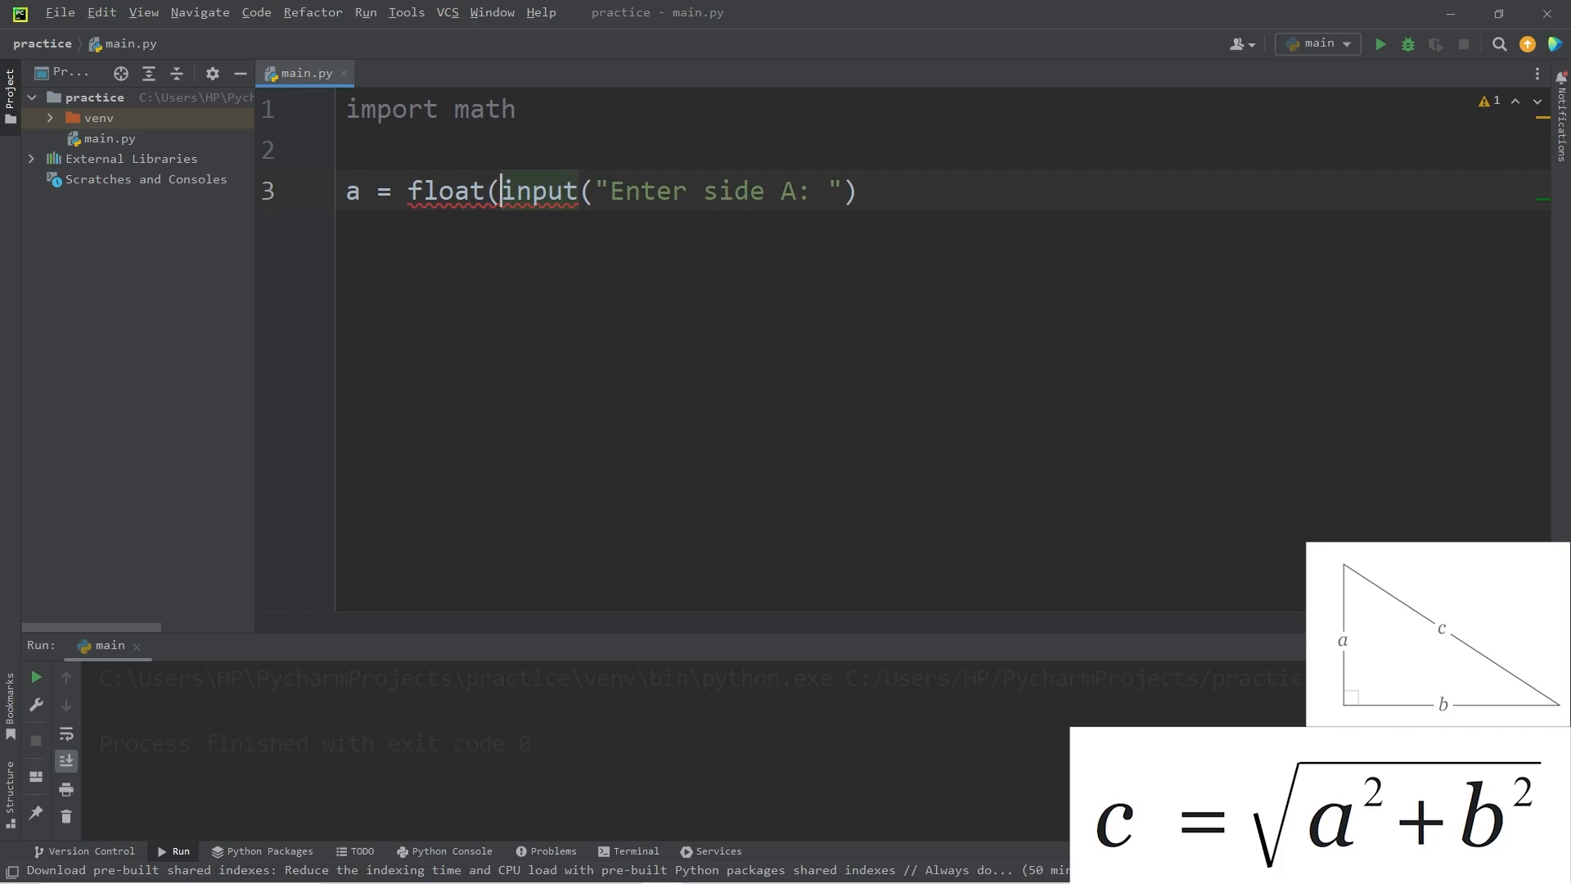
type(")")
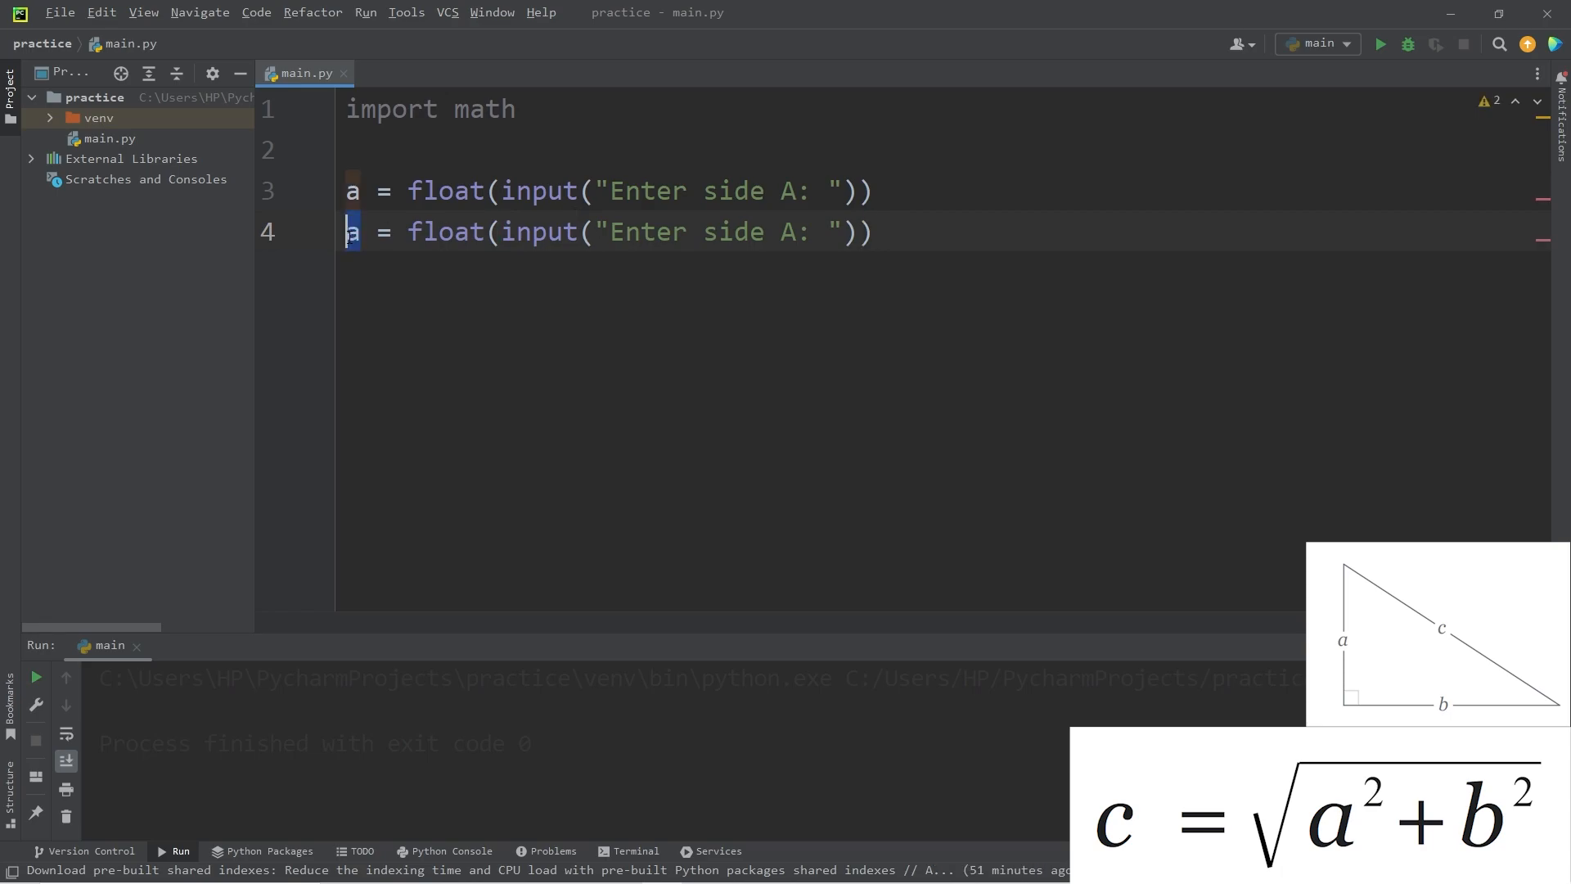
type("b")
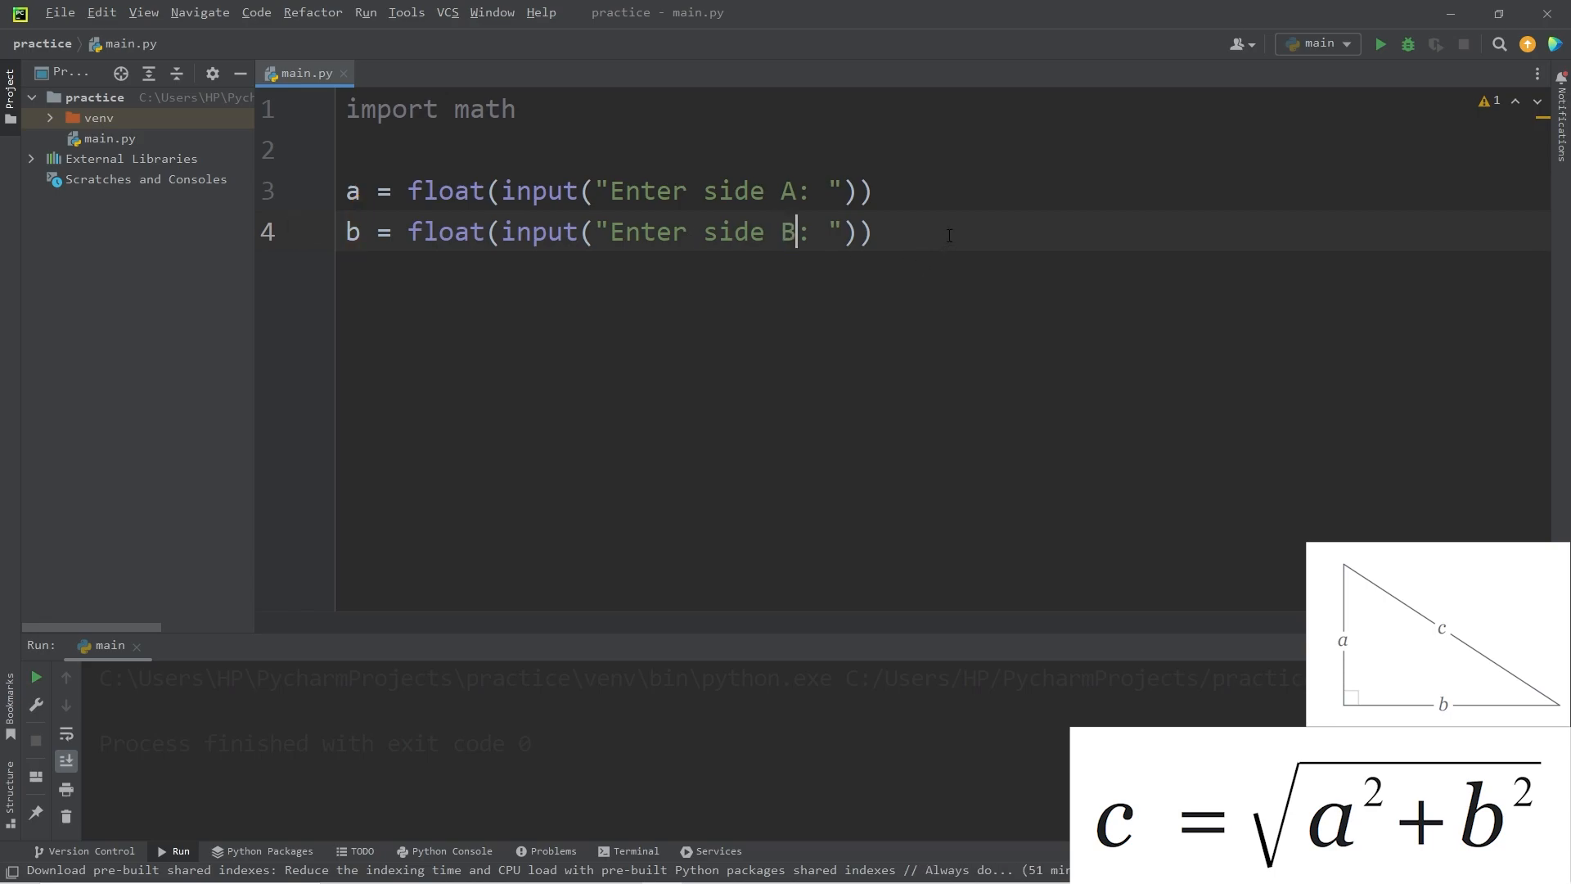
key("Enter")
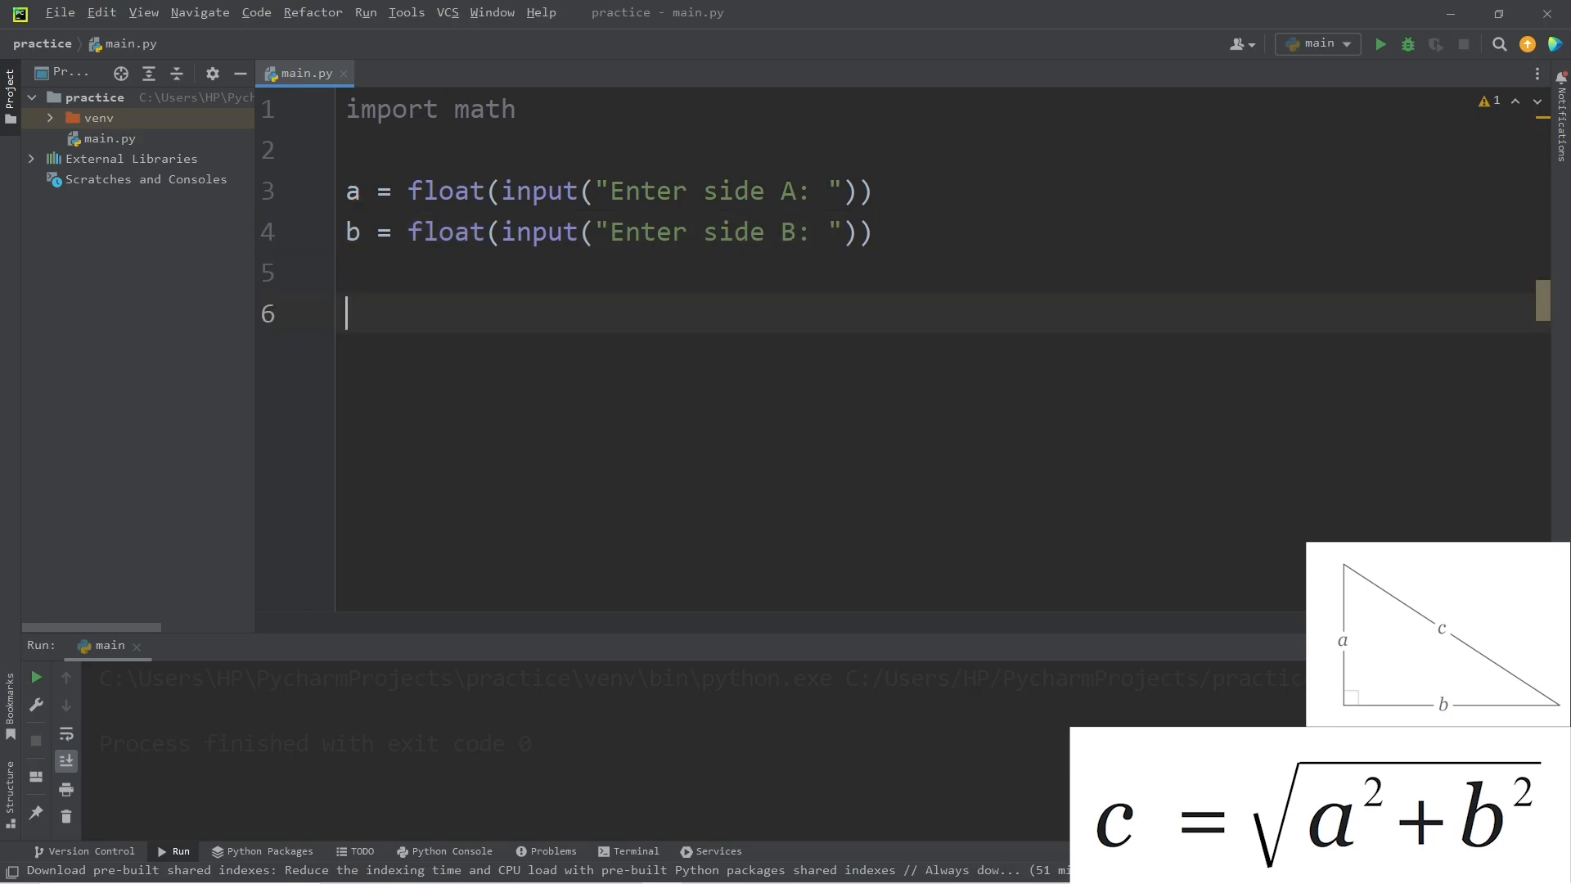
- Compute c = math.sqrt(pow(a, 2) + pow(b, 2)) on line 6
type("c =")
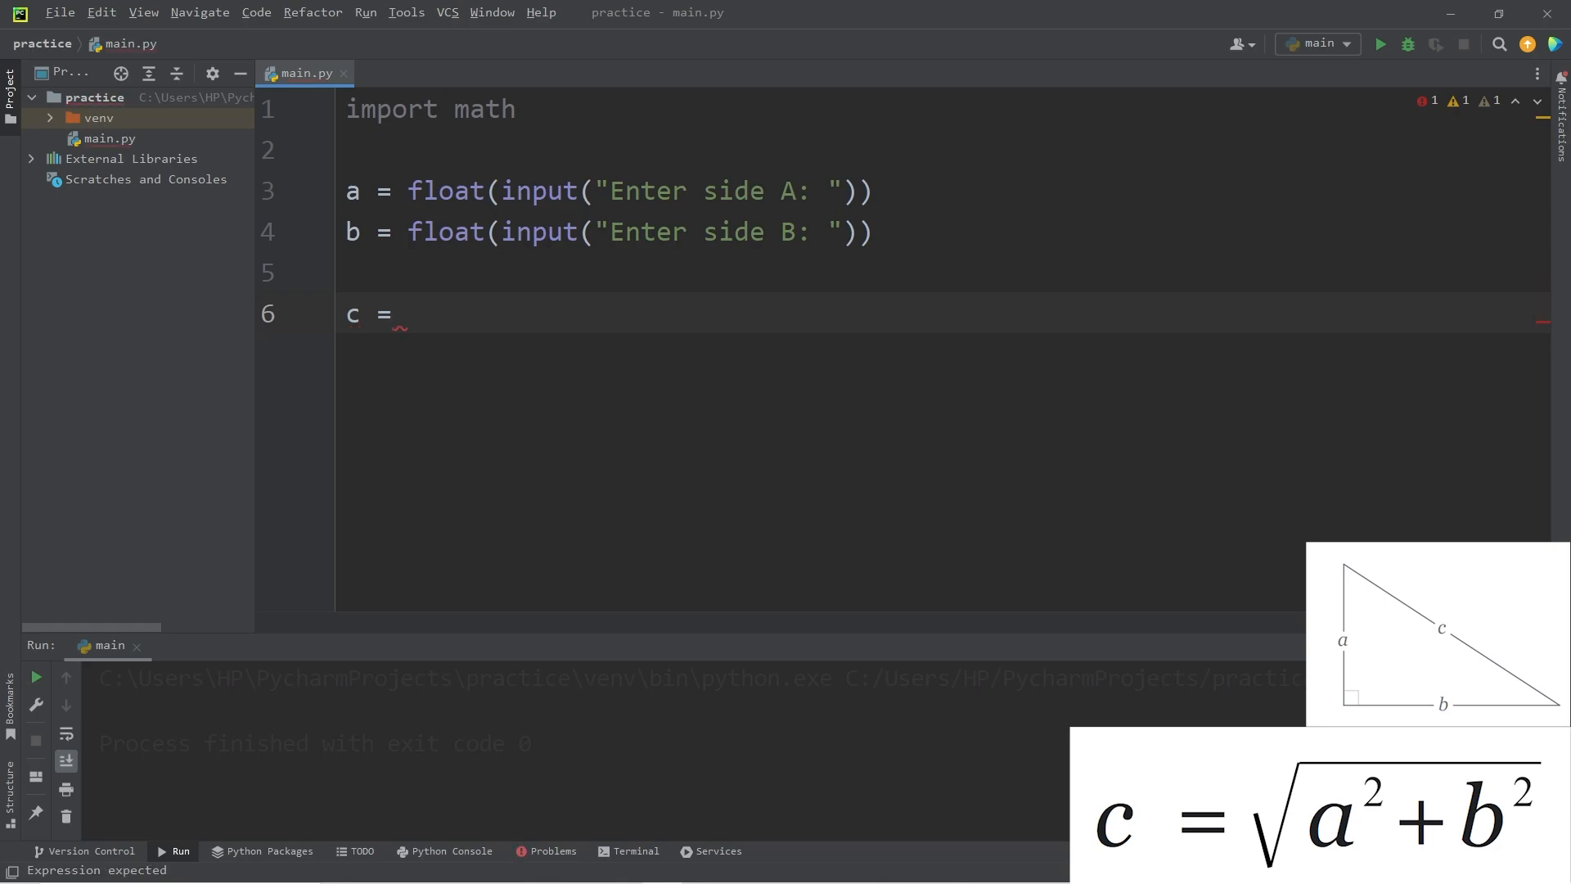
type("po")
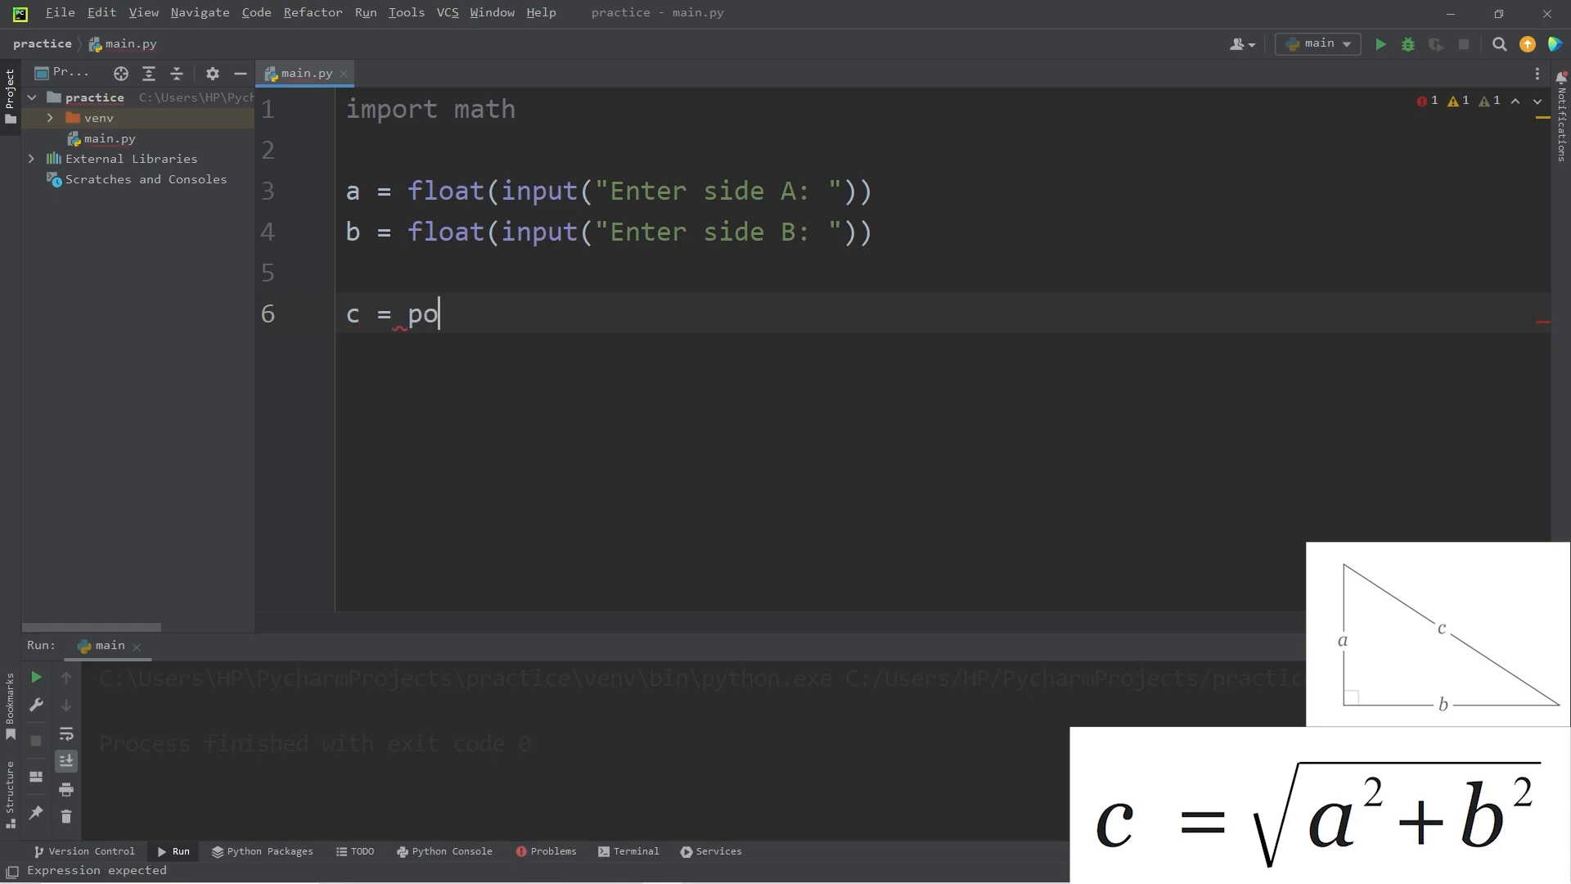
type("w(a")
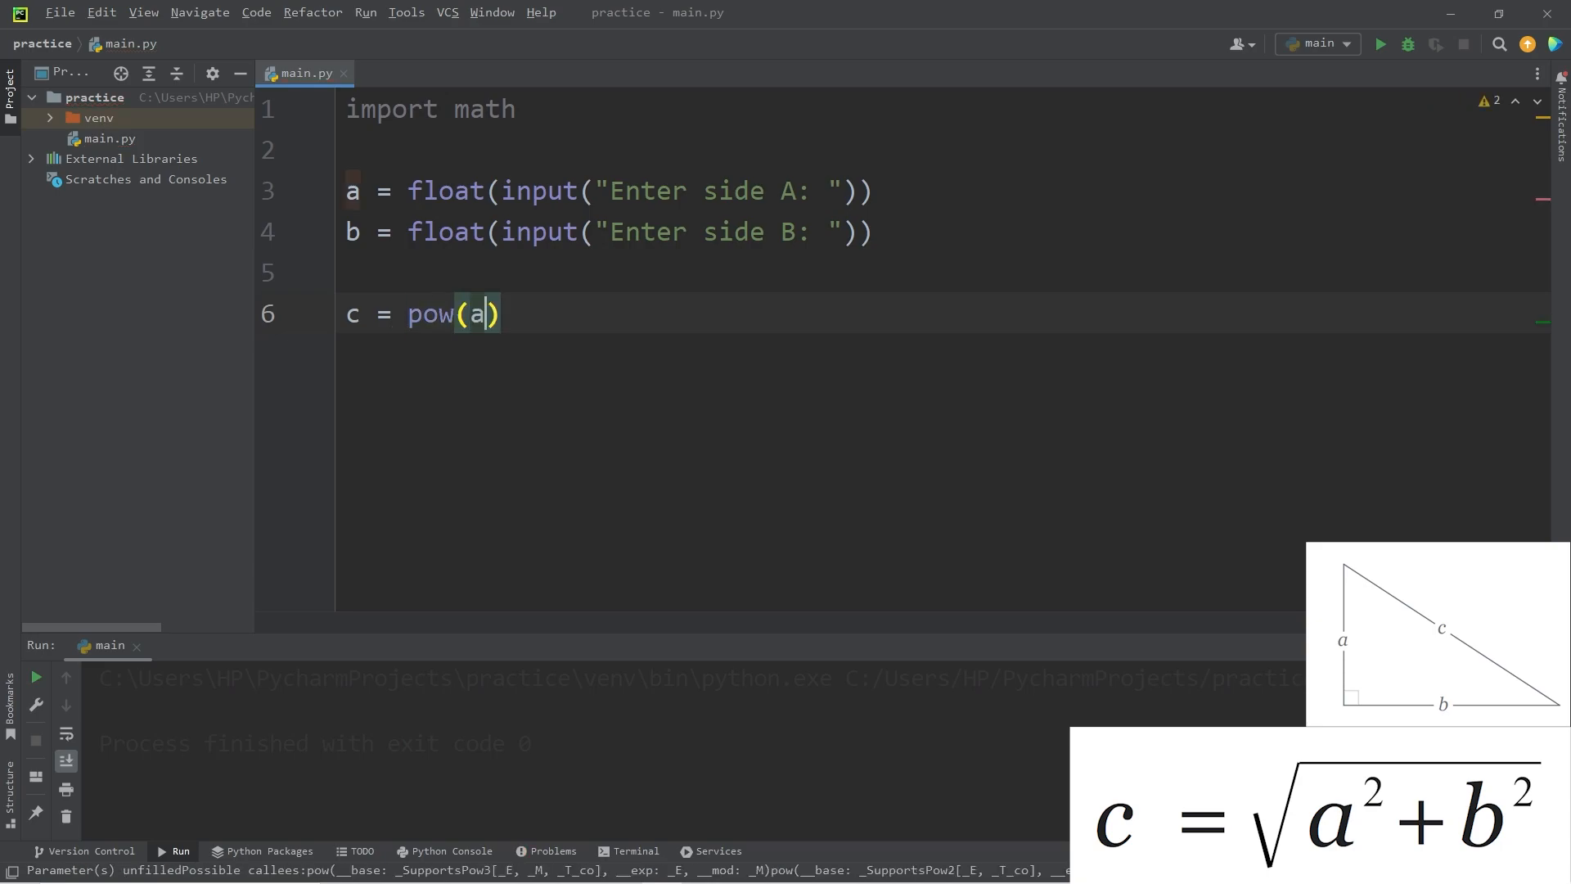
type(", 2")
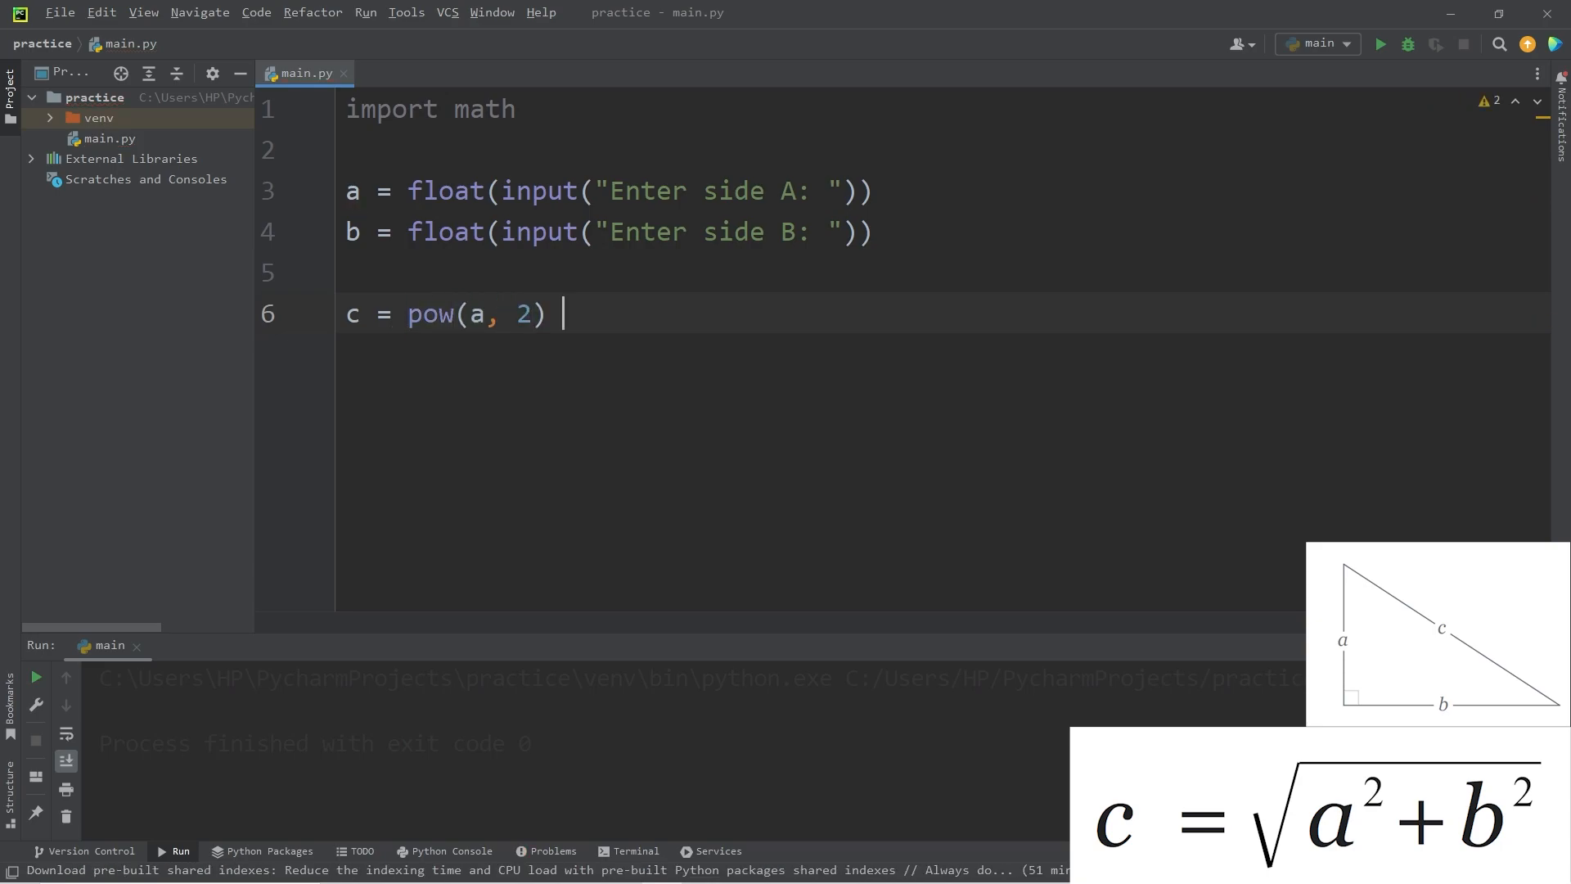
type("+ pow(")
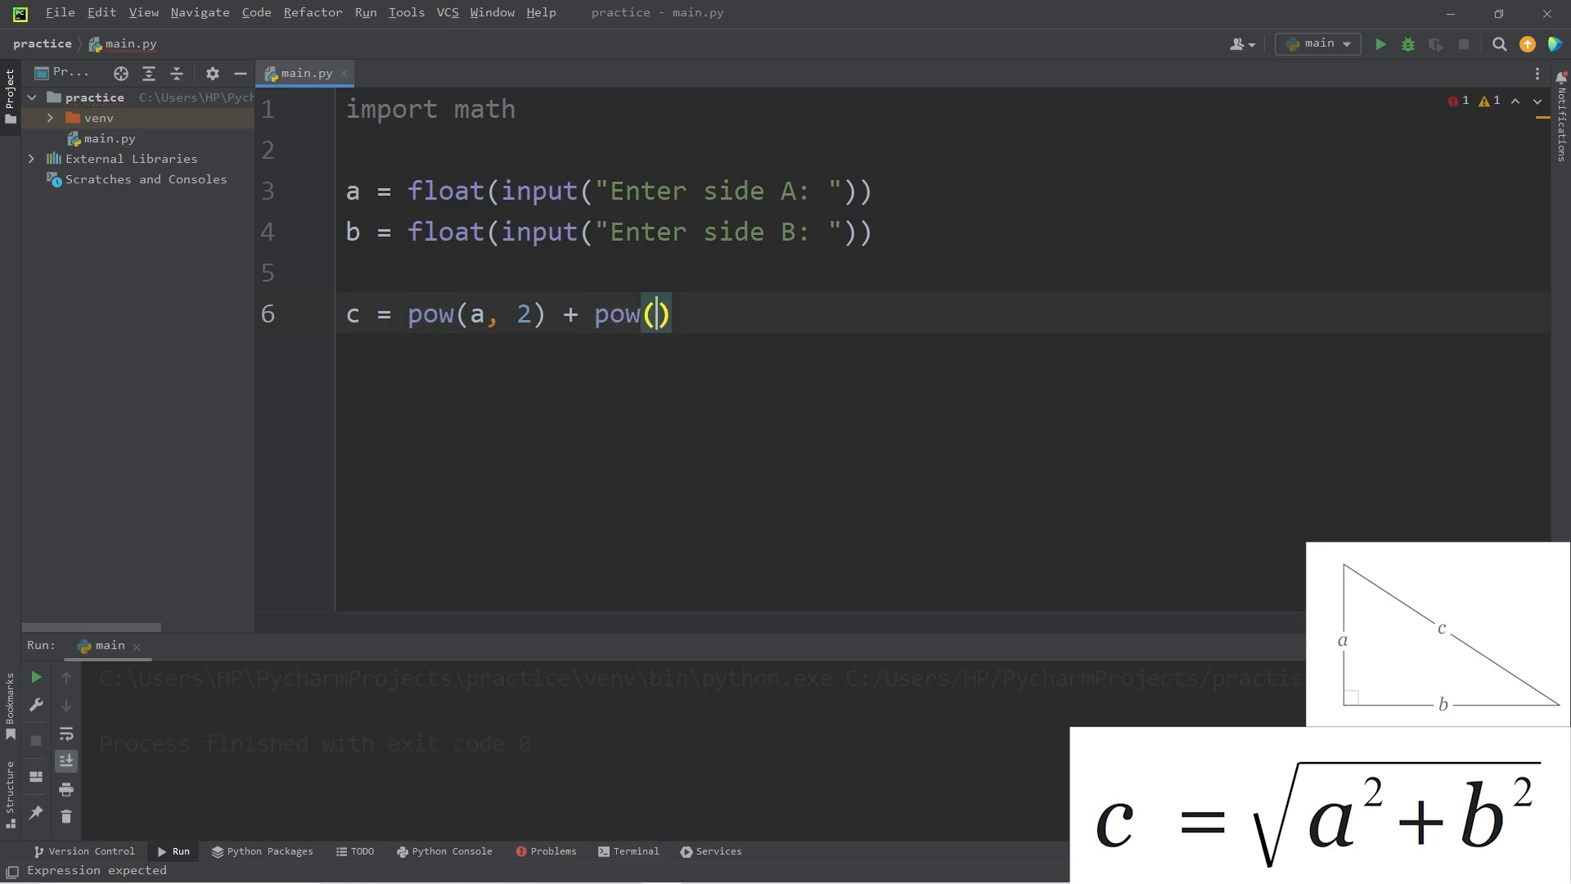
type("b,")
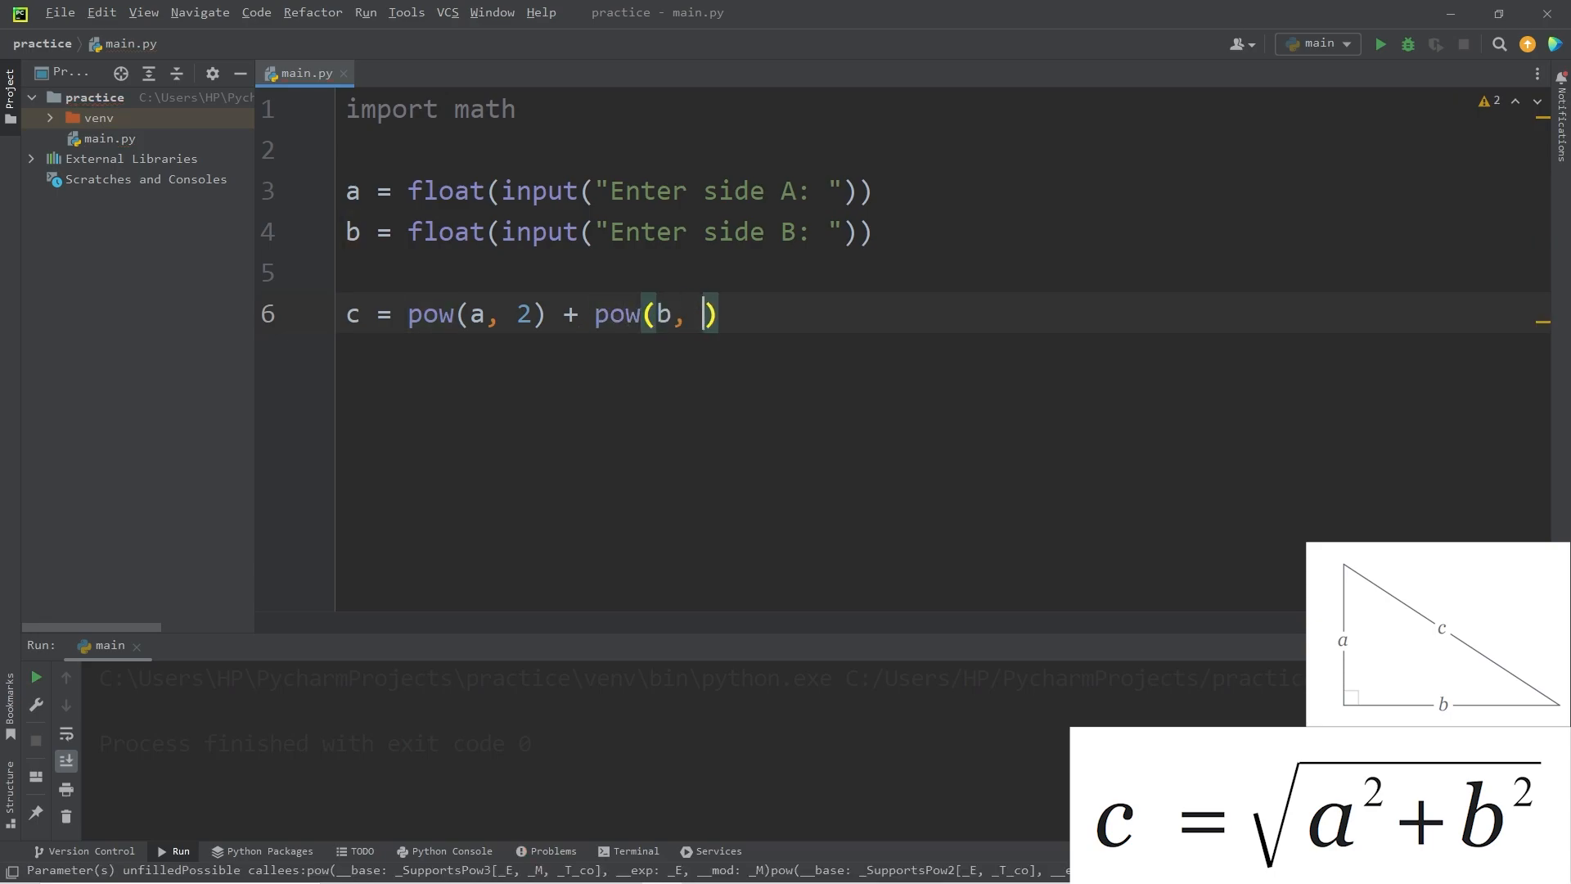
type("2")
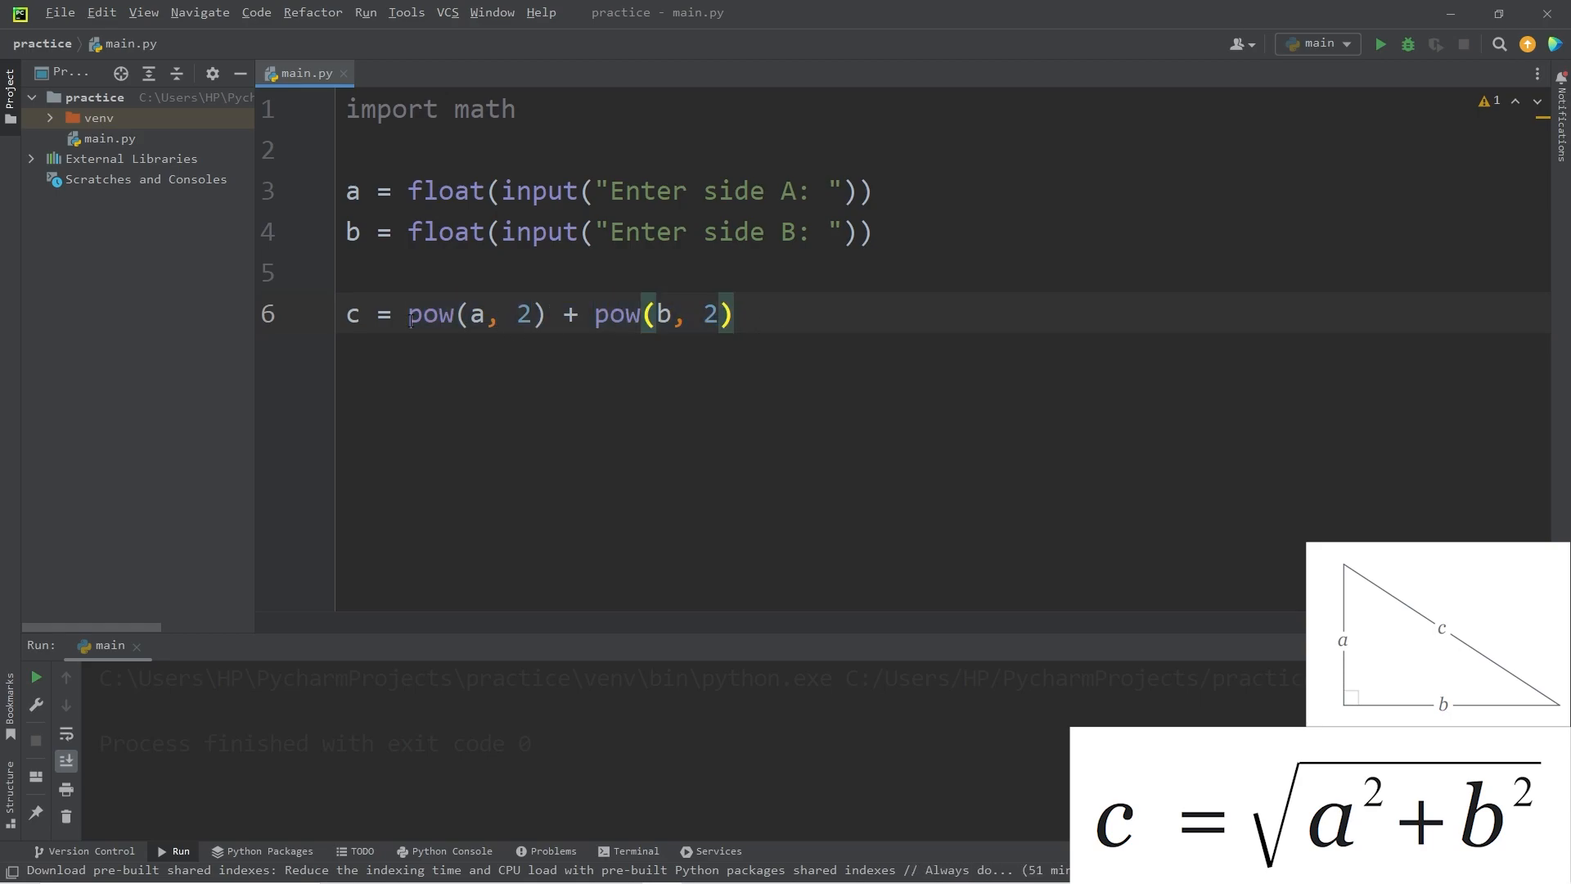
type("(")
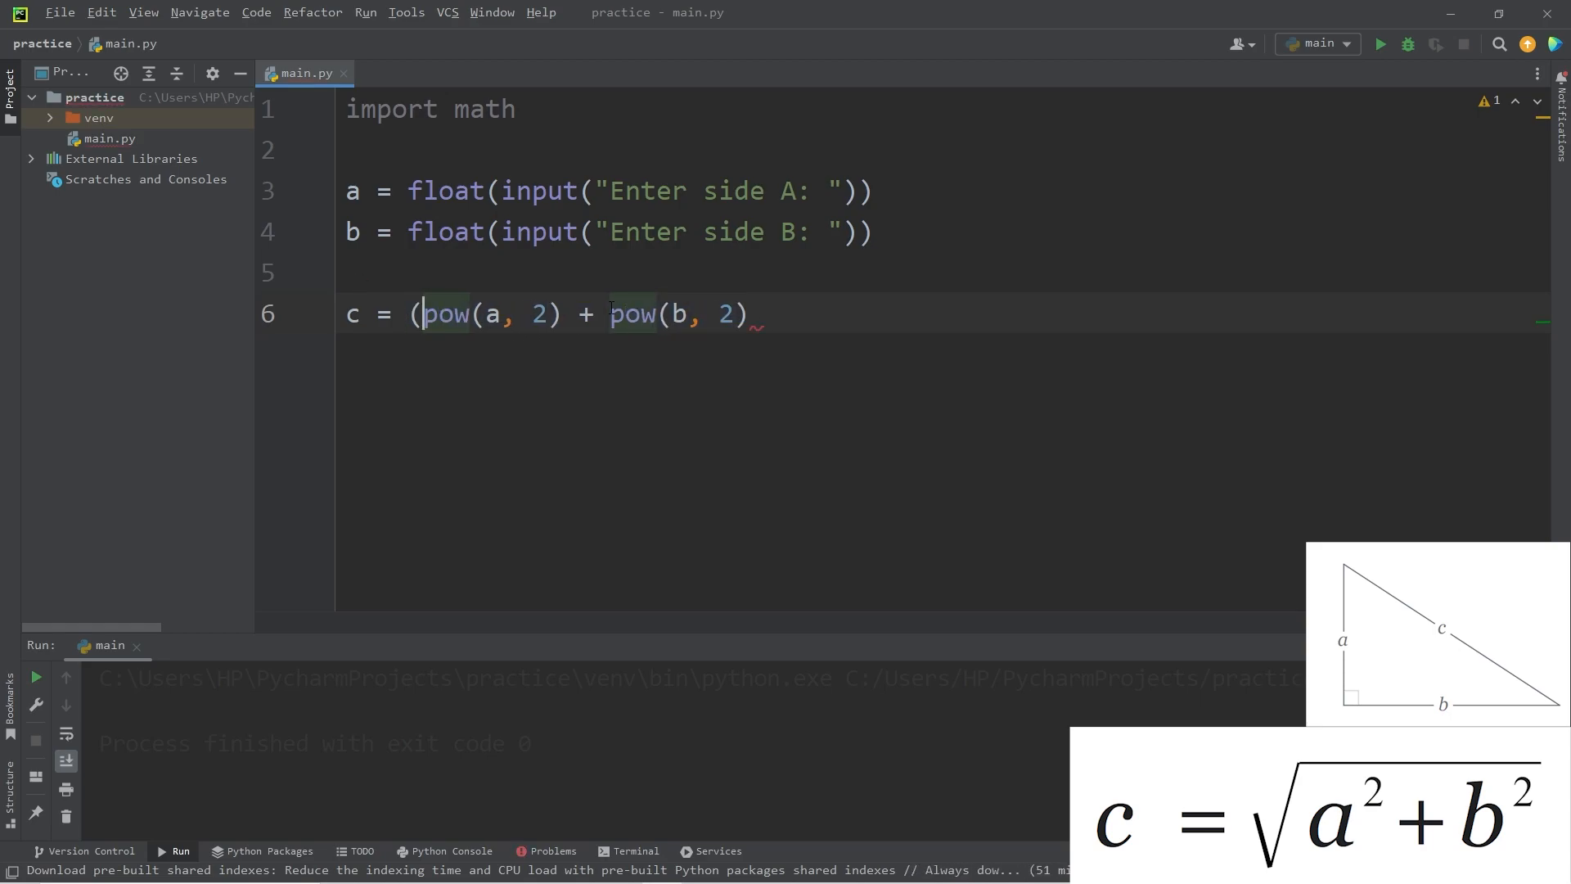
type(")")
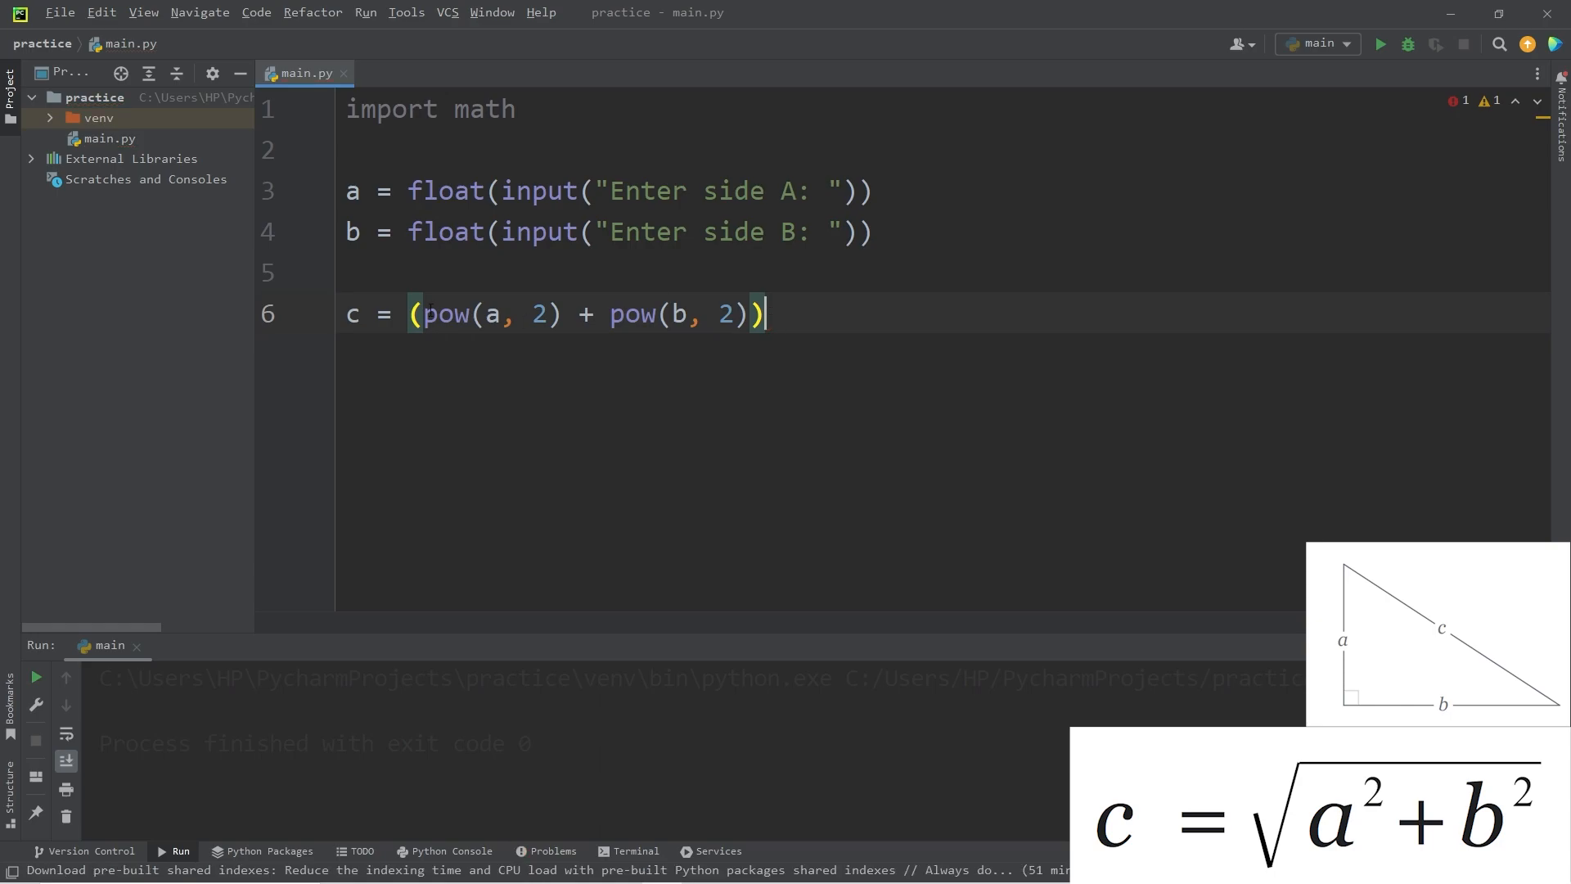
type("math")
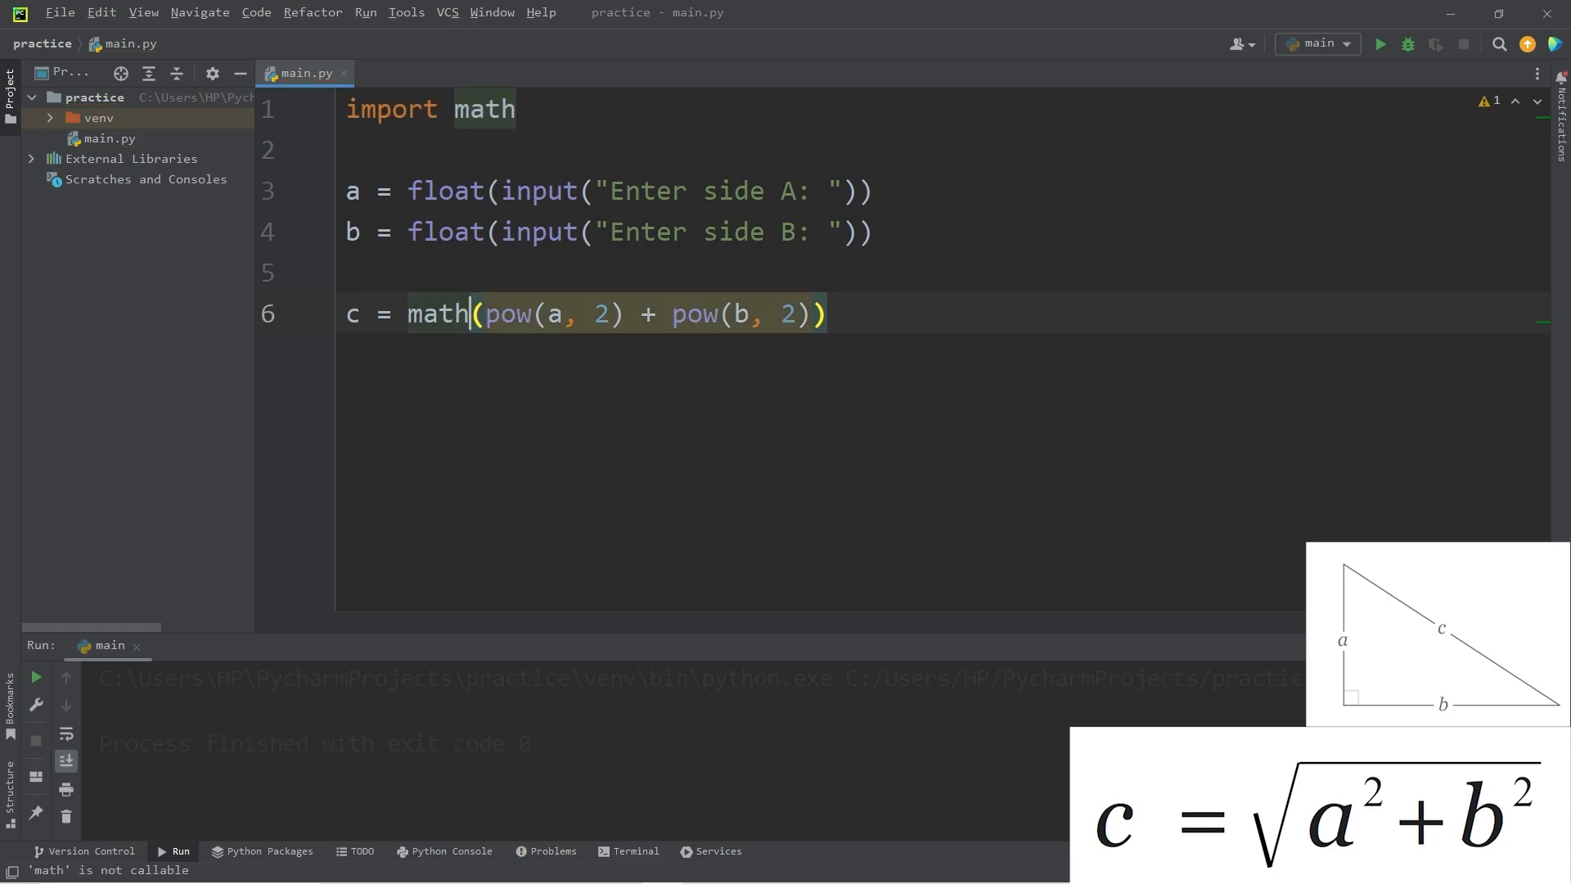
type(".sqrt")
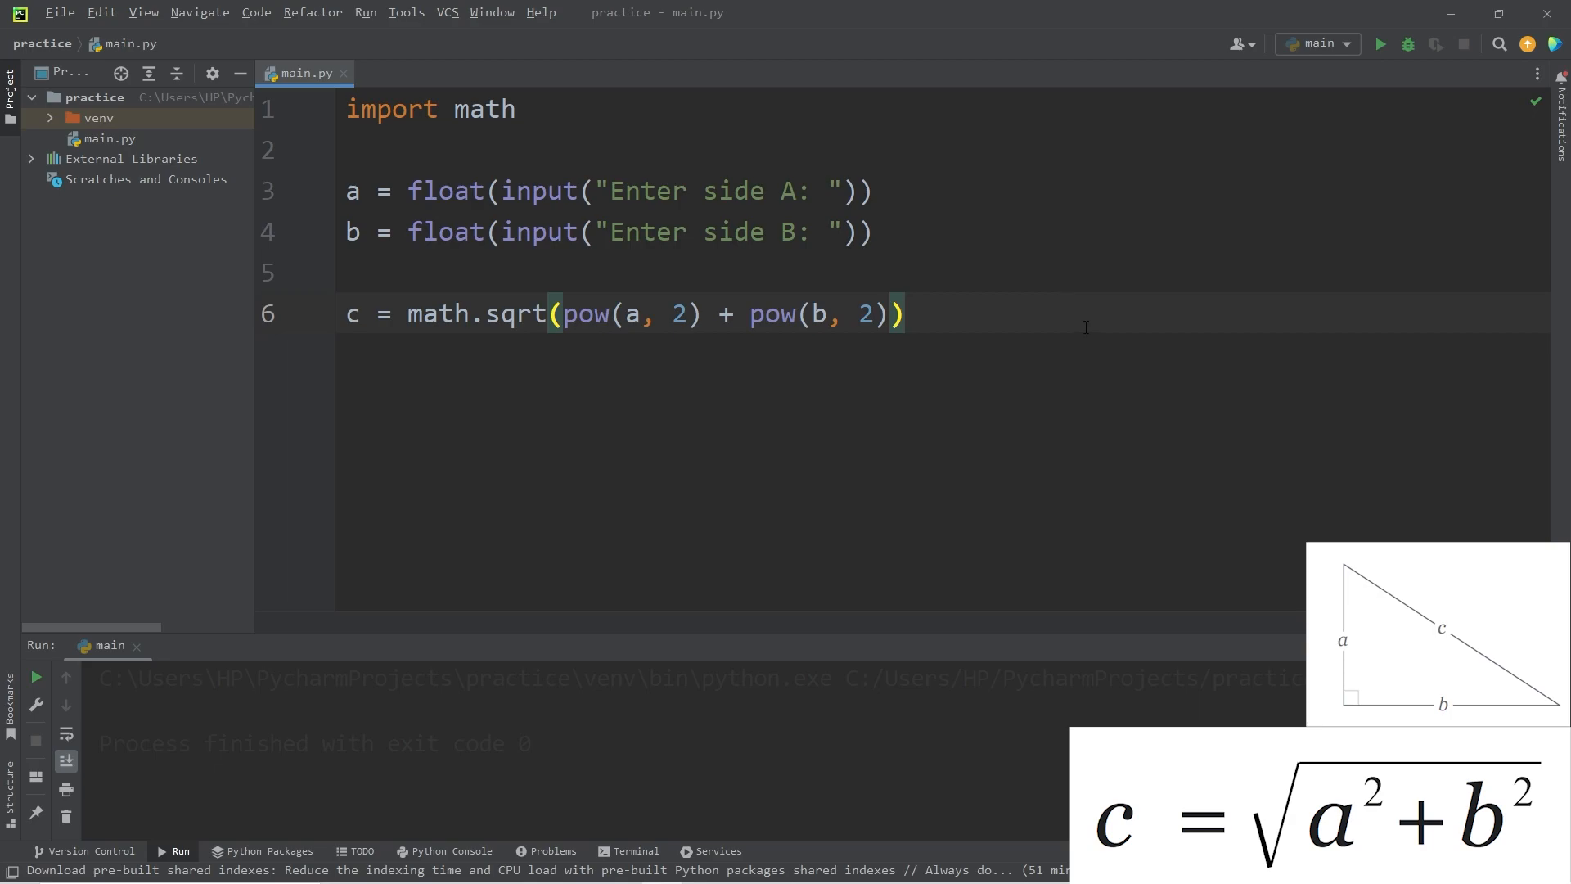
type("pri")
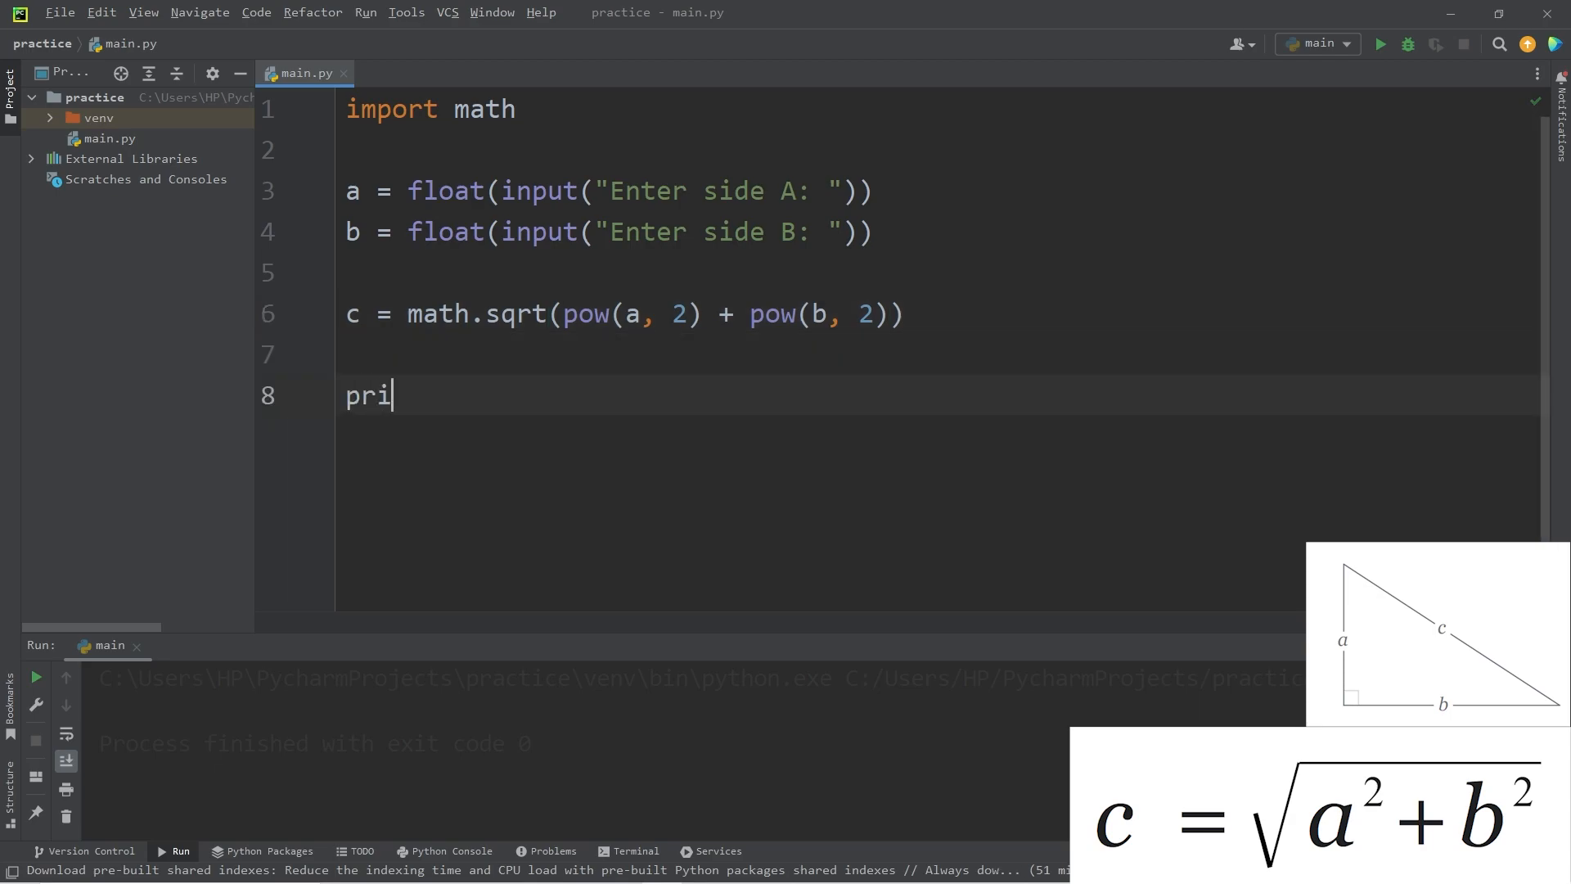
- Print f"Side C = {c}" and run the program, entering 3 for side A
type("nt()")
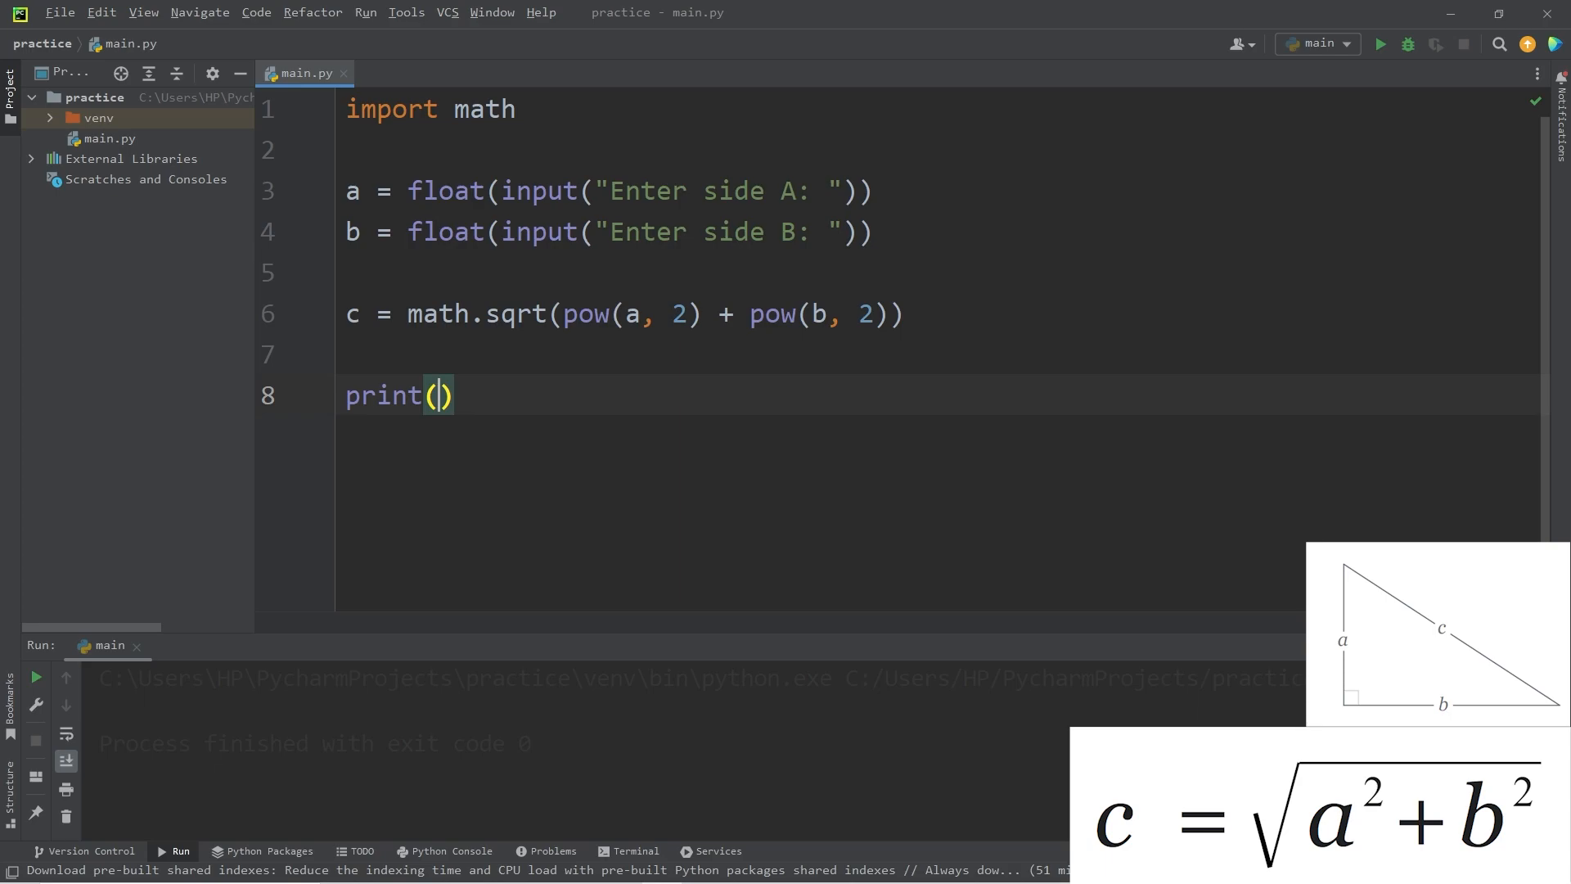
type("f\"\"")
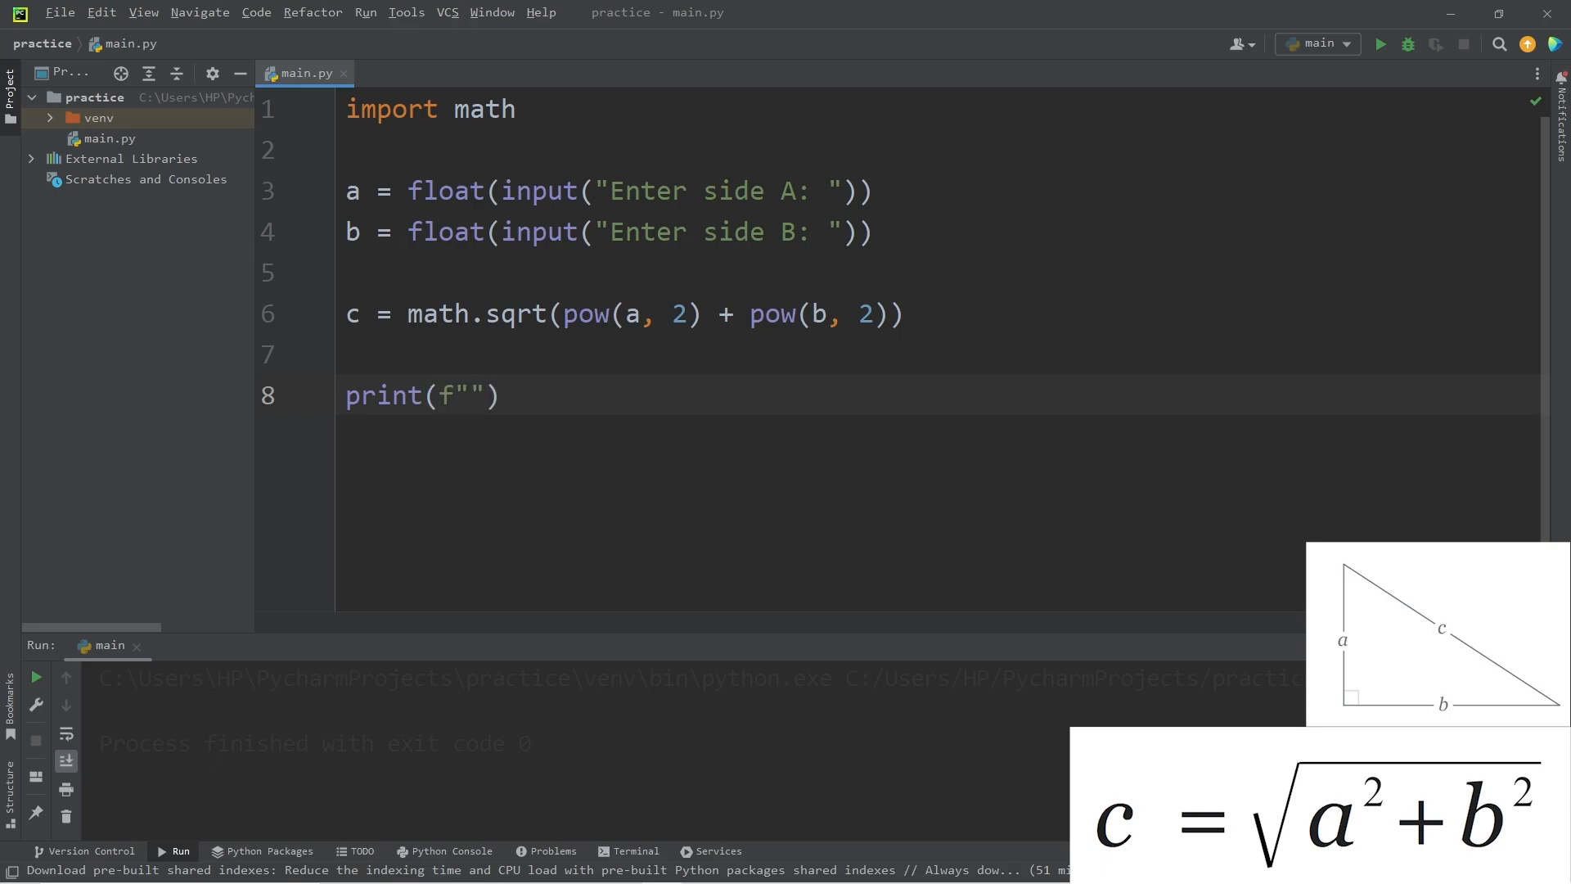
type("Side")
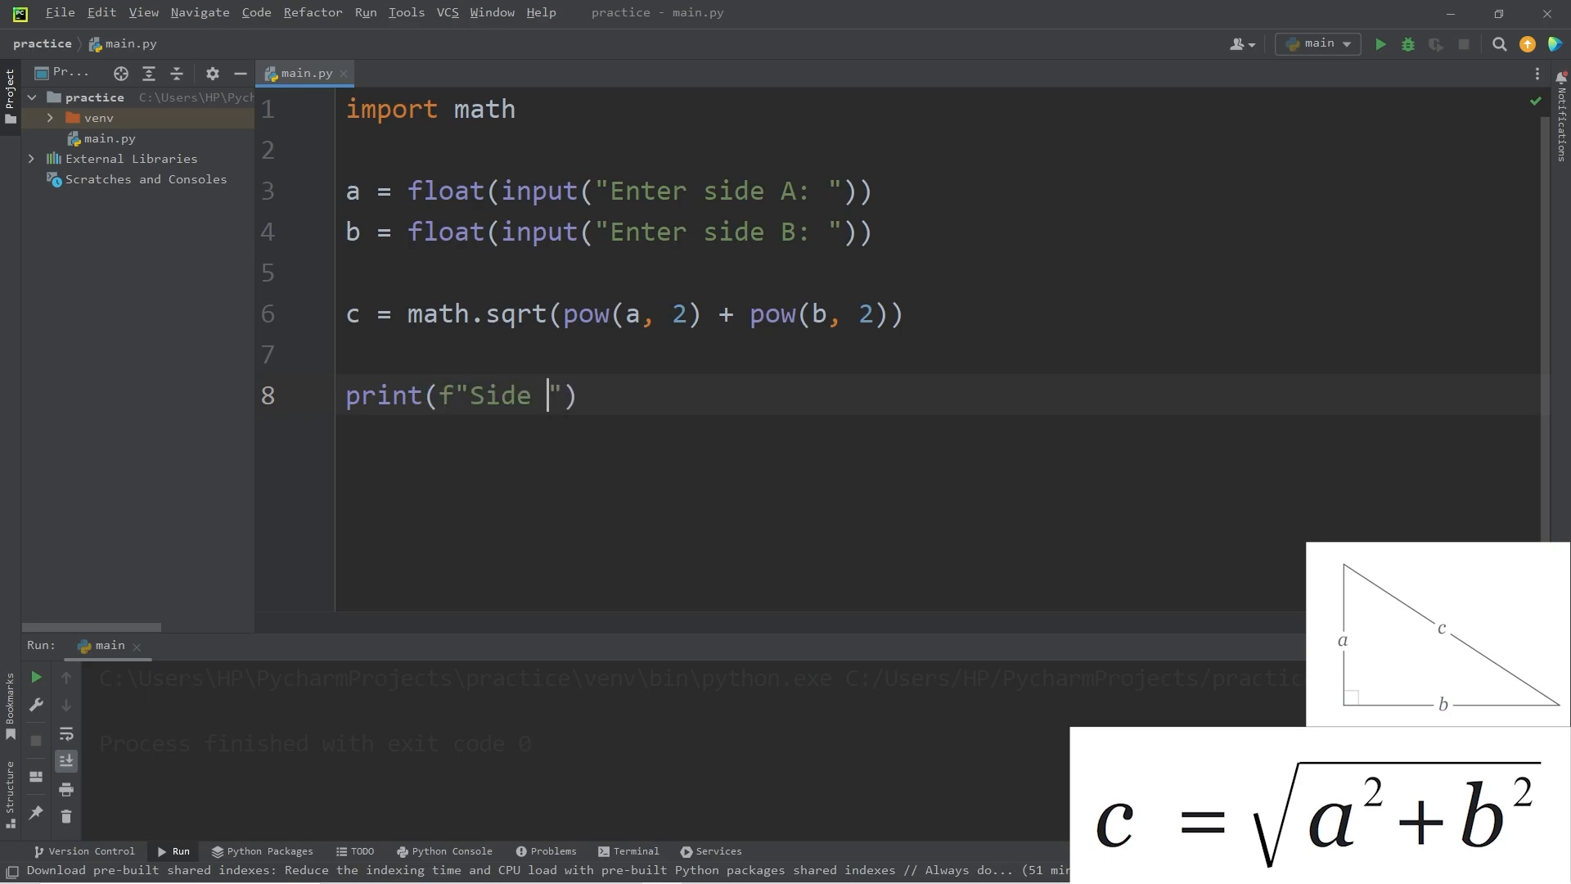
type("C =")
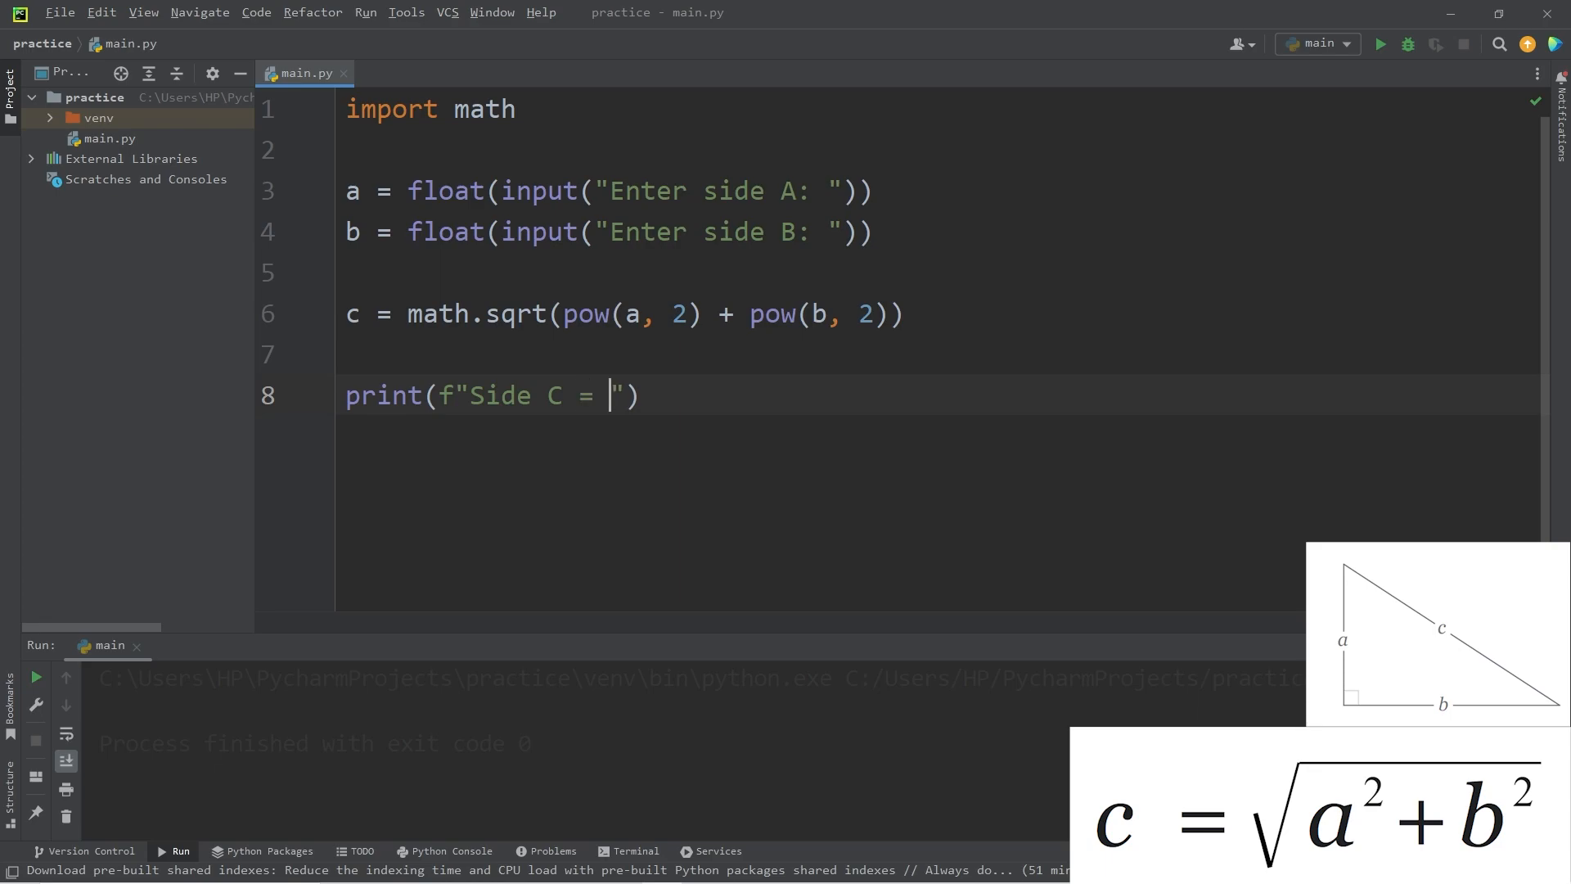
type("{c")
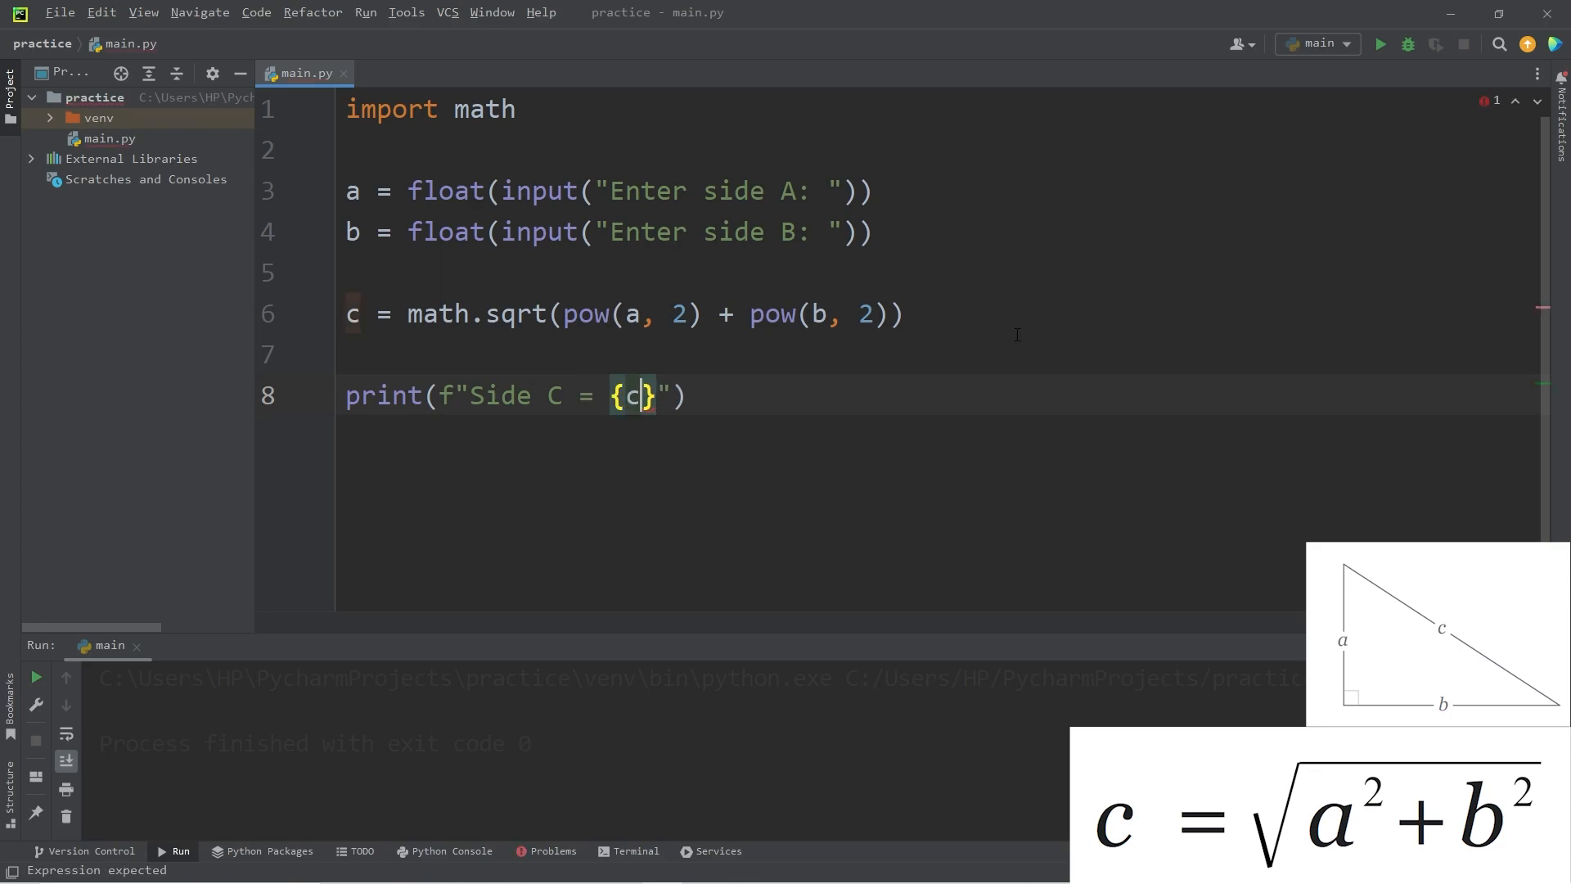
left_click(1381, 44)
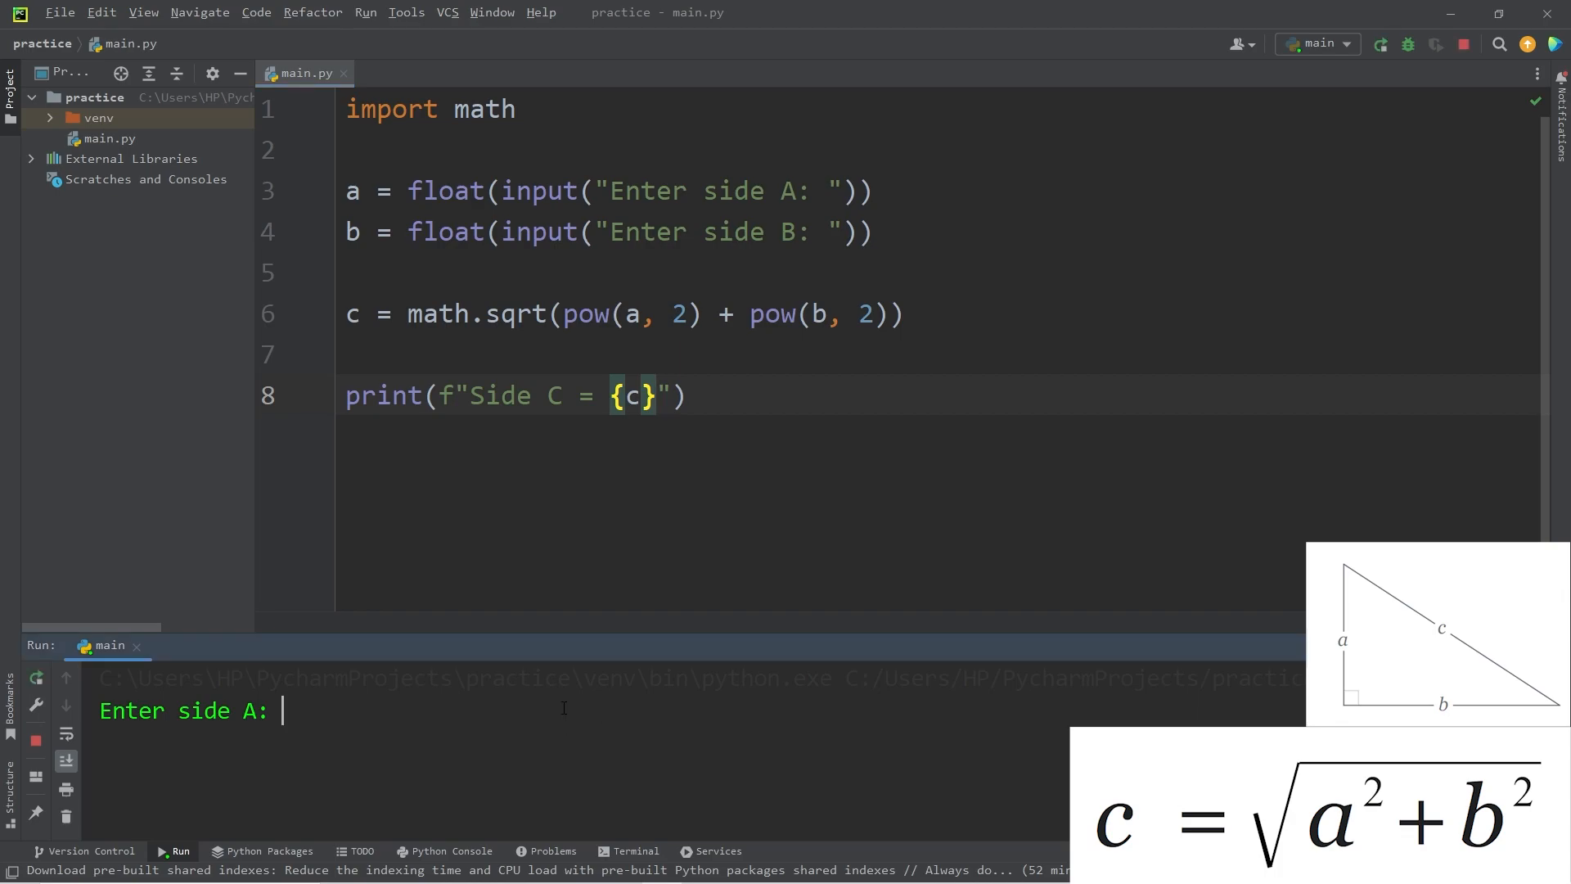
type("3")
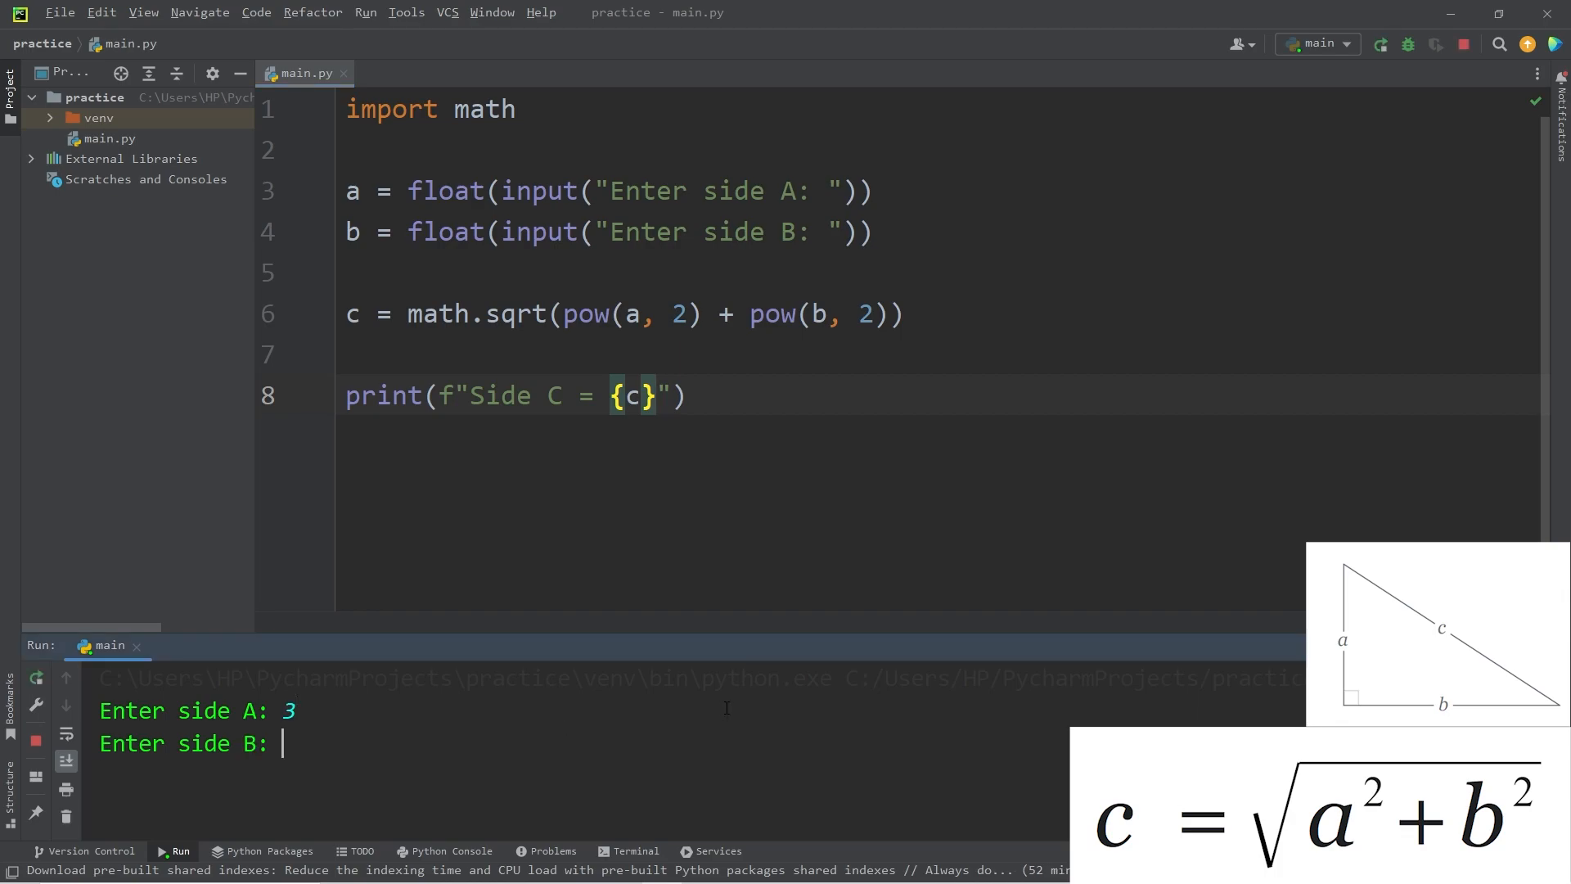